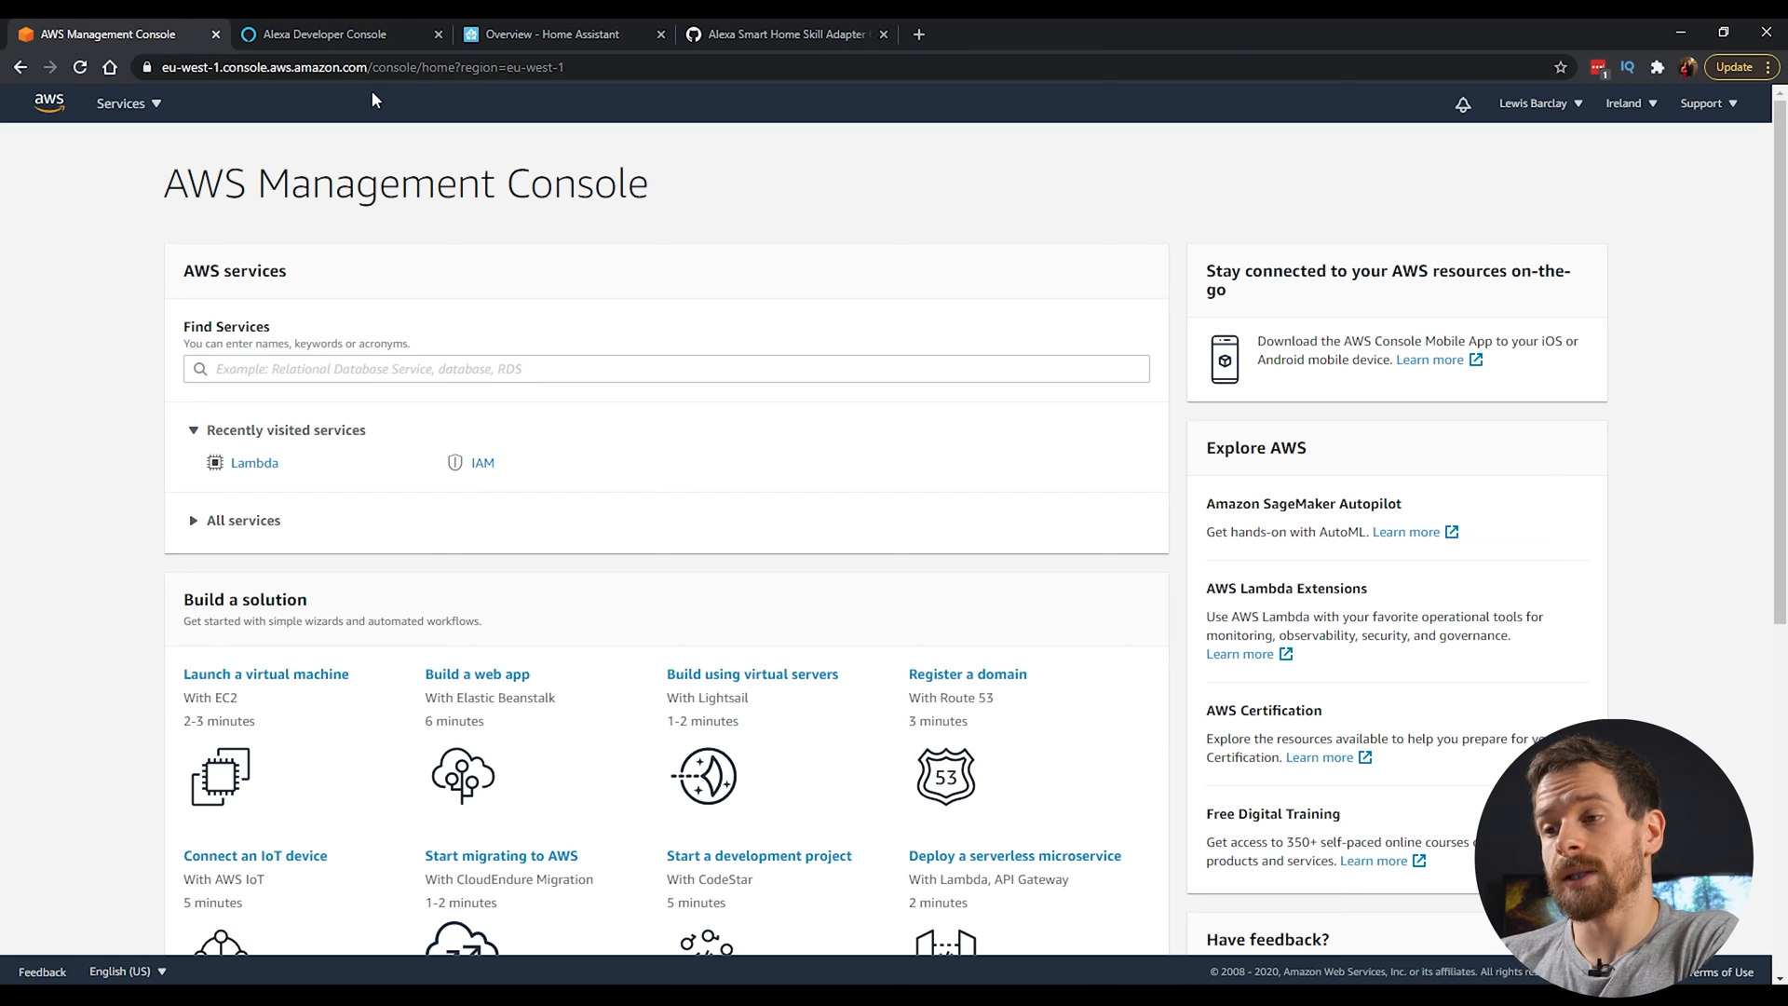
{"action": "mouse_move", "coordinate": [399, 184]}
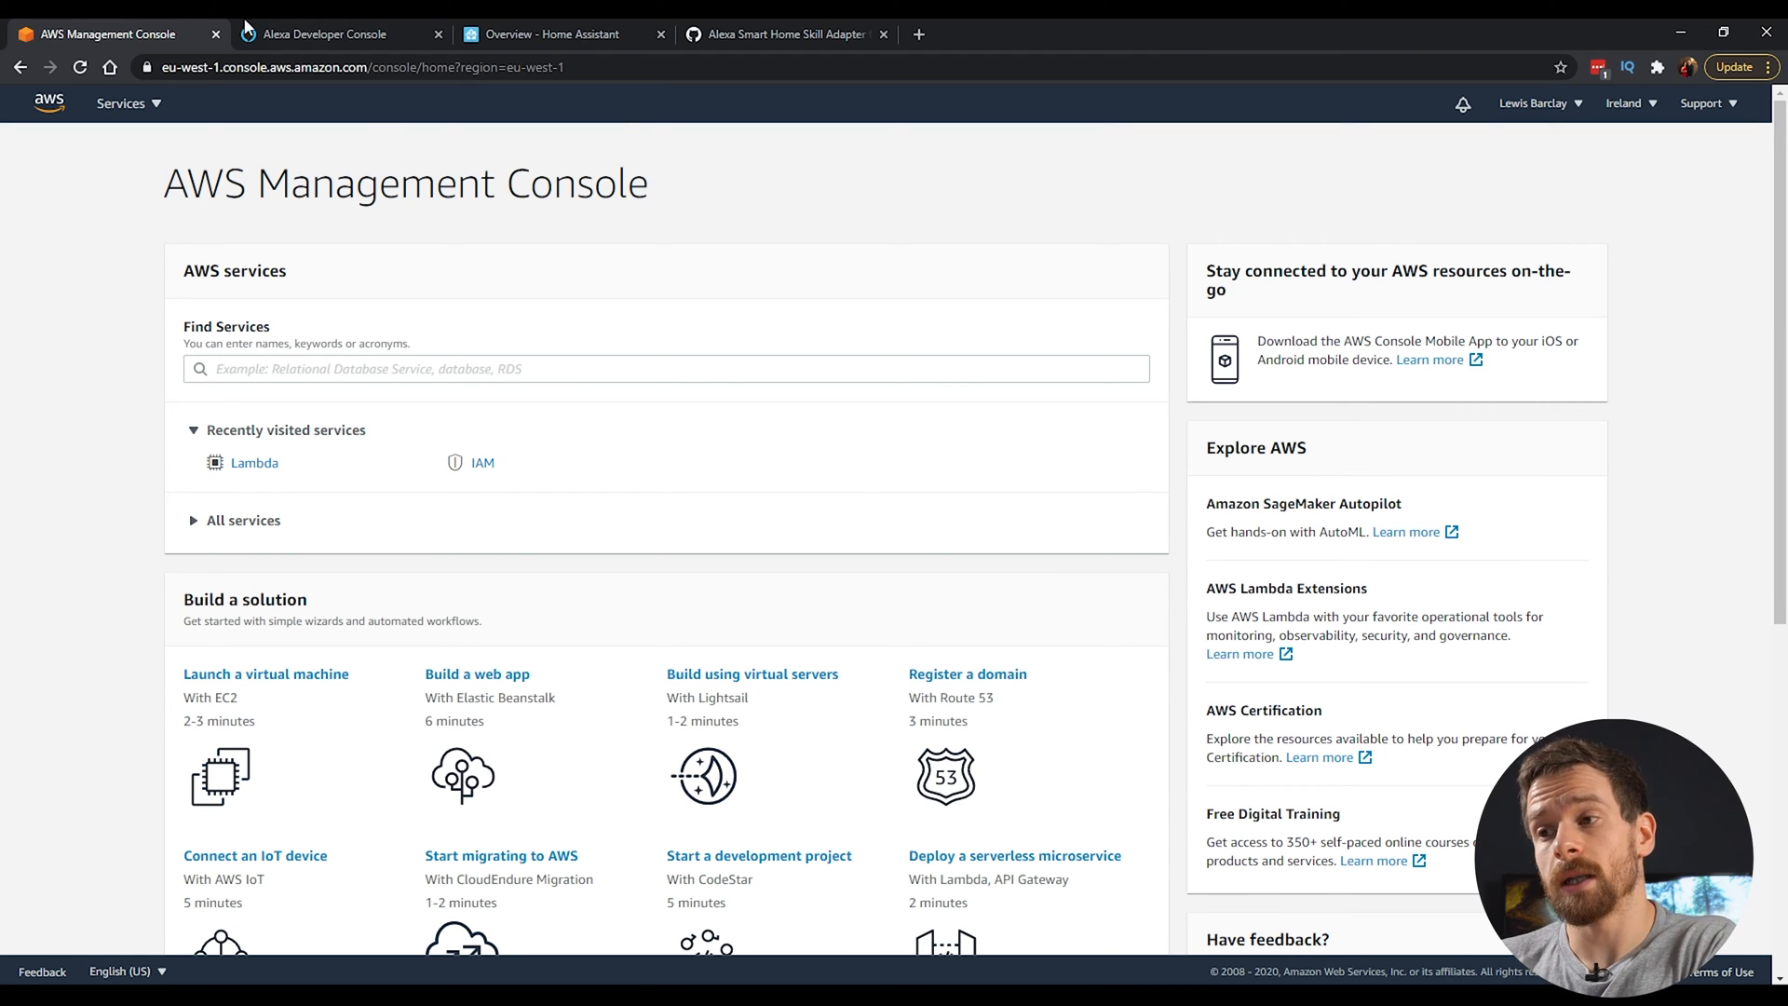
- Review the Alexa developer console and Home Assistant tabs, then return to the AWS console
{"action": "left_click", "coordinate": [324, 34]}
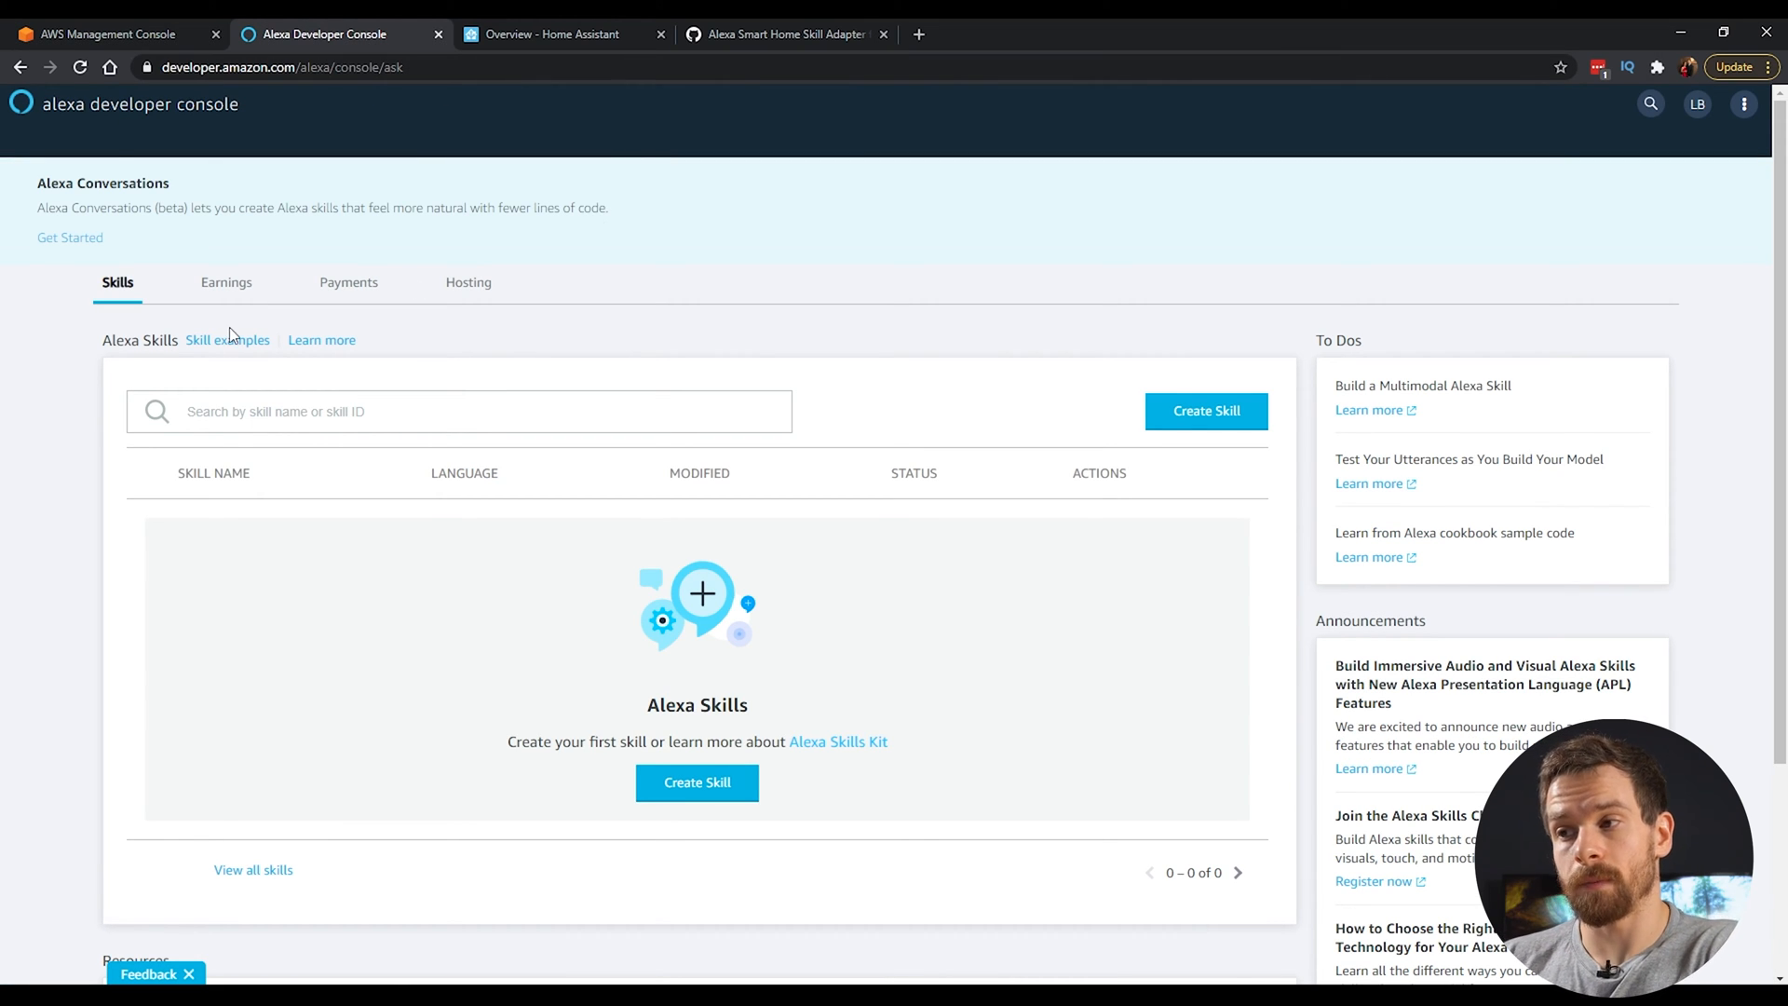
{"action": "left_click", "coordinate": [554, 34]}
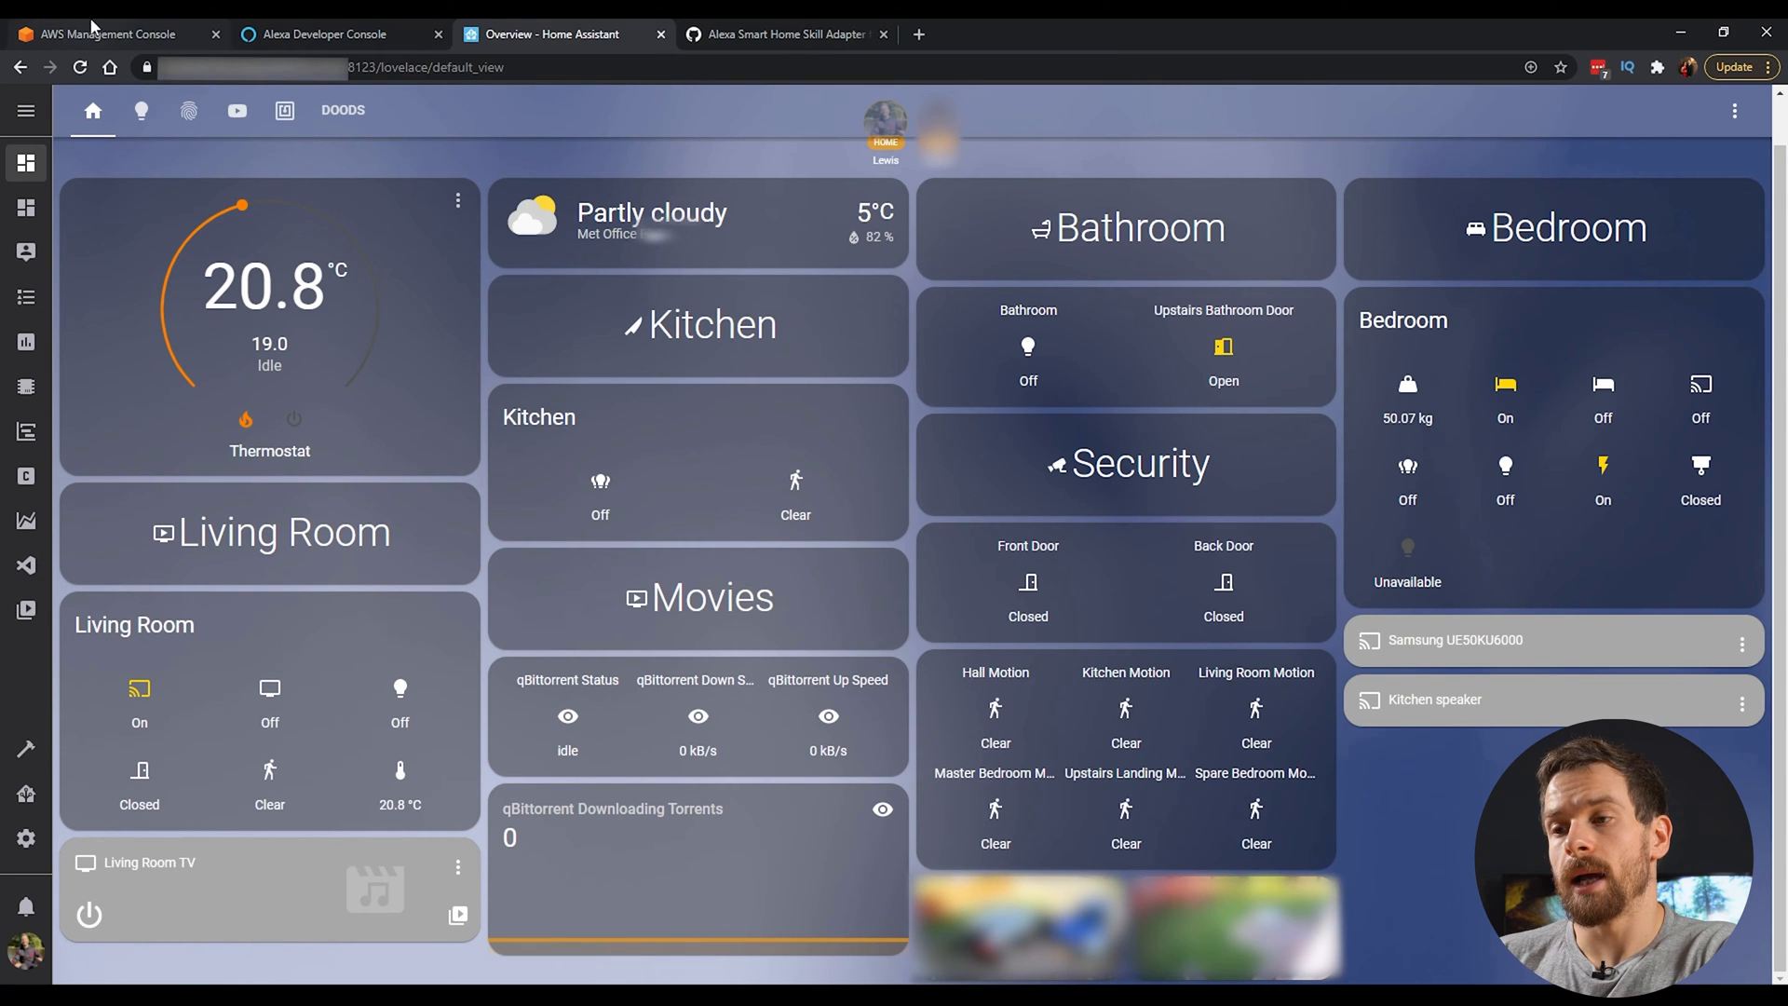
{"action": "left_click", "coordinate": [108, 33]}
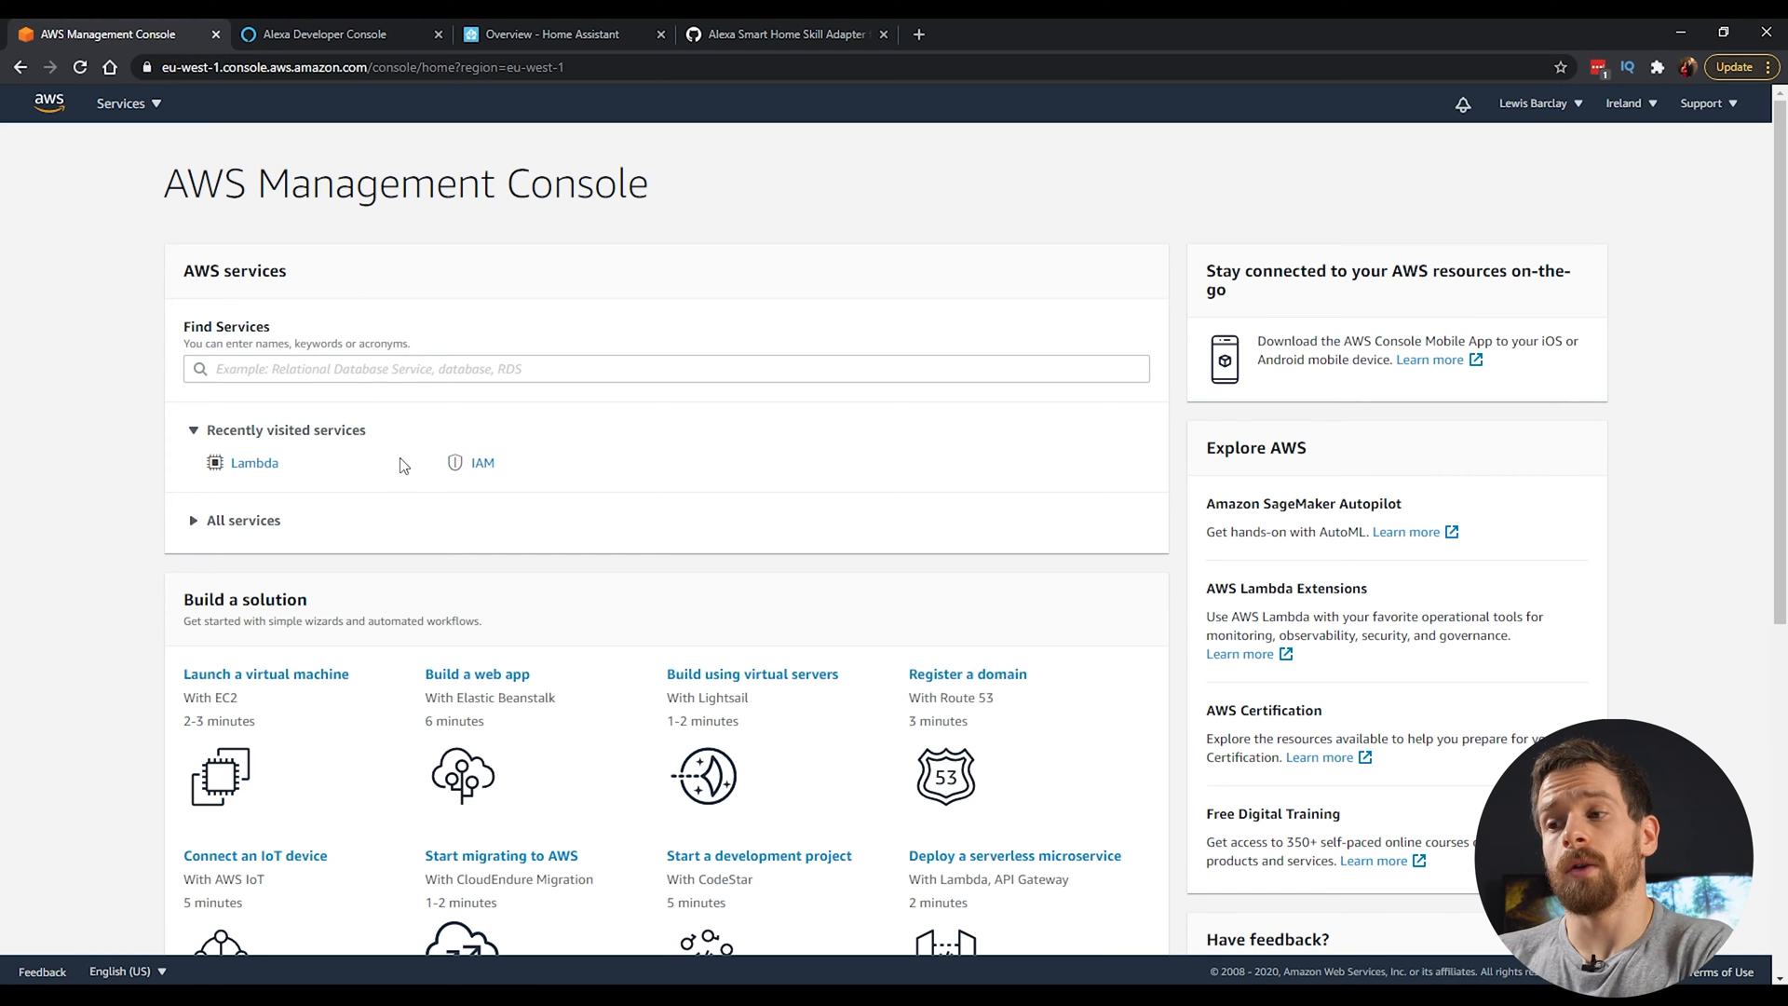
{"action": "mouse_move", "coordinate": [762, 246]}
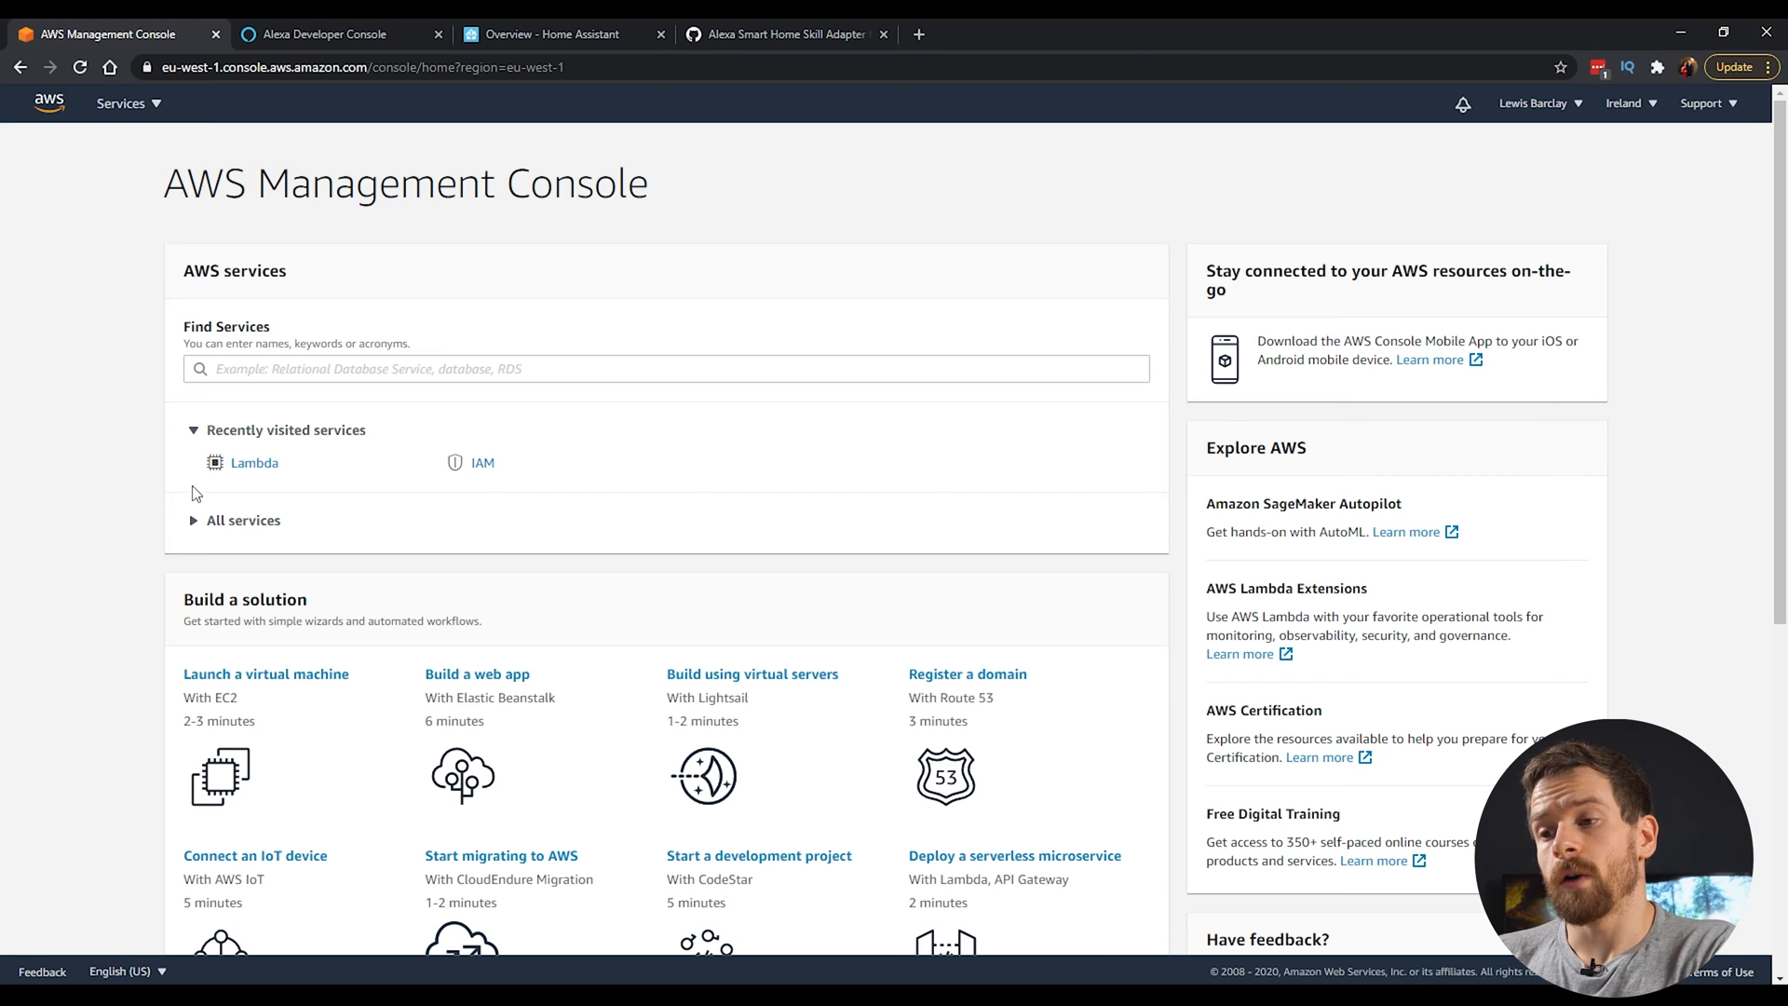
- Find the IAM service and bring up the account's list of IAM roles
{"action": "left_click", "coordinate": [667, 369]}
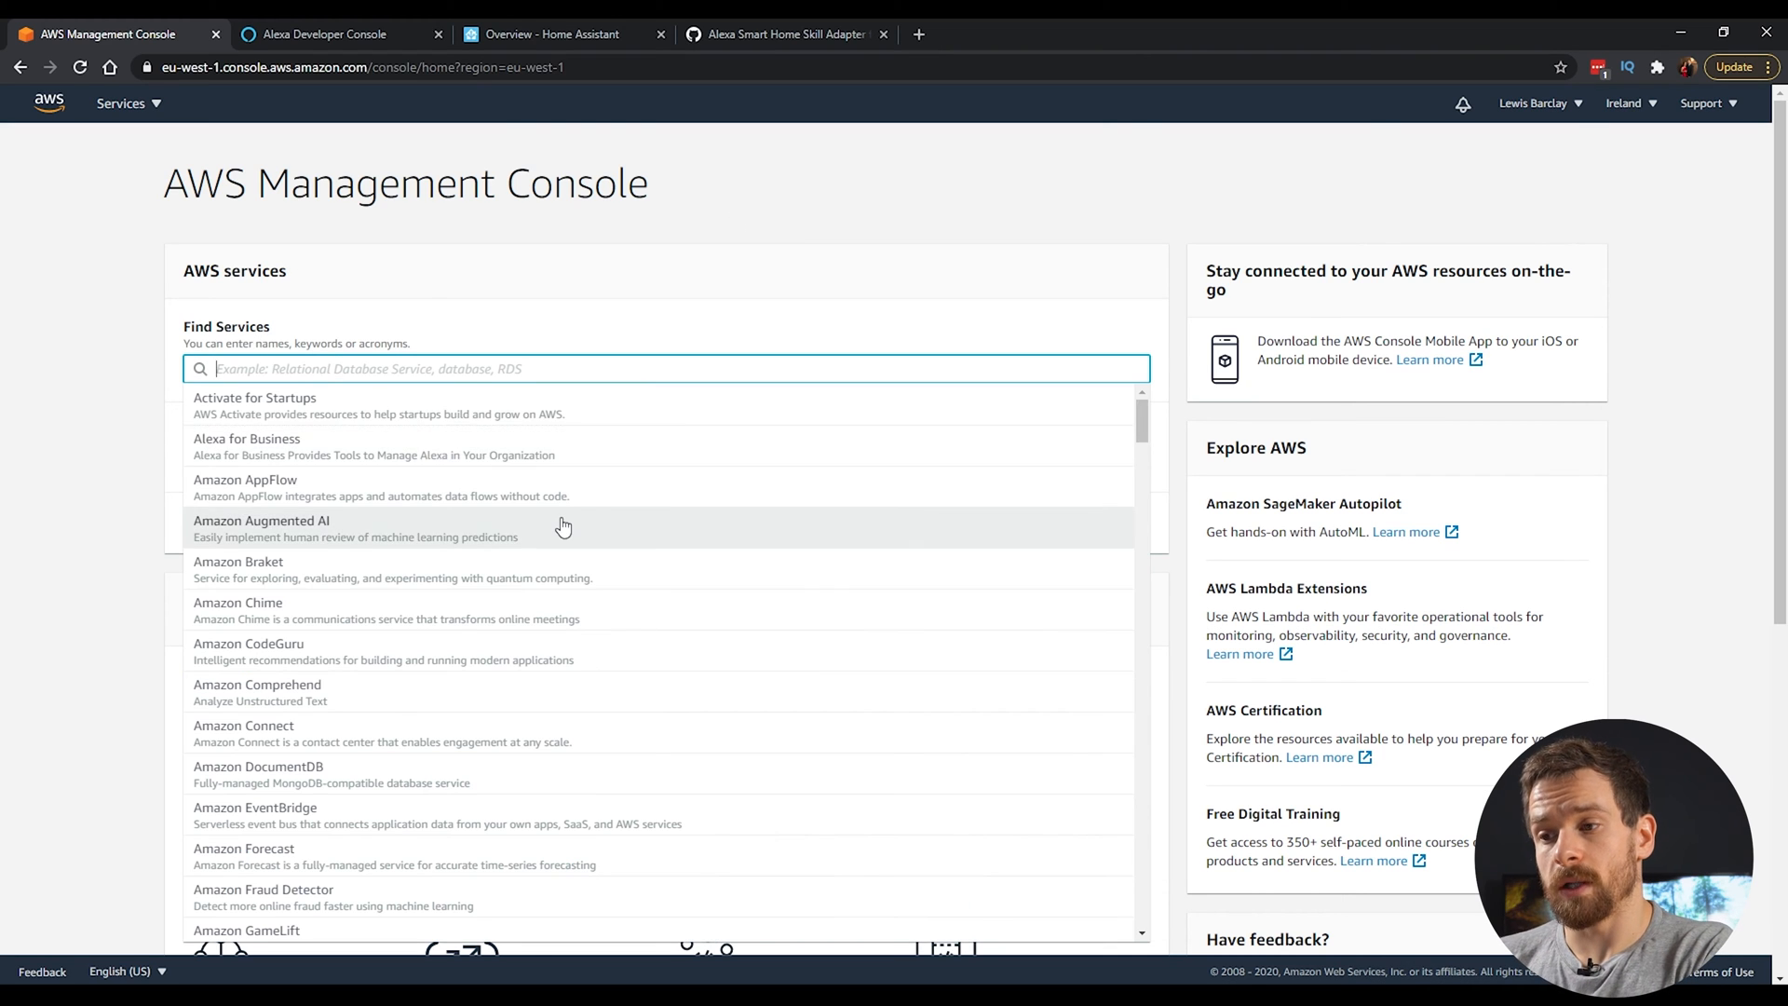
{"action": "mouse_move", "coordinate": [693, 323]}
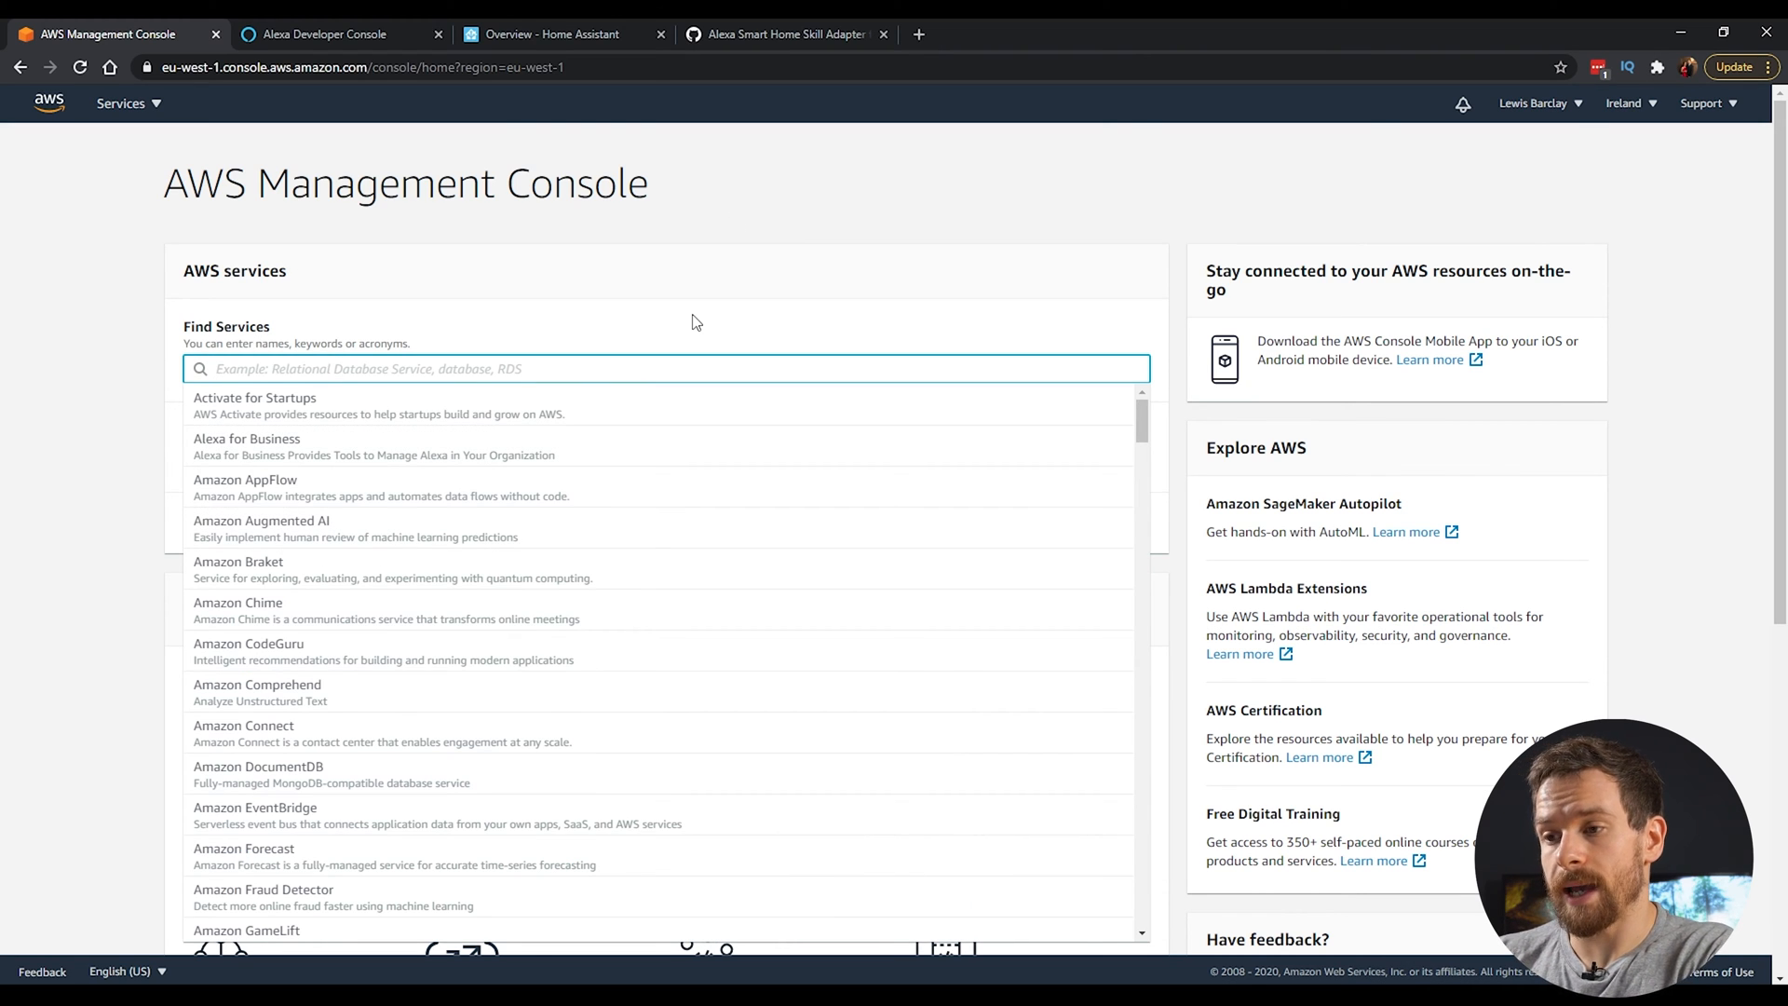
{"action": "type", "text": "IAM"}
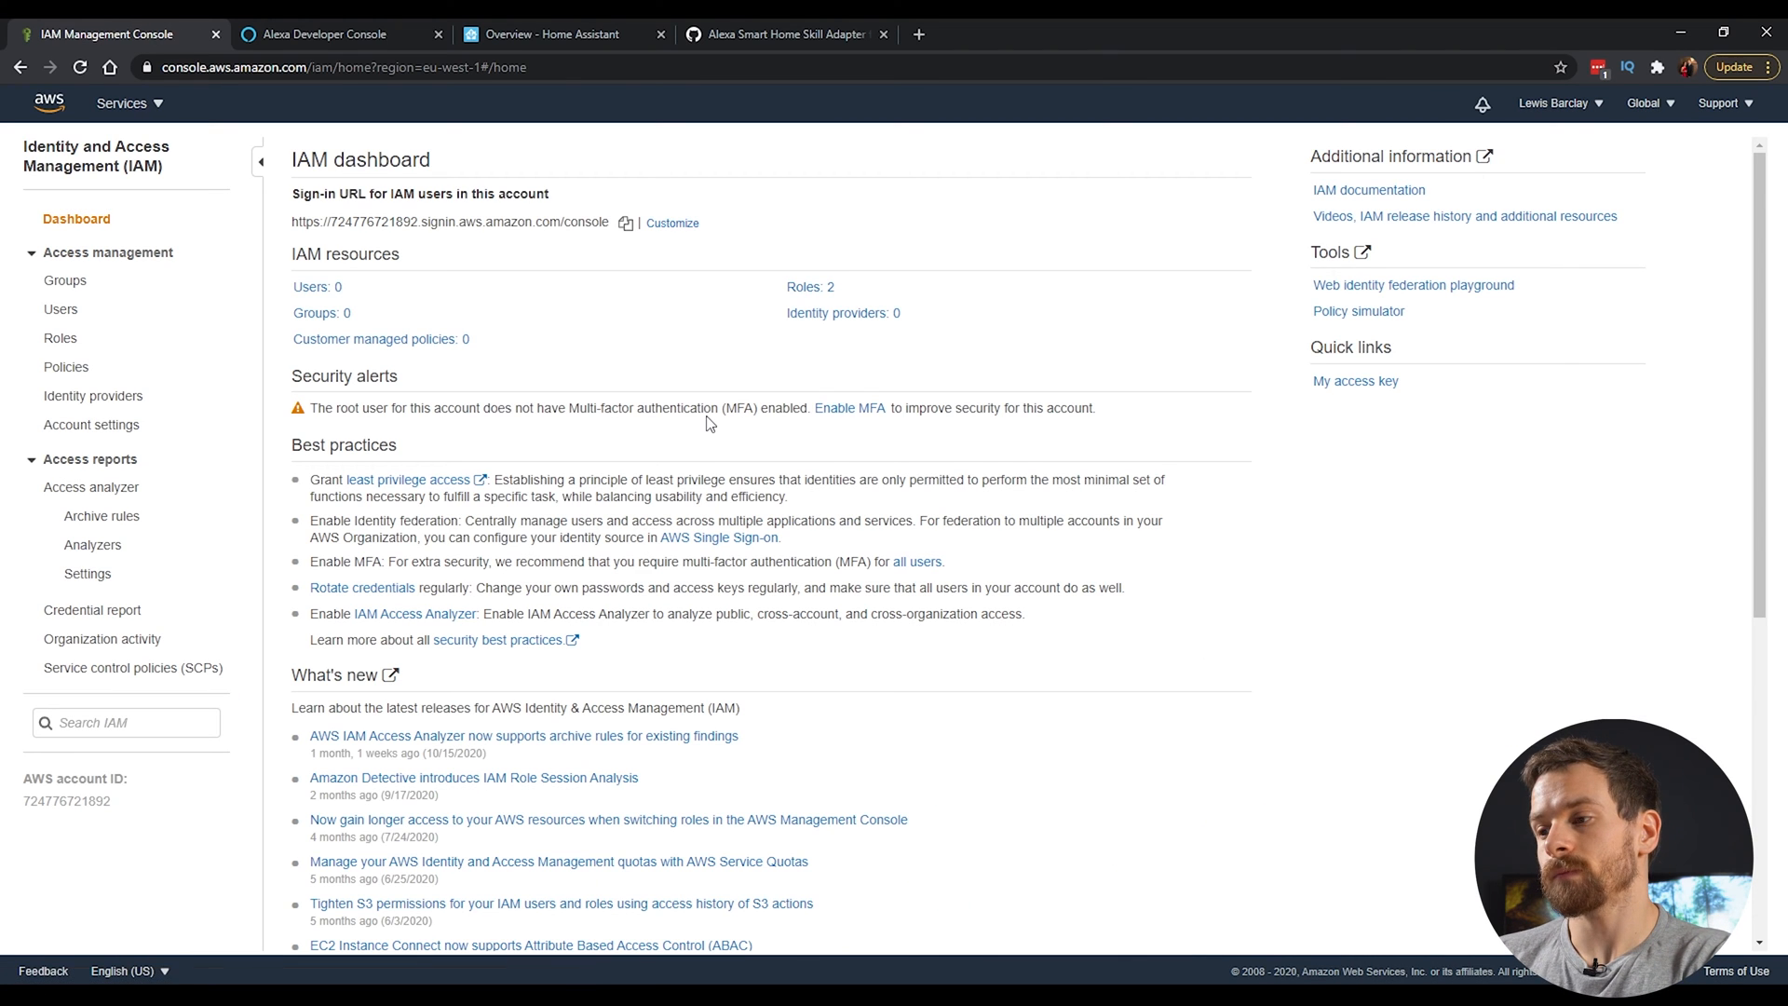
{"action": "mouse_move", "coordinate": [801, 287]}
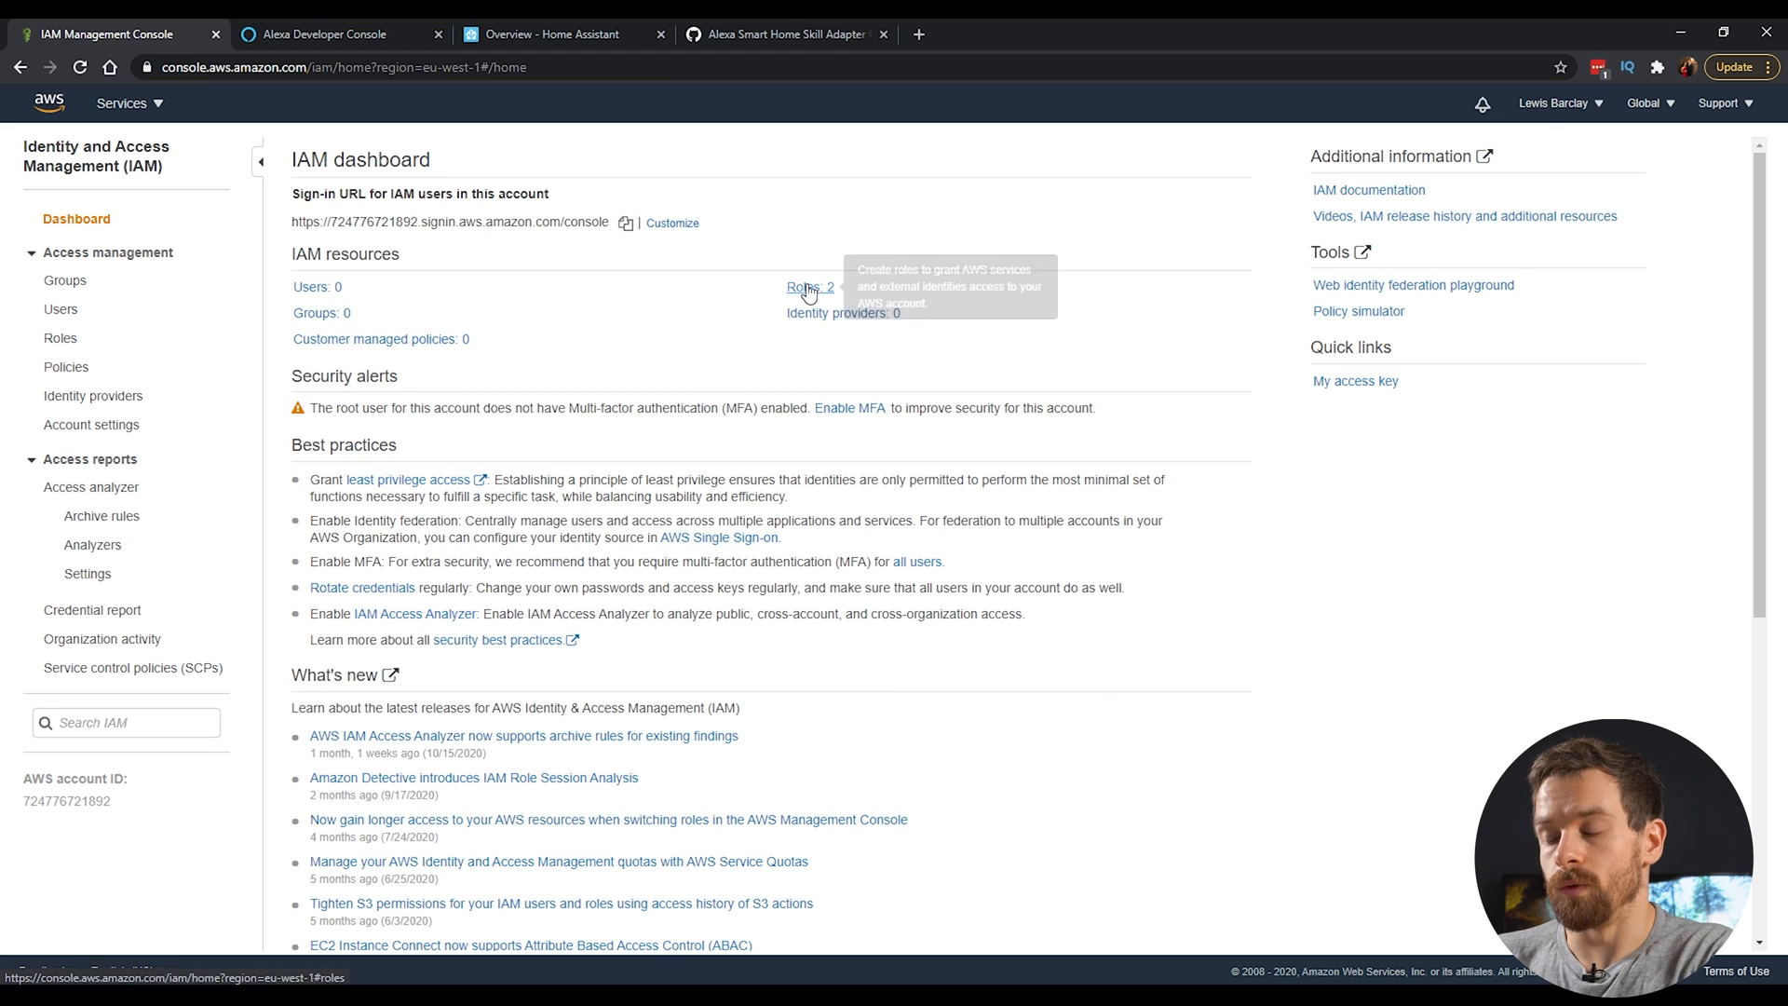
{"action": "left_click", "coordinate": [805, 287]}
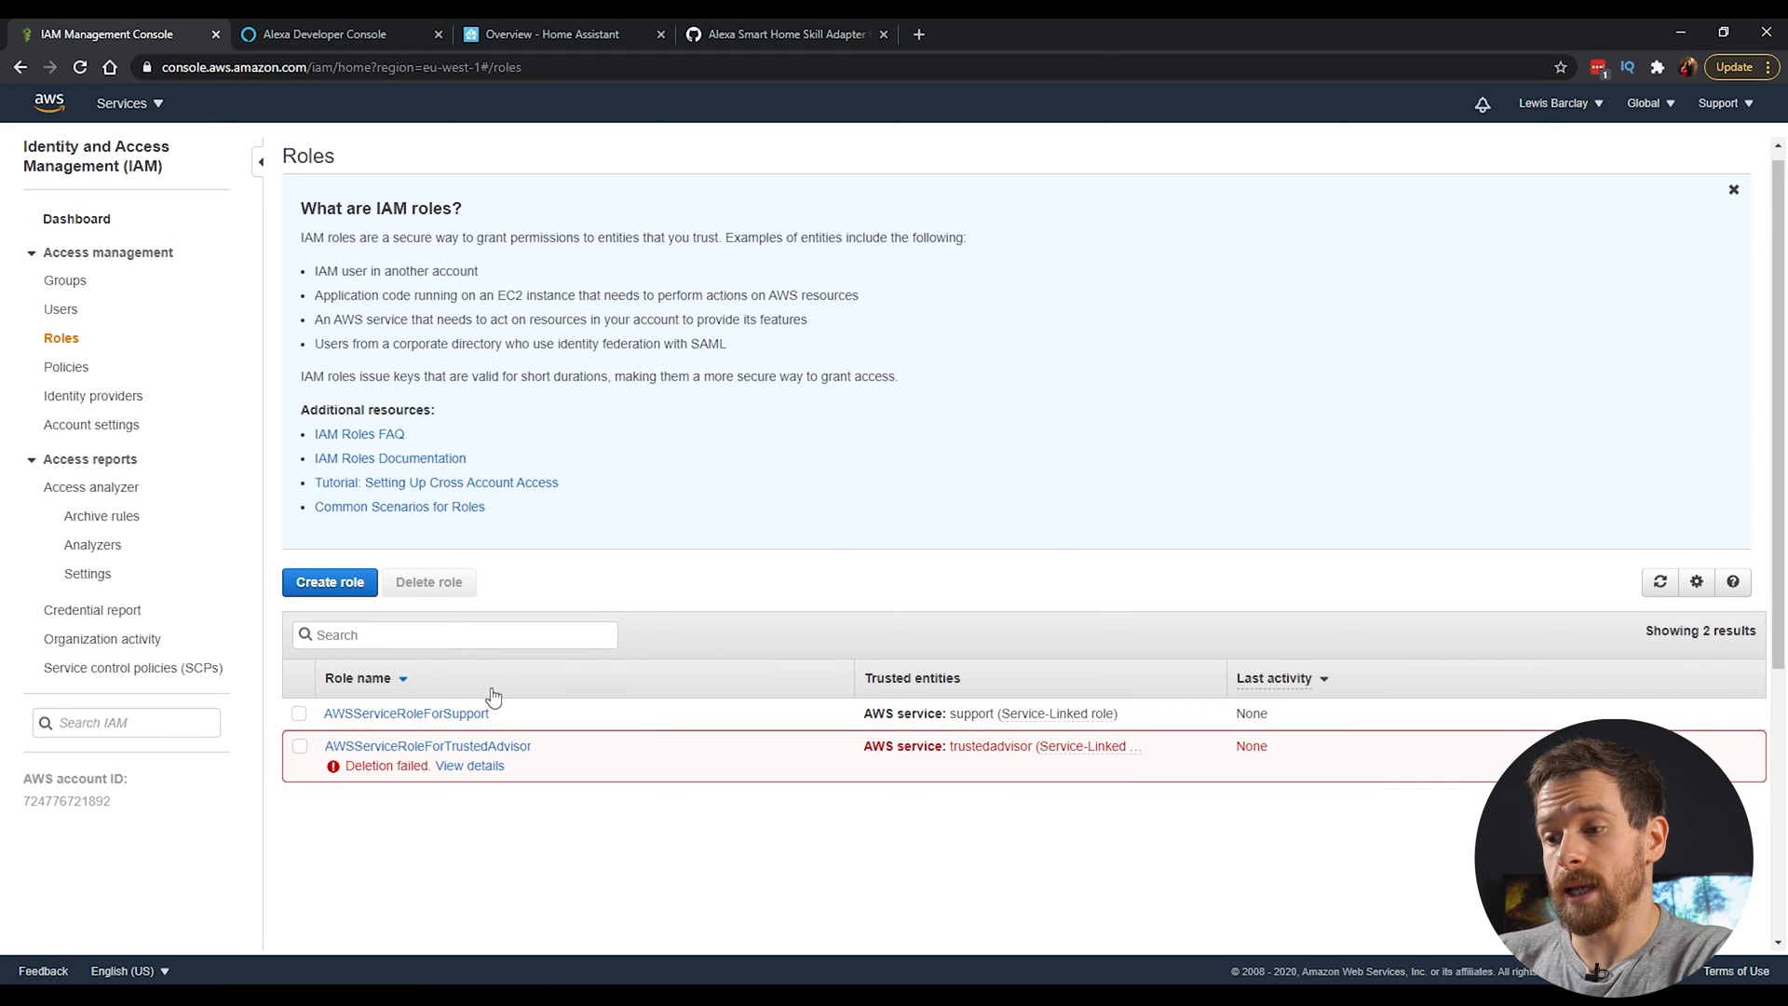
- Start a new IAM role with Lambda as its trusted use case
{"action": "left_click", "coordinate": [330, 582]}
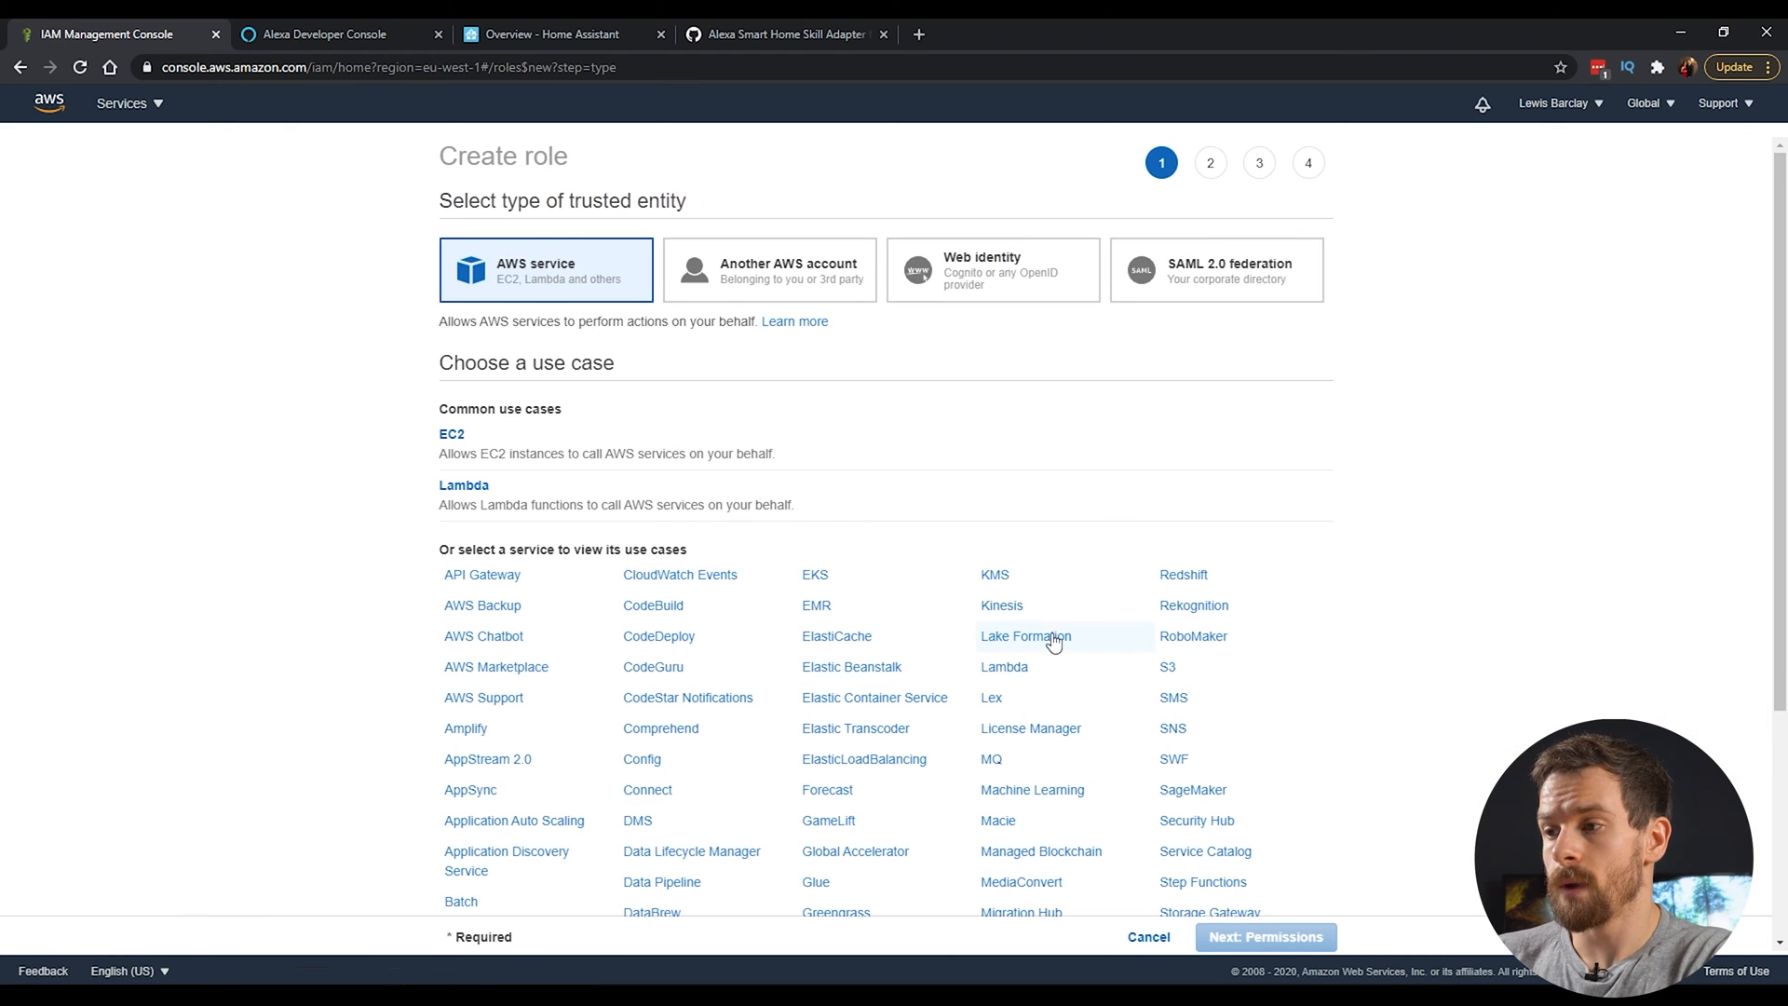
{"action": "mouse_move", "coordinate": [348, 339]}
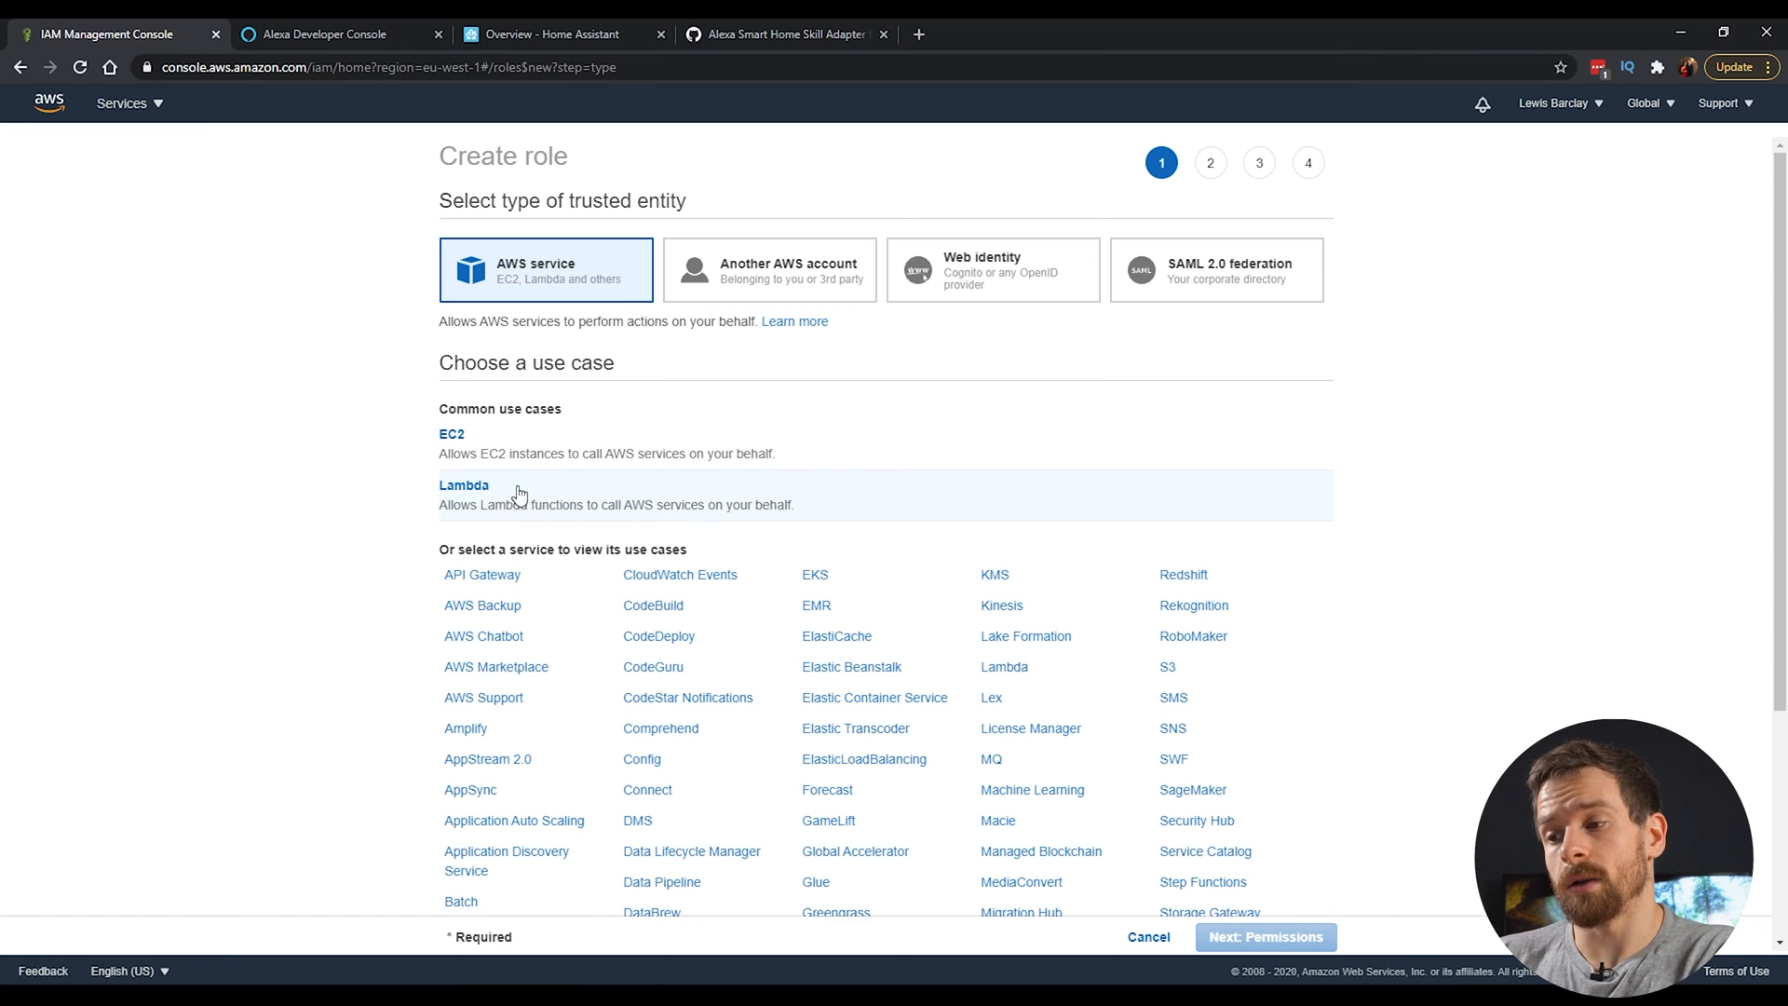
{"action": "left_click", "coordinate": [464, 485]}
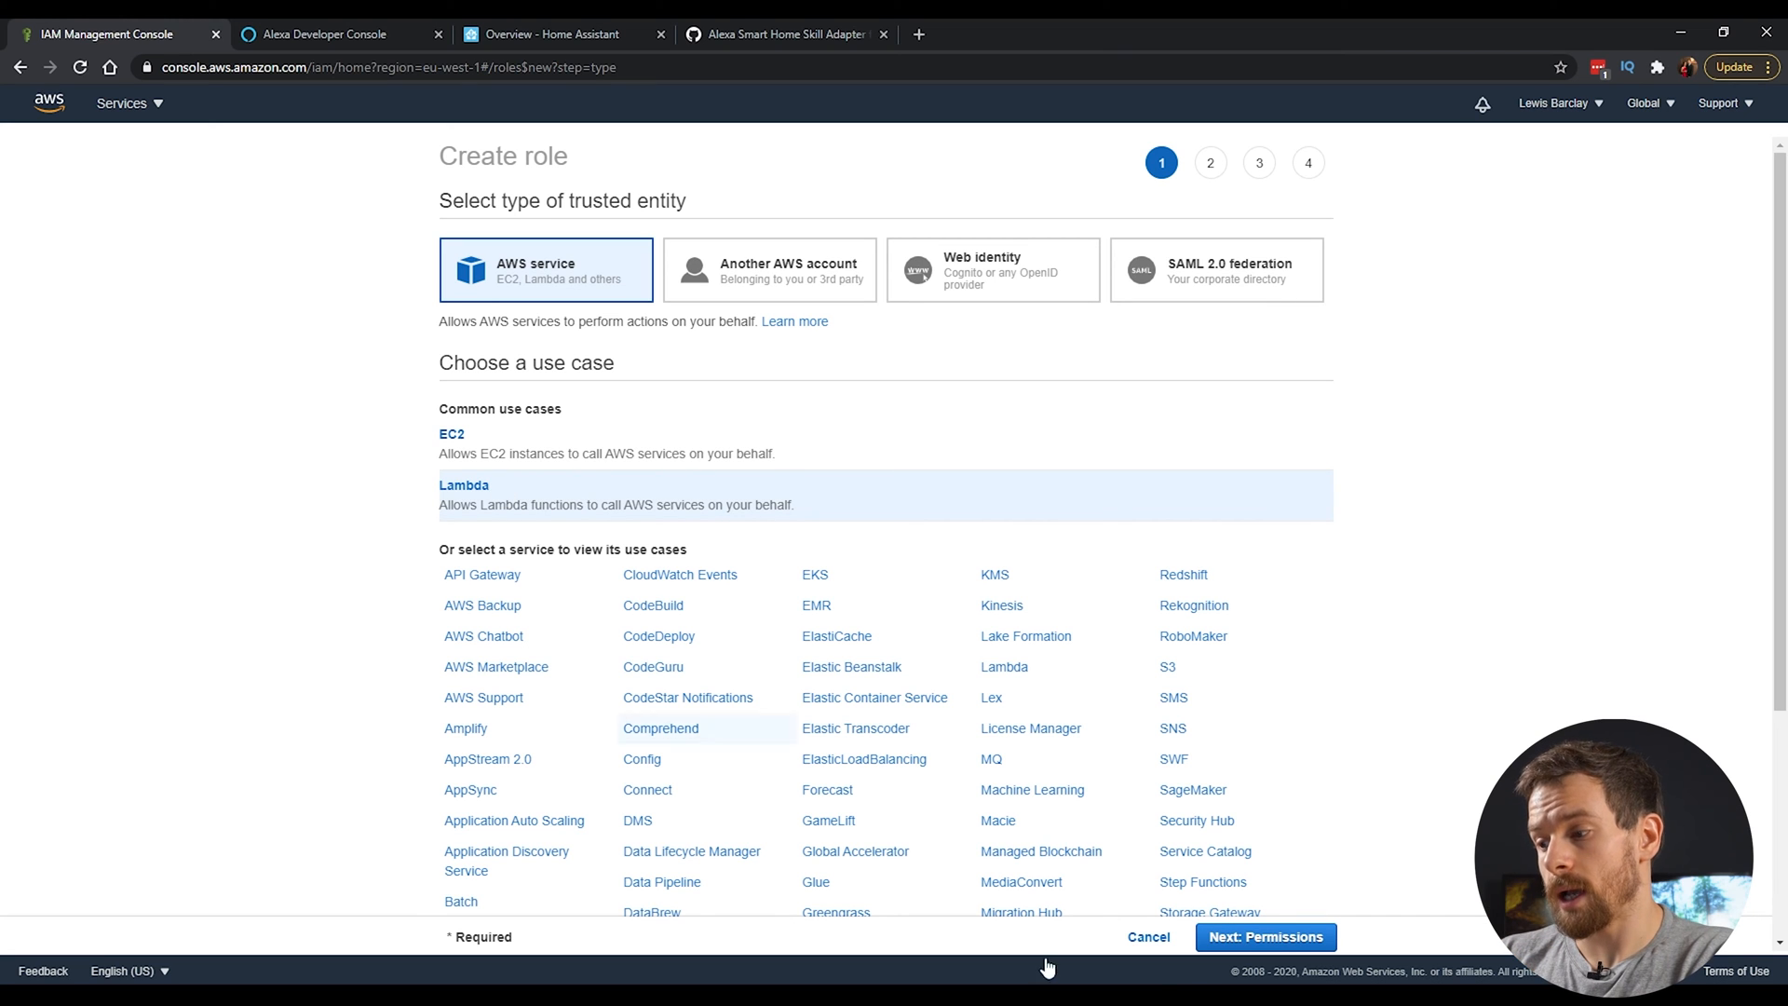
{"action": "left_click", "coordinate": [1263, 937]}
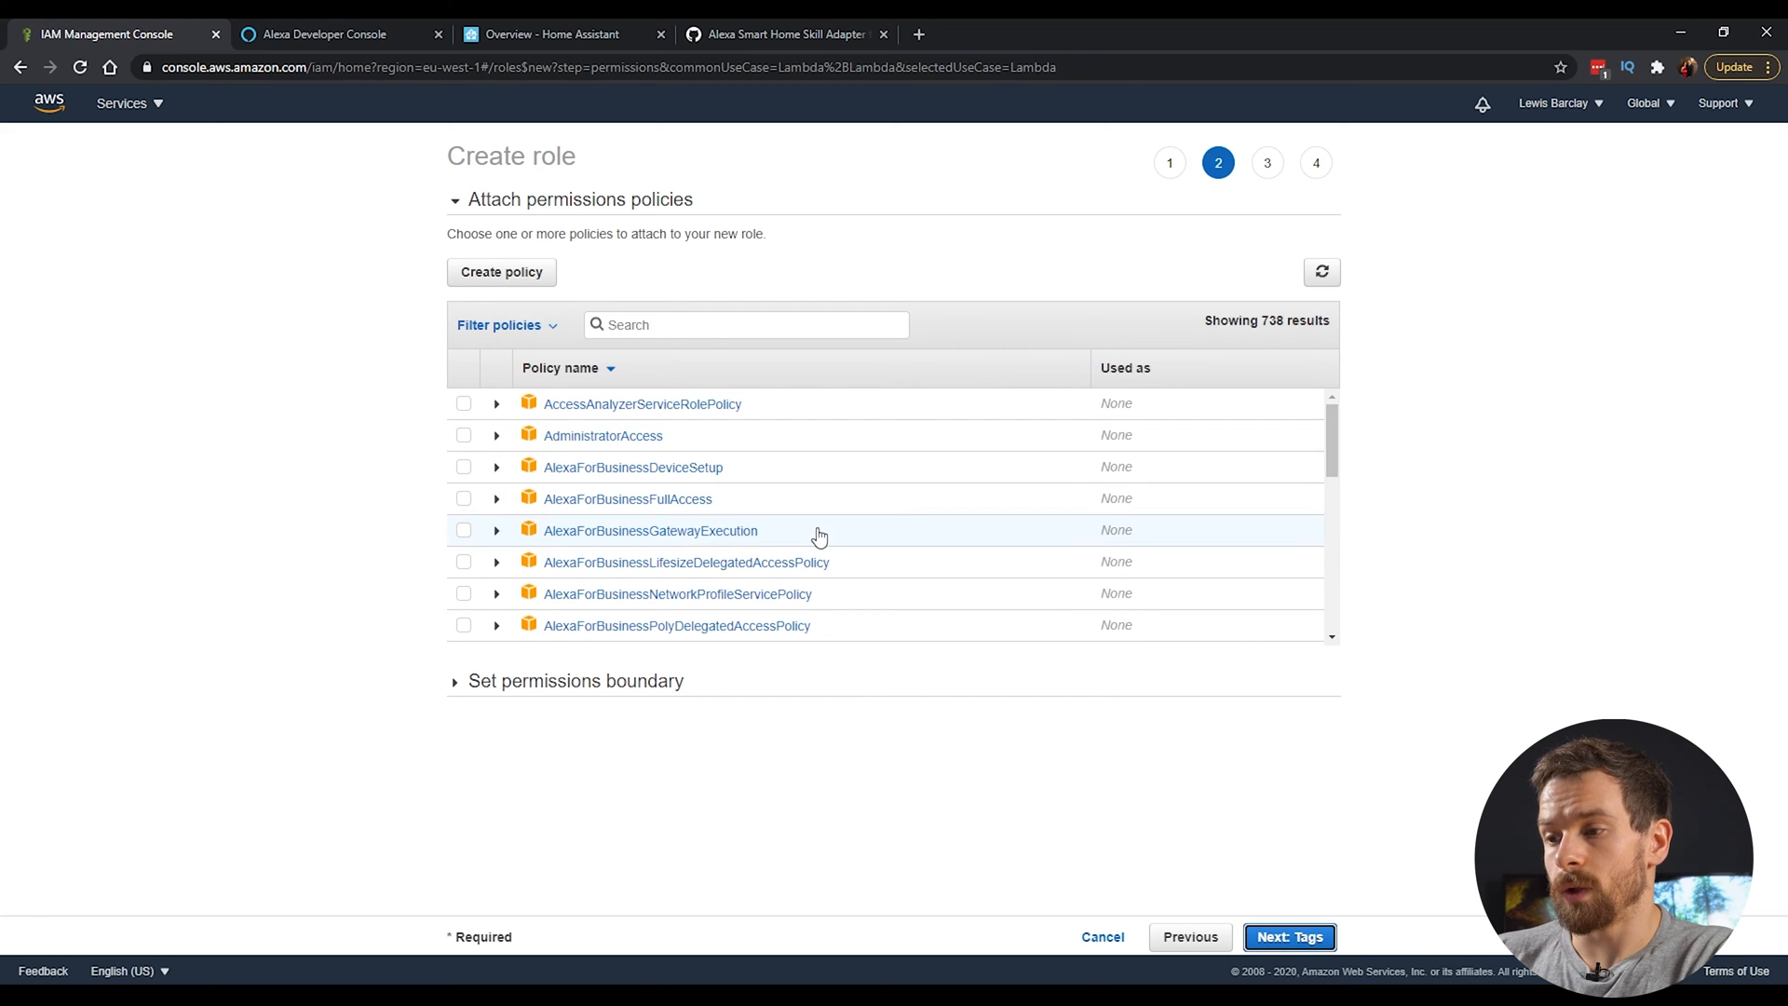
- Attach the AWSLambdaBasicExecutionRole policy and move on to the tags step
{"action": "type", "text": "iam"}
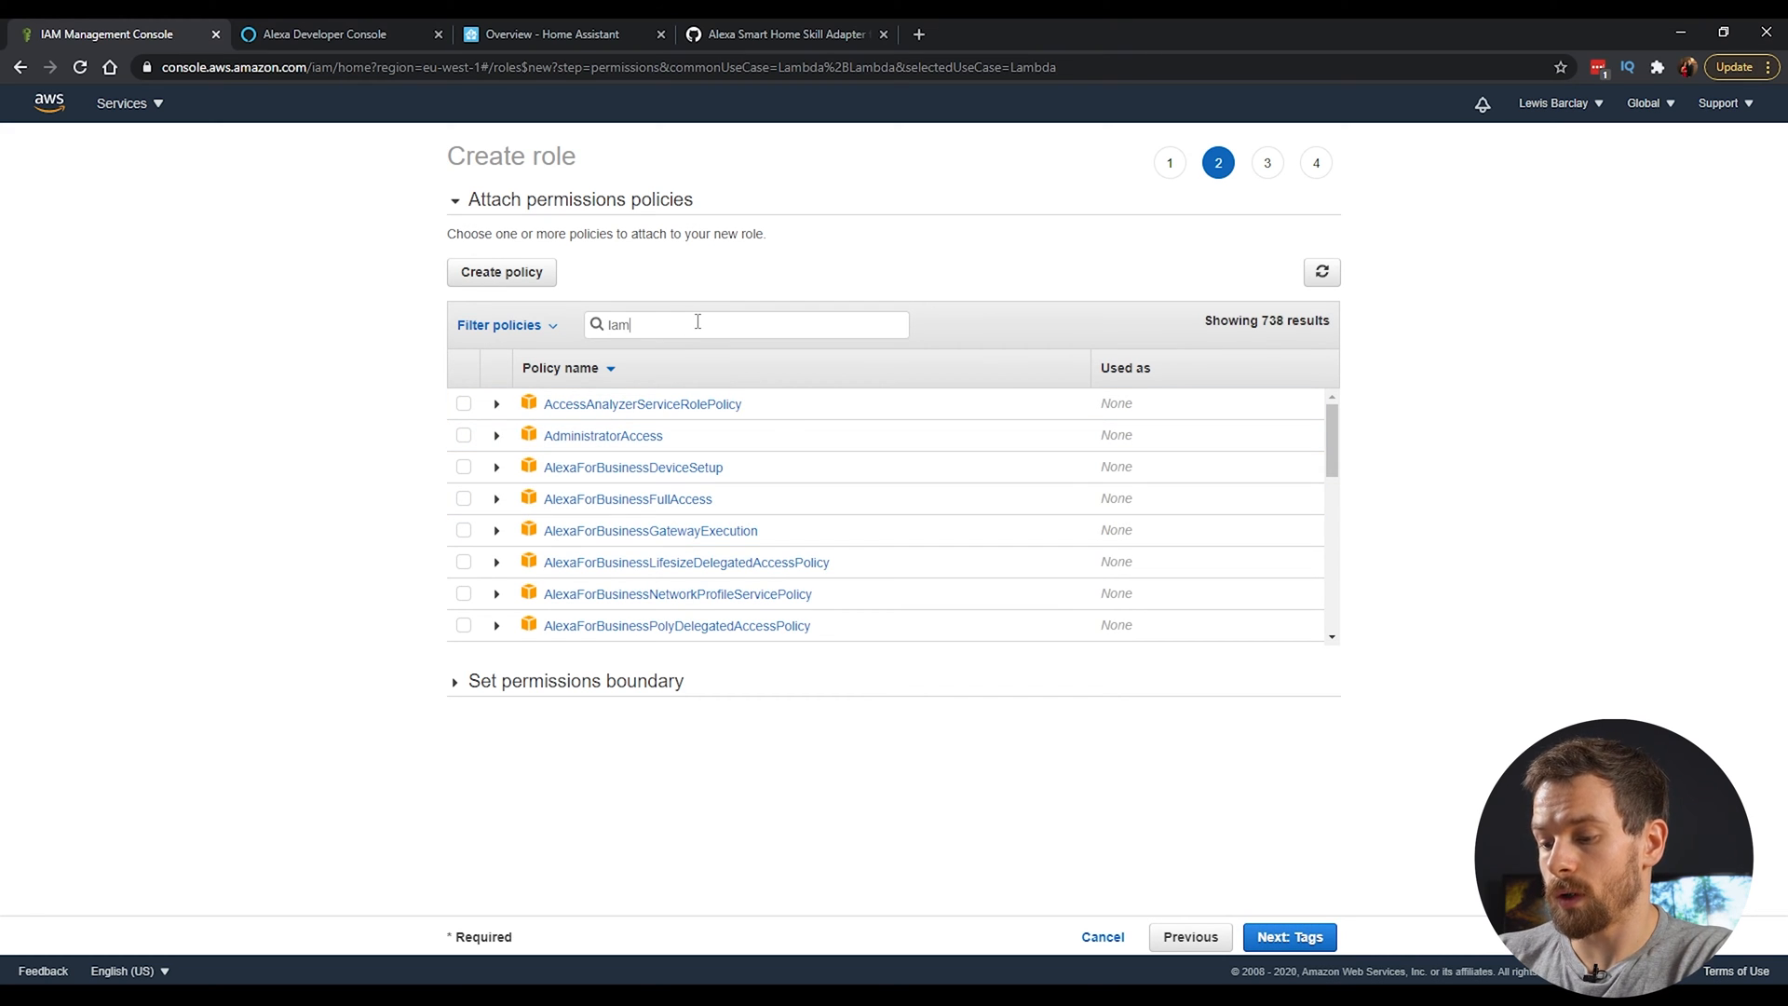
{"action": "type", "text": "lambda"}
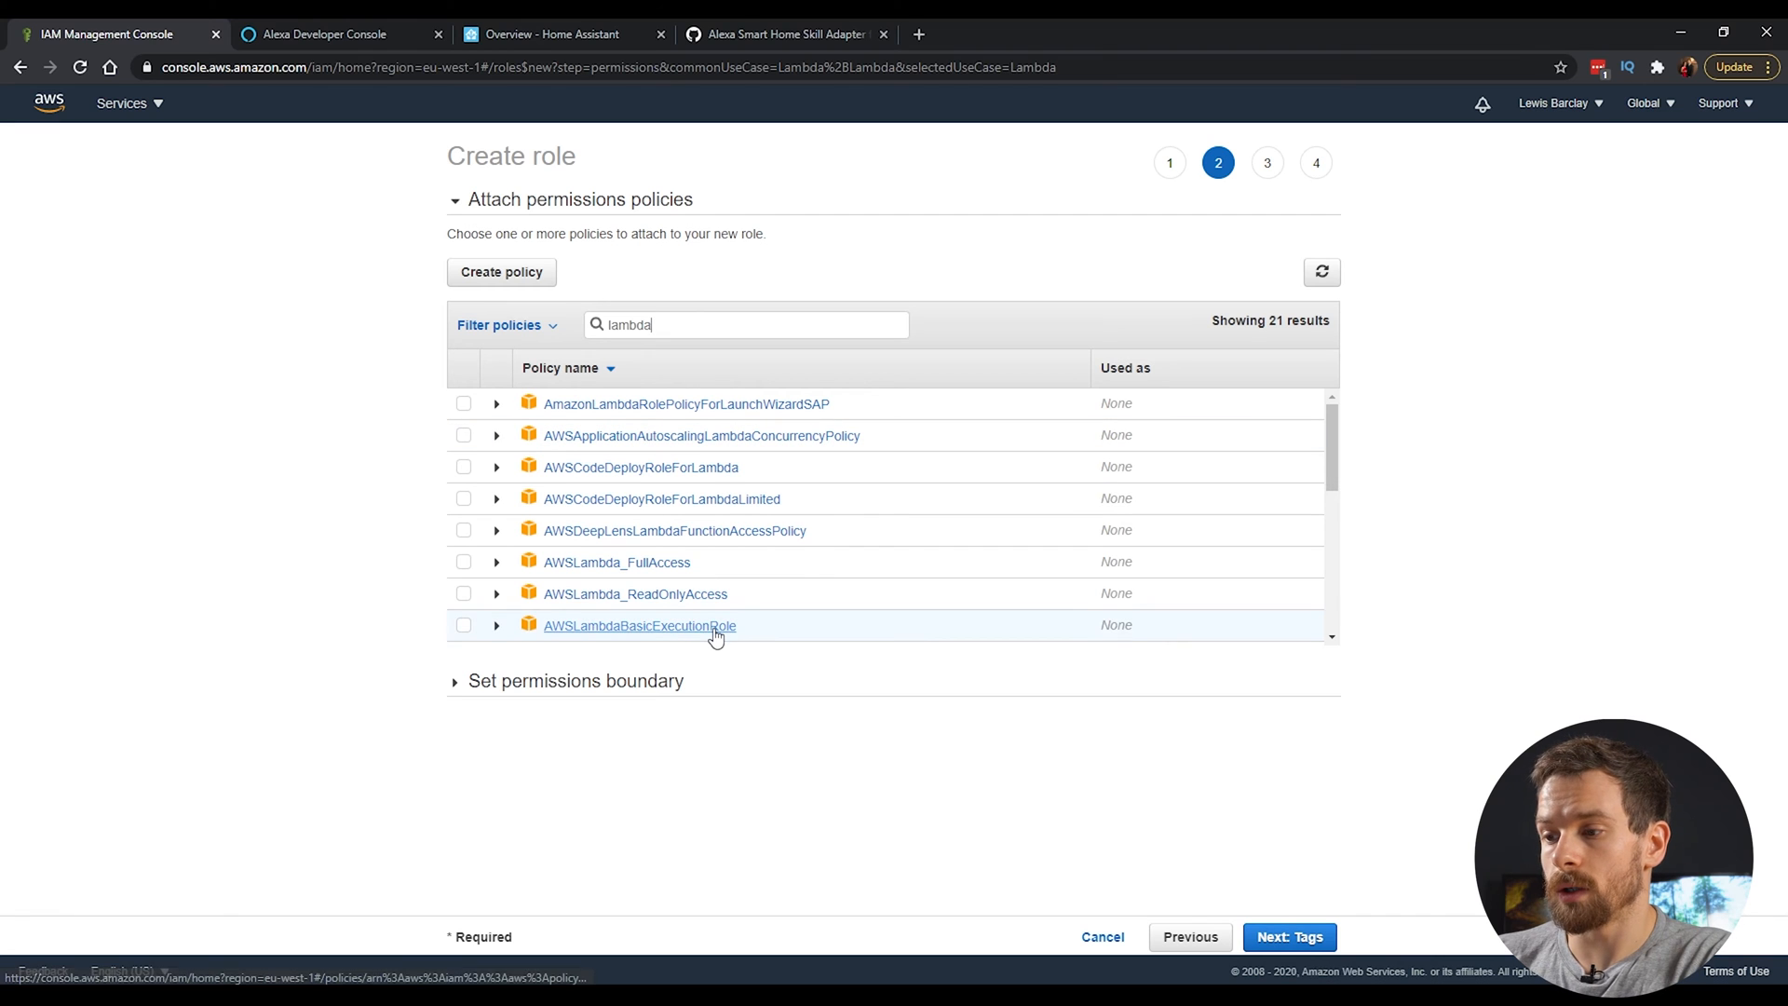
{"action": "scroll", "scroll_direction": "down", "scroll_amount": 3}
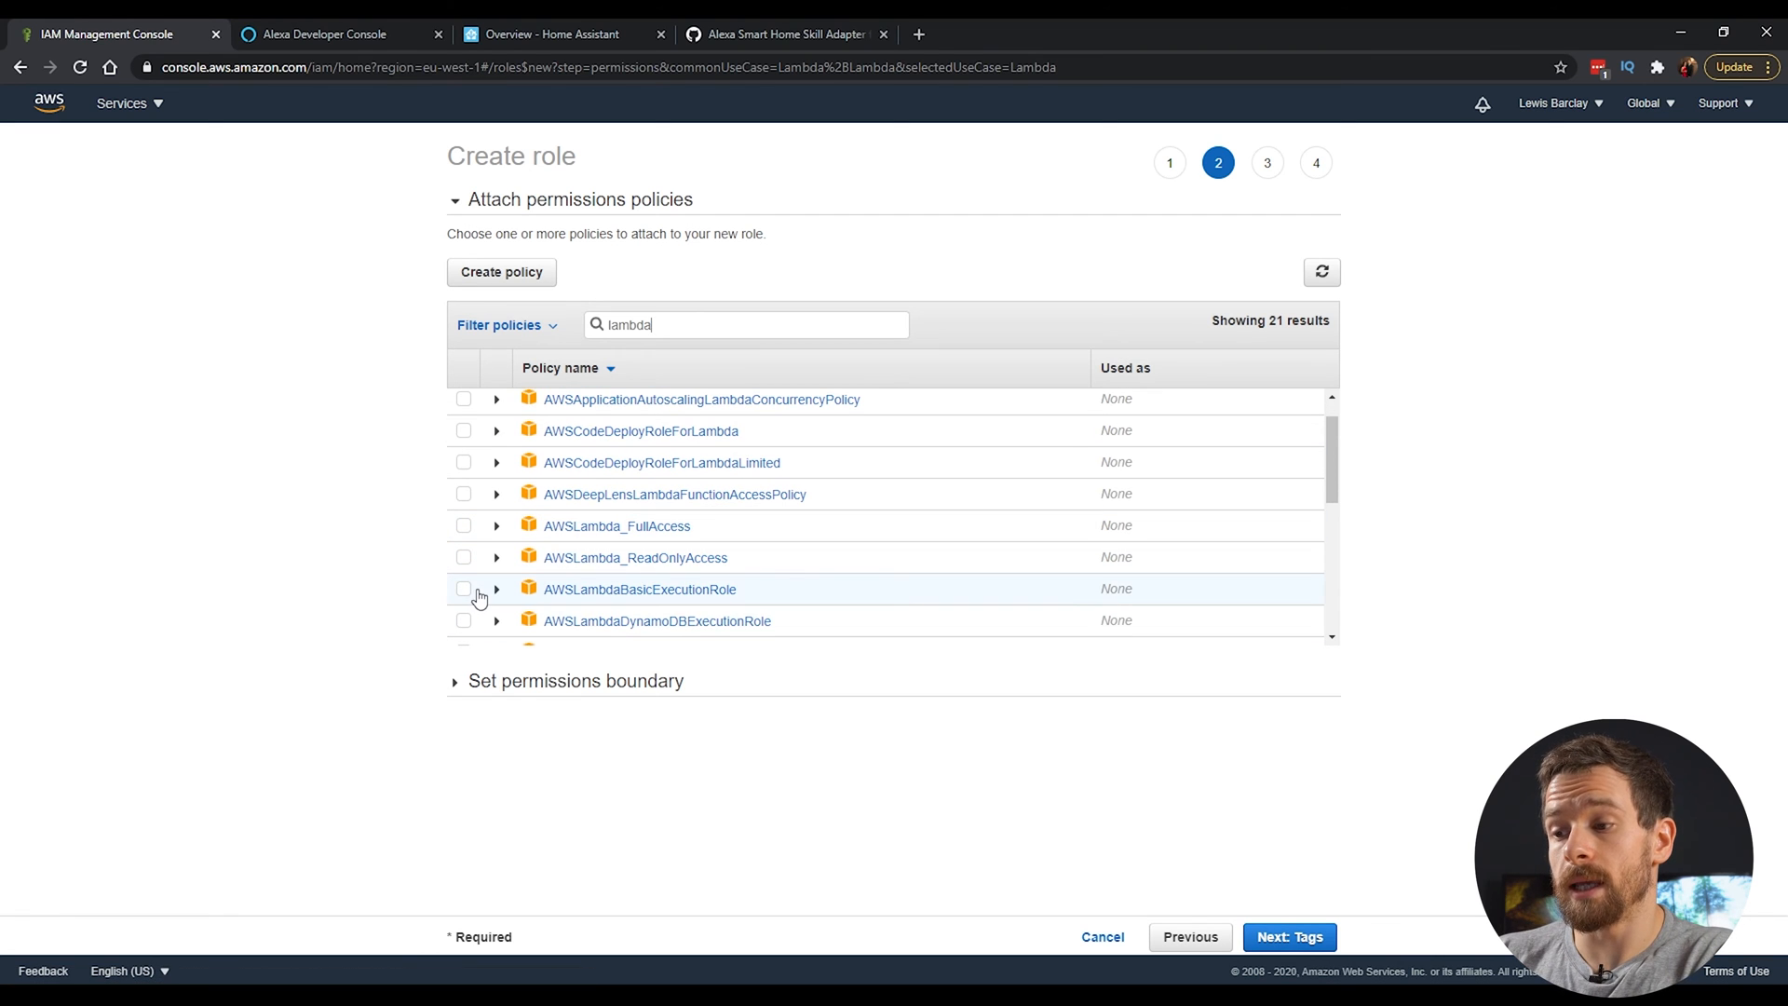
{"action": "left_click", "coordinate": [463, 589]}
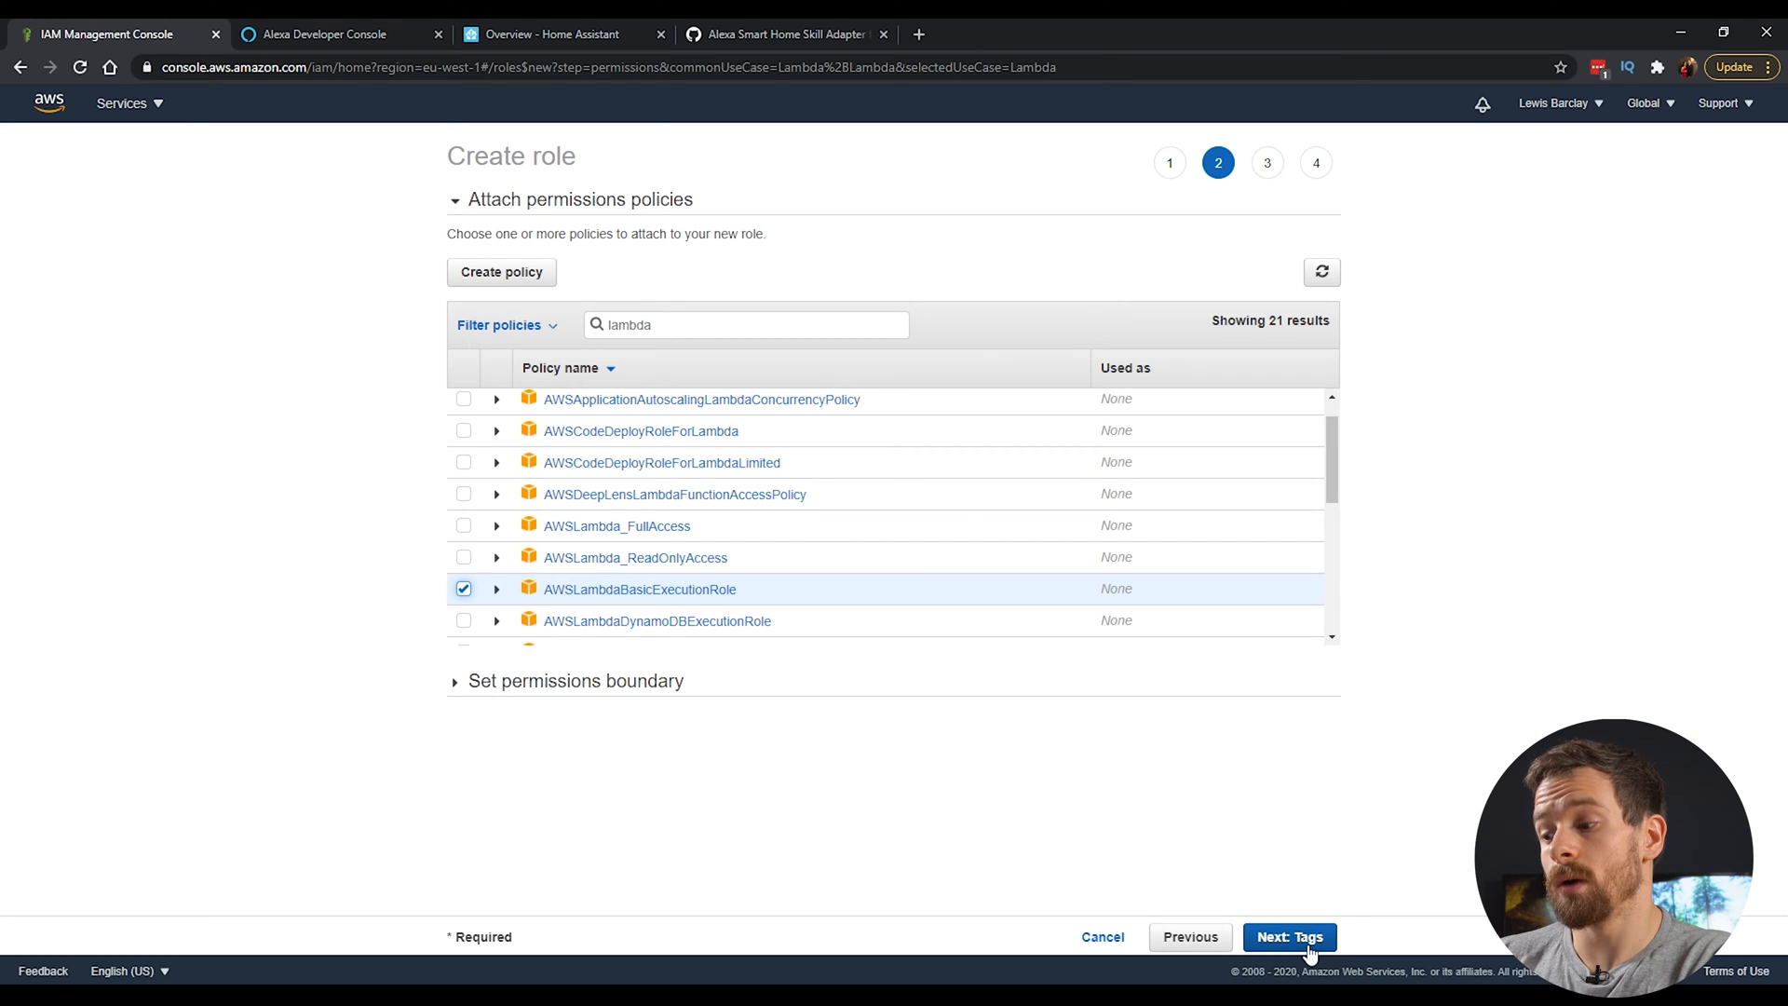
{"action": "left_click", "coordinate": [1289, 937]}
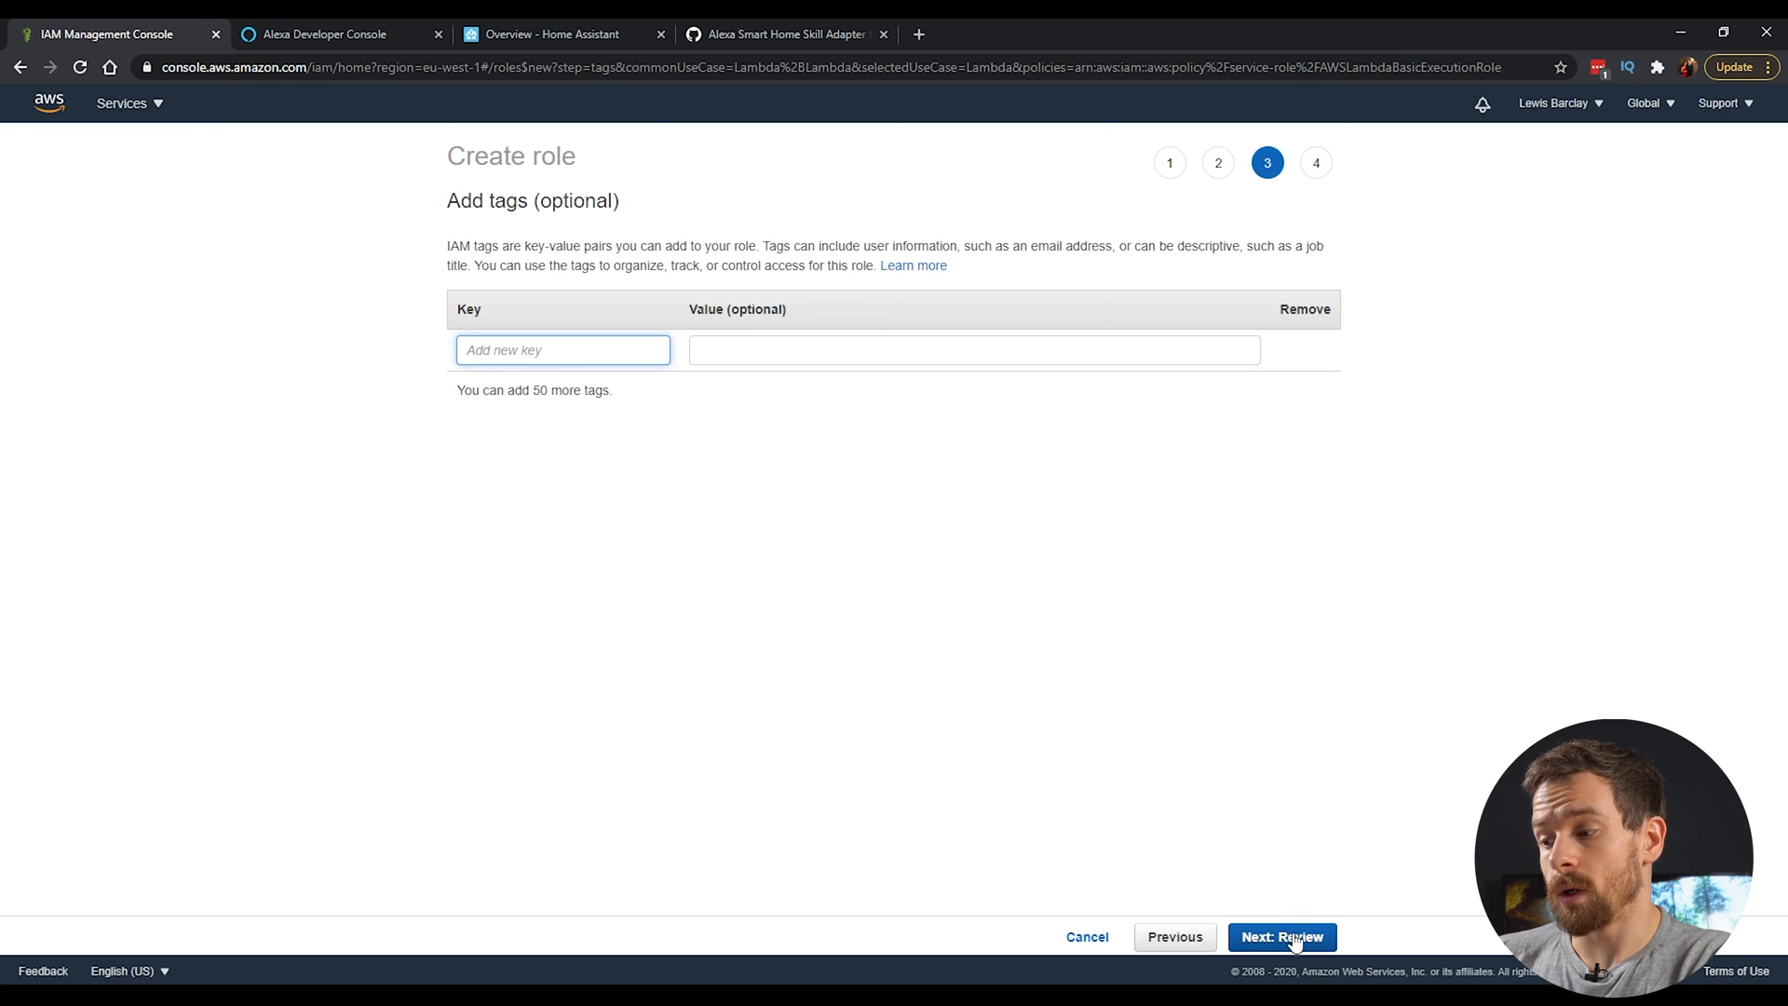
- Skip tags, name the role HomeAssistant_Lambda and create it
{"action": "left_click", "coordinate": [1282, 937]}
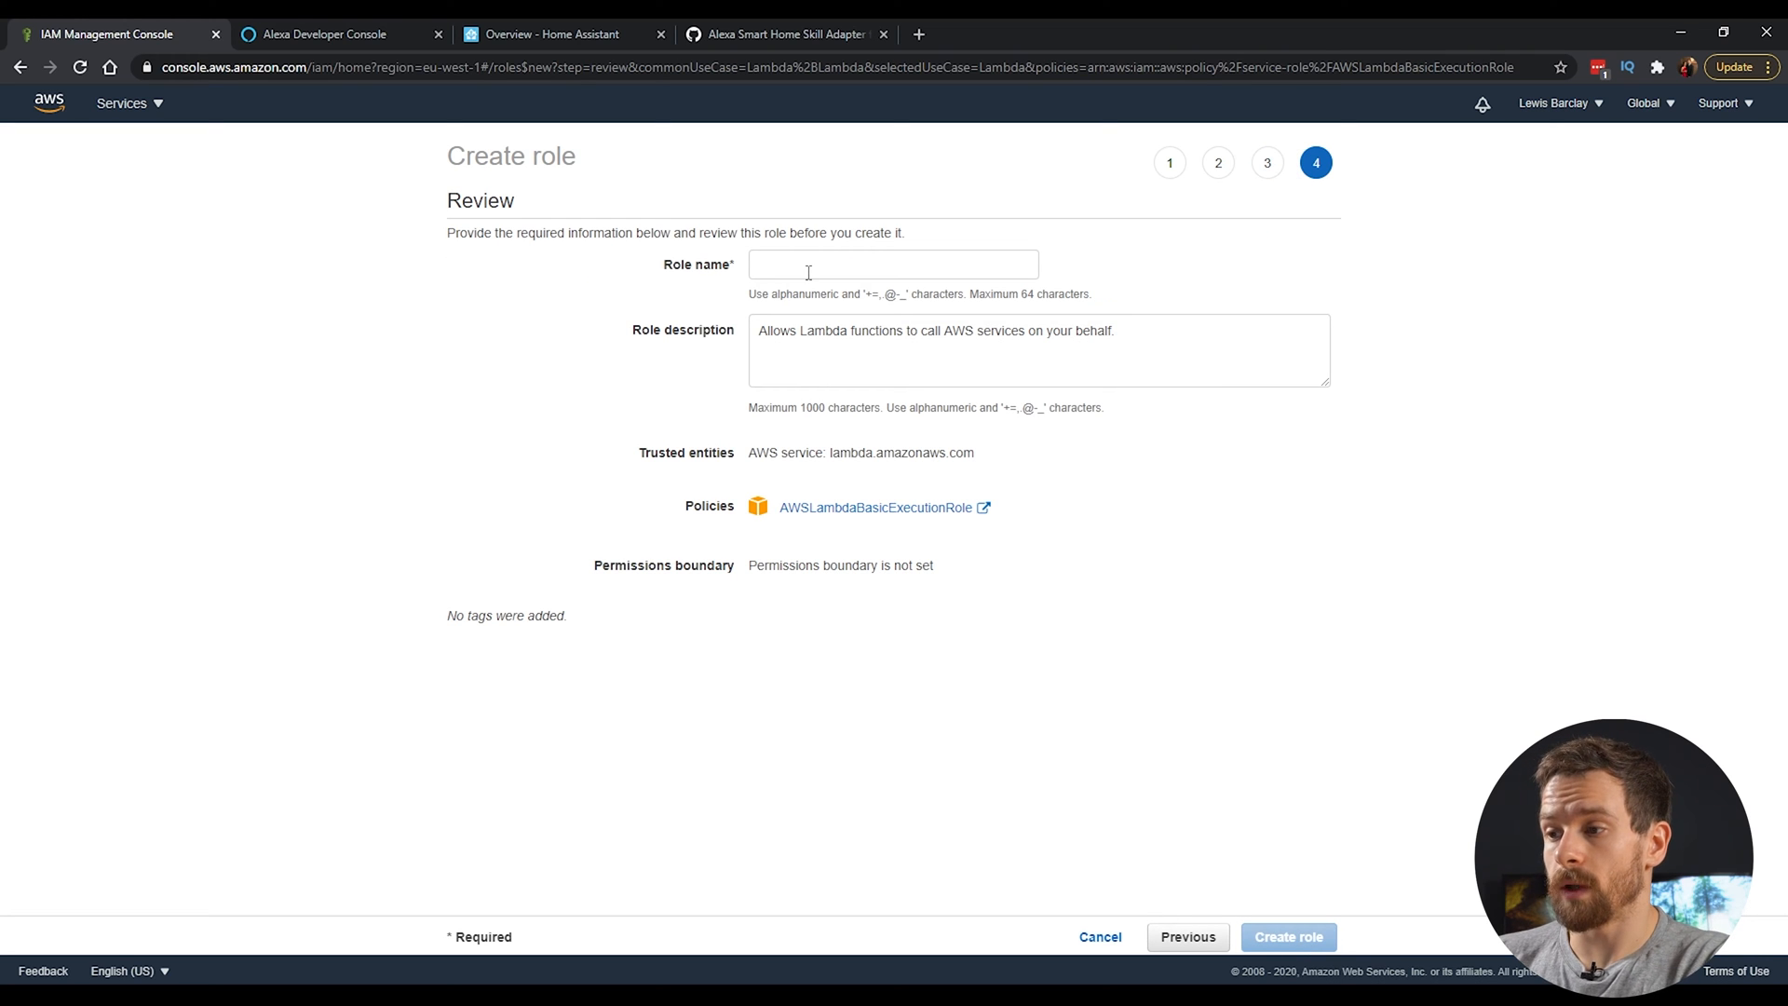
{"action": "left_click", "coordinate": [892, 263]}
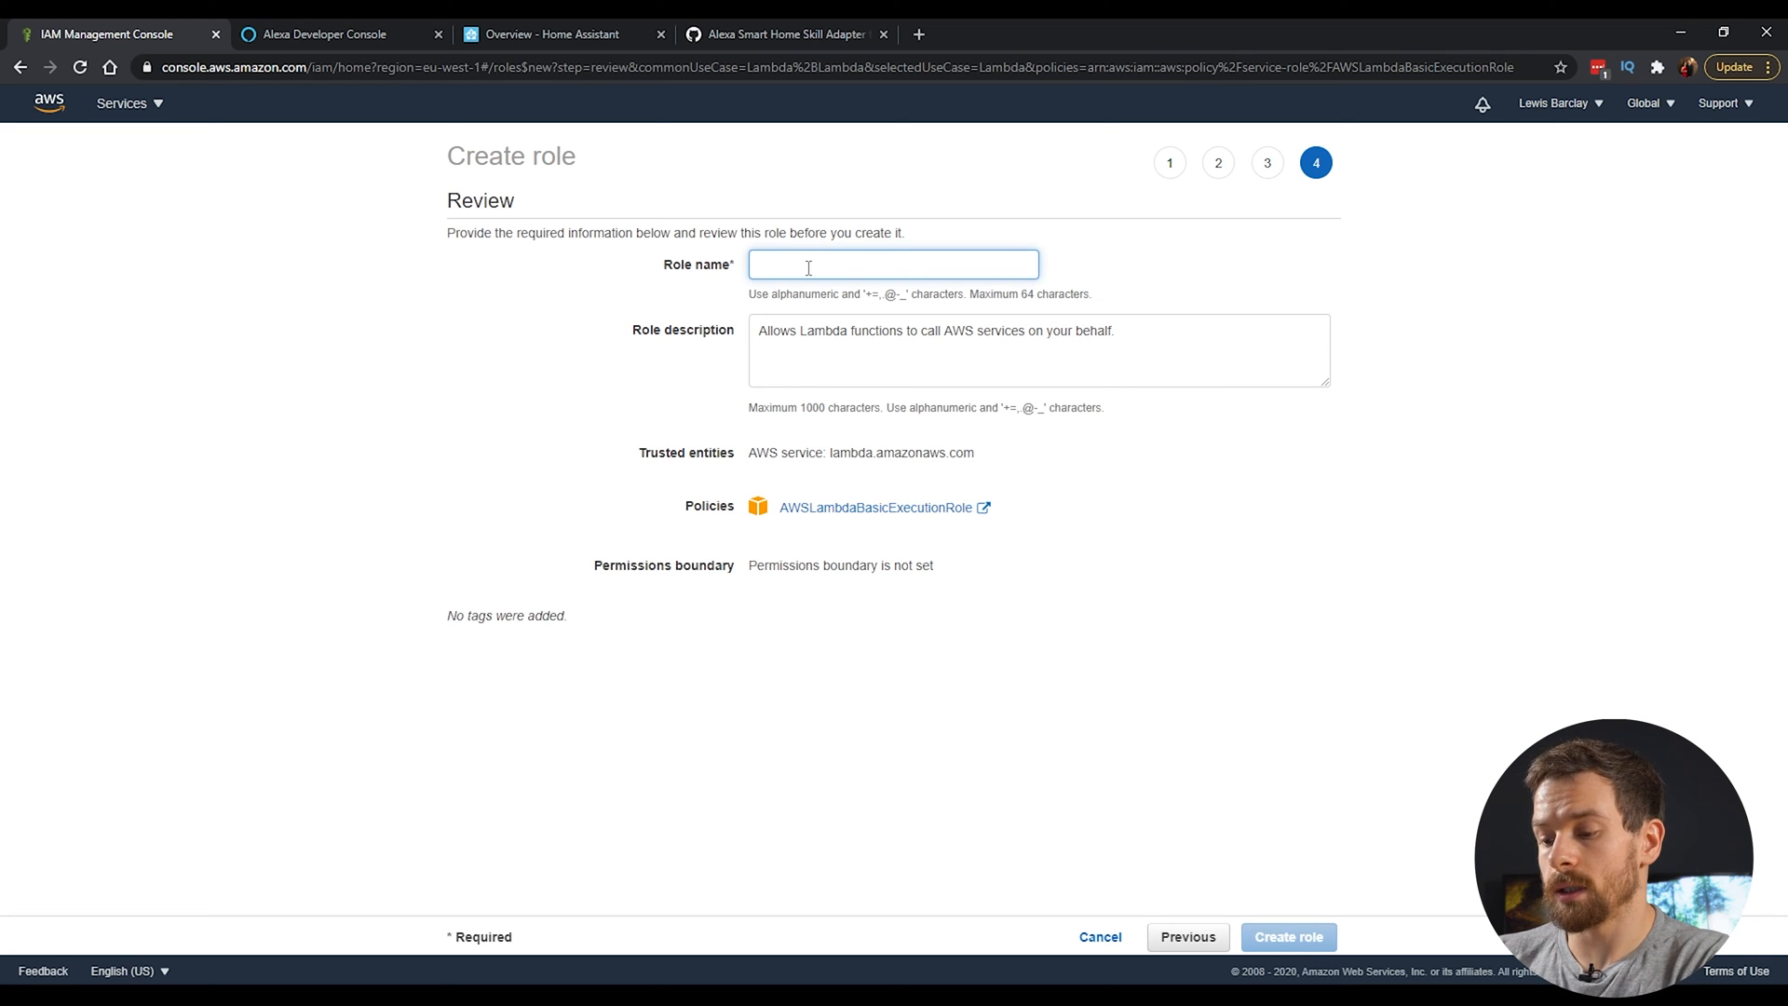
{"action": "type", "text": "HomeAssistant_Lambda"}
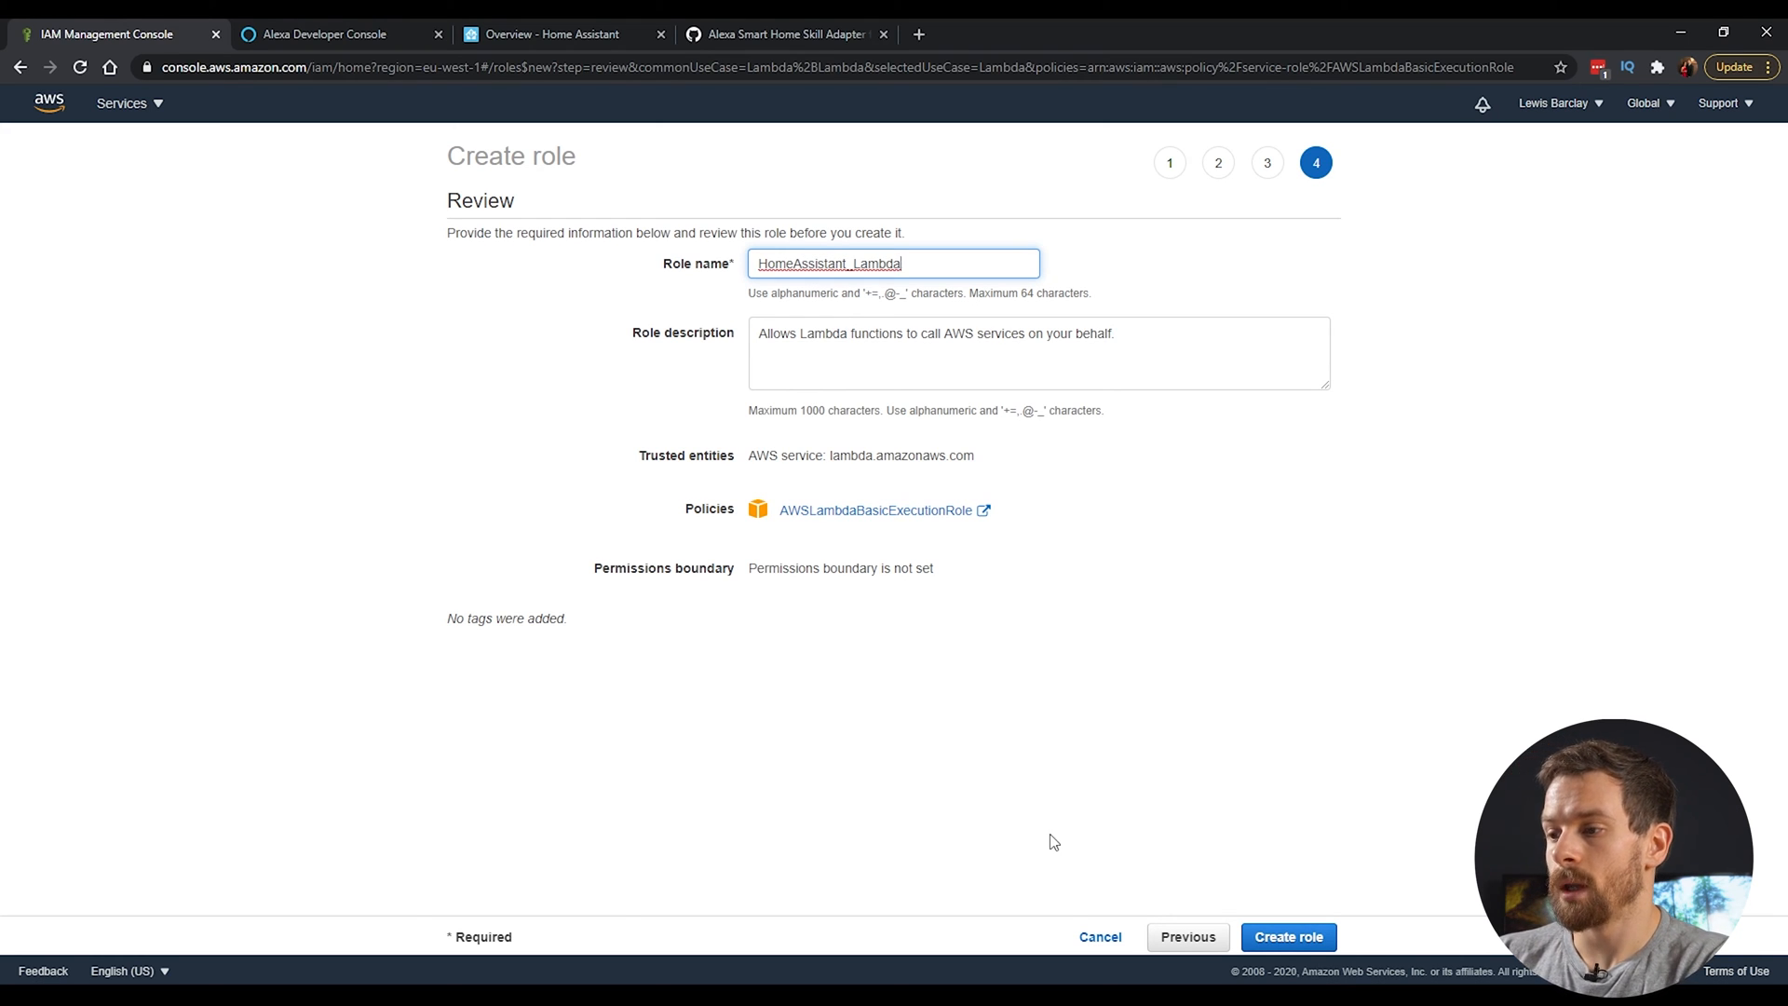
{"action": "left_click", "coordinate": [1287, 937]}
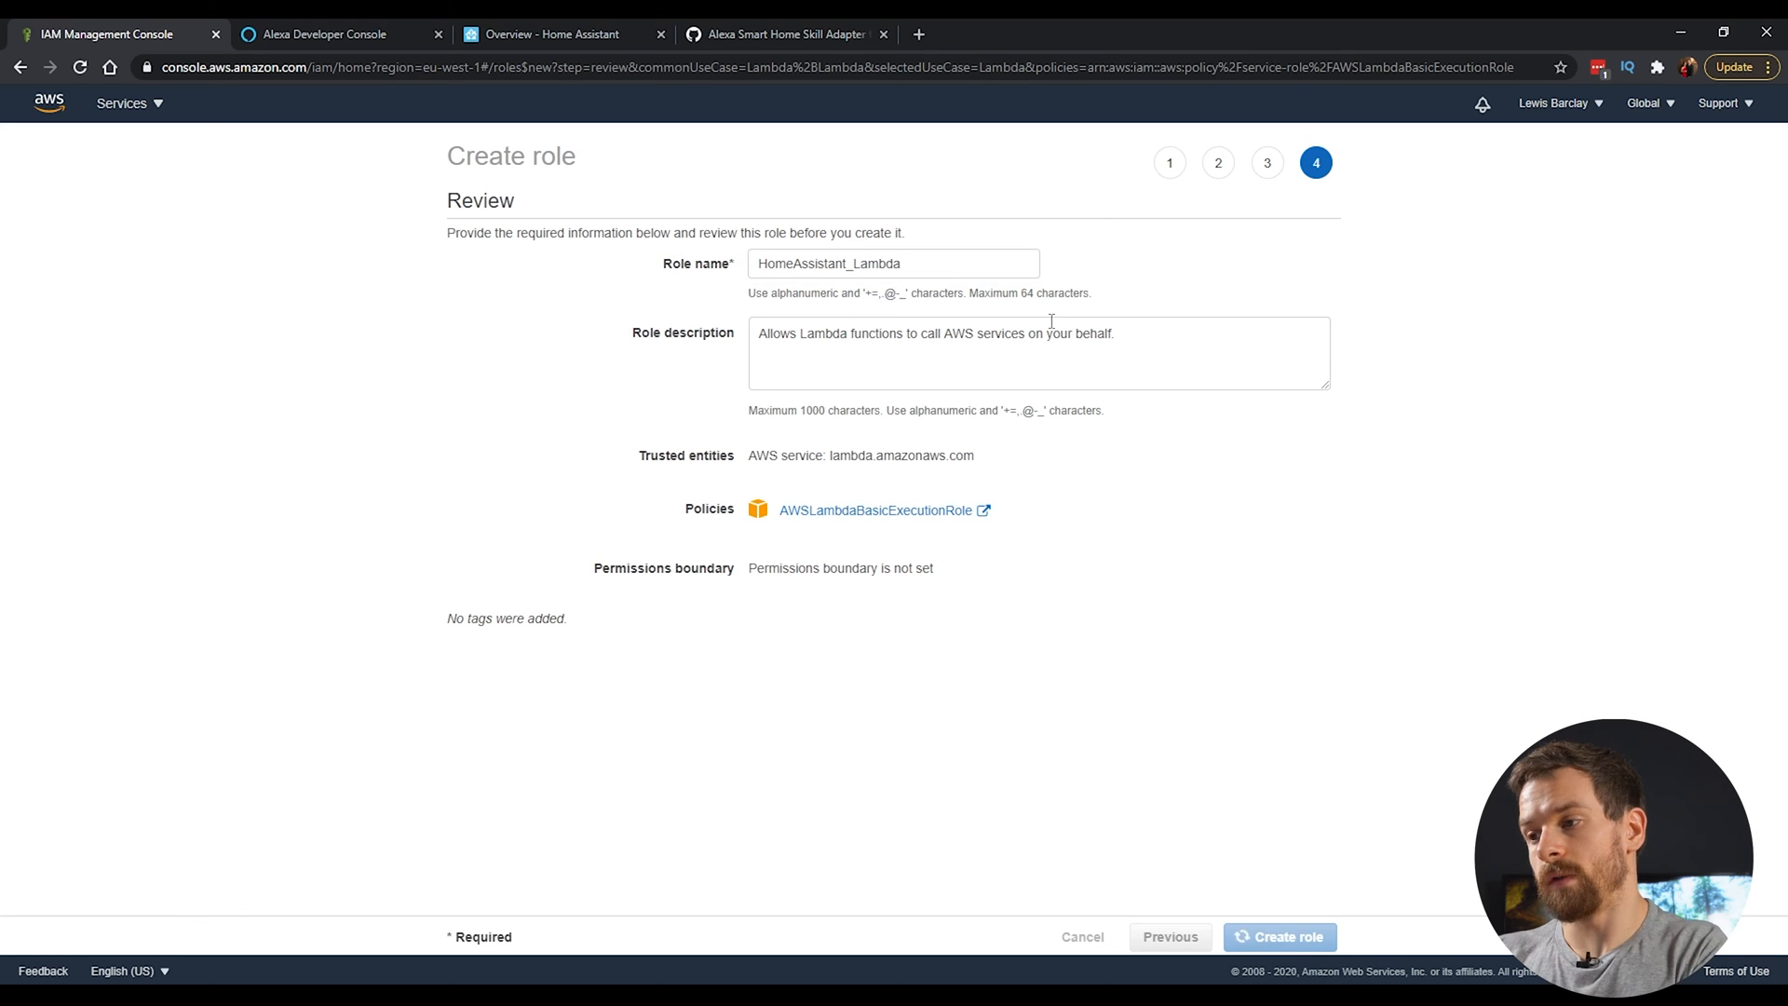
{"action": "left_click", "coordinate": [1277, 937]}
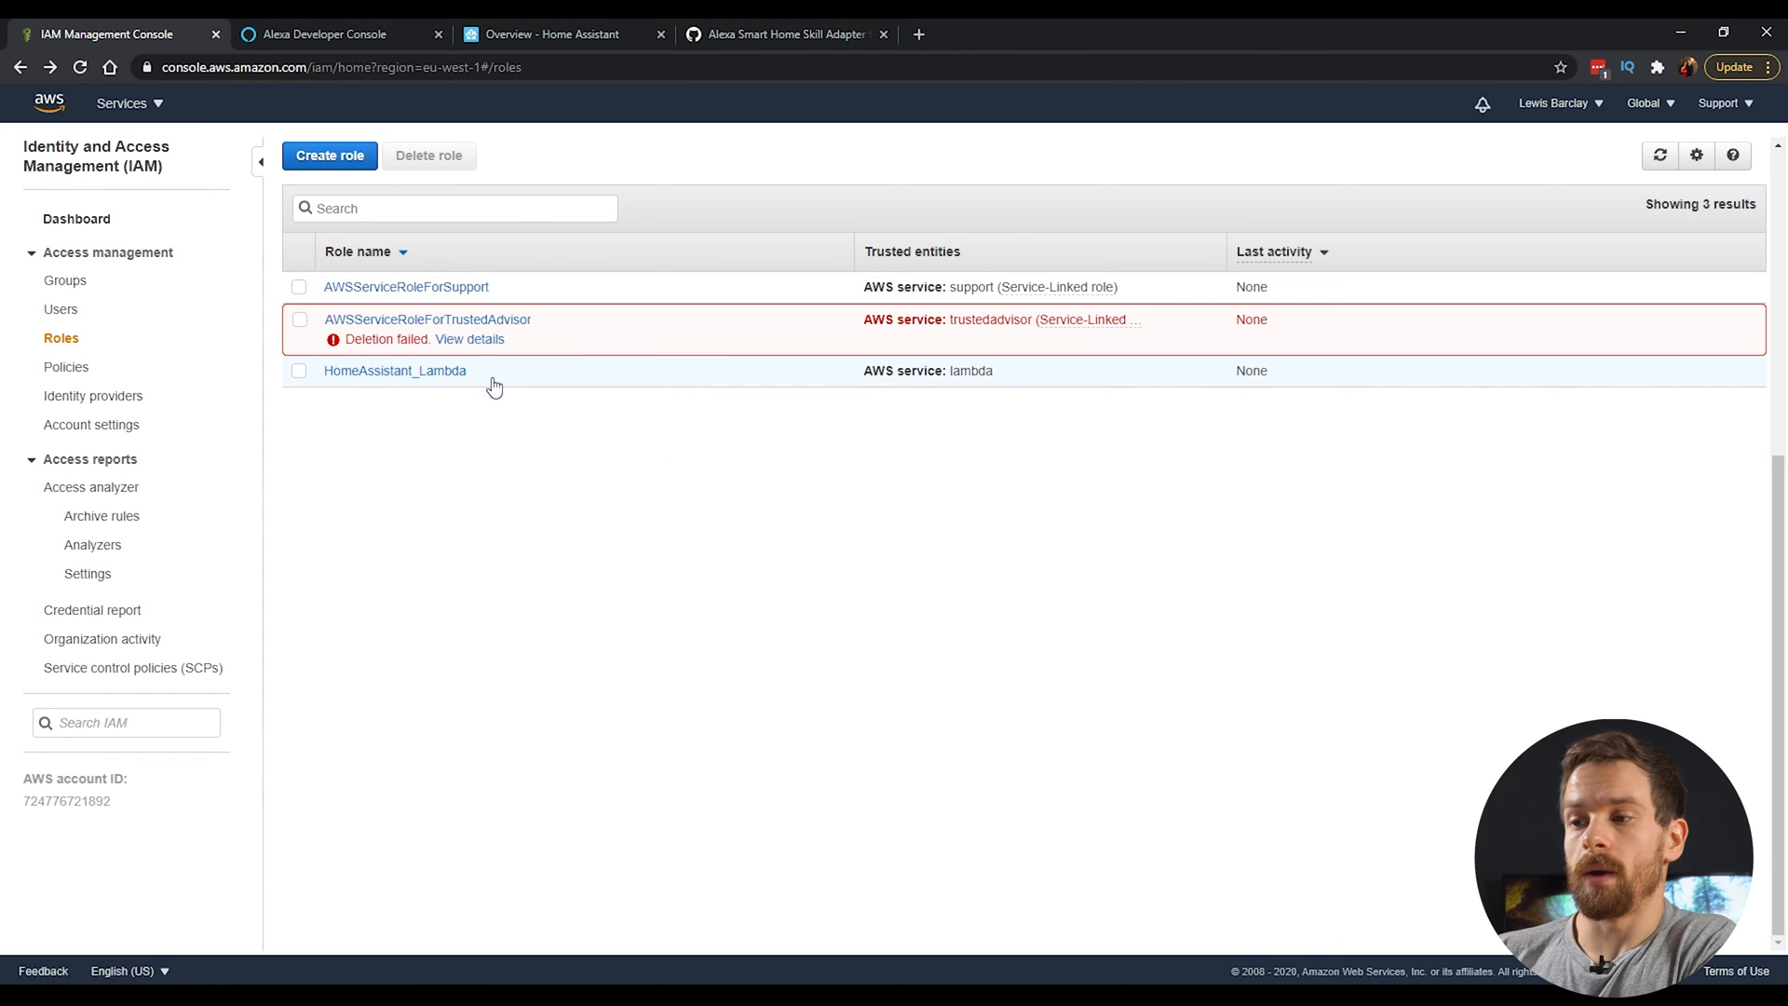
{"action": "mouse_move", "coordinate": [231, 488]}
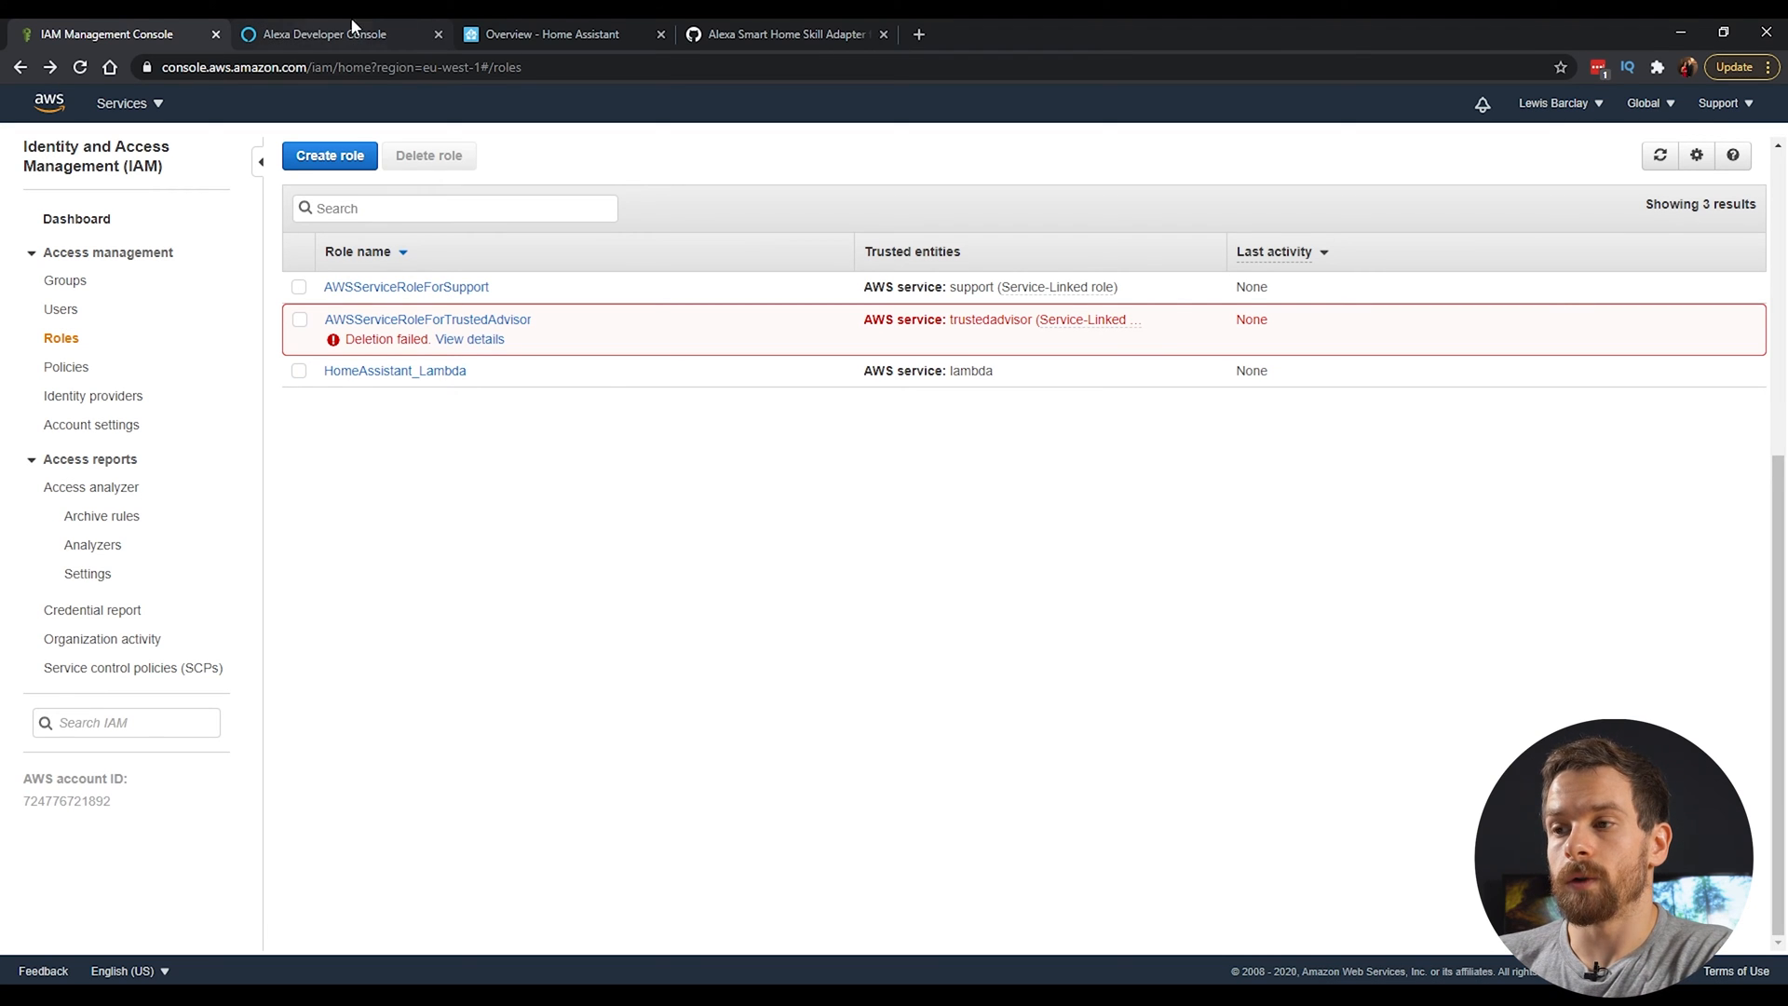
- Create a new Alexa skill named HomeAssistant using the Smart Home model, provisioning your own backend
{"action": "left_click", "coordinate": [323, 34]}
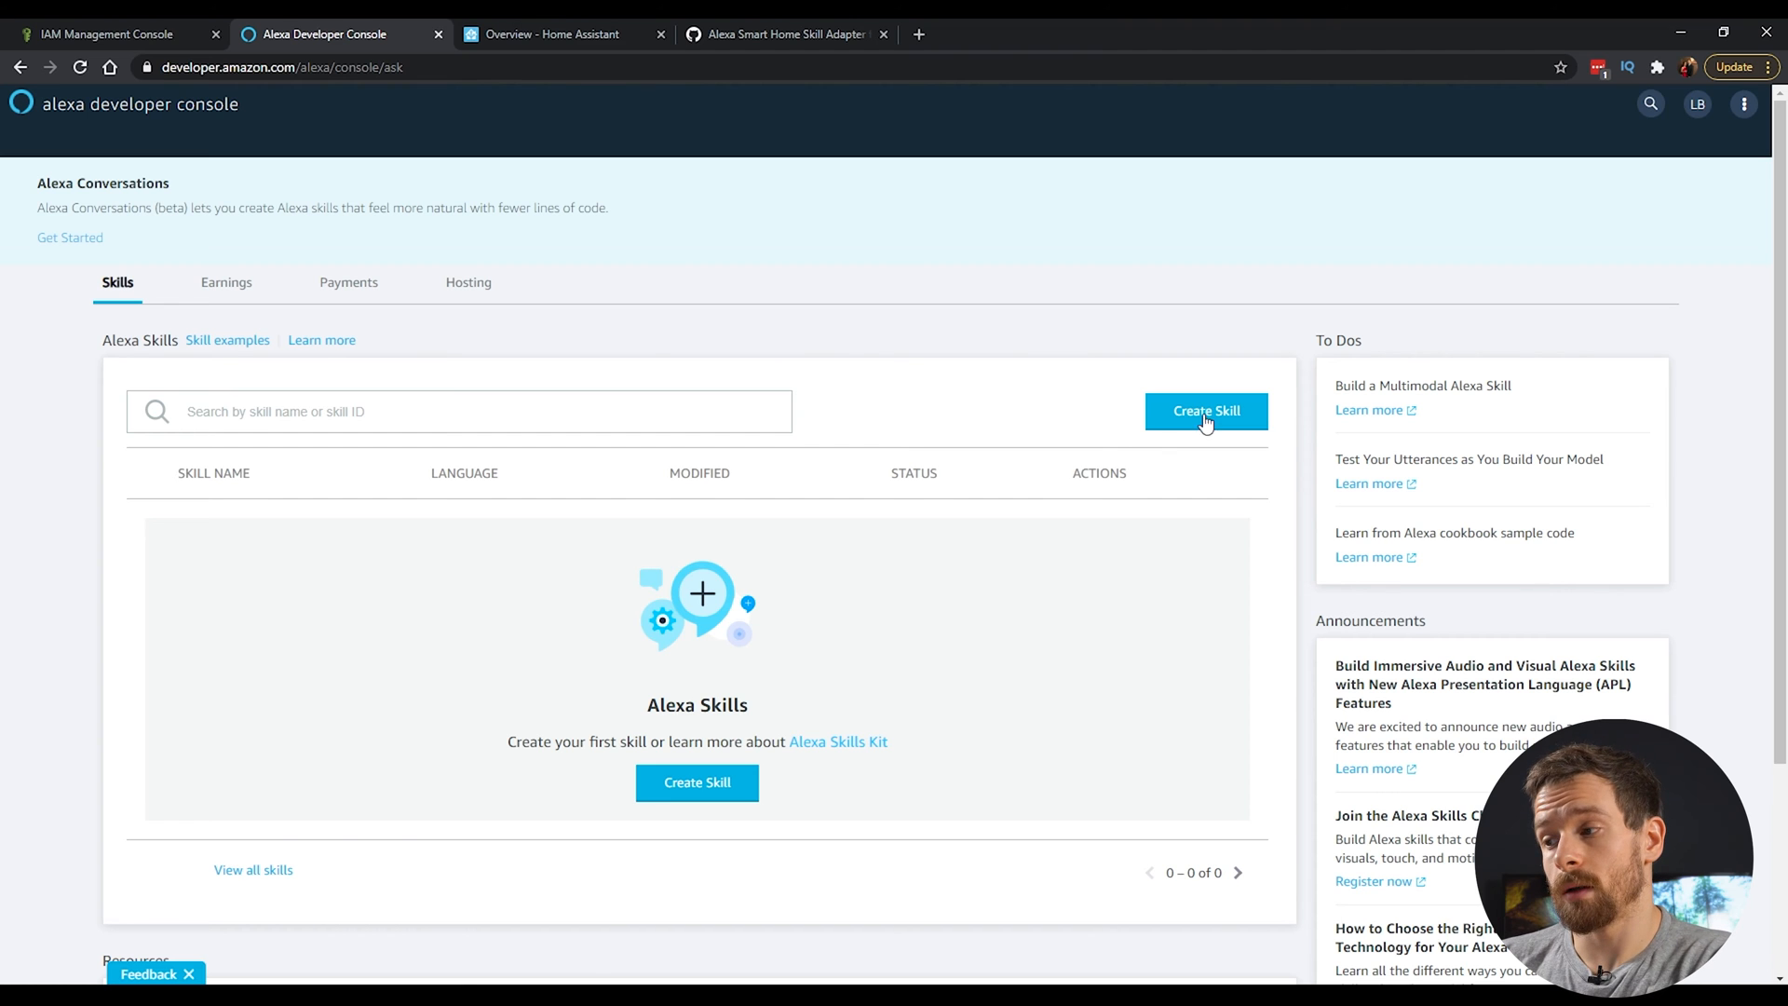
{"action": "left_click", "coordinate": [1205, 410]}
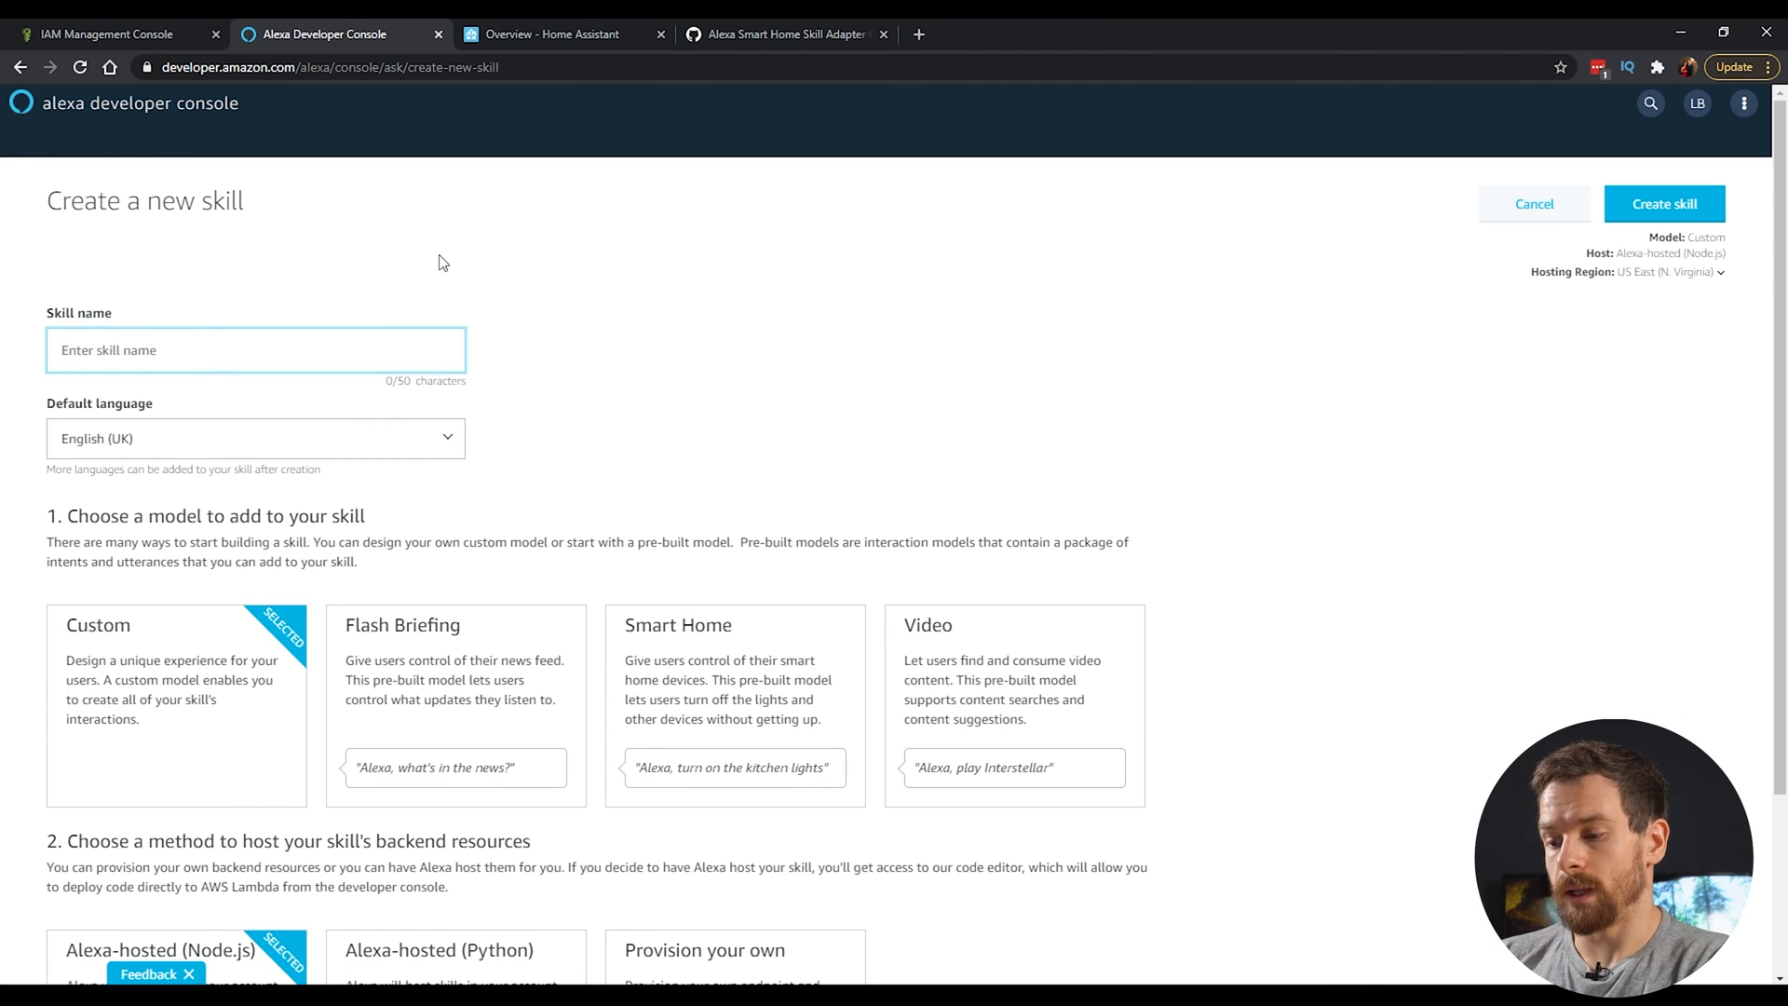
{"action": "type", "text": "HomeAssistant"}
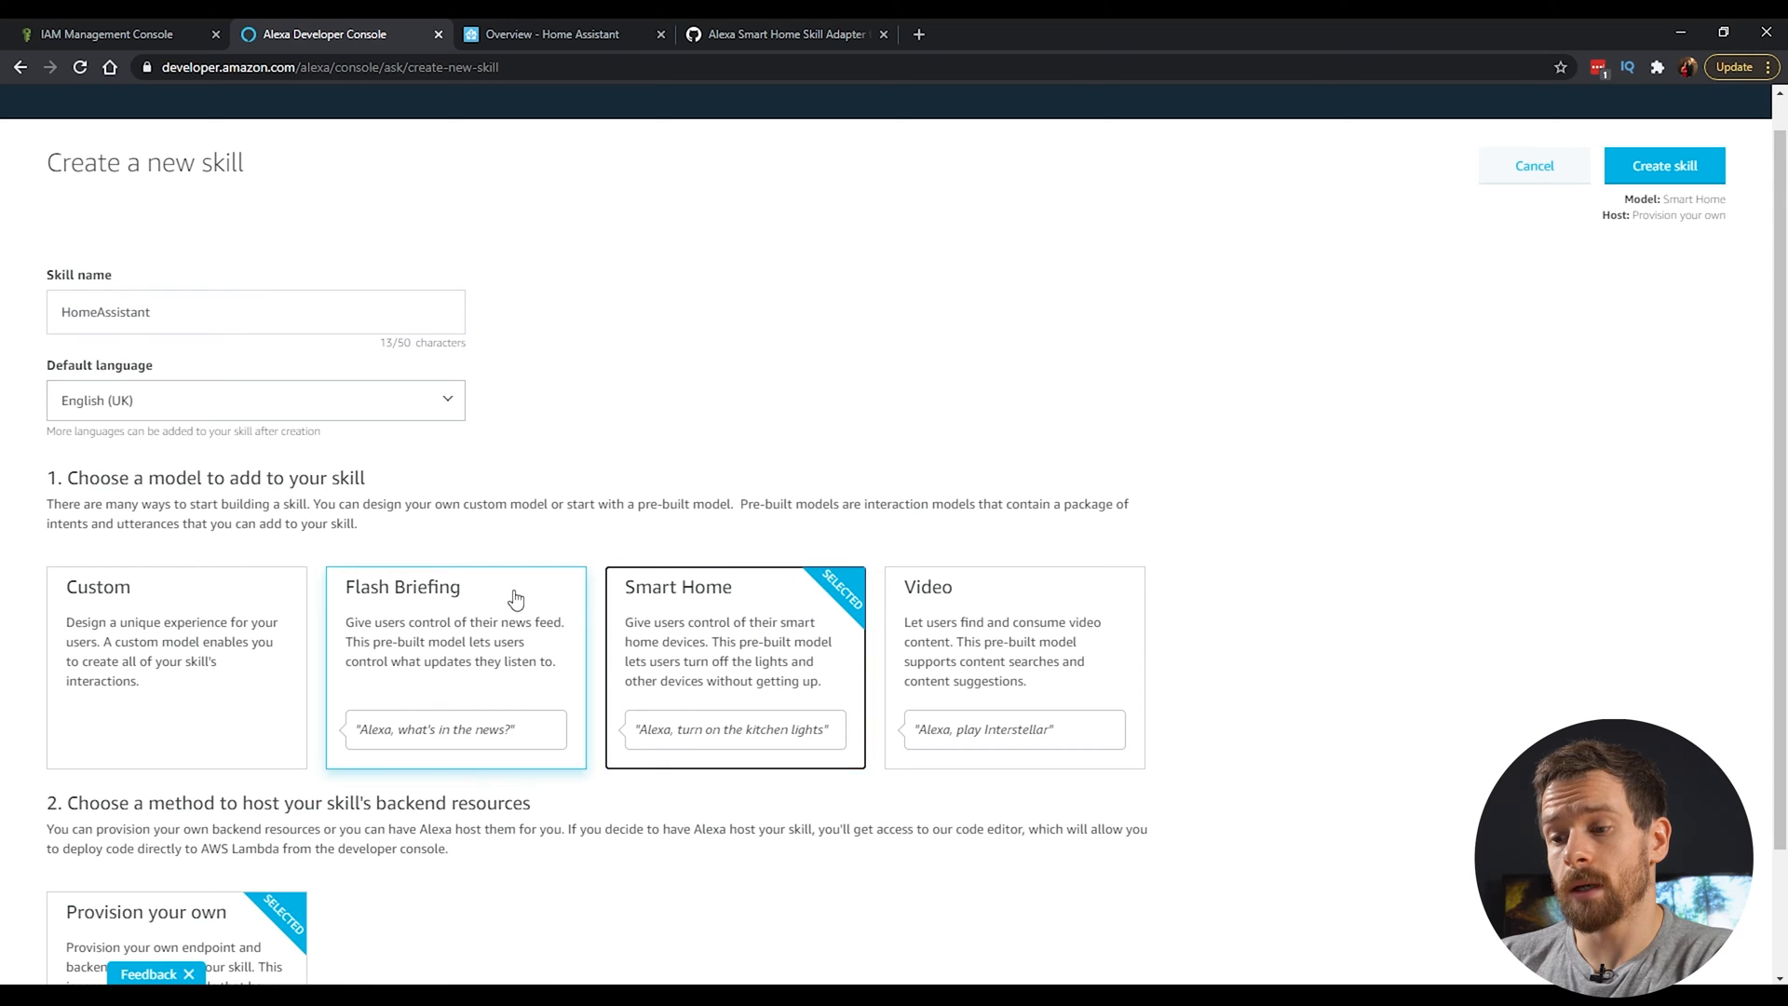
{"action": "scroll", "scroll_direction": "down", "scroll_amount": 3}
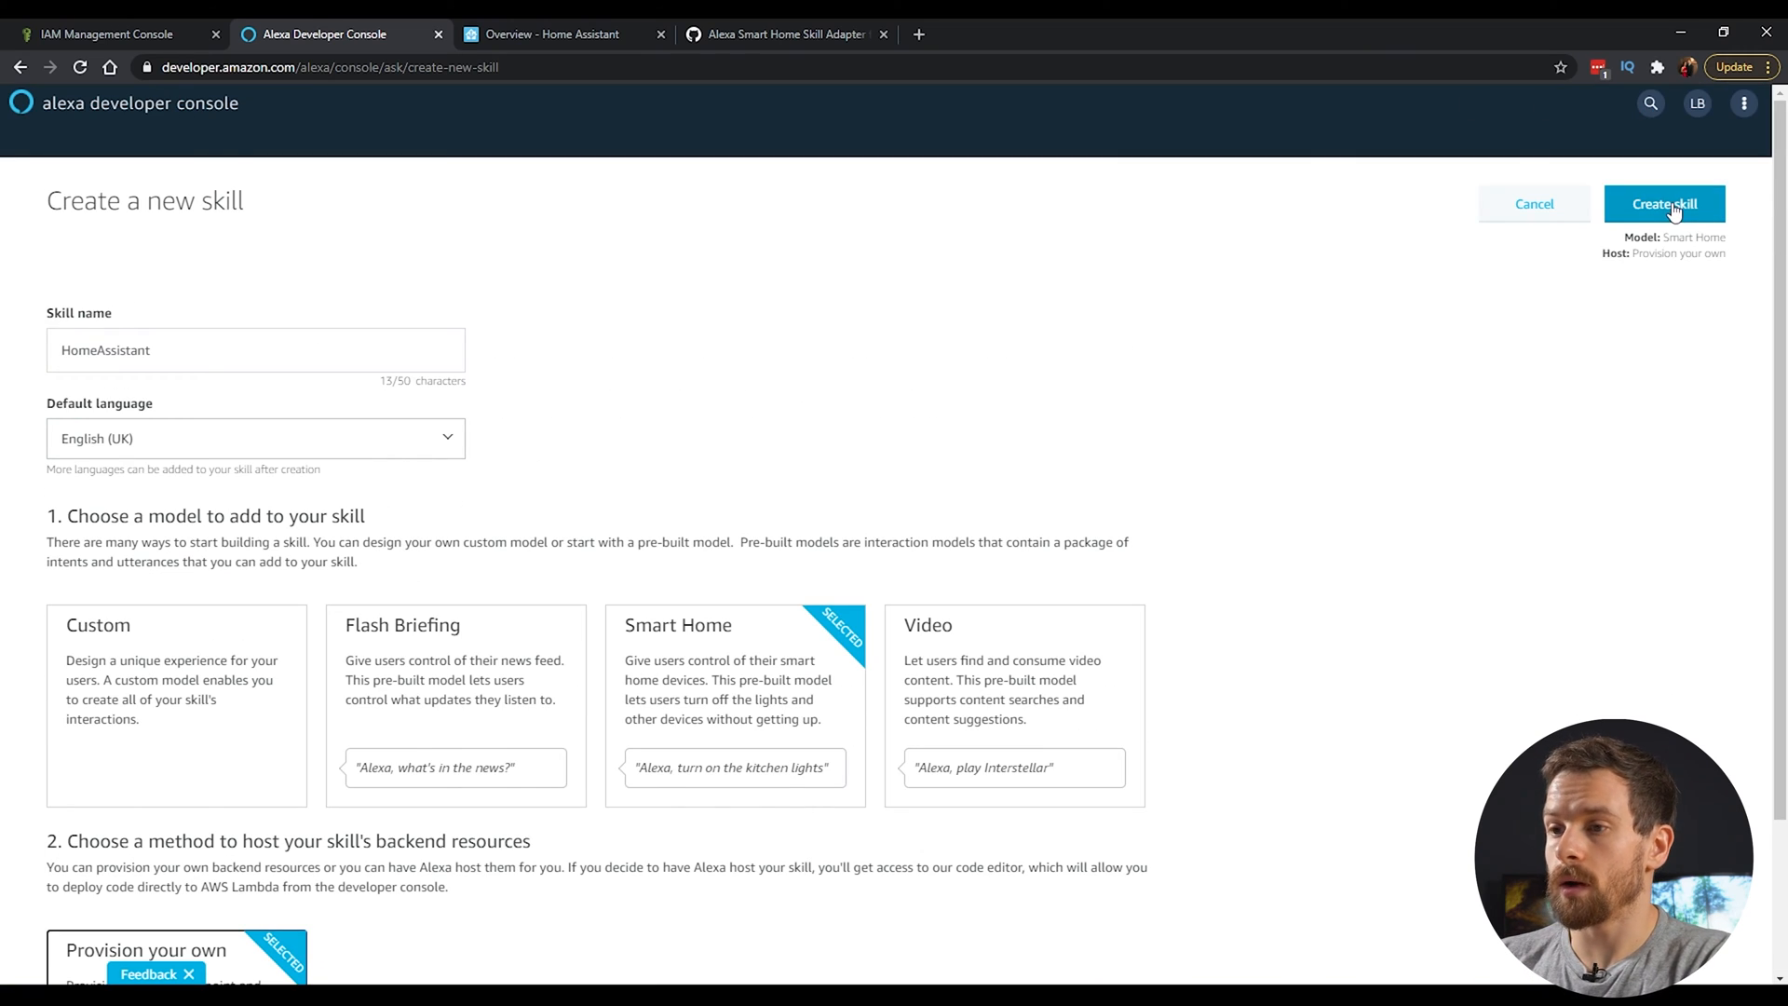
{"action": "left_click", "coordinate": [1663, 203]}
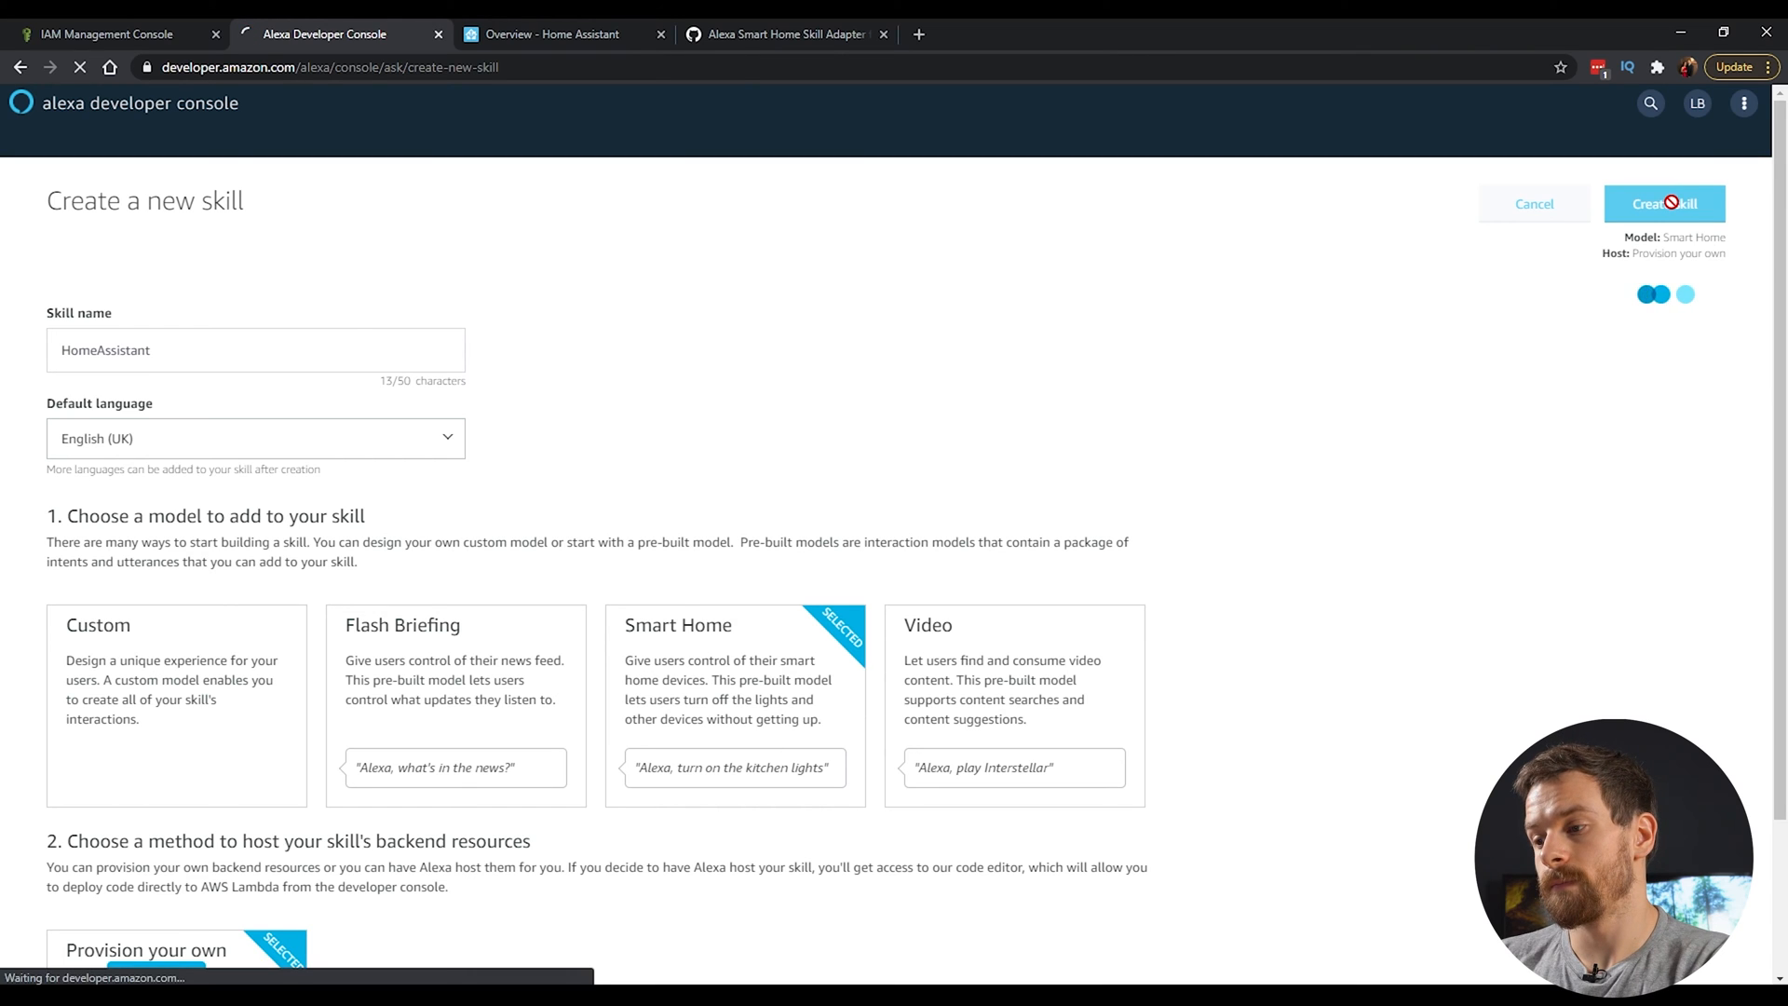
{"action": "left_click", "coordinate": [1664, 203]}
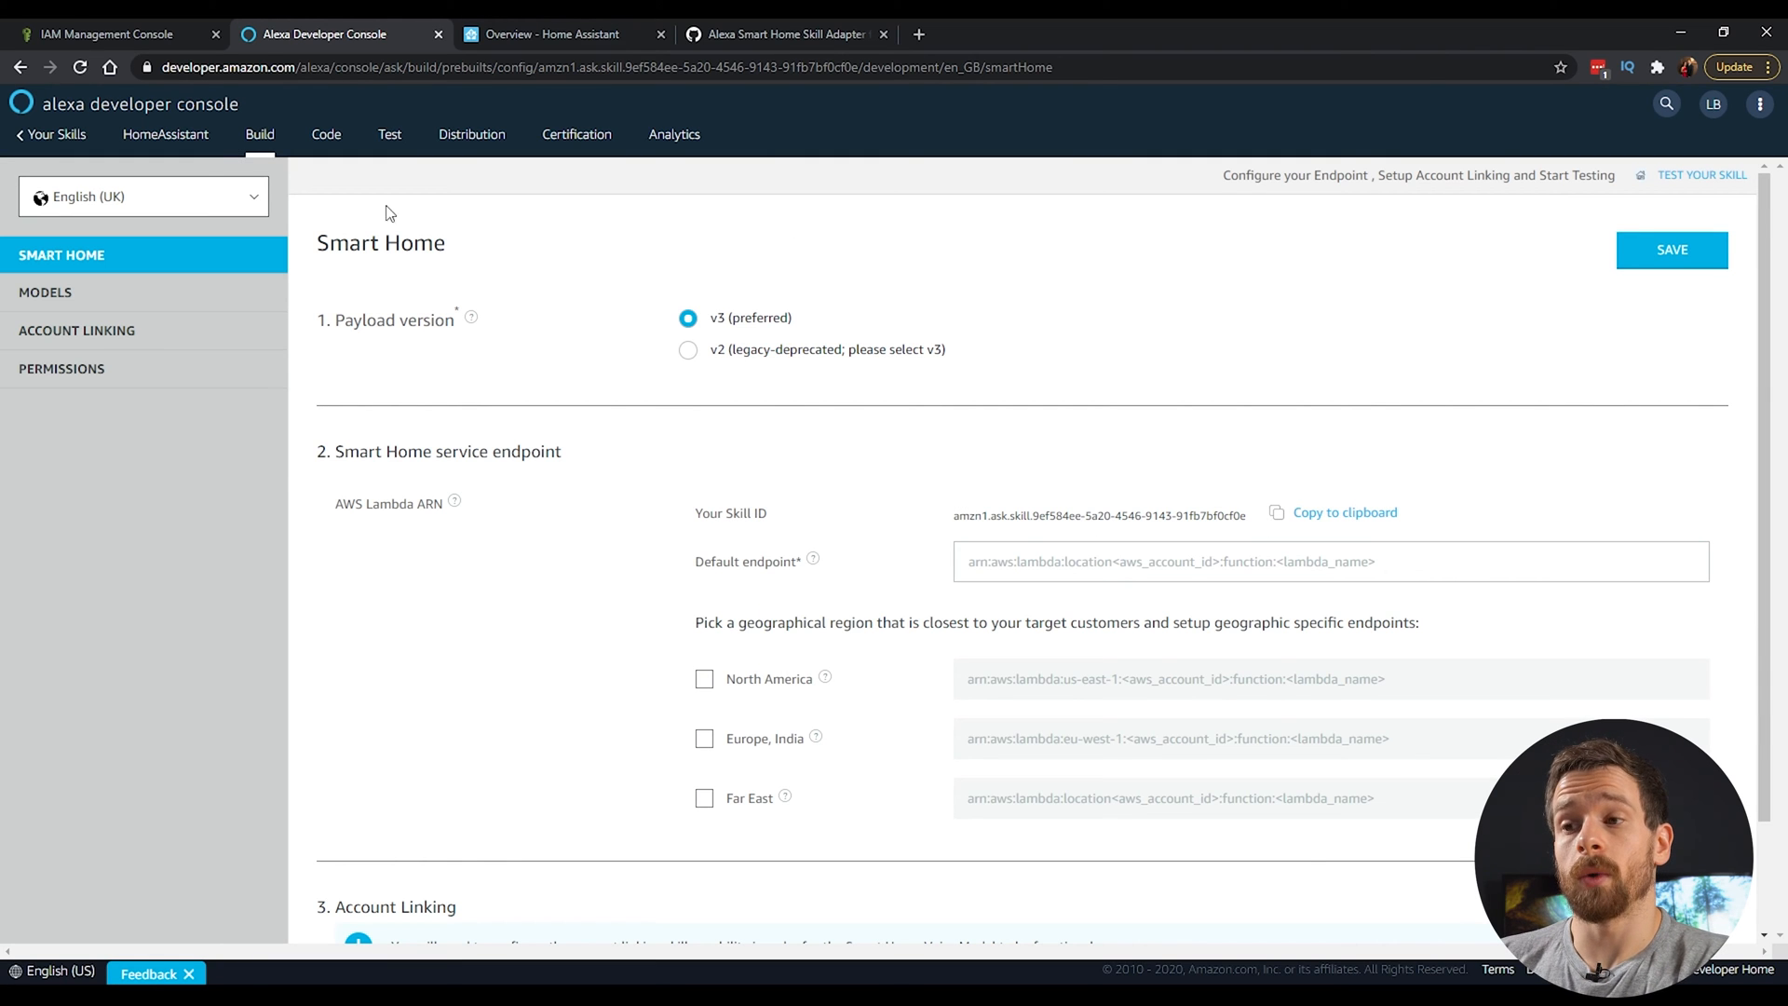
- Go back to the AWS console home page and confirm the Europe (Ireland) region is current
{"action": "left_click", "coordinate": [109, 33]}
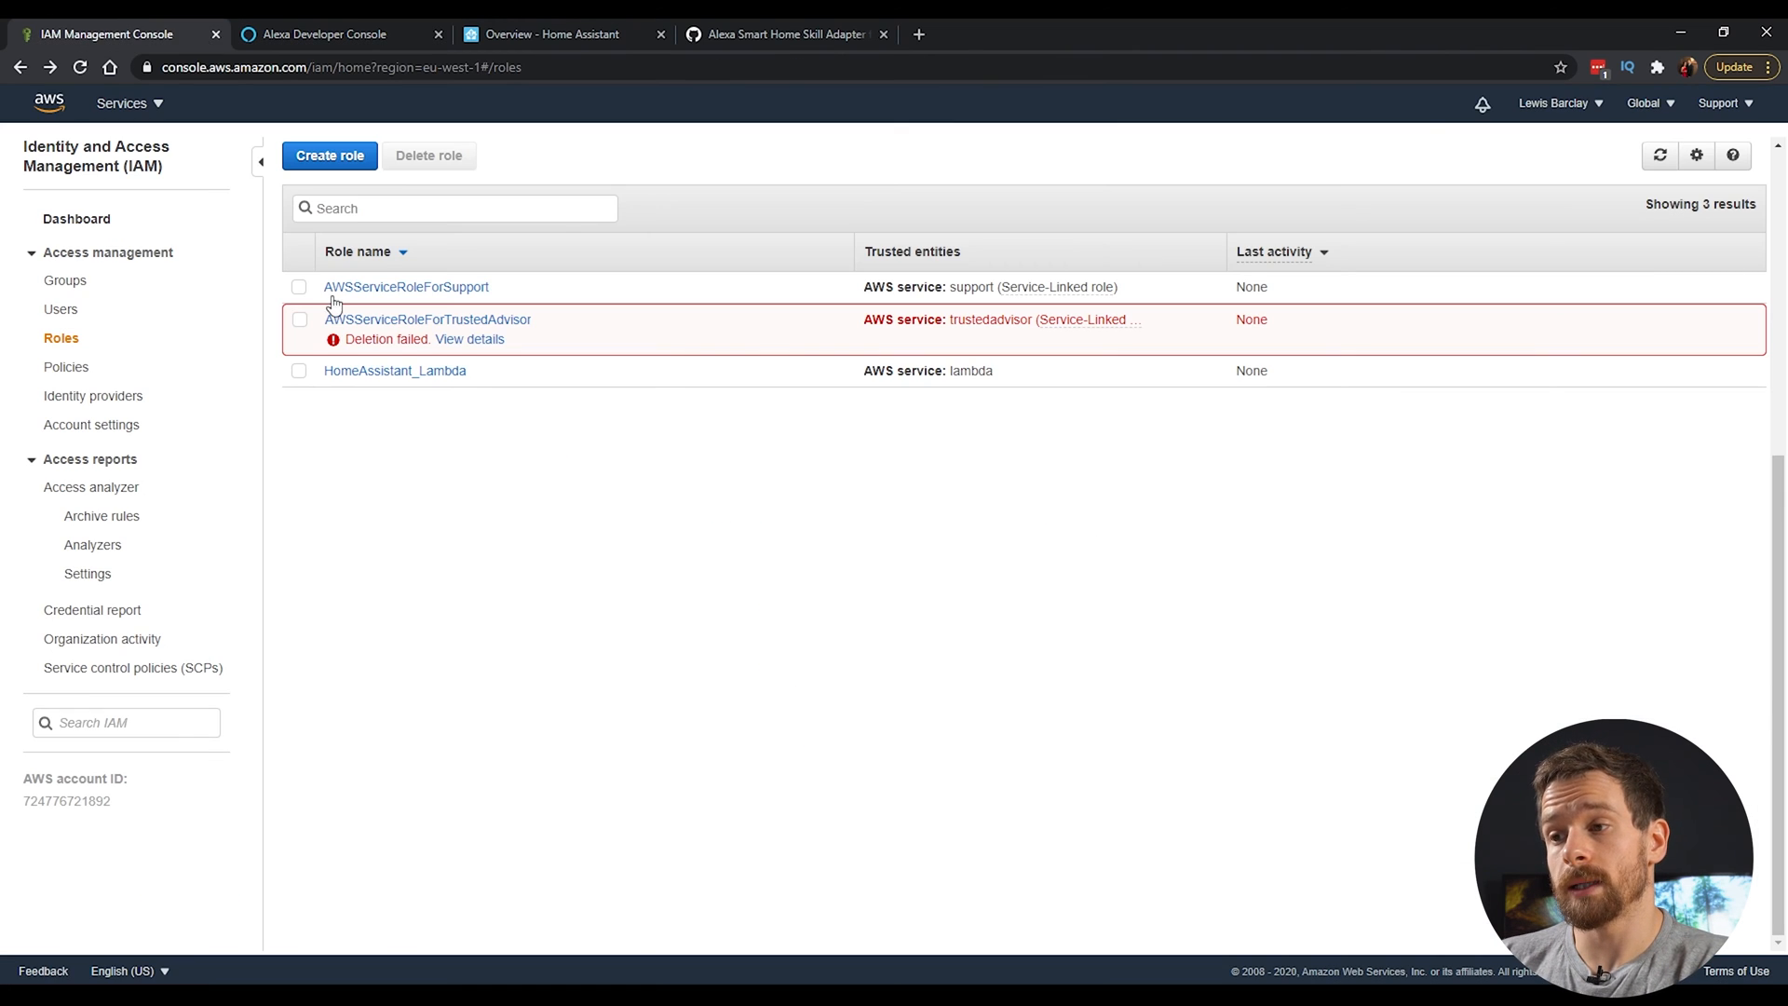
{"action": "left_click", "coordinate": [76, 218]}
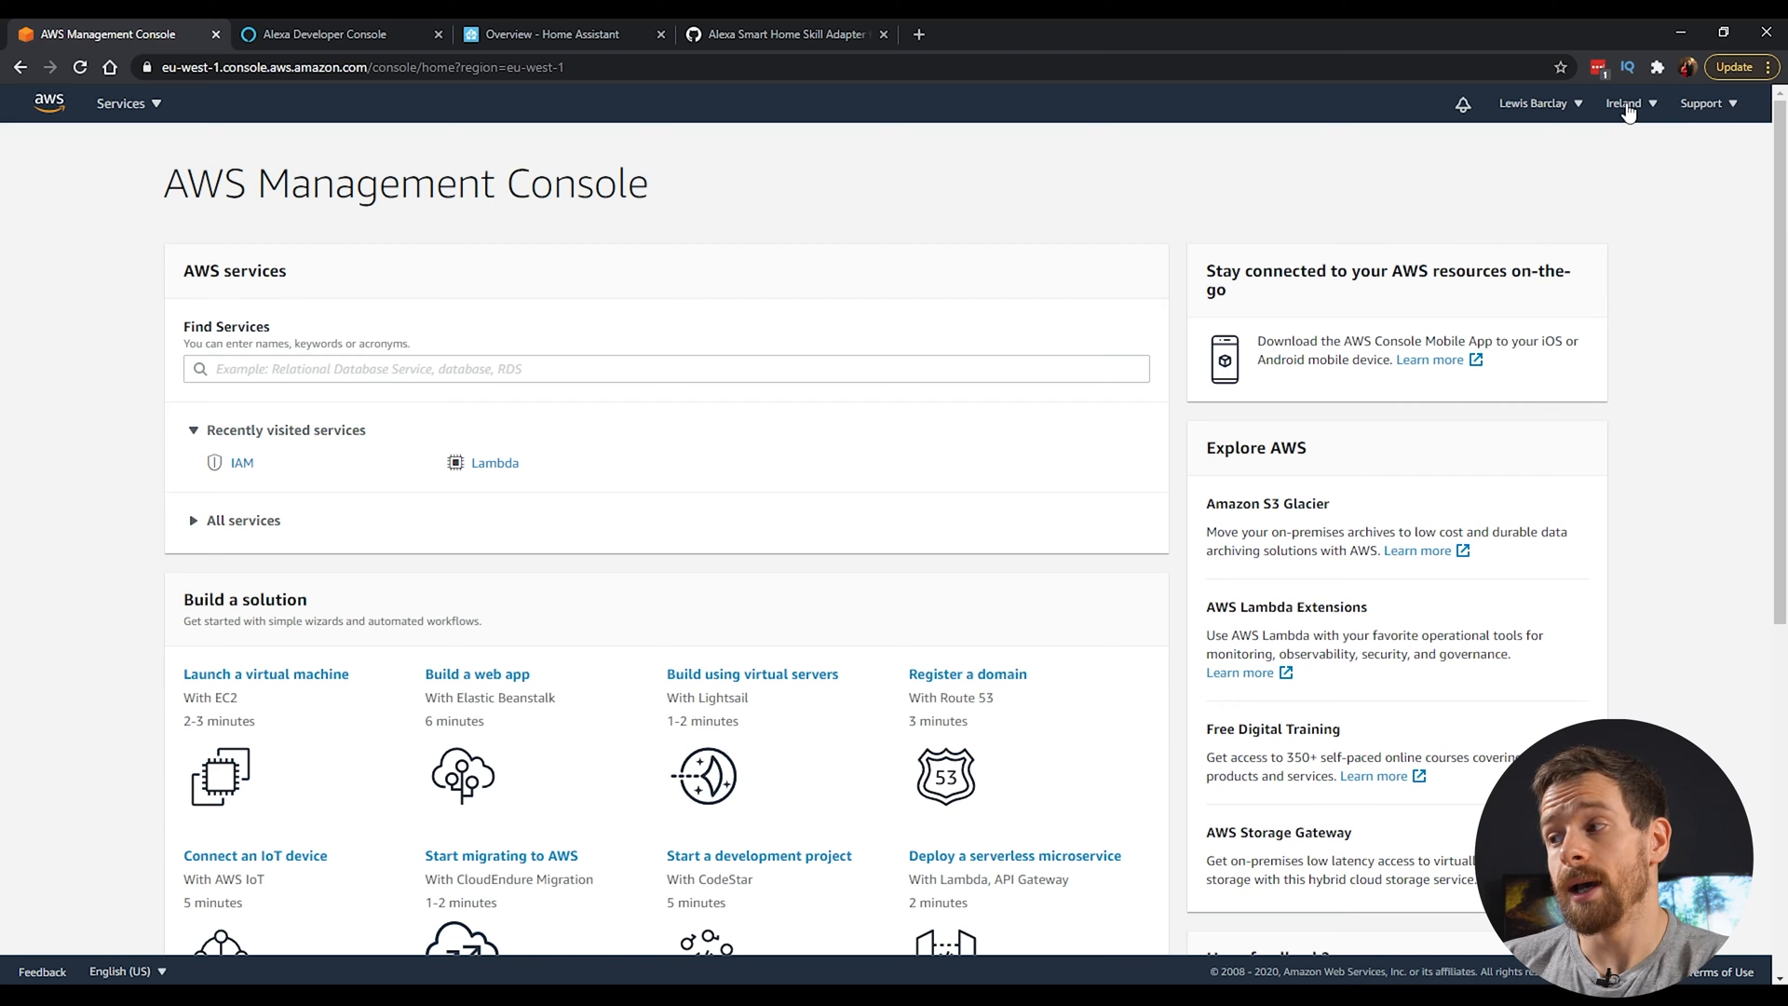
{"action": "left_click", "coordinate": [1623, 103]}
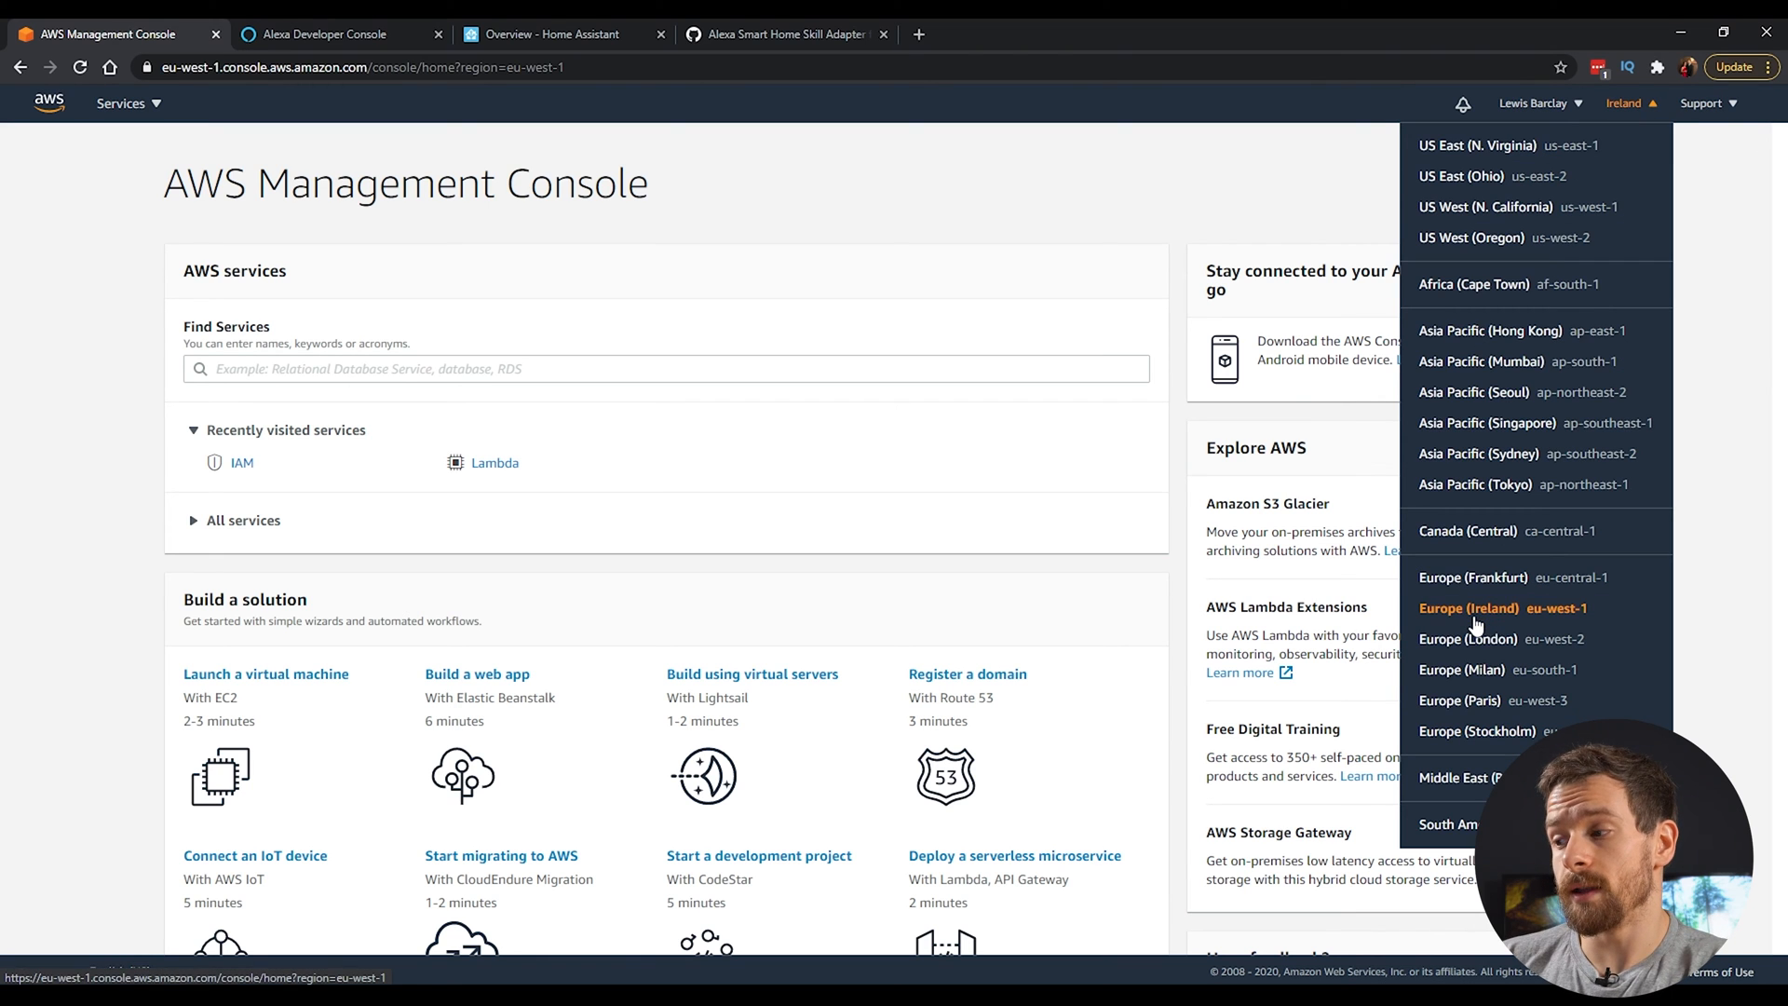
{"action": "mouse_move", "coordinate": [1494, 175]}
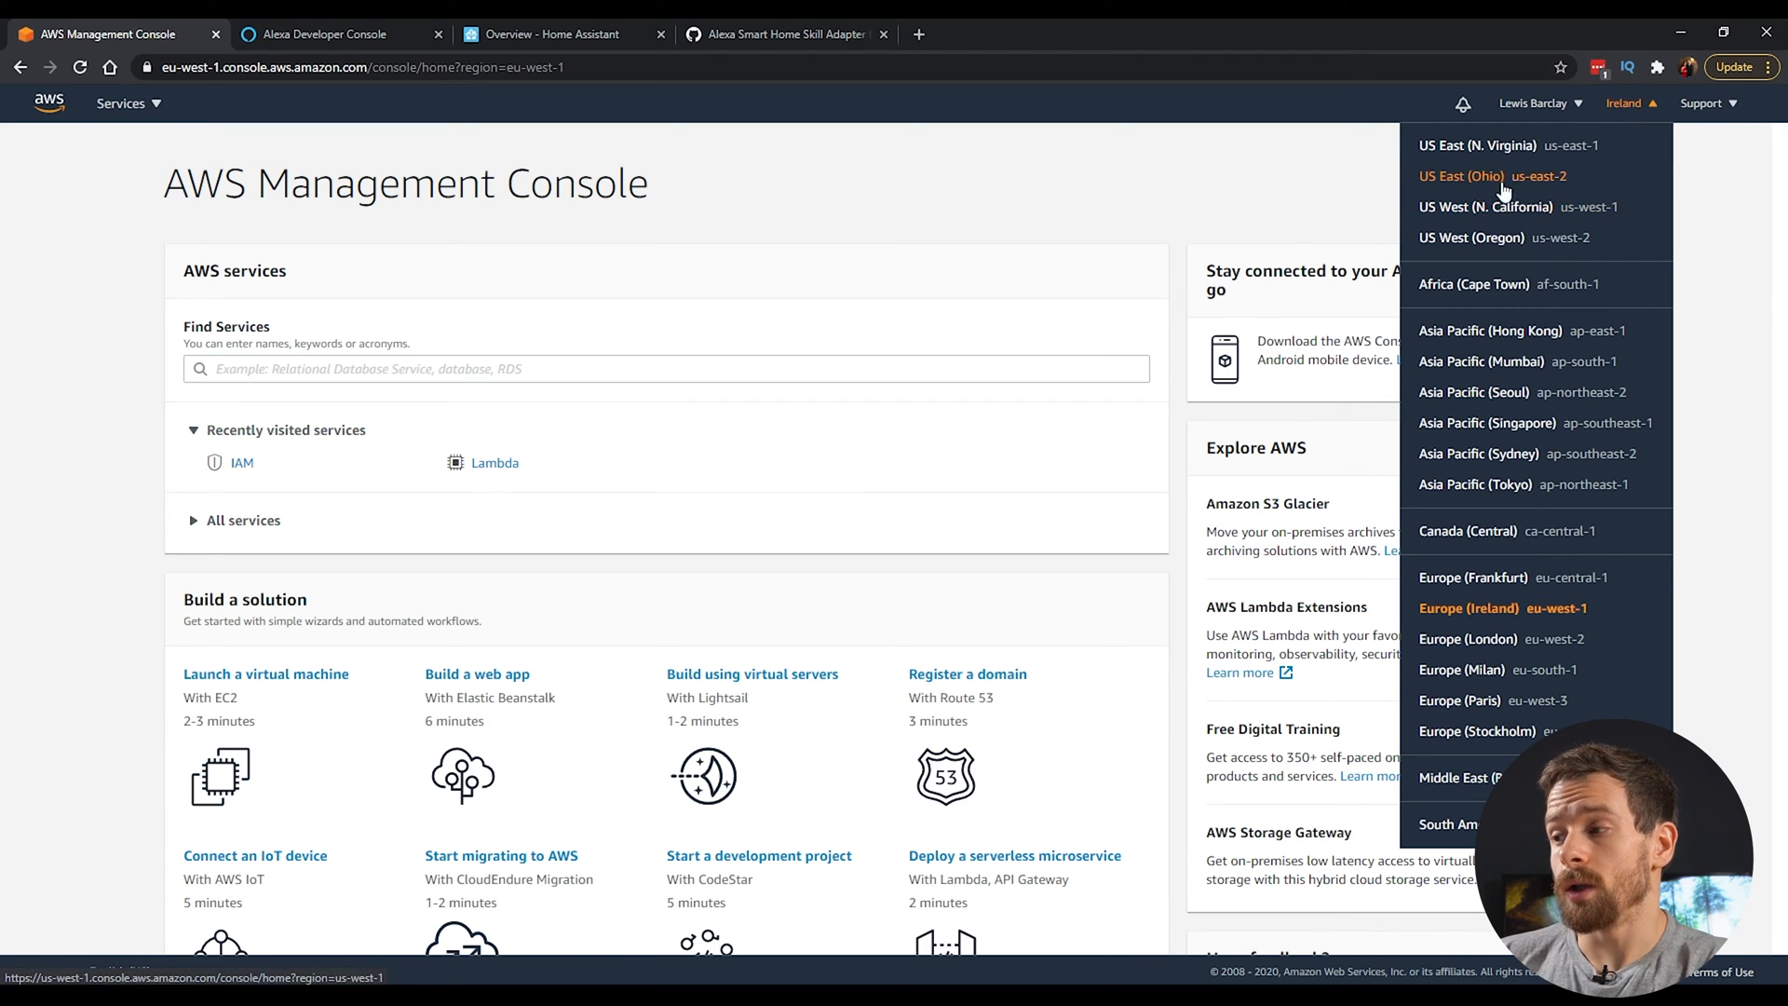
{"action": "mouse_move", "coordinate": [1506, 145]}
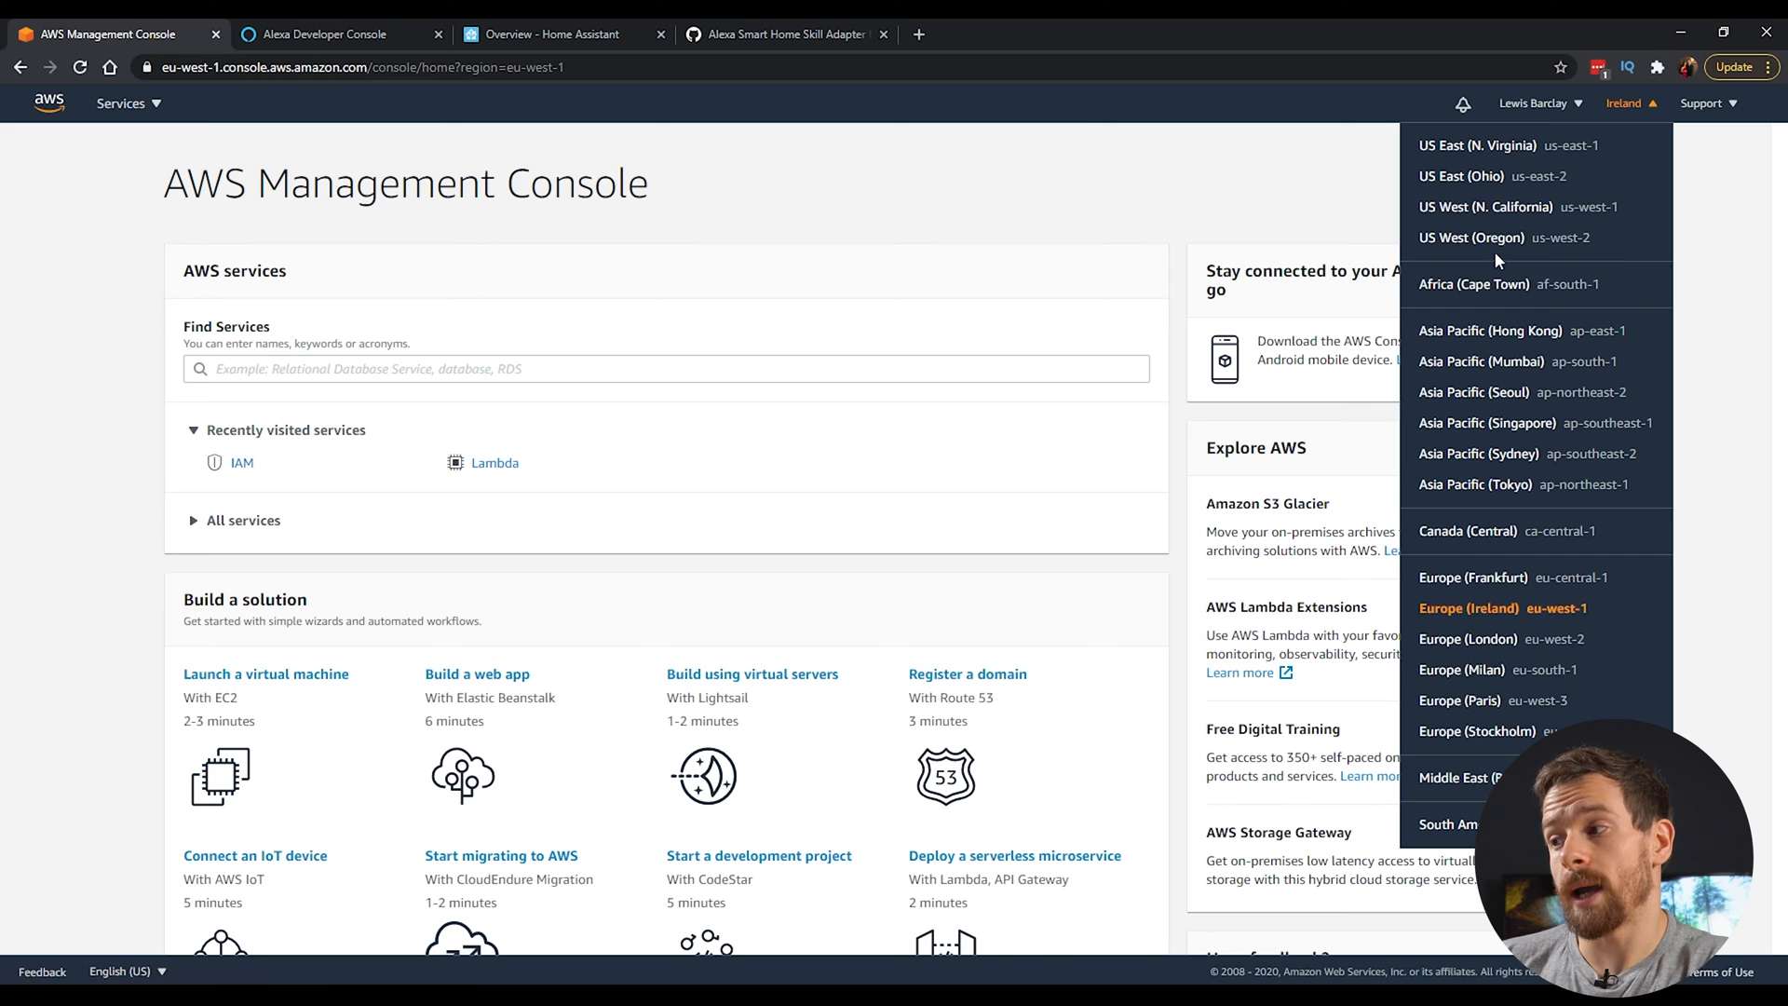
{"action": "mouse_move", "coordinate": [1506, 236]}
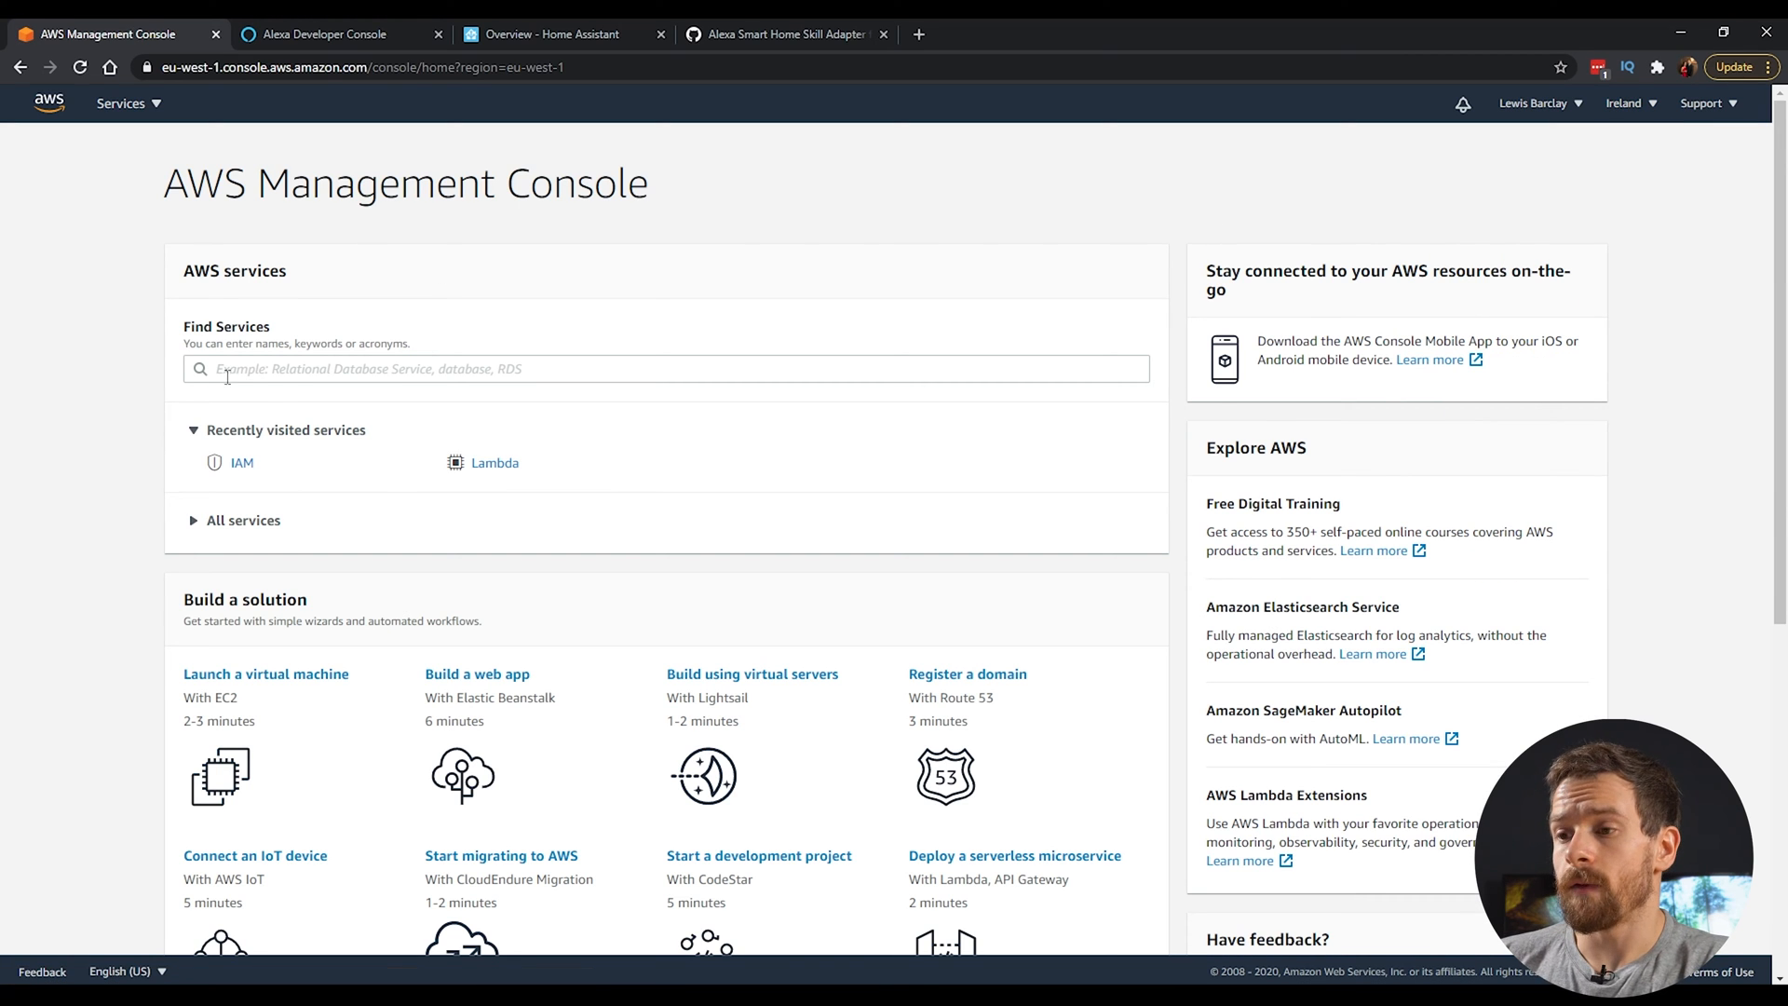
- In the Lambda service, start a new function named HomeAssistant
{"action": "left_click", "coordinate": [667, 369]}
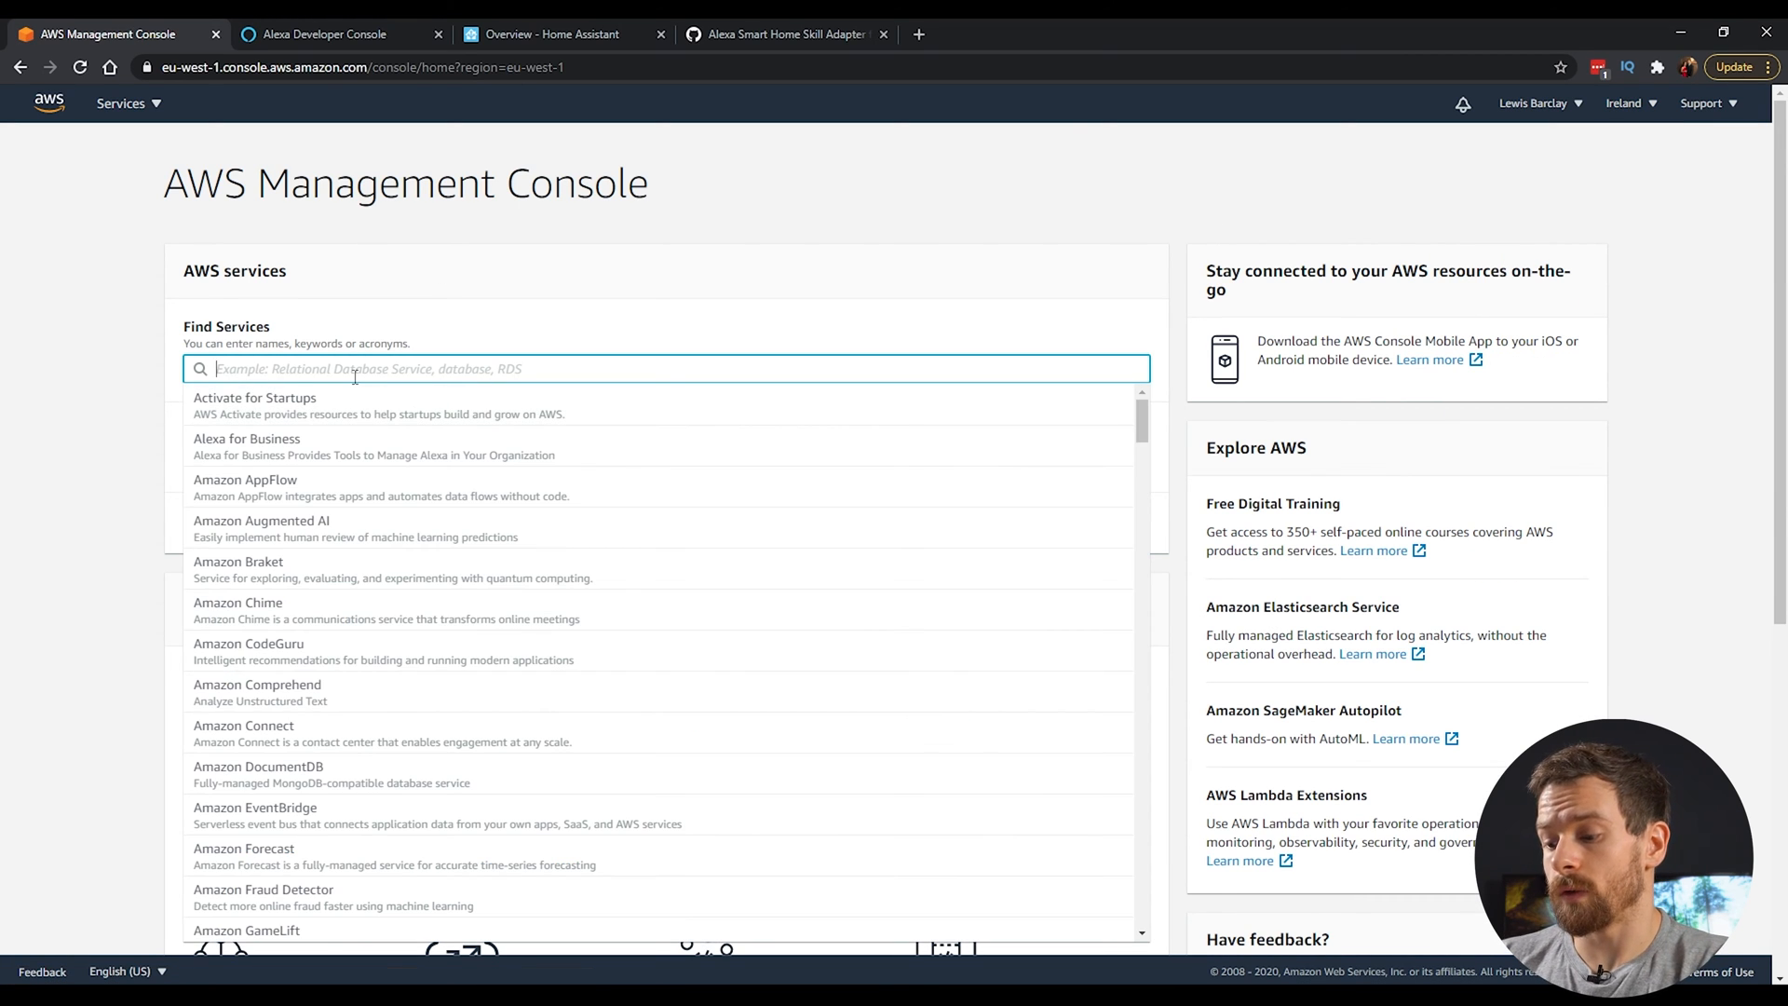
{"action": "type", "text": "lambda"}
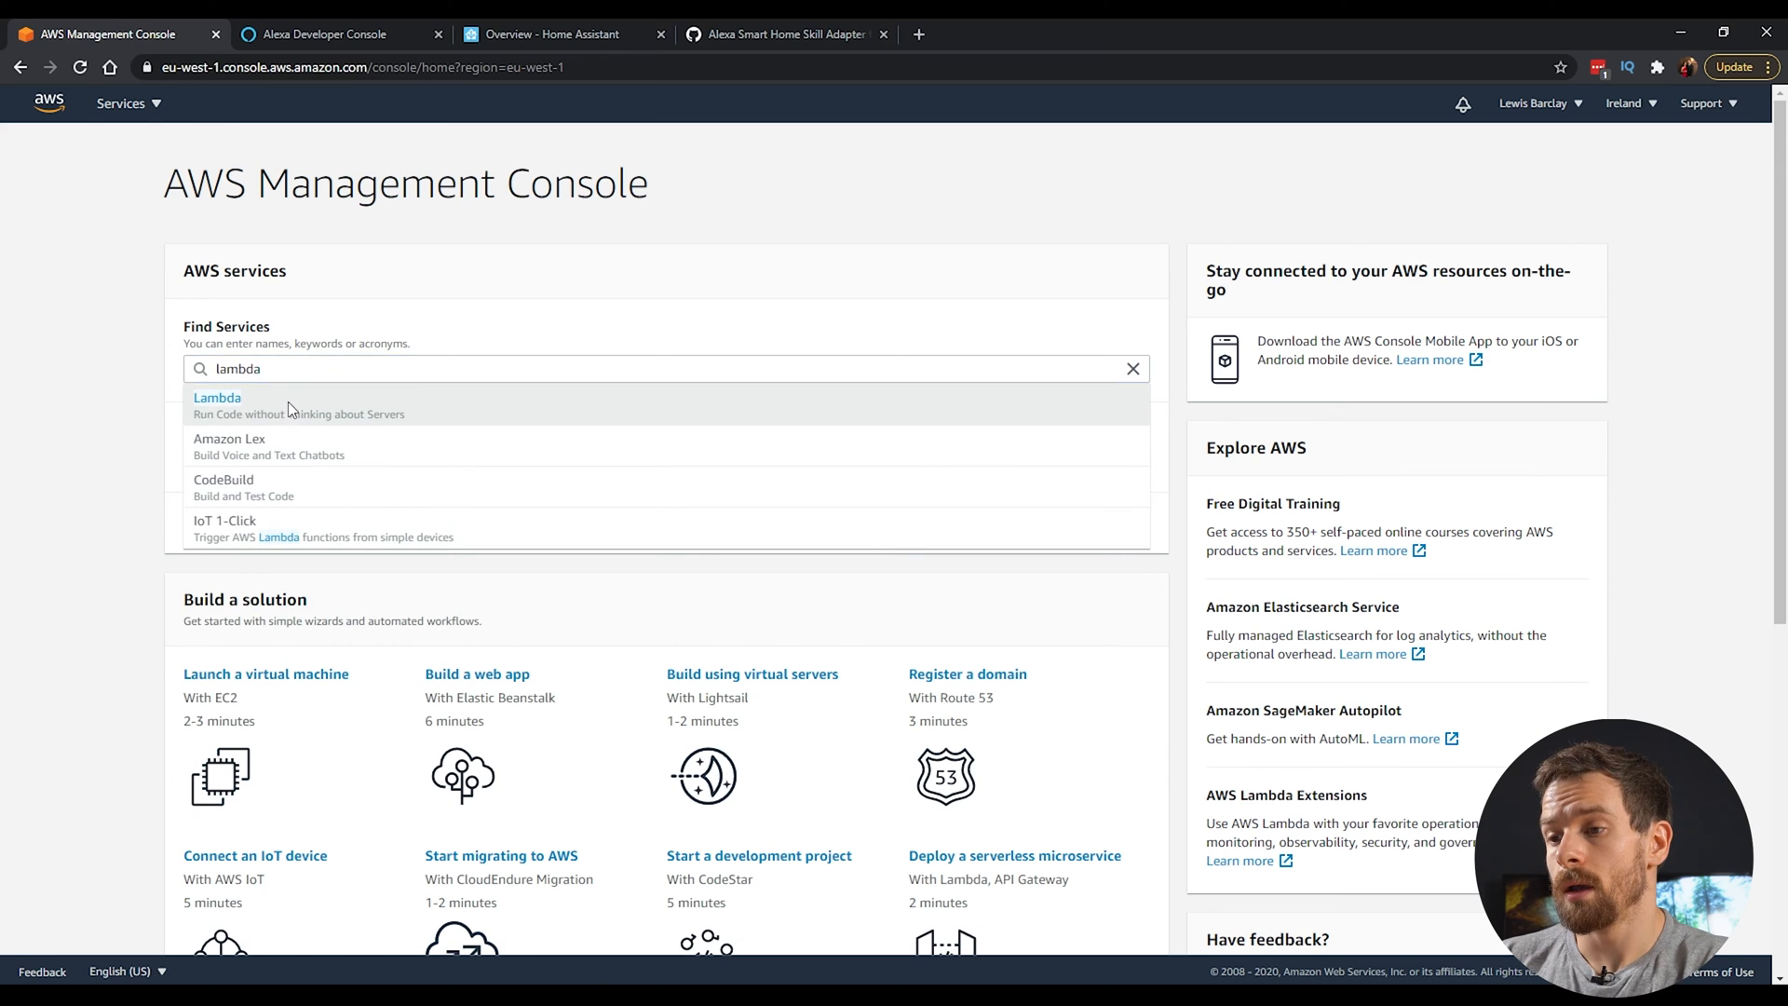
{"action": "left_click", "coordinate": [216, 397]}
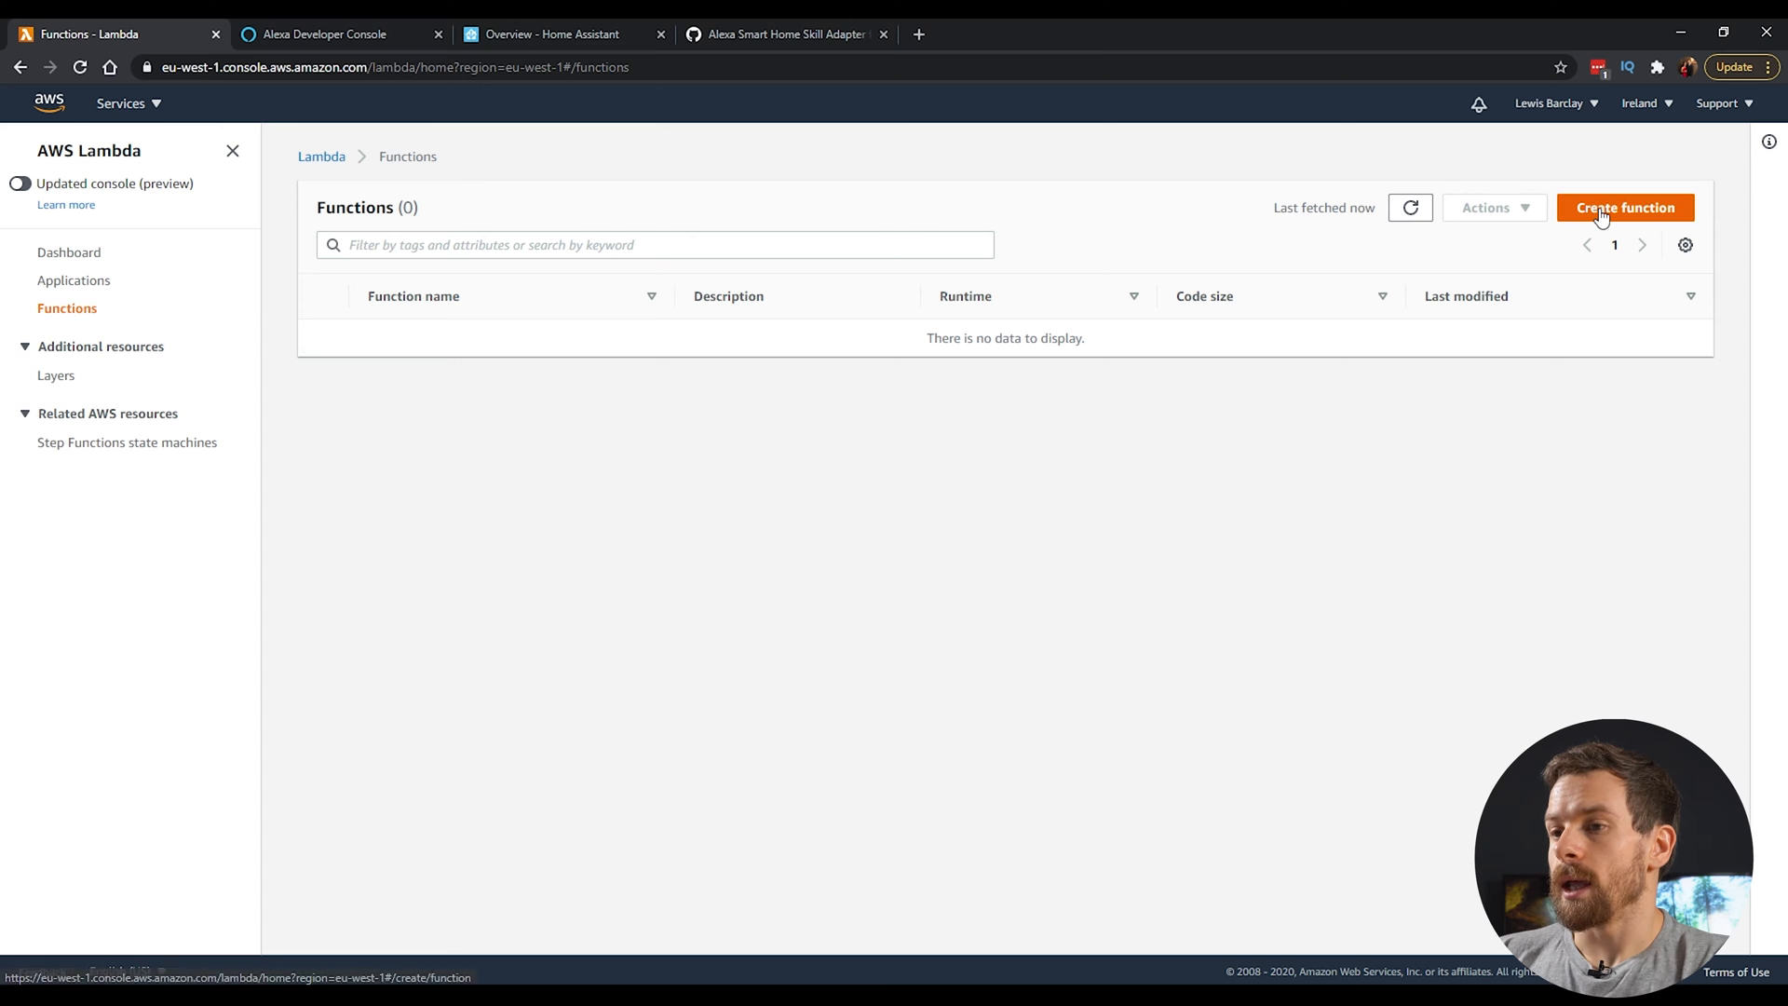
{"action": "left_click", "coordinate": [1624, 207]}
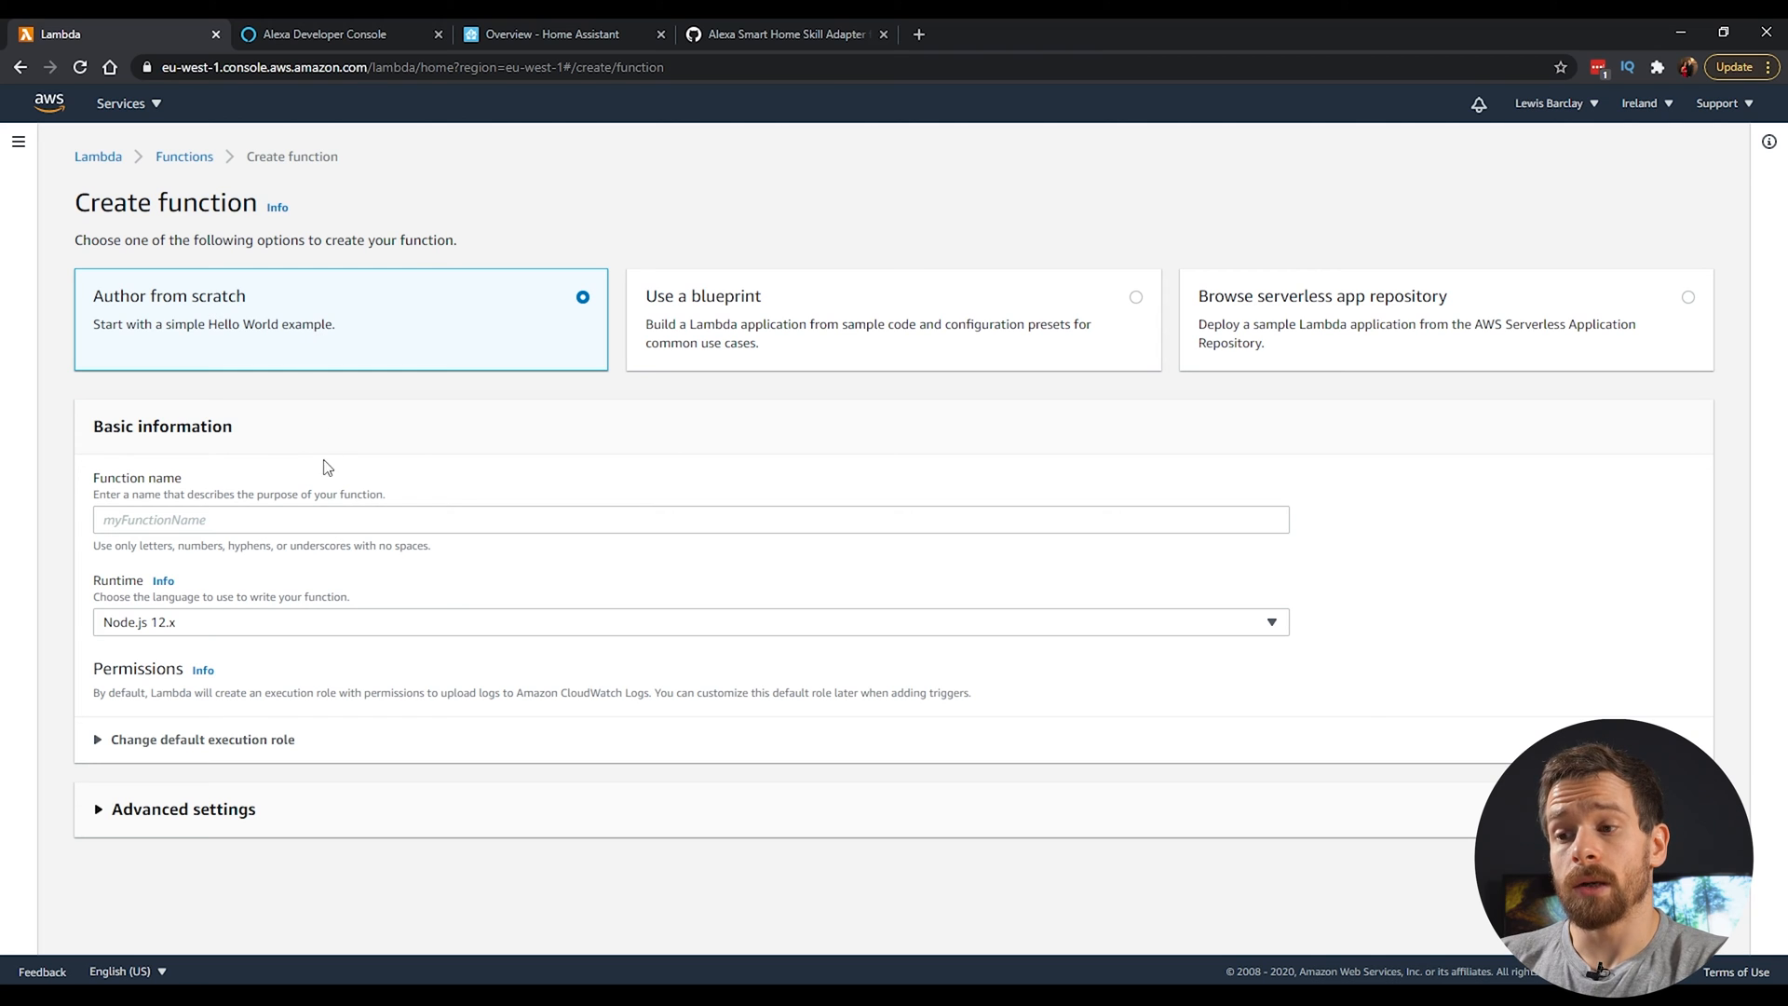
{"action": "type", "text": "HomeAssista"}
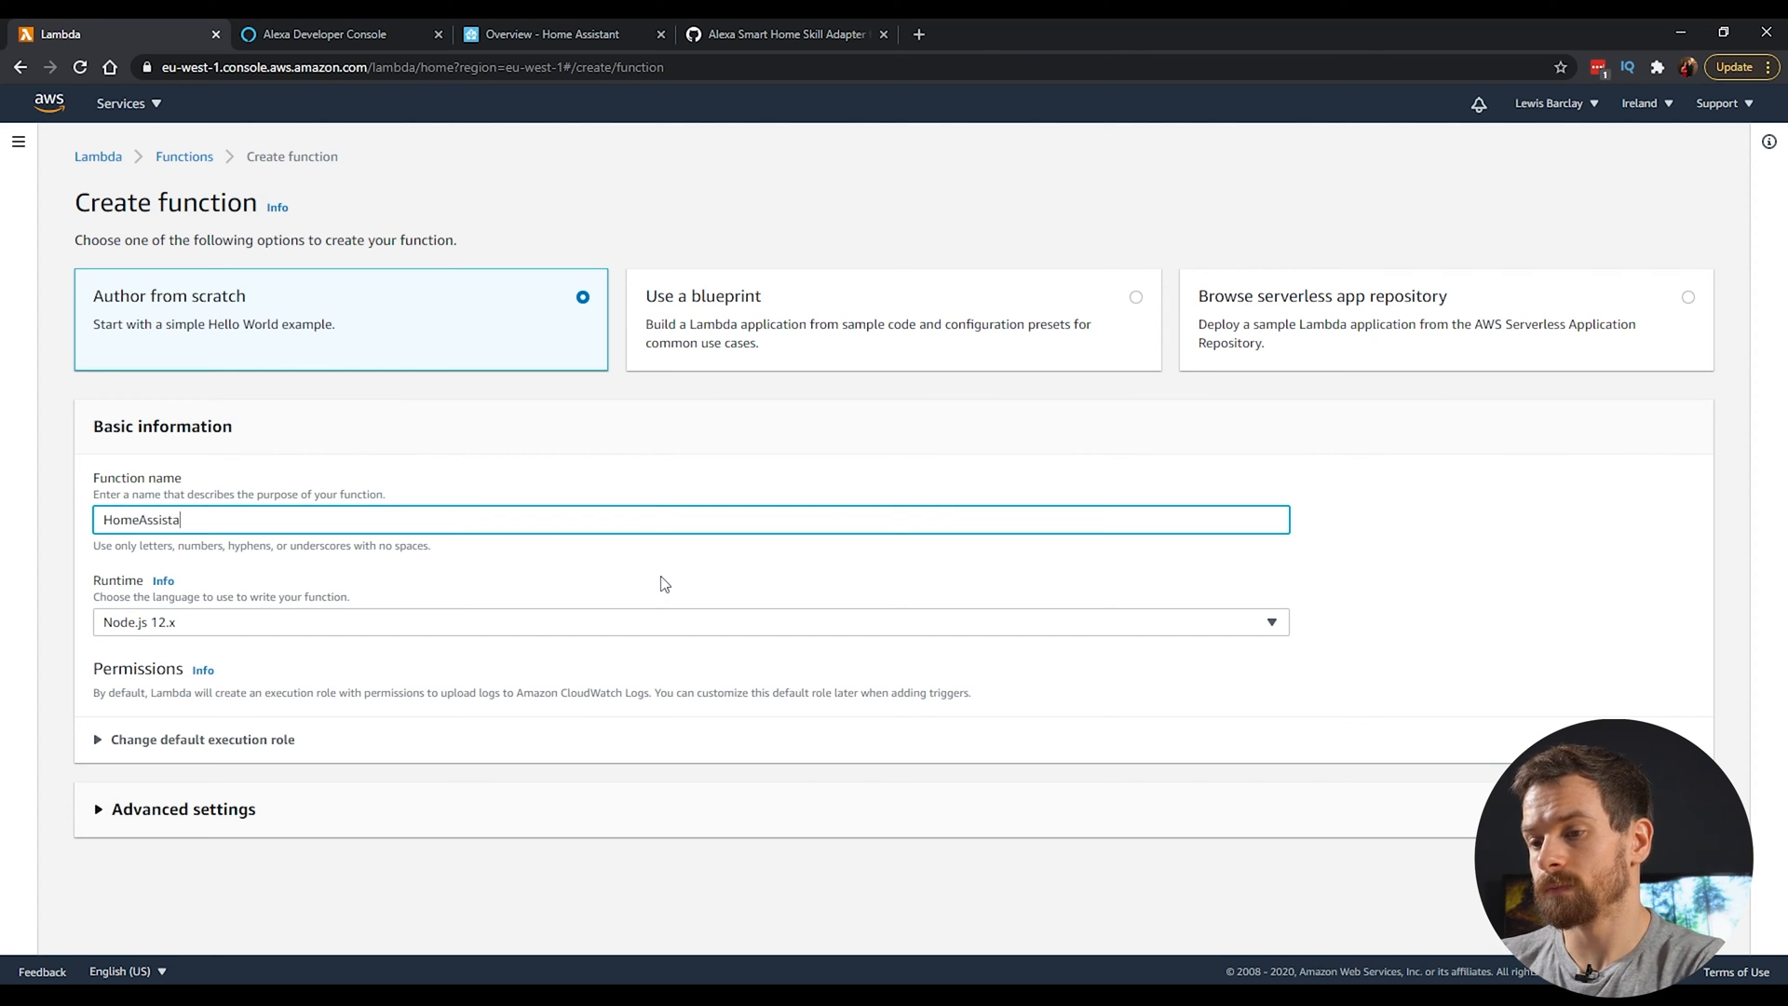
- Set the runtime to Python 3.7 and use the existing HomeAssistant_Lambda execution role
{"action": "left_click", "coordinate": [689, 622]}
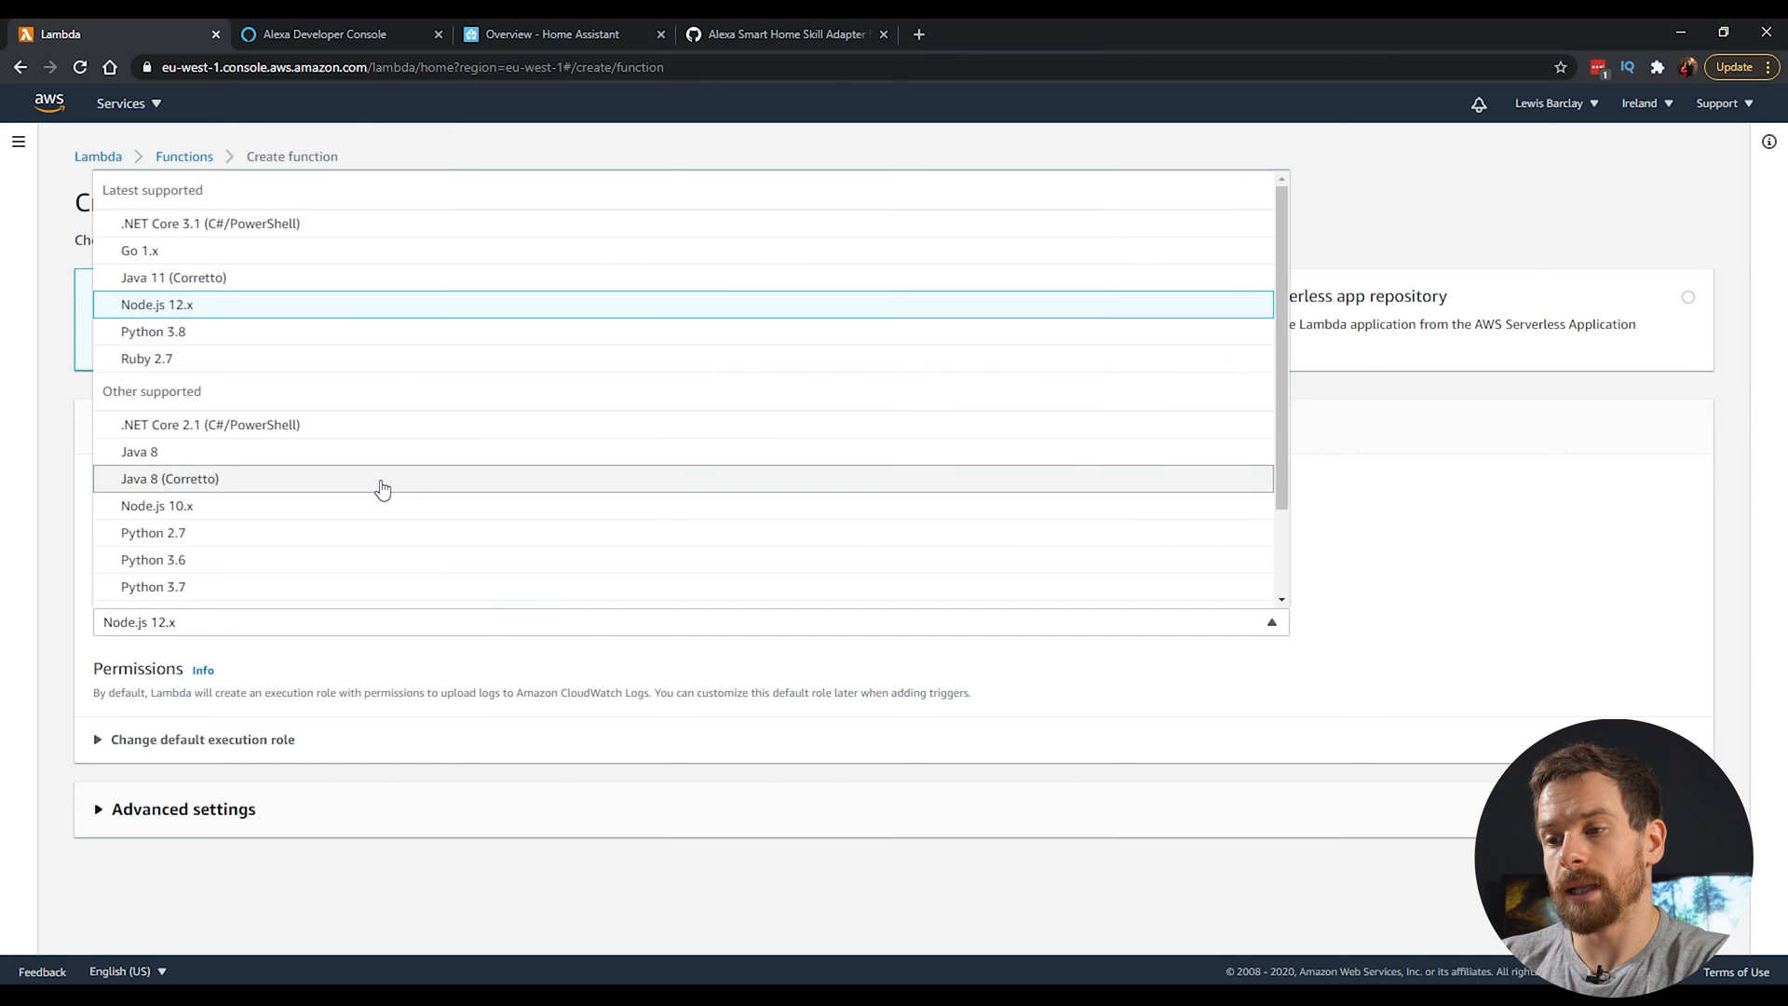
{"action": "scroll", "scroll_direction": "down", "scroll_amount": 3}
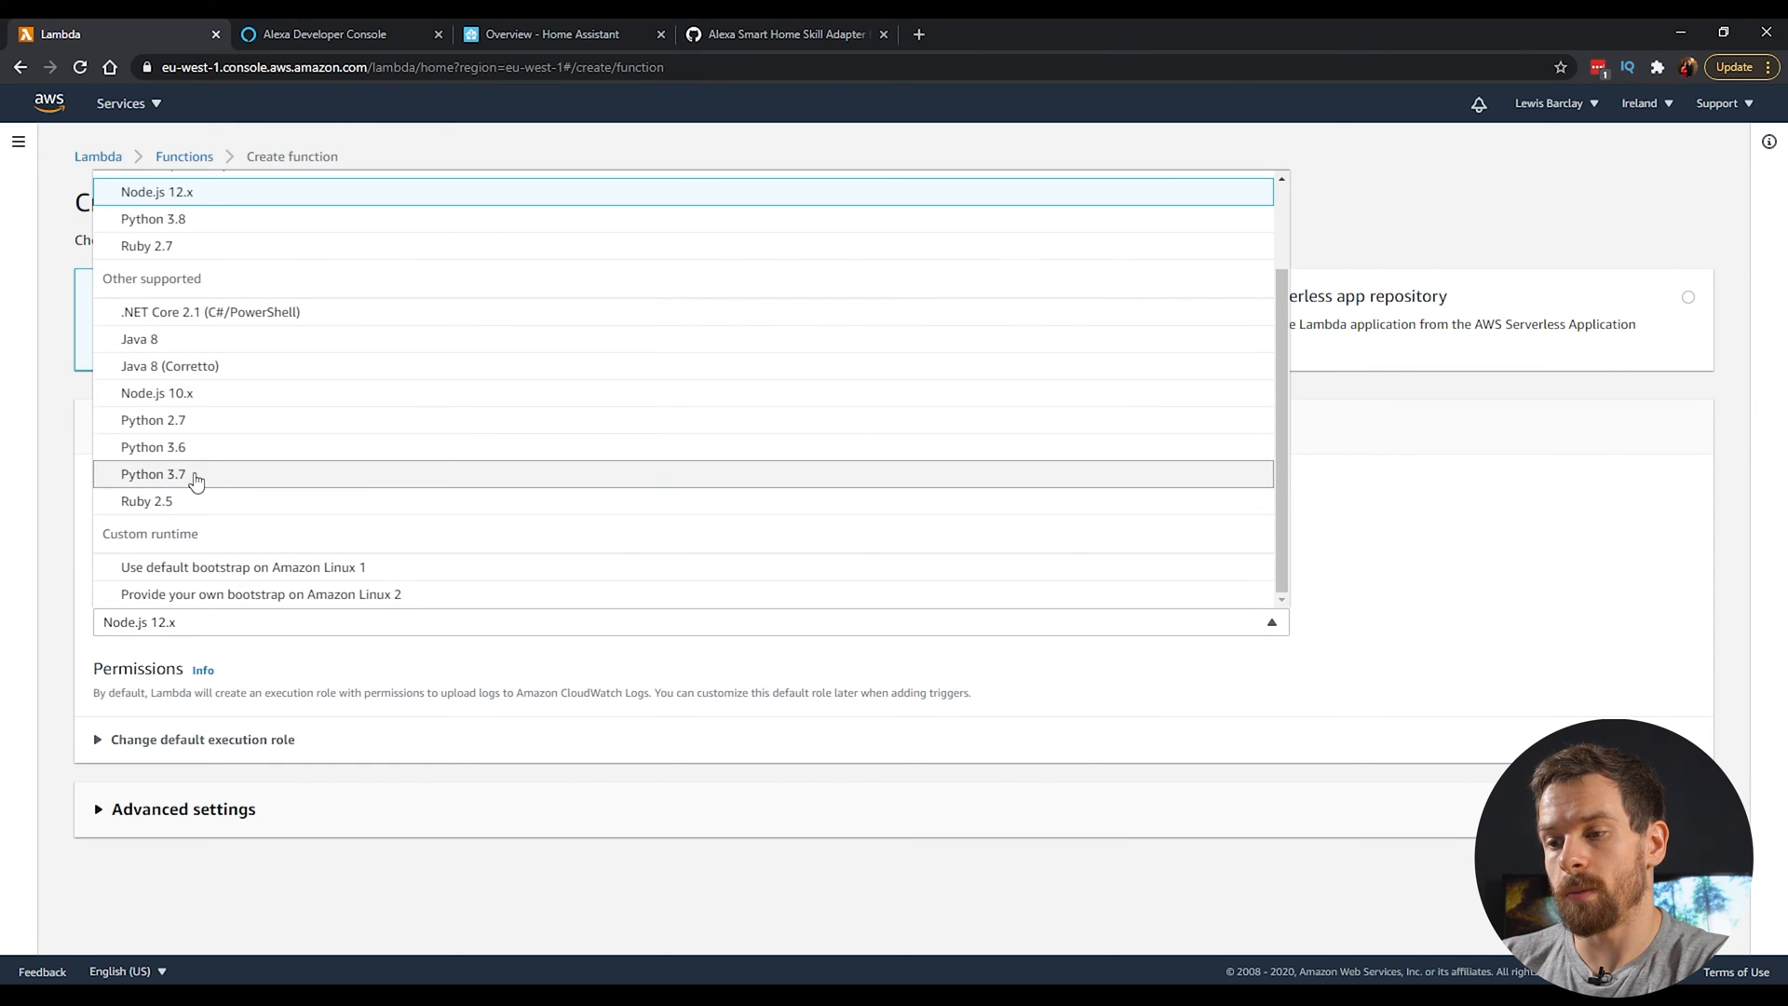
{"action": "left_click", "coordinate": [153, 473]}
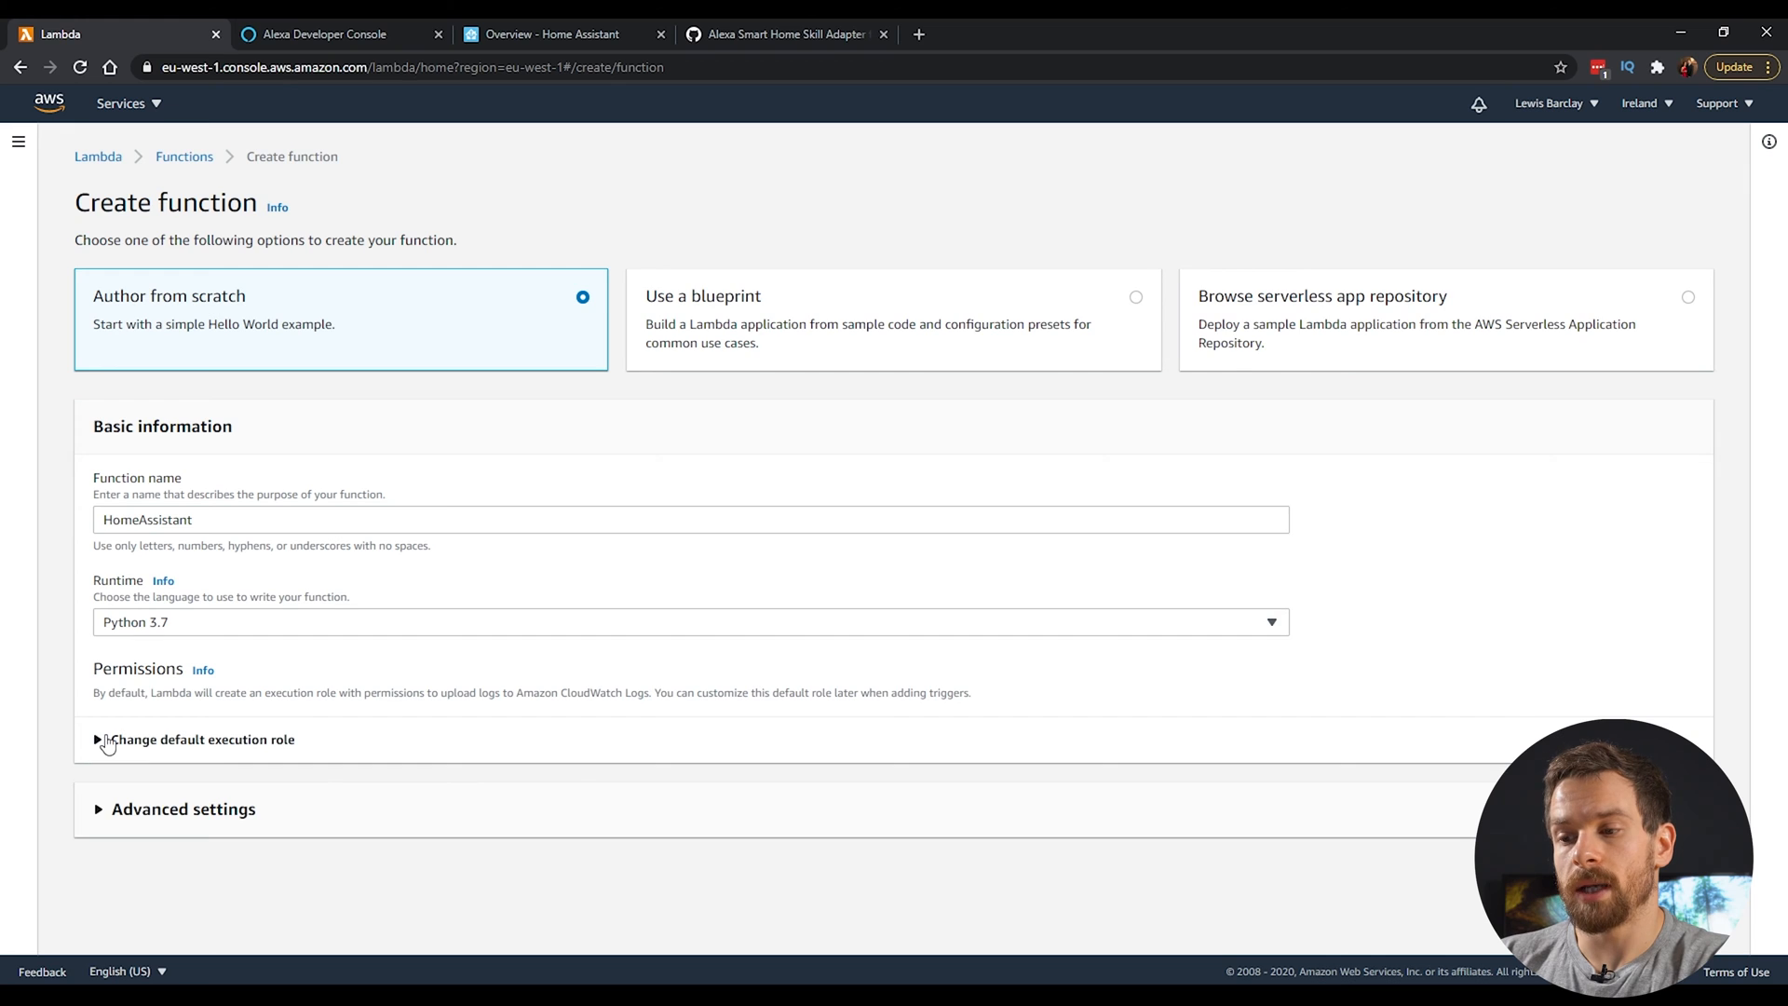
{"action": "left_click", "coordinate": [97, 739]}
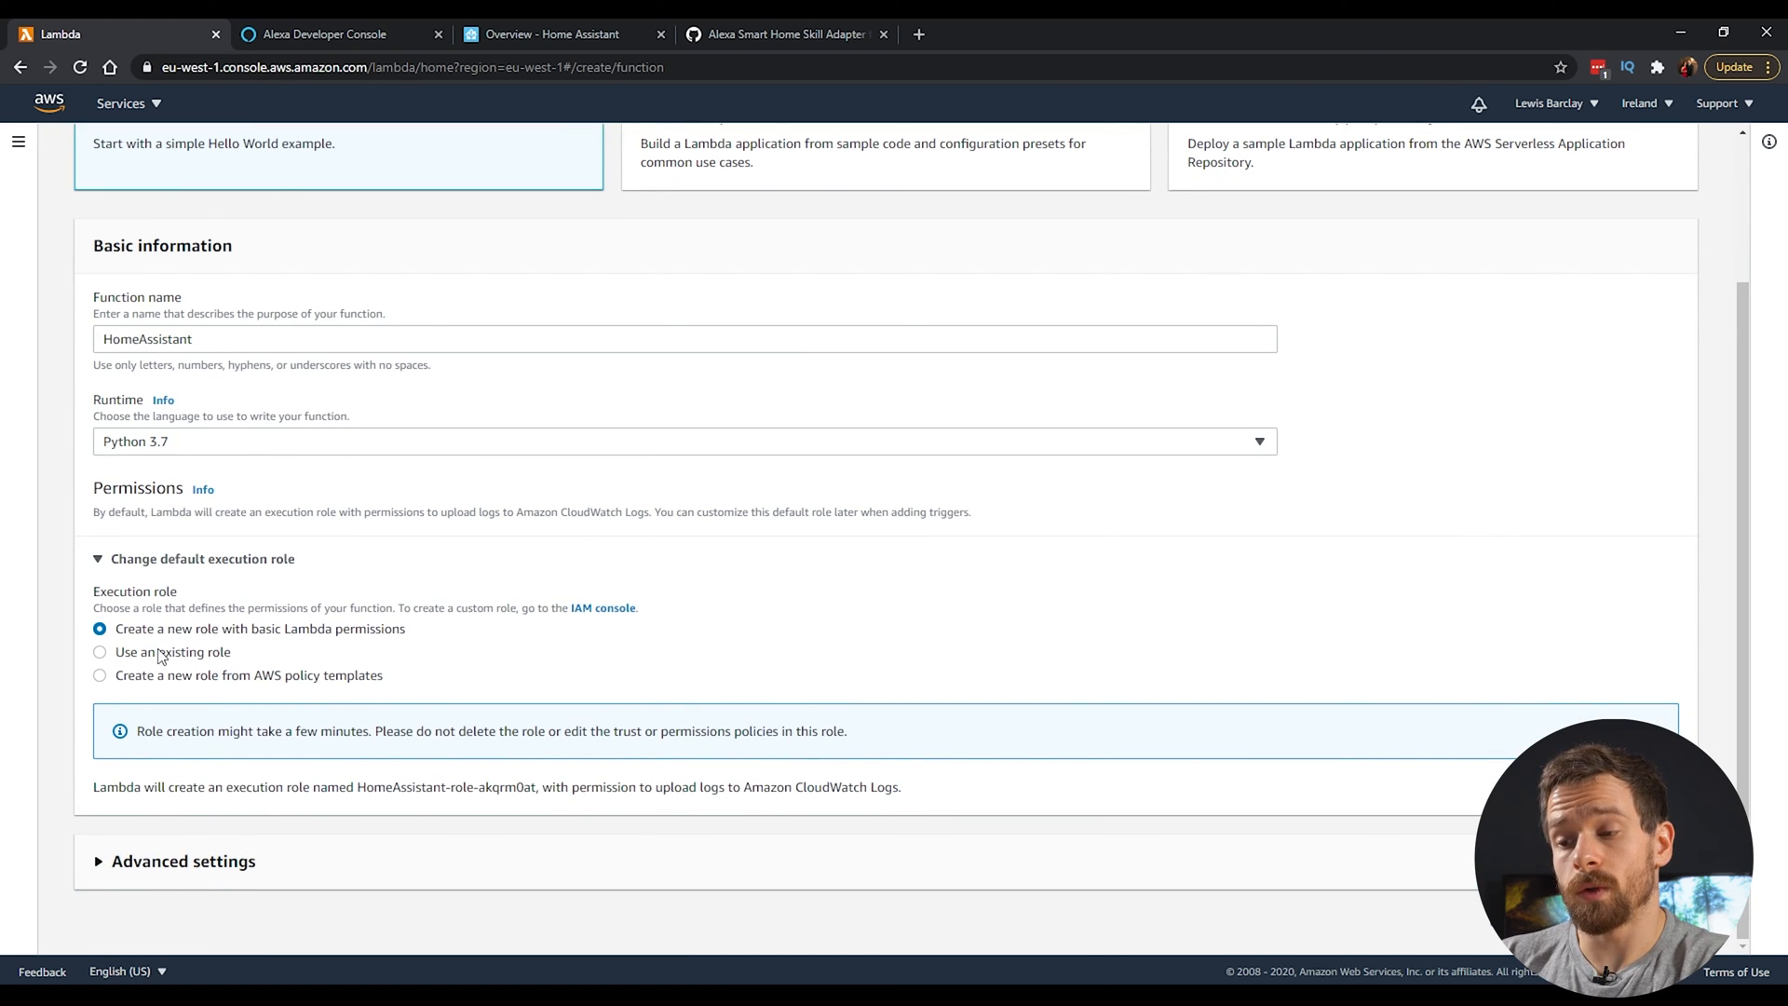
{"action": "left_click", "coordinate": [100, 652]}
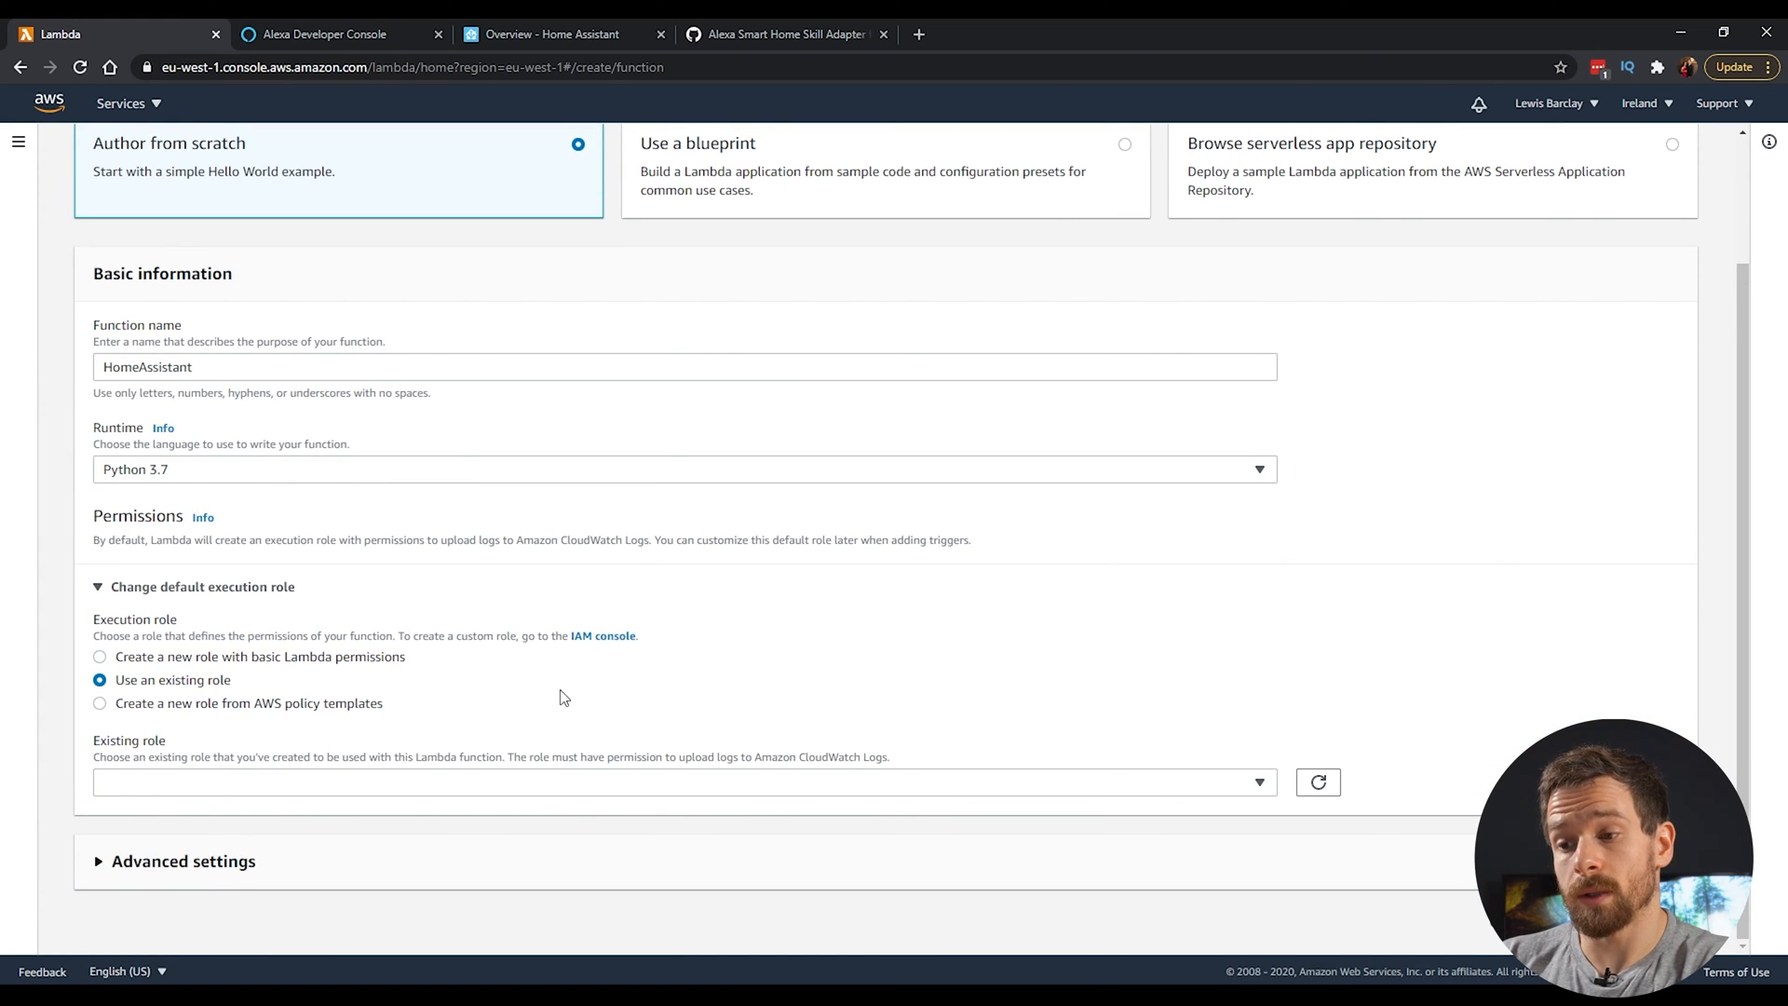
{"action": "left_click", "coordinate": [682, 780]}
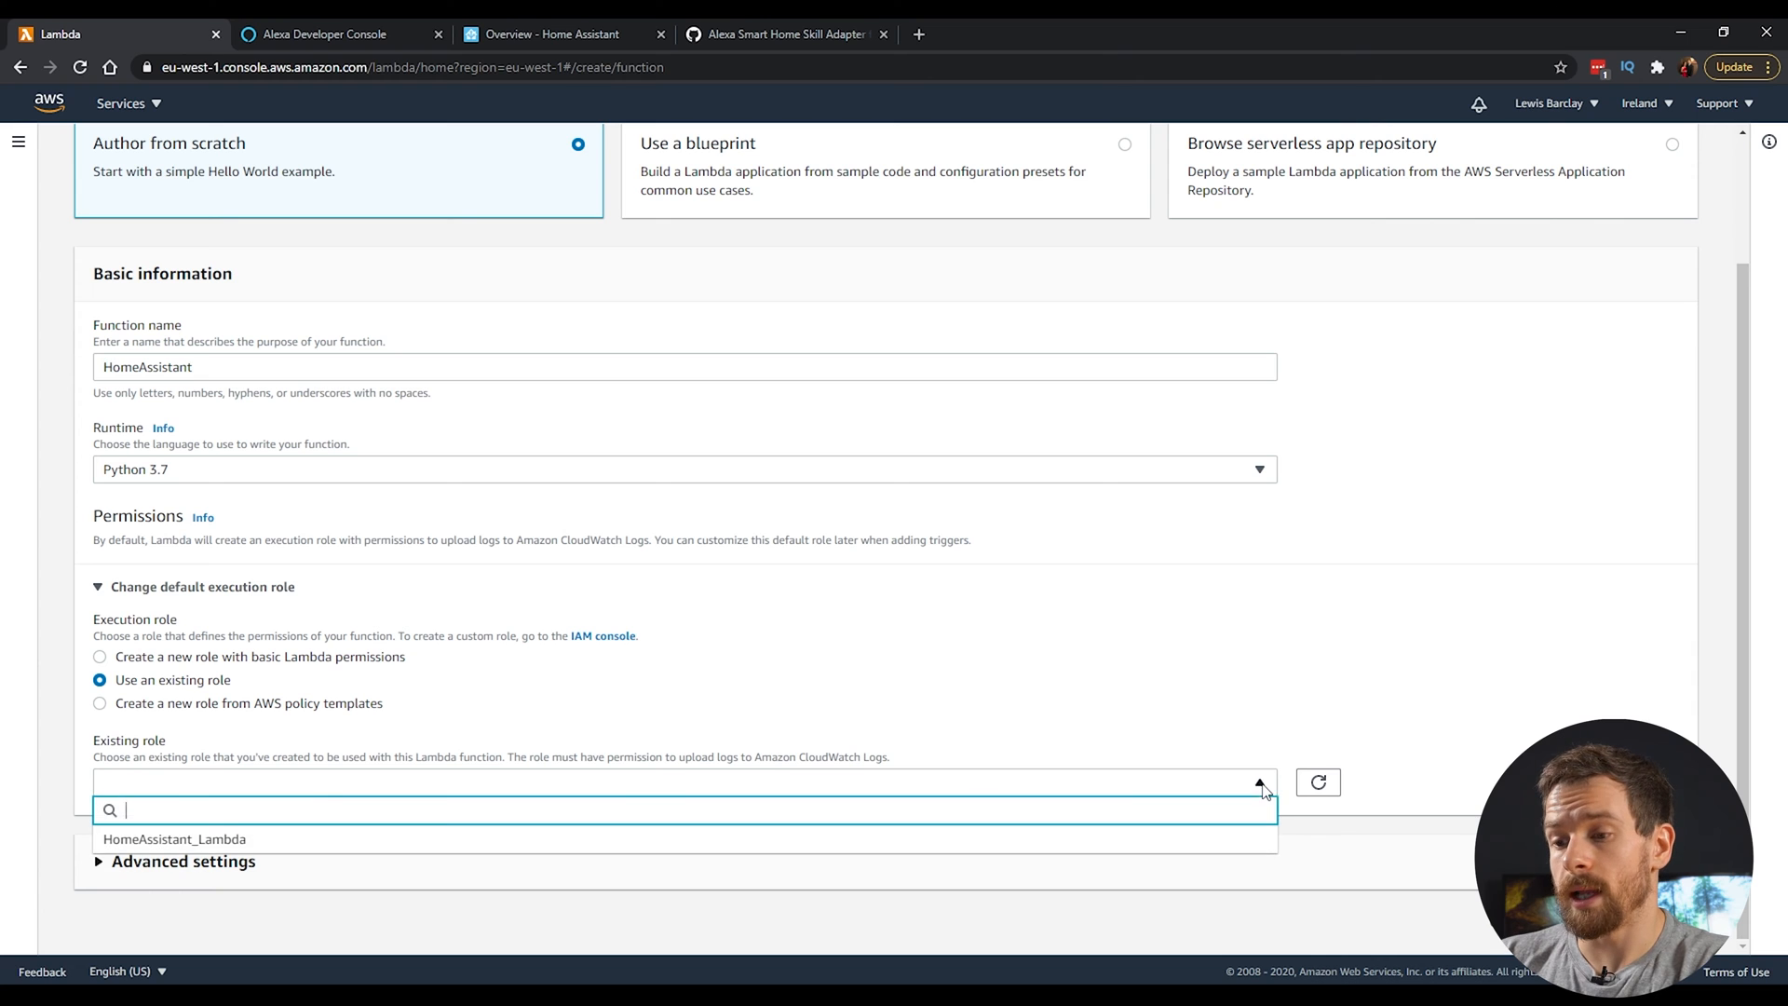
{"action": "mouse_move", "coordinate": [272, 863]}
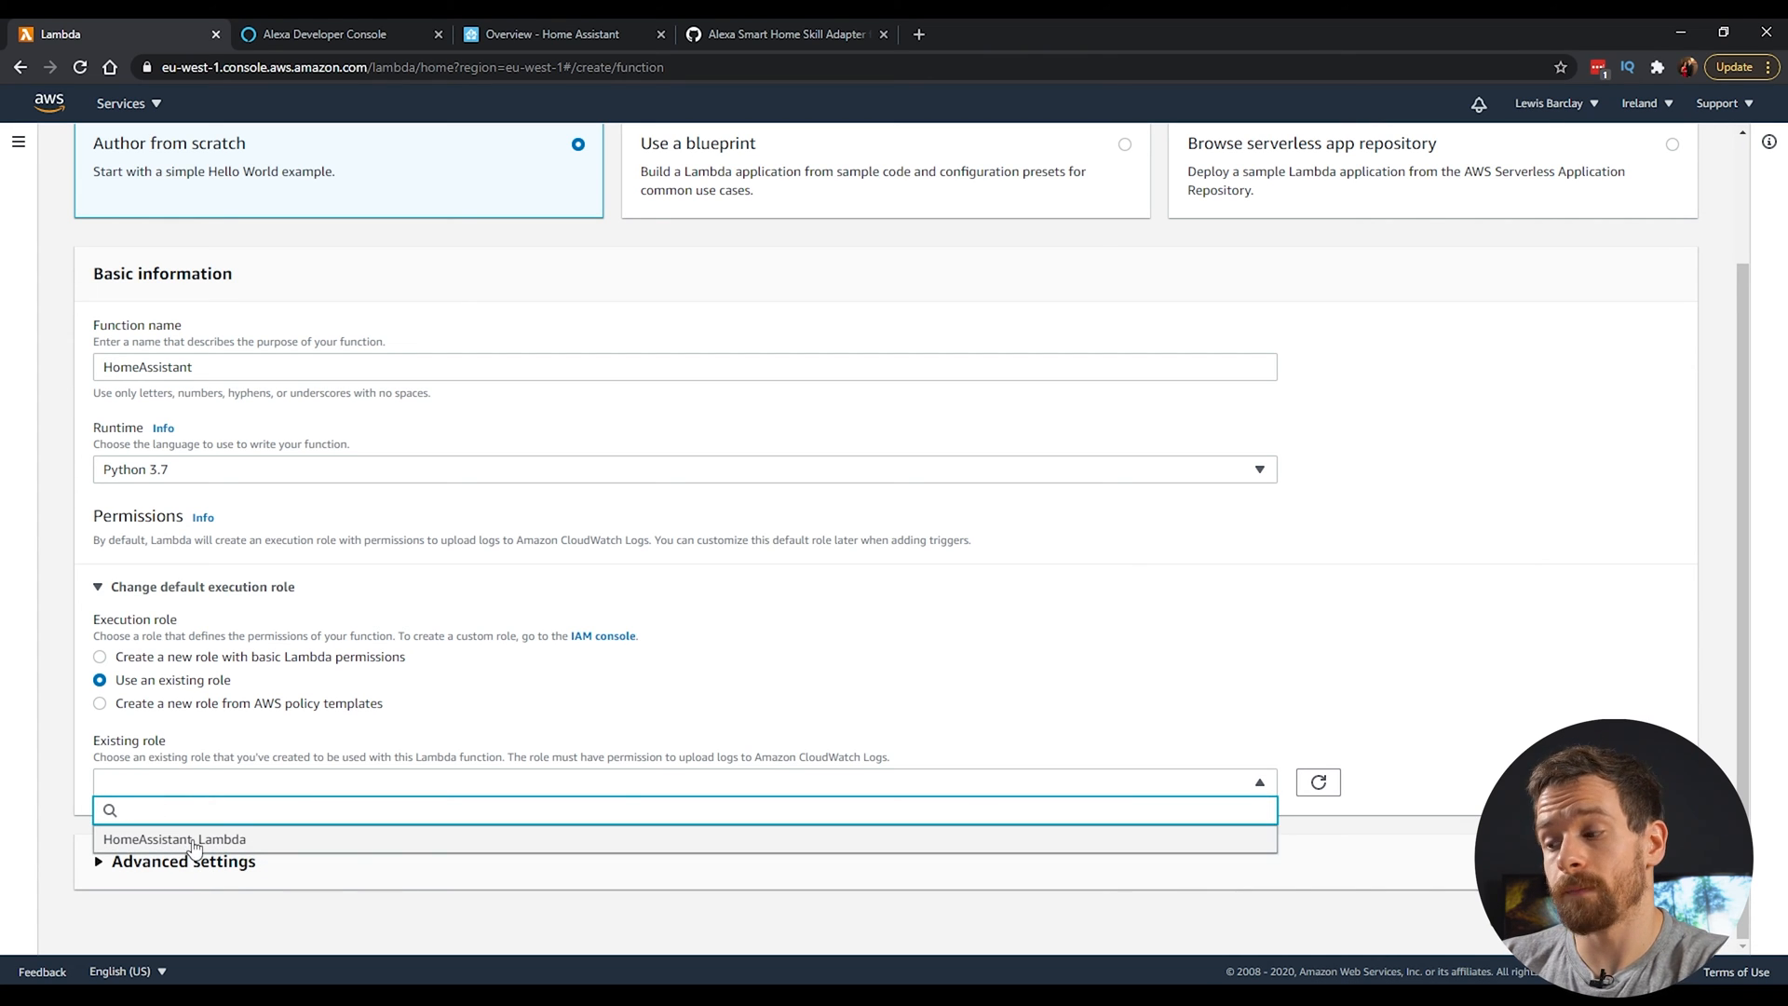
{"action": "left_click", "coordinate": [175, 838]}
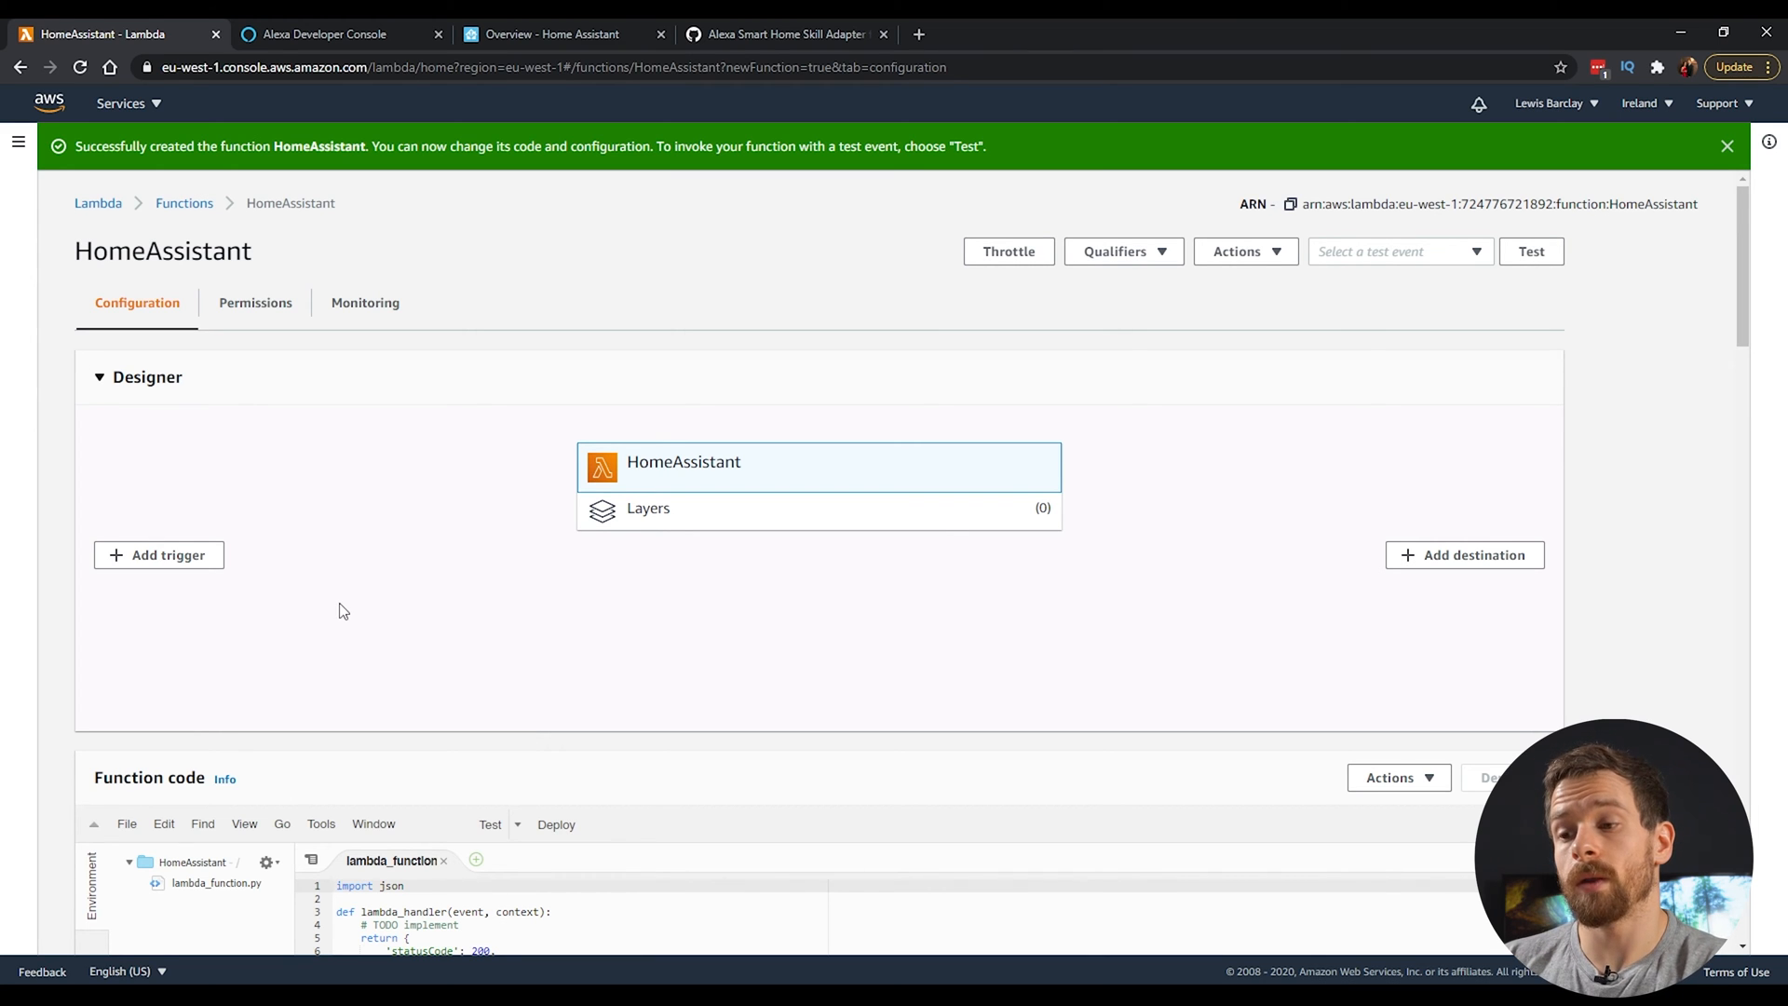
- Choose Alexa Smart Home as the new trigger source and look up the skill ID in the Alexa console
{"action": "left_click", "coordinate": [159, 555]}
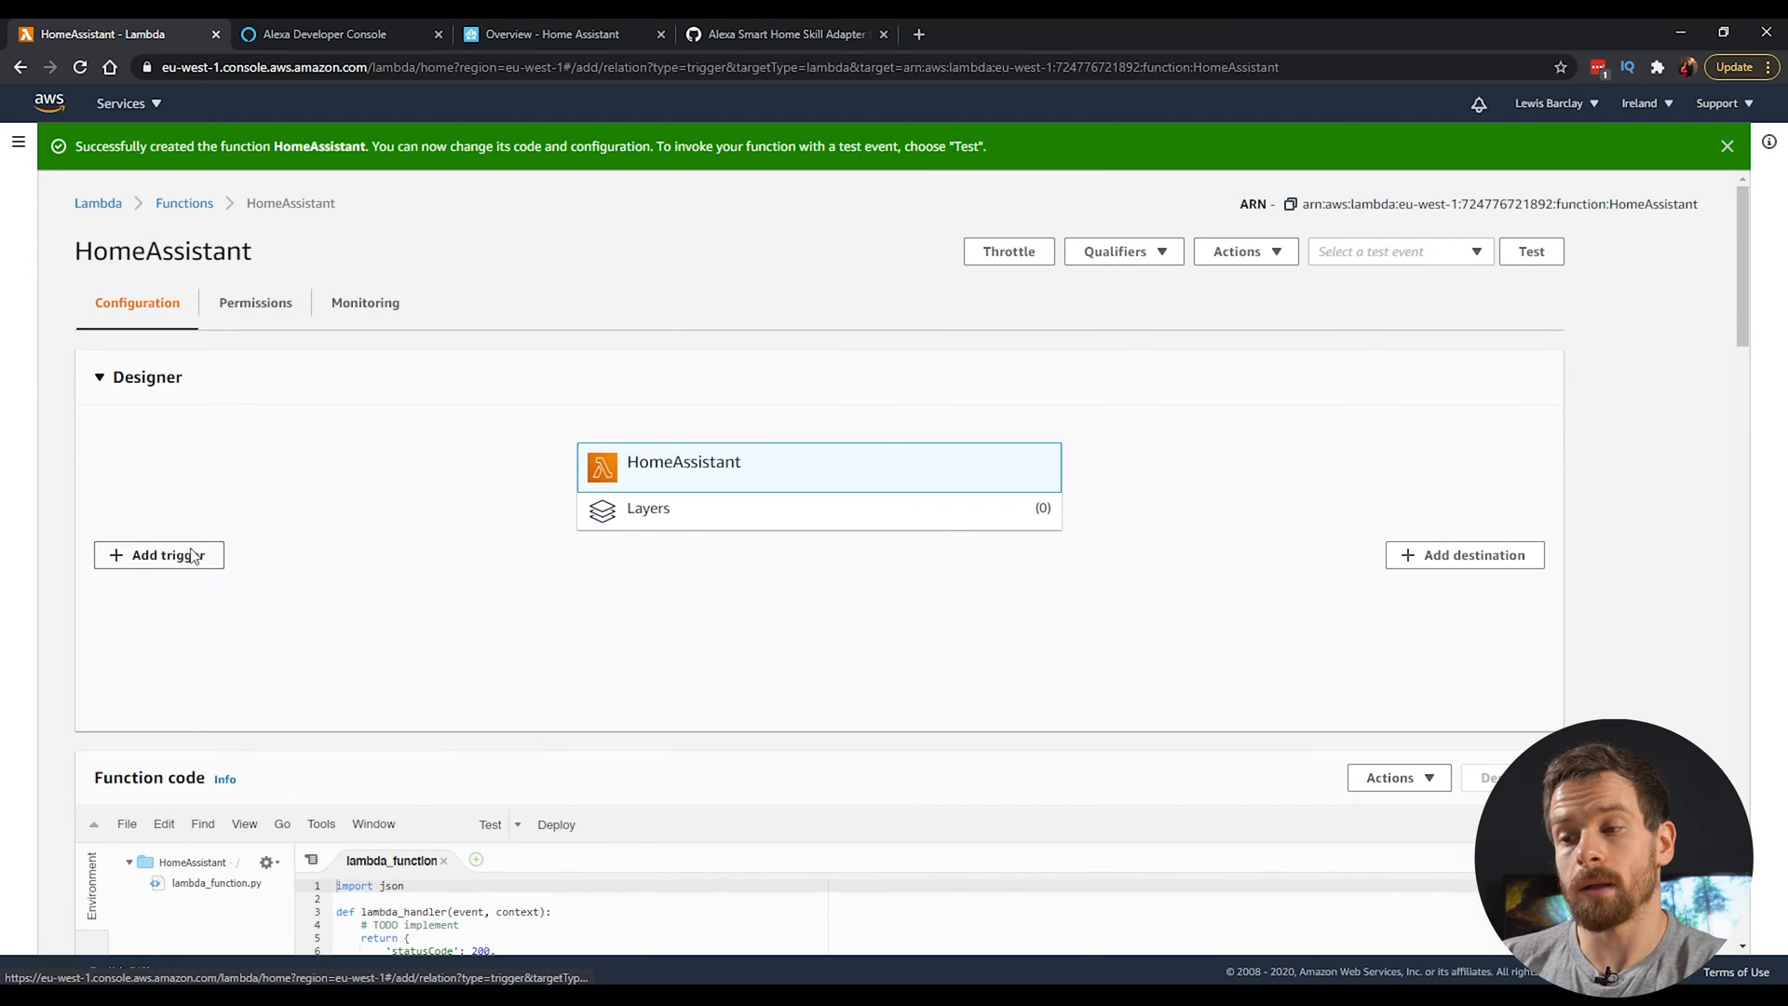
{"action": "left_click", "coordinate": [158, 555]}
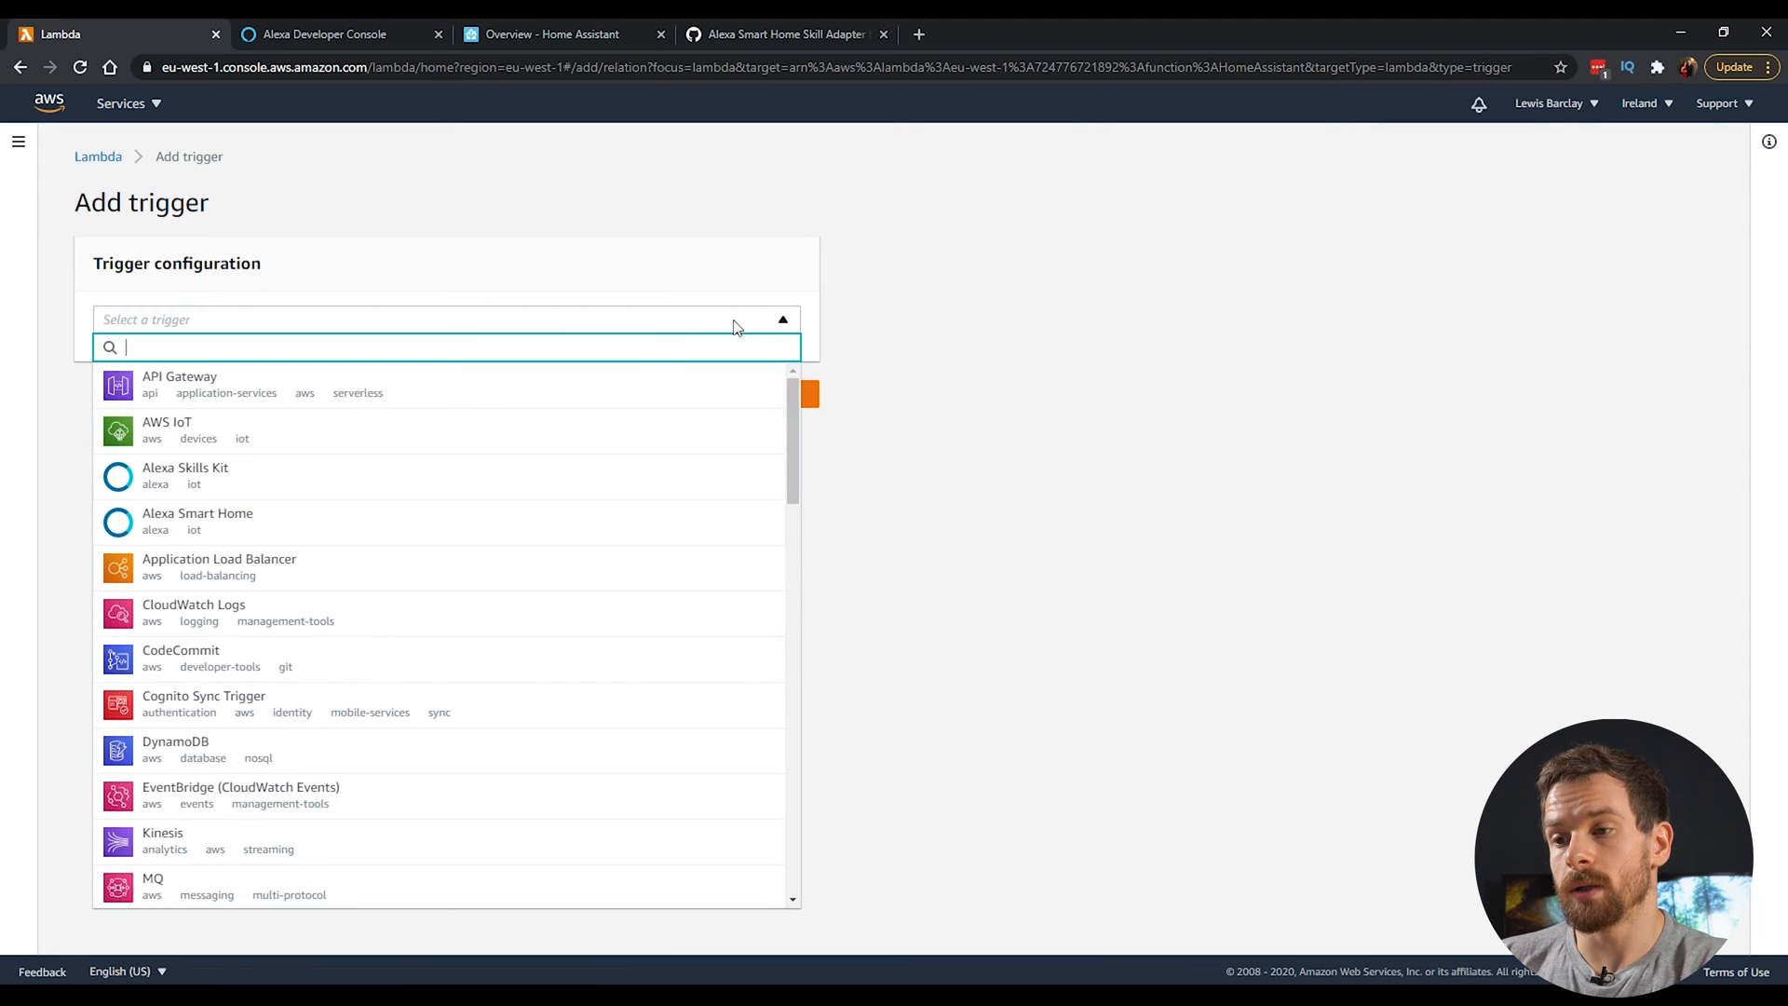
{"action": "mouse_move", "coordinate": [319, 521]}
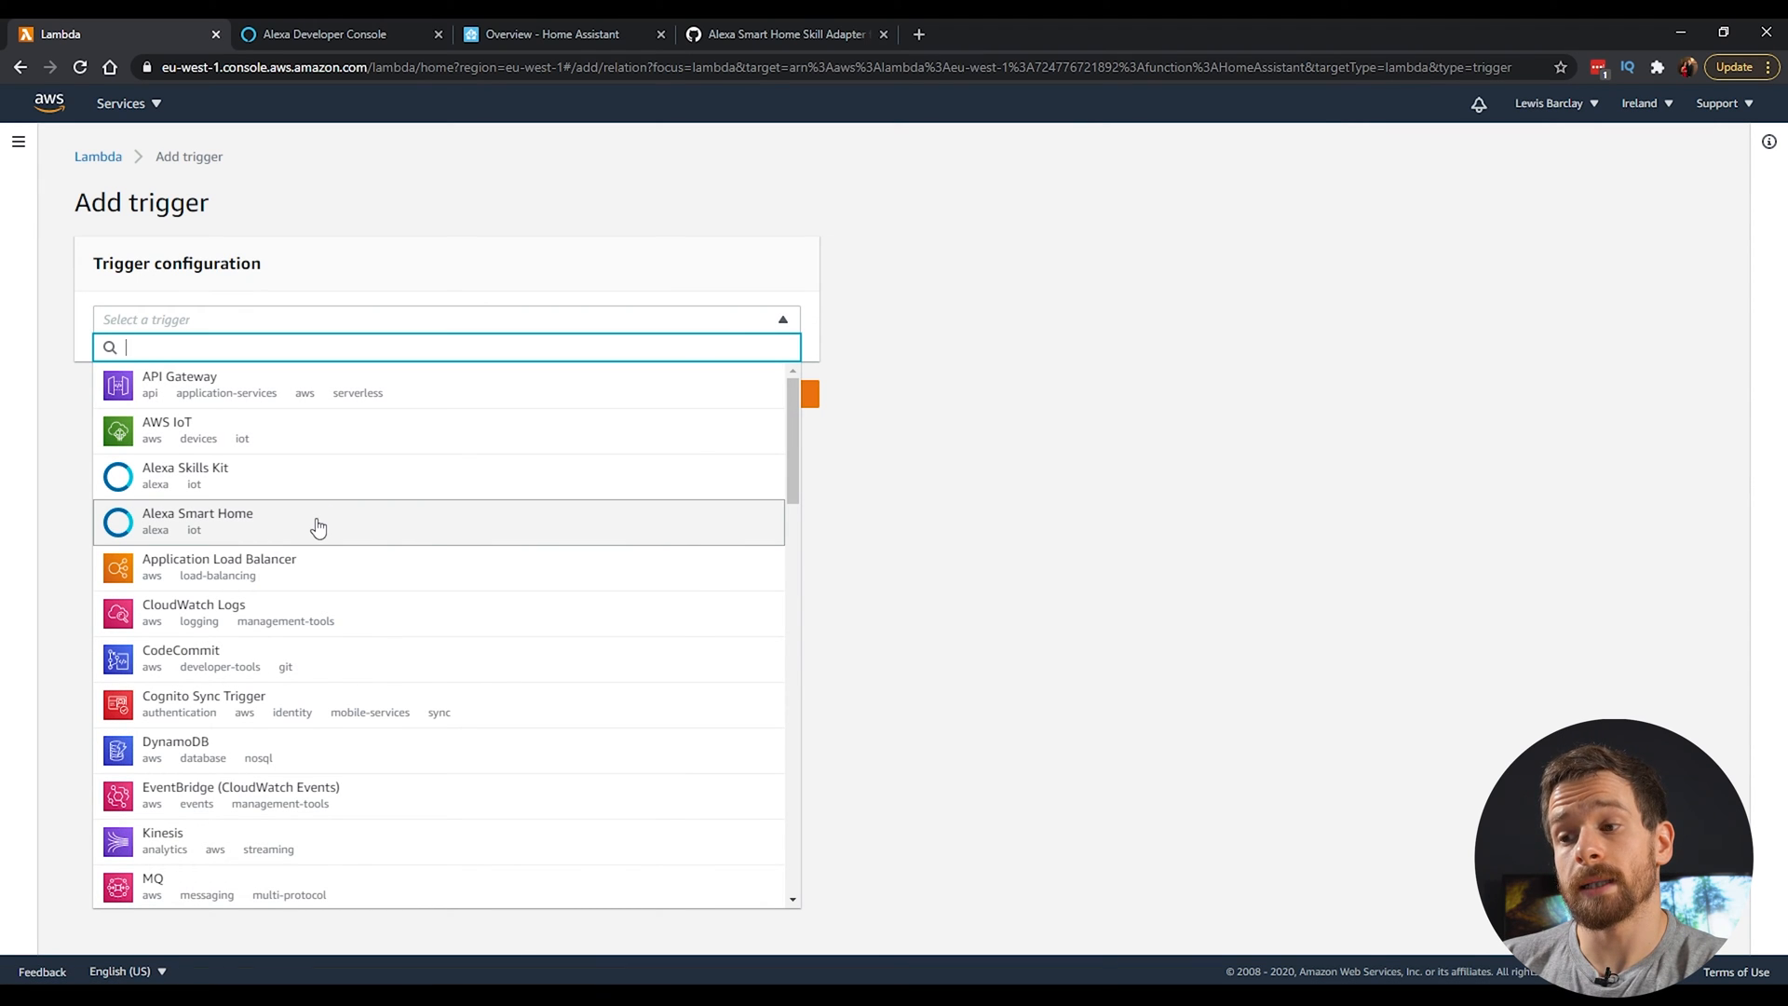
{"action": "left_click", "coordinate": [198, 519]}
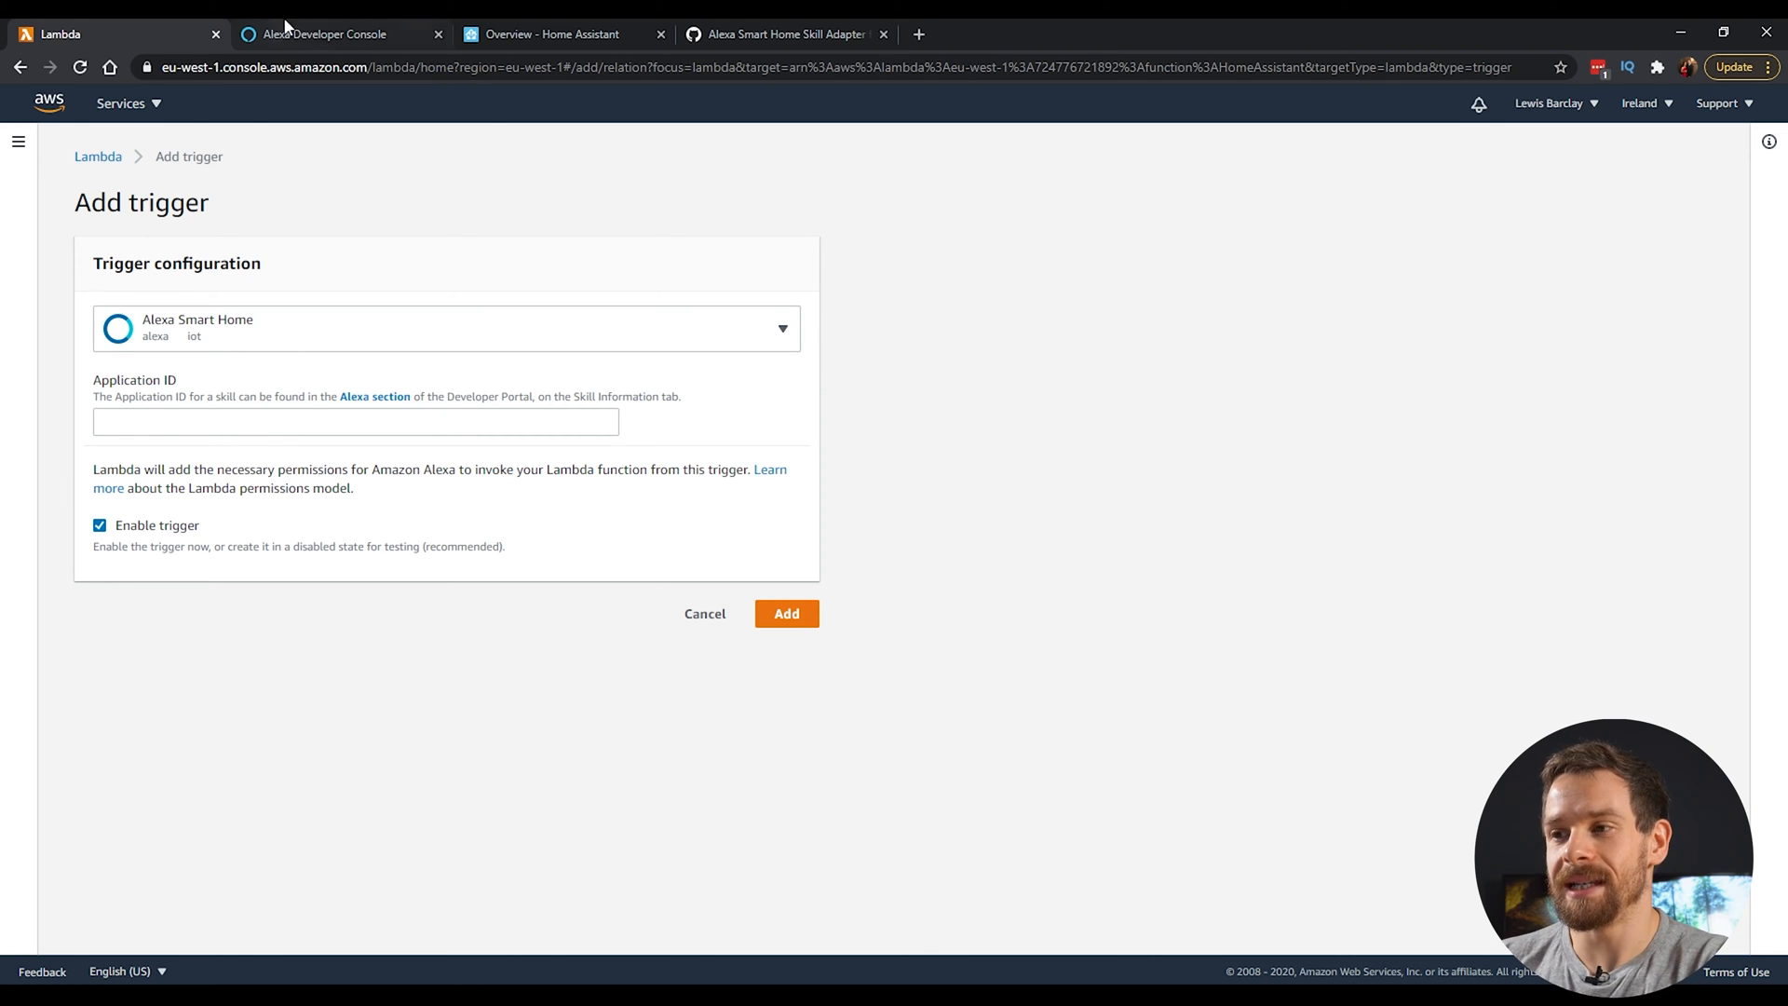
{"action": "left_click", "coordinate": [328, 33]}
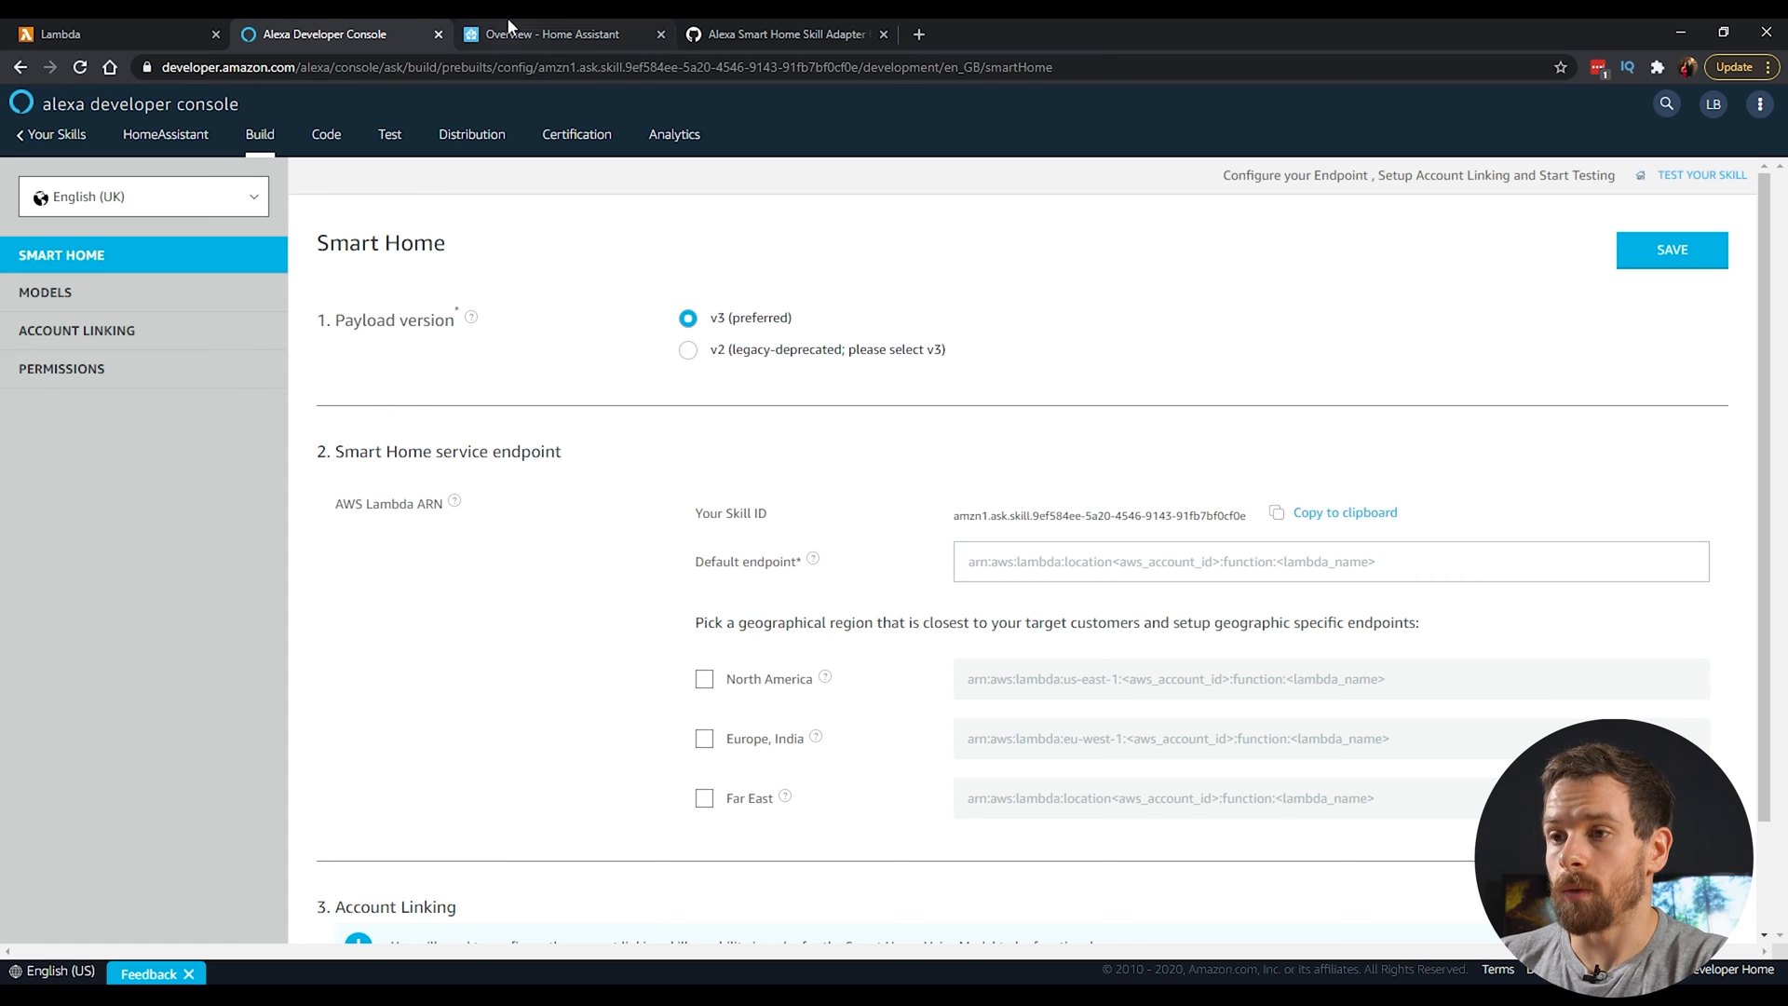
{"action": "left_click", "coordinate": [114, 33]}
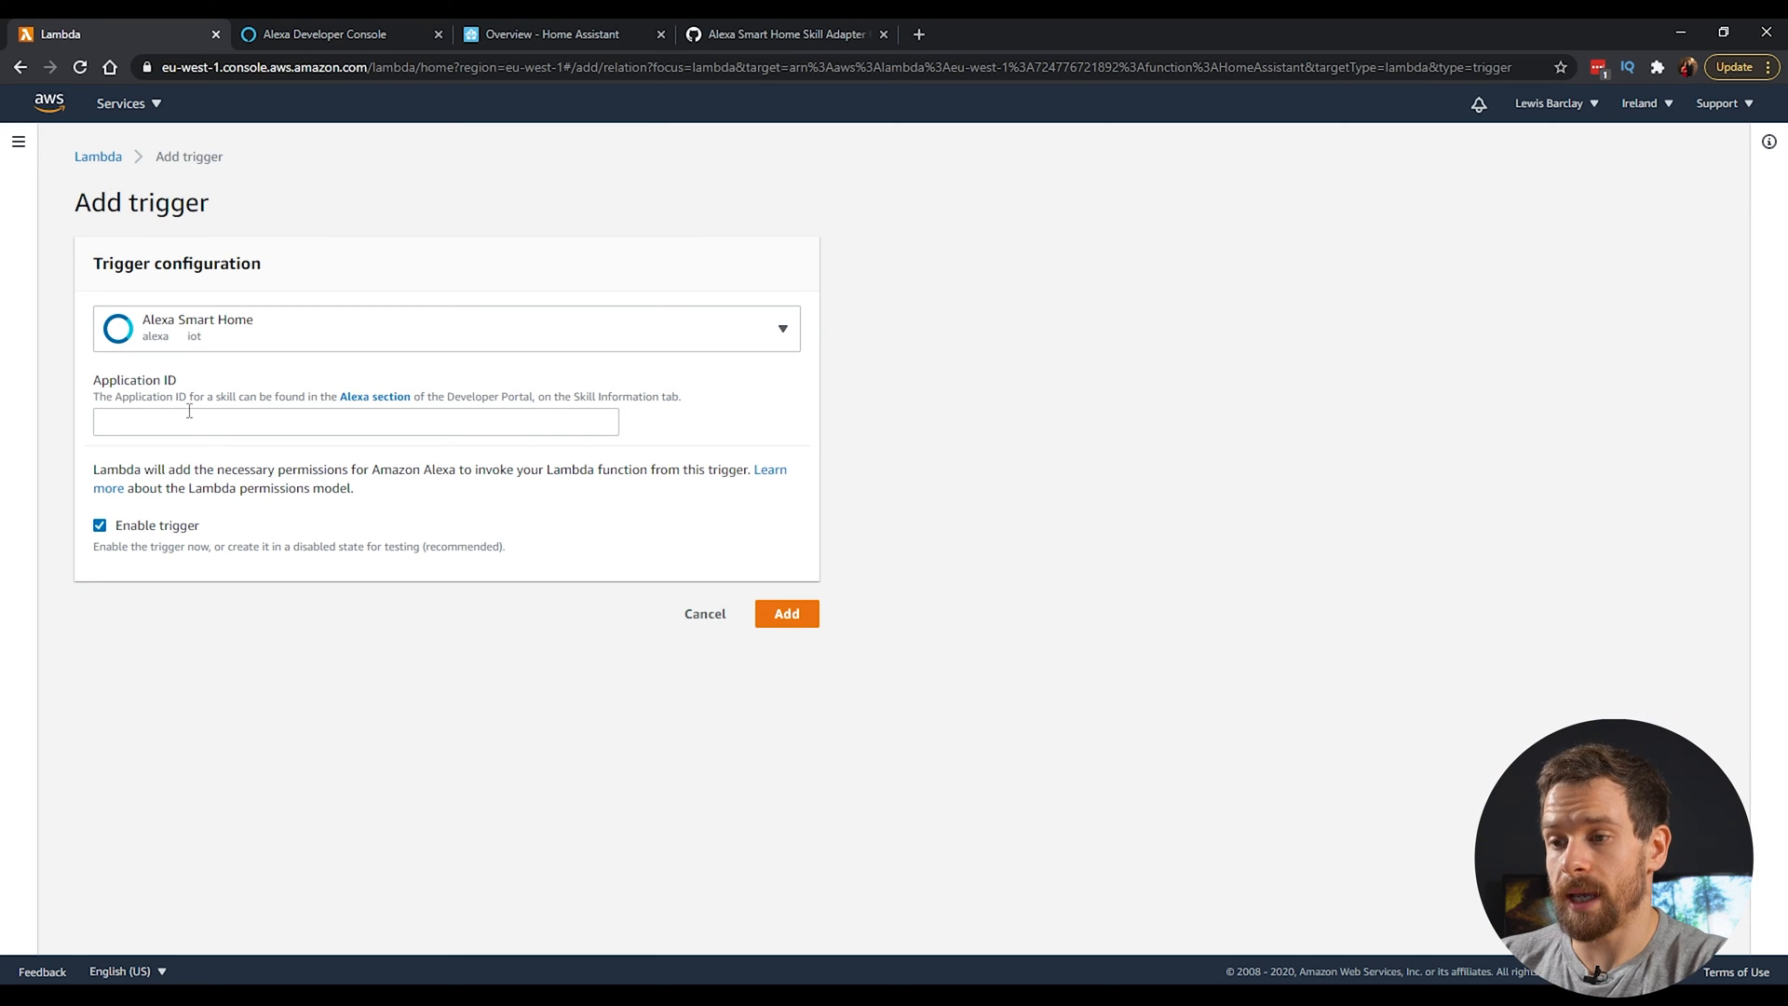
{"action": "type", "text": "amzn1.ask.skill.9ef584ee-5a20-4546-9143-91fb7bf0cf0e"}
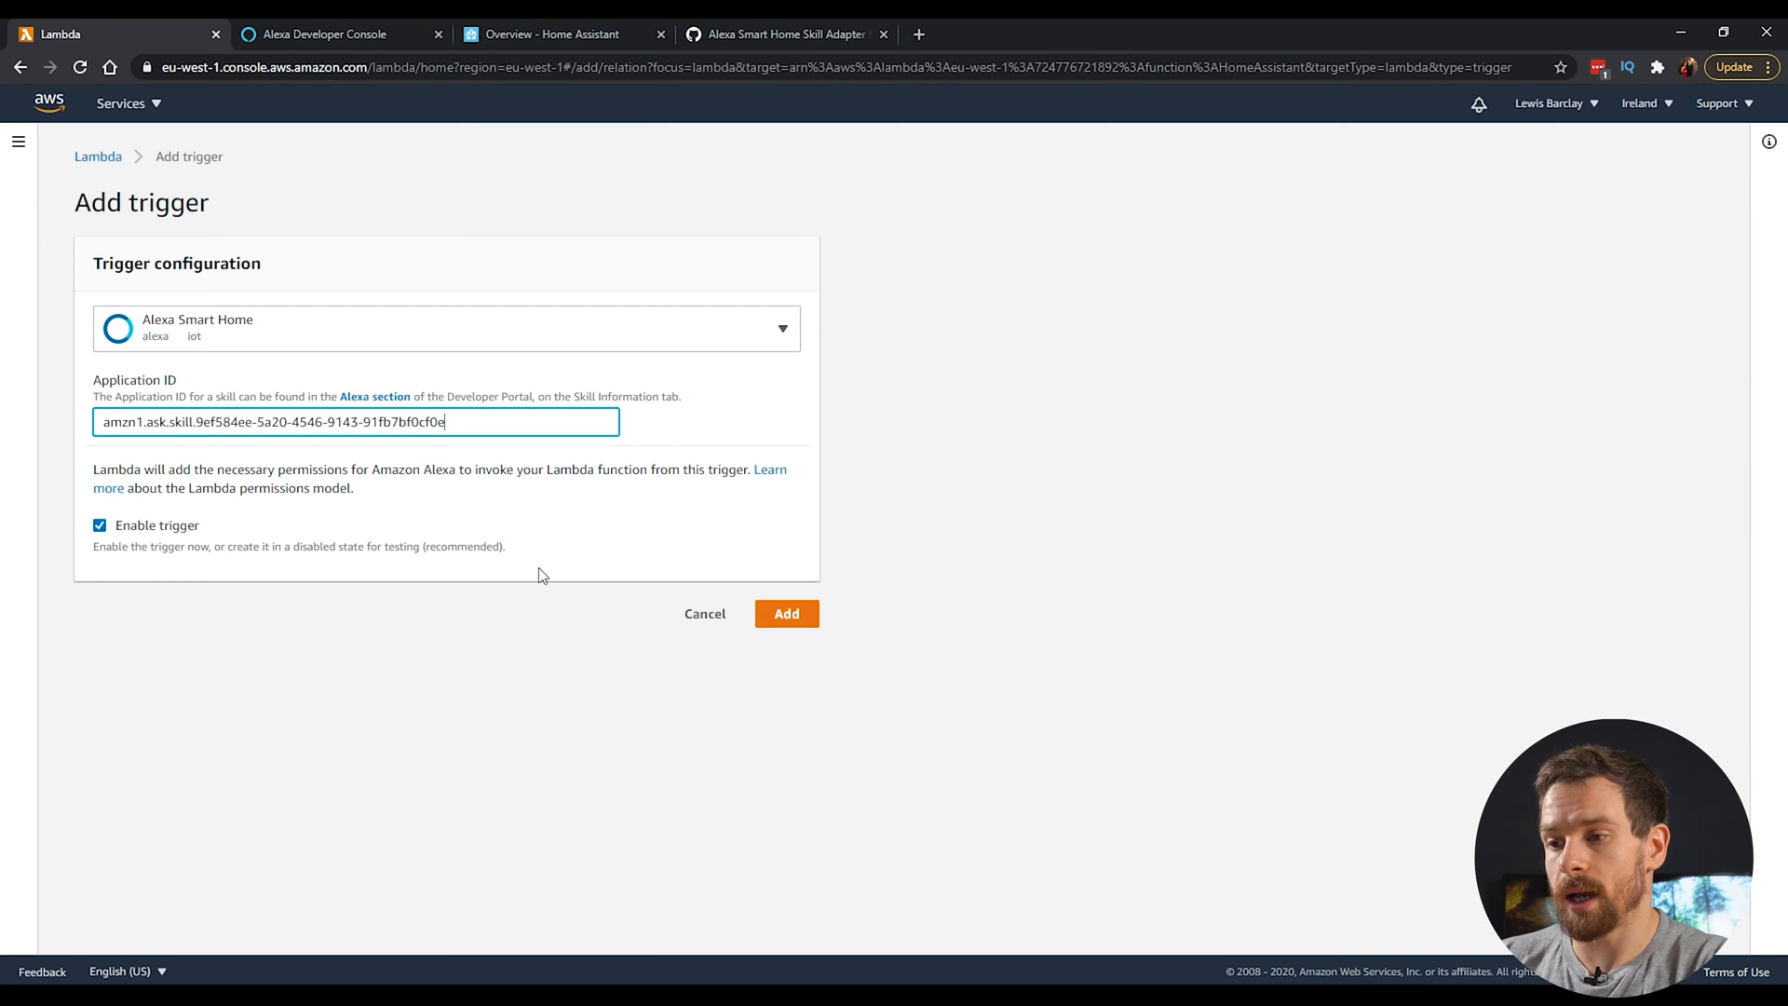
{"action": "left_click", "coordinate": [786, 613]}
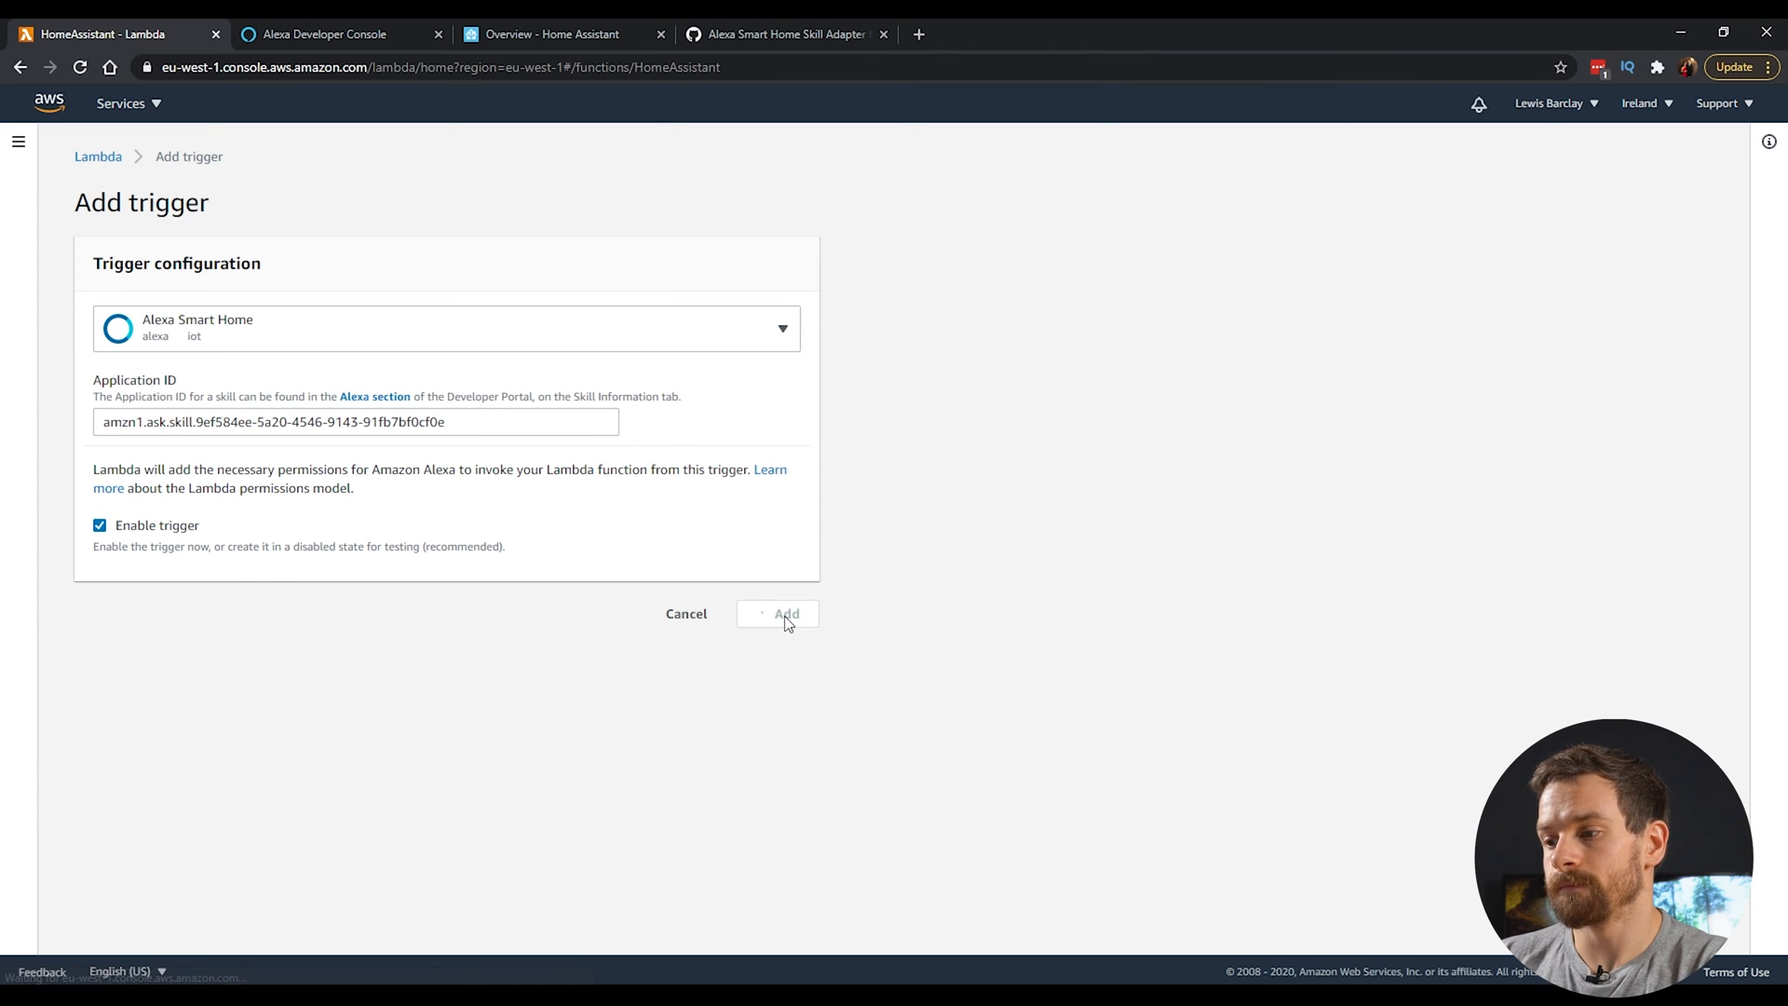
{"action": "left_click", "coordinate": [786, 612]}
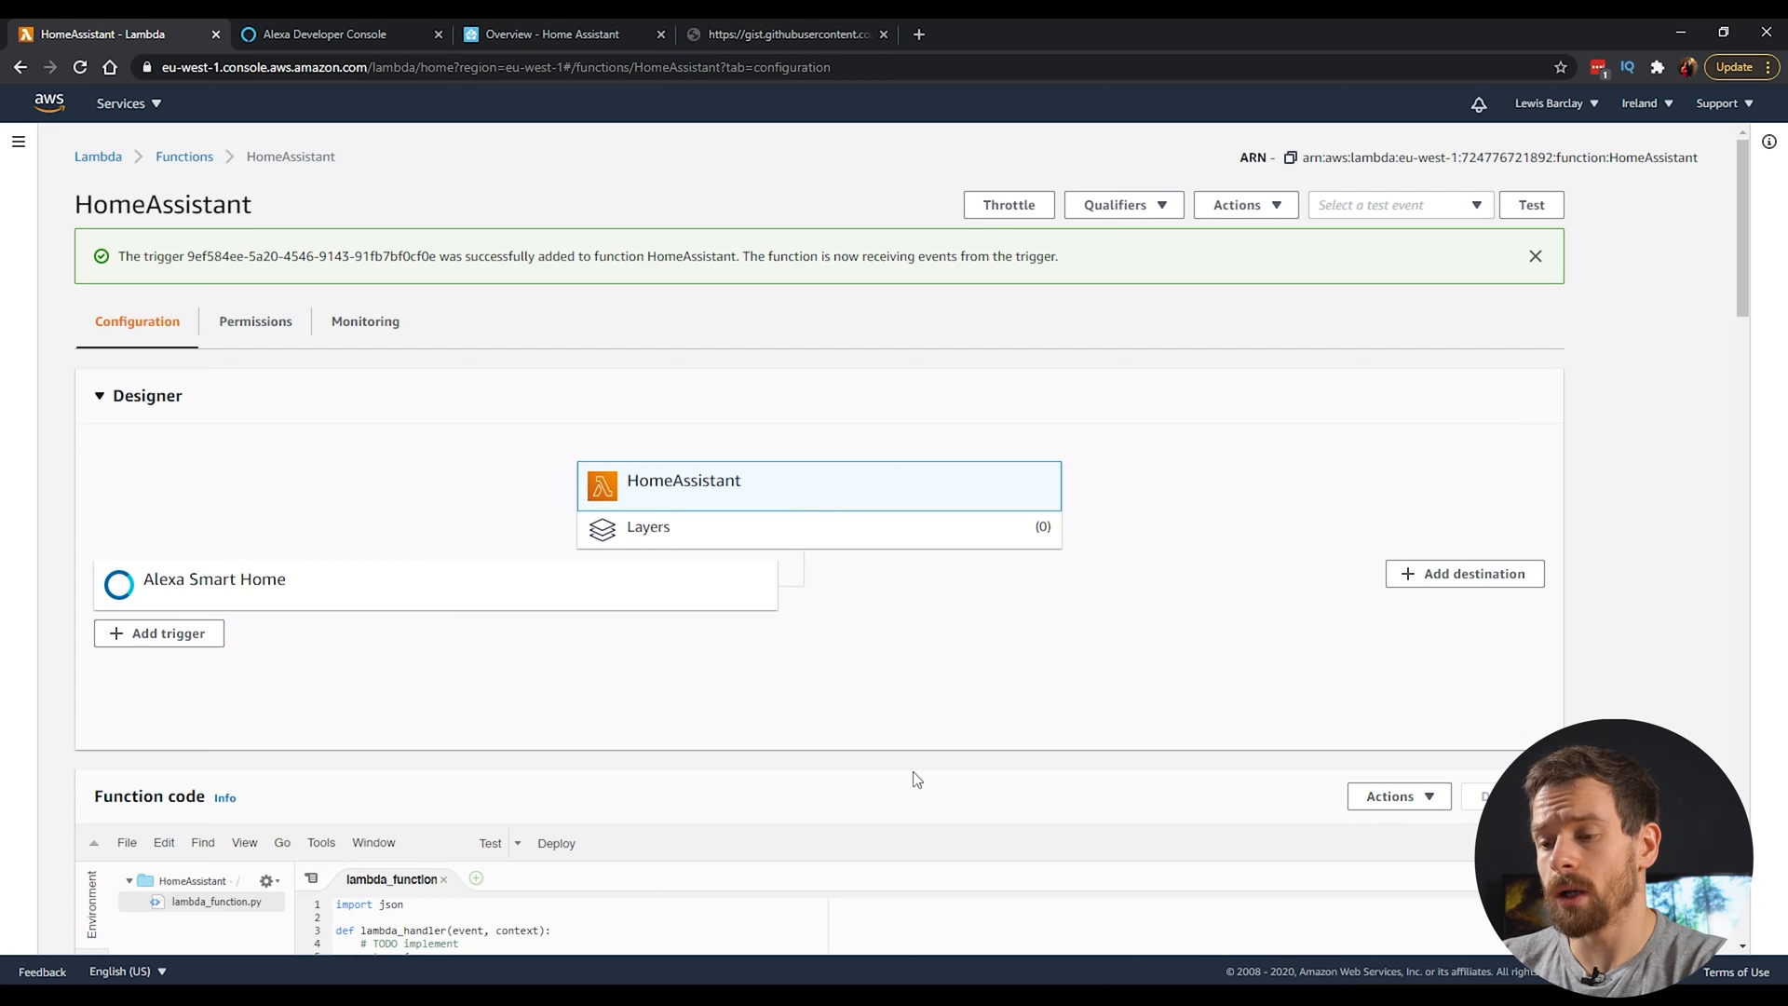
- Paste the Alexa smart home handler from the gist over lambda_function.py and deploy it
{"action": "scroll", "scroll_direction": "down", "scroll_amount": 3}
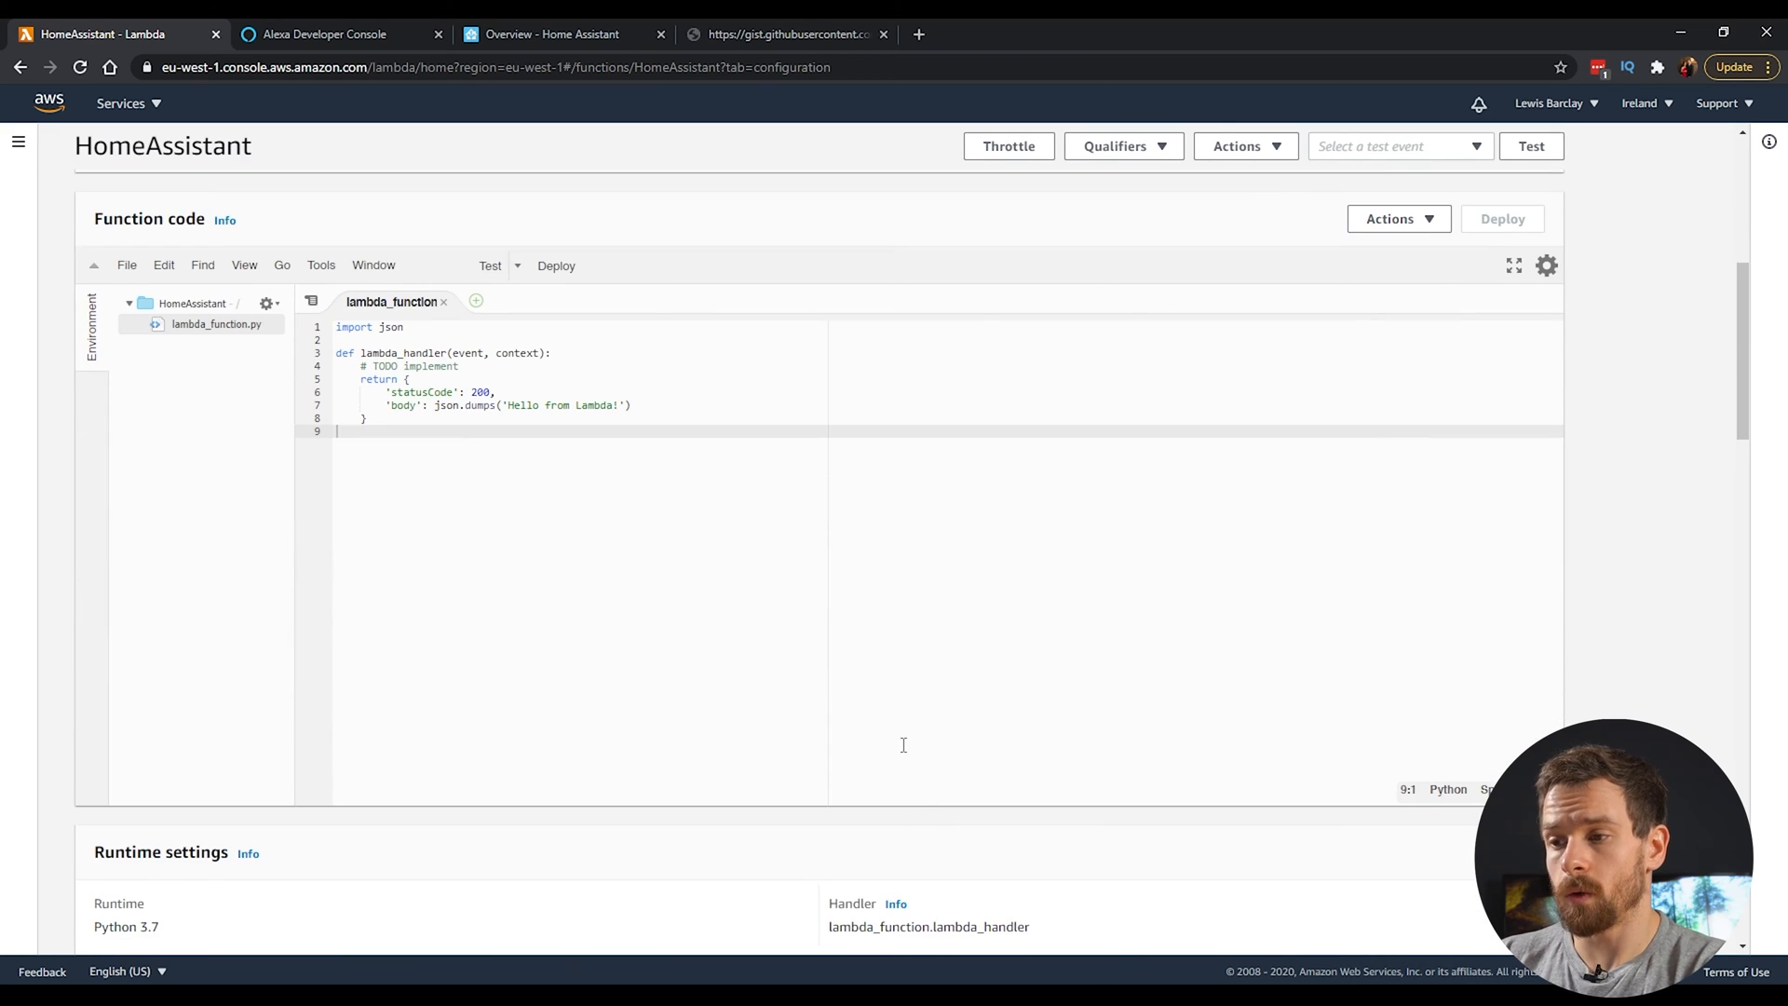
{"action": "key", "text": "ctrl+a"}
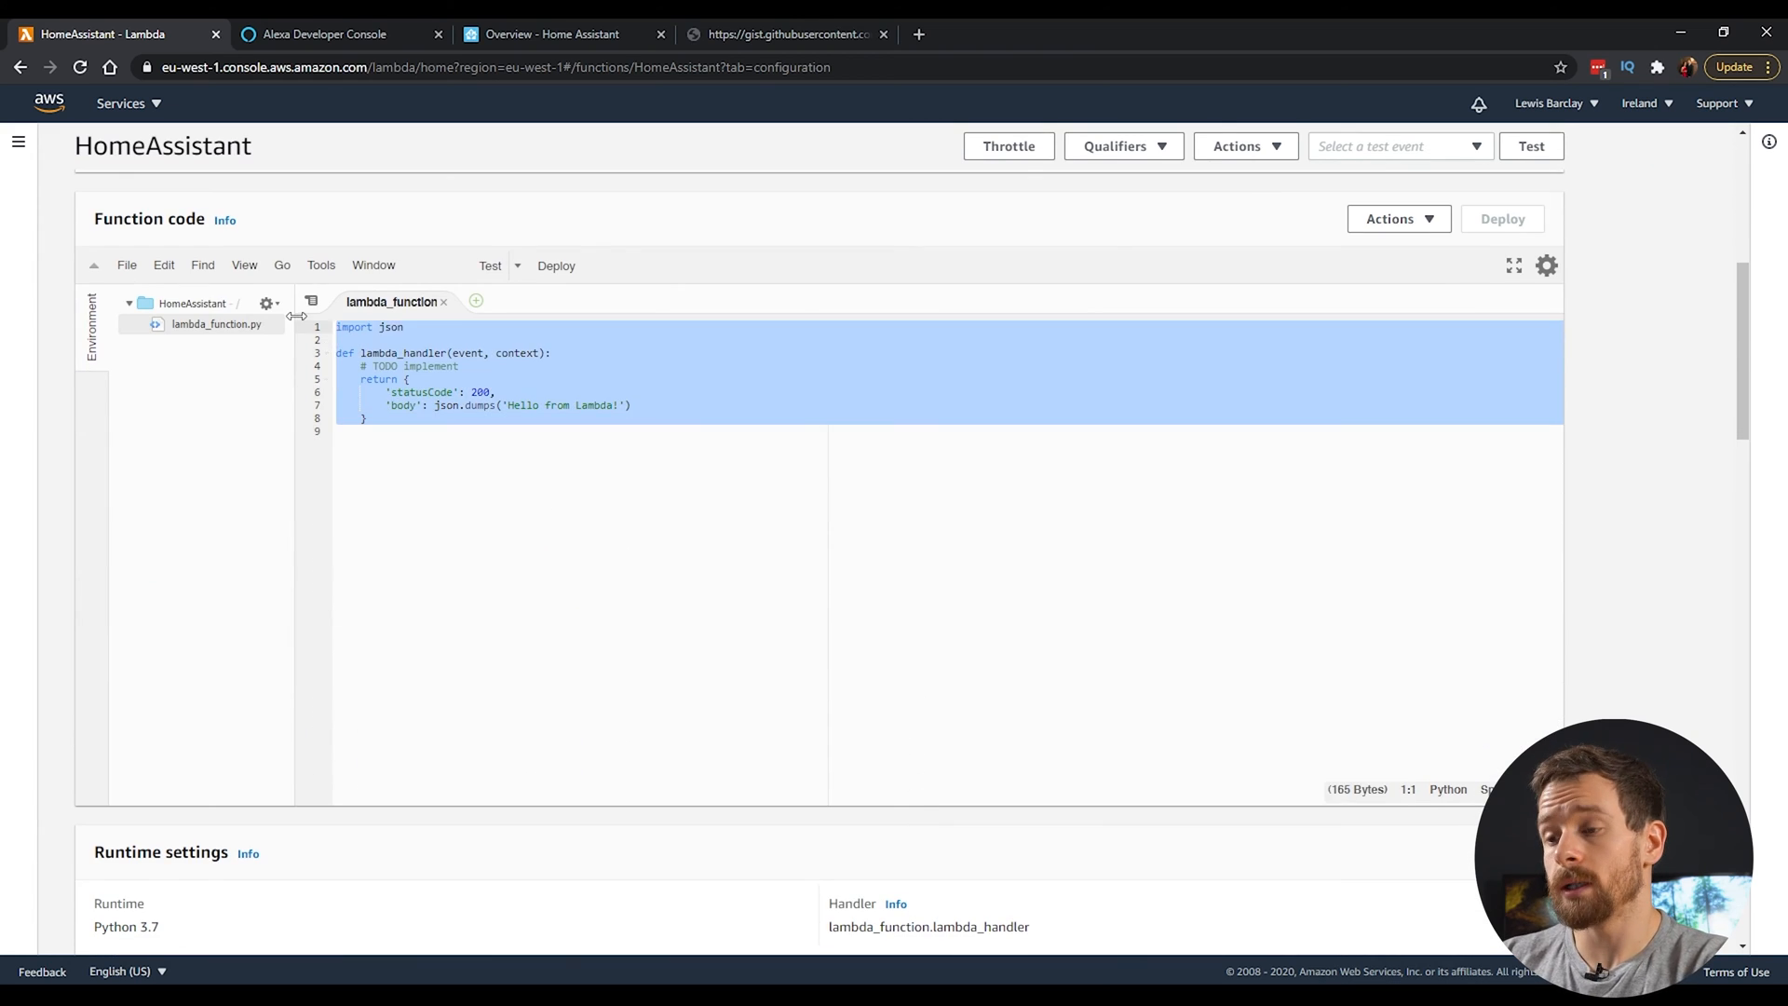
{"action": "left_click", "coordinate": [786, 34]}
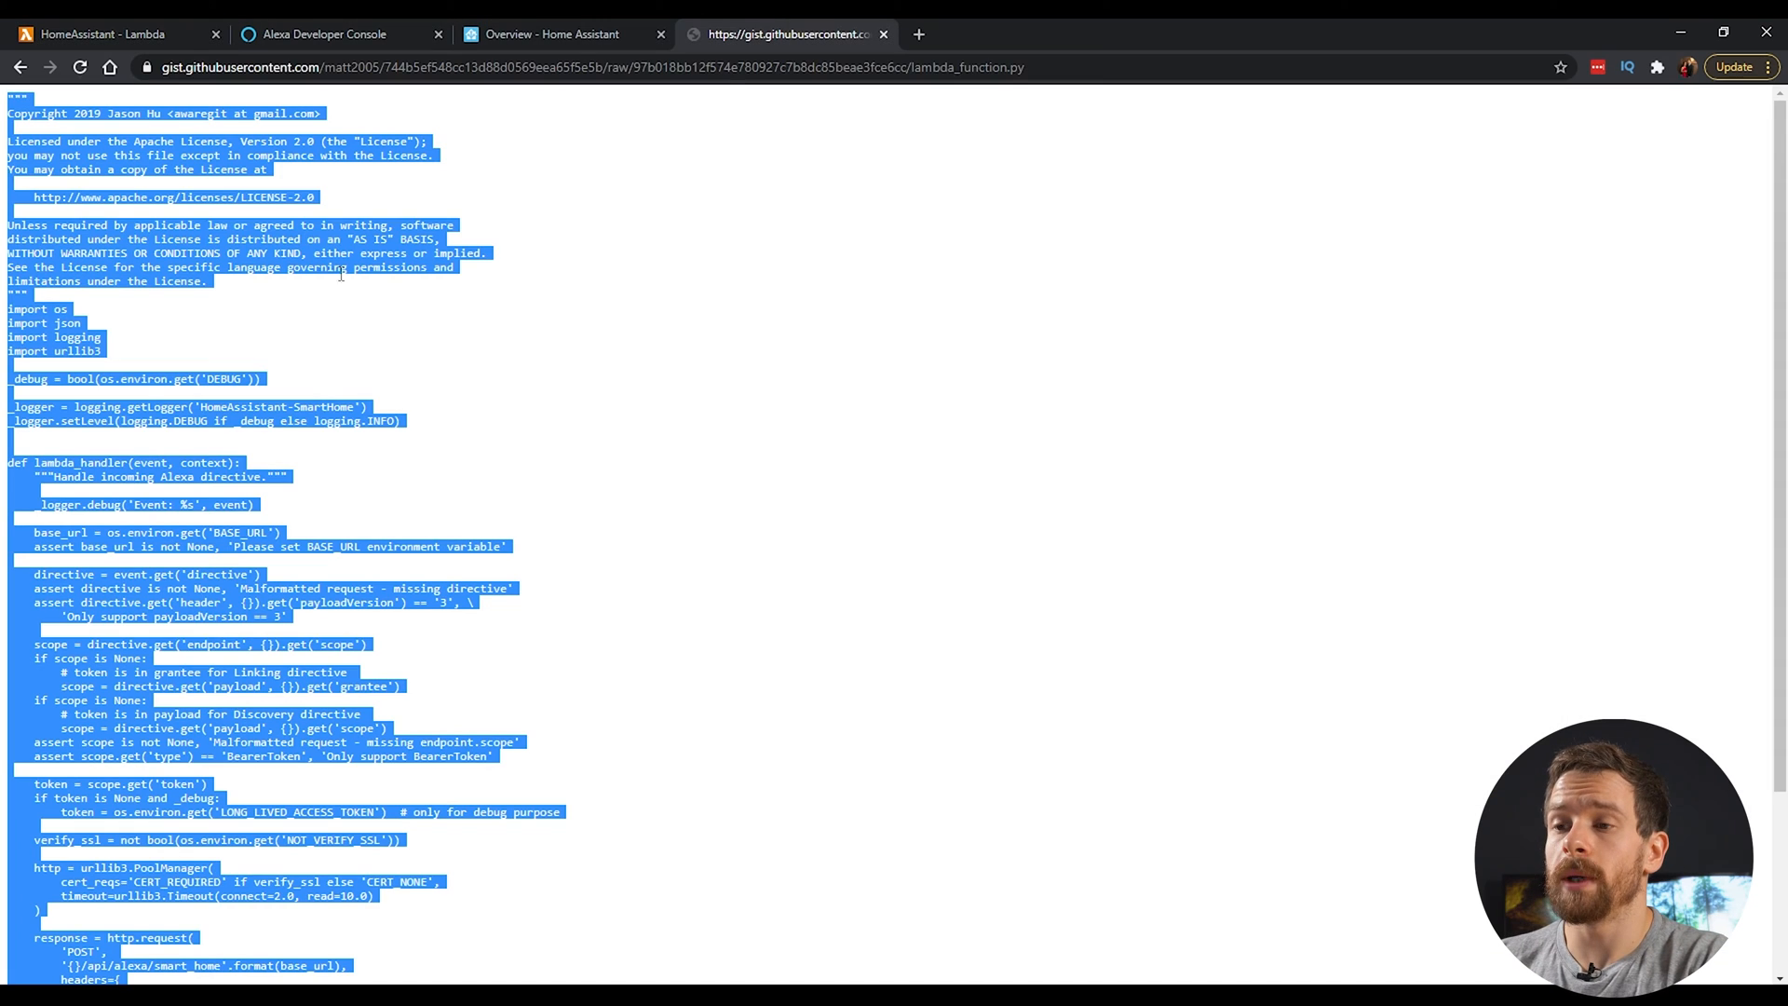
{"action": "right_click", "coordinate": [205, 205]}
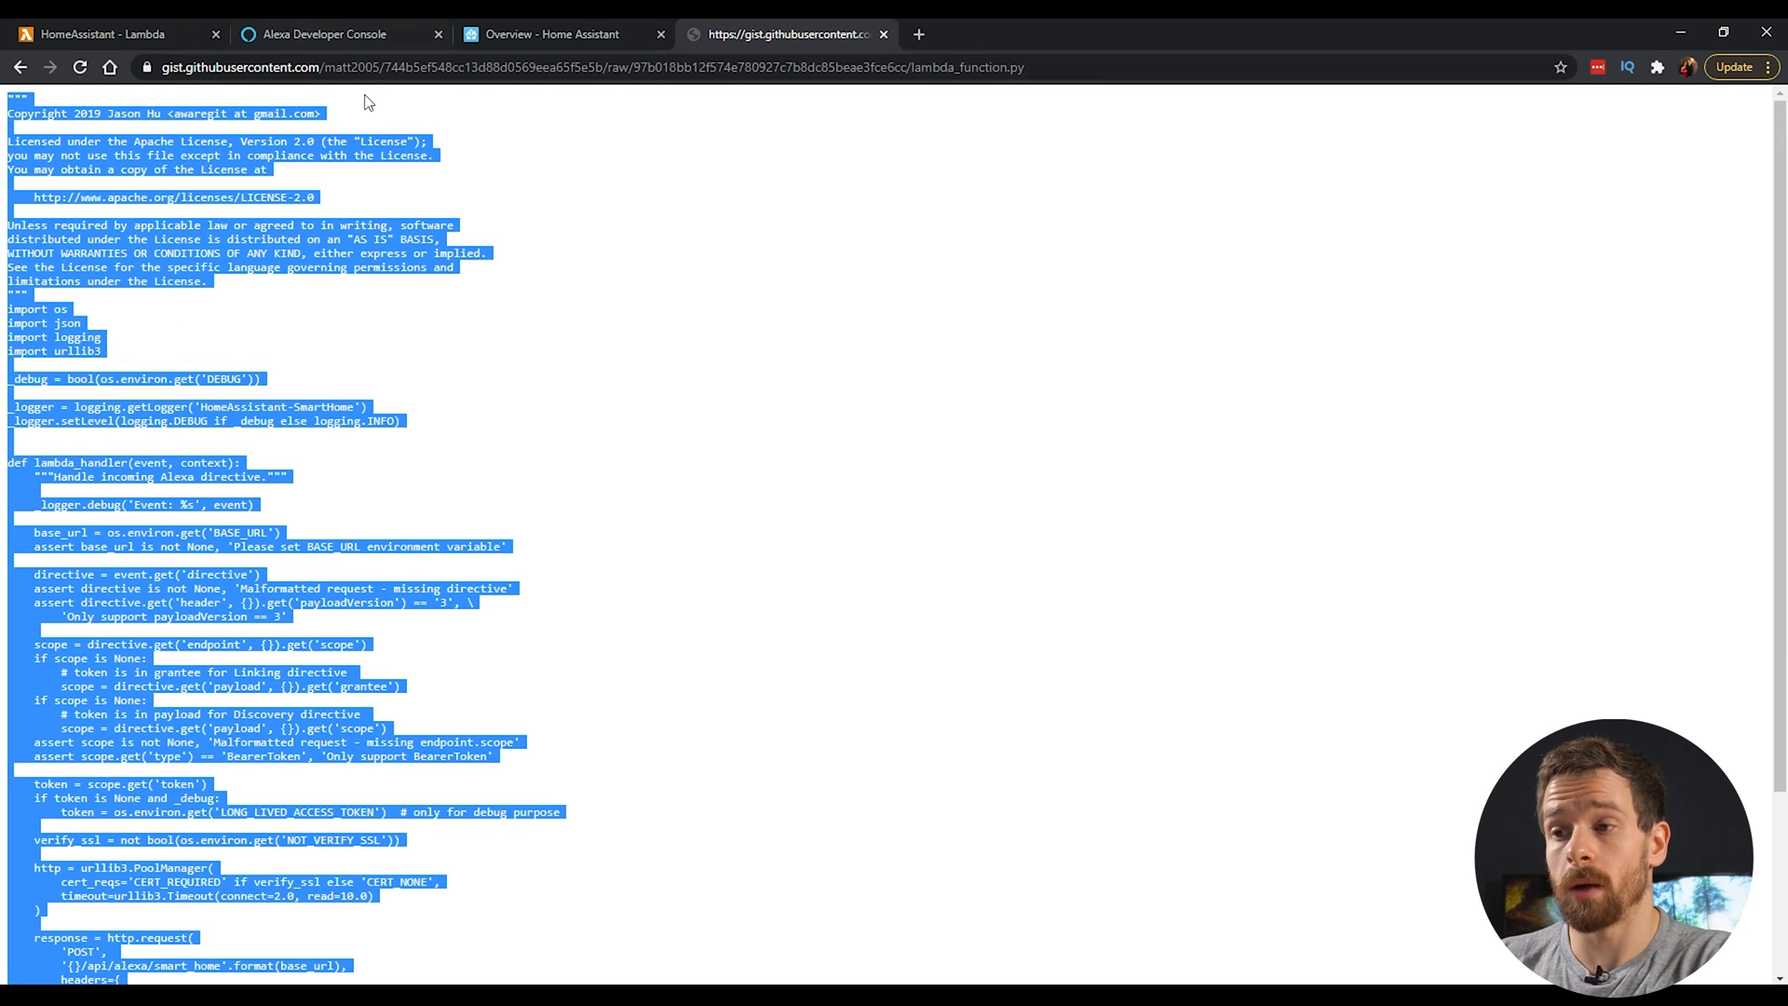
{"action": "left_click", "coordinate": [108, 33]}
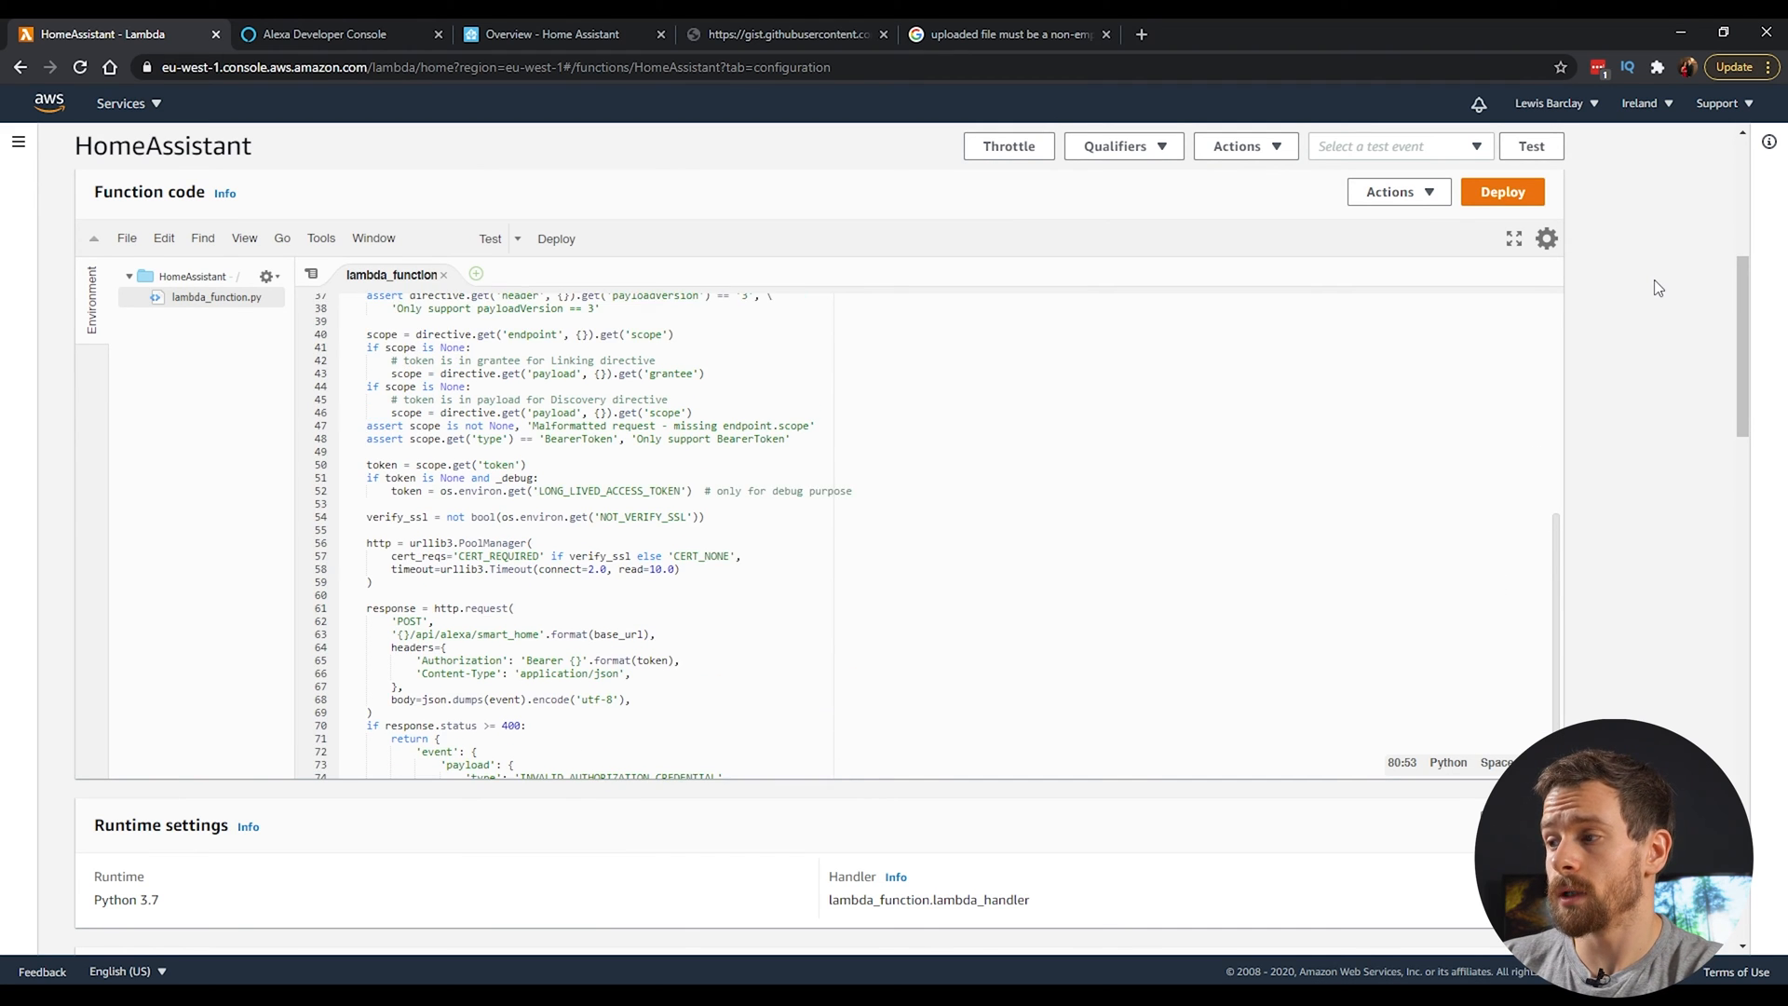
{"action": "left_click", "coordinate": [1501, 190]}
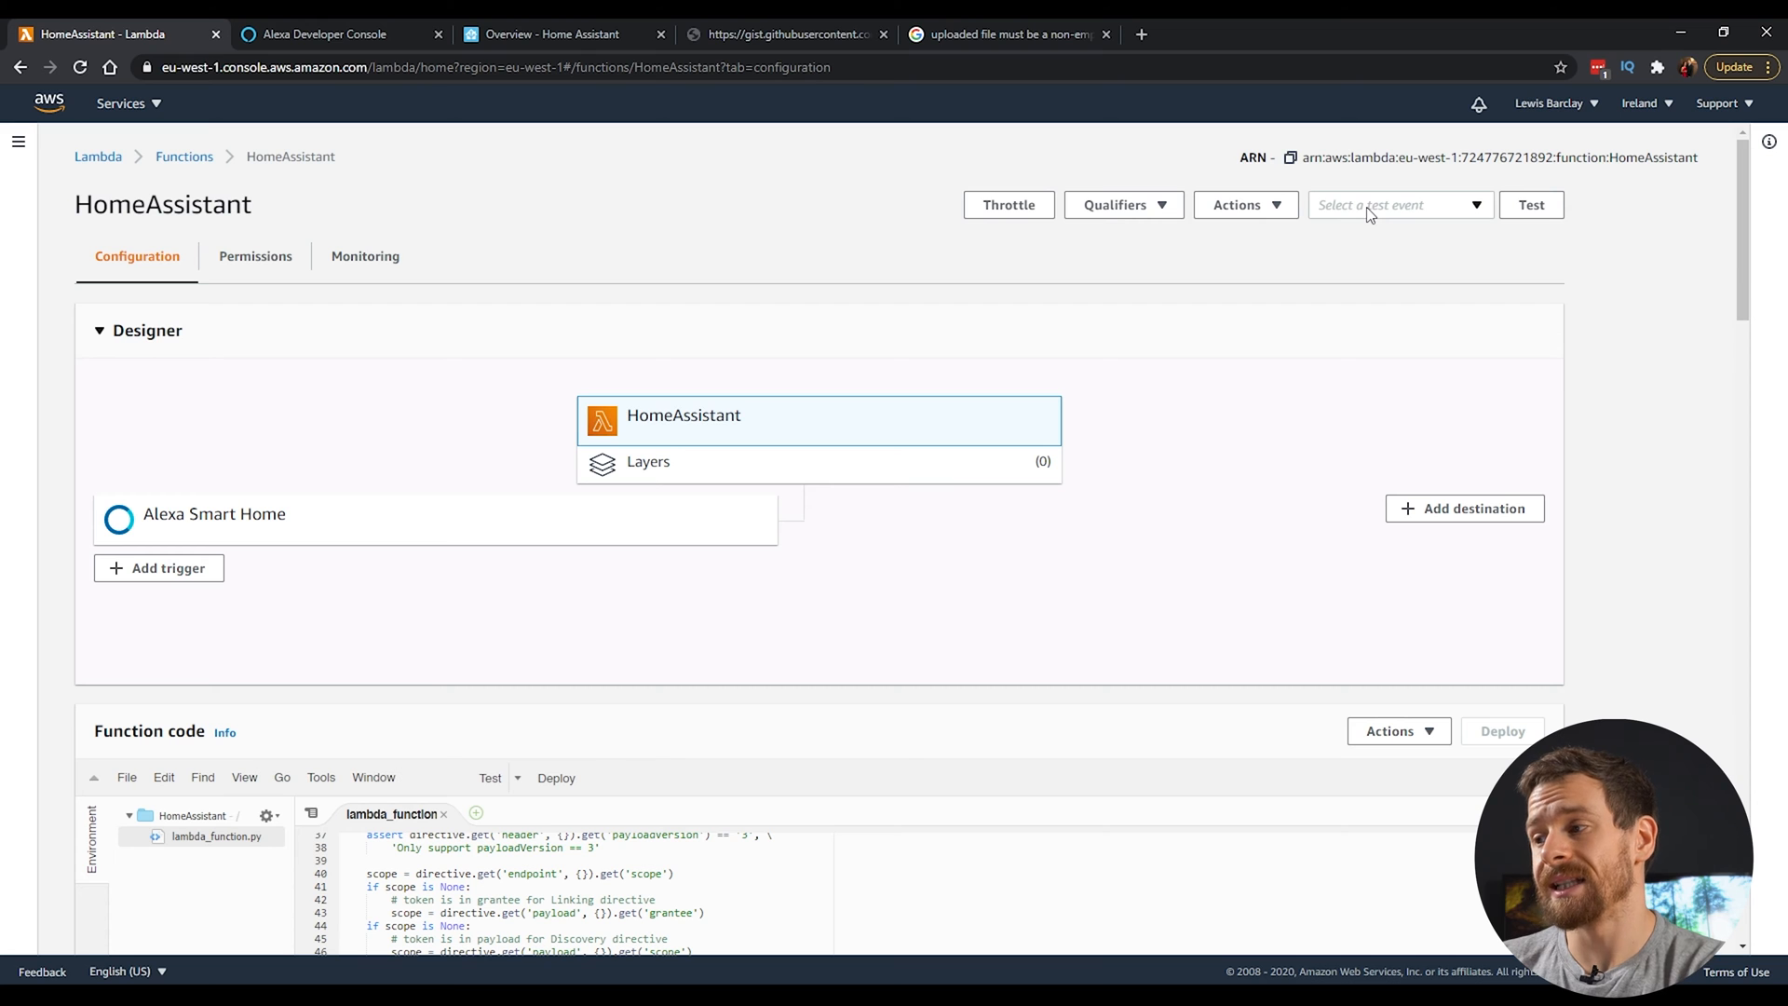
- Save a test event named Discovery whose body is the Alexa.Discovery directive JSON
{"action": "left_click", "coordinate": [1397, 205]}
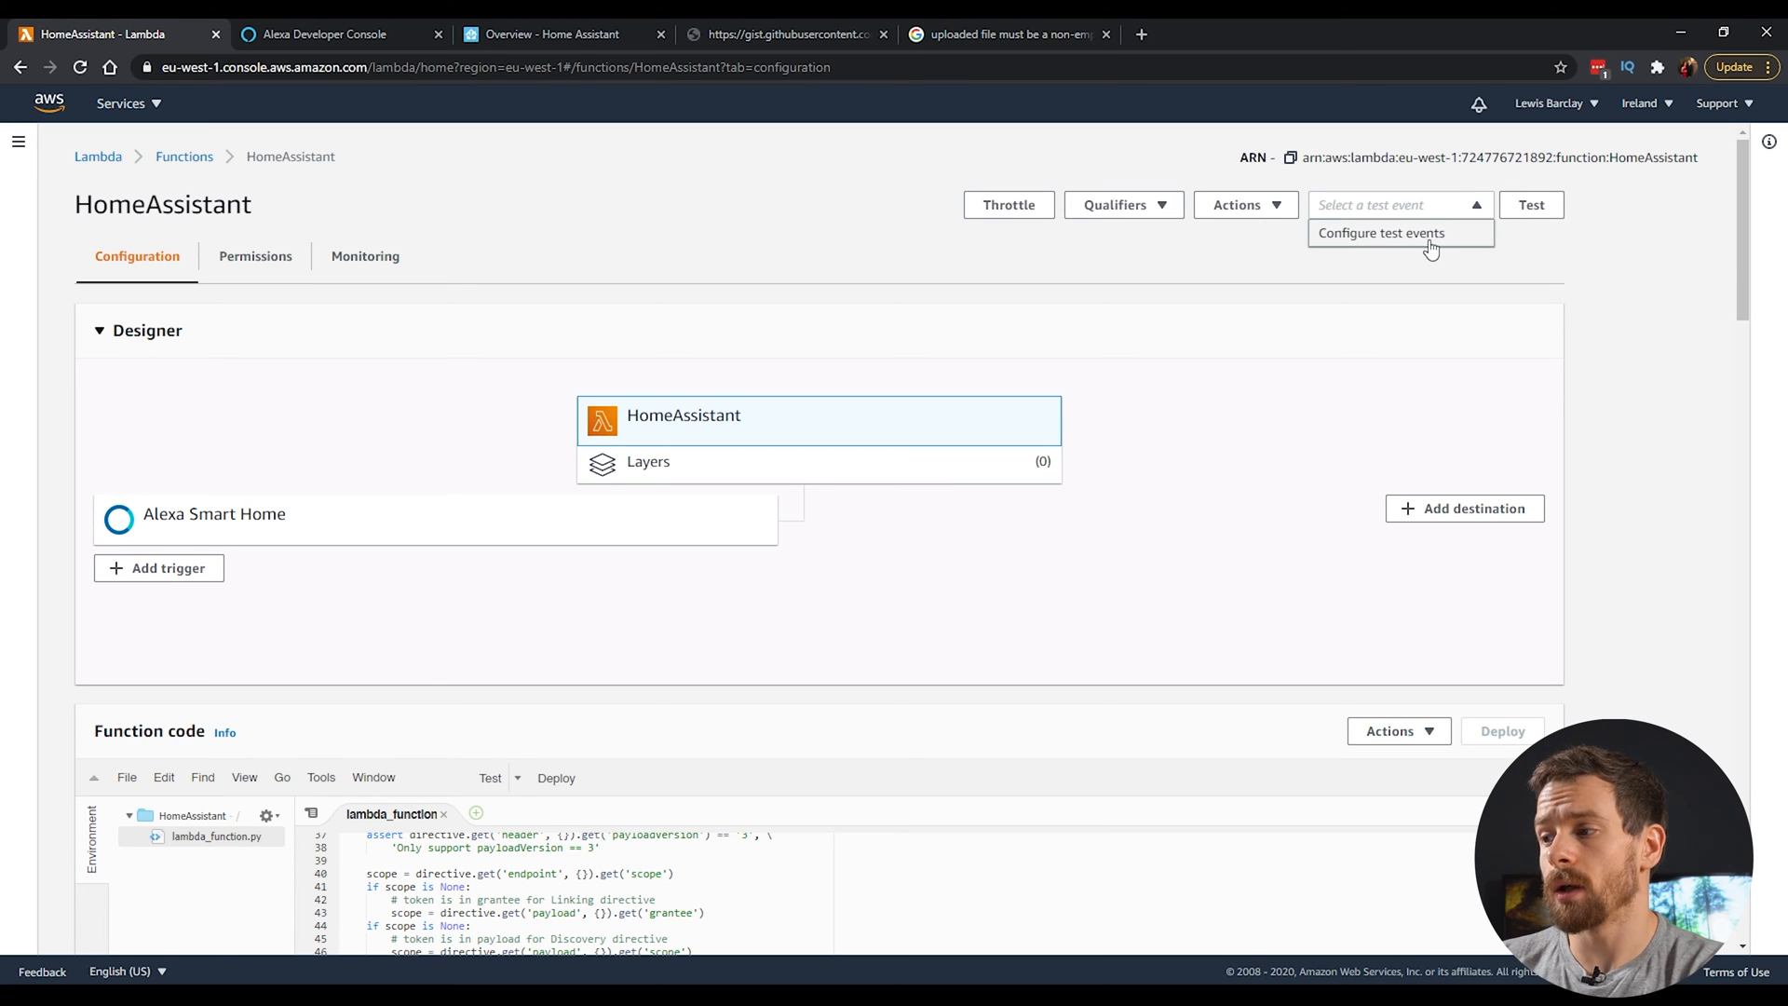
{"action": "left_click", "coordinate": [1380, 233]}
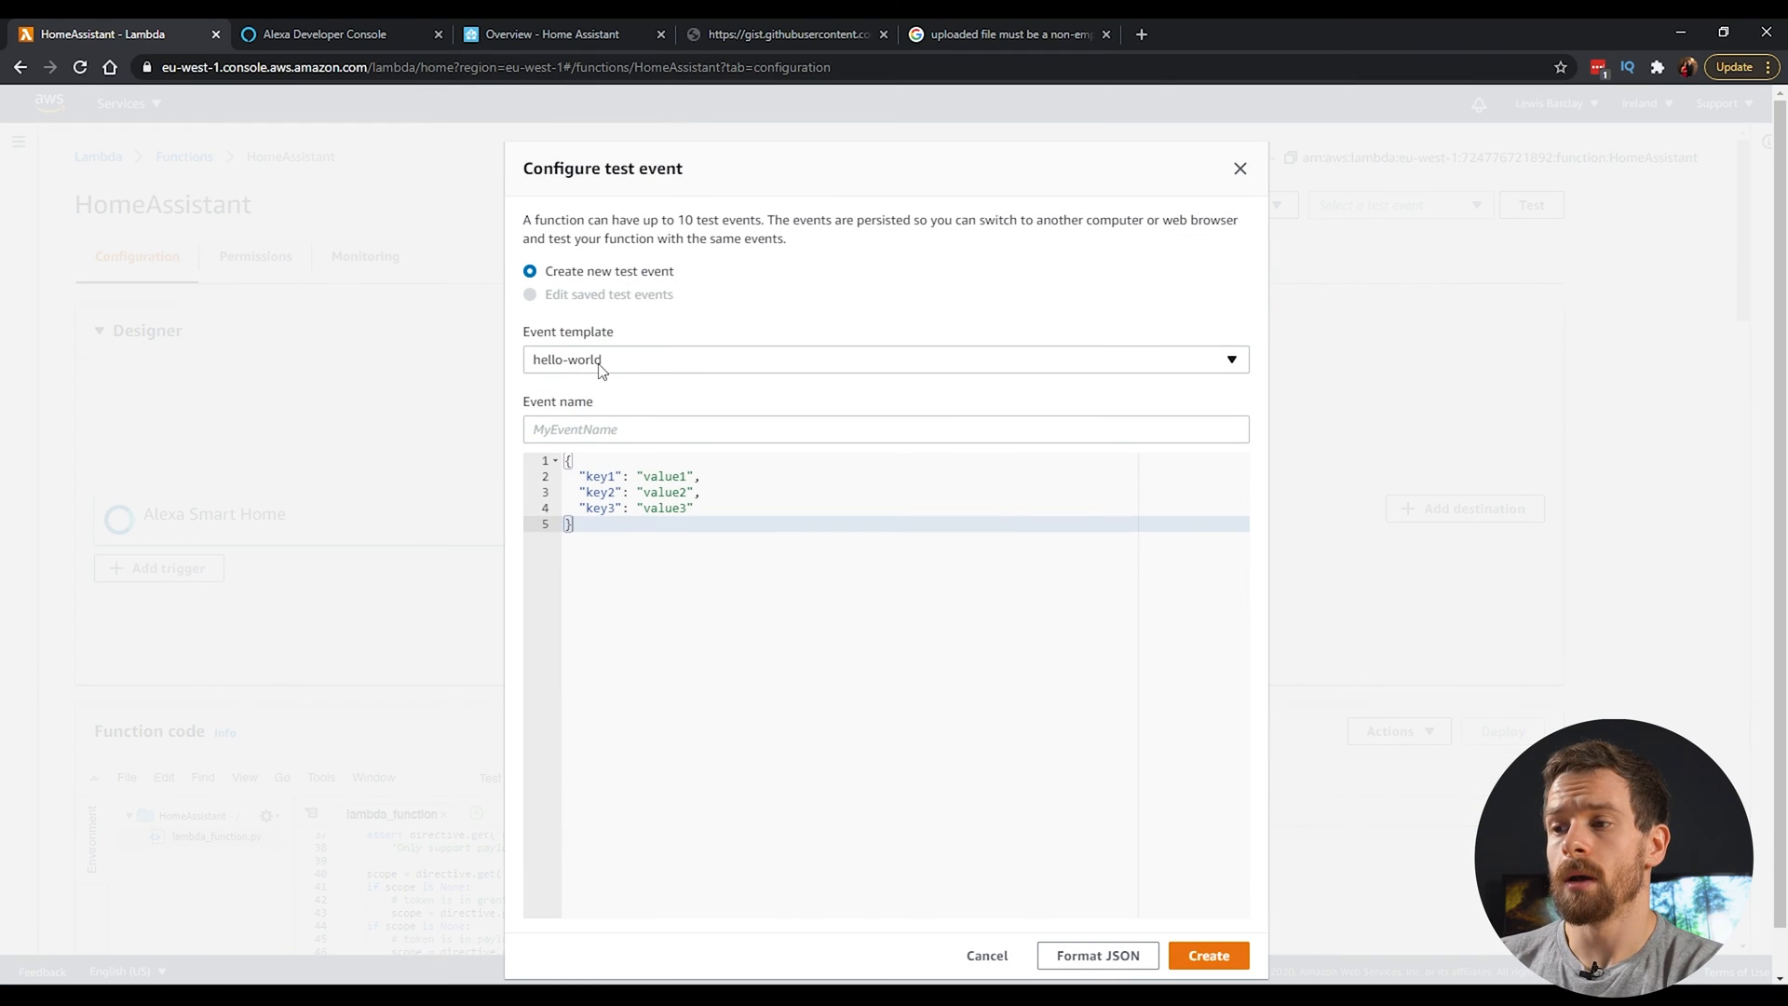
{"action": "left_click", "coordinate": [887, 428]}
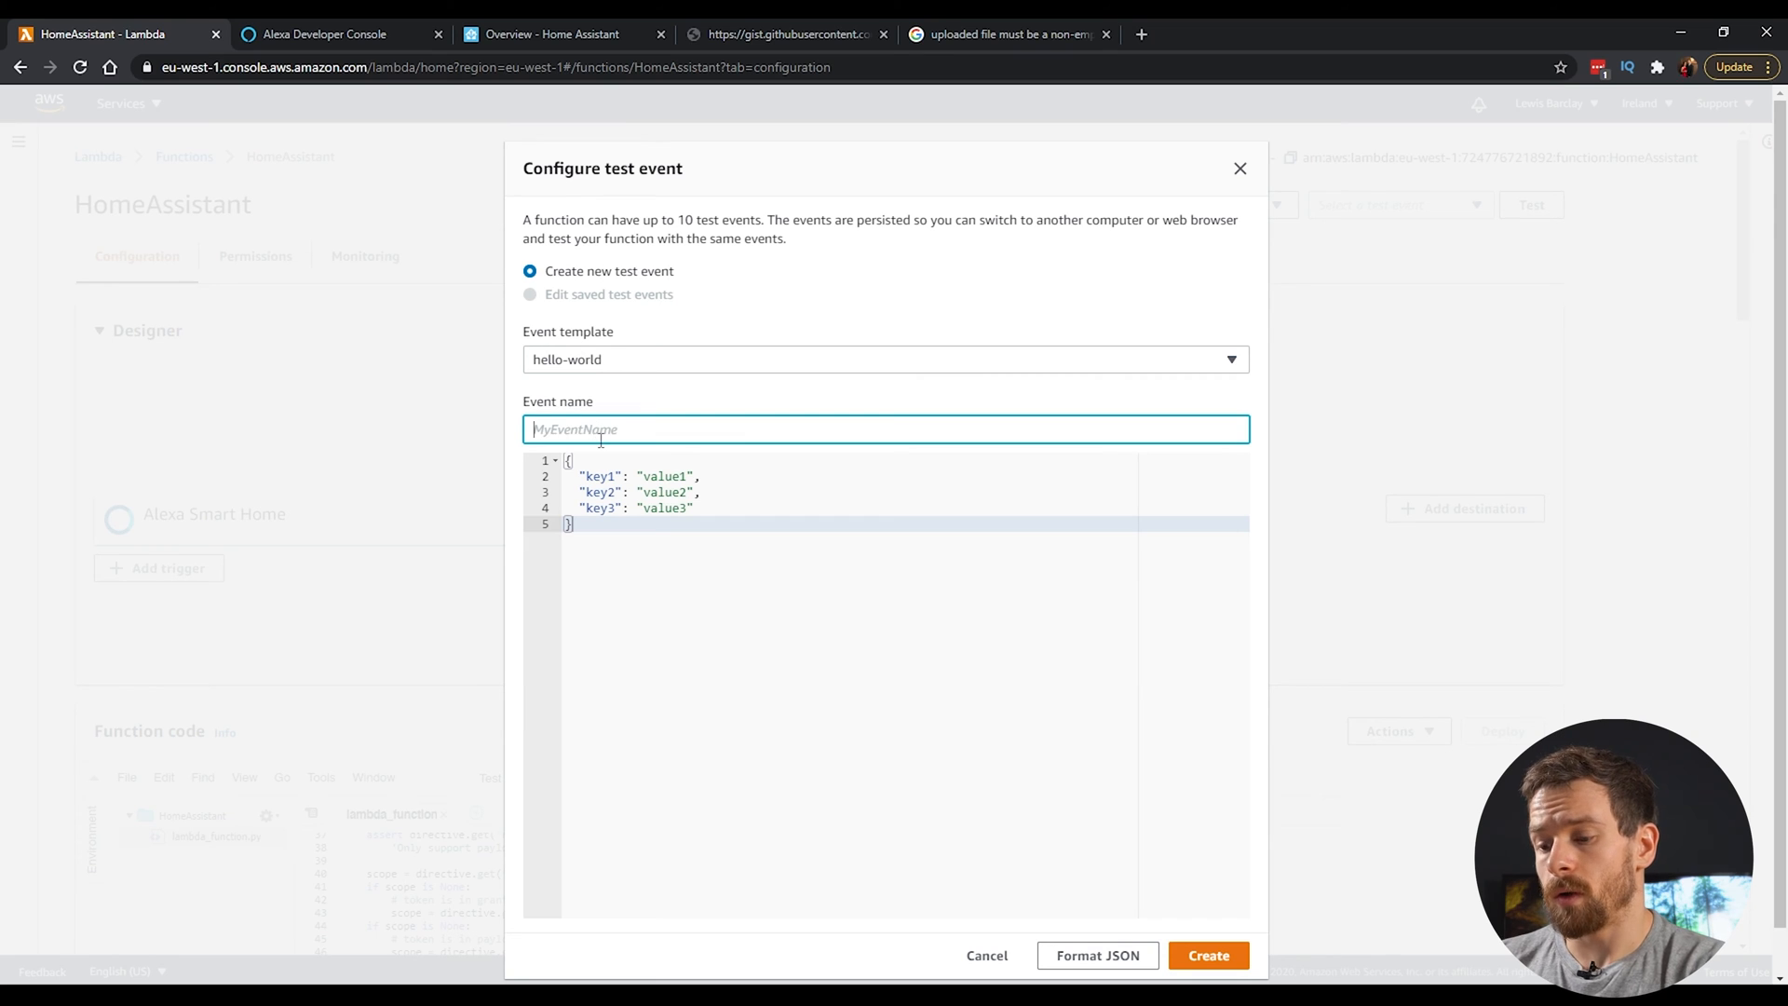
{"action": "type", "text": "Discovery"}
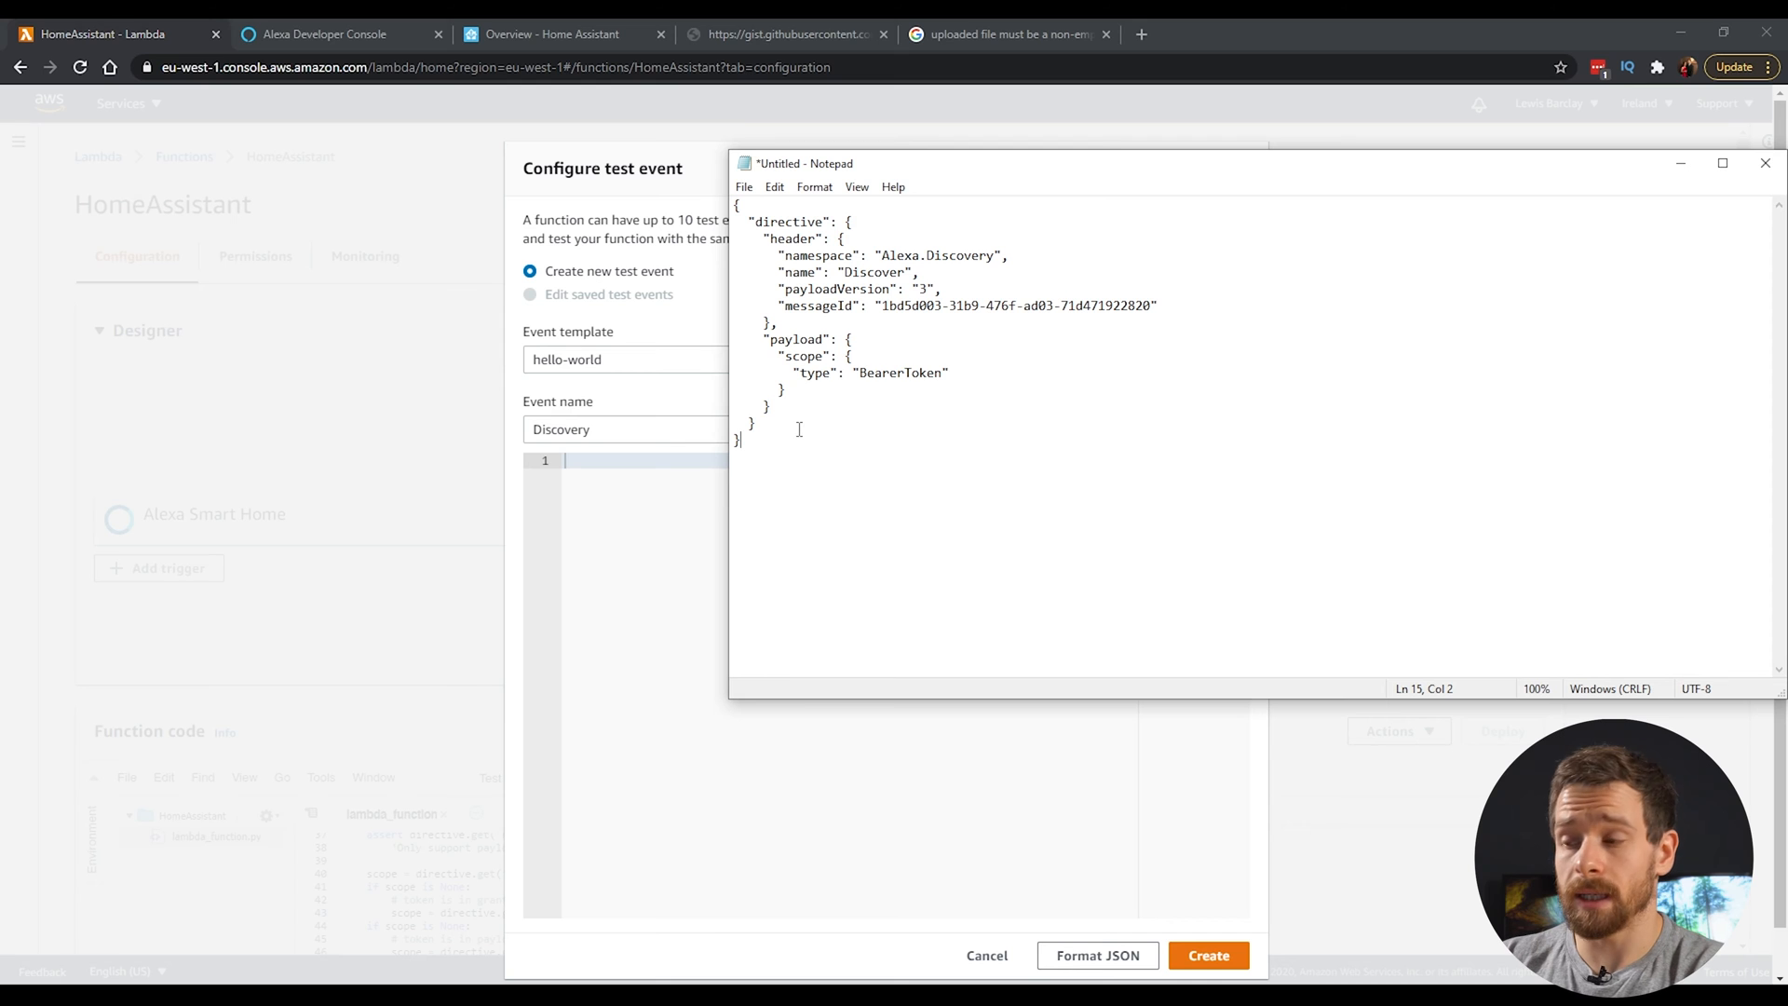
{"action": "key", "text": "ctrl+a"}
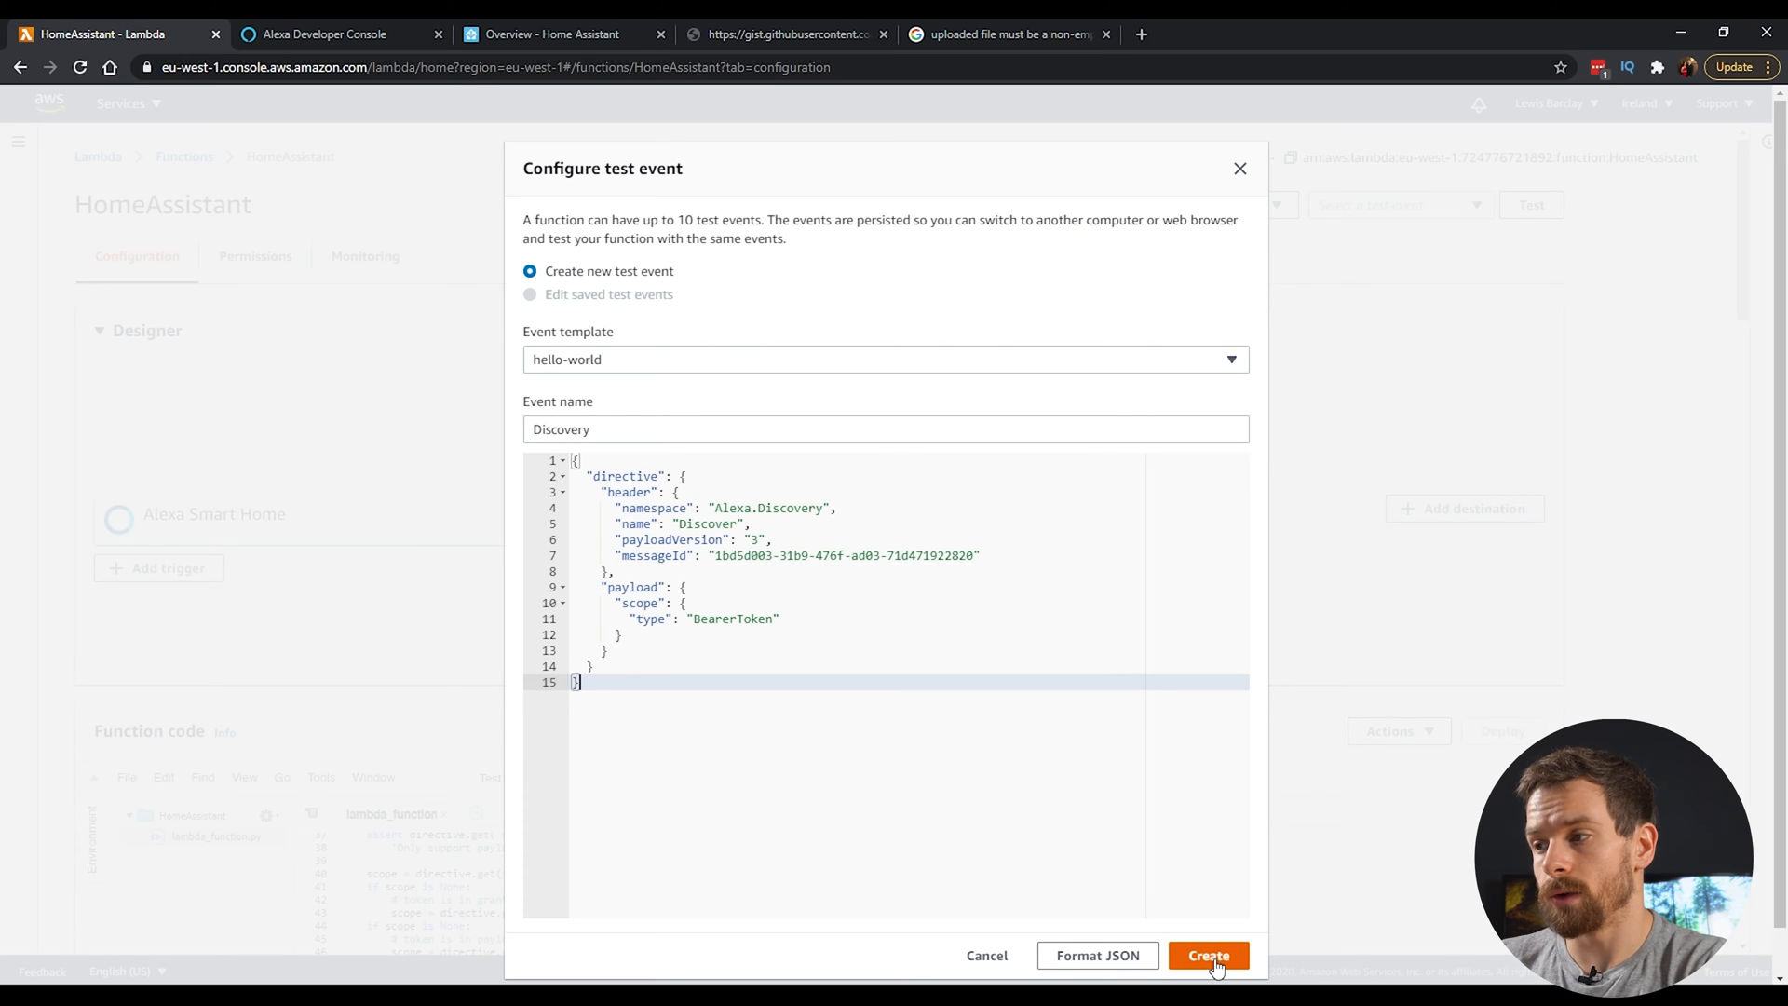
{"action": "left_click", "coordinate": [1207, 956]}
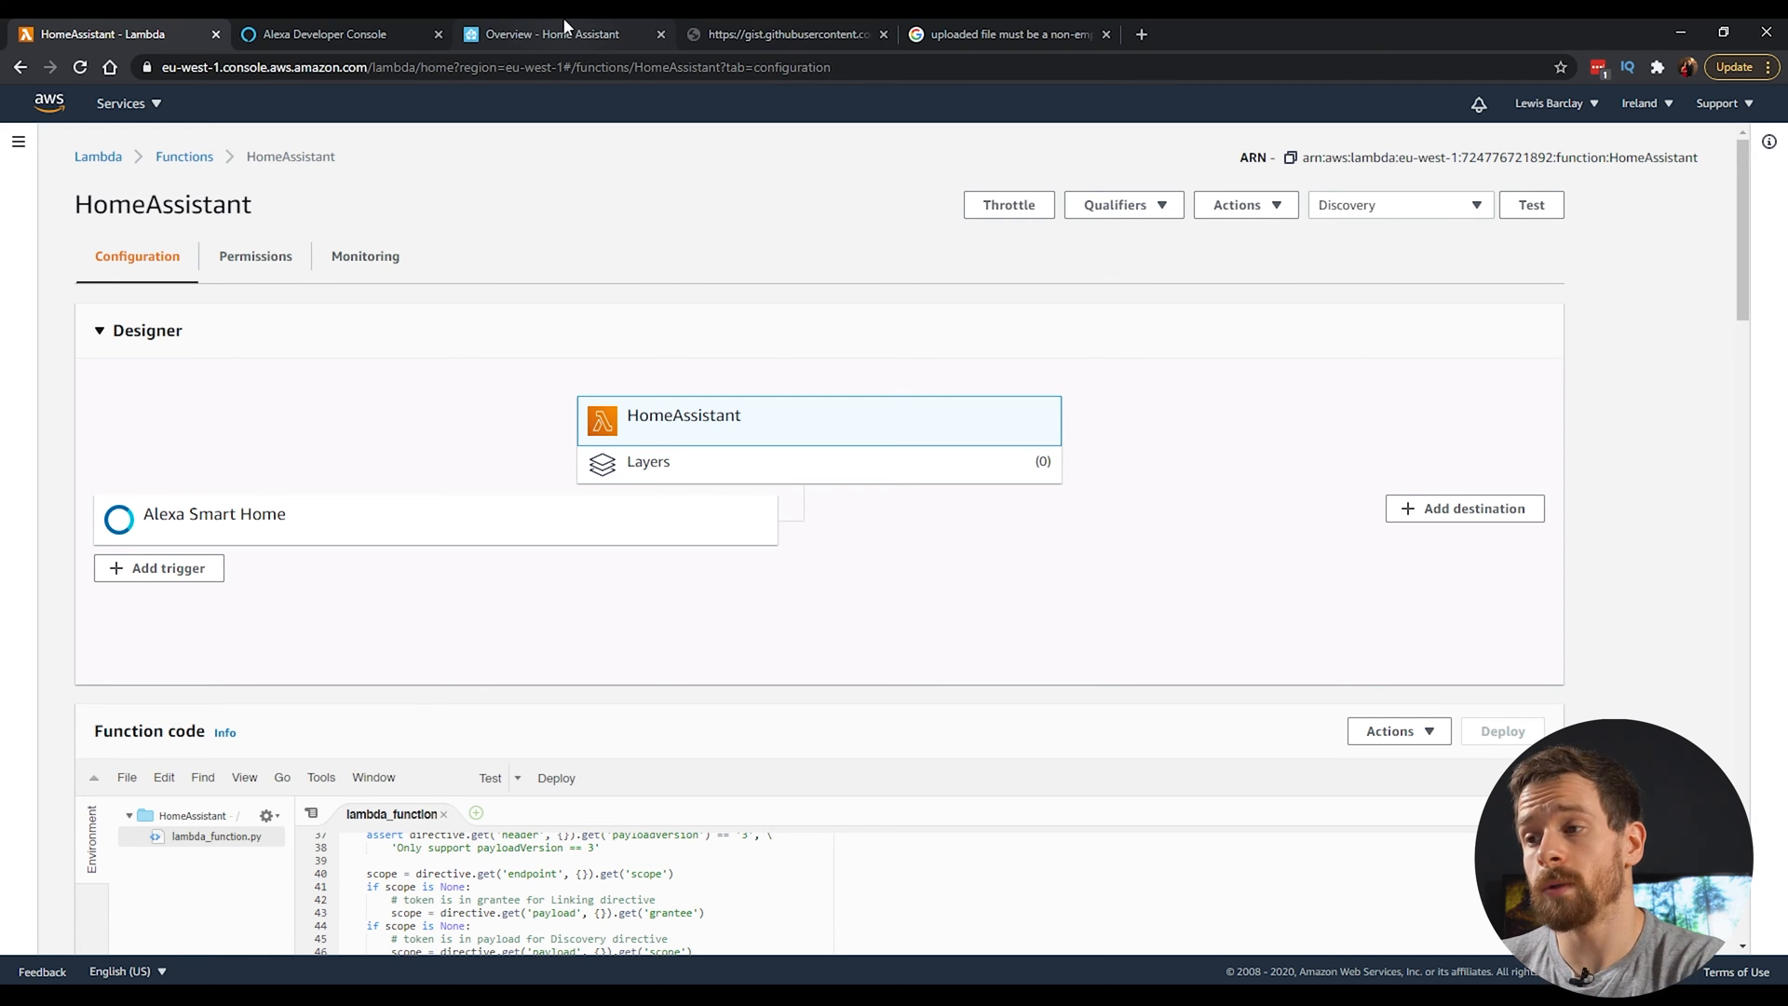
- Add 'alexa:' with 'smart_home:' to configuration.yaml in the Home Assistant code editor
{"action": "left_click", "coordinate": [553, 33]}
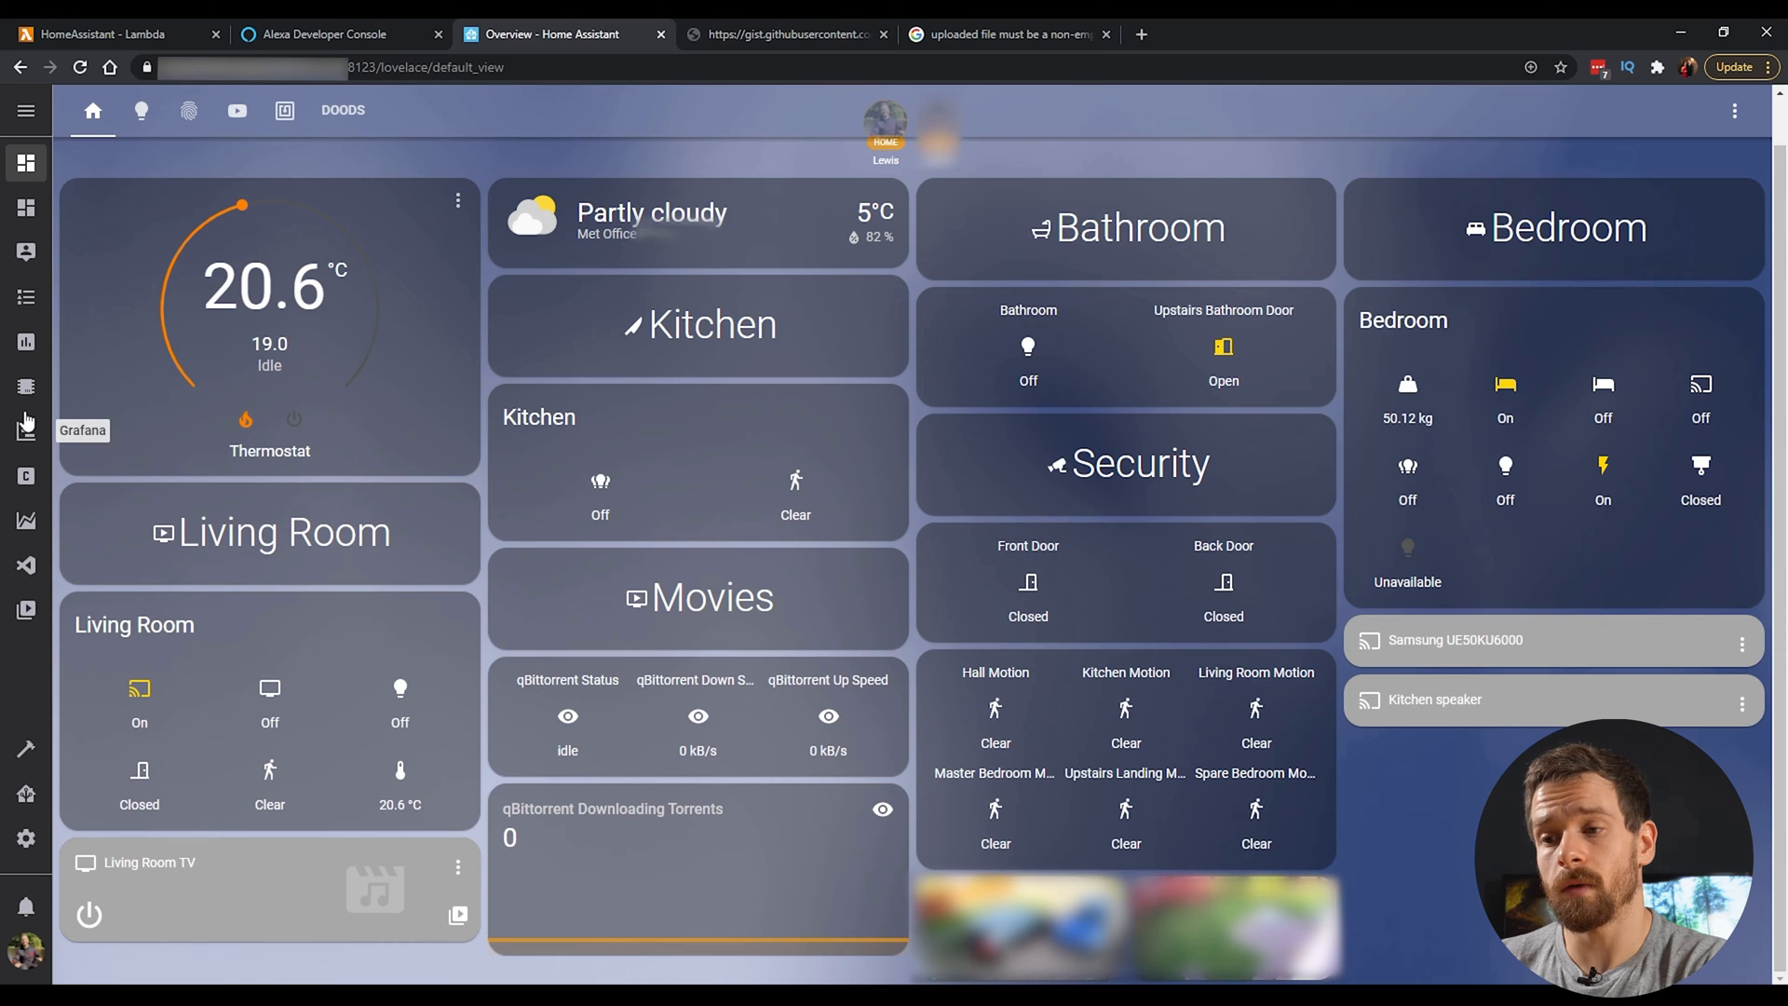
{"action": "left_click", "coordinate": [559, 33]}
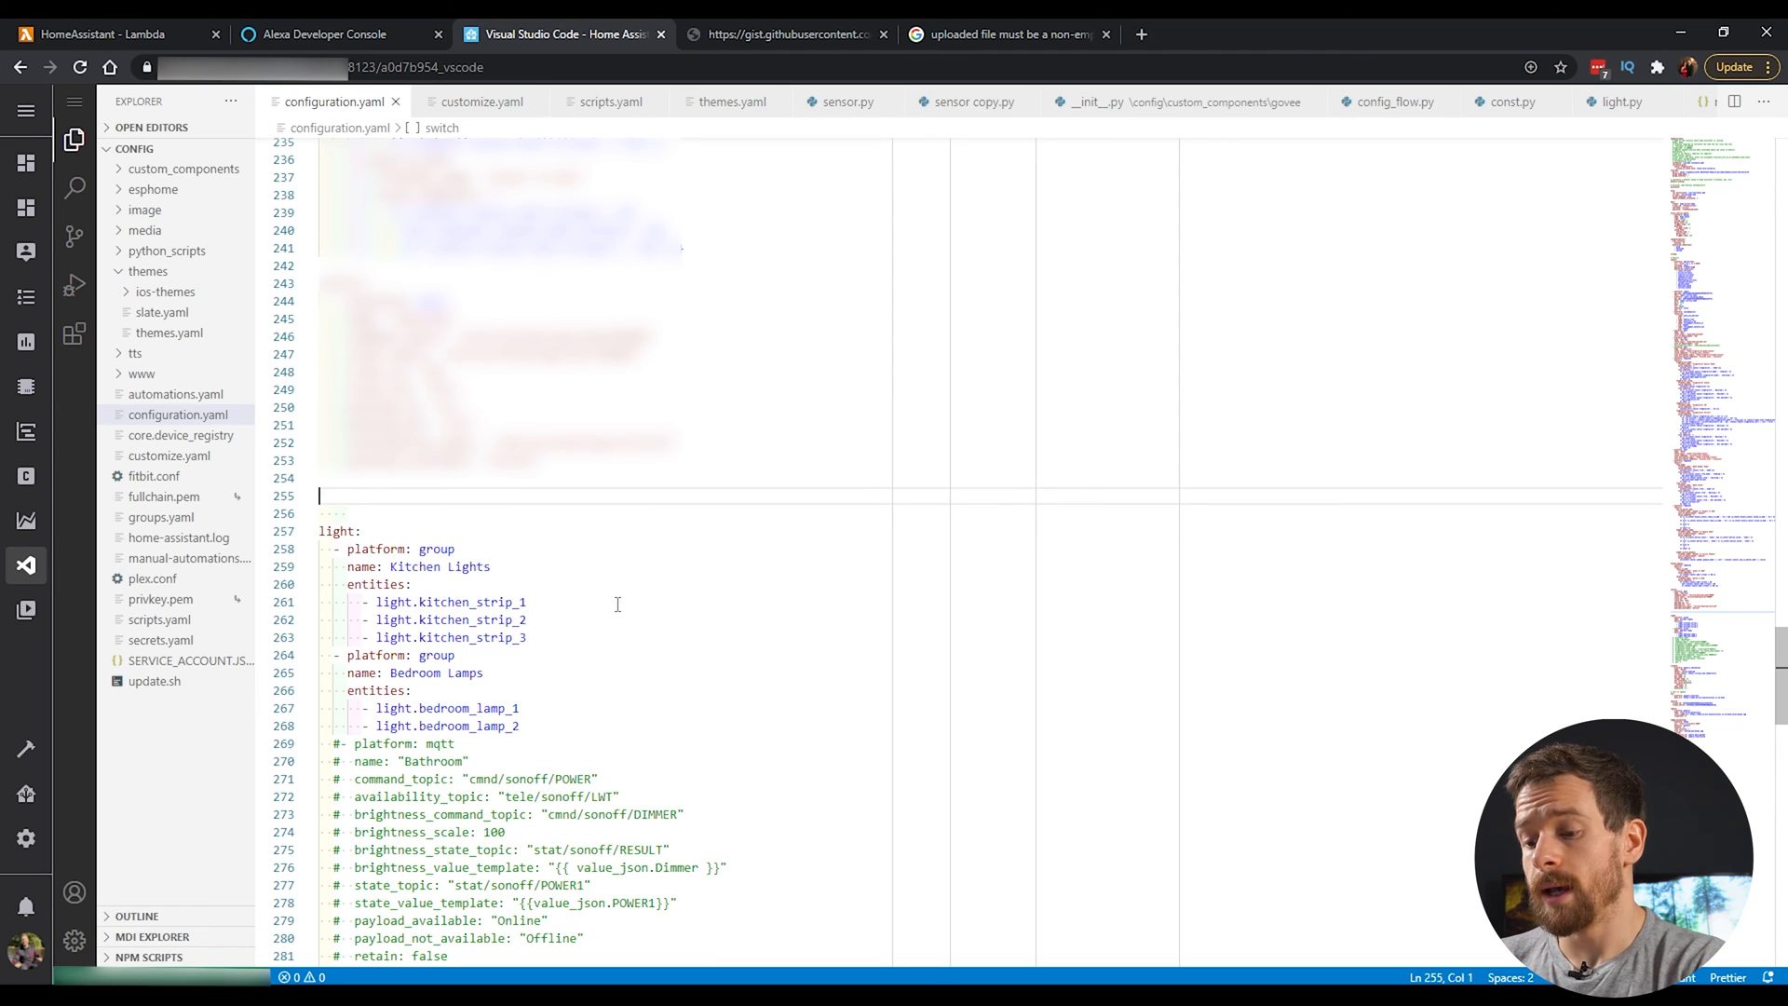
{"action": "type", "text": "alexa:"}
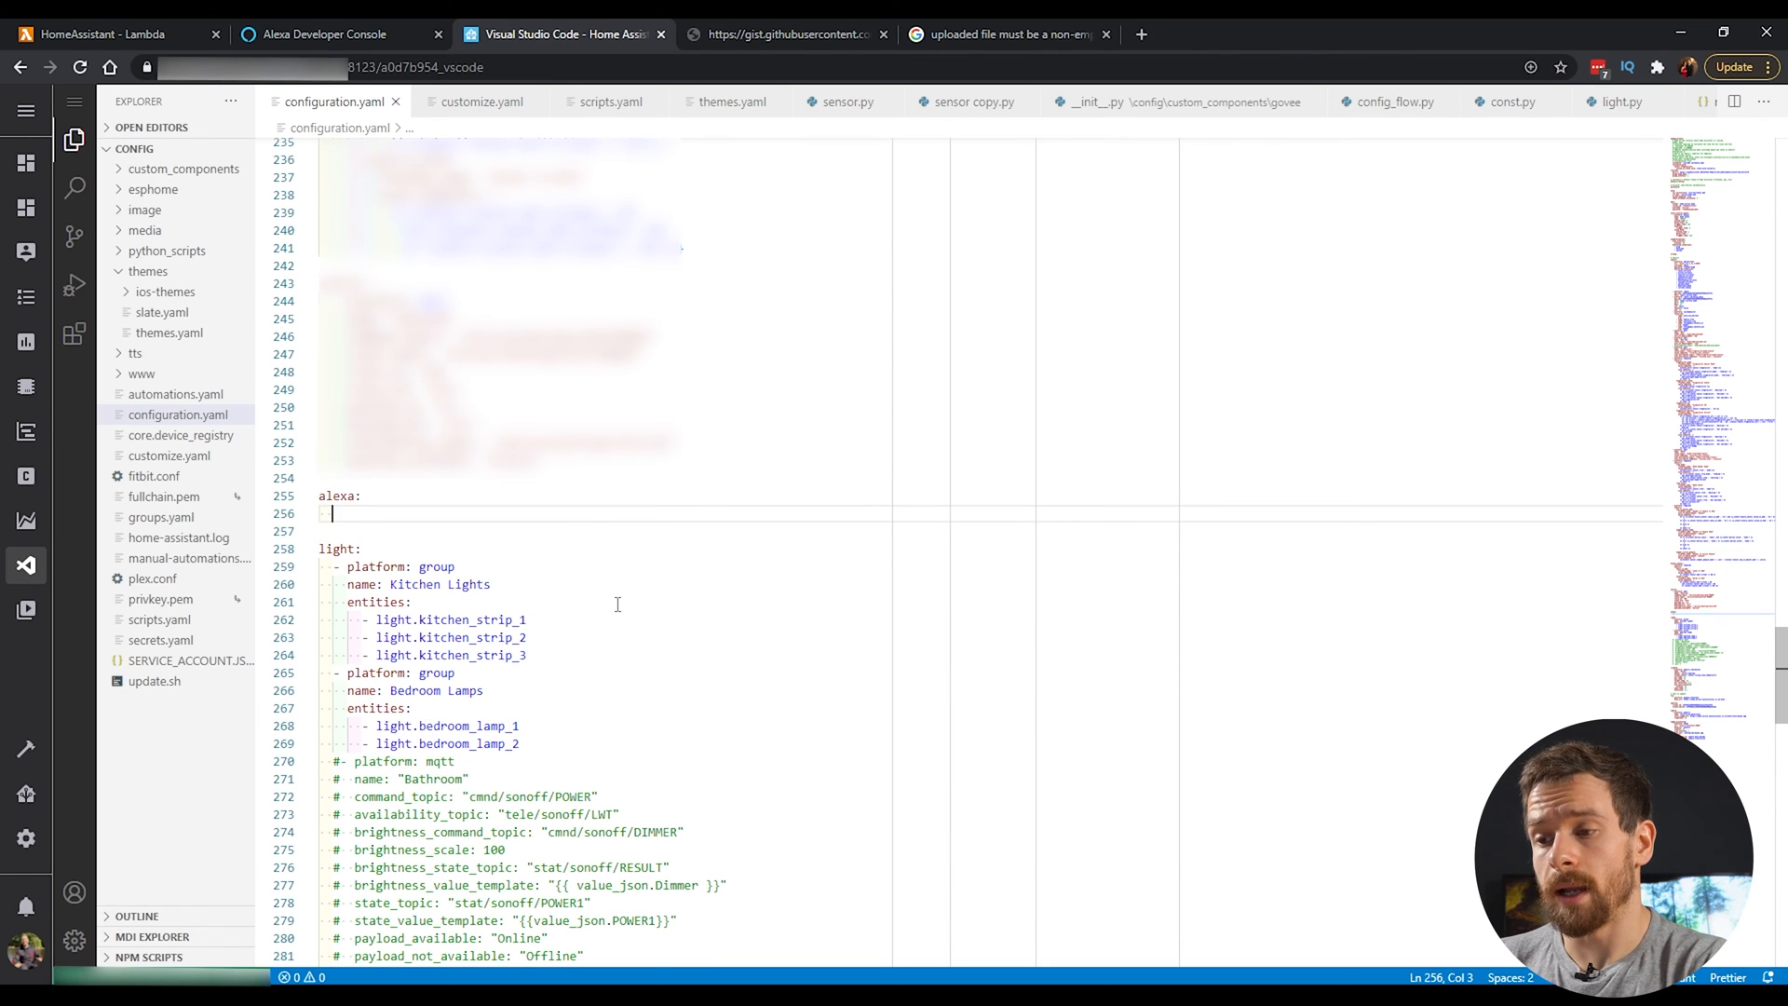
{"action": "type", "text": "smart"}
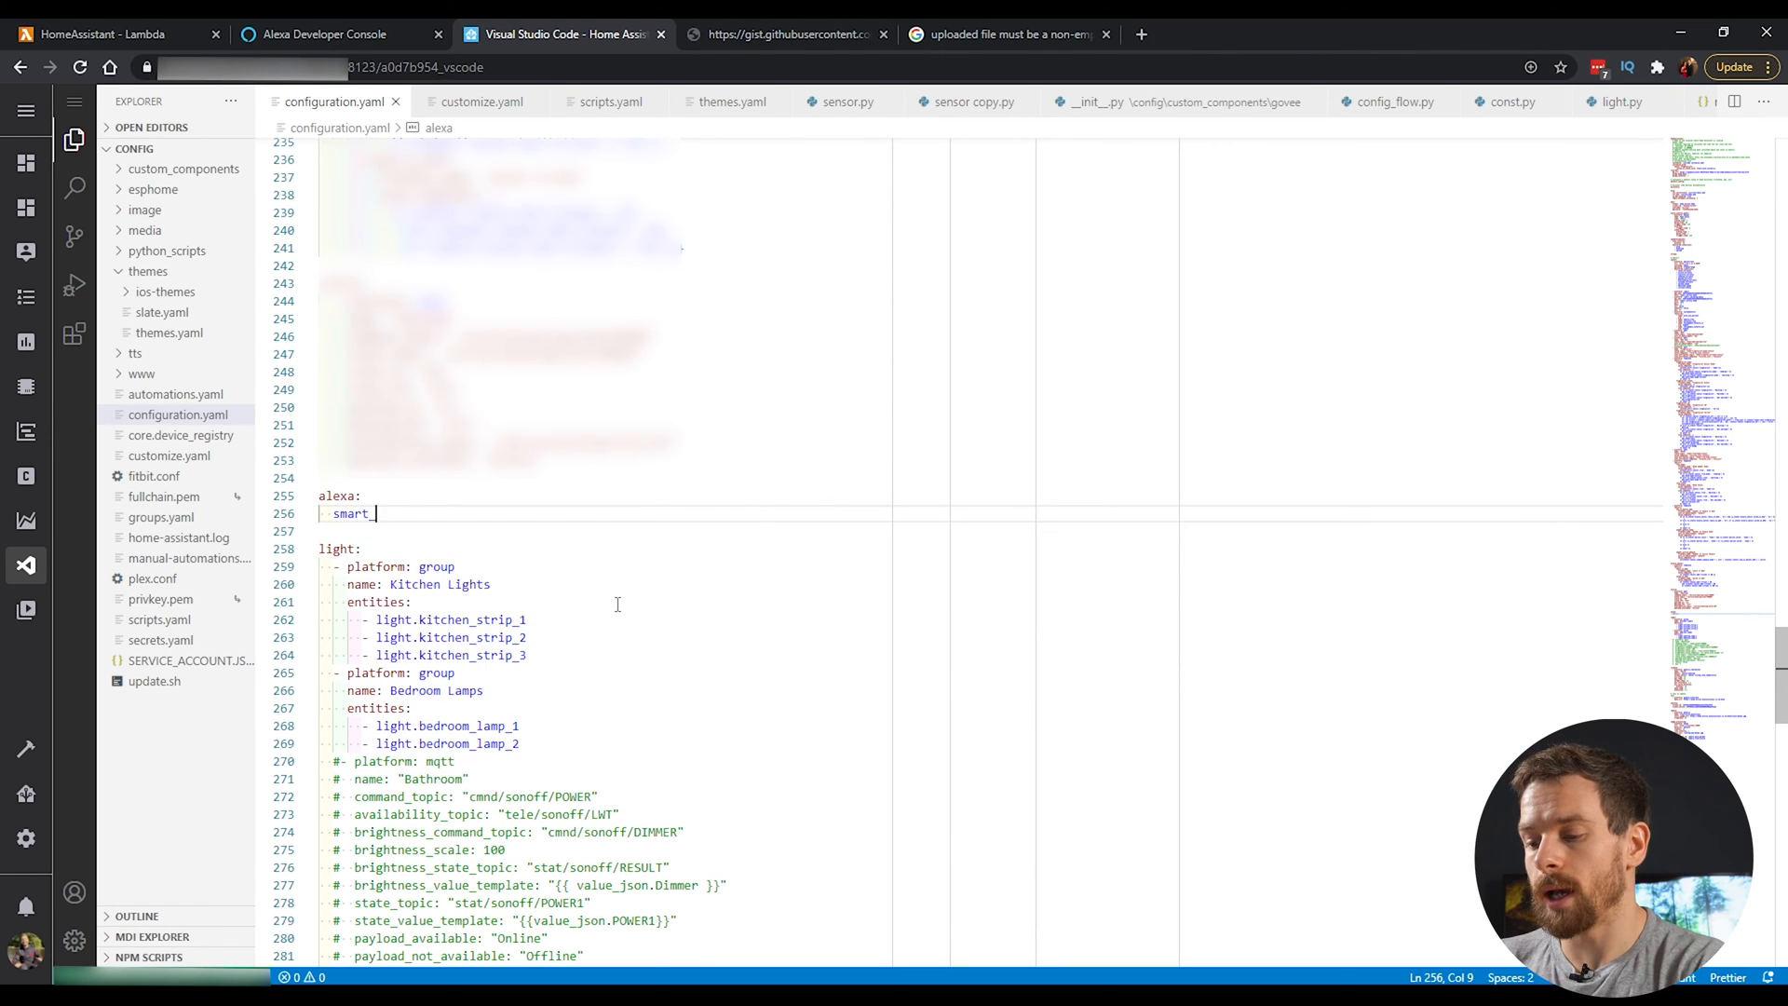
{"action": "type", "text": "_home:"}
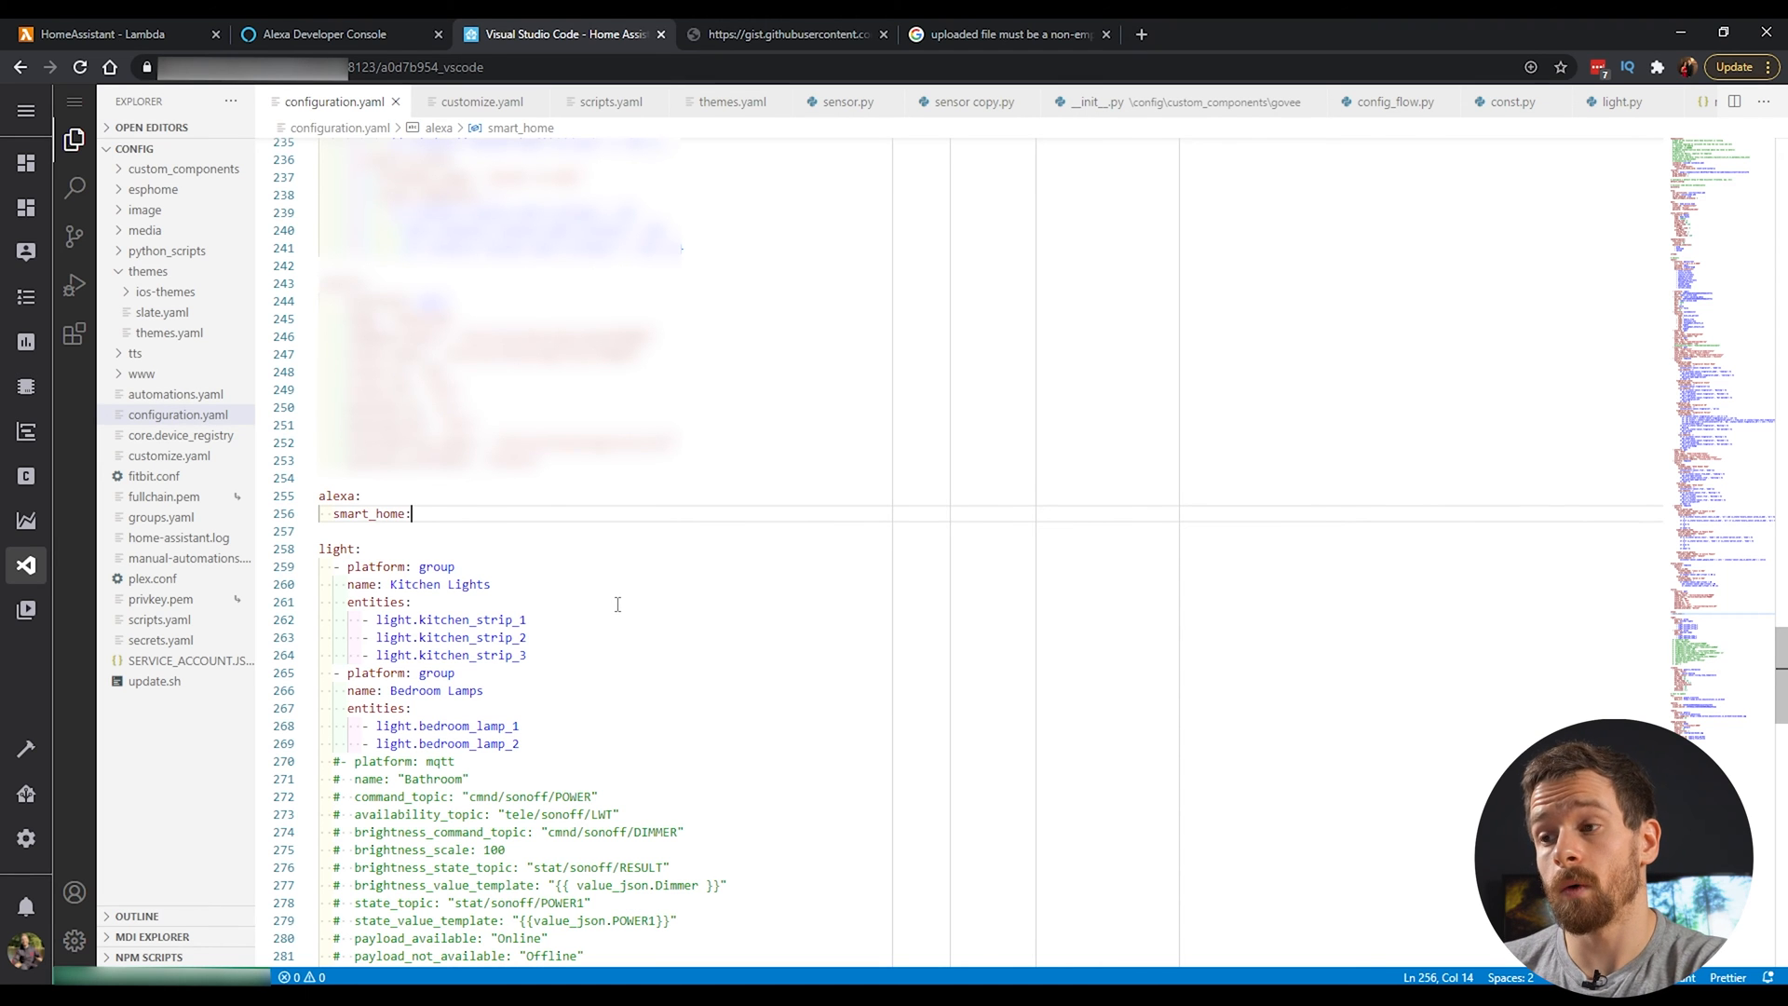
{"action": "left_click", "coordinate": [108, 34]}
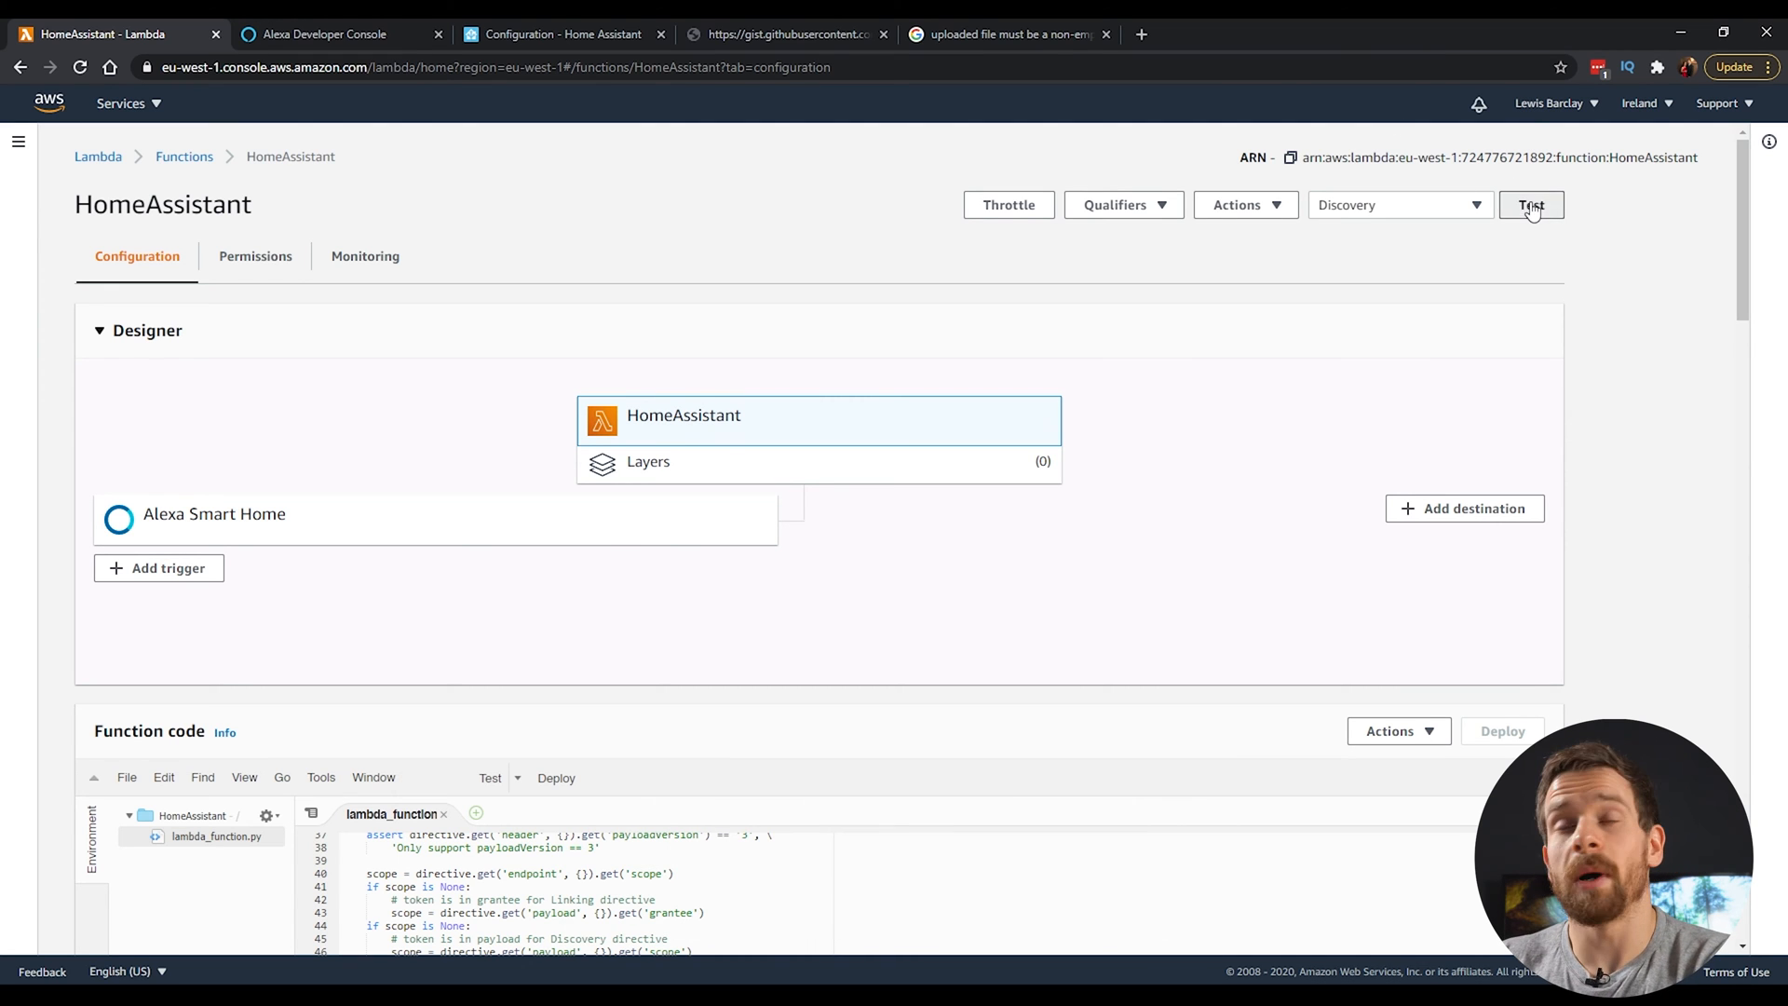
- Run the Discovery test and review the failure details reporting a missing BASE_URL variable
{"action": "left_click", "coordinate": [1532, 205]}
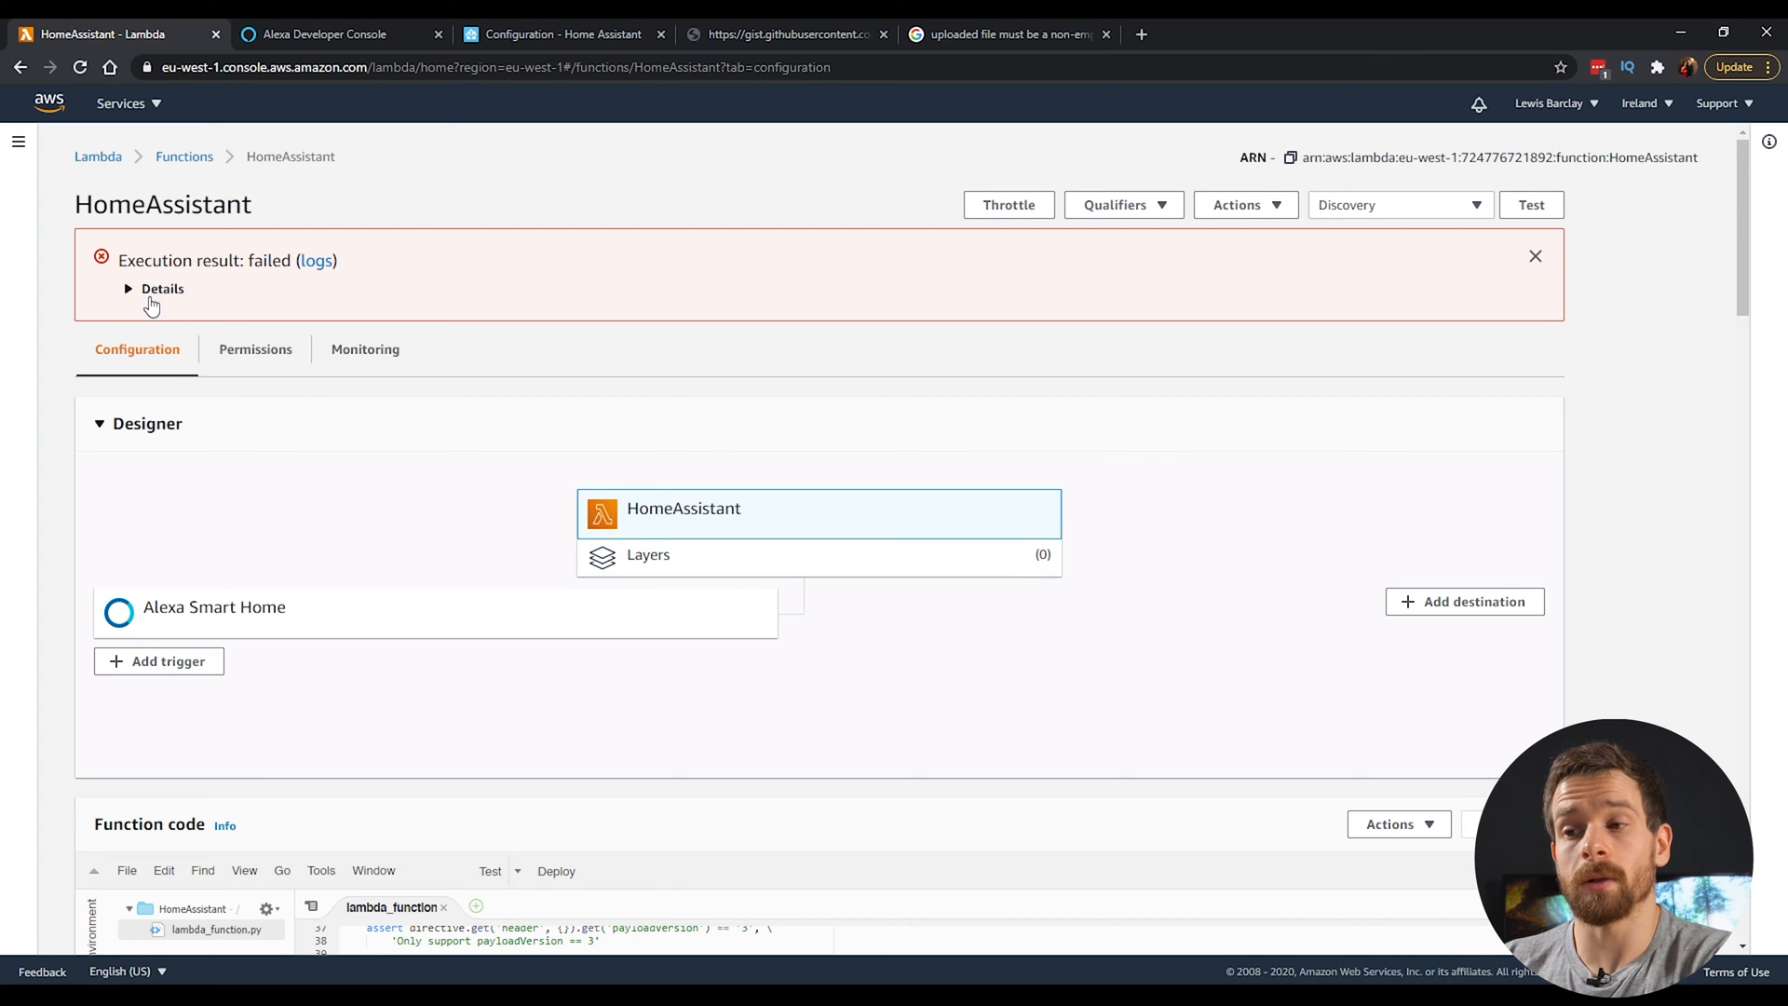
{"action": "left_click", "coordinate": [129, 287]}
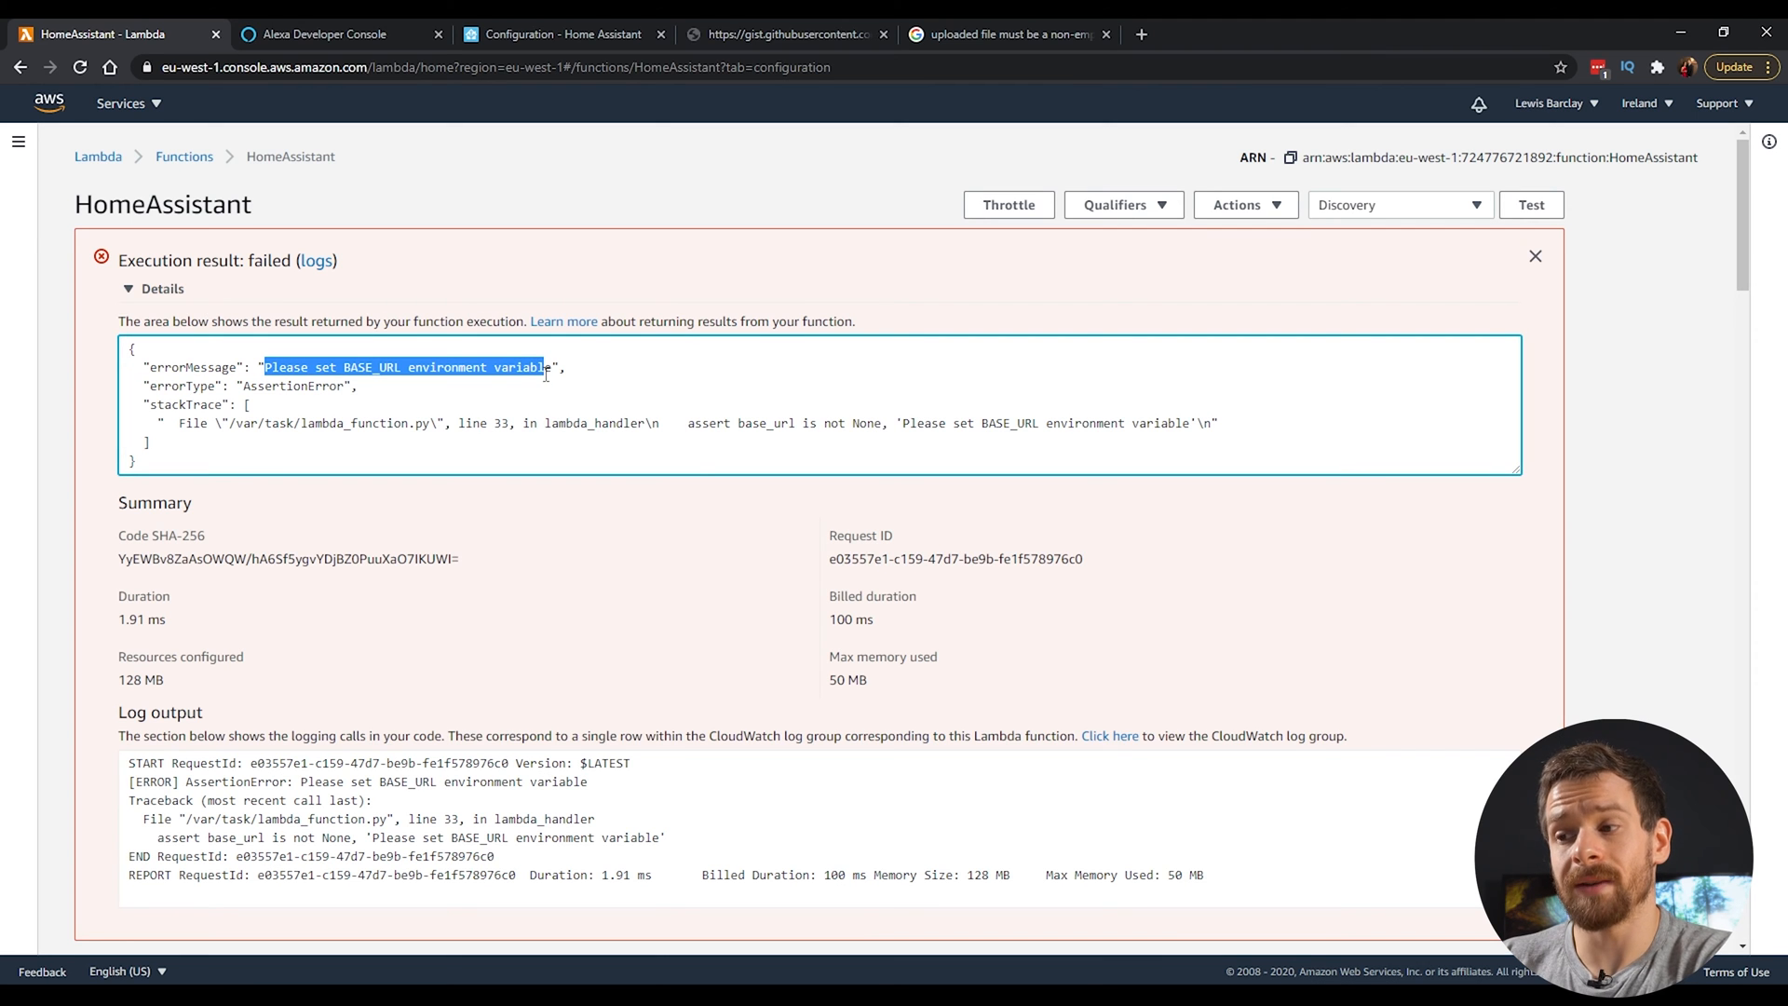
{"action": "scroll", "scroll_direction": "down", "scroll_amount": 3}
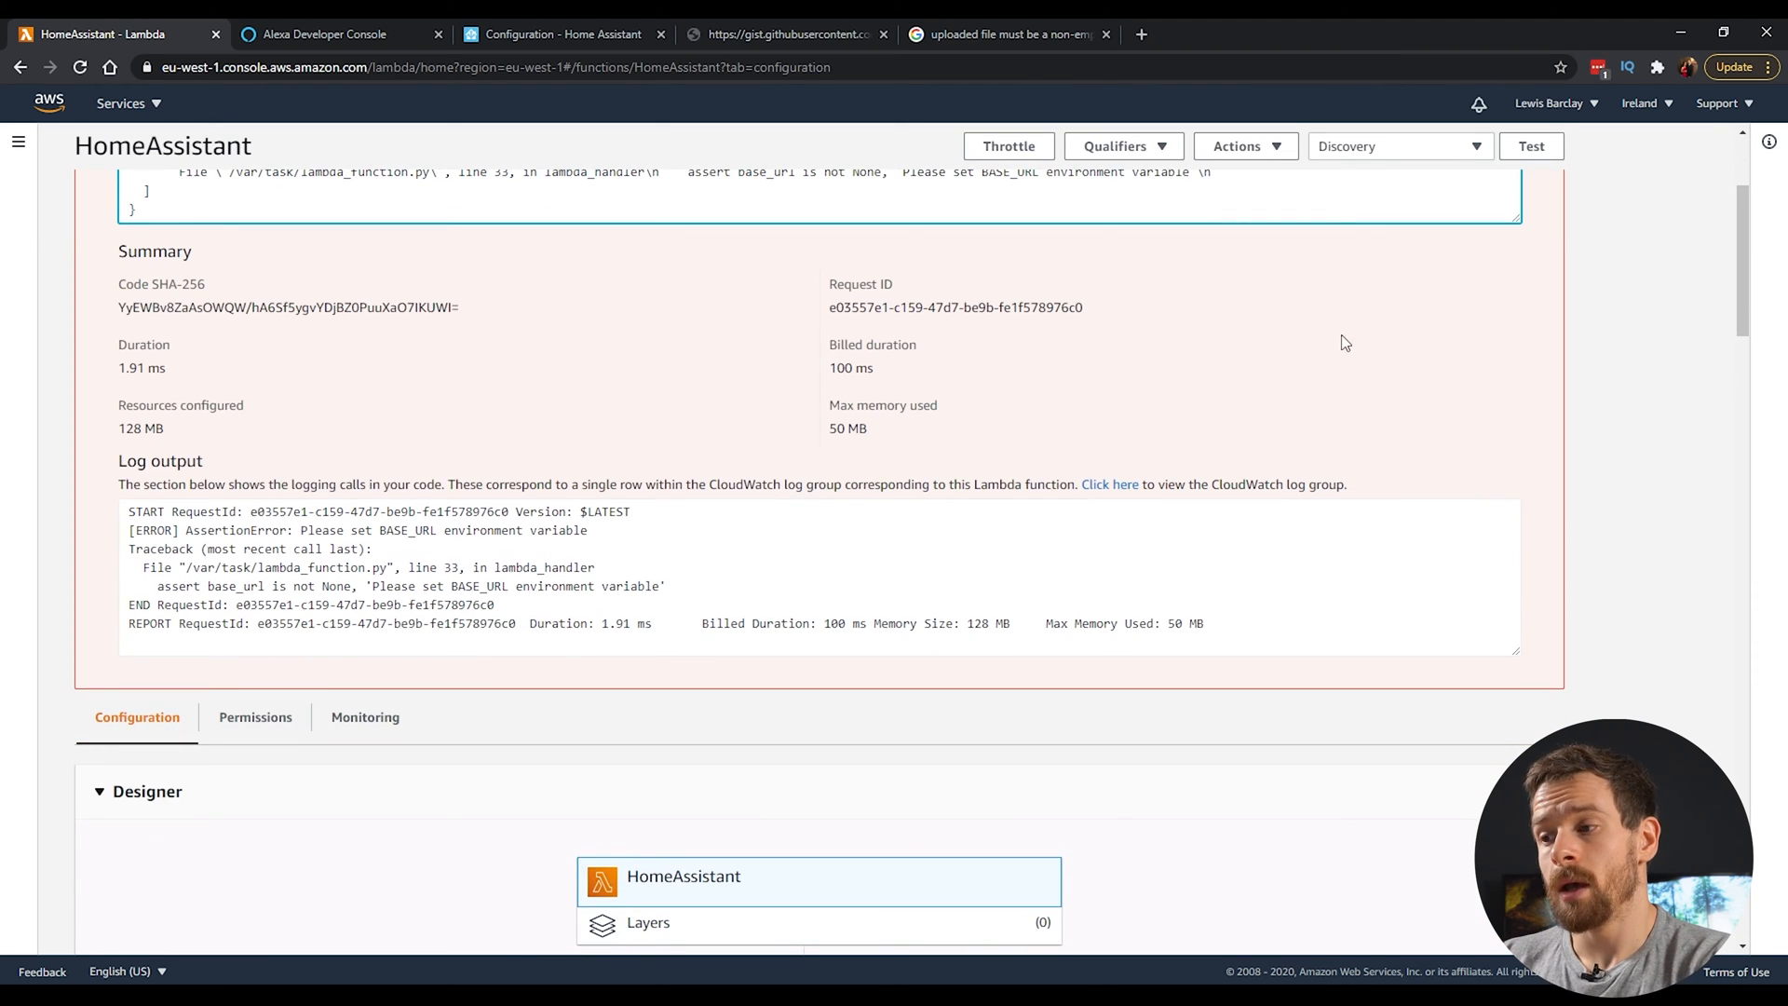
{"action": "scroll", "scroll_direction": "up", "scroll_amount": 3}
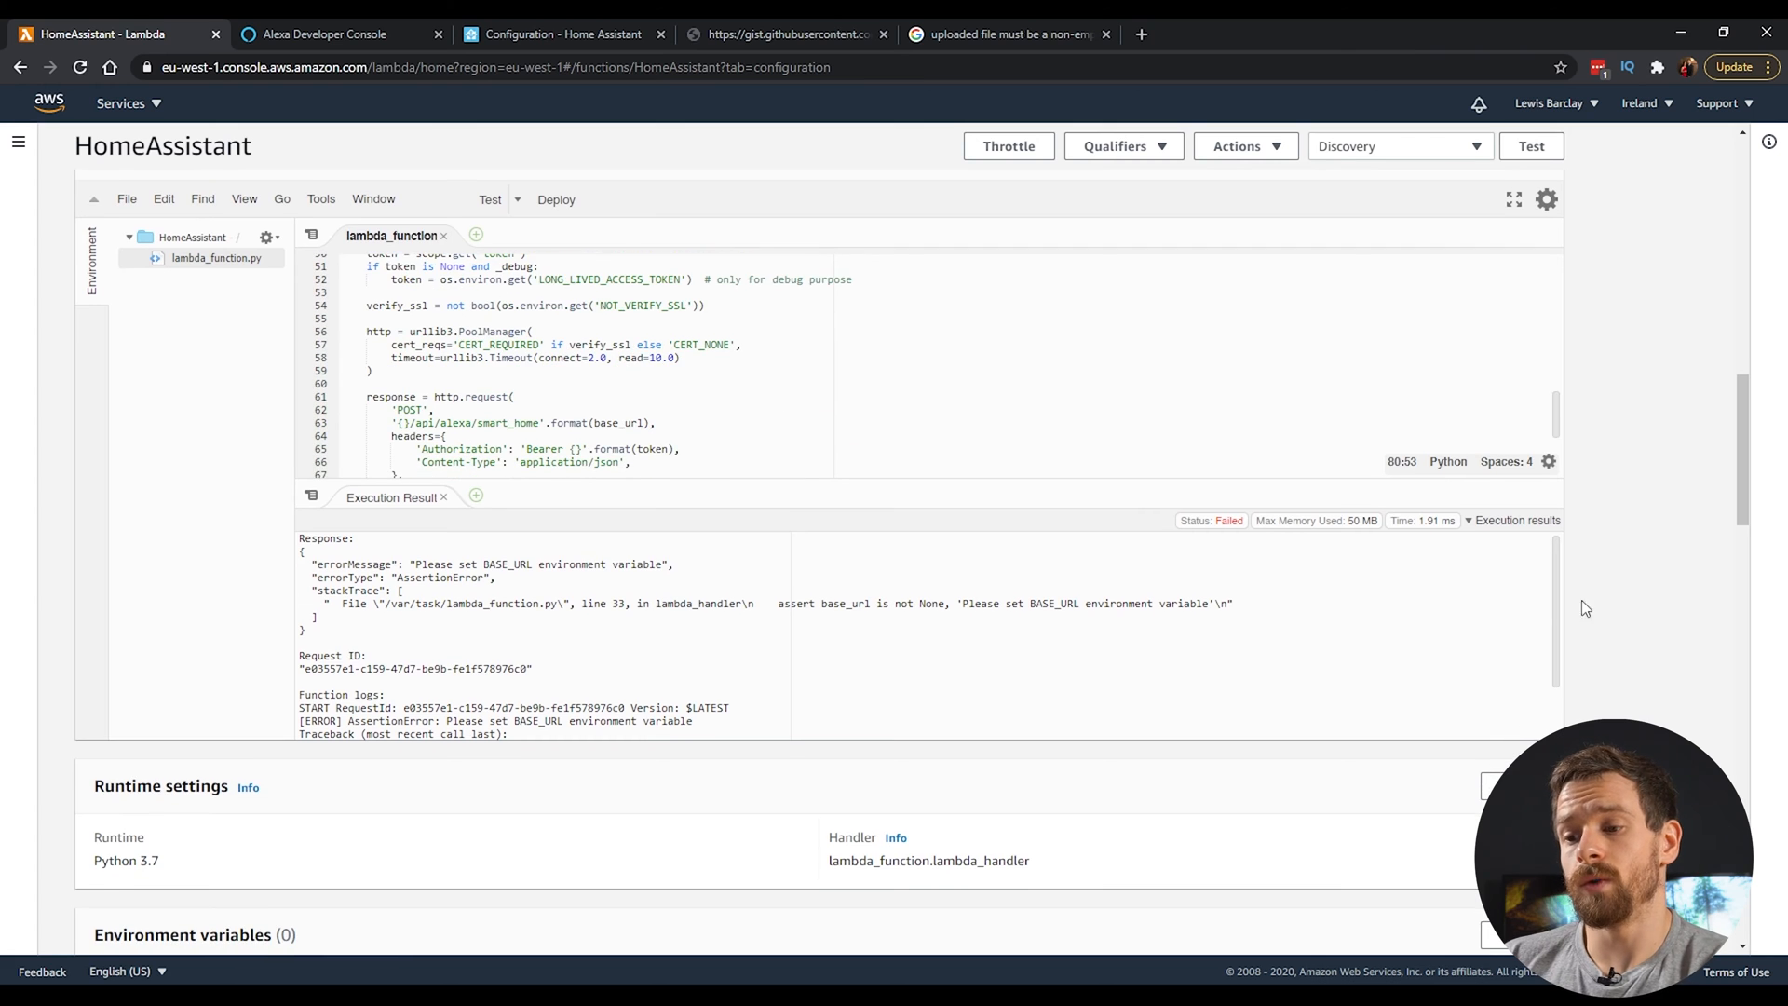
{"action": "scroll", "scroll_direction": "down", "scroll_amount": 3}
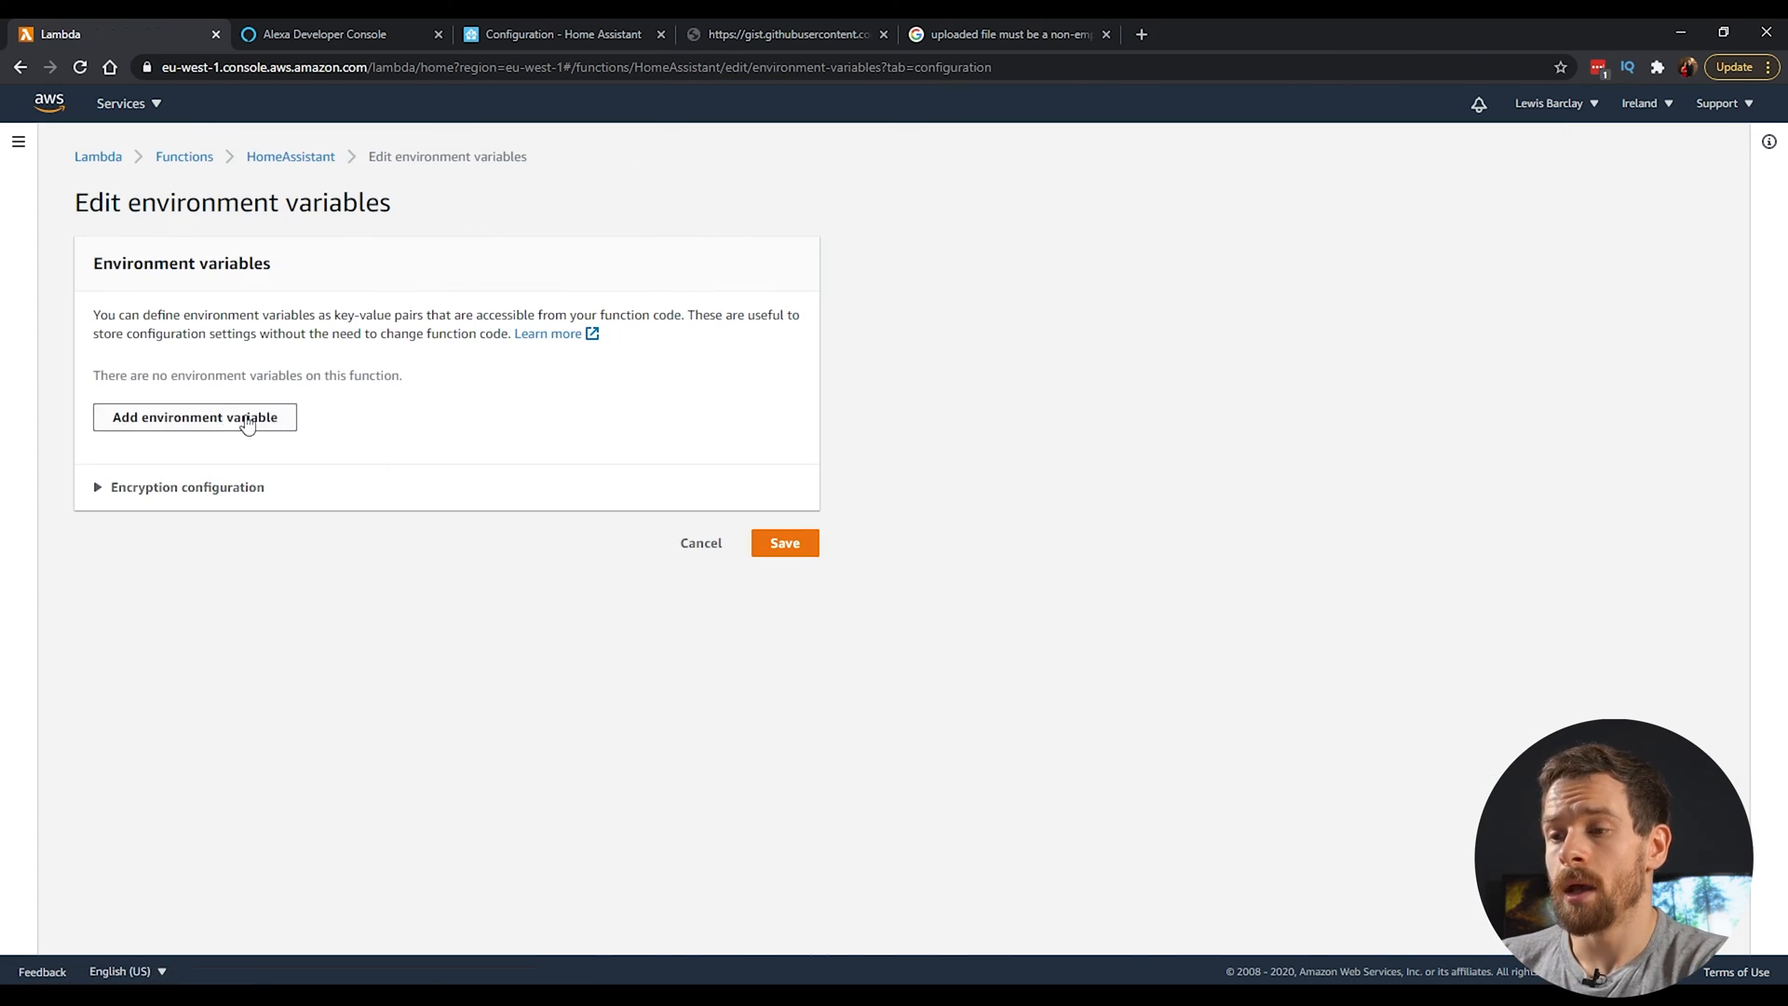
- Add a BASE_URL environment variable with the https Home Assistant address and save it
{"action": "left_click", "coordinate": [193, 415]}
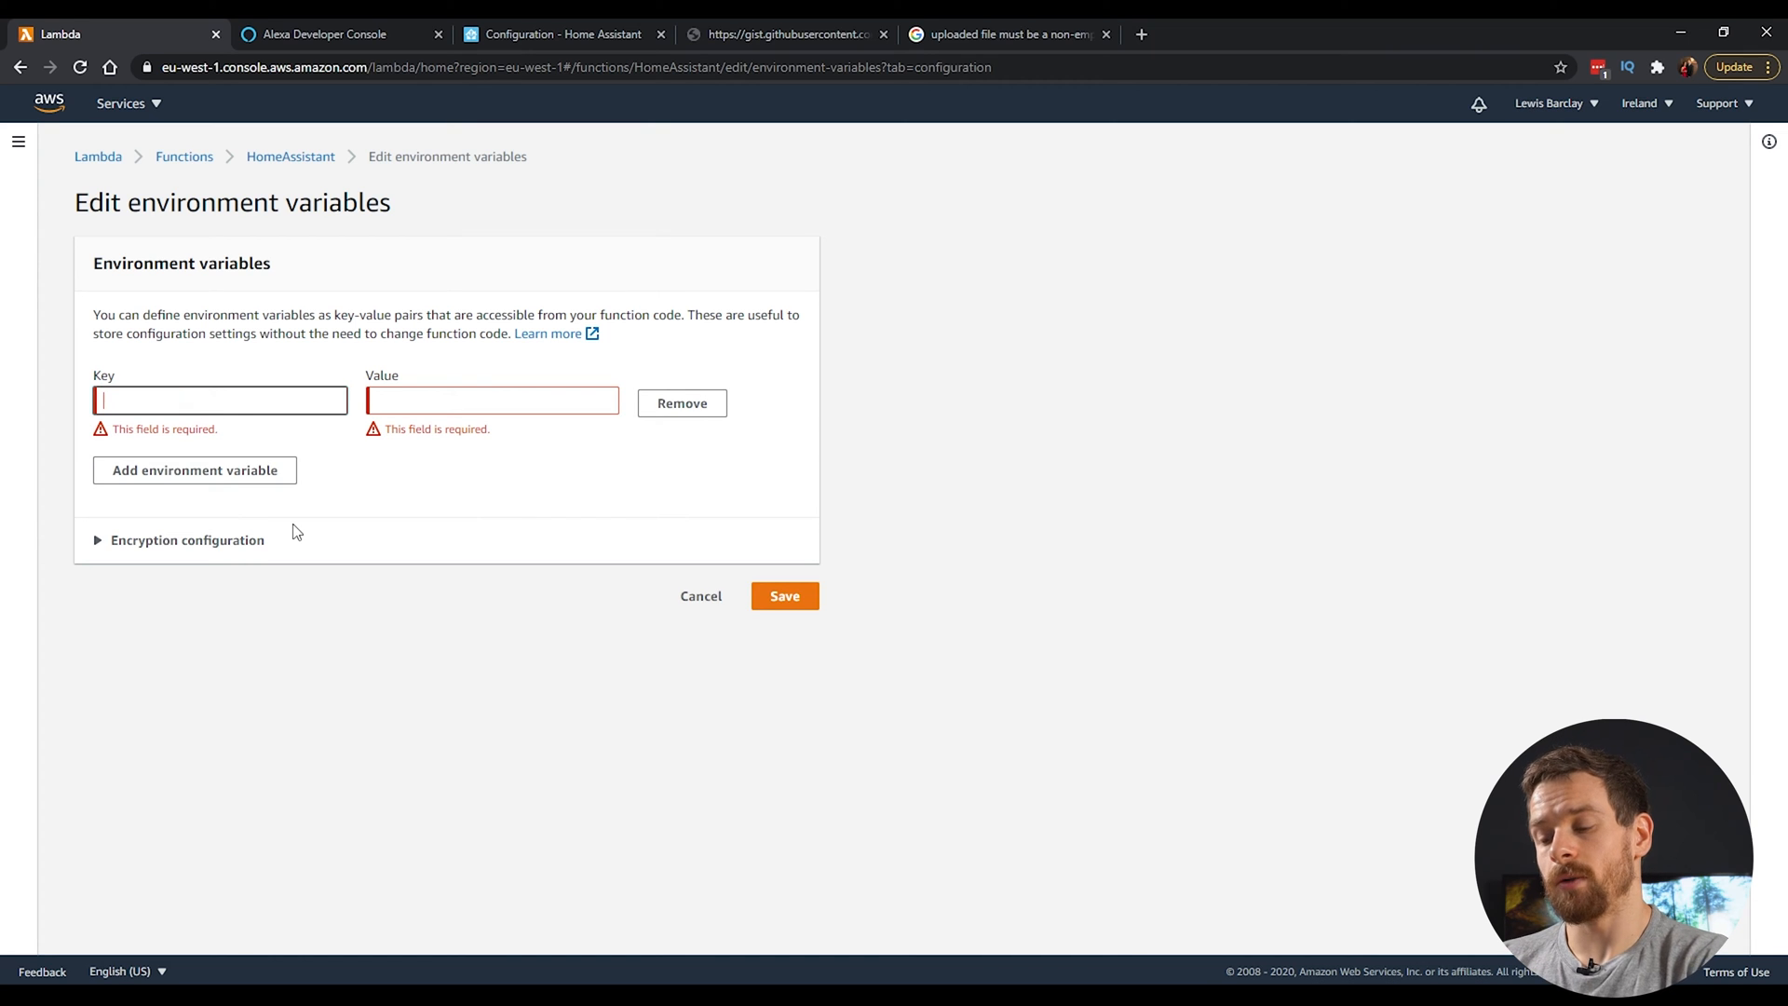
{"action": "type", "text": "BASE_URL"}
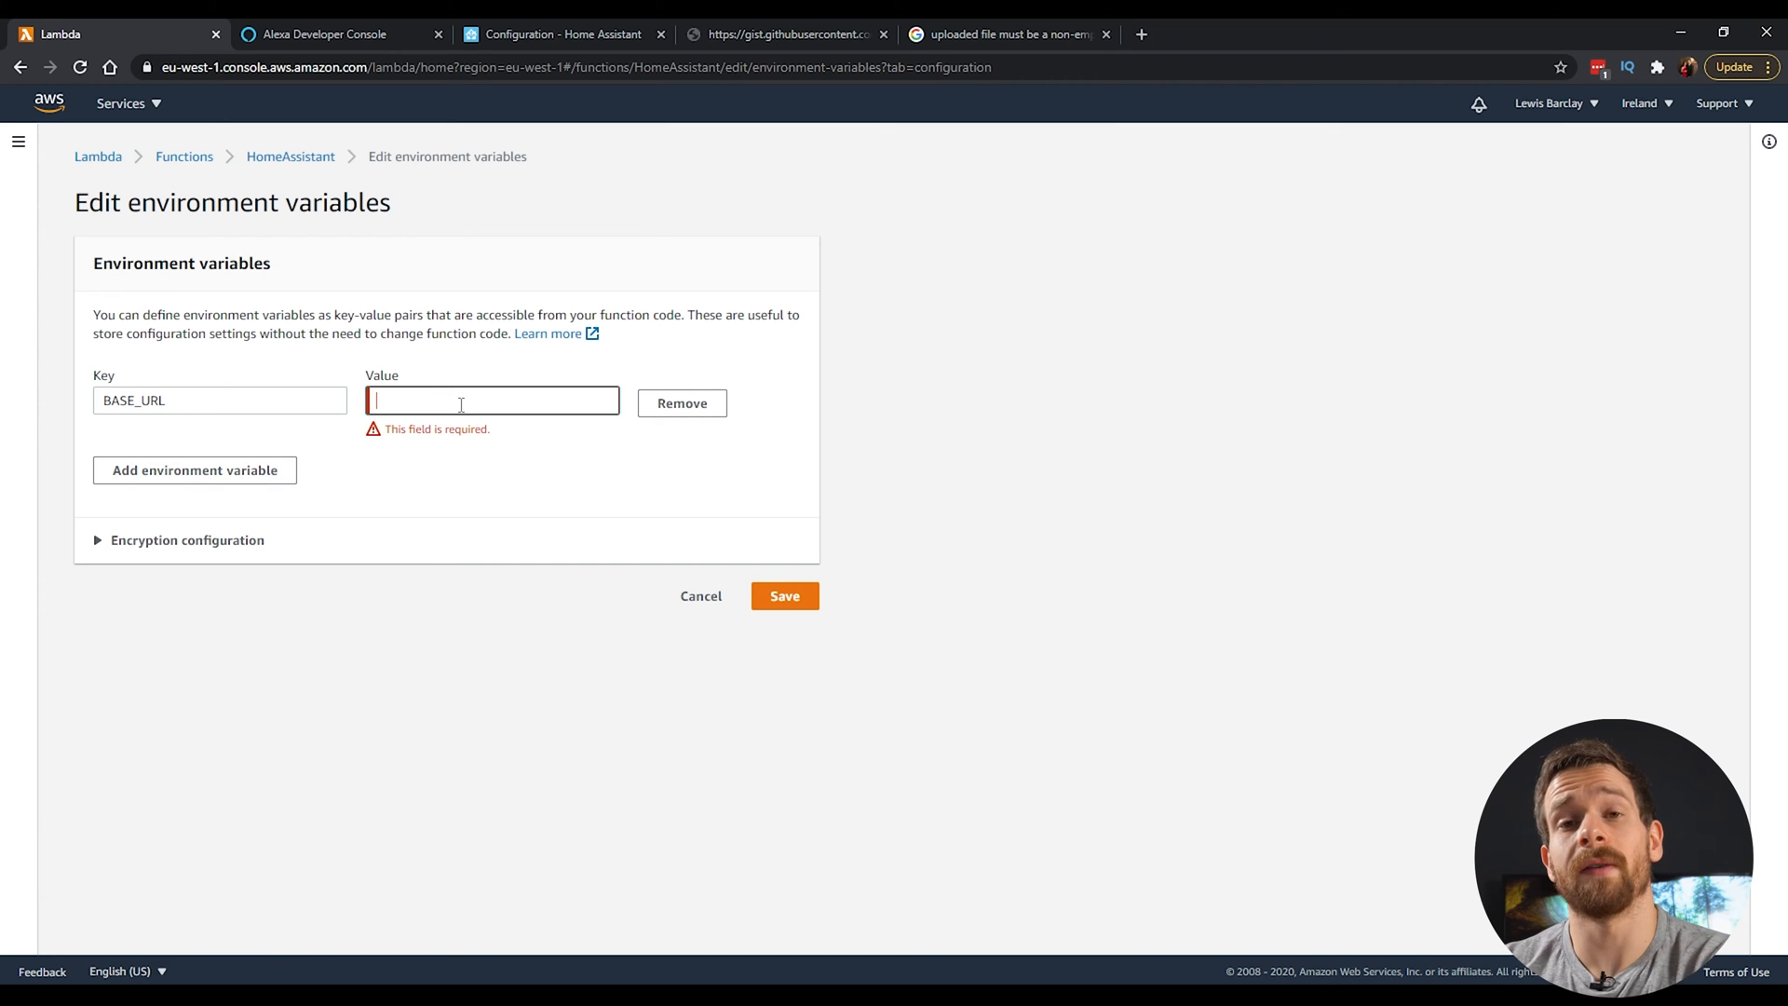
{"action": "left_click", "coordinate": [491, 401]}
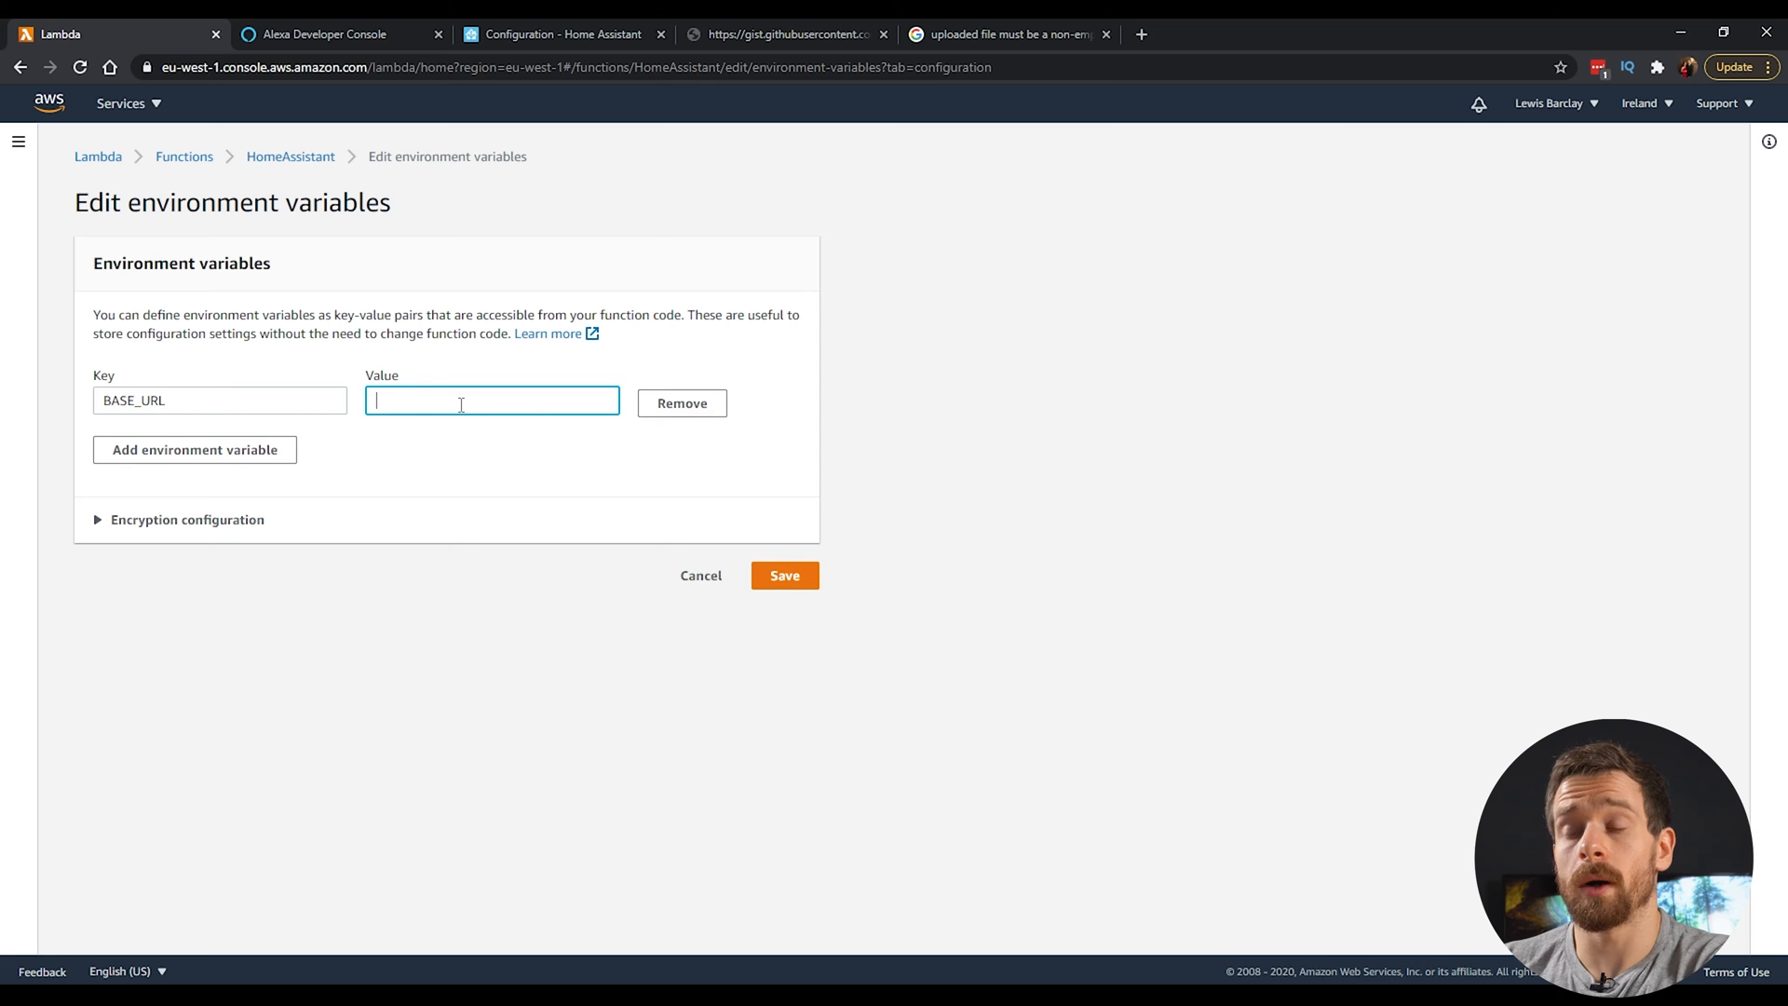
{"action": "type", "text": "https://"}
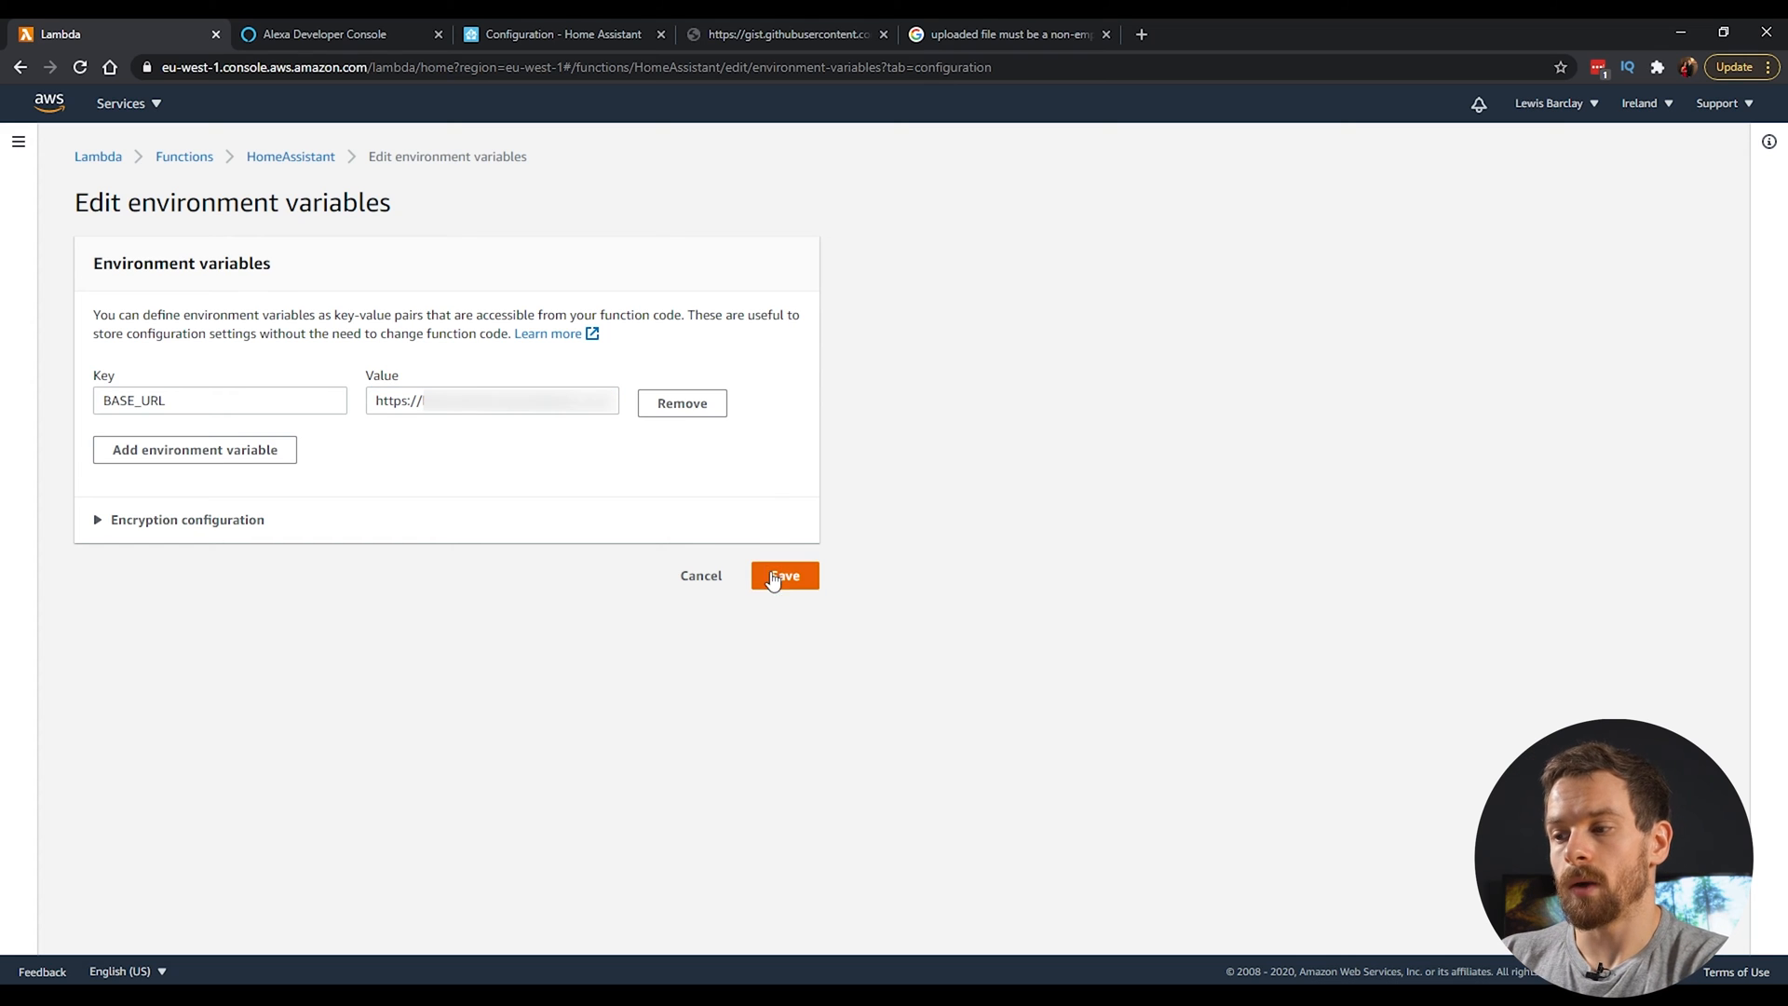
{"action": "left_click", "coordinate": [785, 576]}
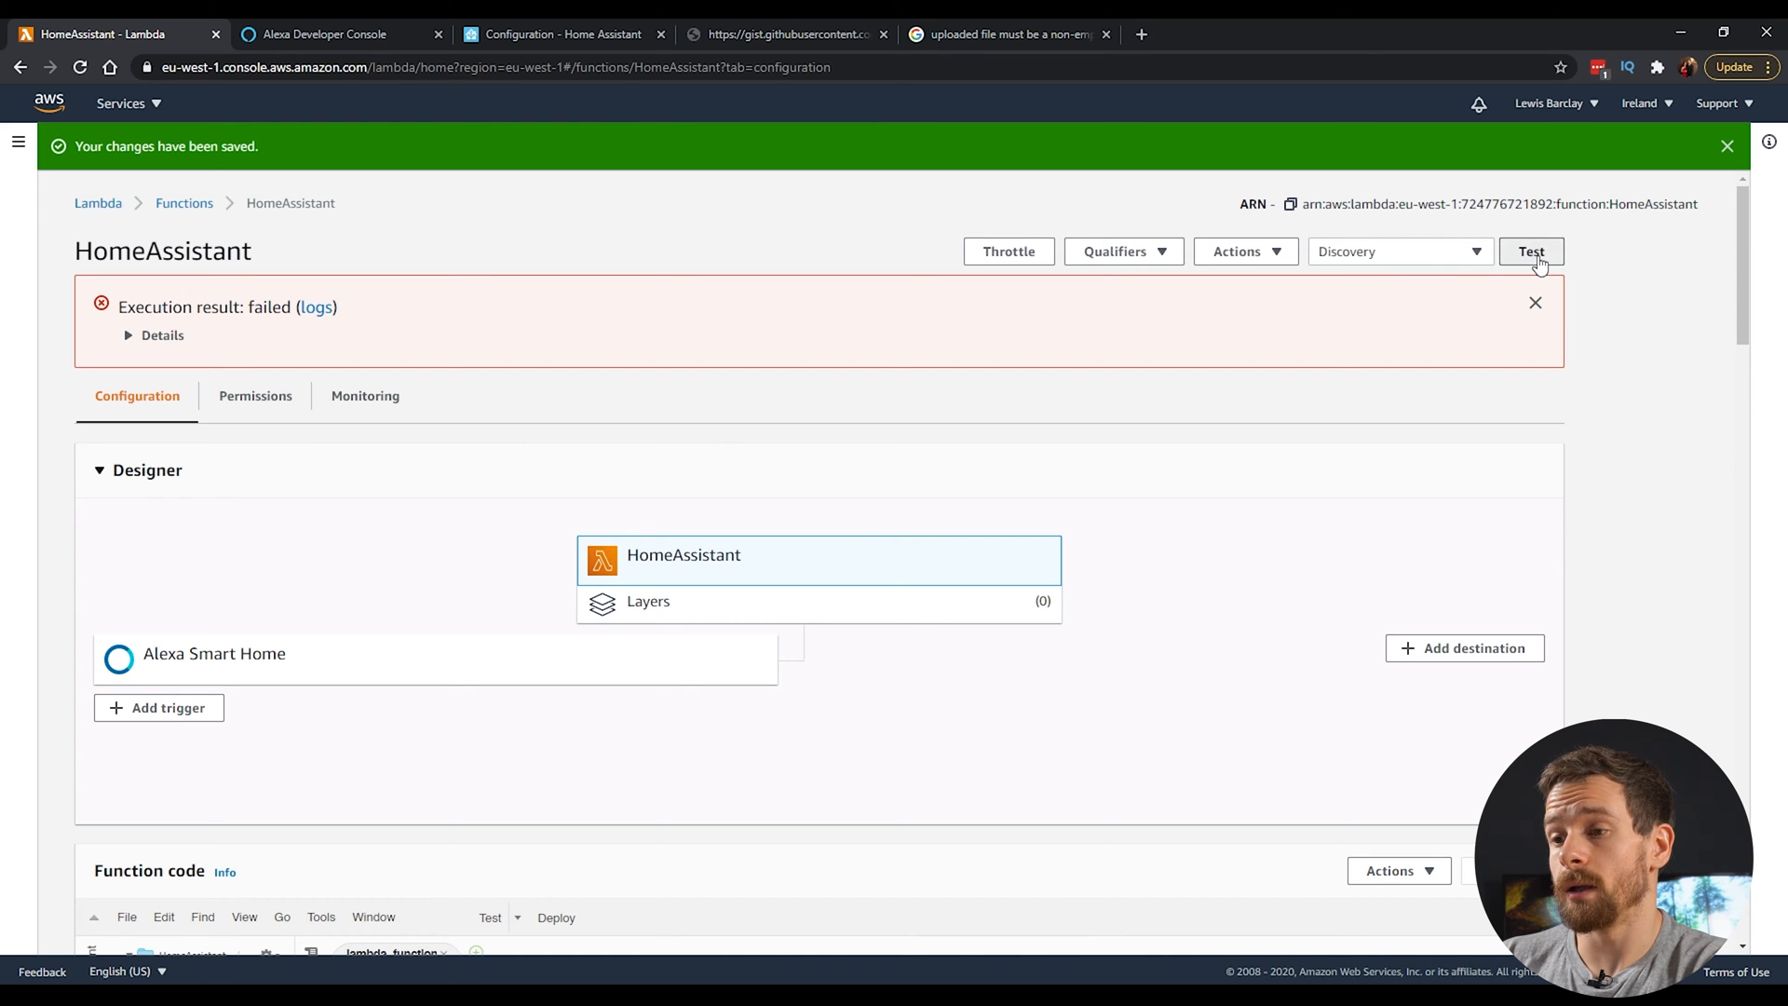
- Rerun the Discovery test and see a 401 invalid authorization credential response
{"action": "left_click", "coordinate": [1531, 252]}
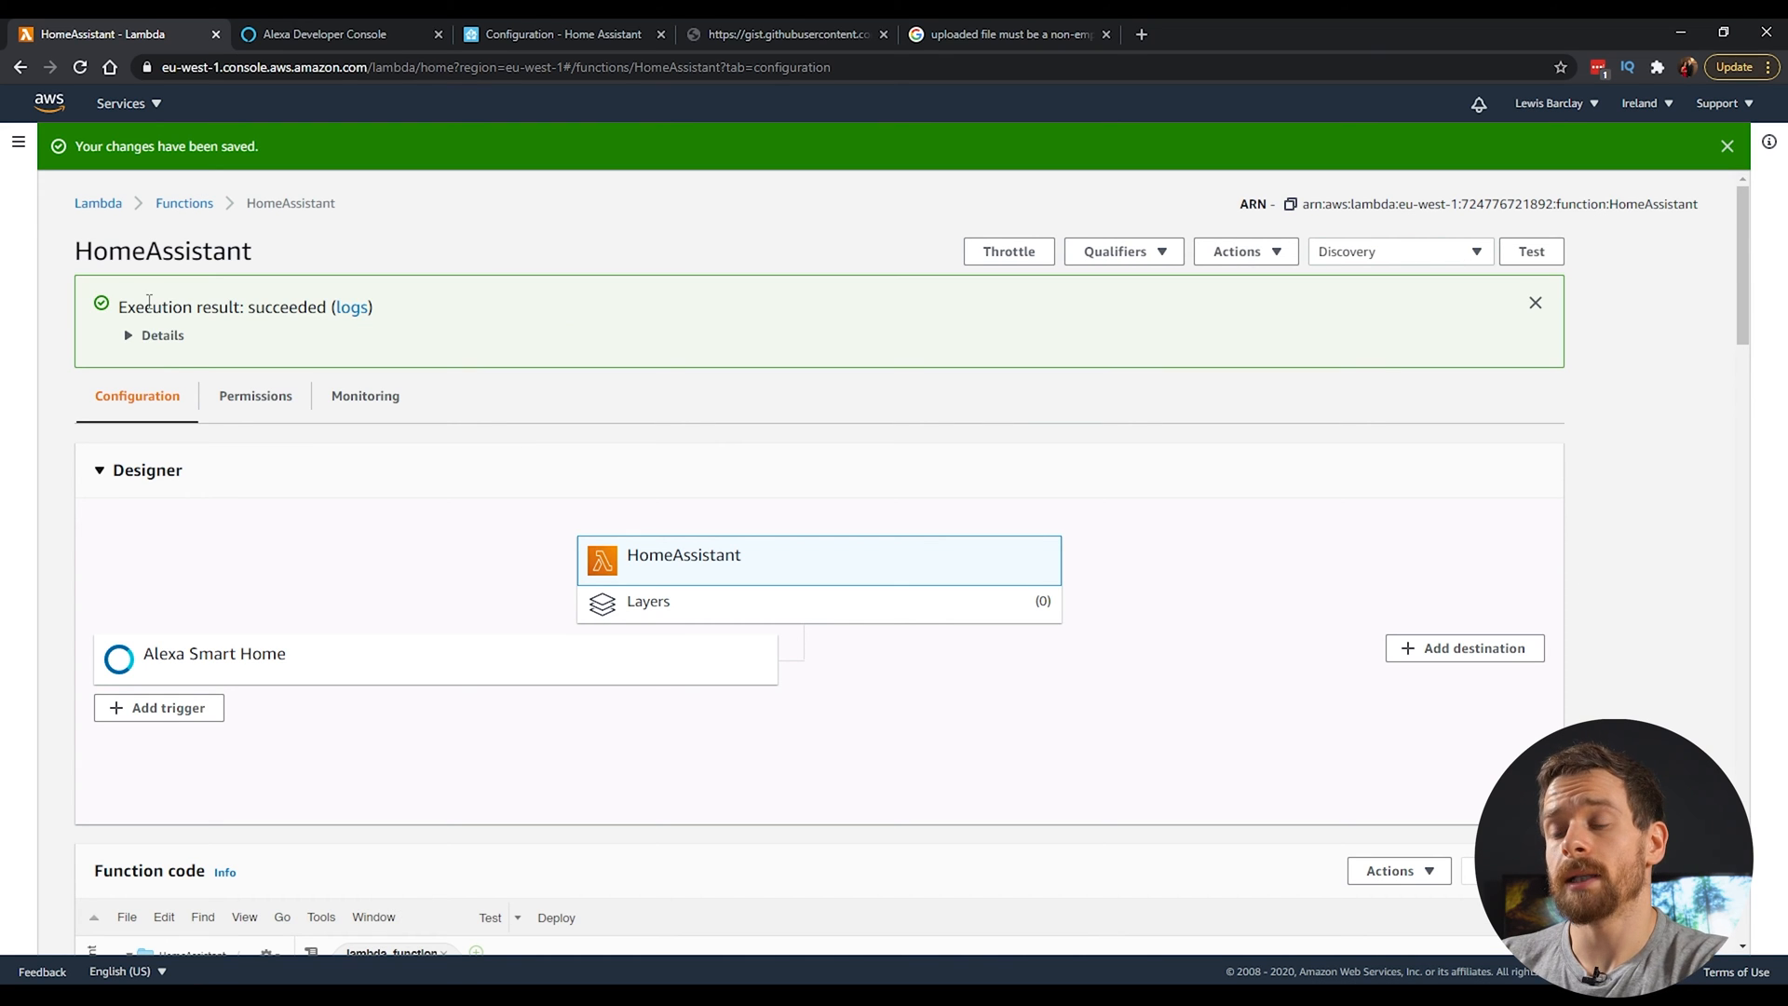
{"action": "left_click", "coordinate": [162, 333]}
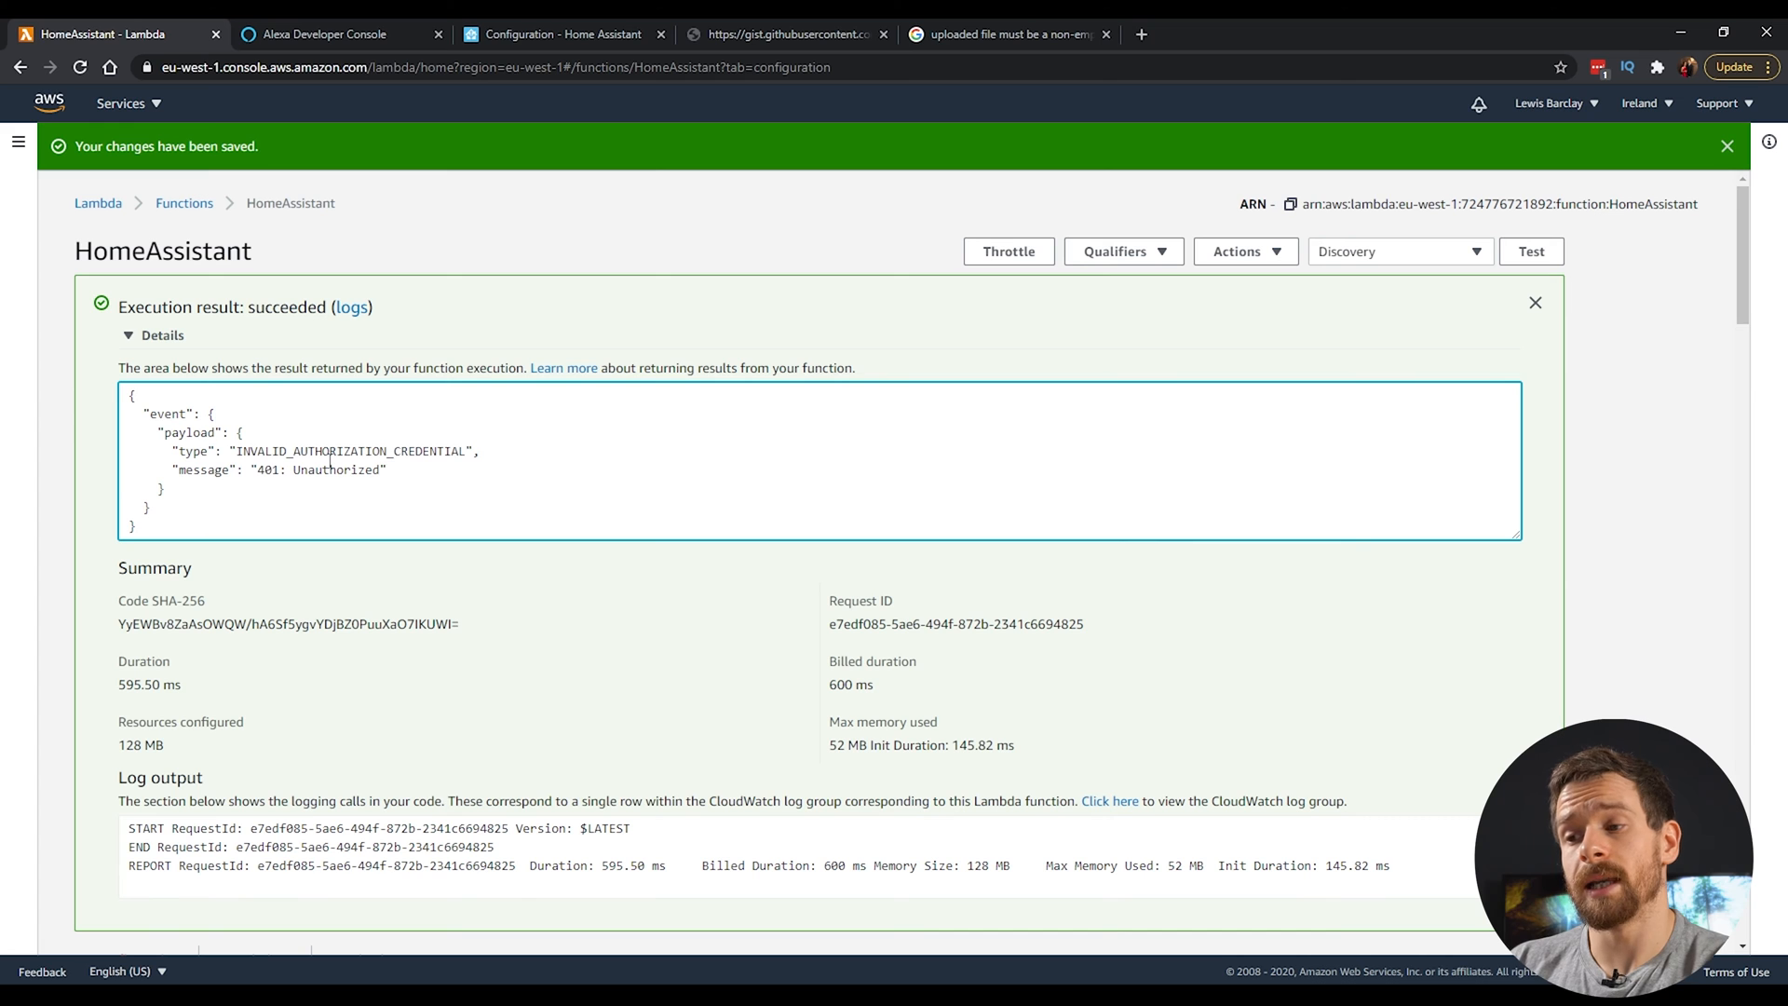
{"action": "mouse_move", "coordinate": [97, 520]}
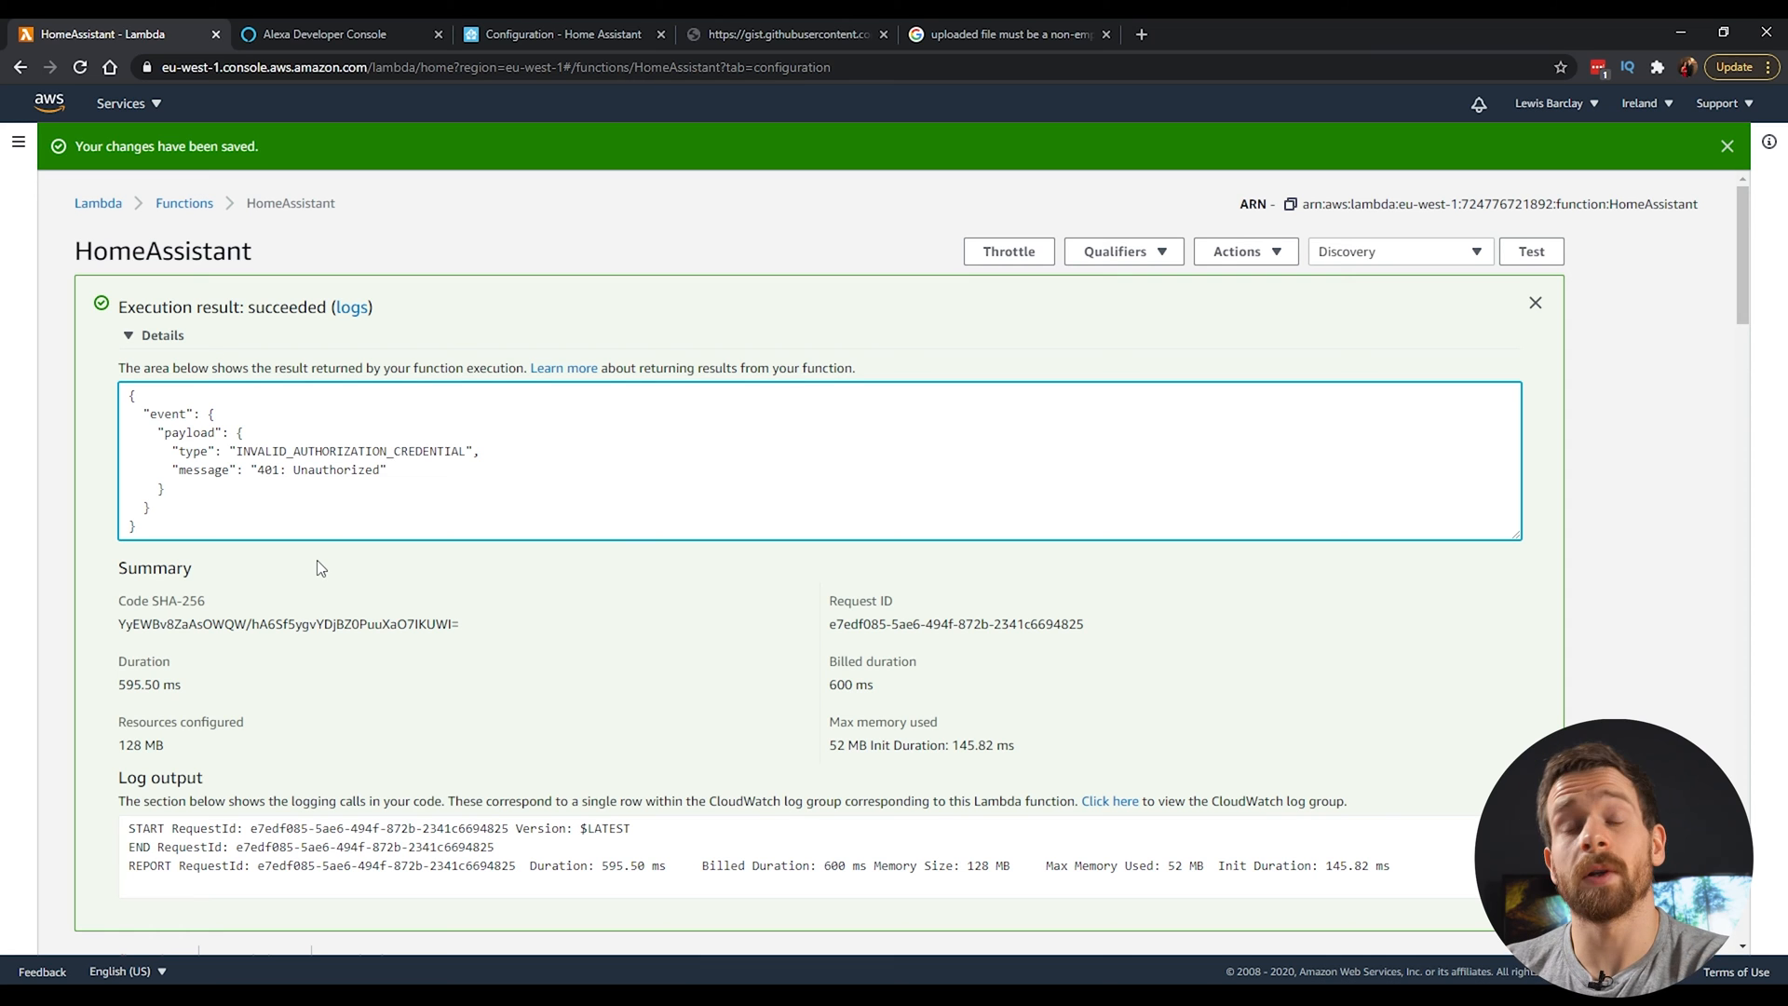
- Go to the Home Assistant profile's Long-Lived Access Tokens section and start a new token
{"action": "left_click", "coordinate": [559, 34]}
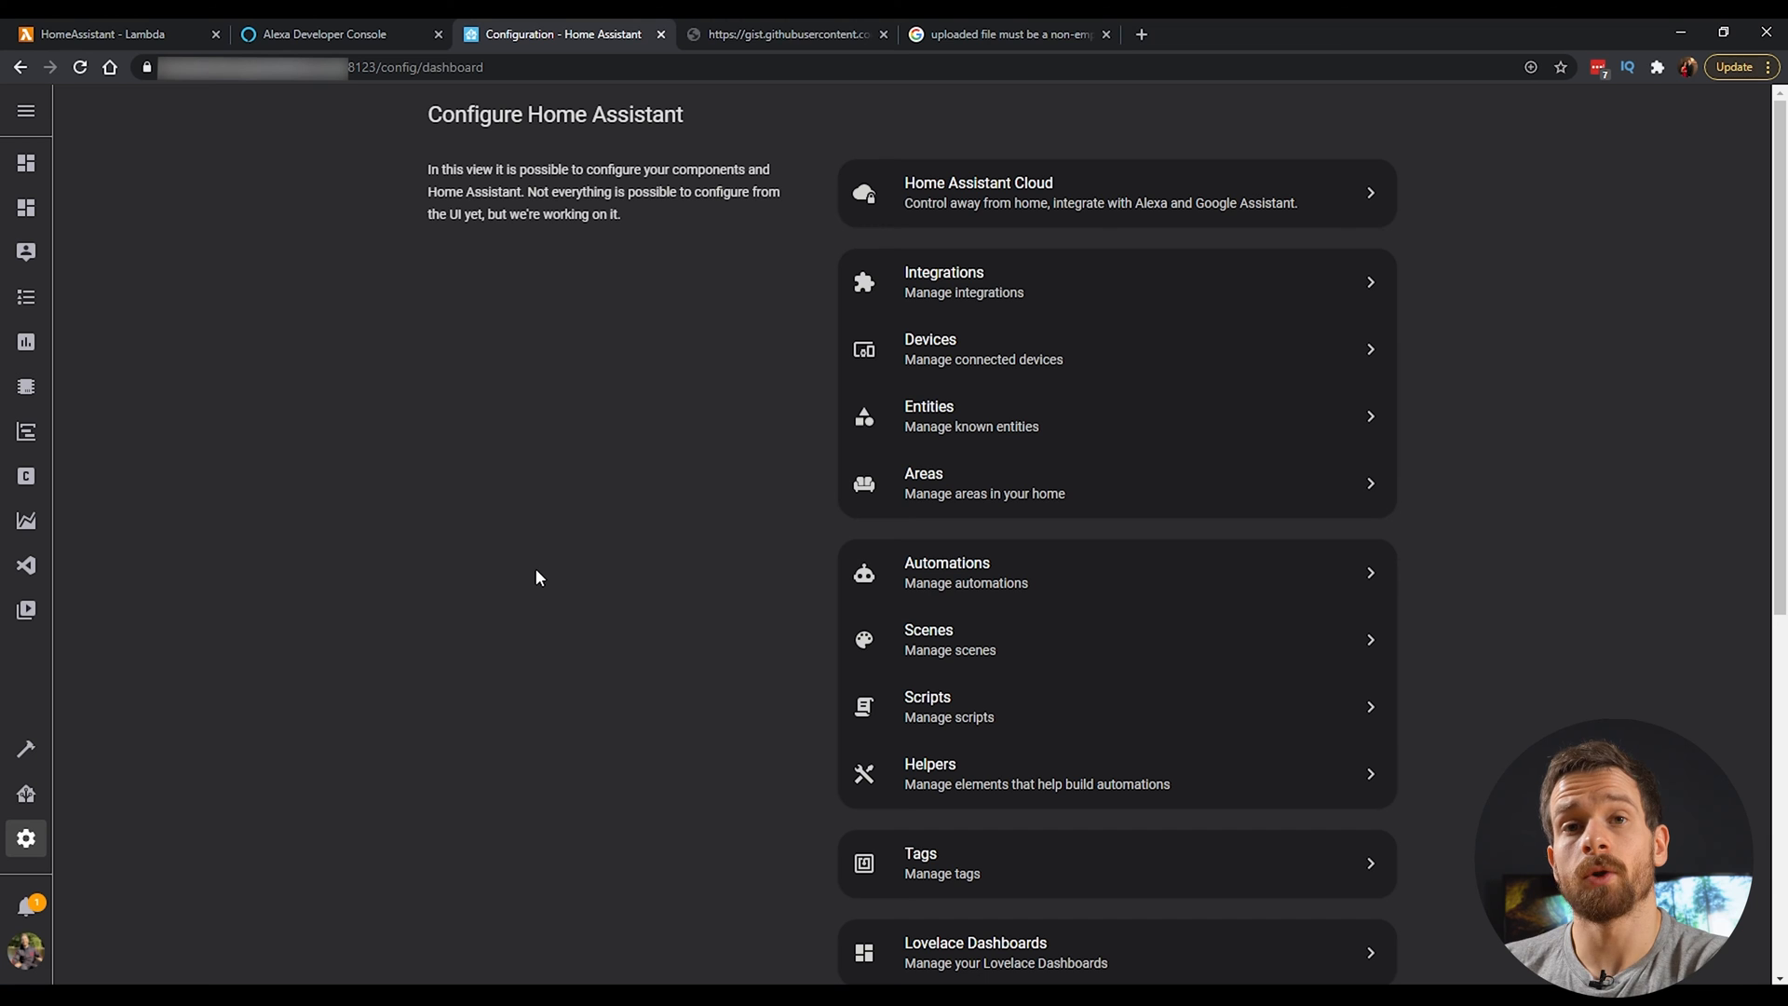
{"action": "mouse_move", "coordinate": [24, 948]}
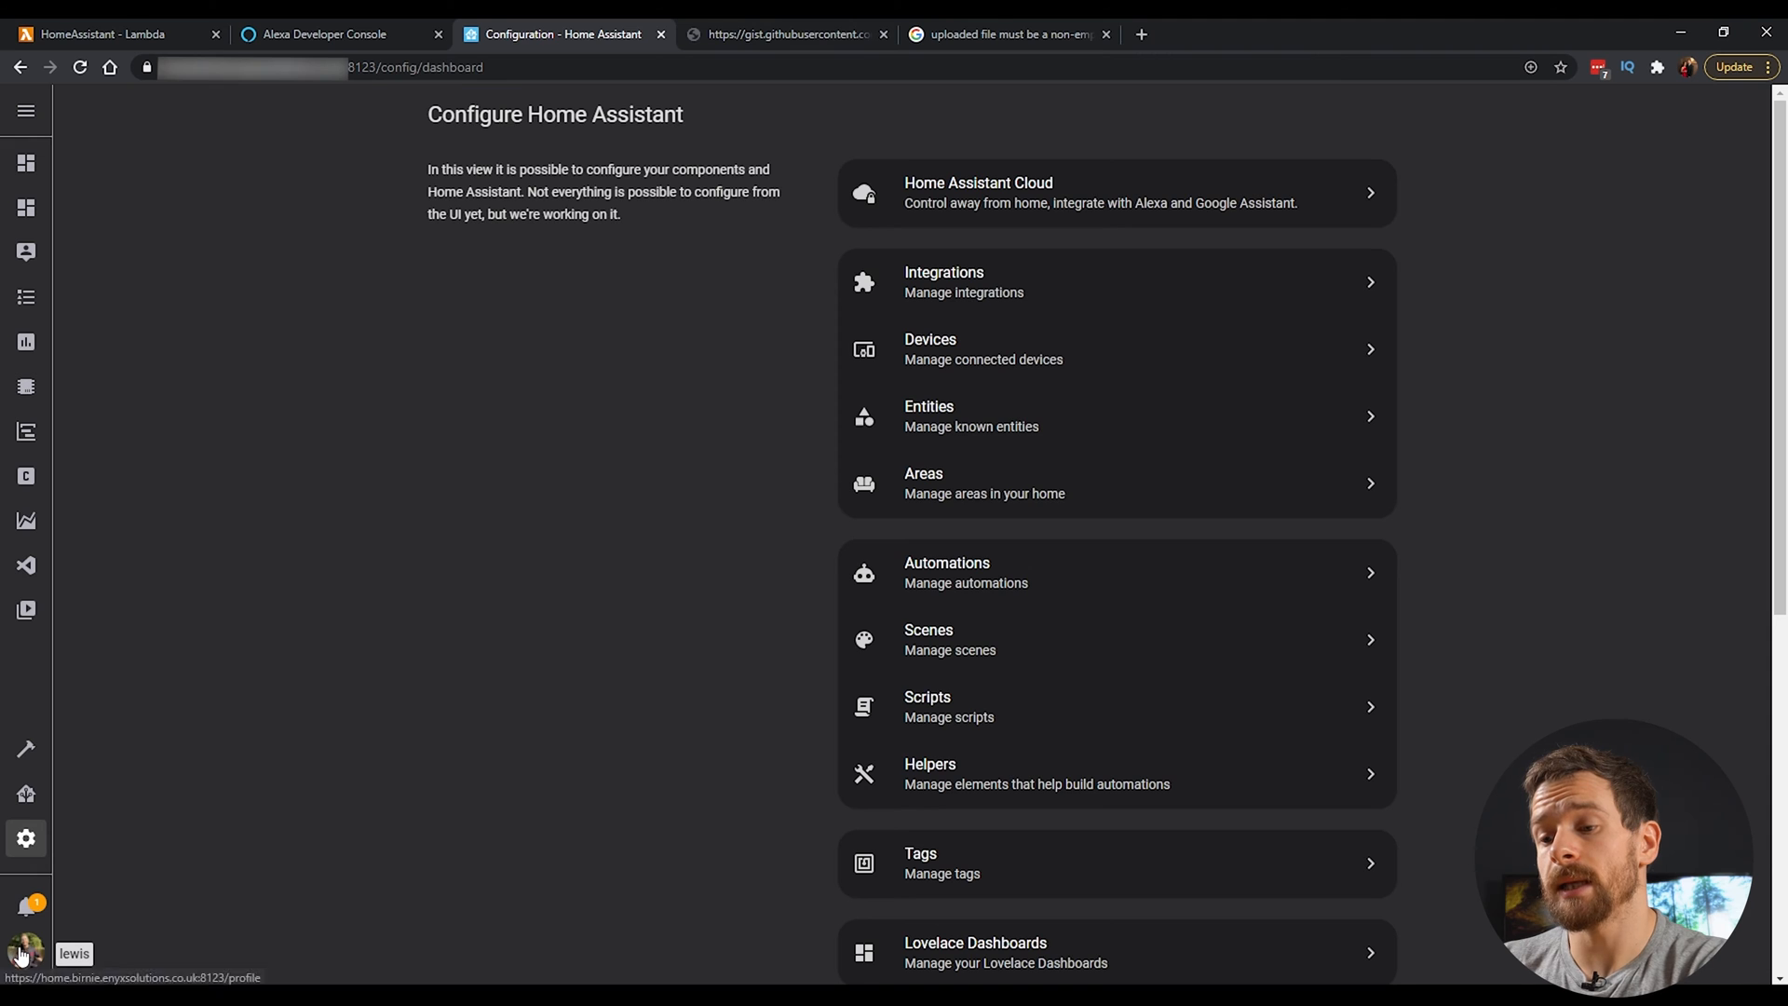
{"action": "left_click", "coordinate": [24, 947]}
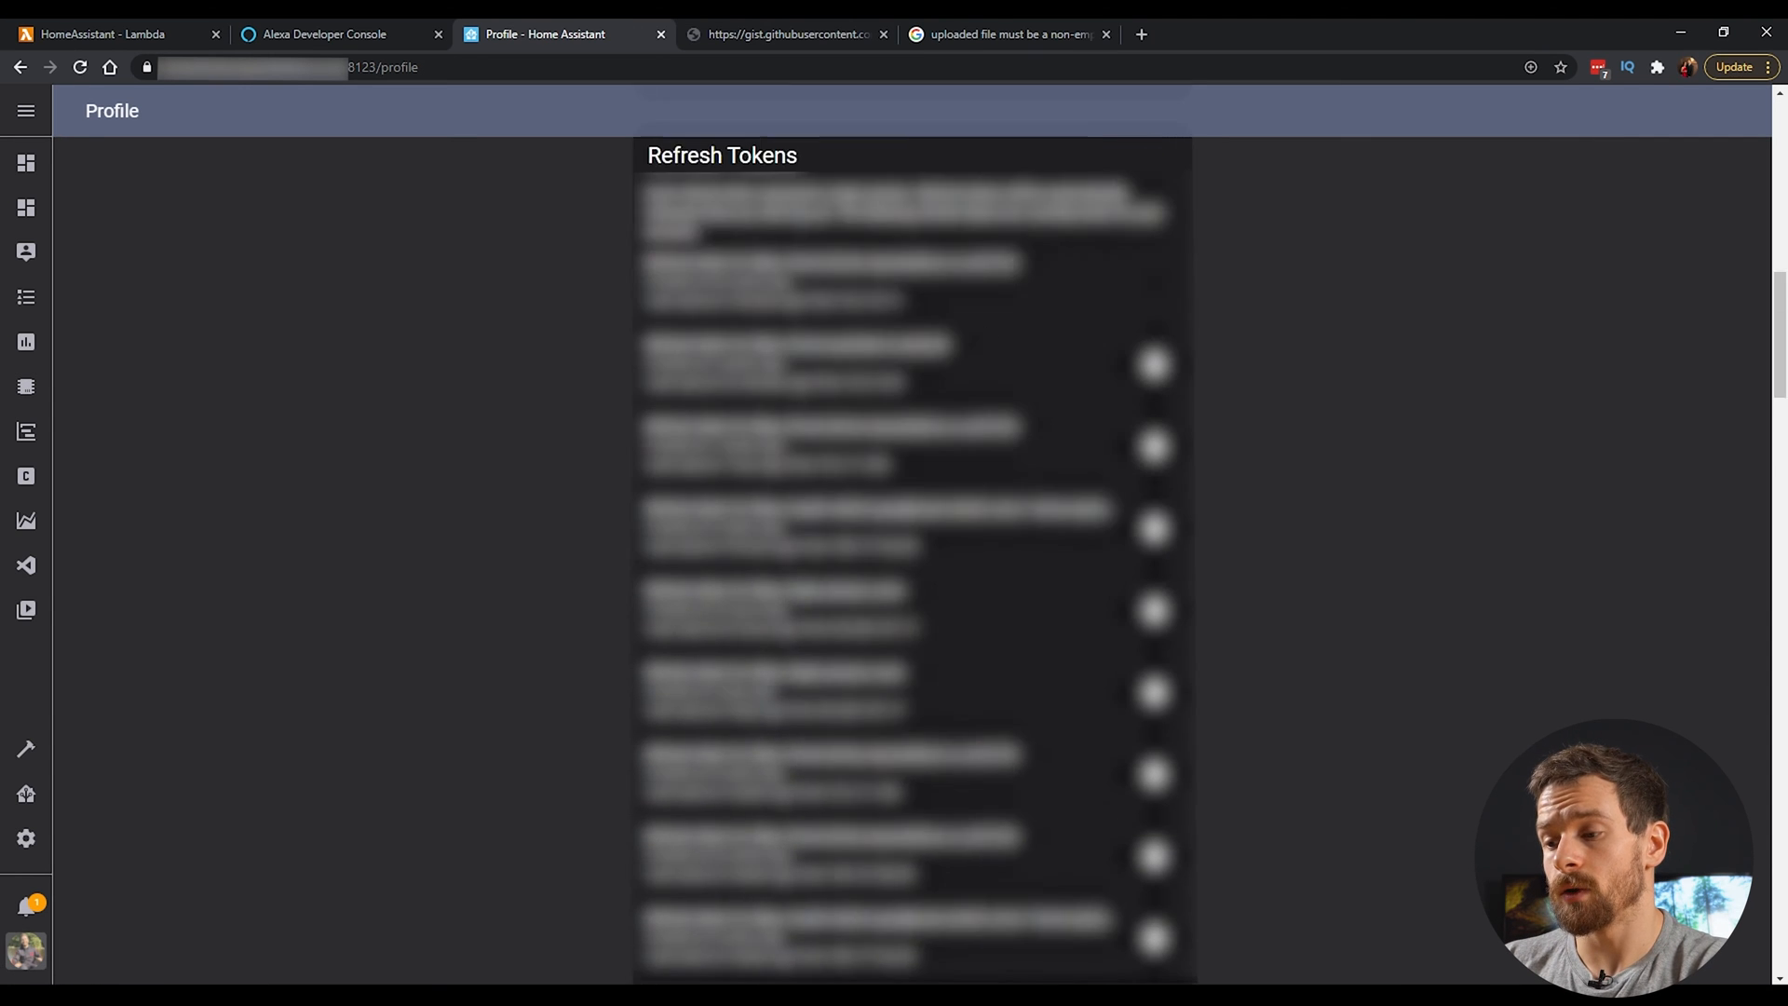
{"action": "scroll", "scroll_direction": "down", "scroll_amount": 3}
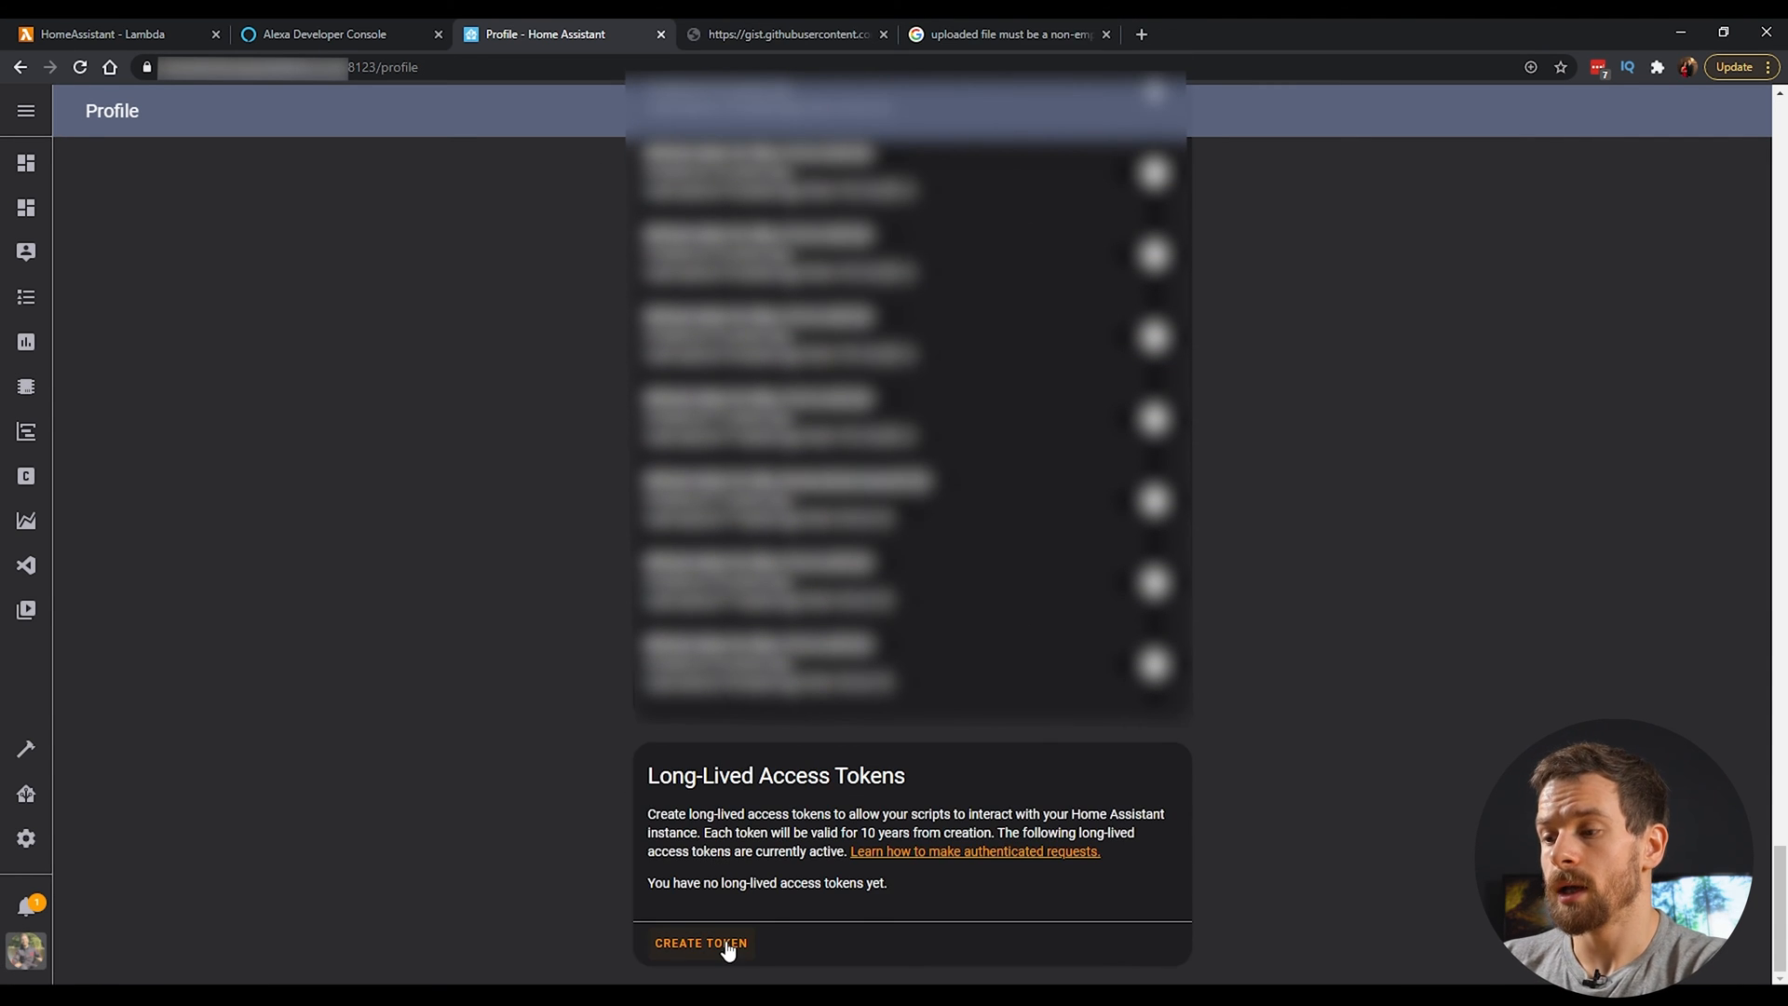
{"action": "left_click", "coordinate": [701, 943]}
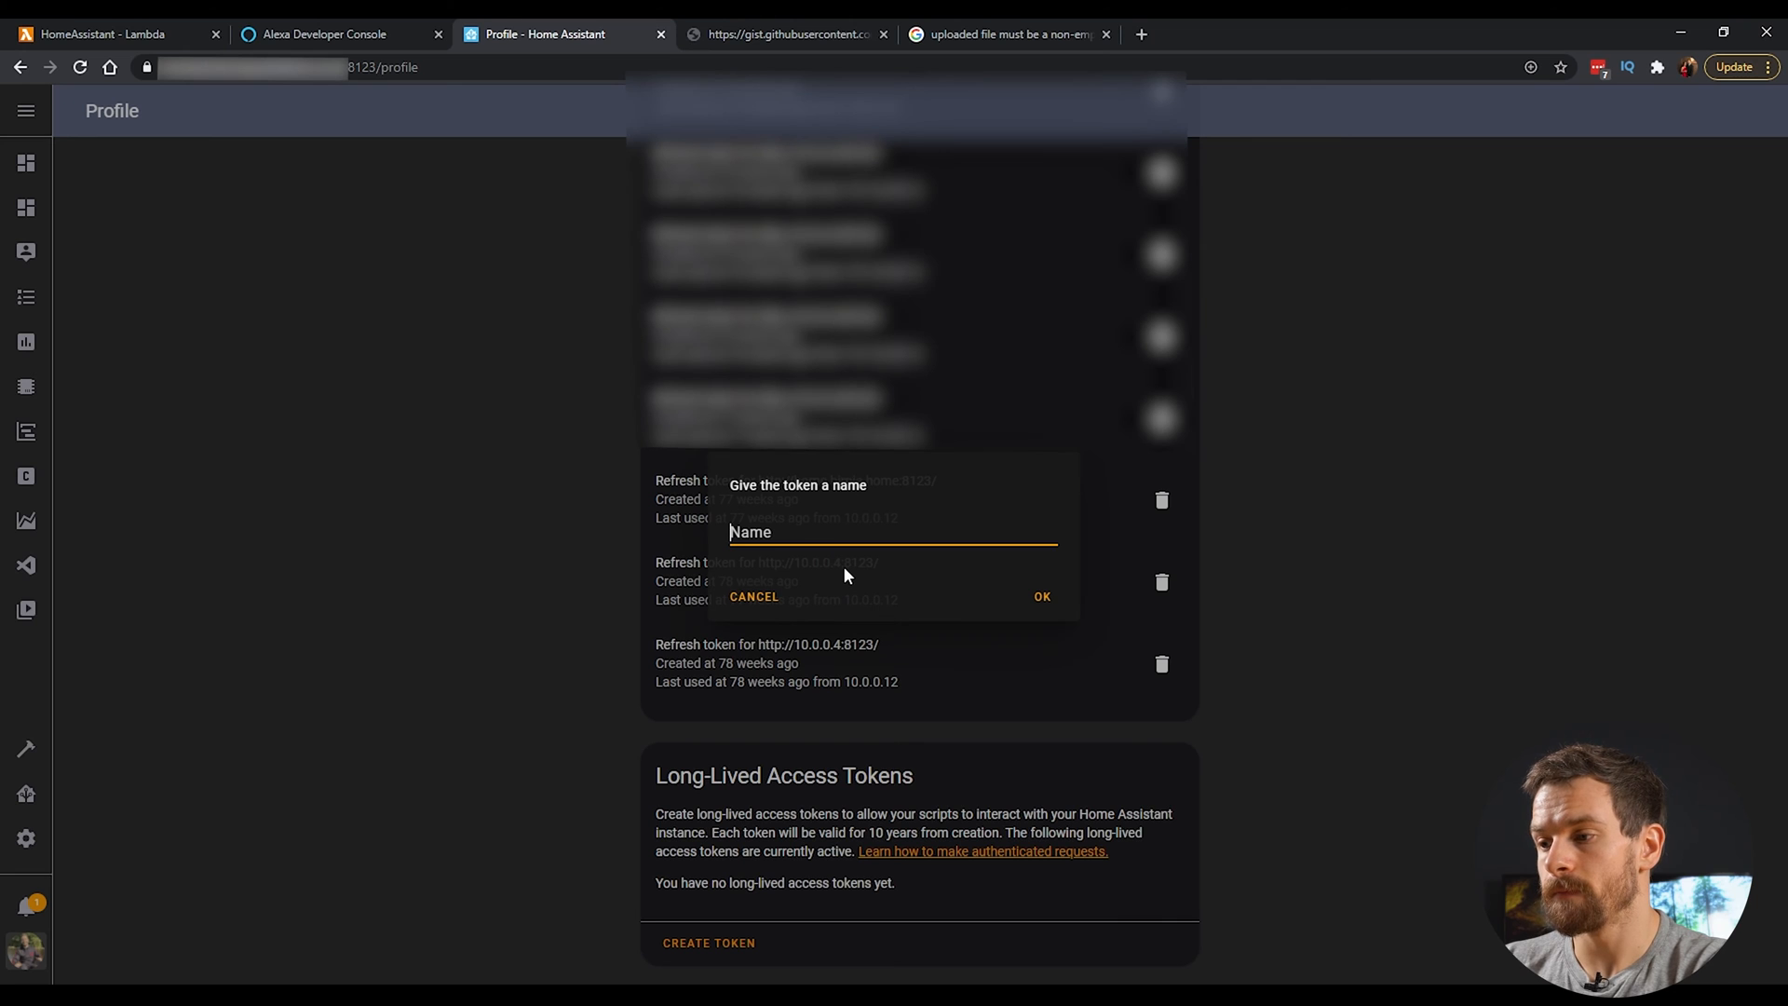
- Name the token Alexa, create it and copy the generated token value
{"action": "type", "text": "Alexa"}
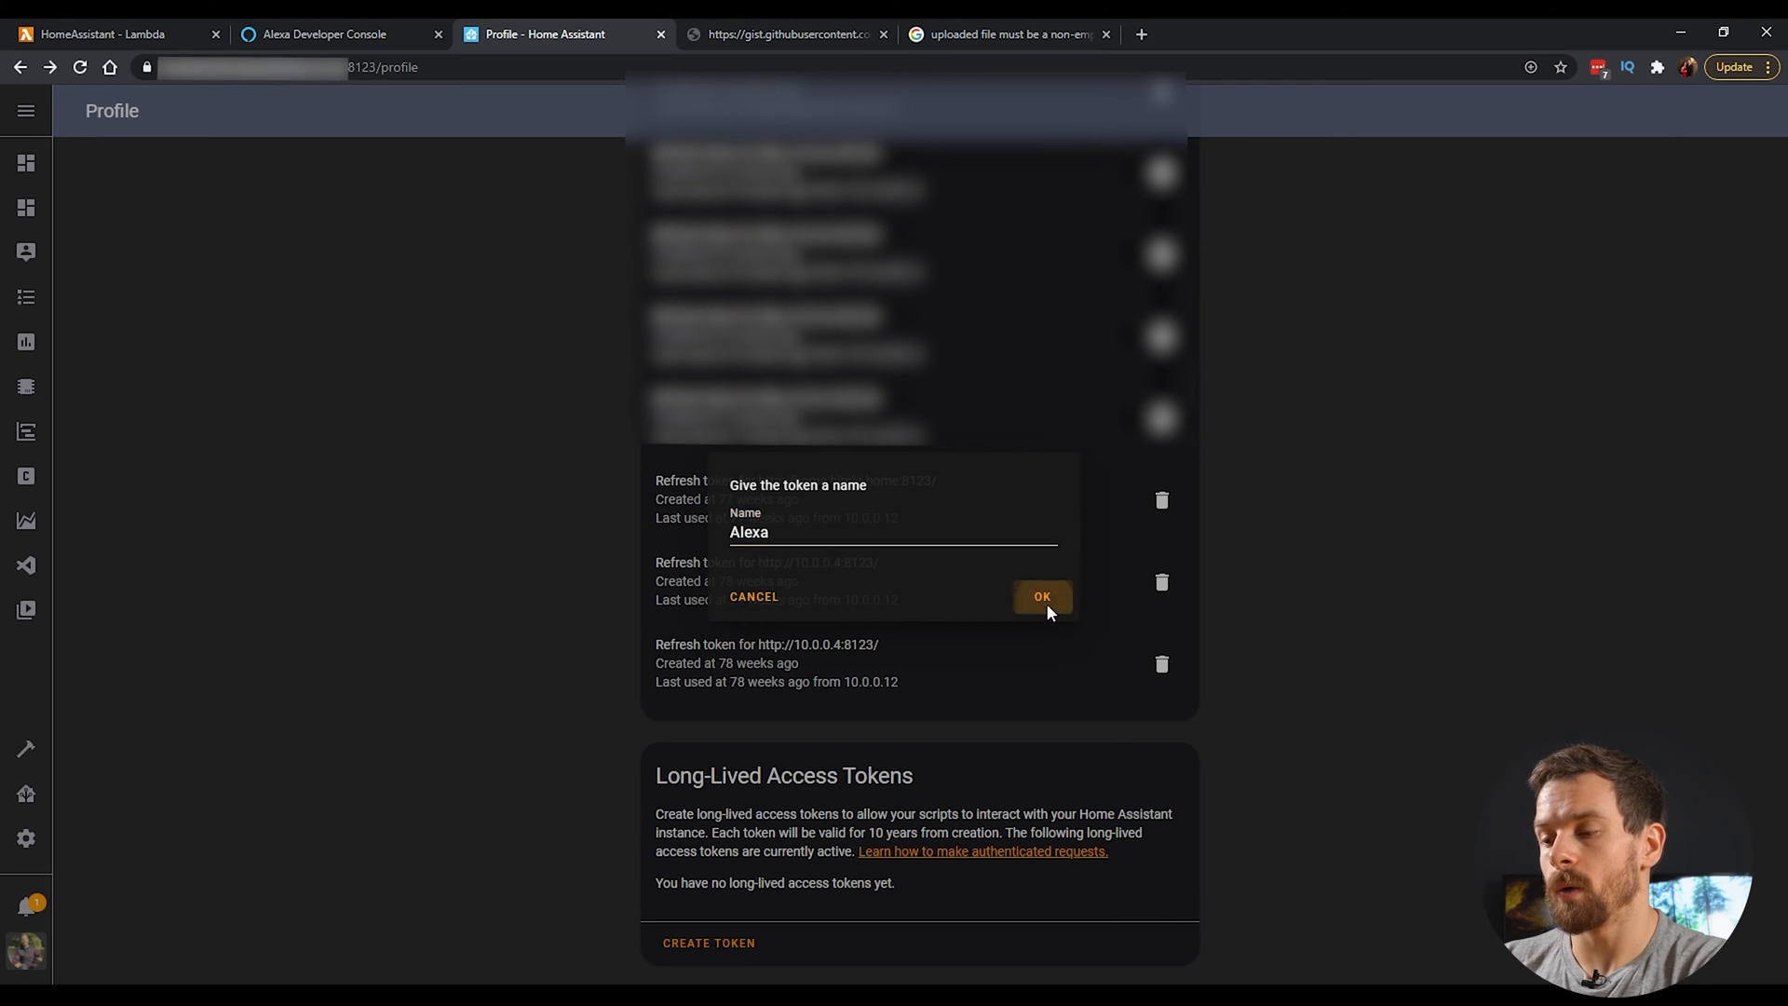
{"action": "left_click", "coordinate": [1040, 596]}
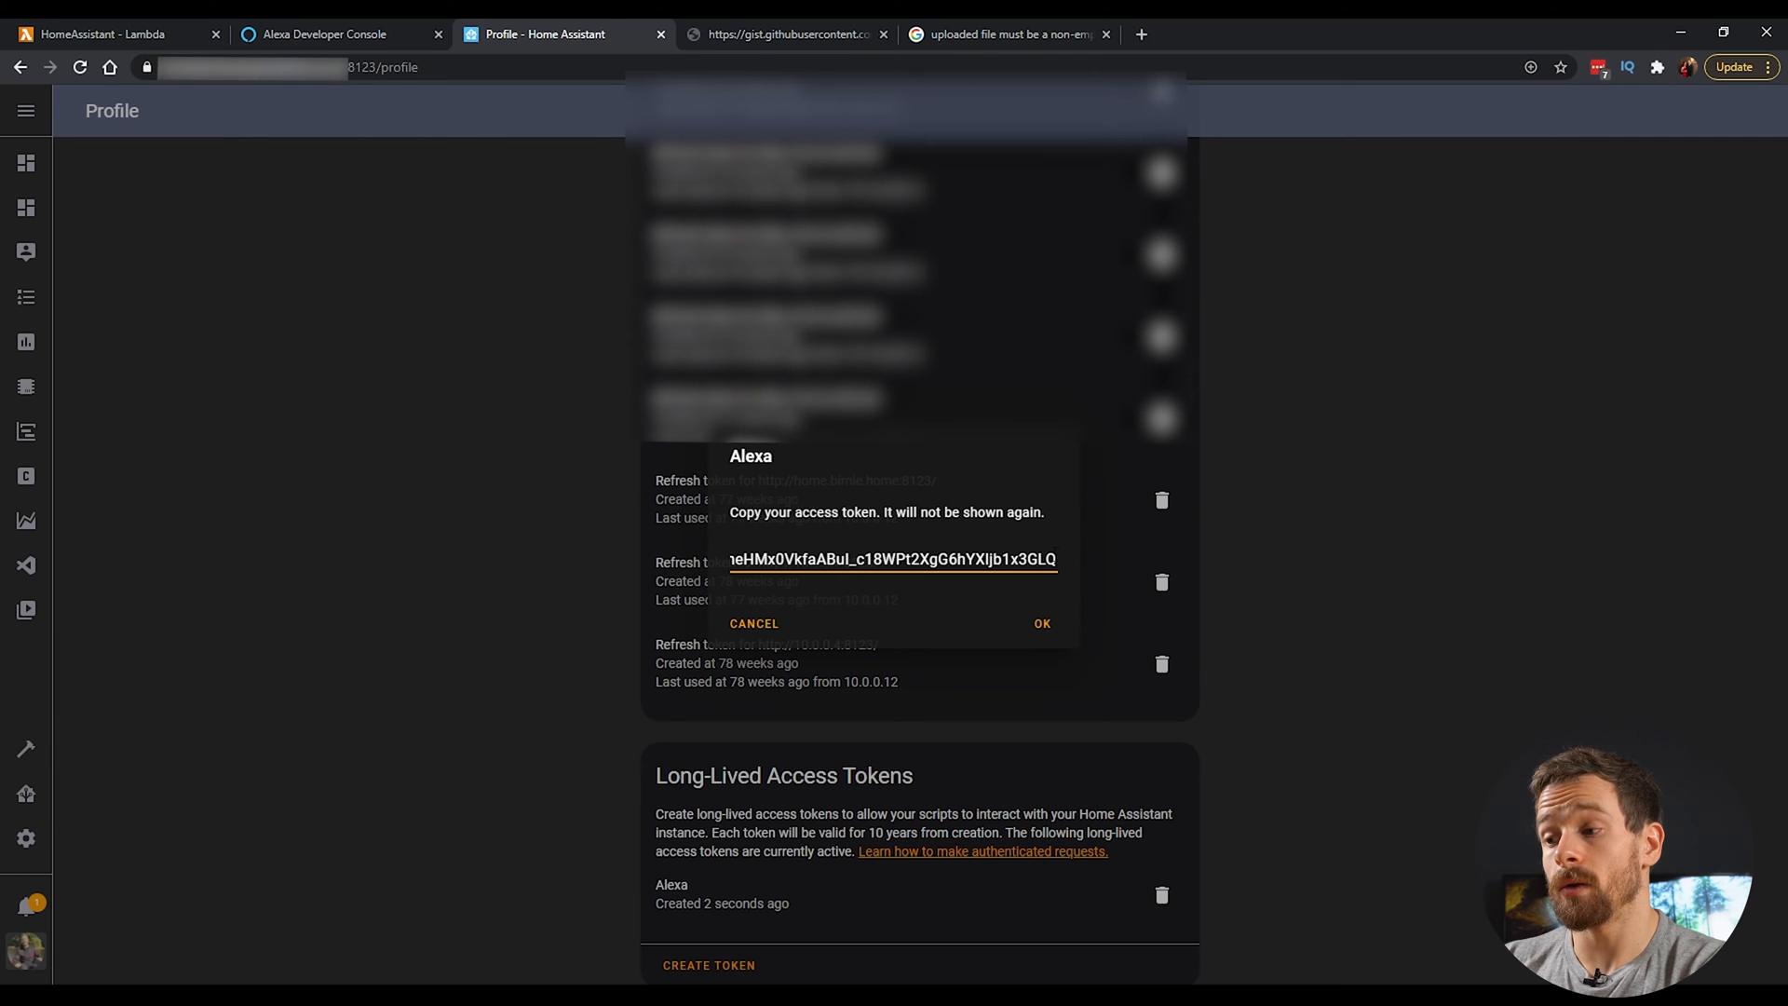
{"action": "triple_click", "coordinate": [892, 559]}
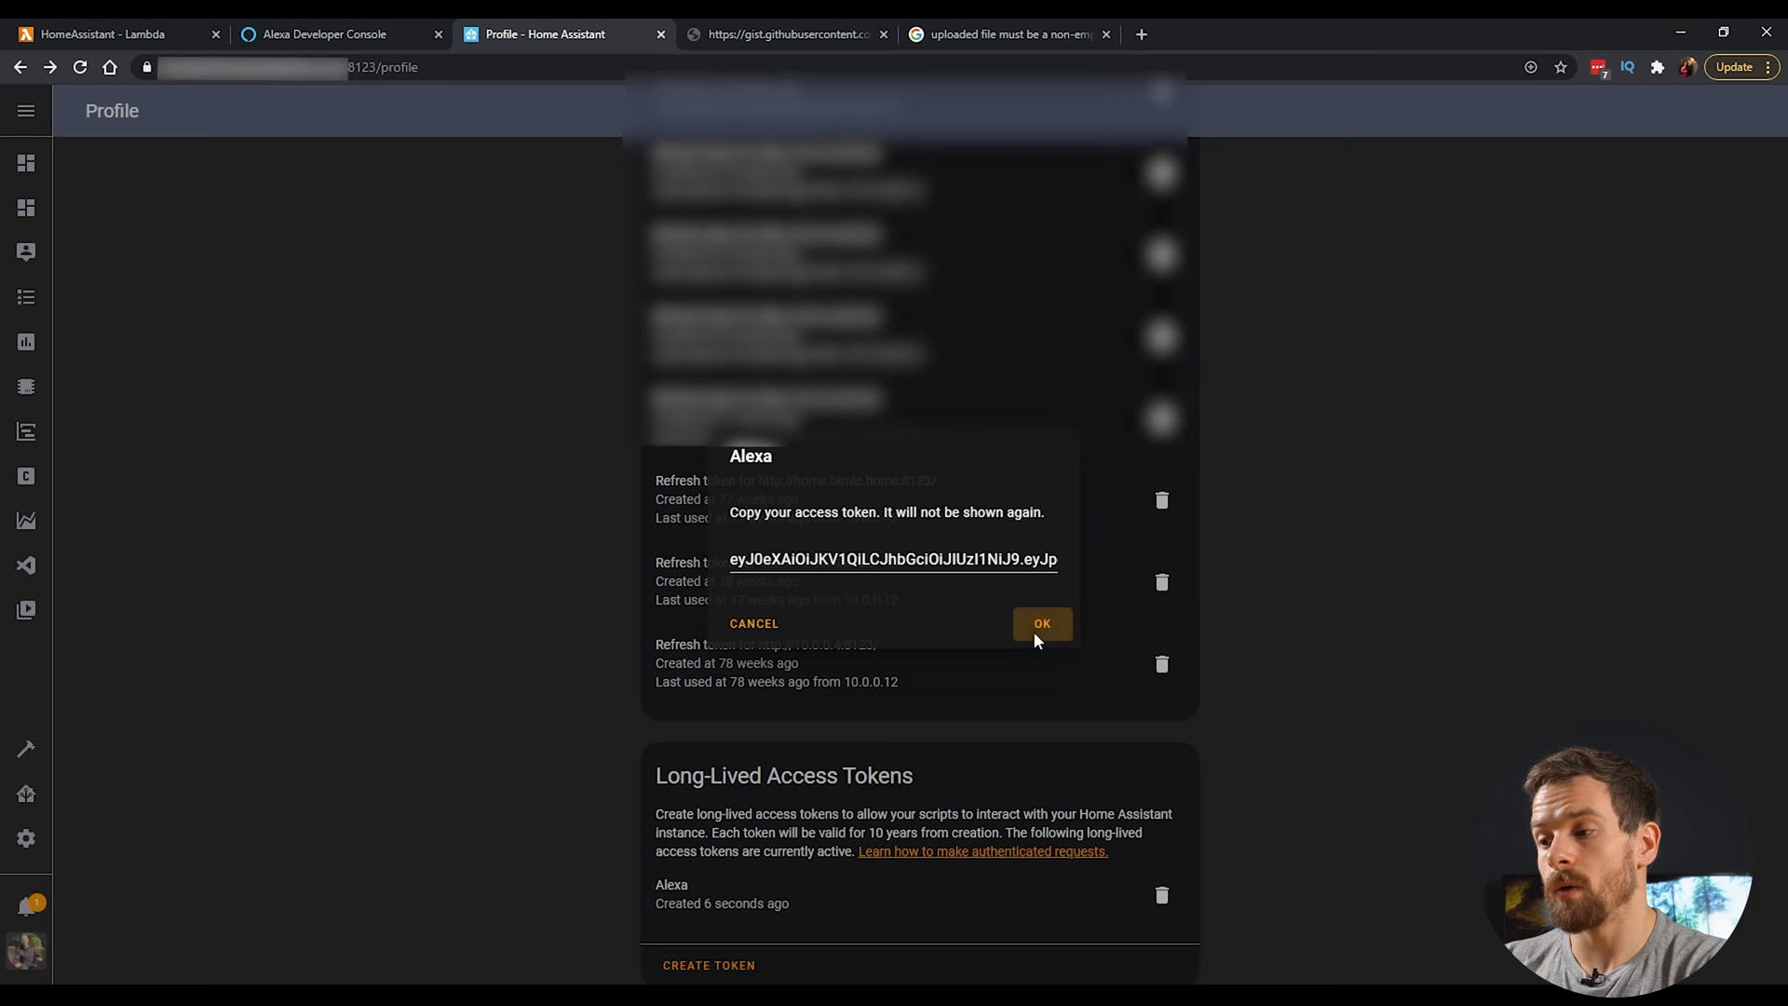
{"action": "left_click", "coordinate": [1039, 622]}
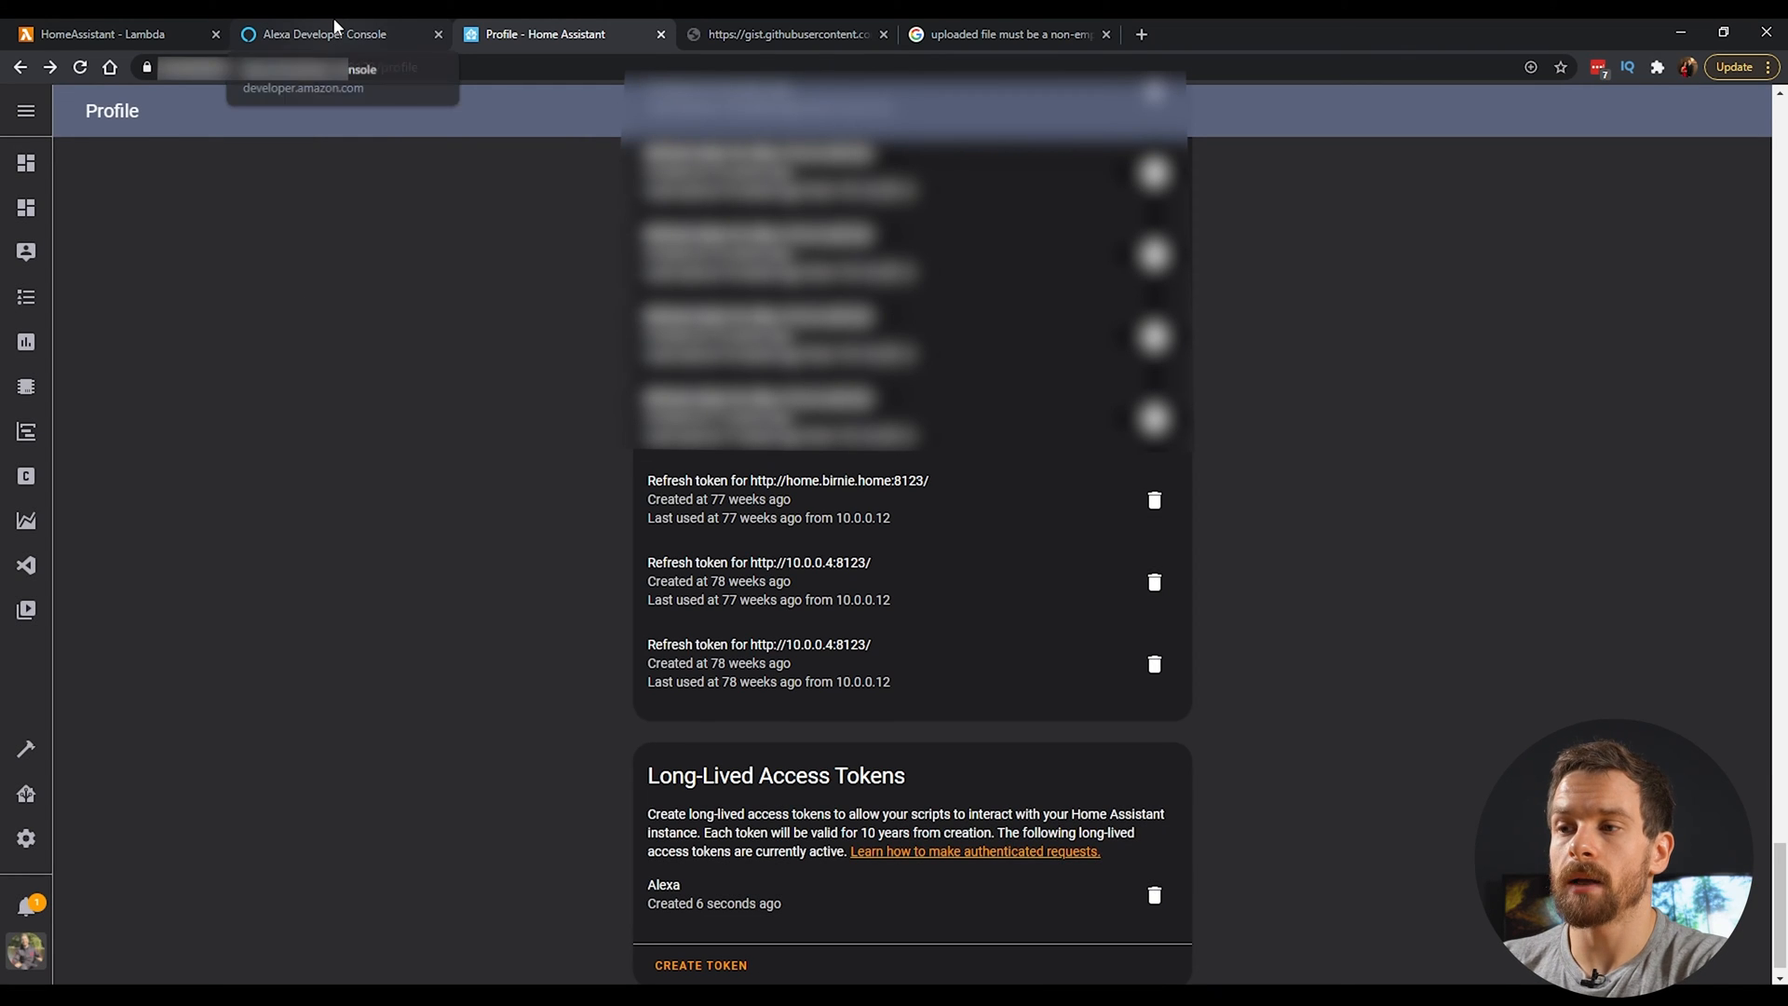
- Return to the HomeAssistant Lambda function and edit the saved Discovery test event
{"action": "left_click", "coordinate": [323, 33]}
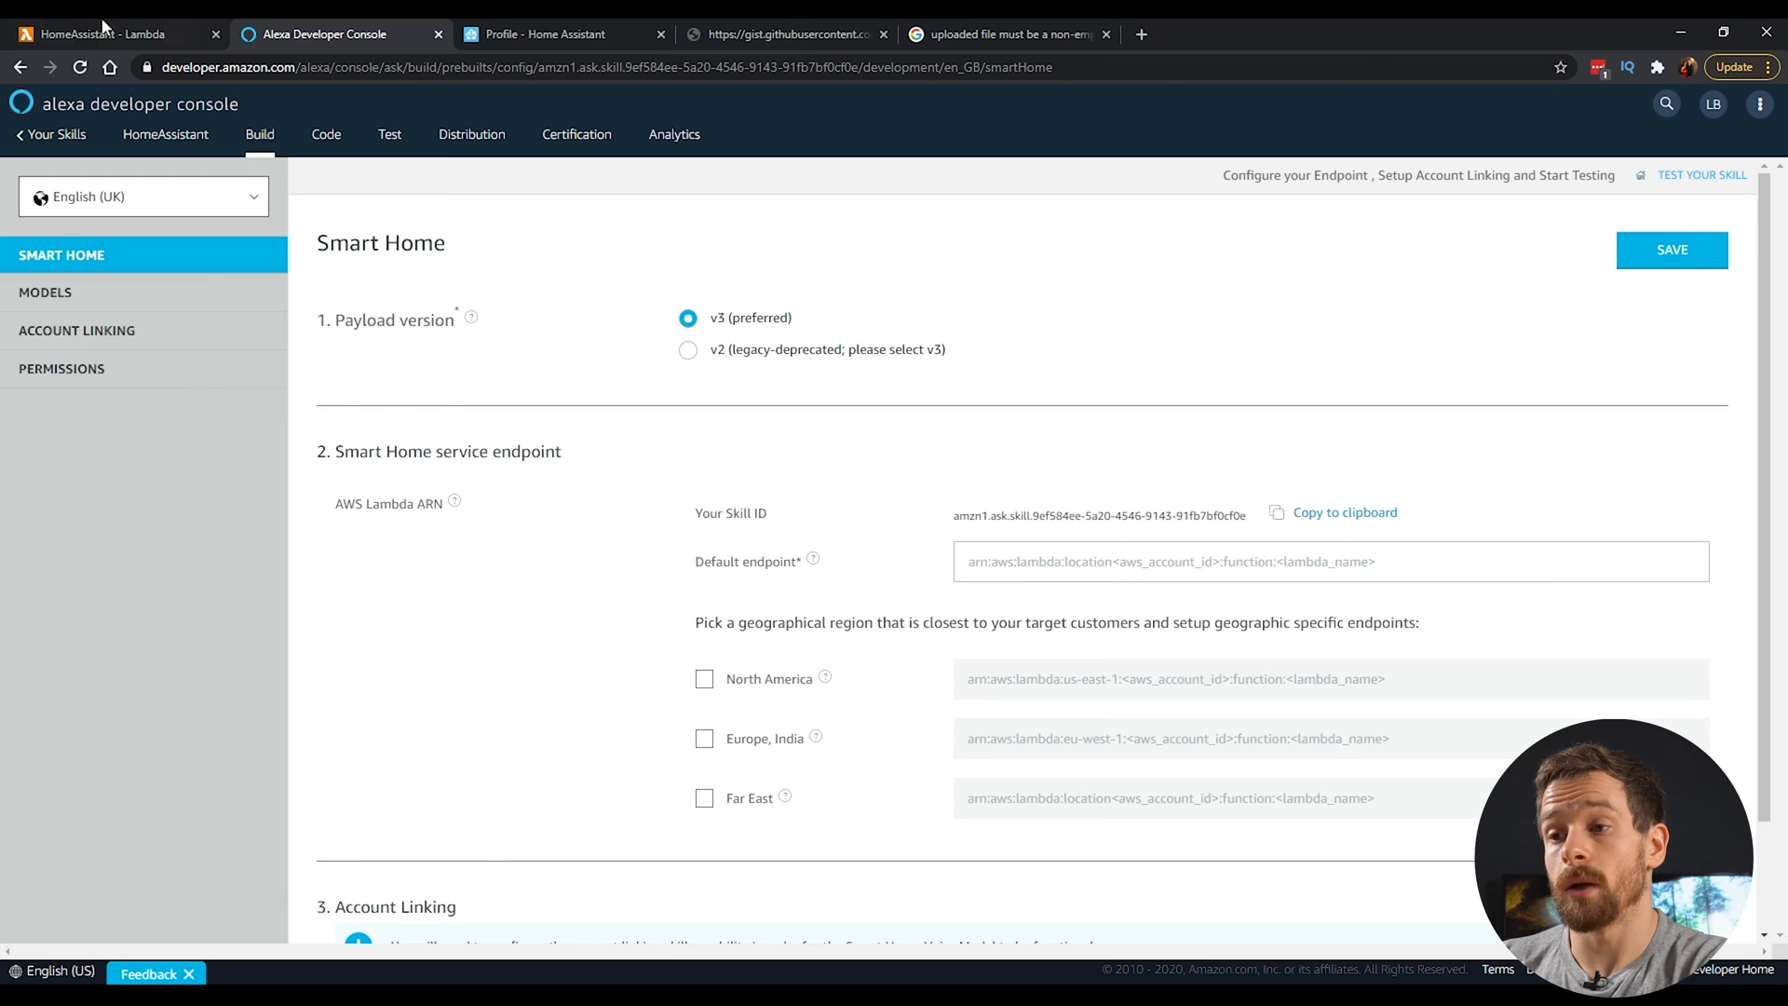
{"action": "left_click", "coordinate": [108, 34]}
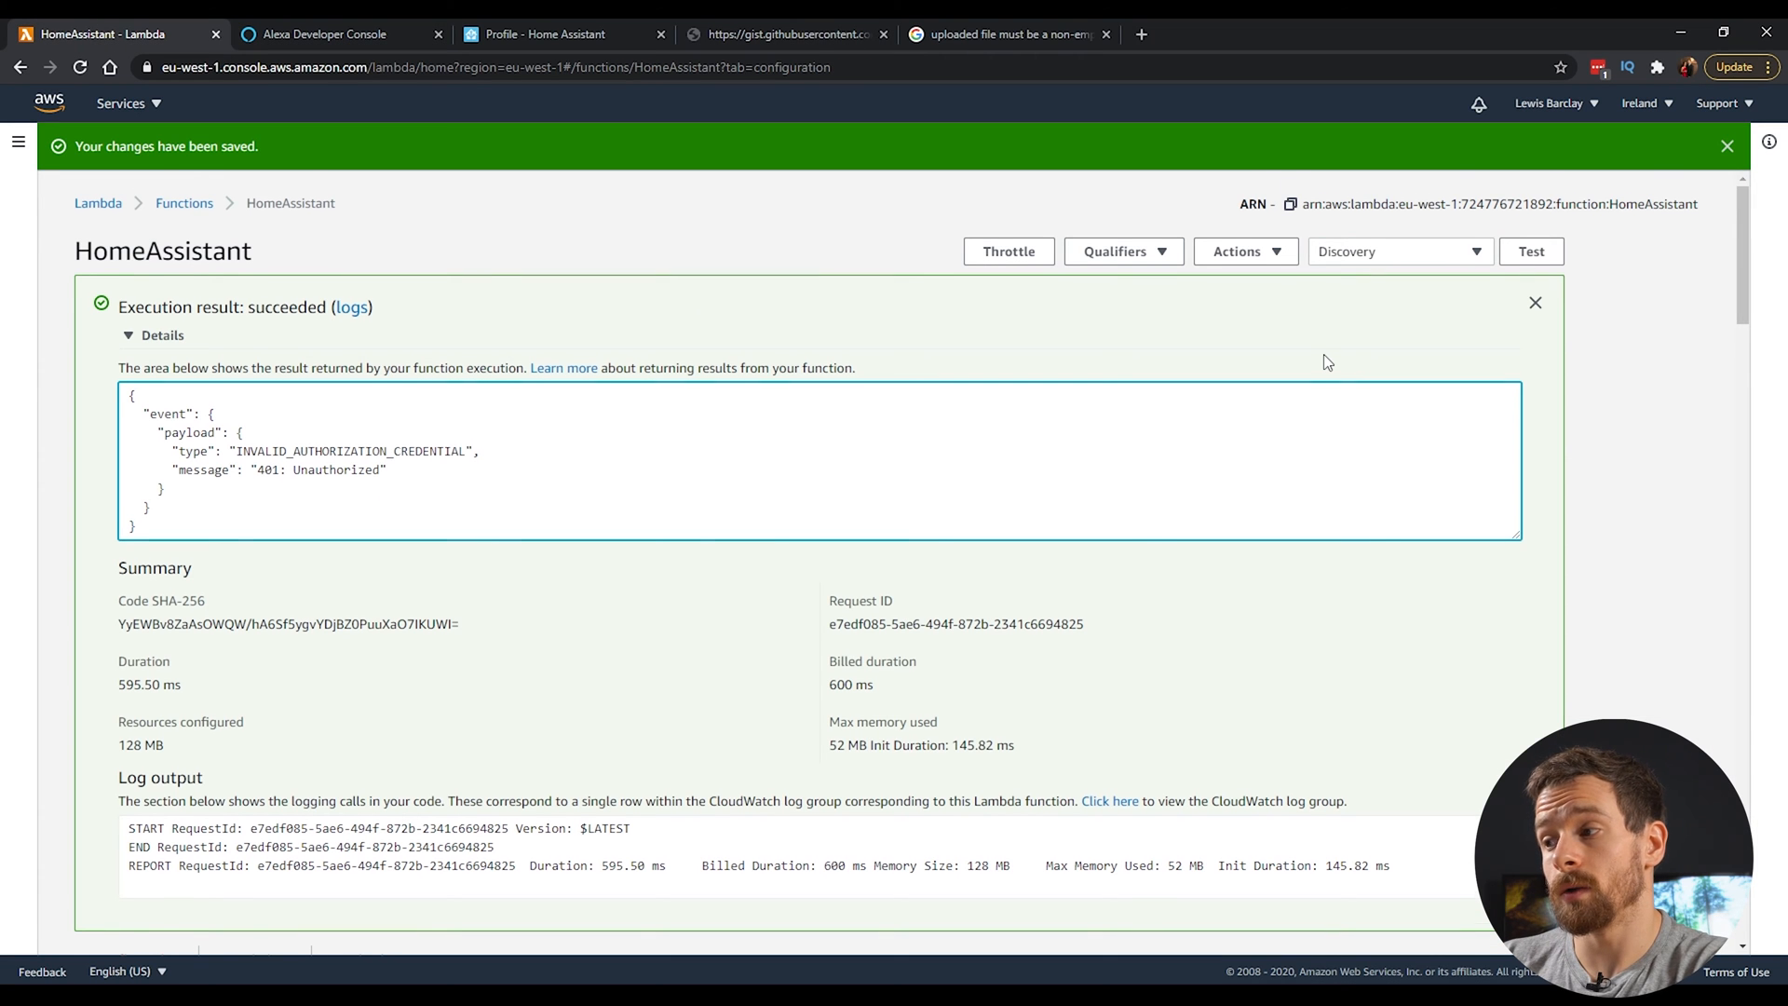
{"action": "left_click", "coordinate": [1397, 229]}
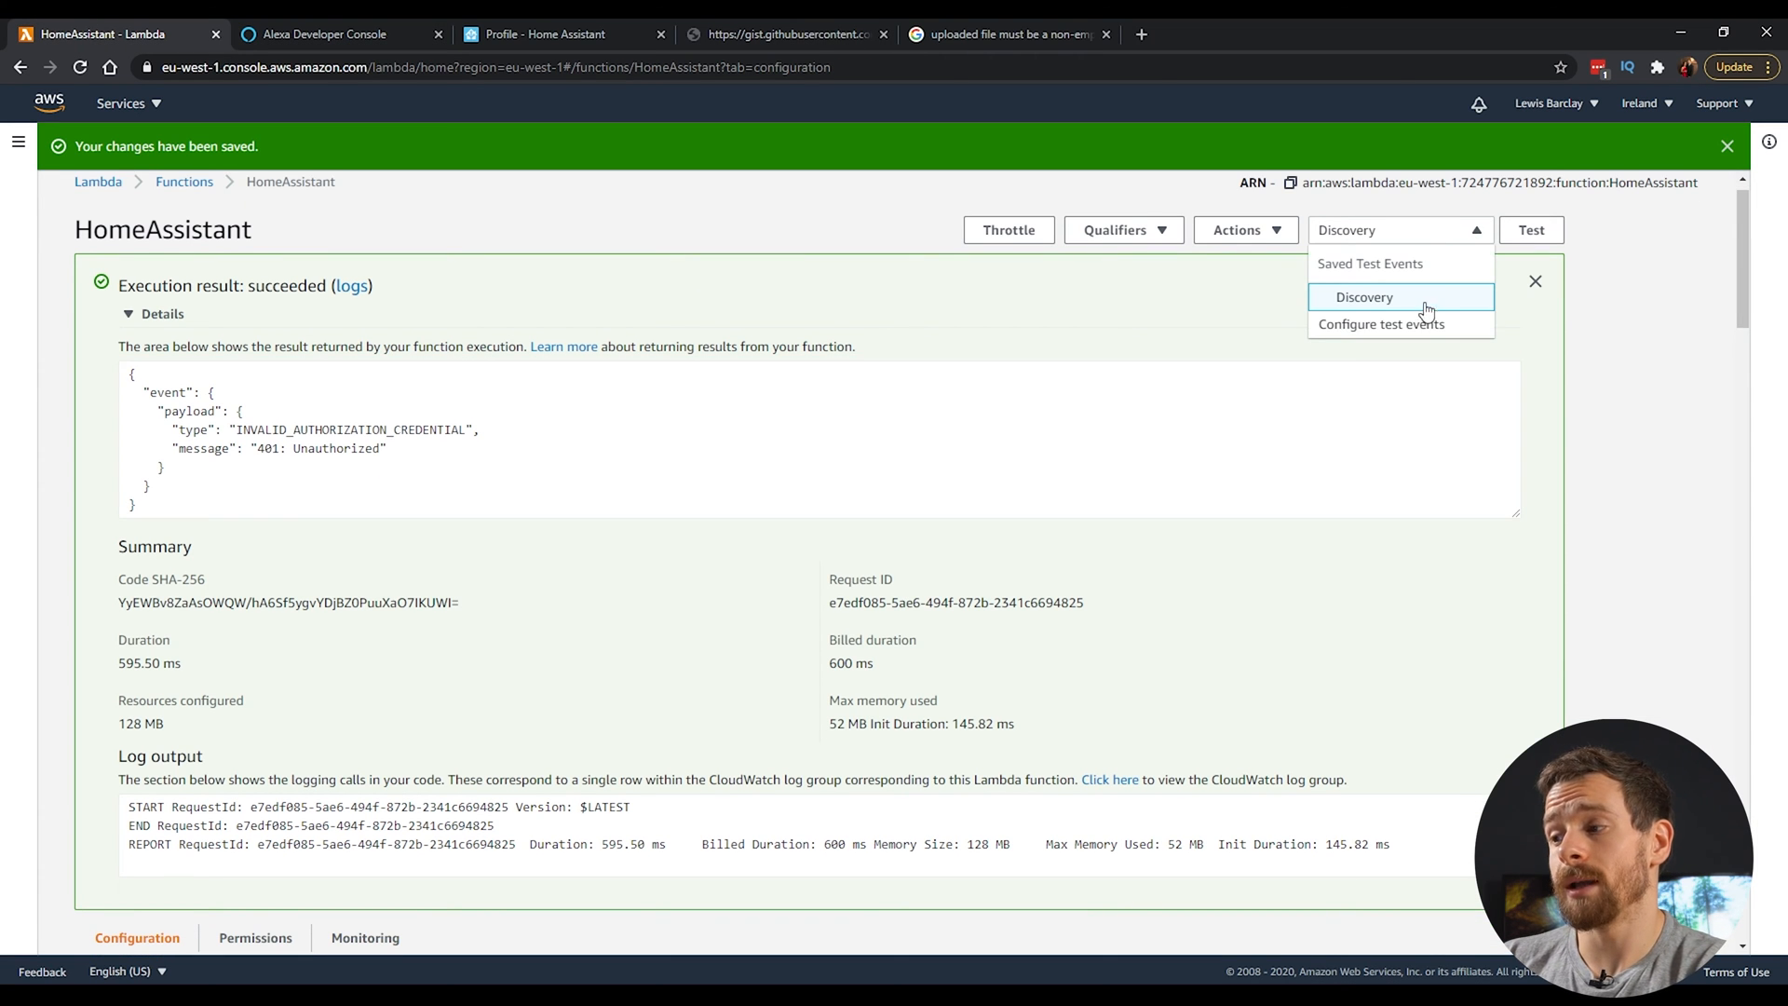
{"action": "left_click", "coordinate": [1380, 324]}
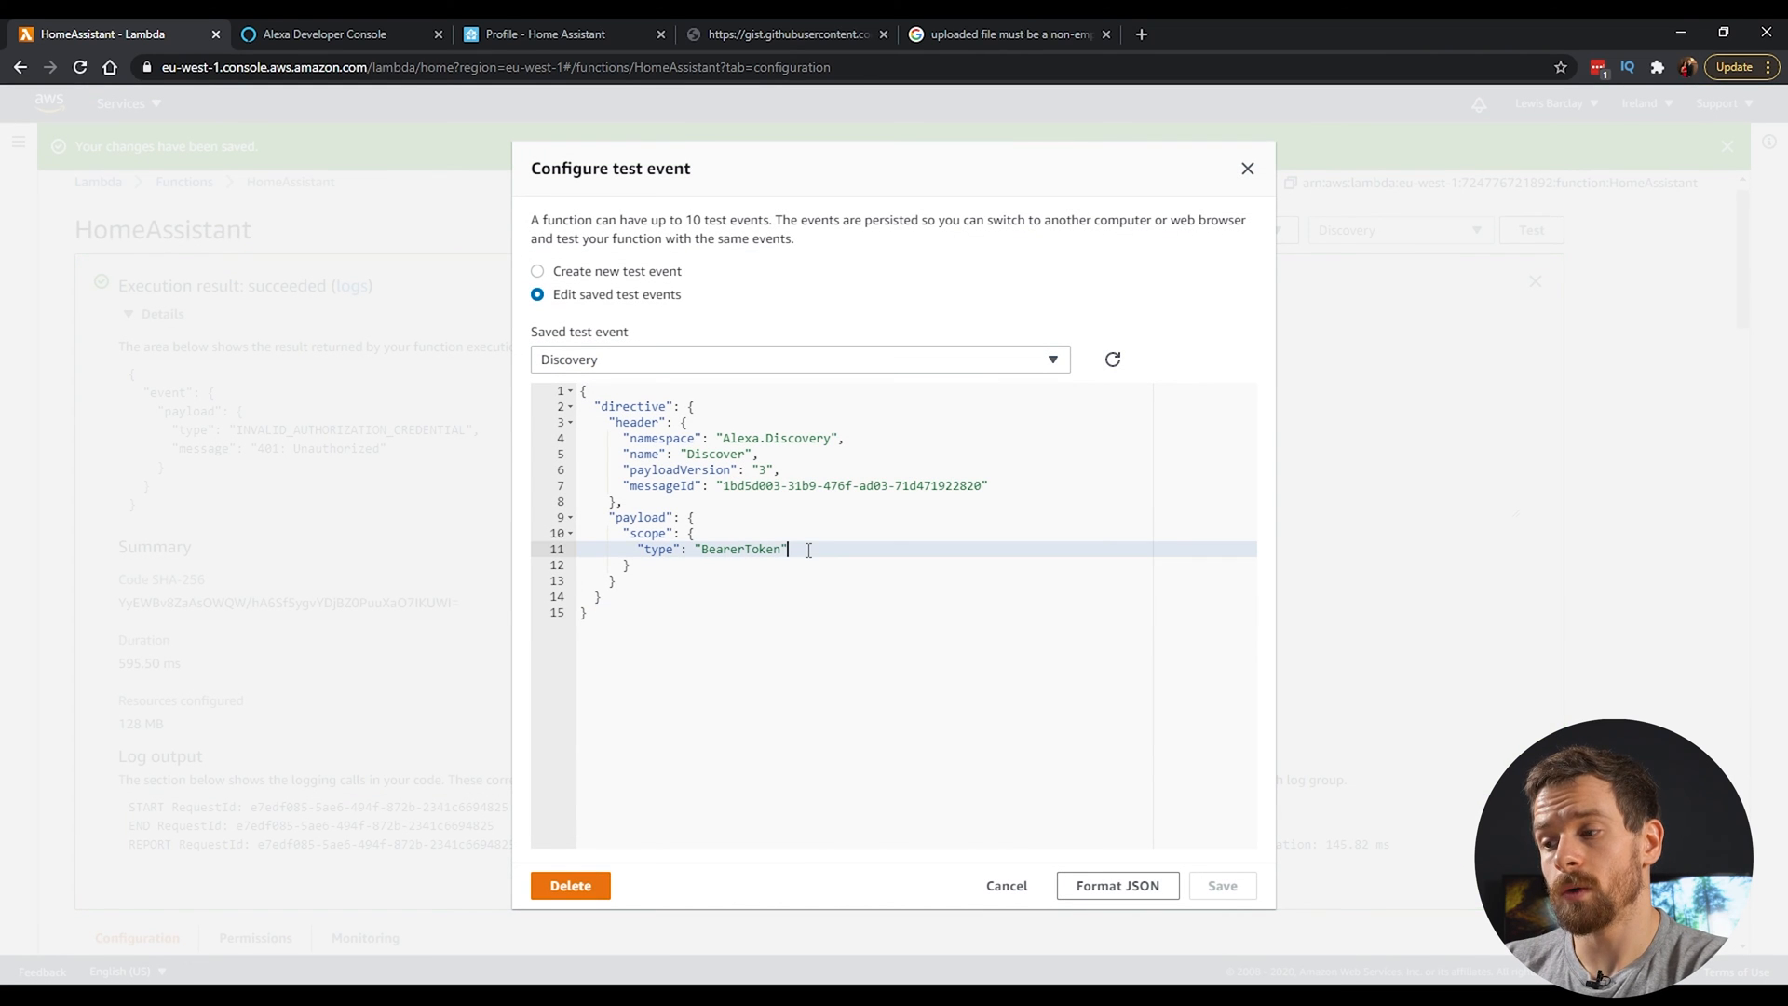
- Add a "token" field holding the pasted access token under the event's scope
{"action": "key", "text": "Enter"}
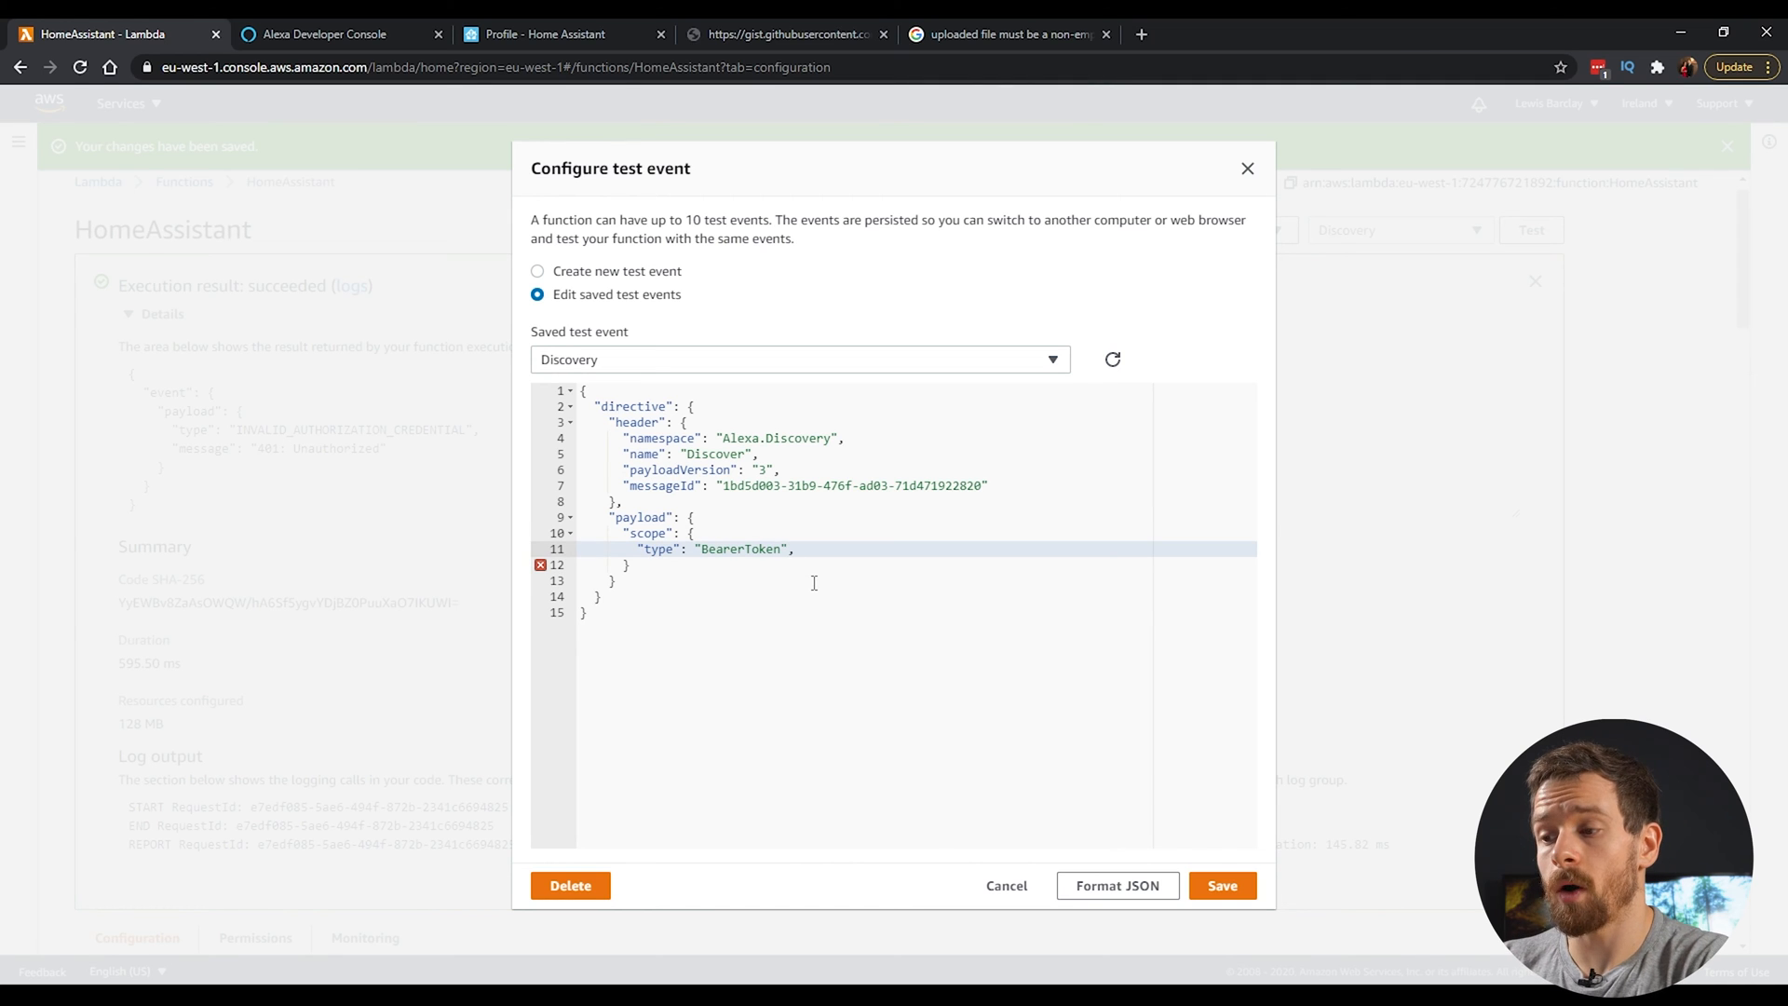
{"action": "key", "text": "enter"}
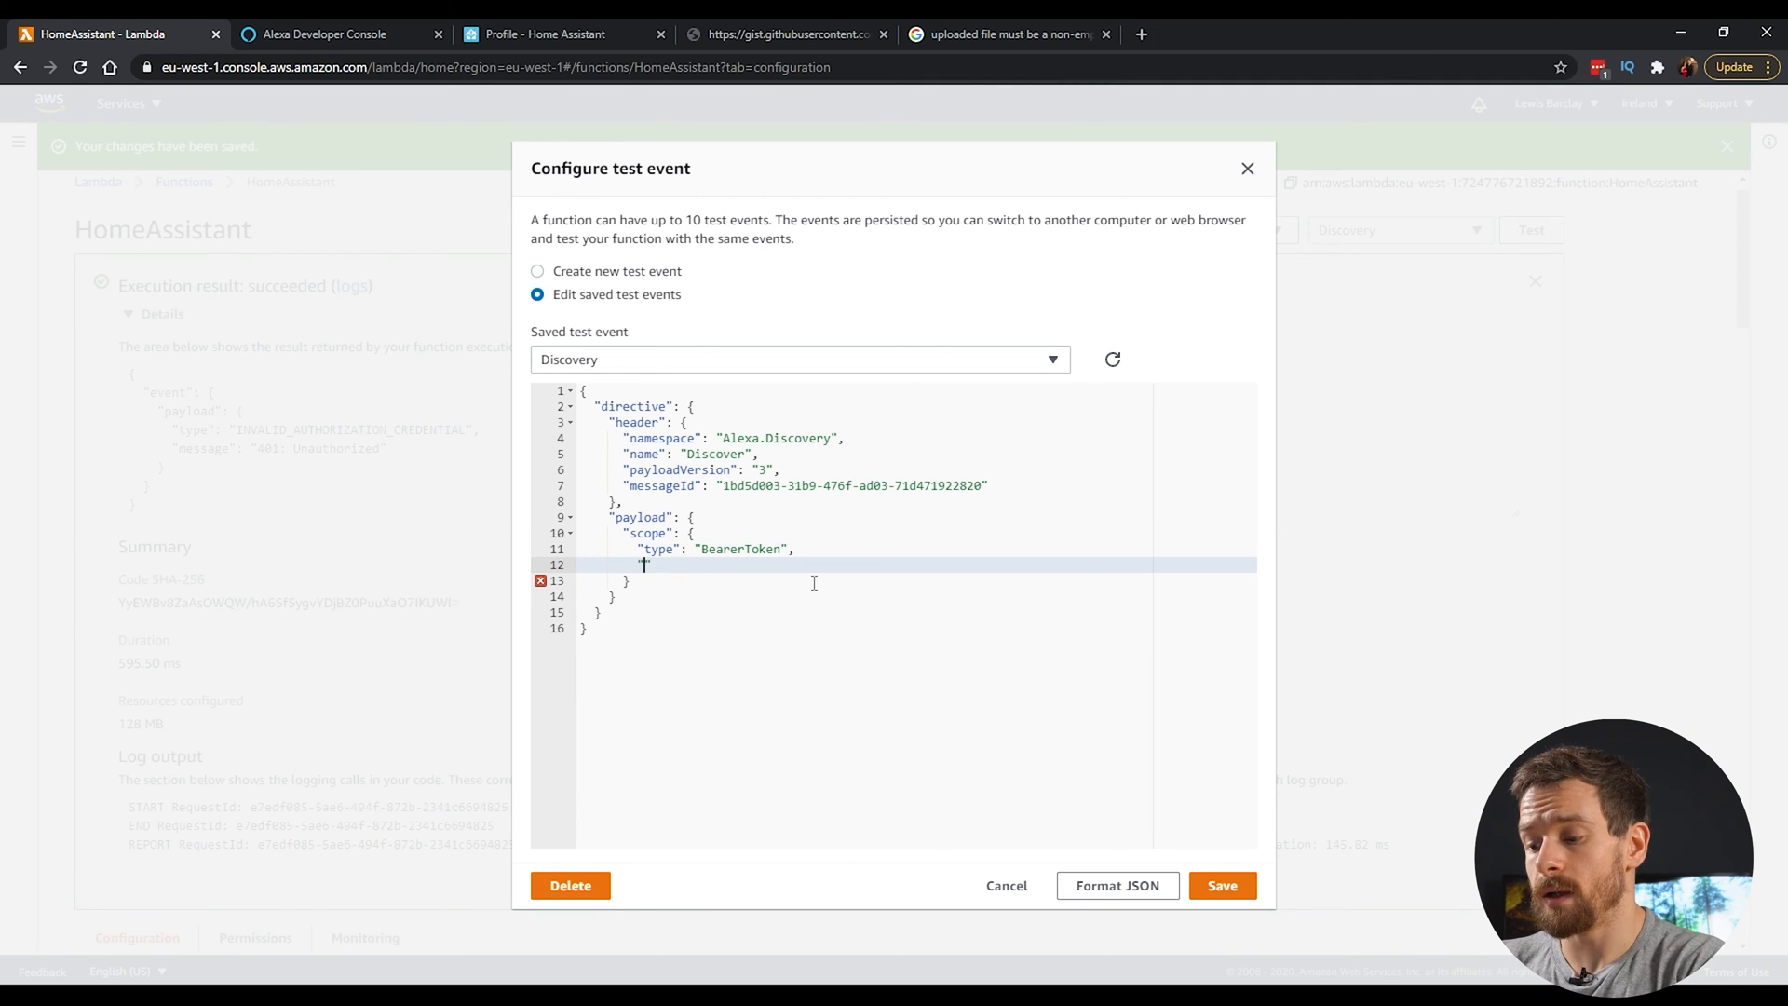
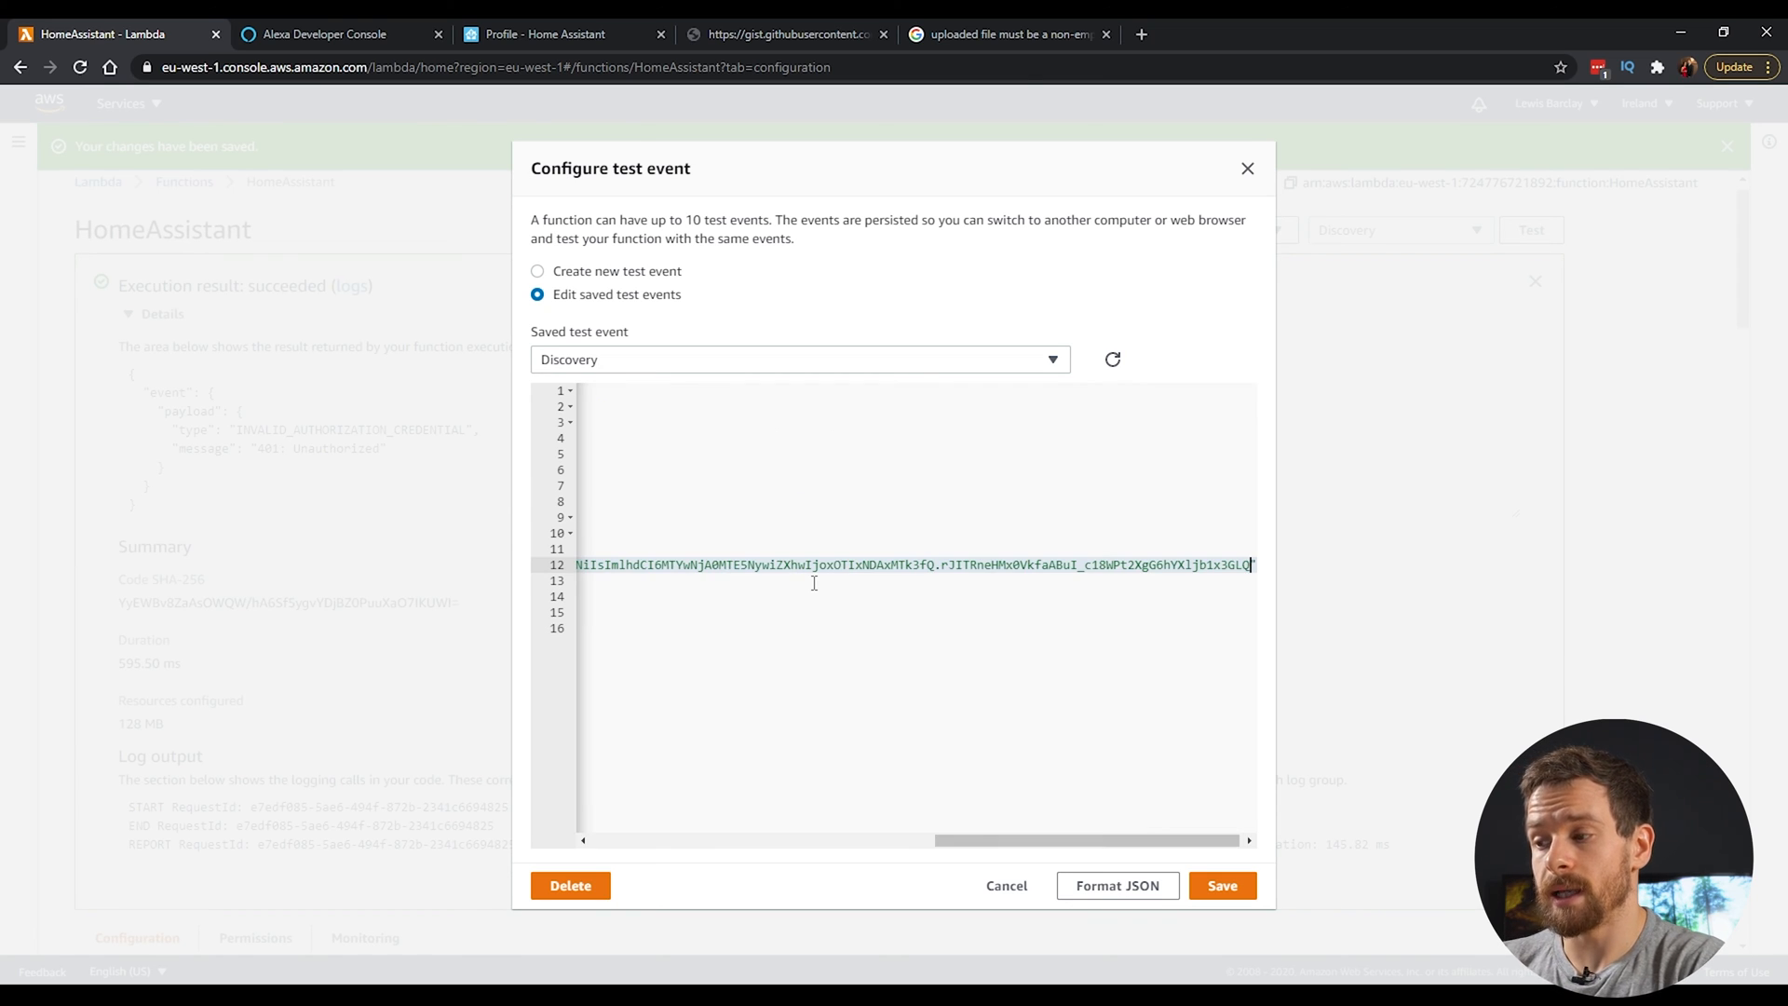
{"action": "mouse_move", "coordinate": [1253, 907]}
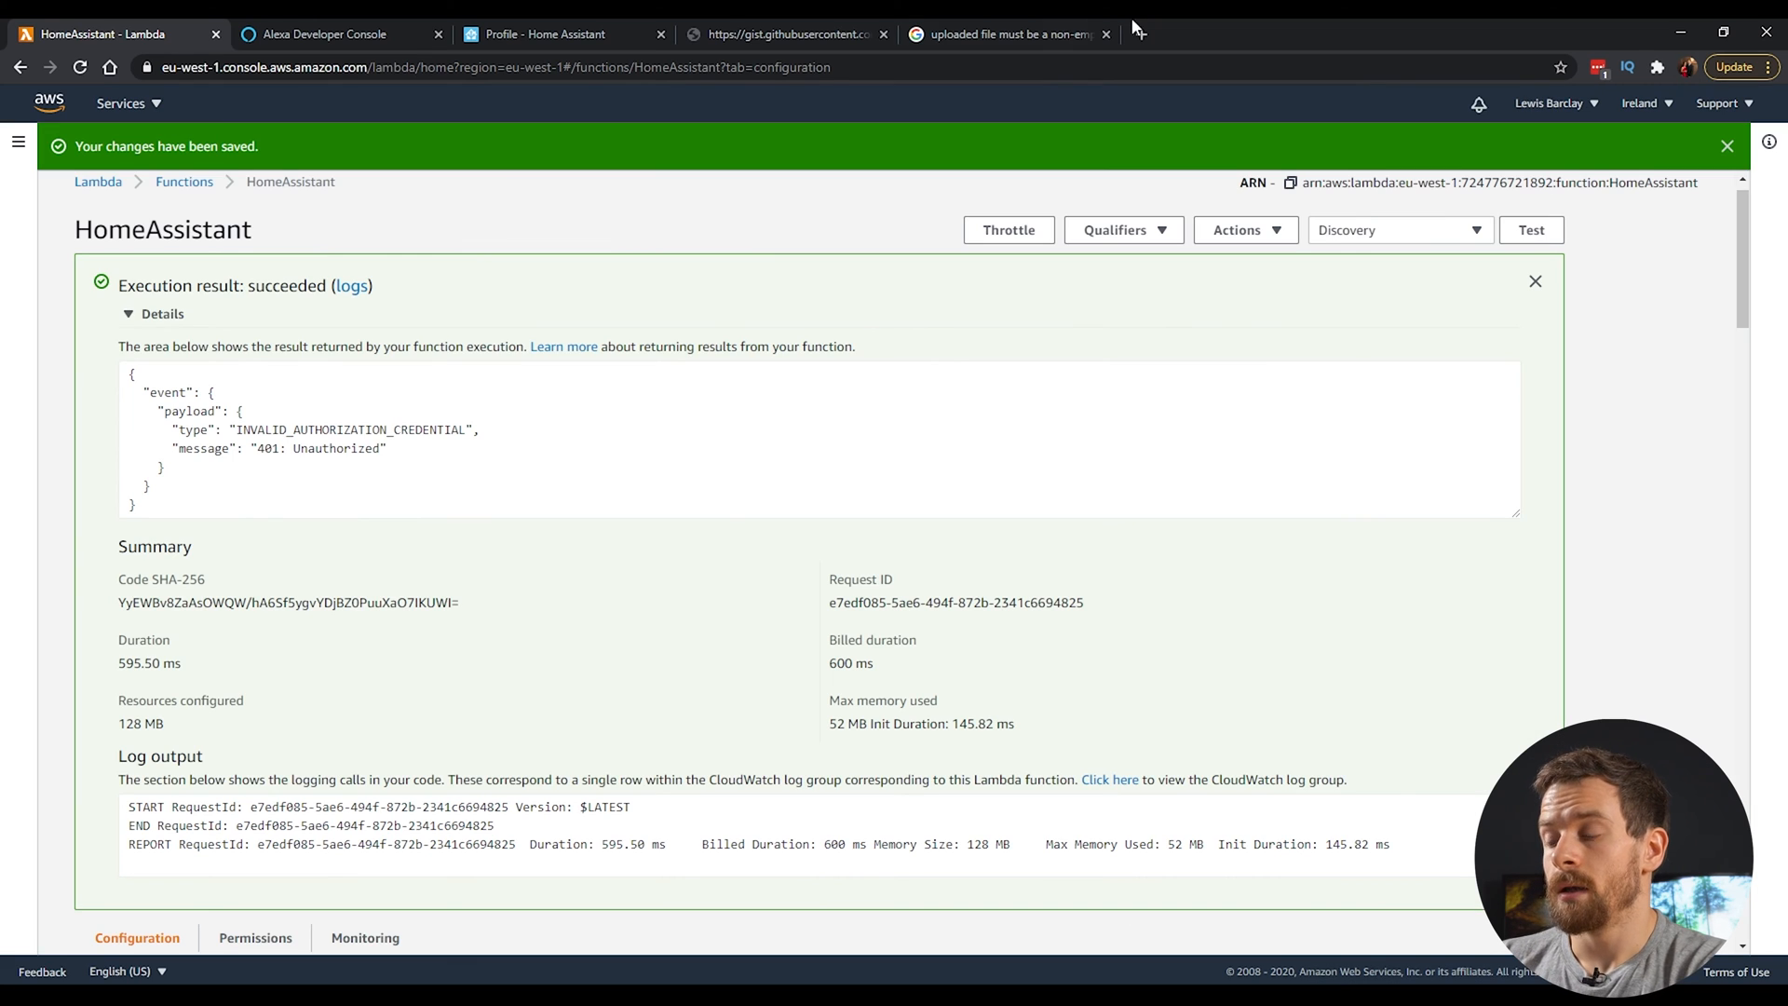
- Rerun Discovery to get a Discover.Response listing Home Assistant endpoints, then copy the function's ARN
{"action": "left_click", "coordinate": [1532, 229]}
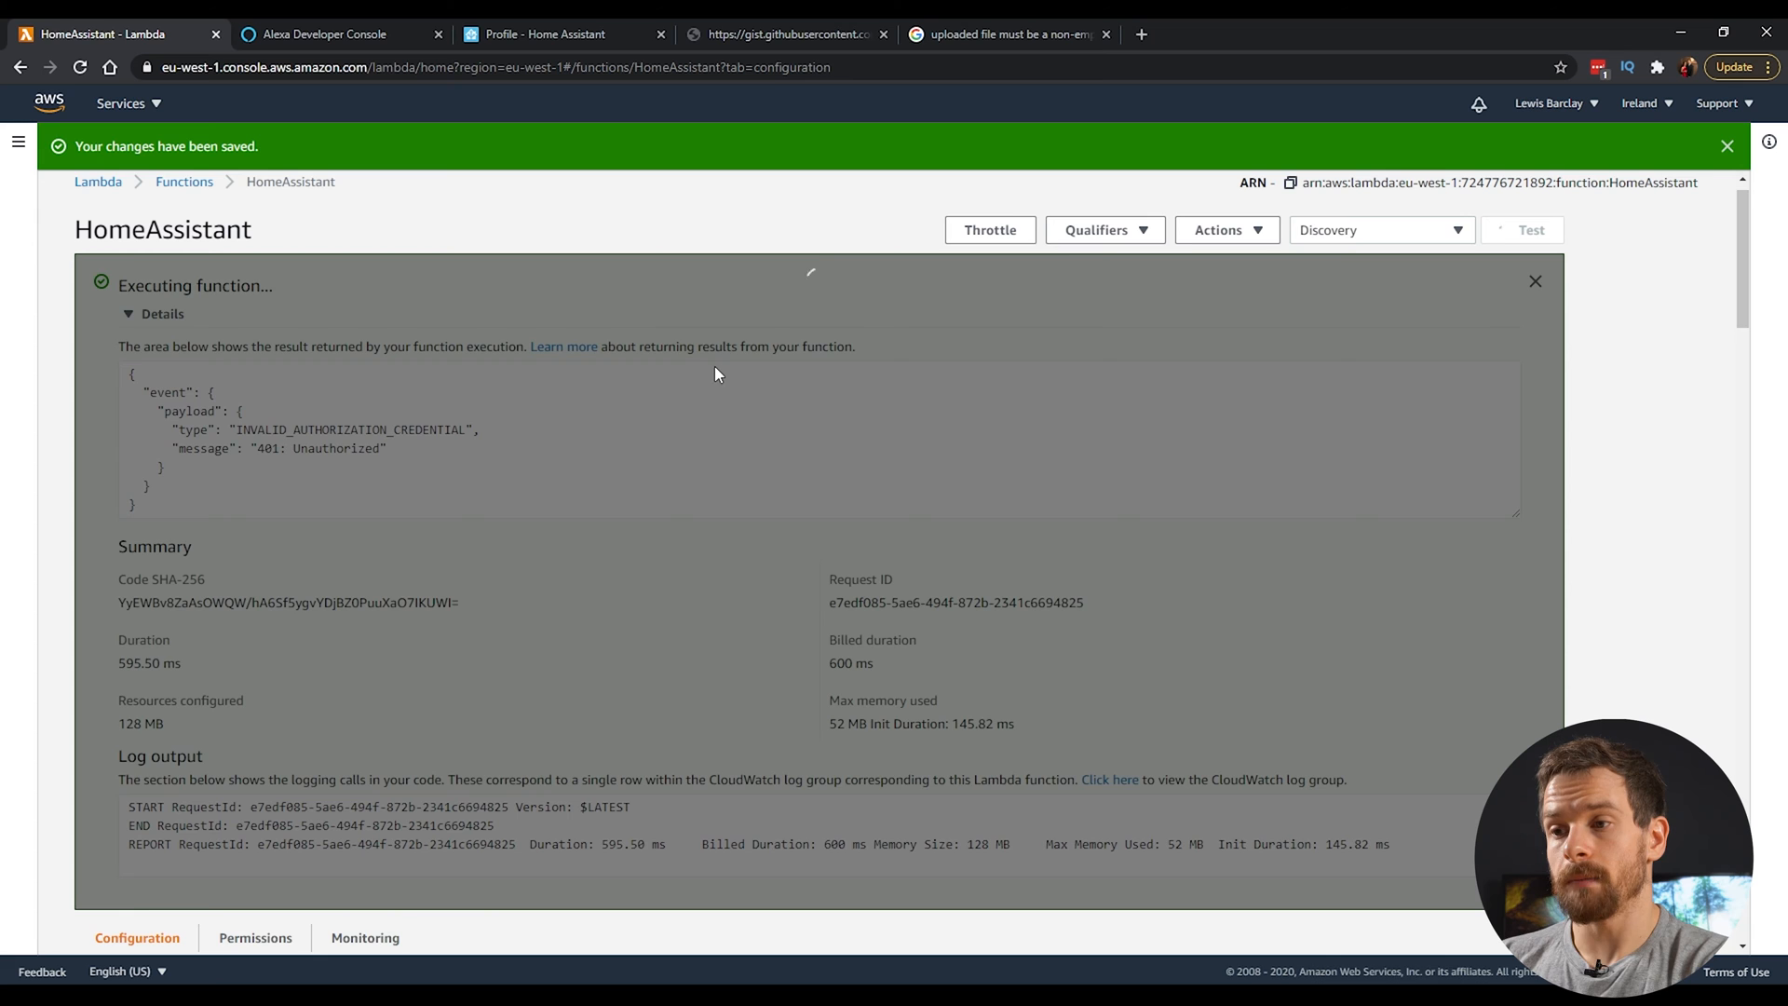
{"action": "left_click", "coordinate": [1531, 229]}
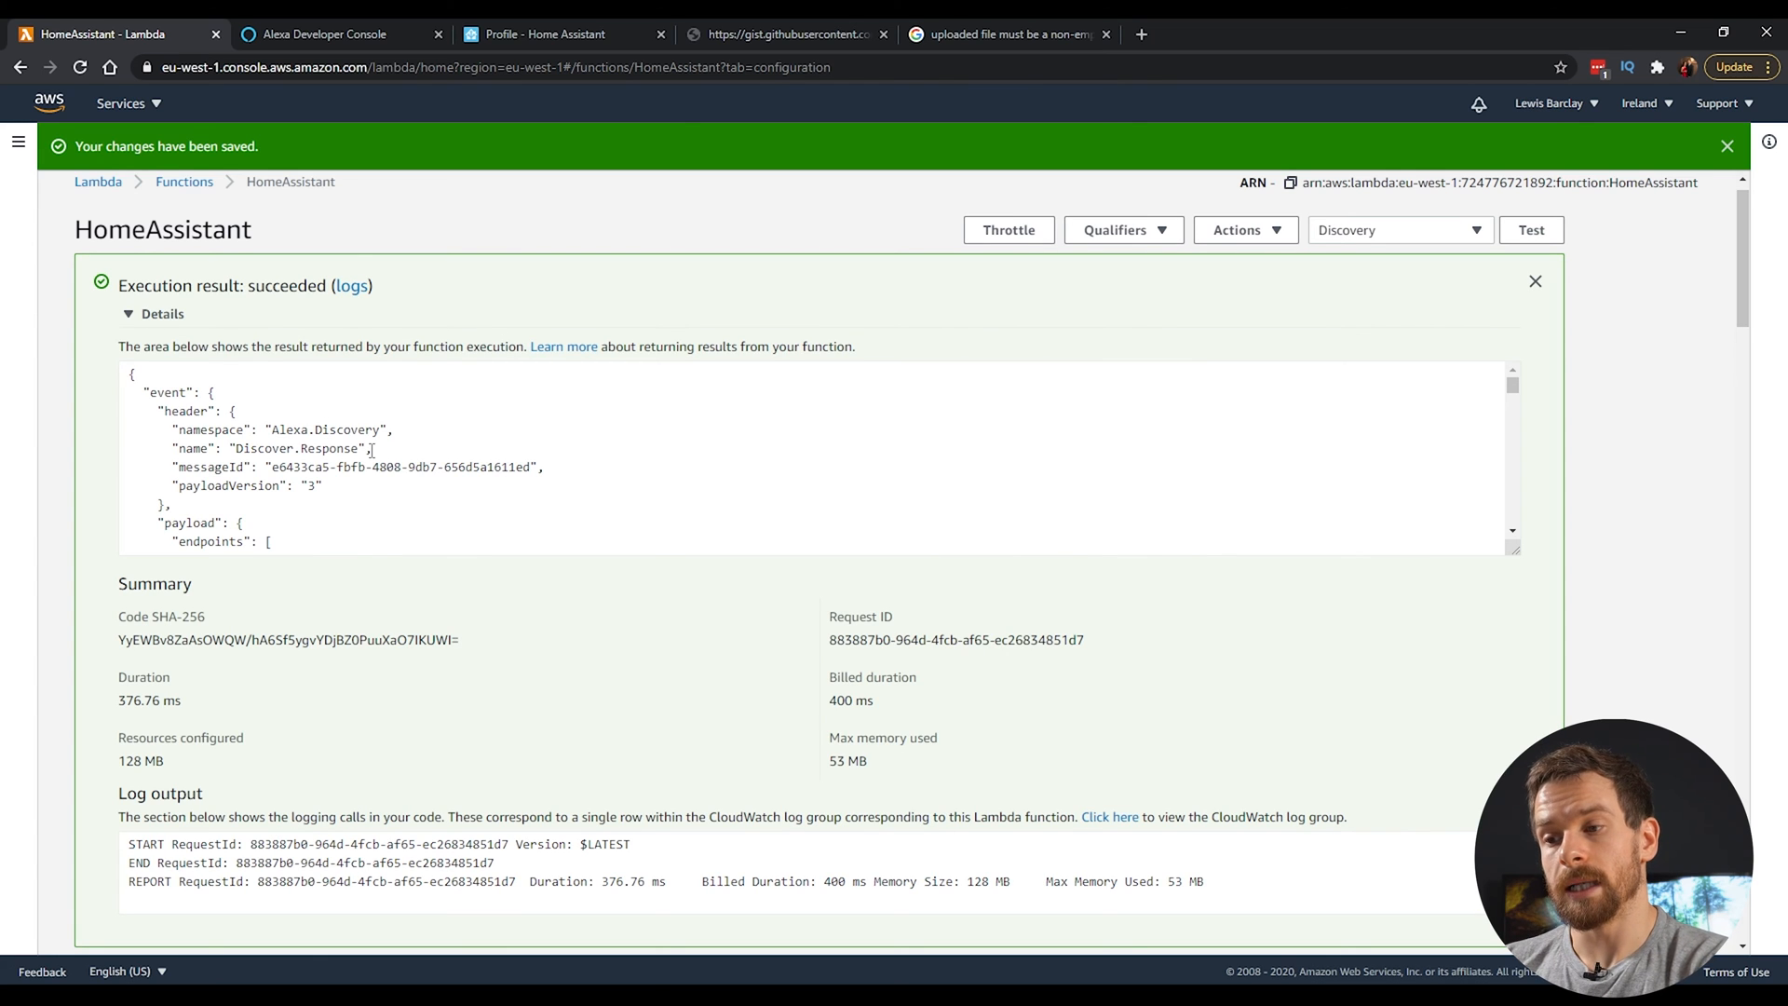
{"action": "scroll", "scroll_direction": "down", "scroll_amount": 3}
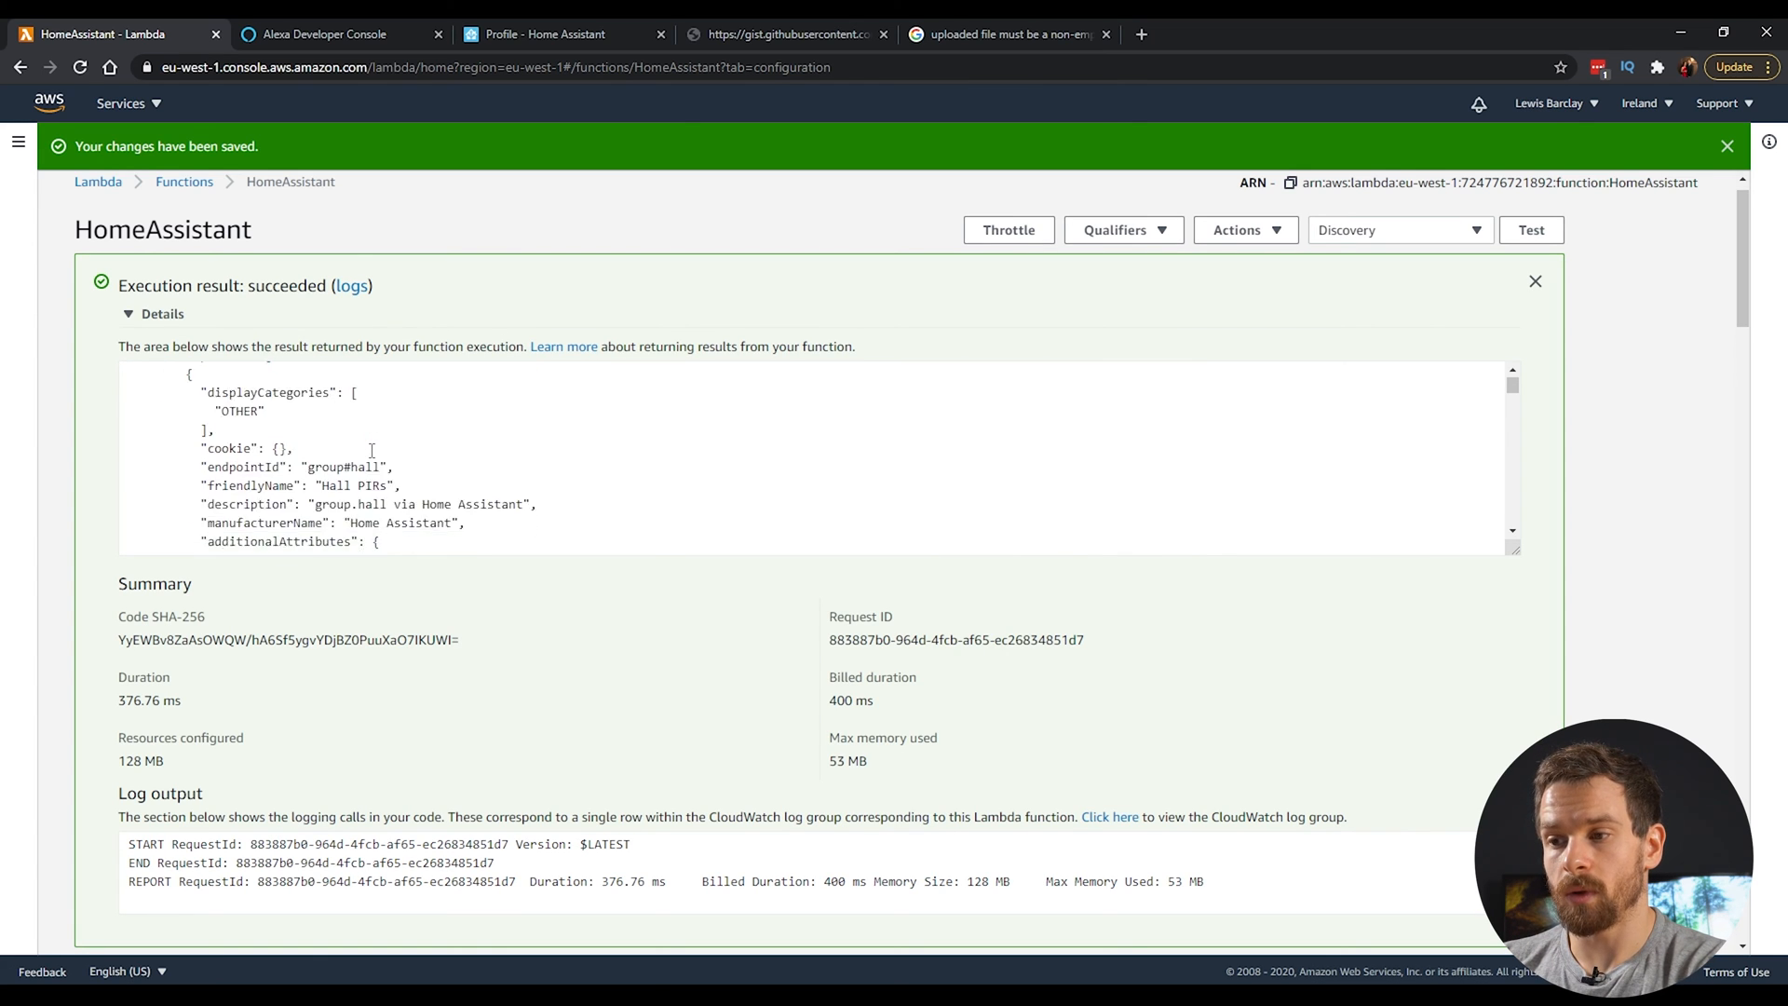
{"action": "scroll", "scroll_direction": "down", "scroll_amount": 3}
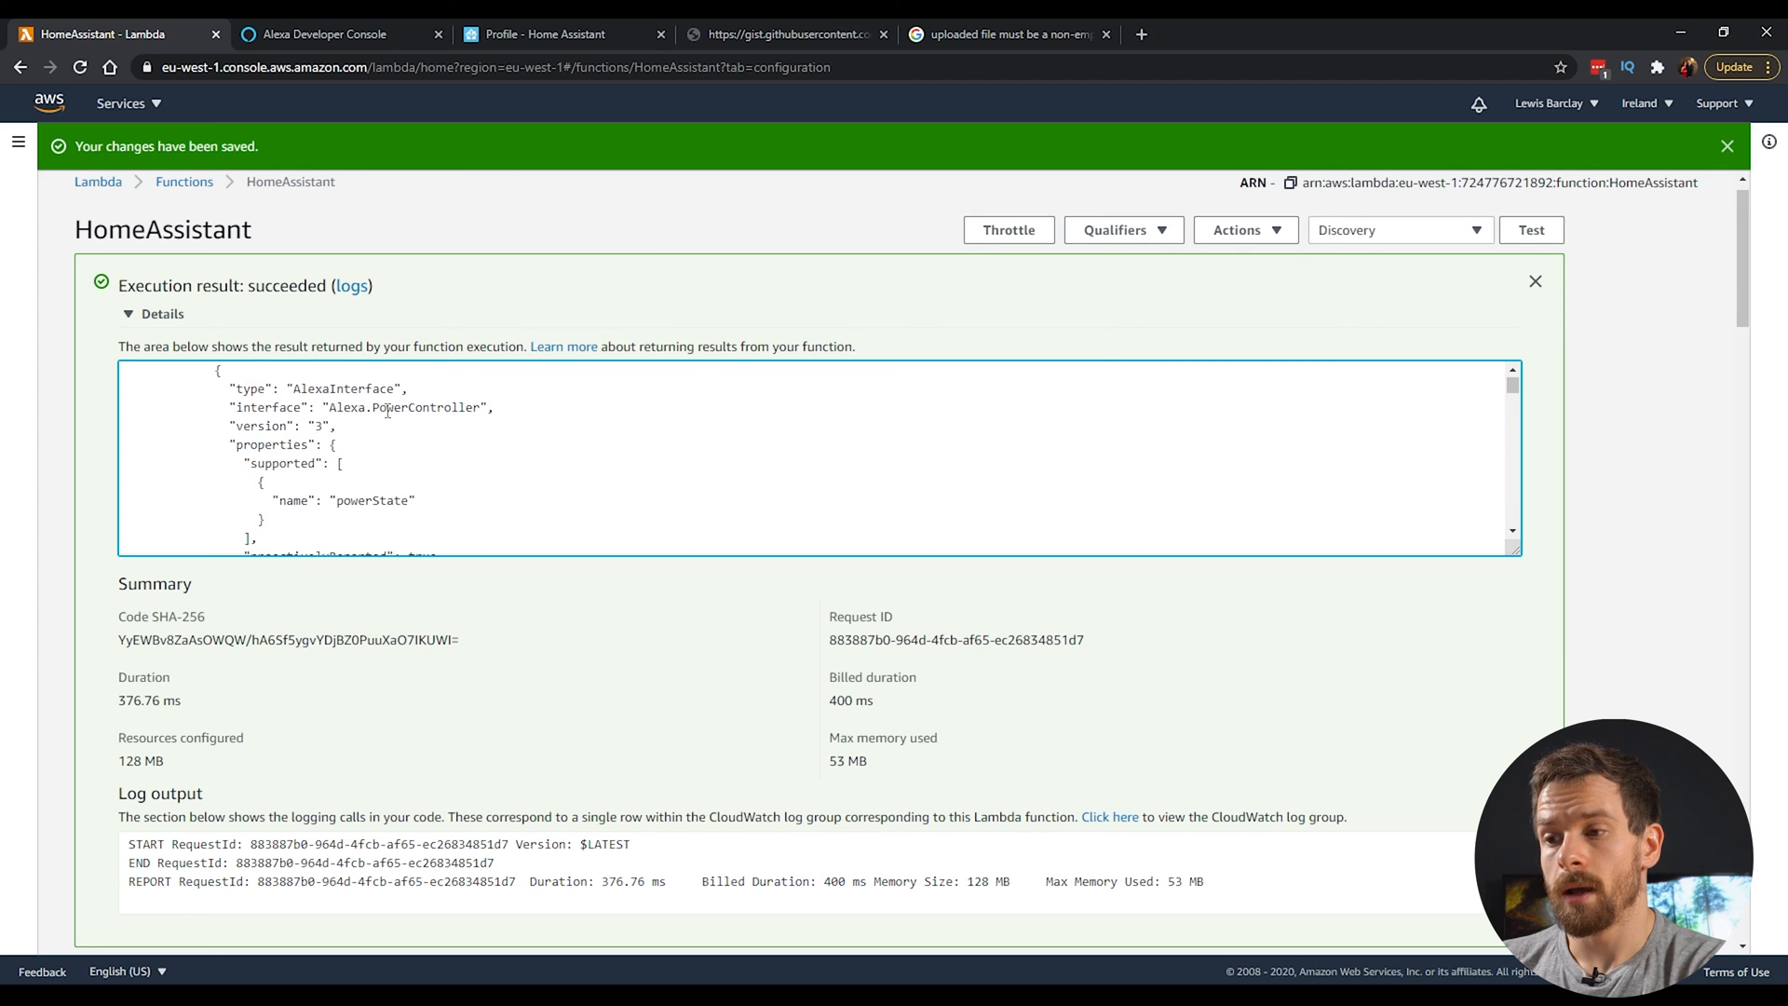
{"action": "scroll", "scroll_direction": "down", "scroll_amount": 3}
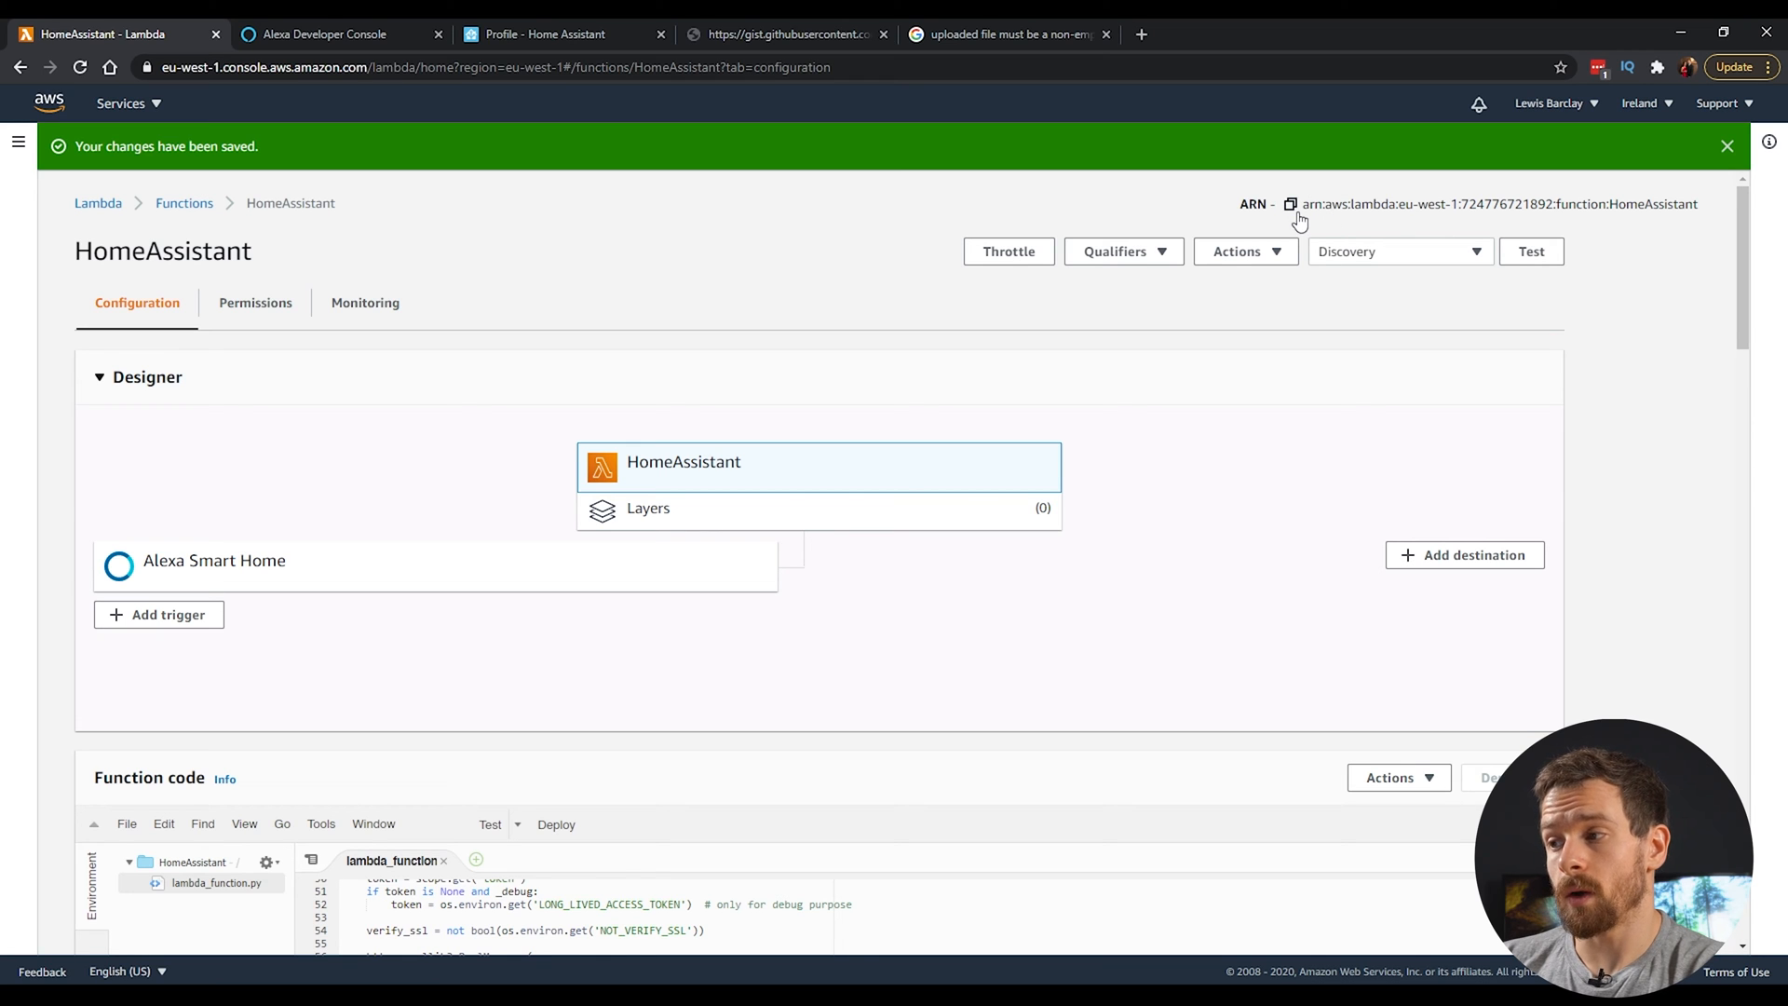
{"action": "left_click", "coordinate": [1289, 205]}
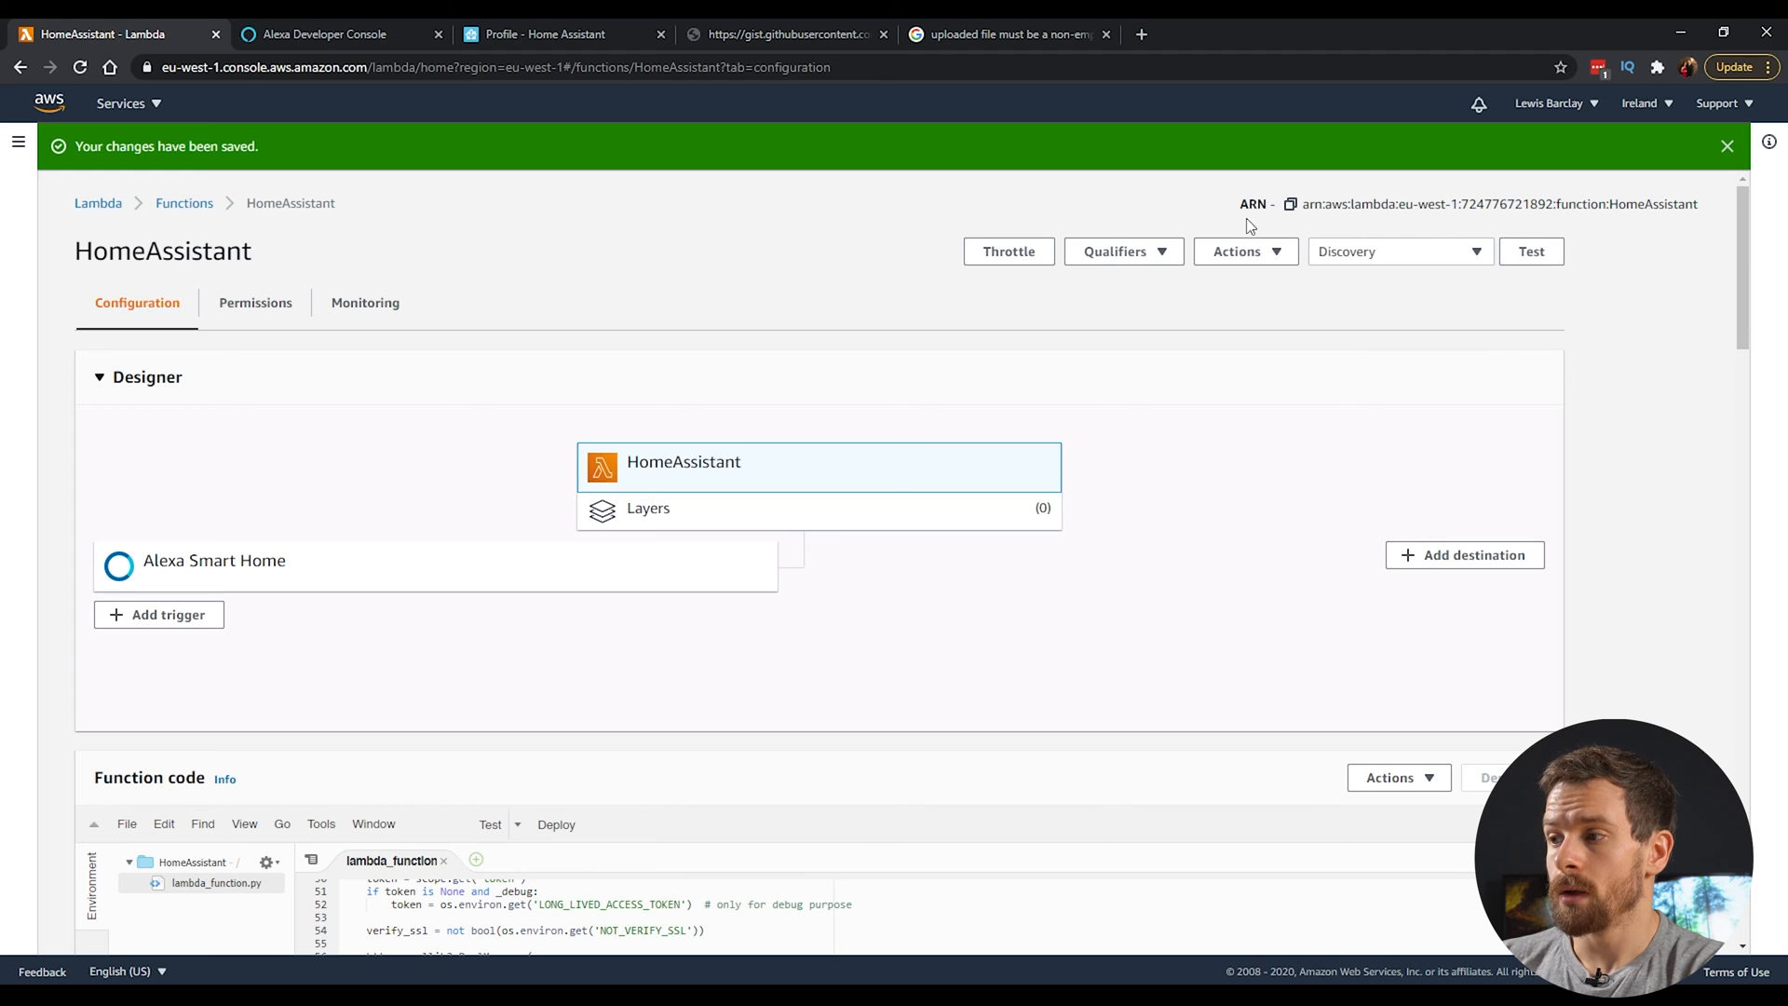
{"action": "left_click", "coordinate": [1289, 203]}
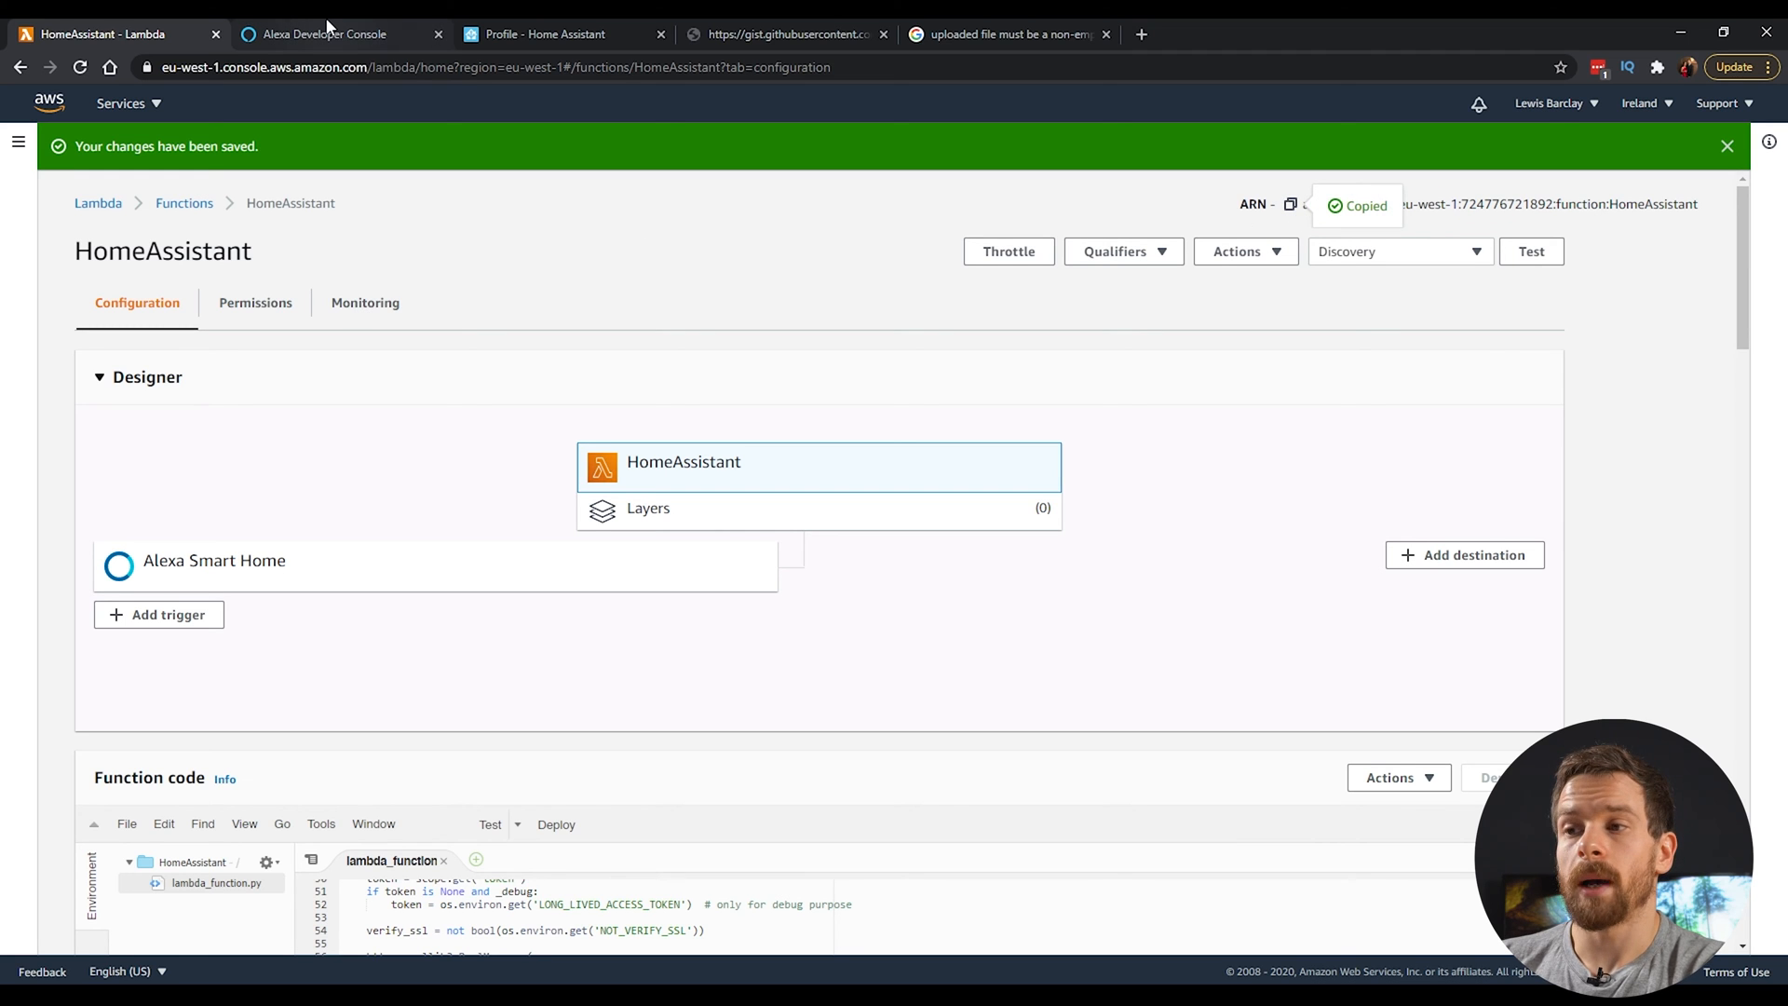
{"action": "left_click", "coordinate": [331, 34]}
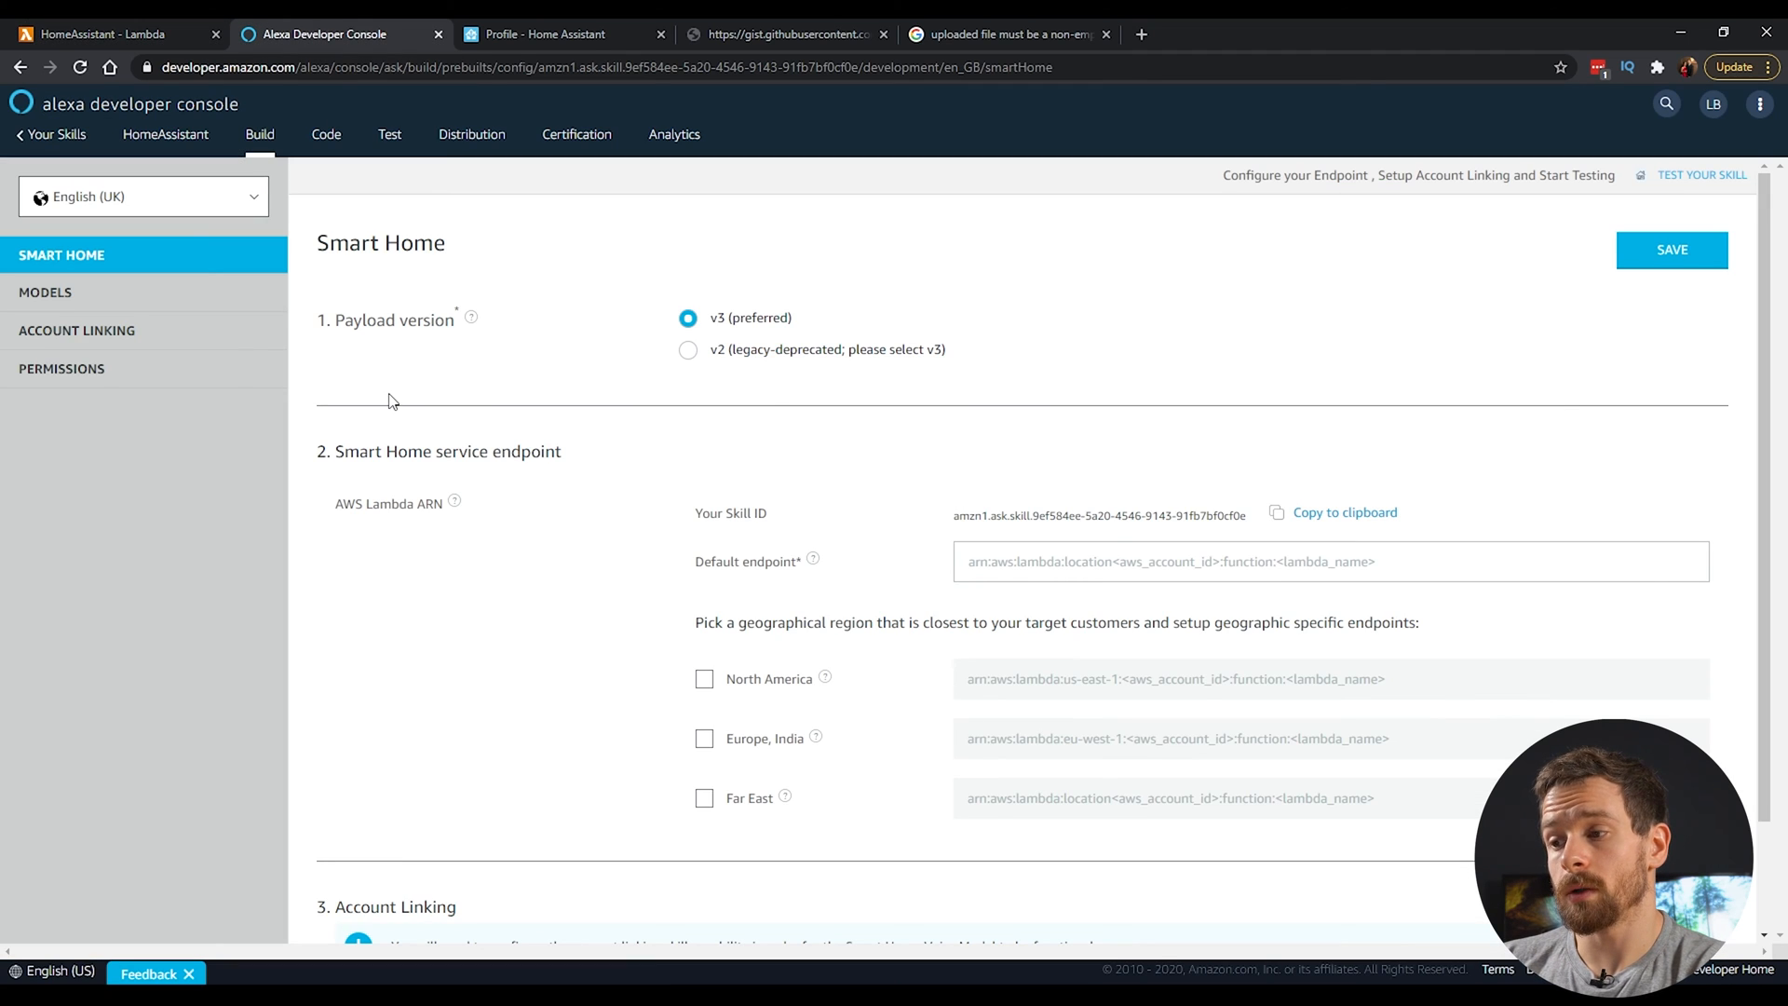
{"action": "scroll", "scroll_direction": "down", "scroll_amount": 3}
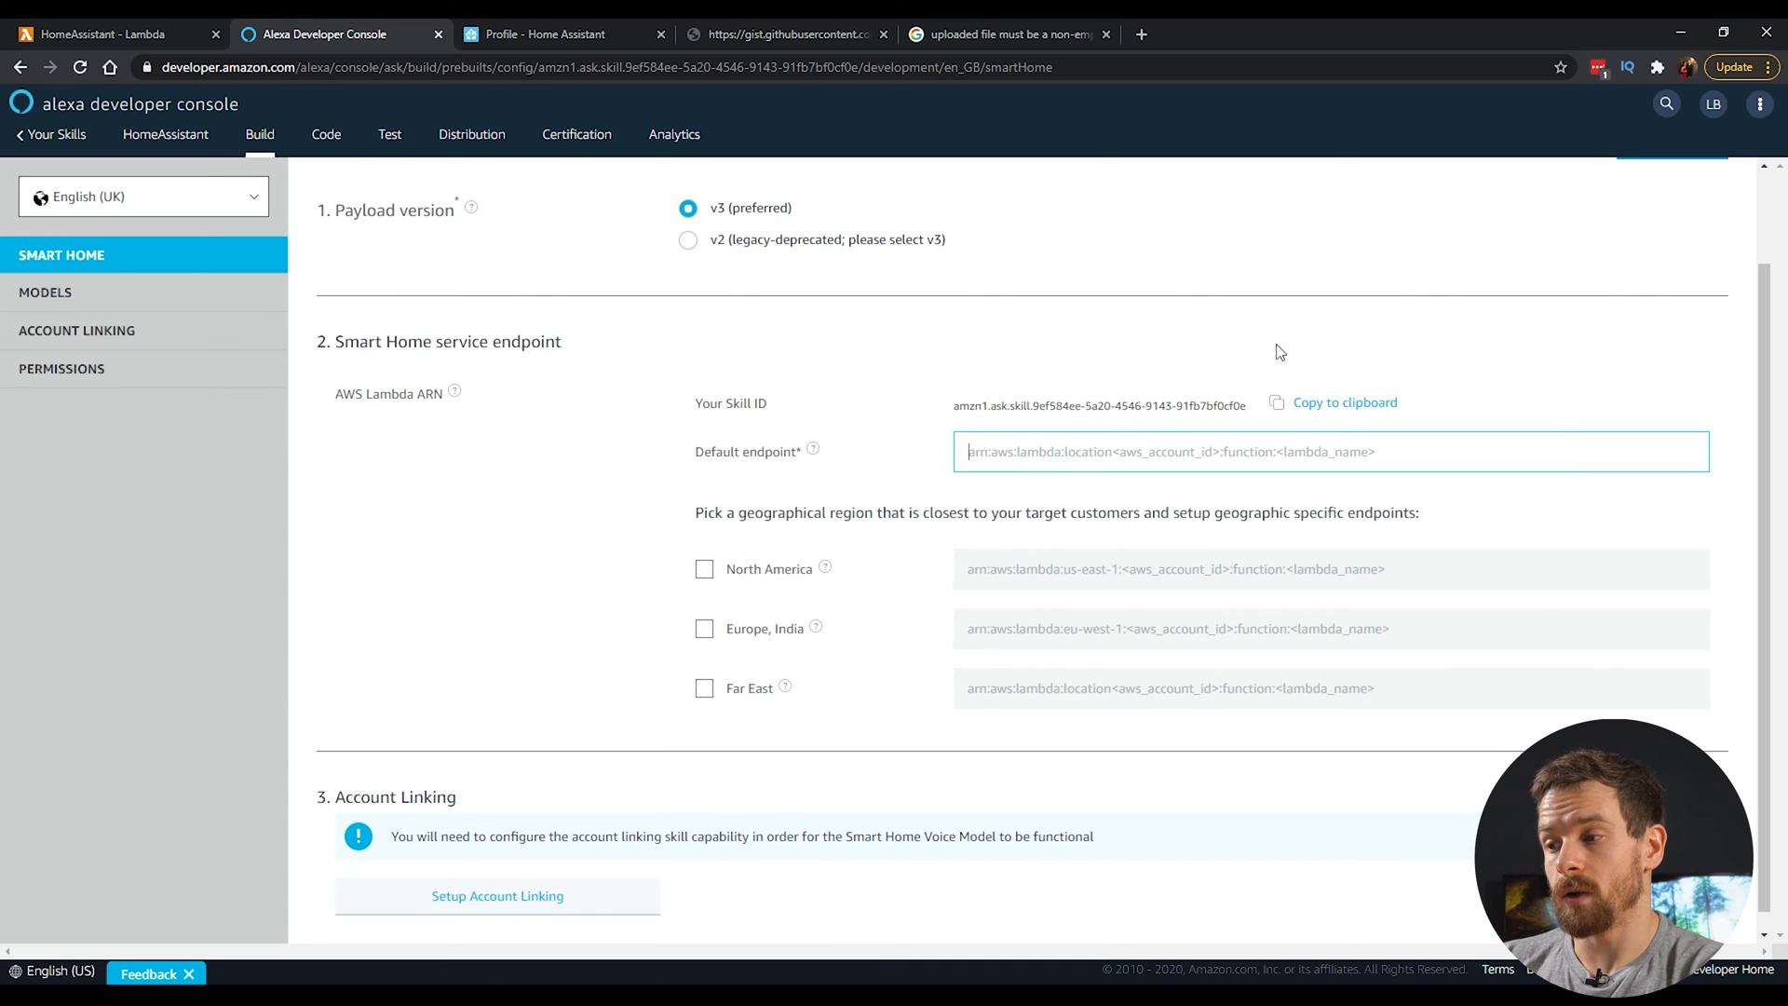
{"action": "type", "text": "arn:aws:lambda:eu-west-1:724776721892:function:HomeAssistant"}
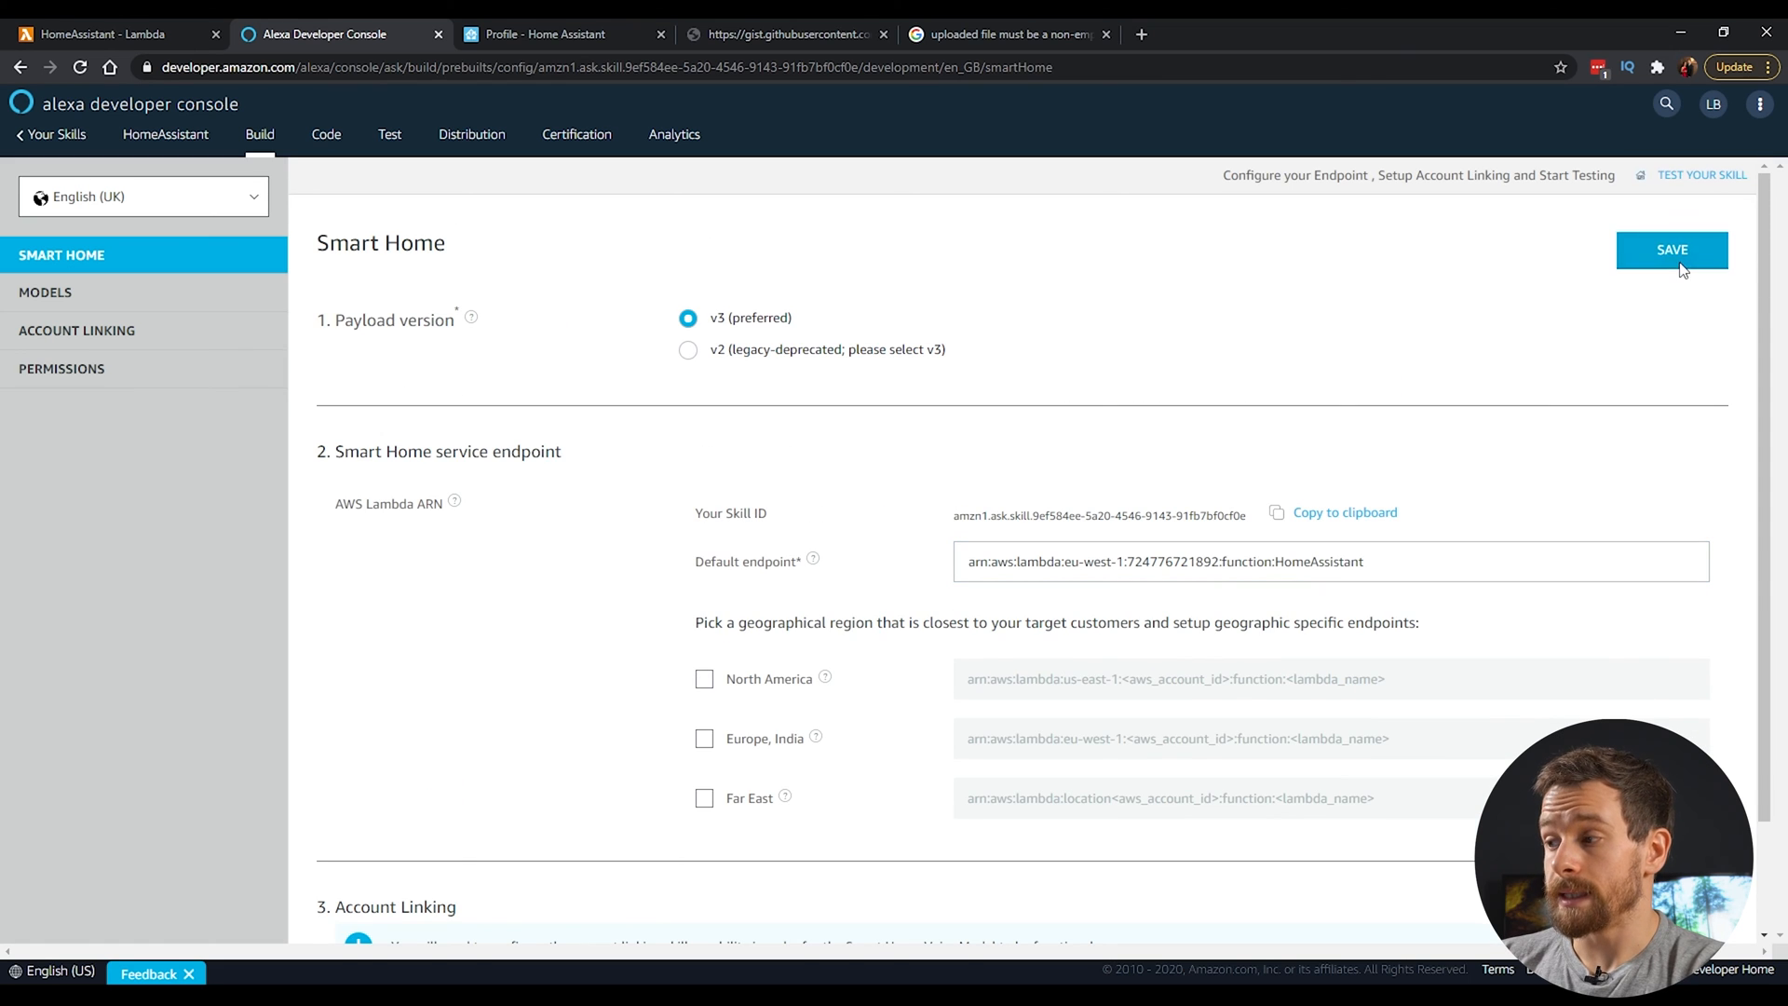
{"action": "mouse_move", "coordinate": [773, 362]}
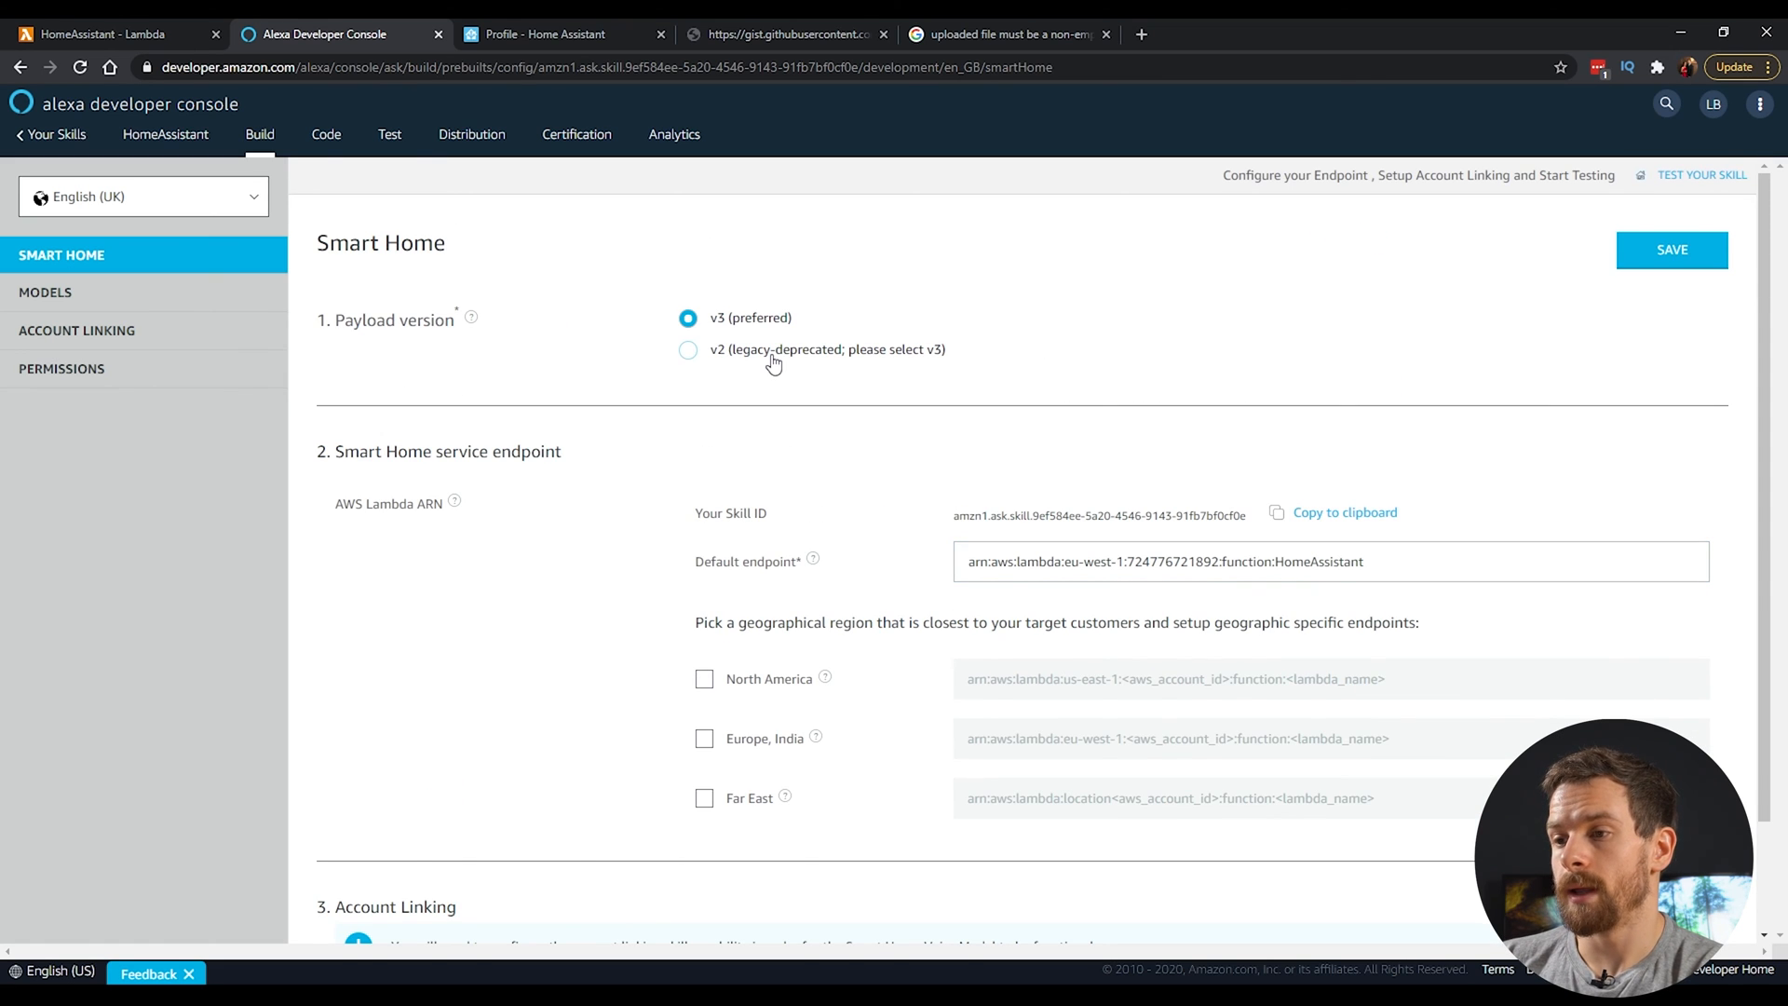
{"action": "scroll", "scroll_direction": "down", "scroll_amount": 3}
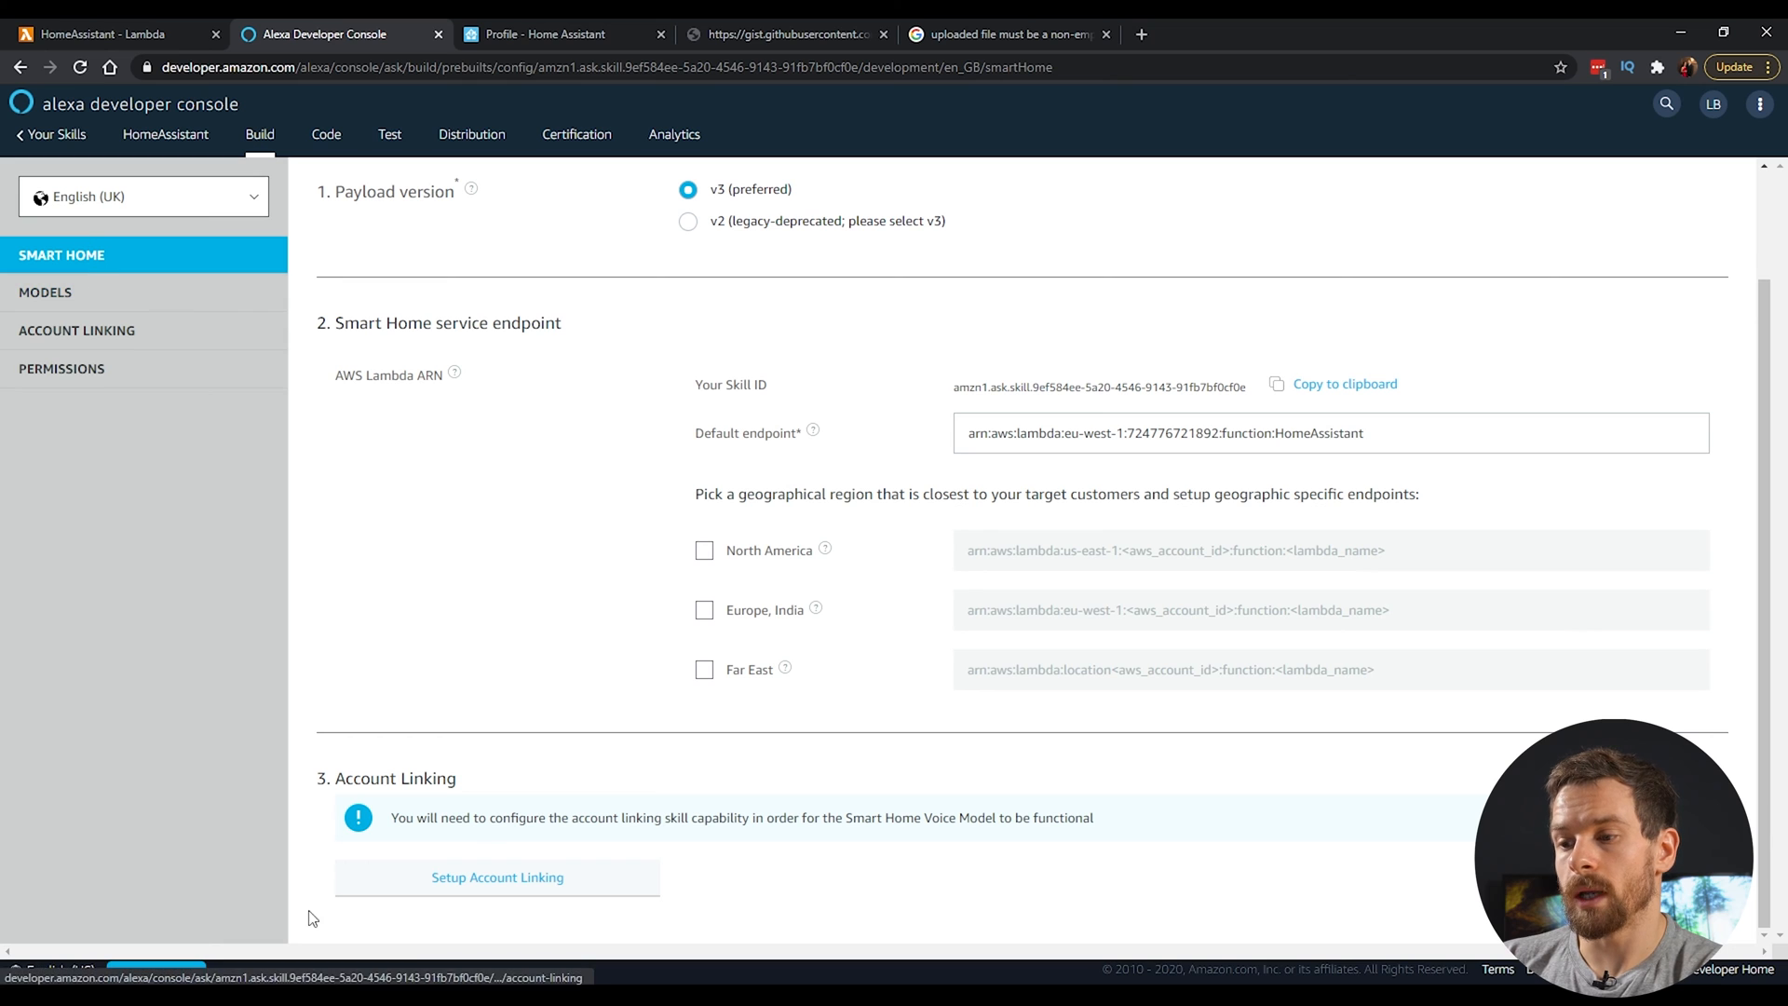
{"action": "left_click", "coordinate": [497, 878]}
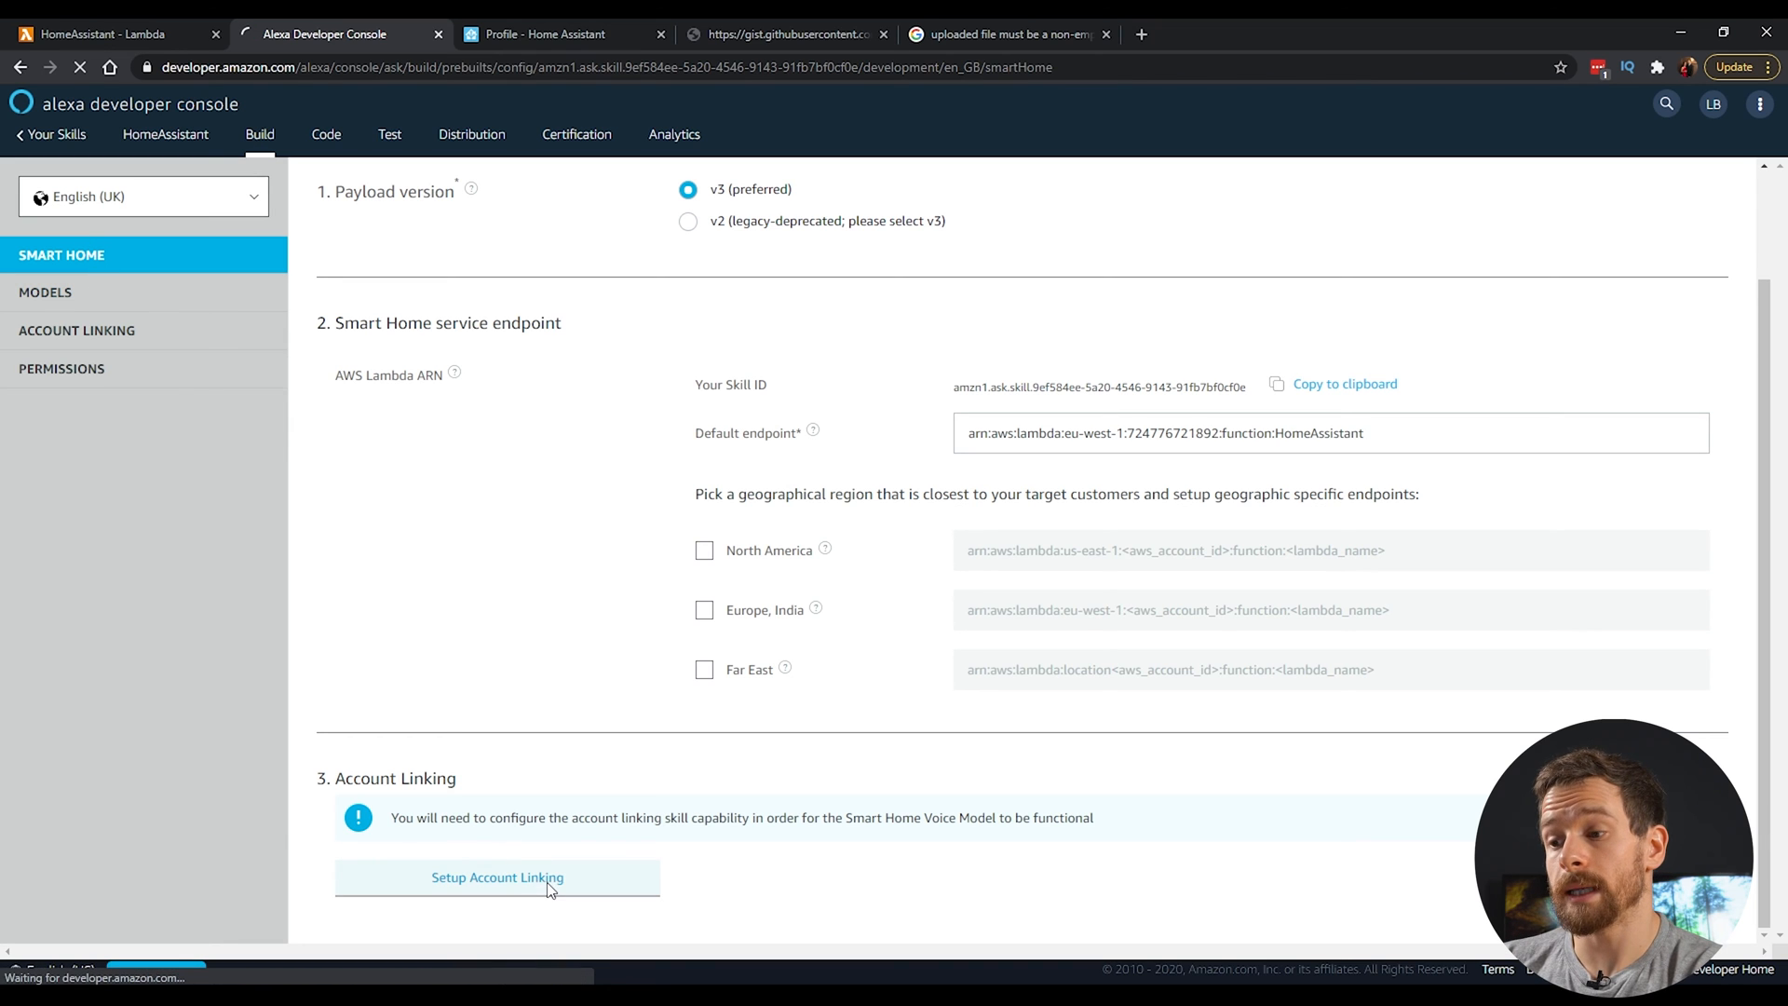
{"action": "left_click", "coordinate": [497, 878]}
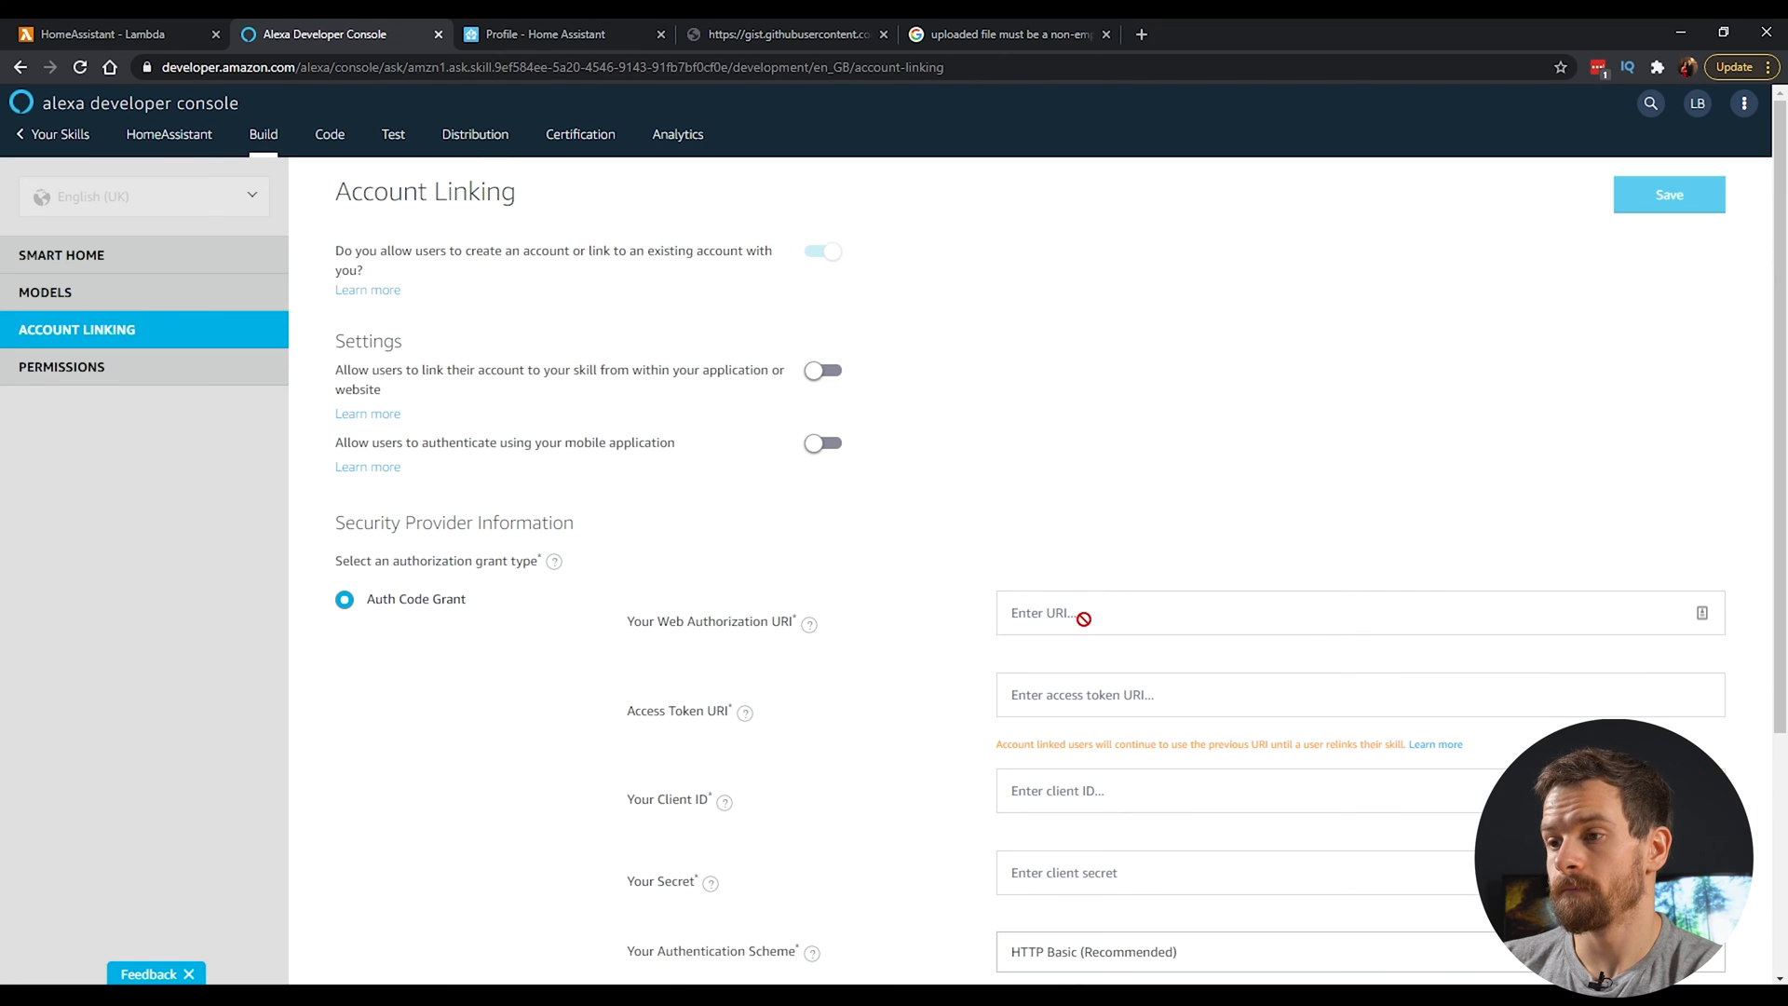
{"action": "mouse_move", "coordinate": [933, 694]}
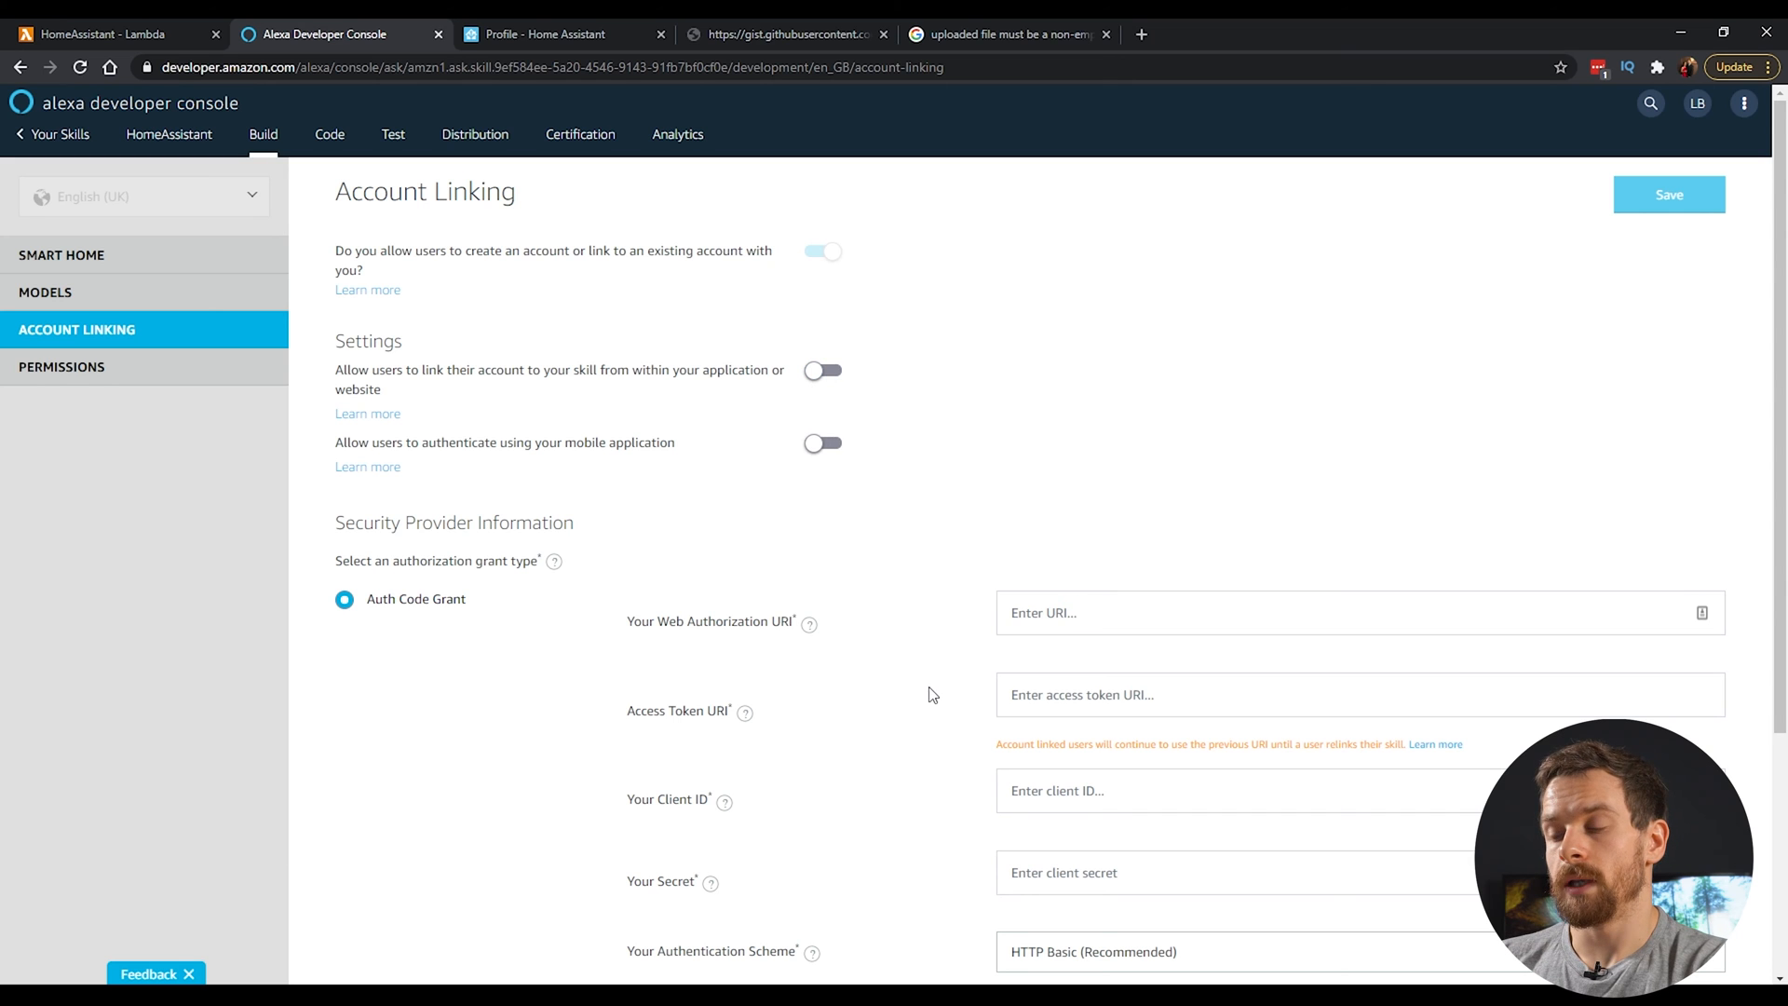
{"action": "scroll", "scroll_direction": "down", "scroll_amount": 3}
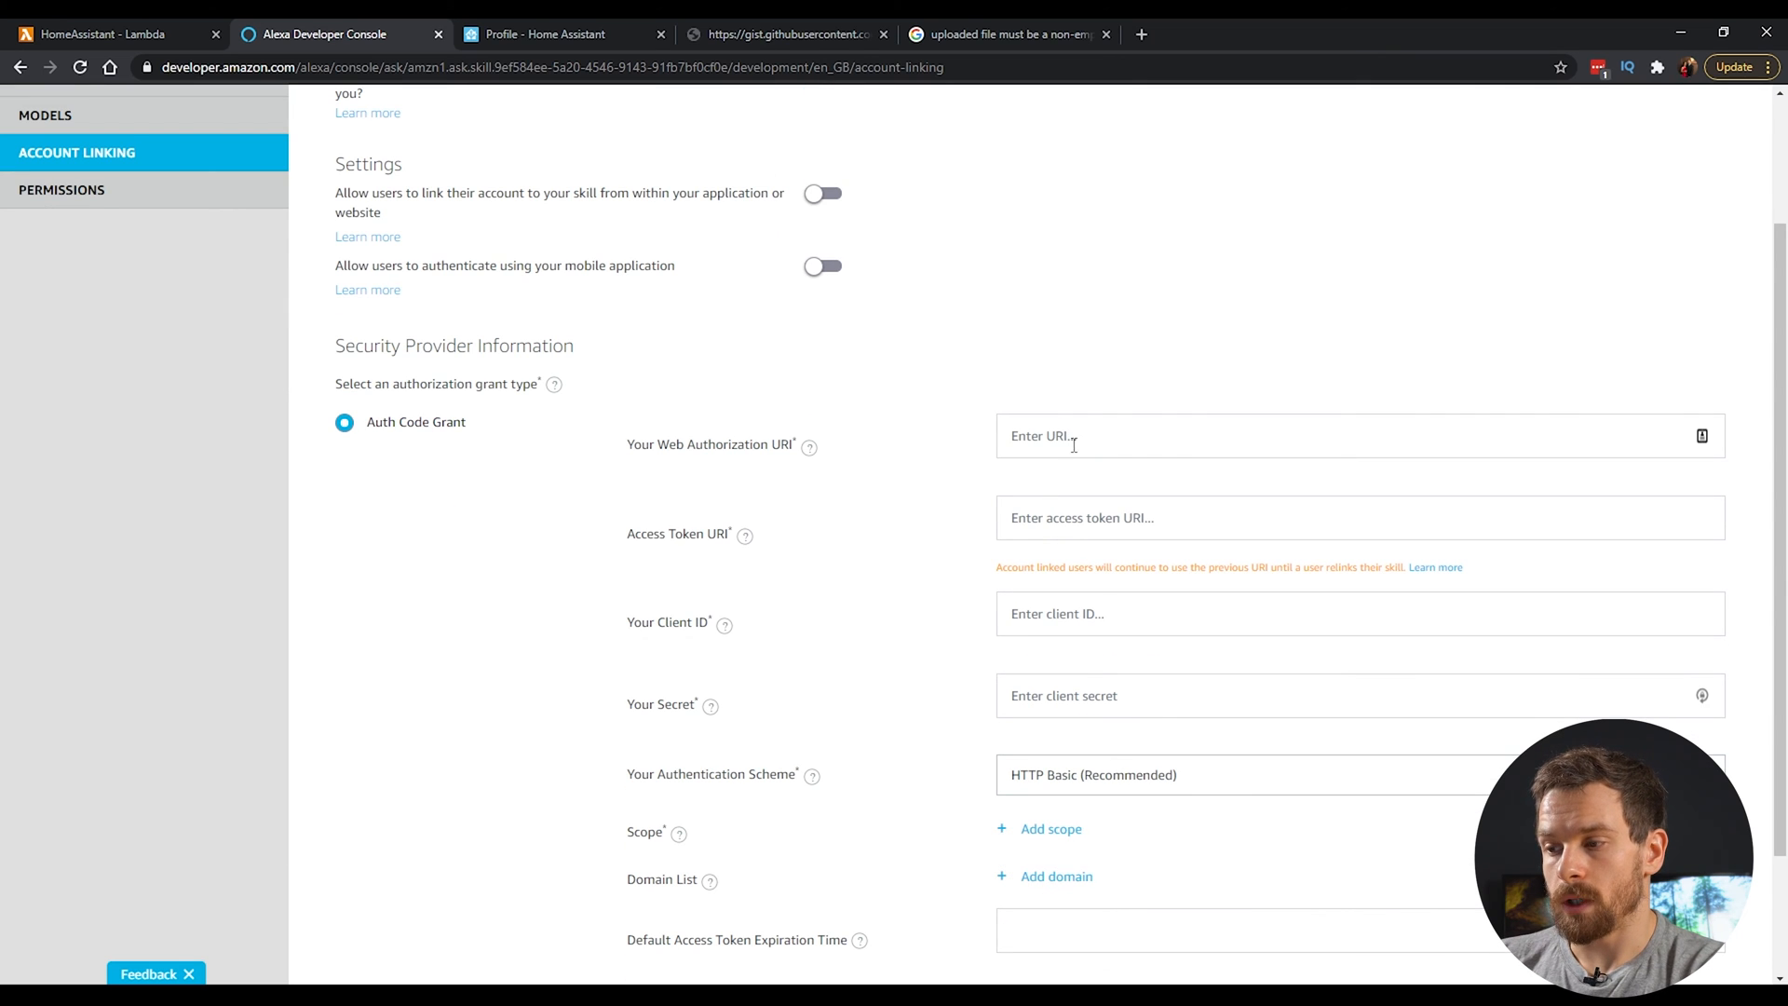
{"action": "scroll", "scroll_direction": "down", "scroll_amount": 3}
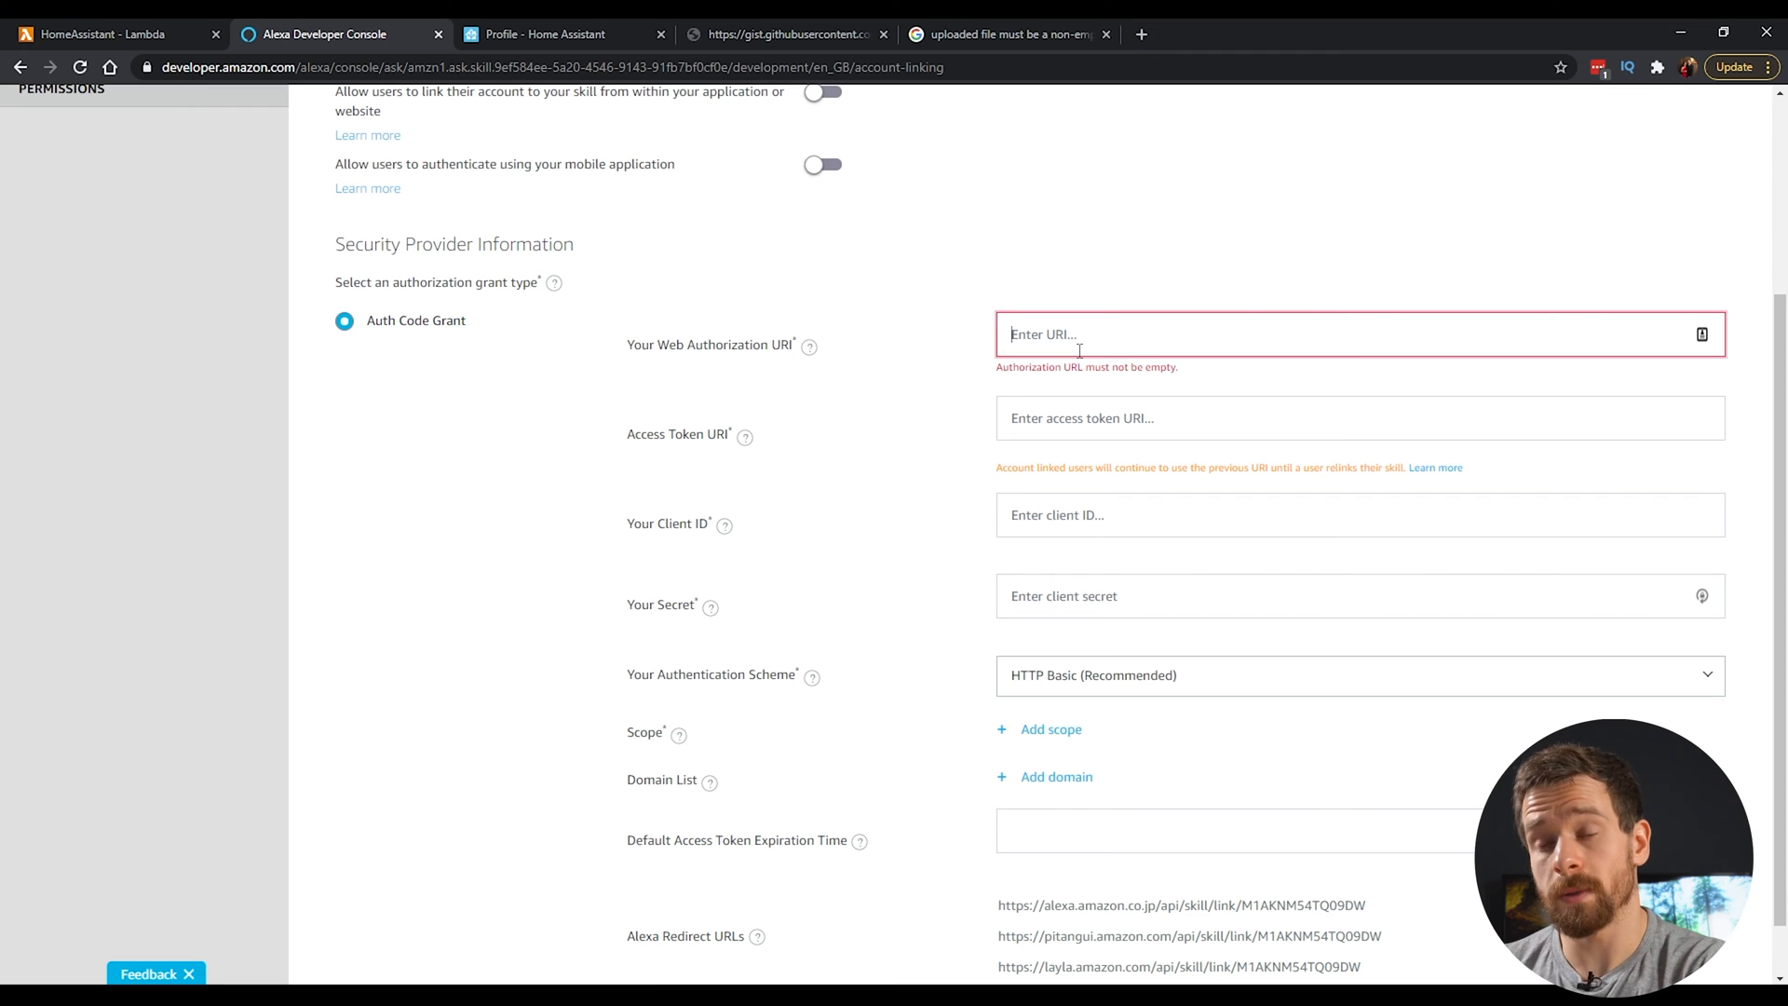
{"action": "type", "text": "https://"}
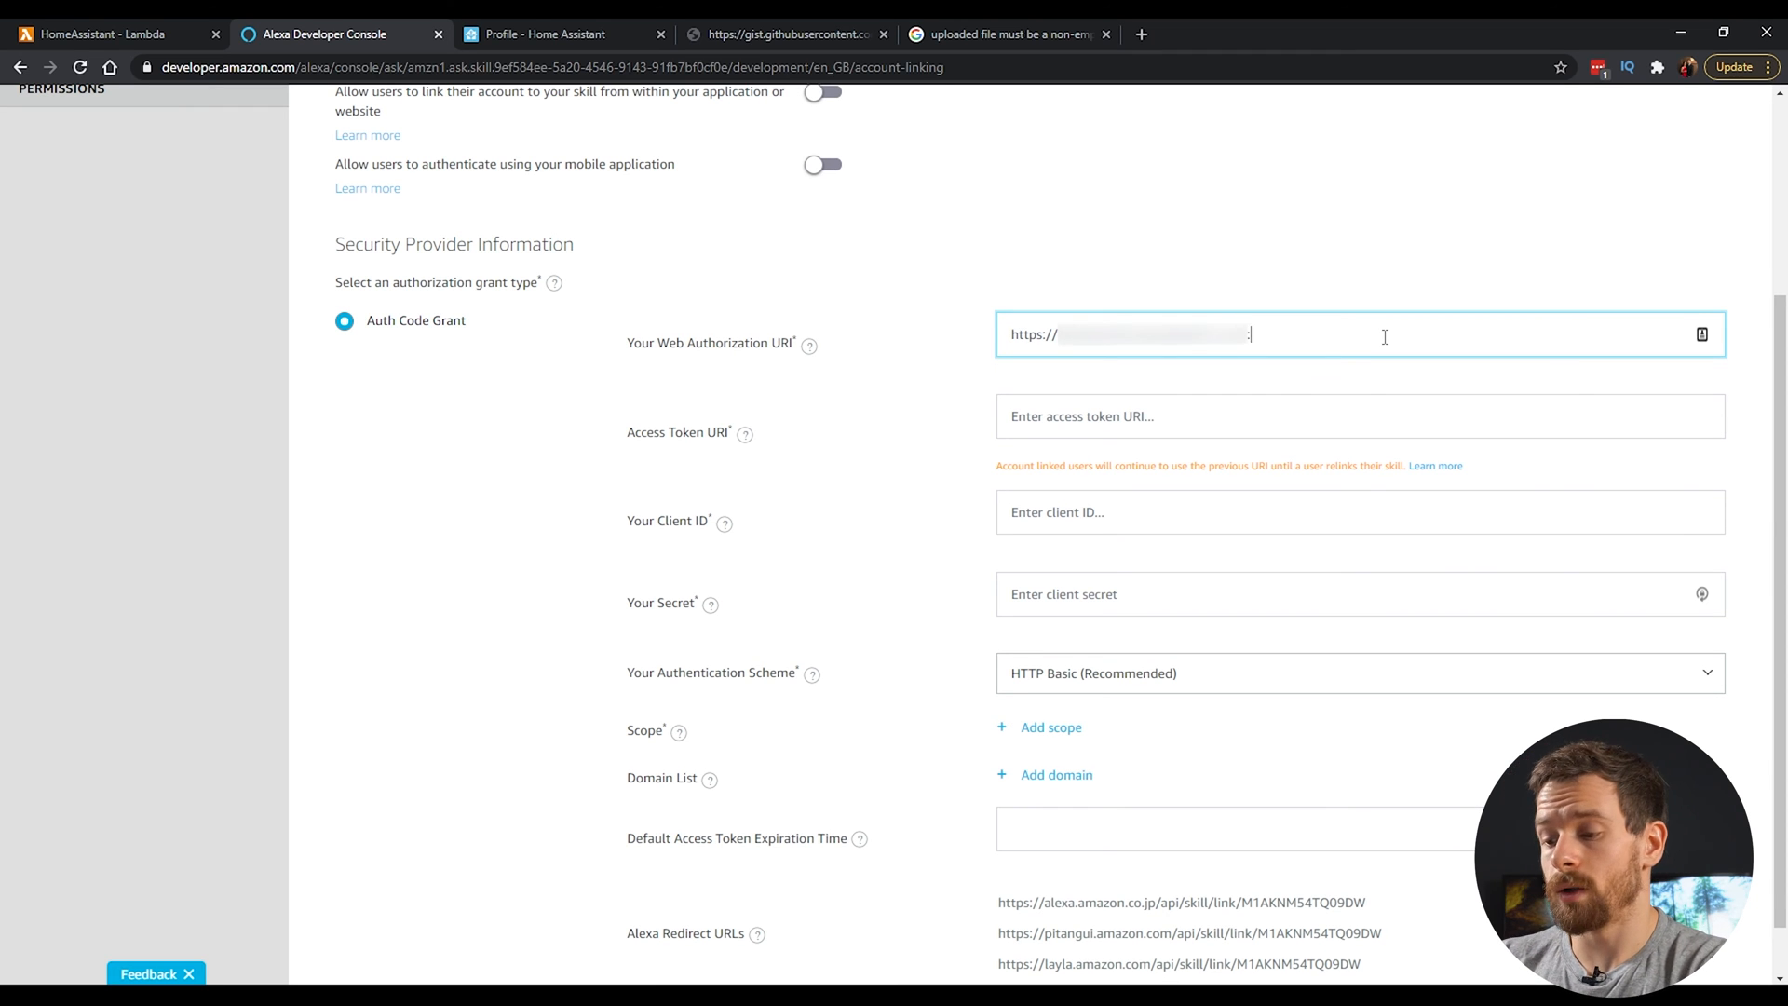
{"action": "type", "text": "8123"}
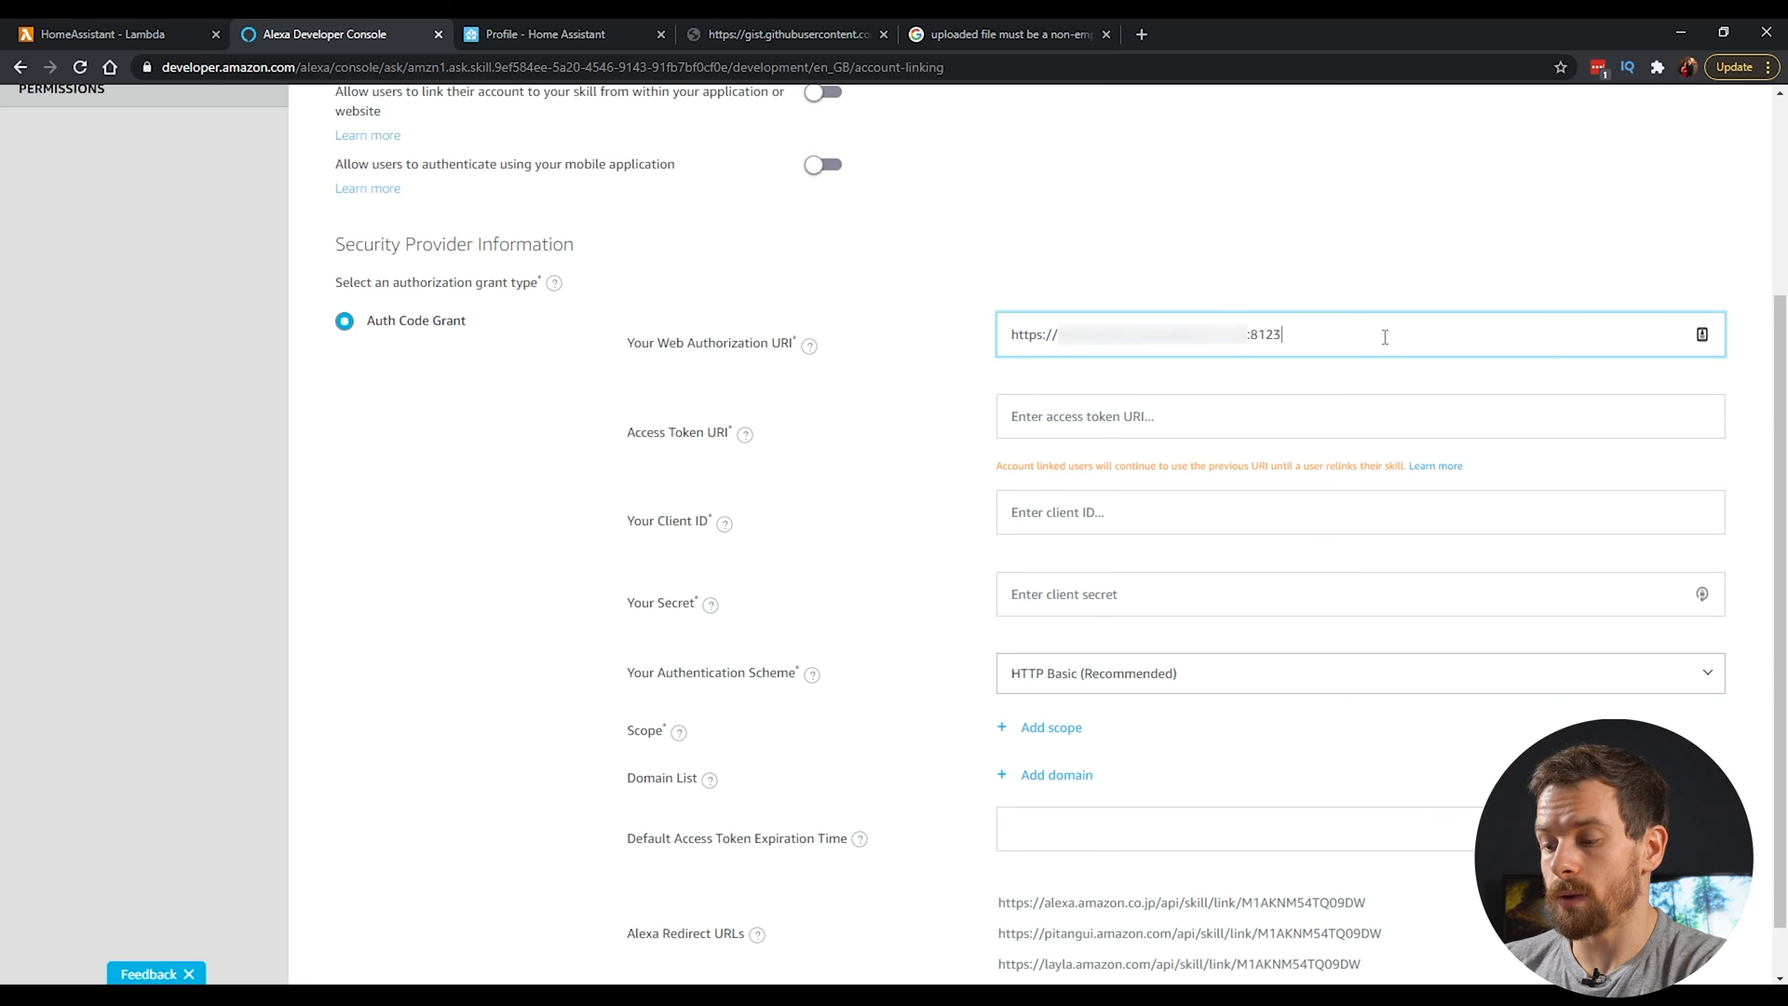
{"action": "type", "text": "/auth"}
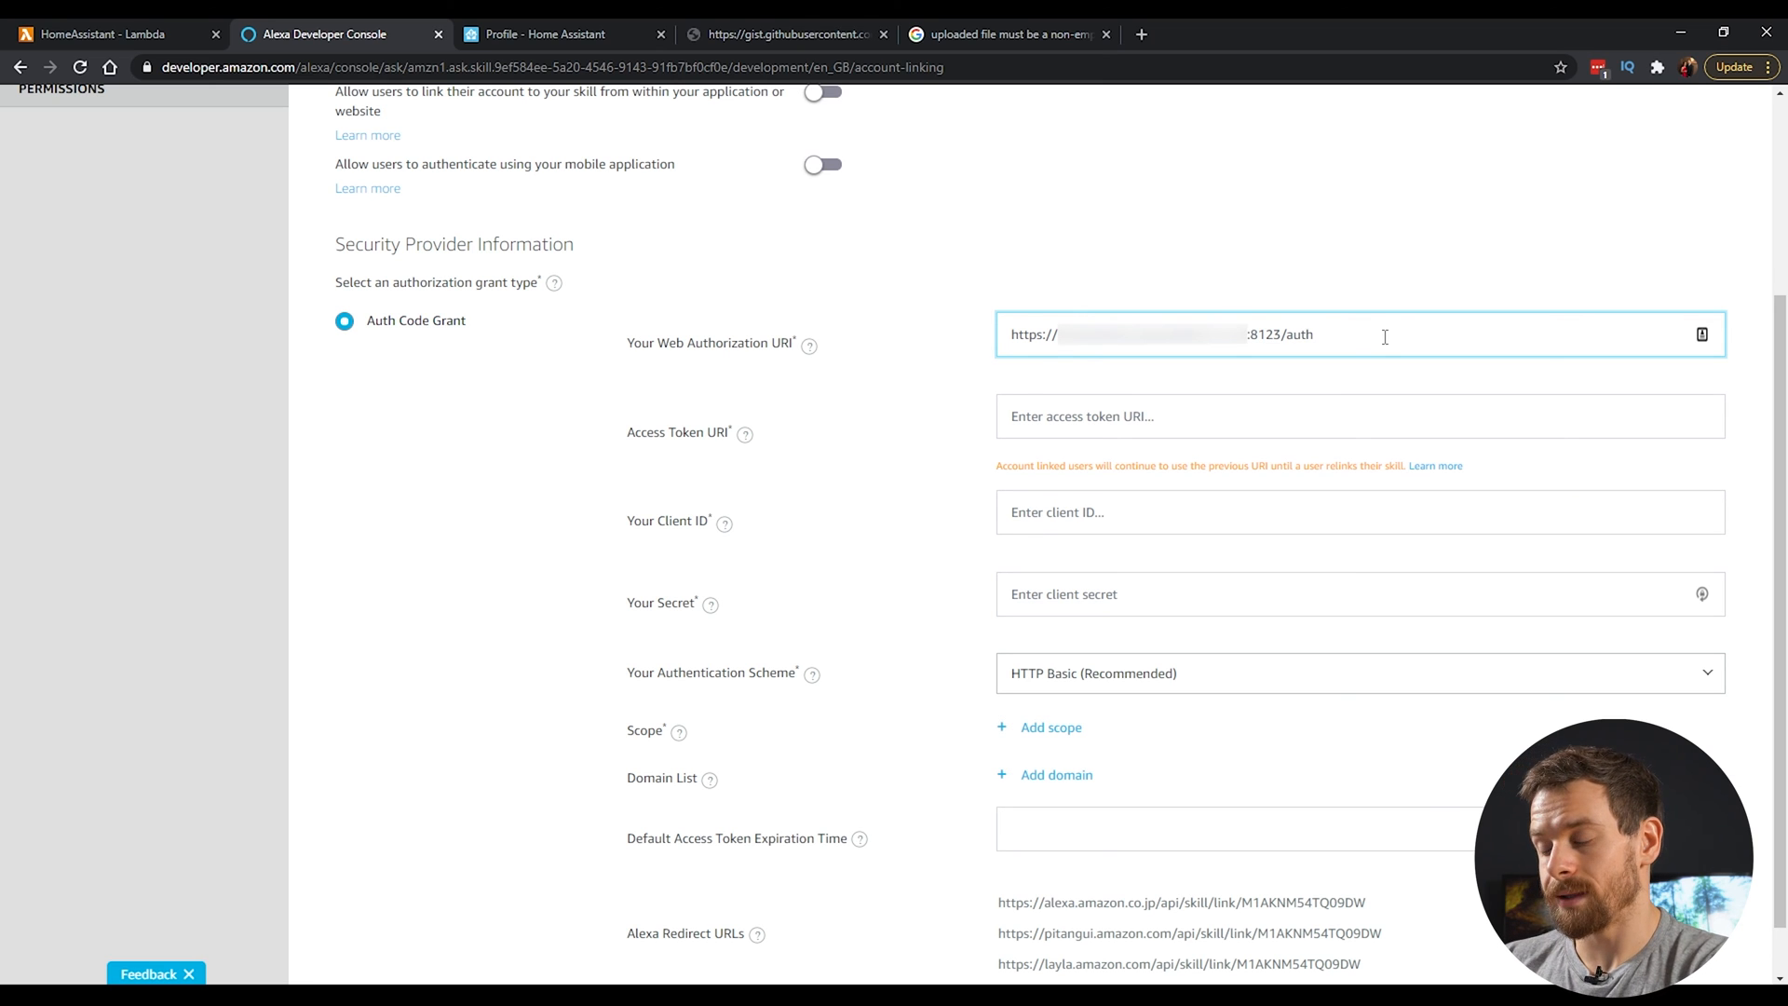
{"action": "type", "text": "/au"}
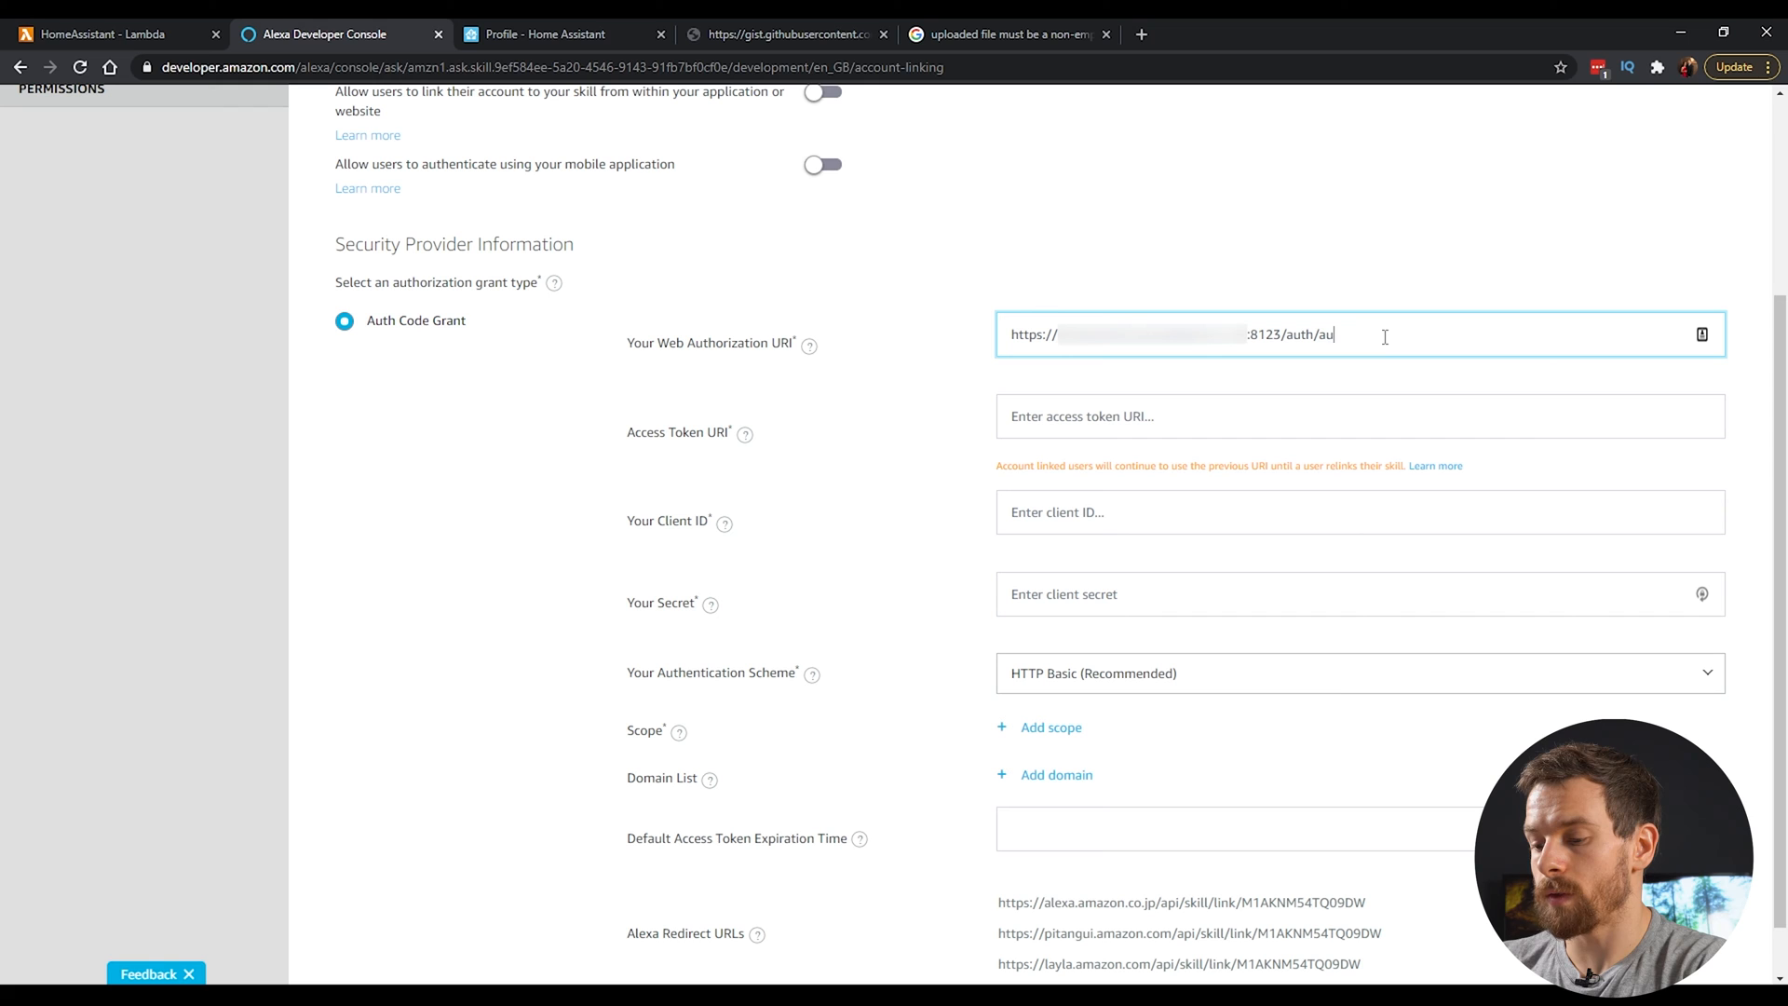
{"action": "type", "text": "horize"}
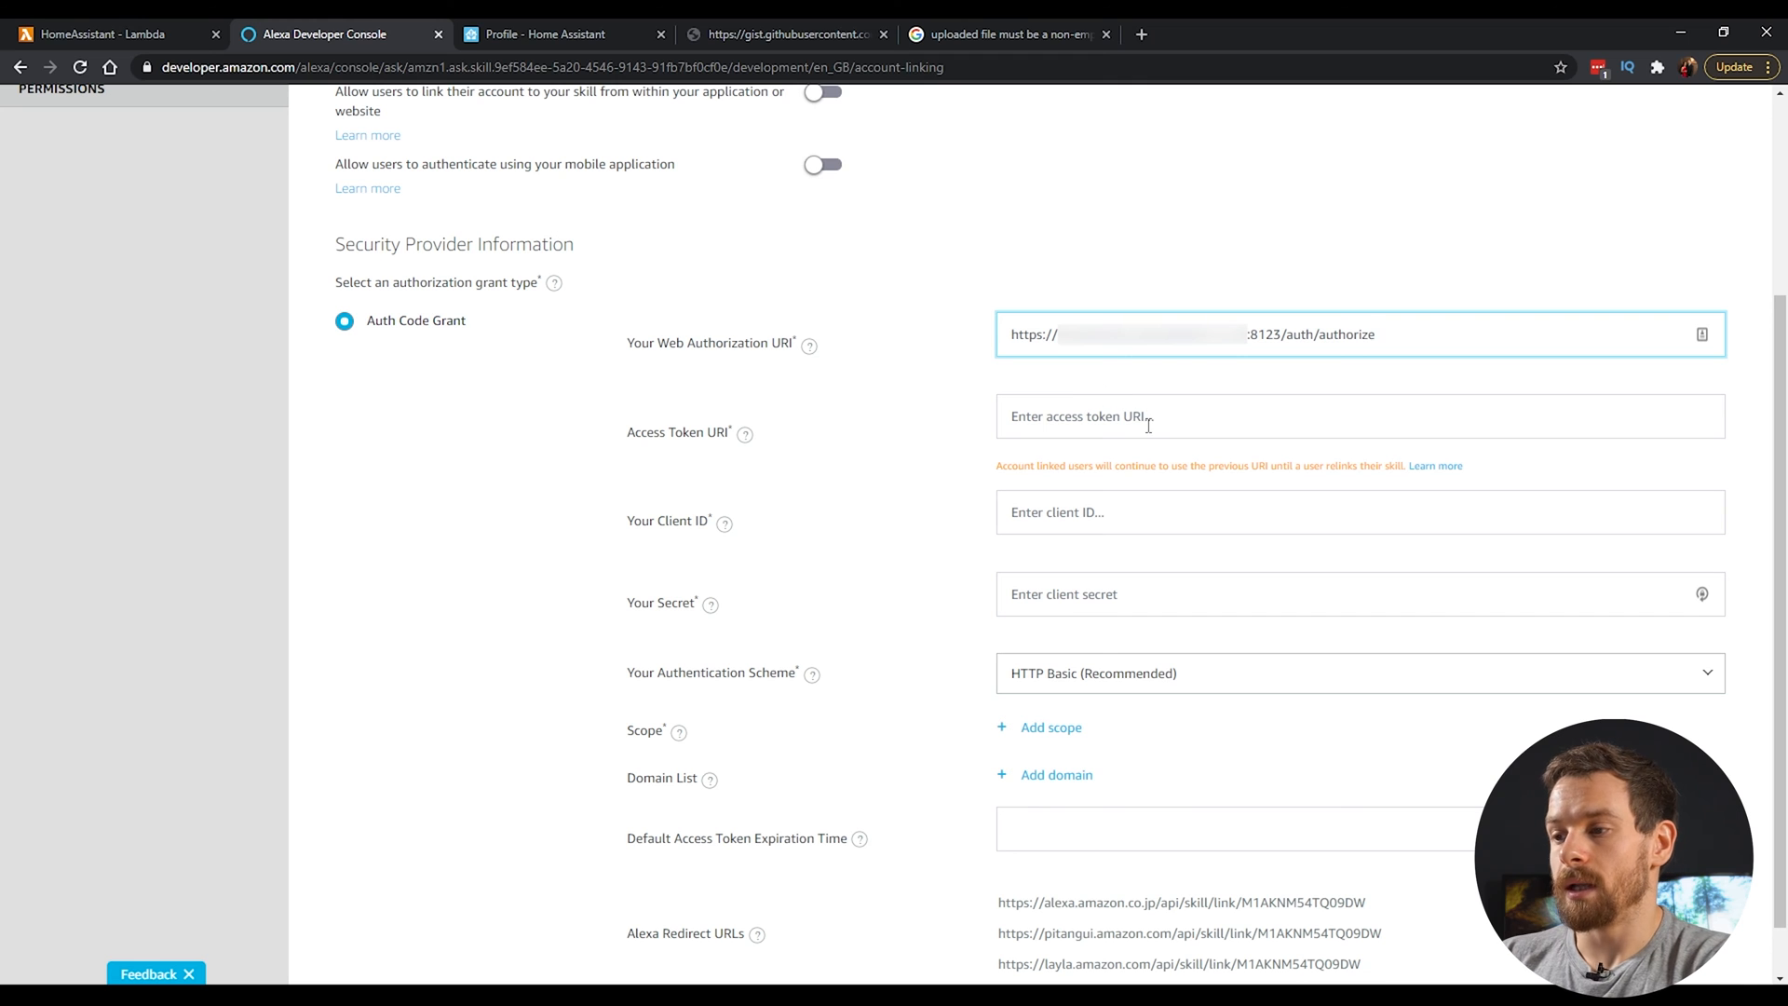
{"action": "type", "text": "https://:8123"}
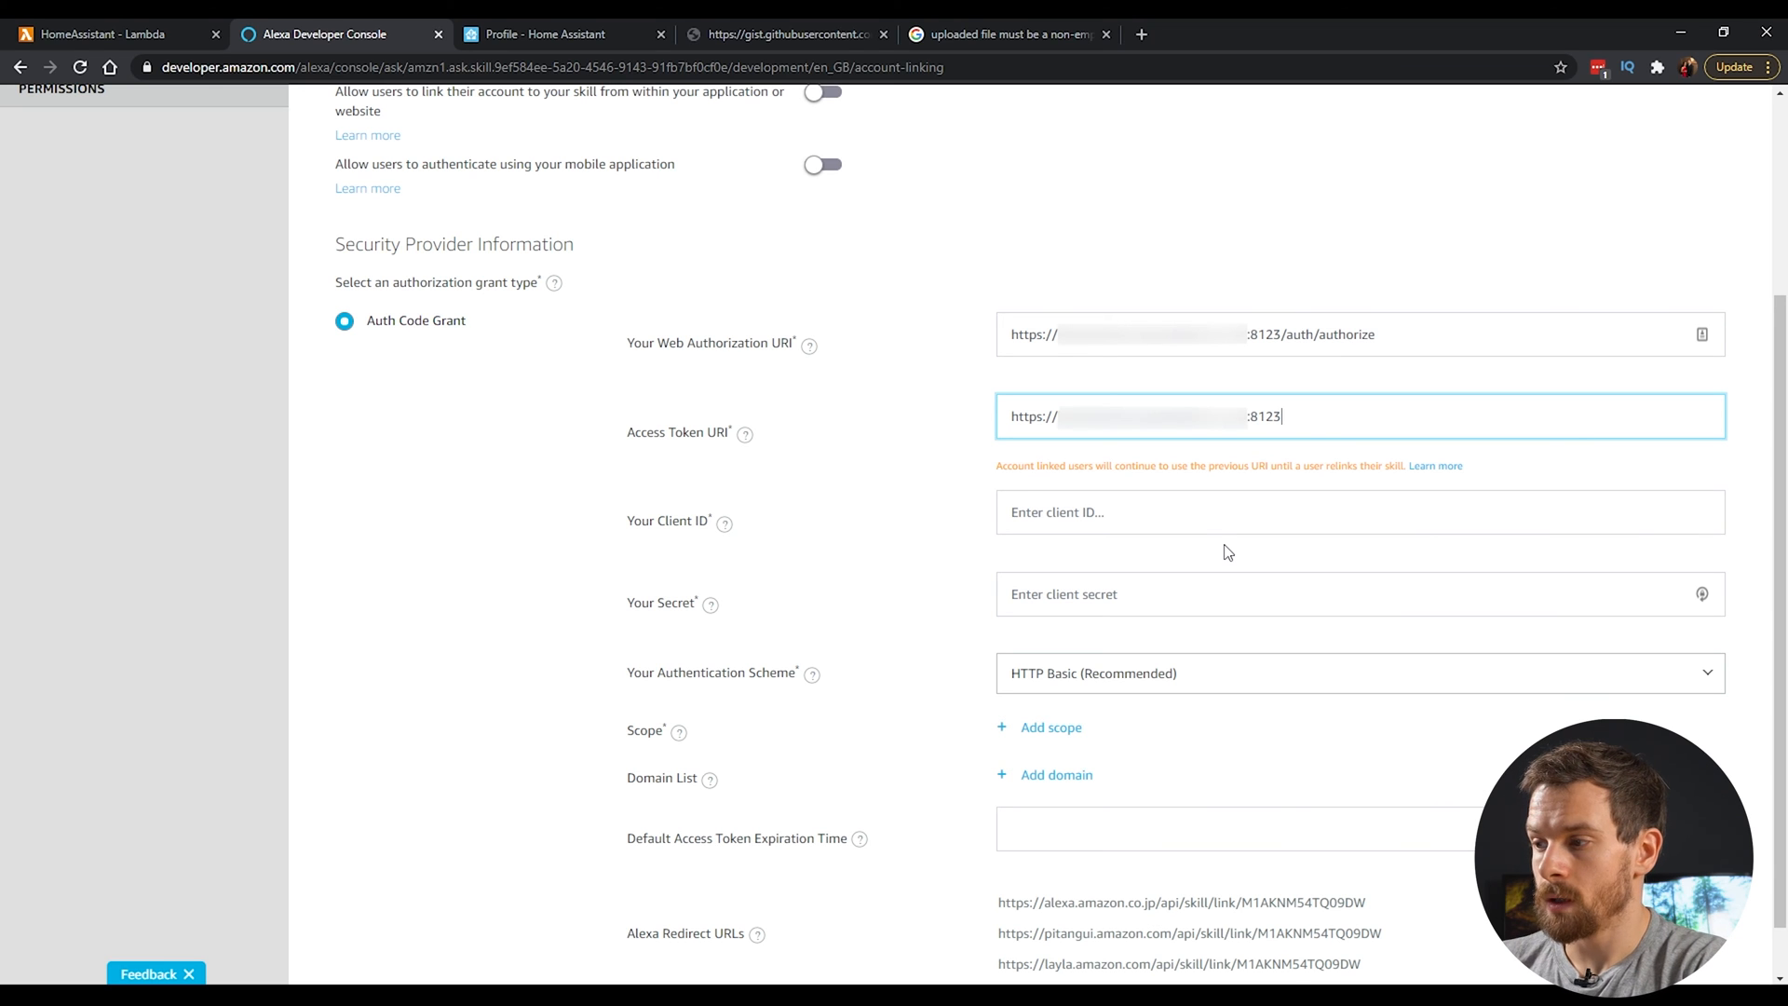
{"action": "type", "text": "/"}
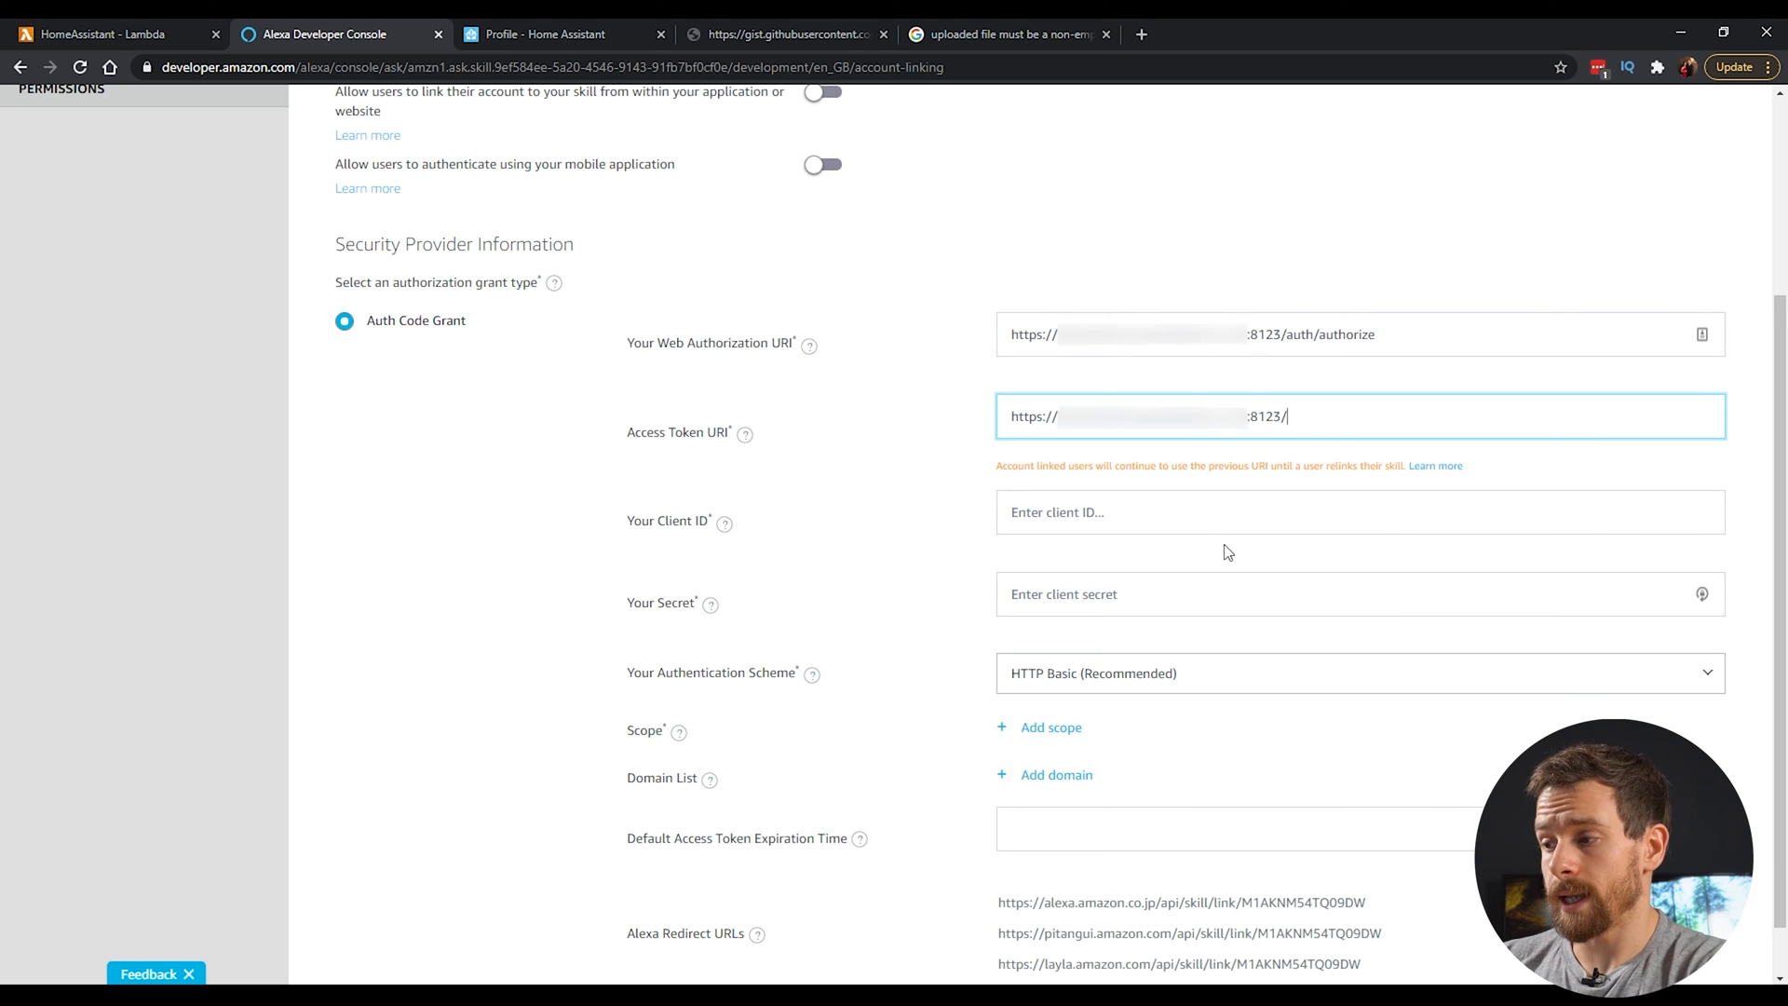
{"action": "type", "text": "auth"}
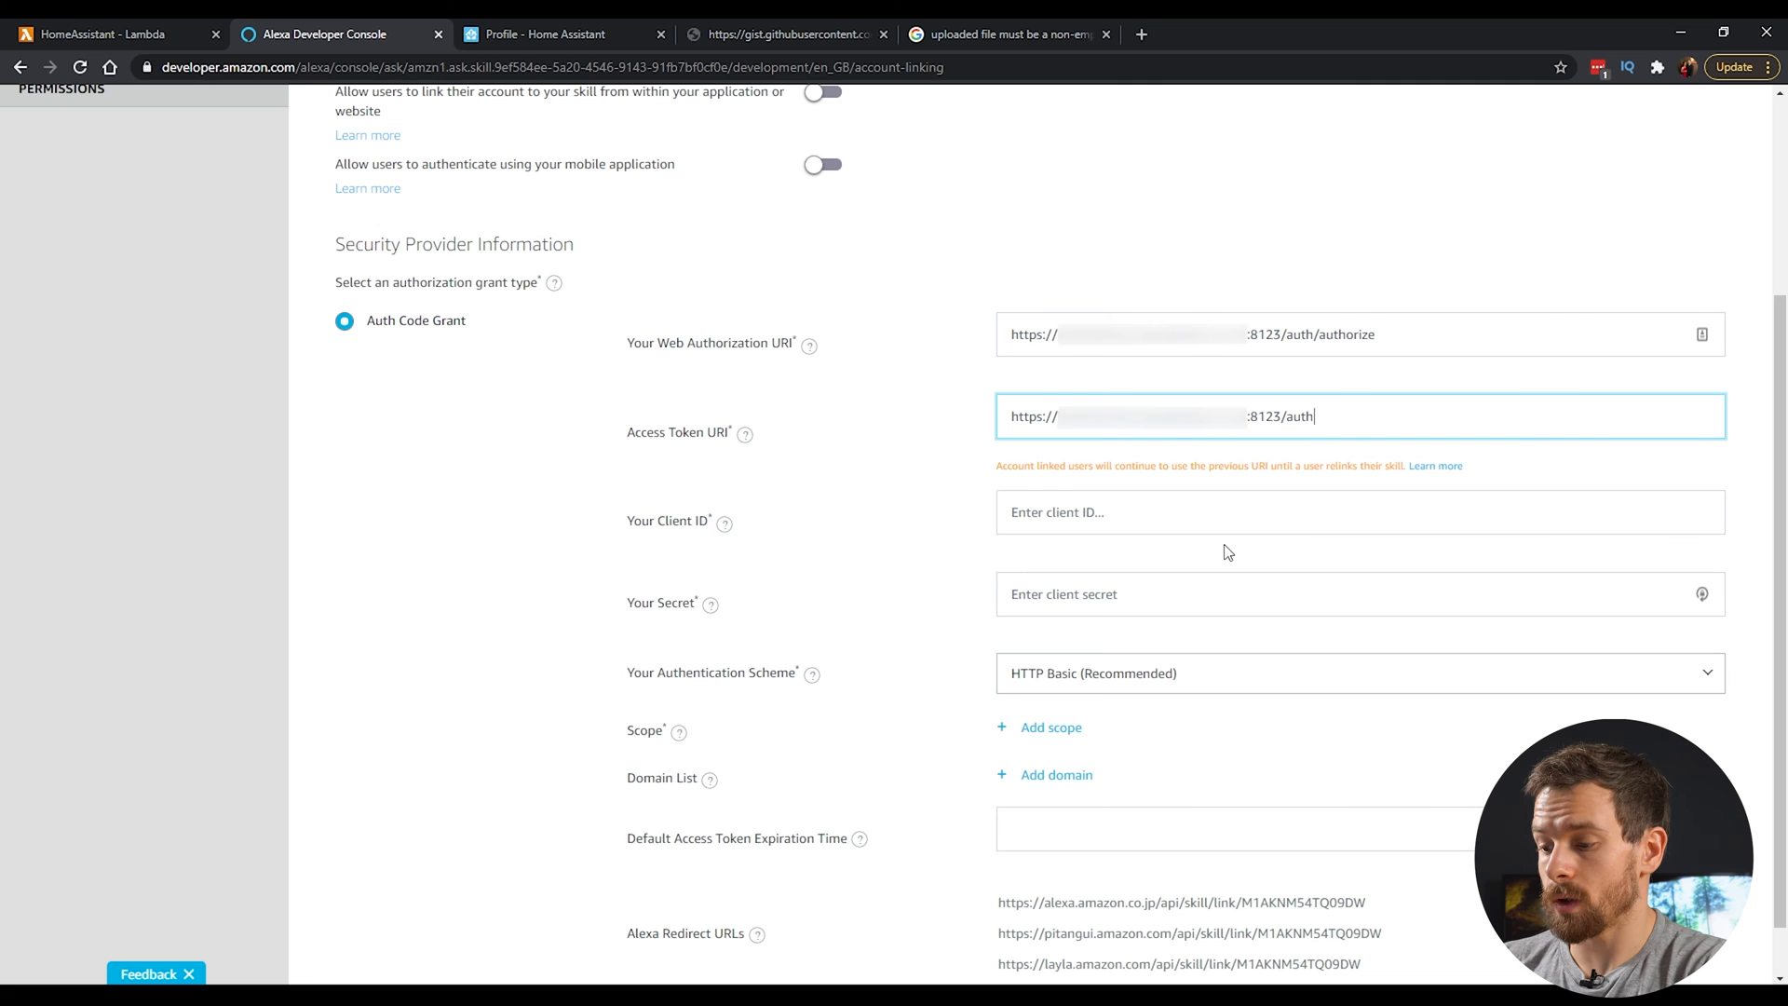
{"action": "type", "text": "/token"}
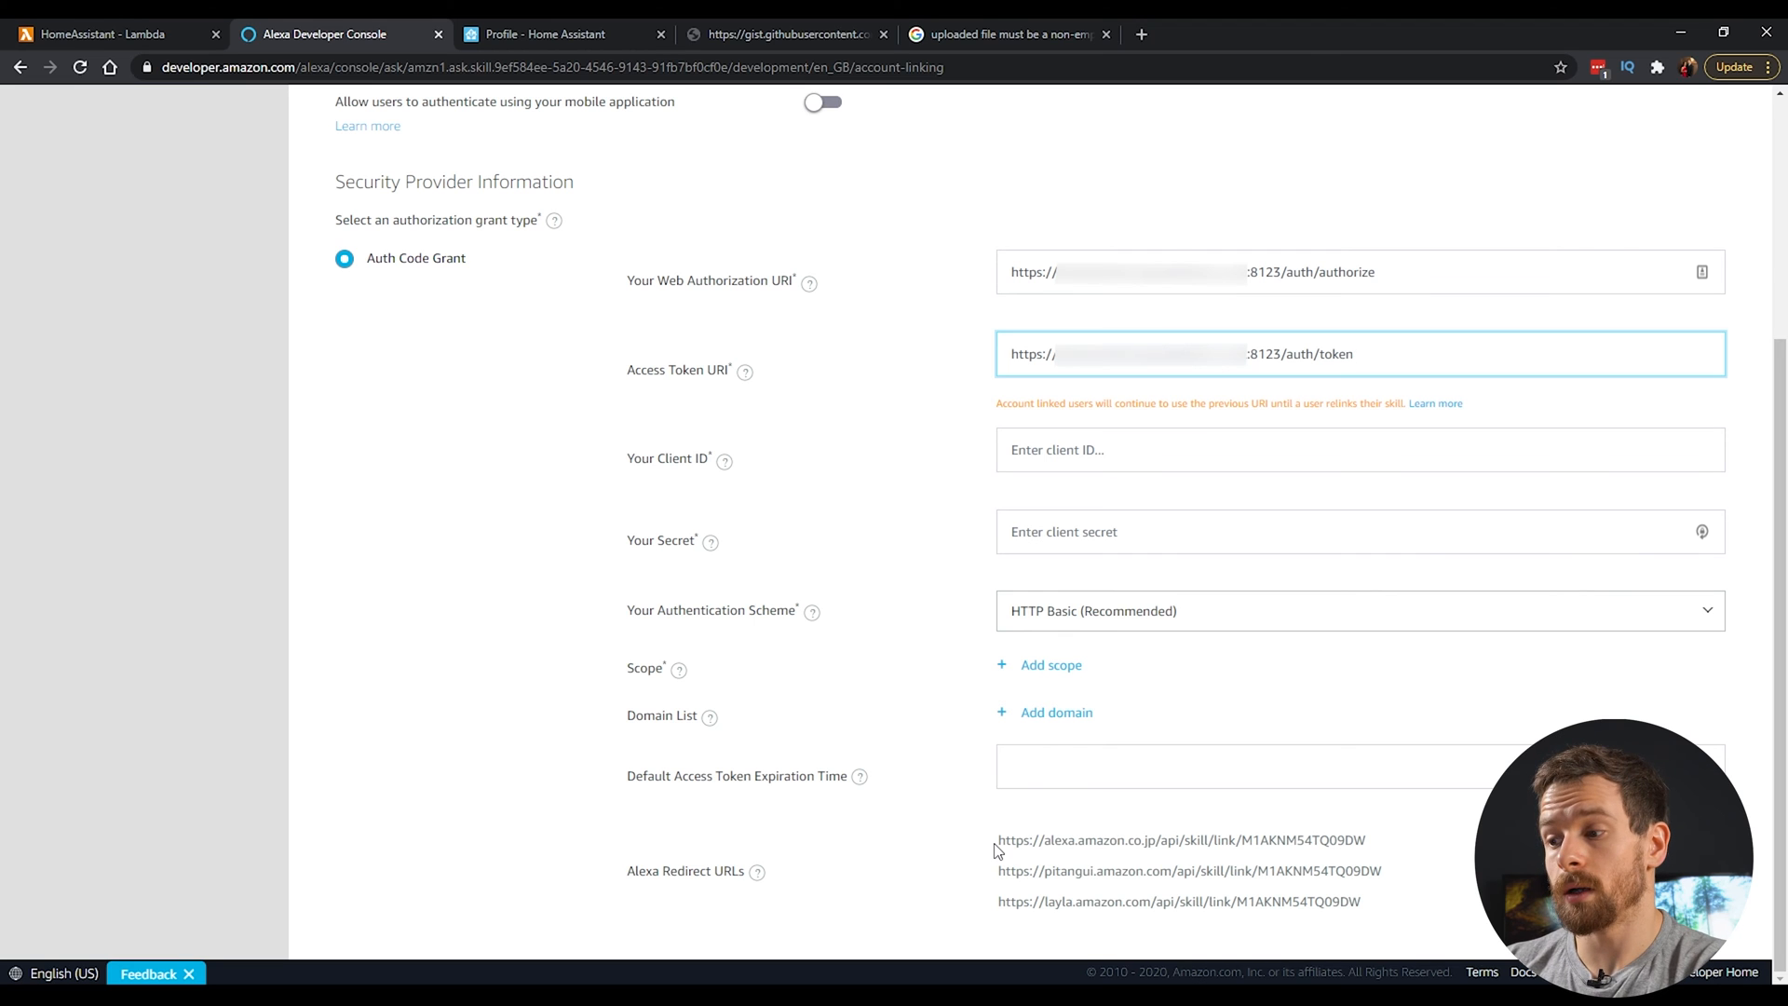
{"action": "double_click", "coordinate": [1073, 840]}
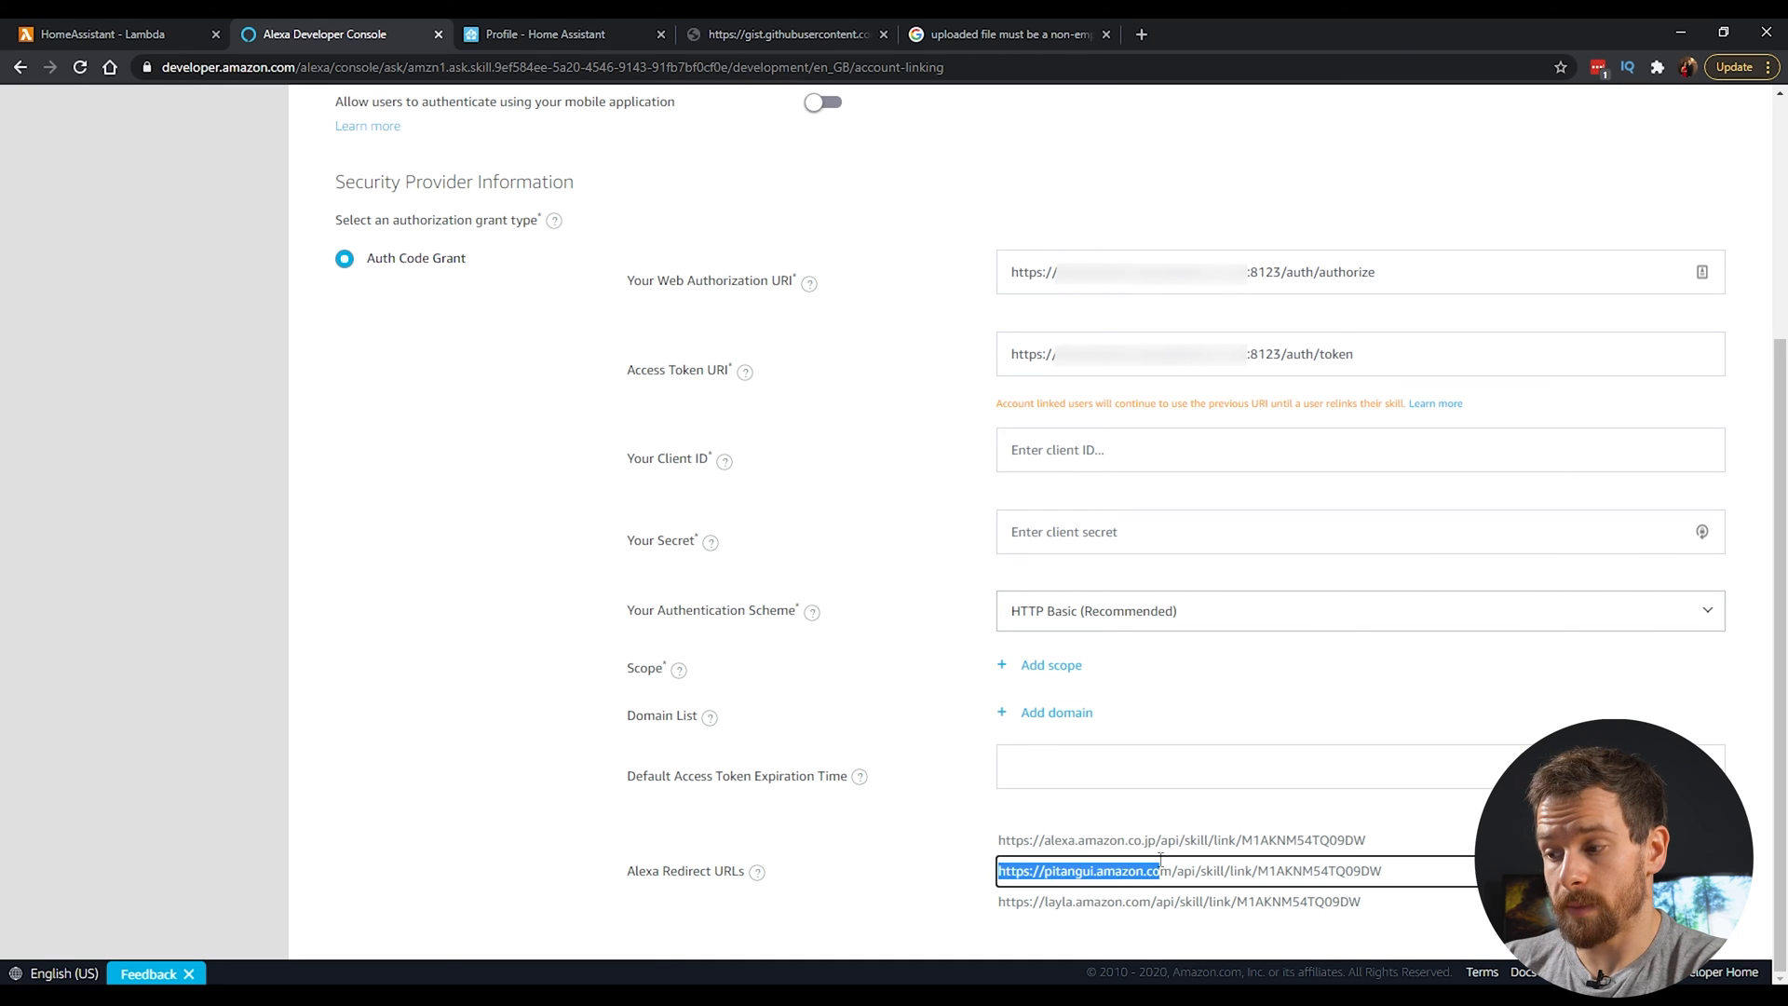
{"action": "left_click", "coordinate": [1177, 902]}
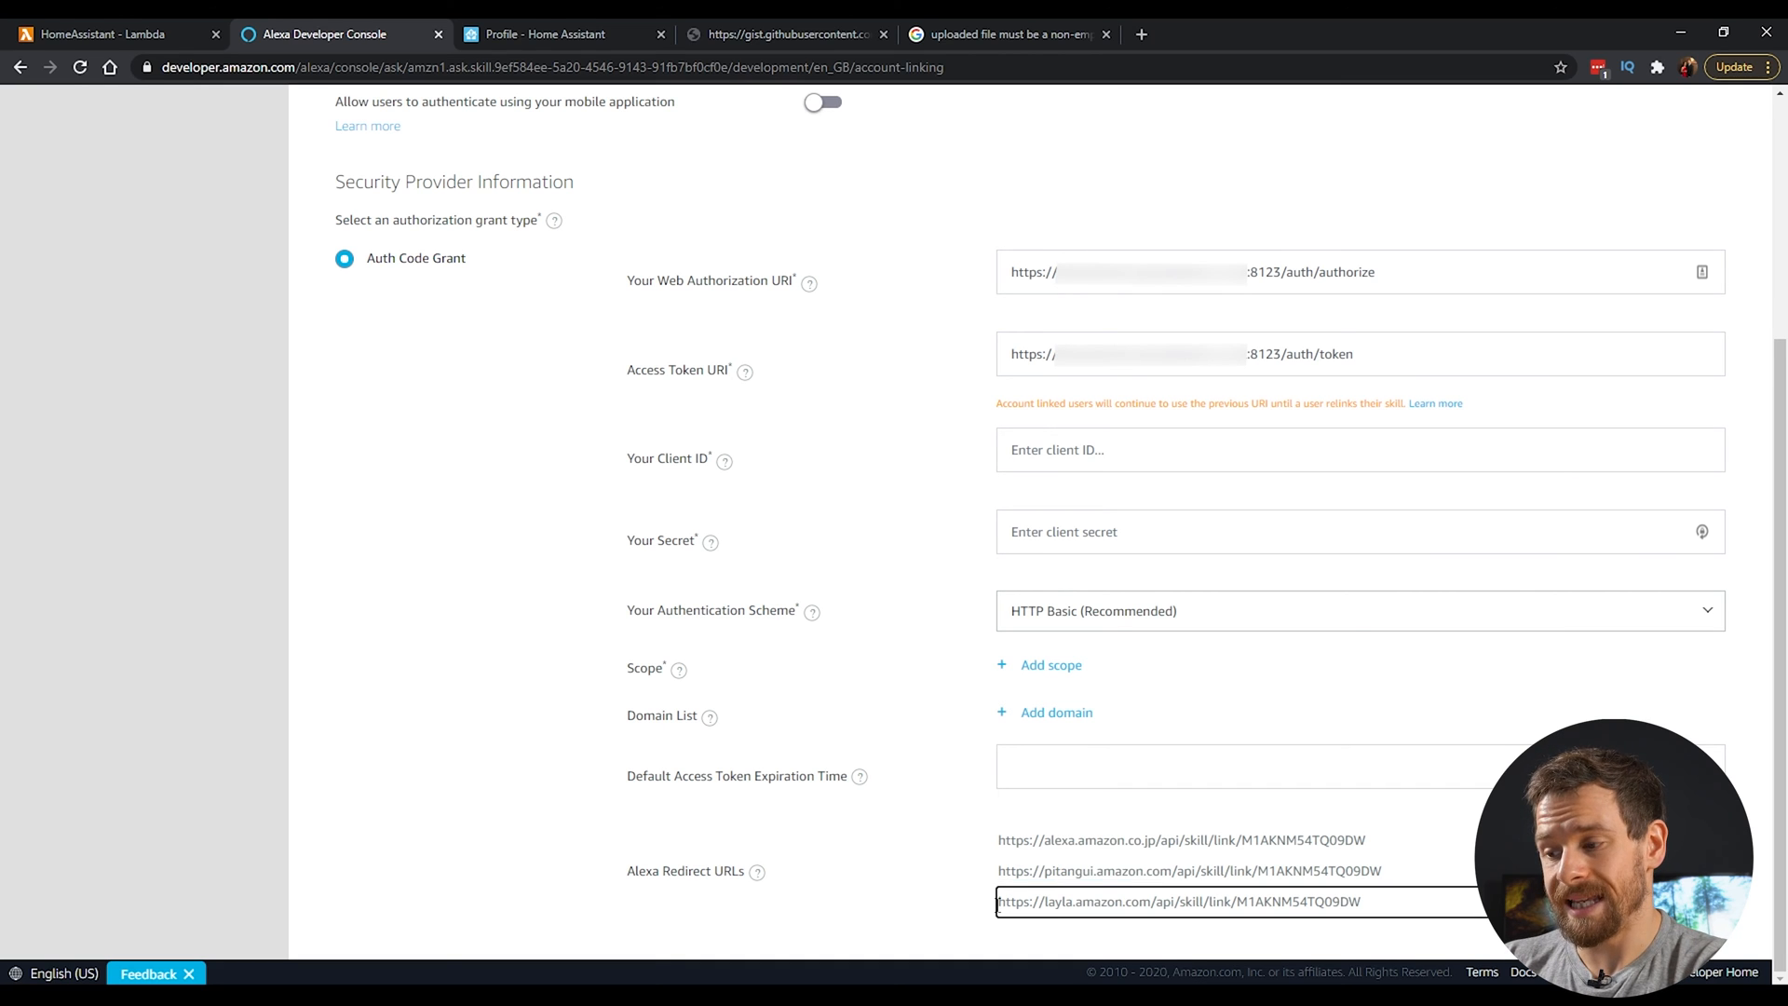
{"action": "double_click", "coordinate": [1049, 902]}
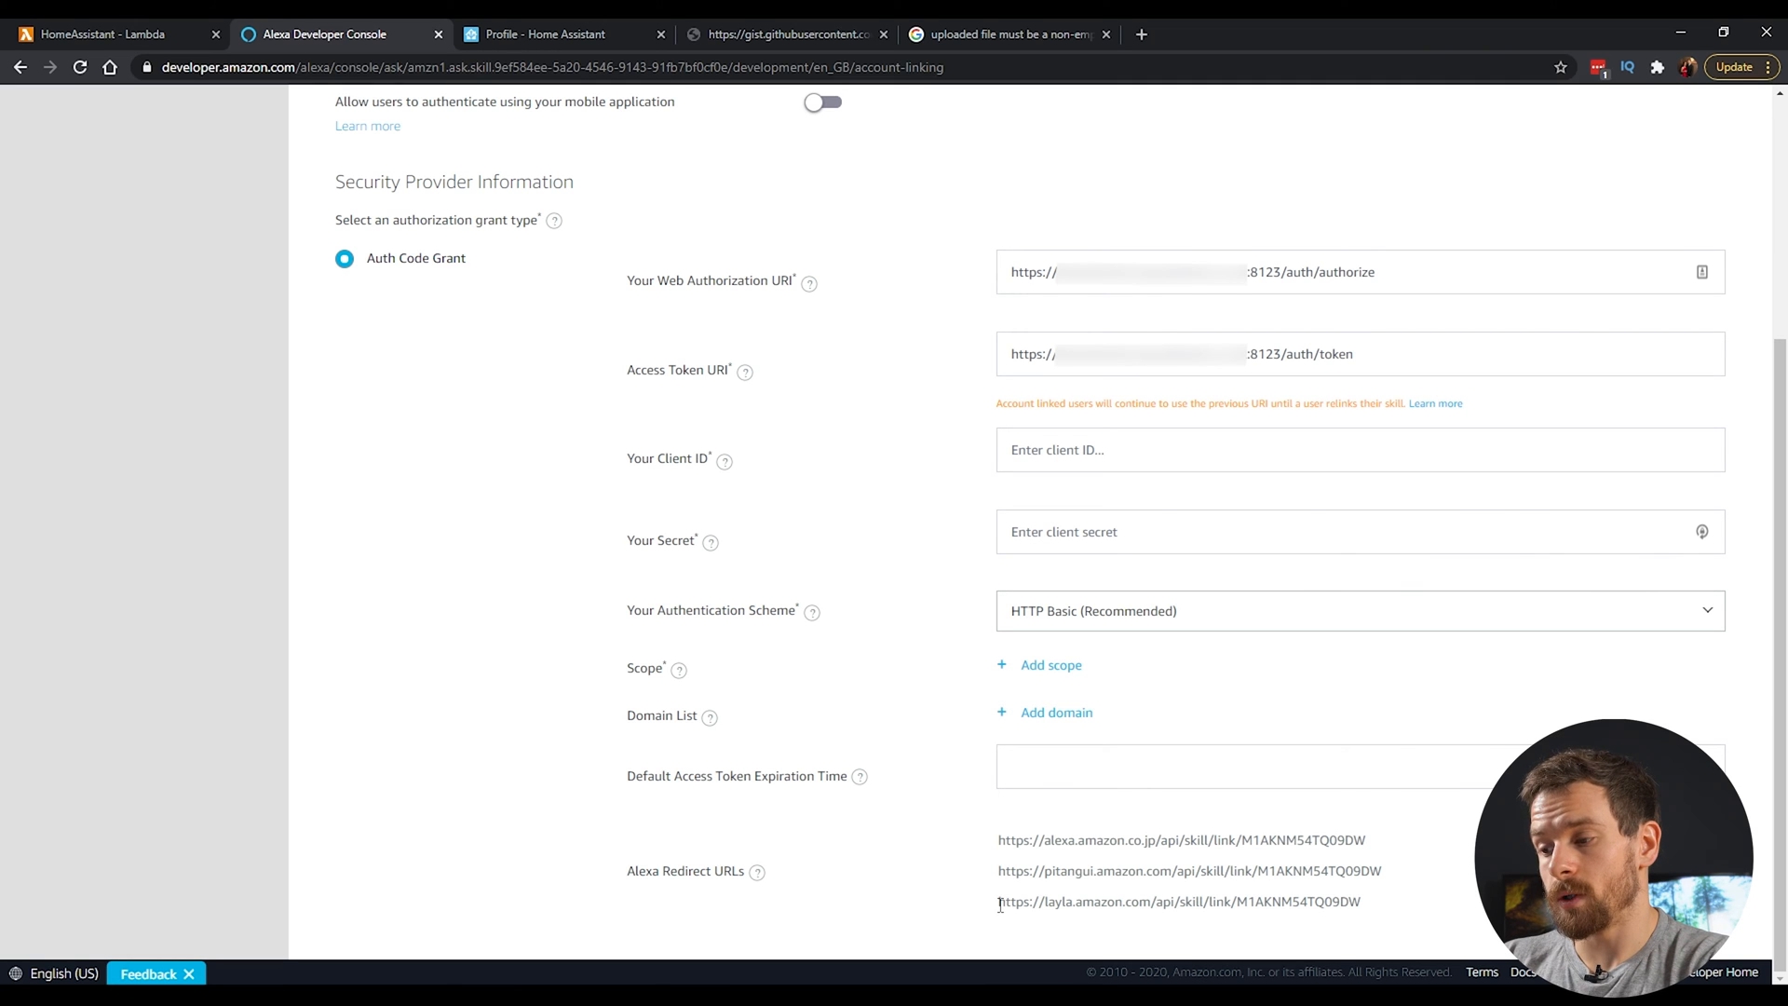
{"action": "double_click", "coordinate": [1073, 902]}
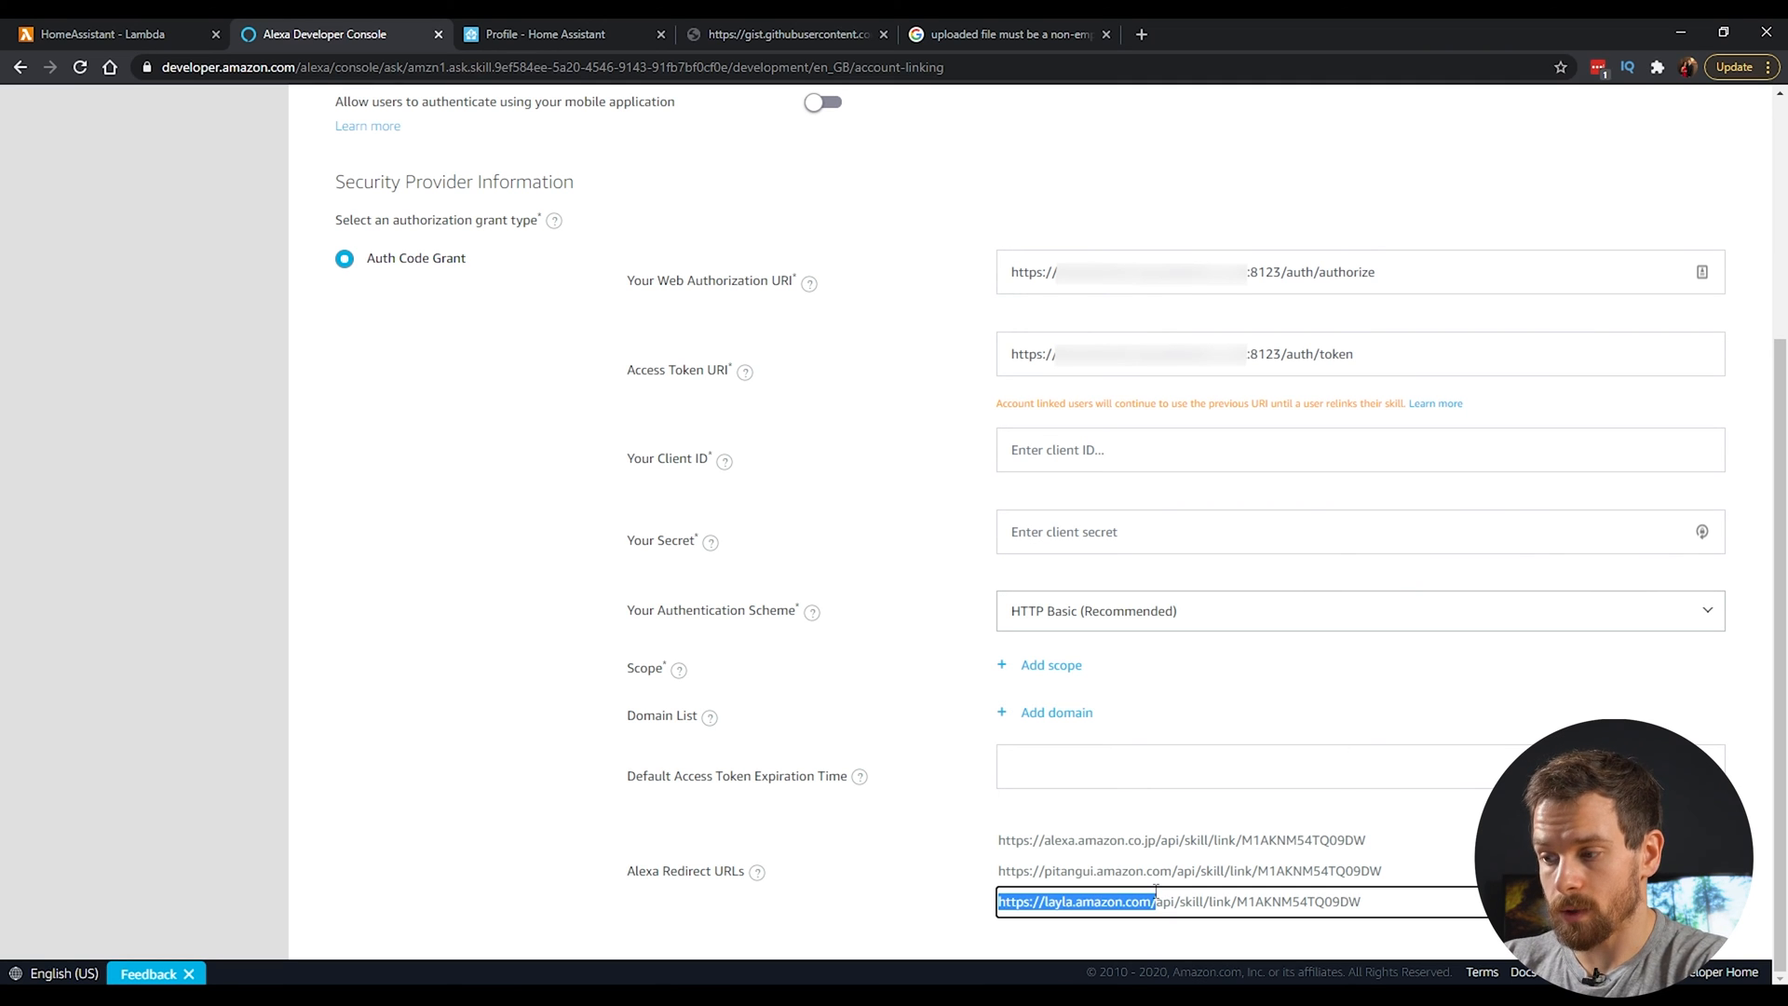
{"action": "mouse_move", "coordinate": [982, 464]}
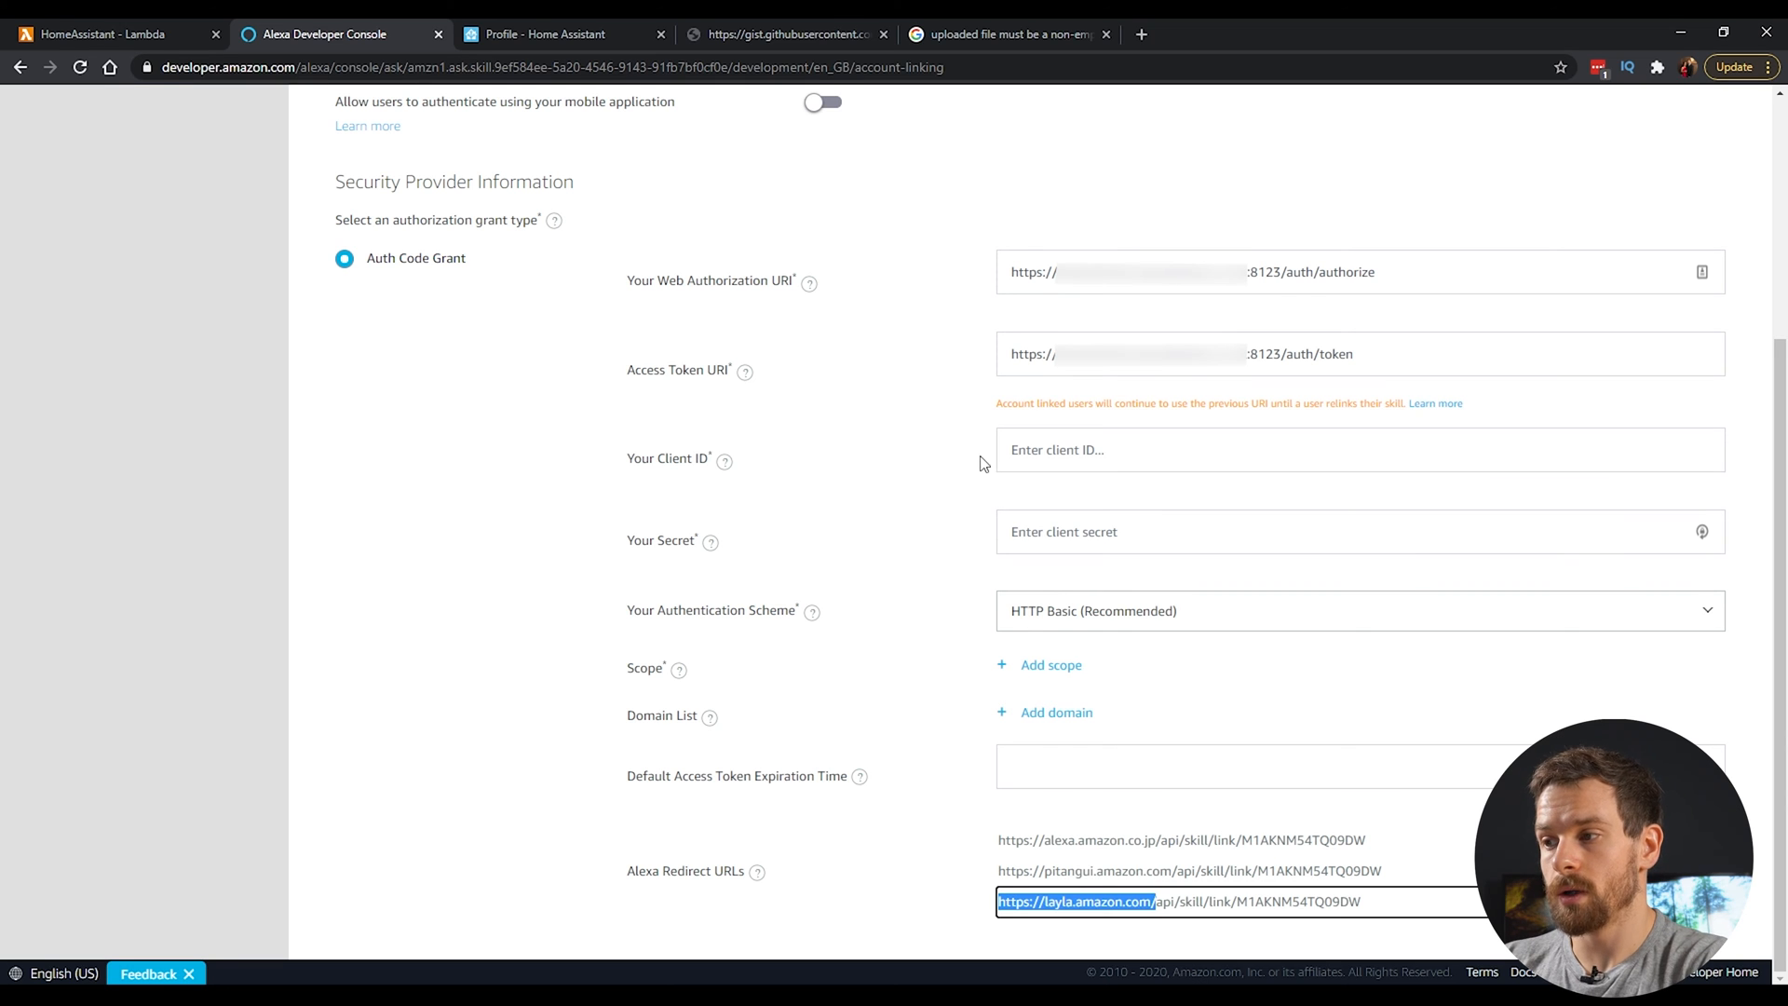
{"action": "left_click", "coordinate": [1358, 479]}
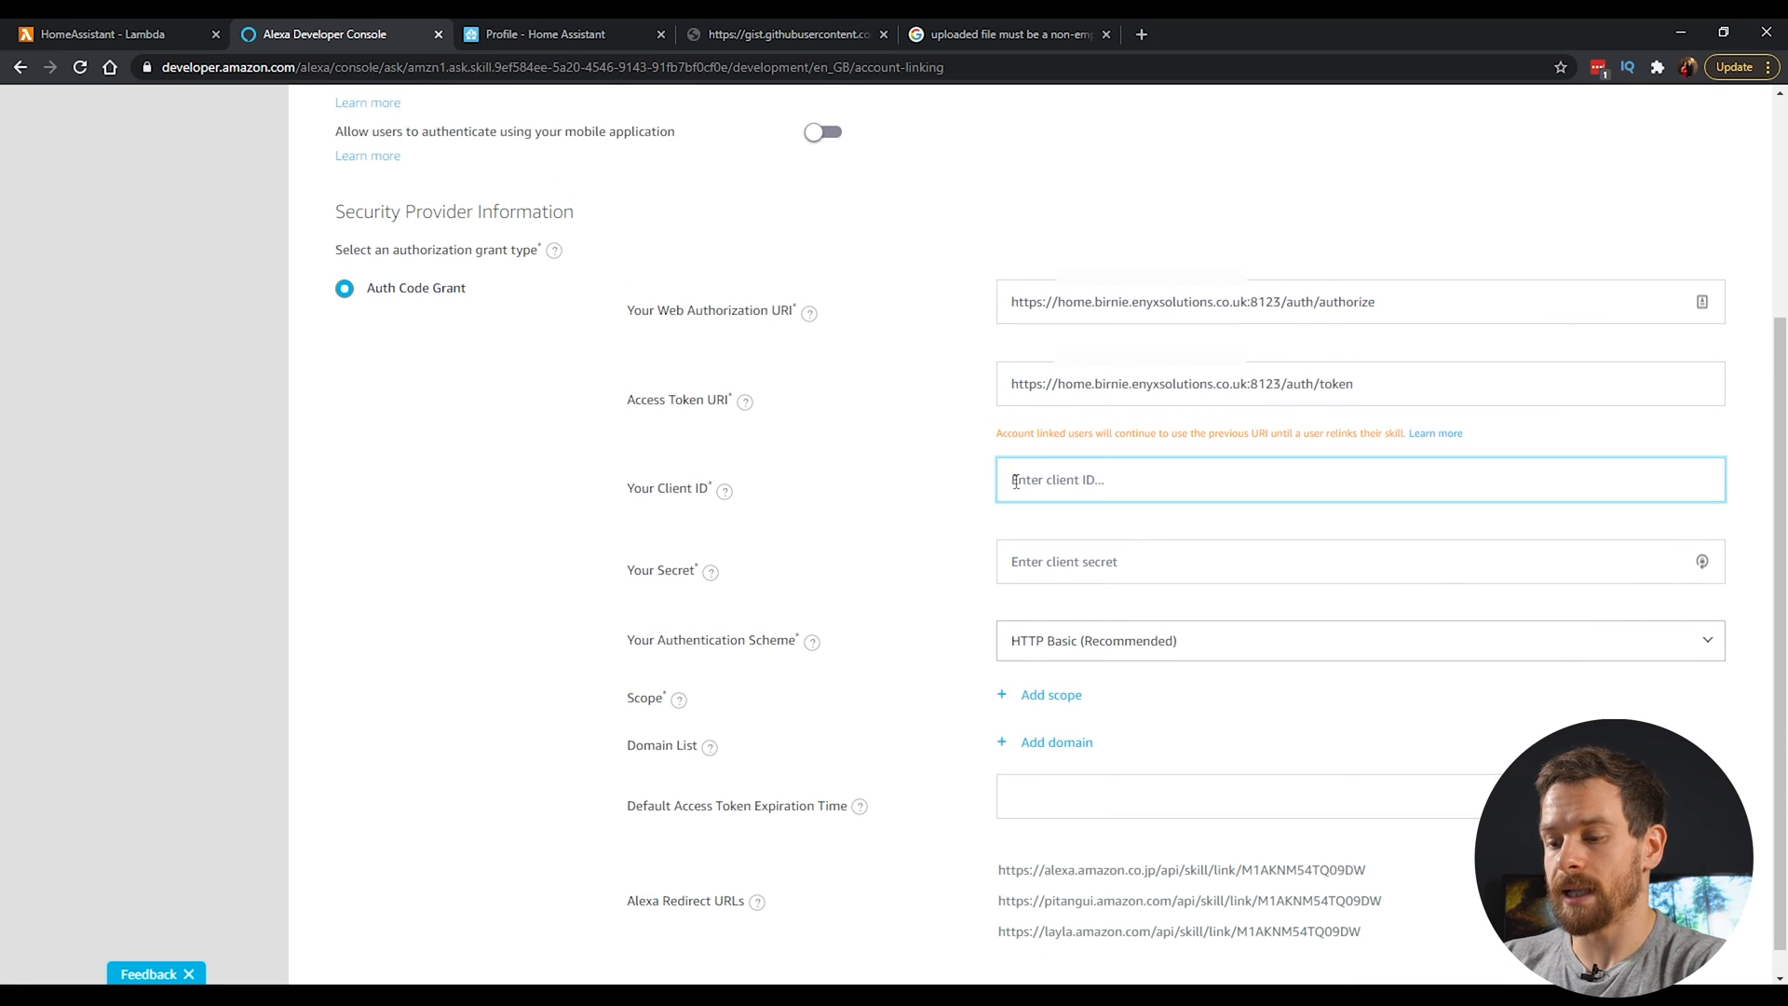
{"action": "type", "text": "https://layla.amazon.com/"}
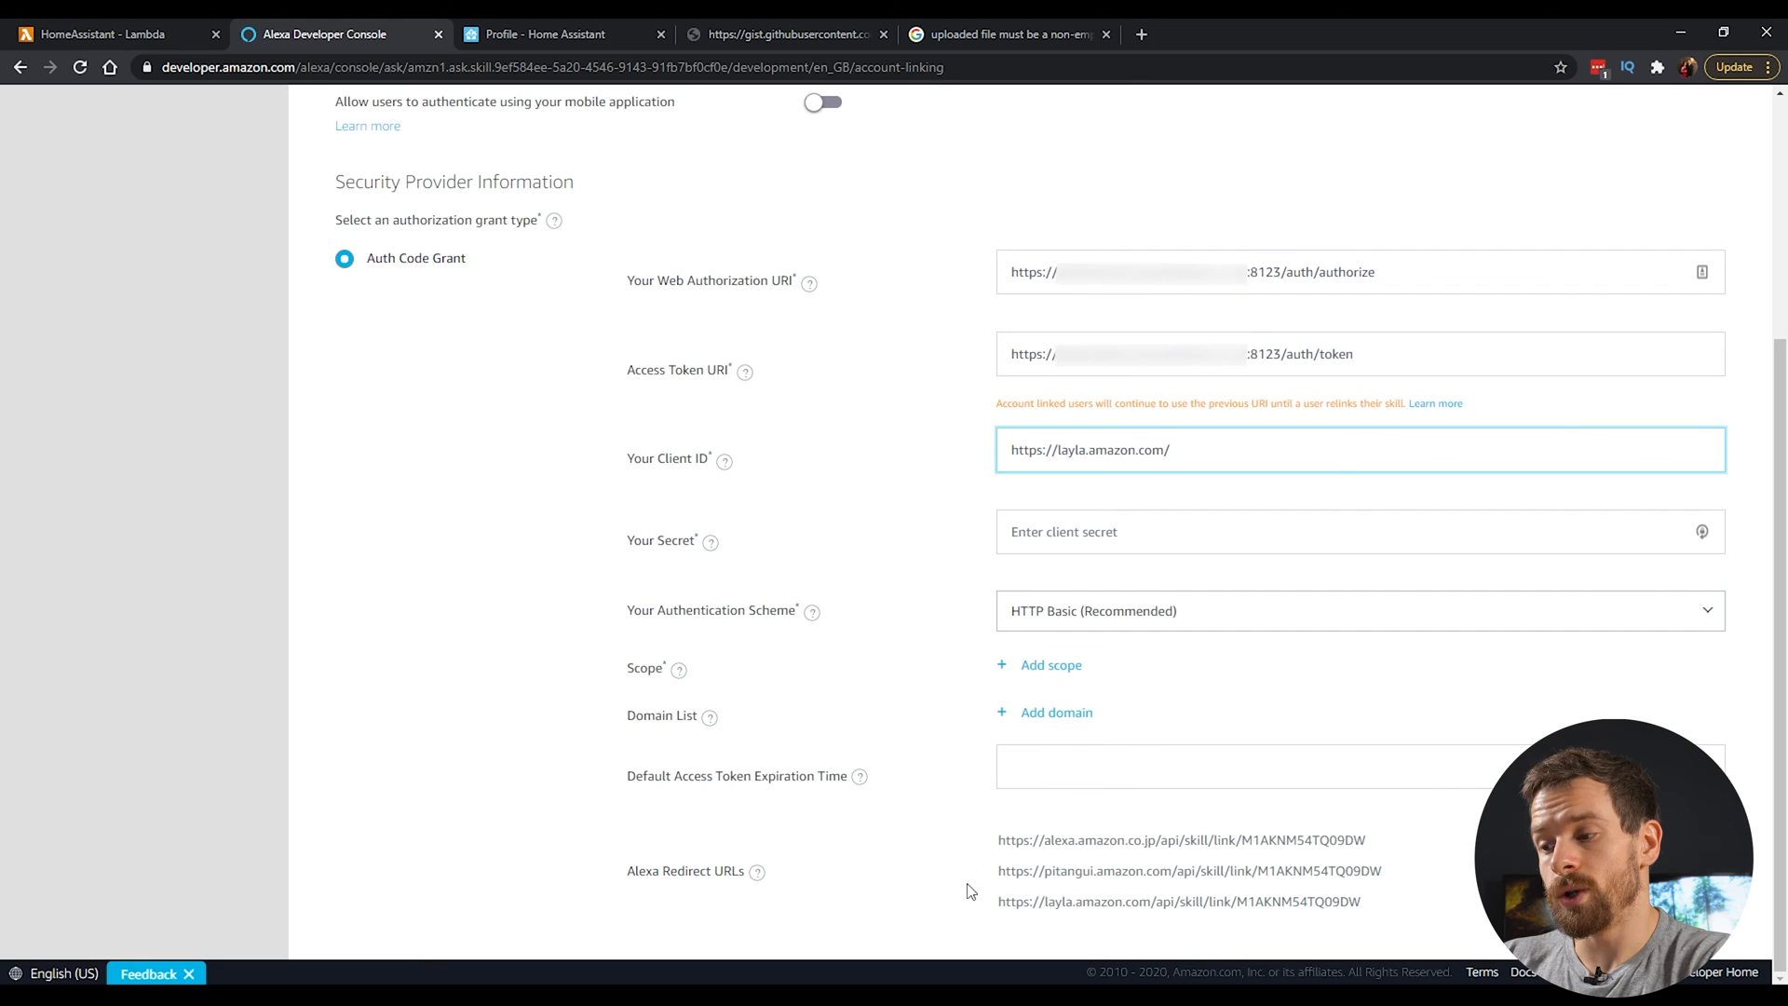
{"action": "double_click", "coordinate": [1073, 870]}
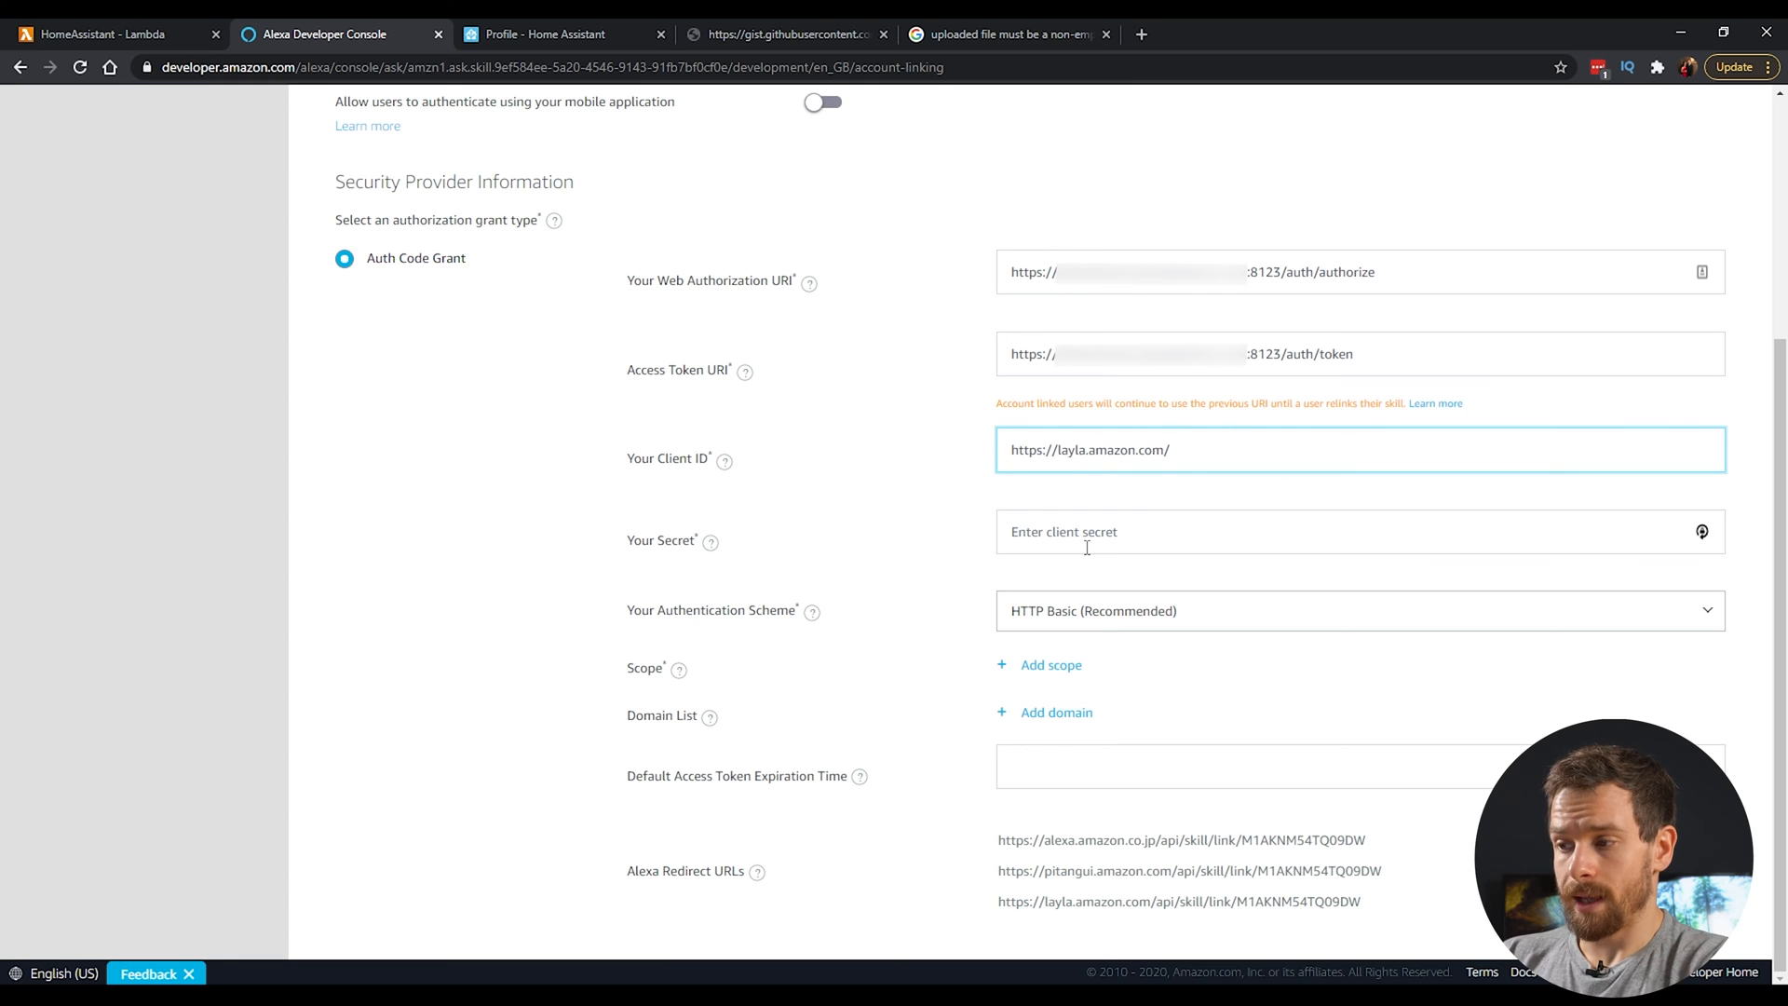
- Enter a client secret and set the authentication scheme to Credentials in request body
{"action": "type", "text": "•••••"}
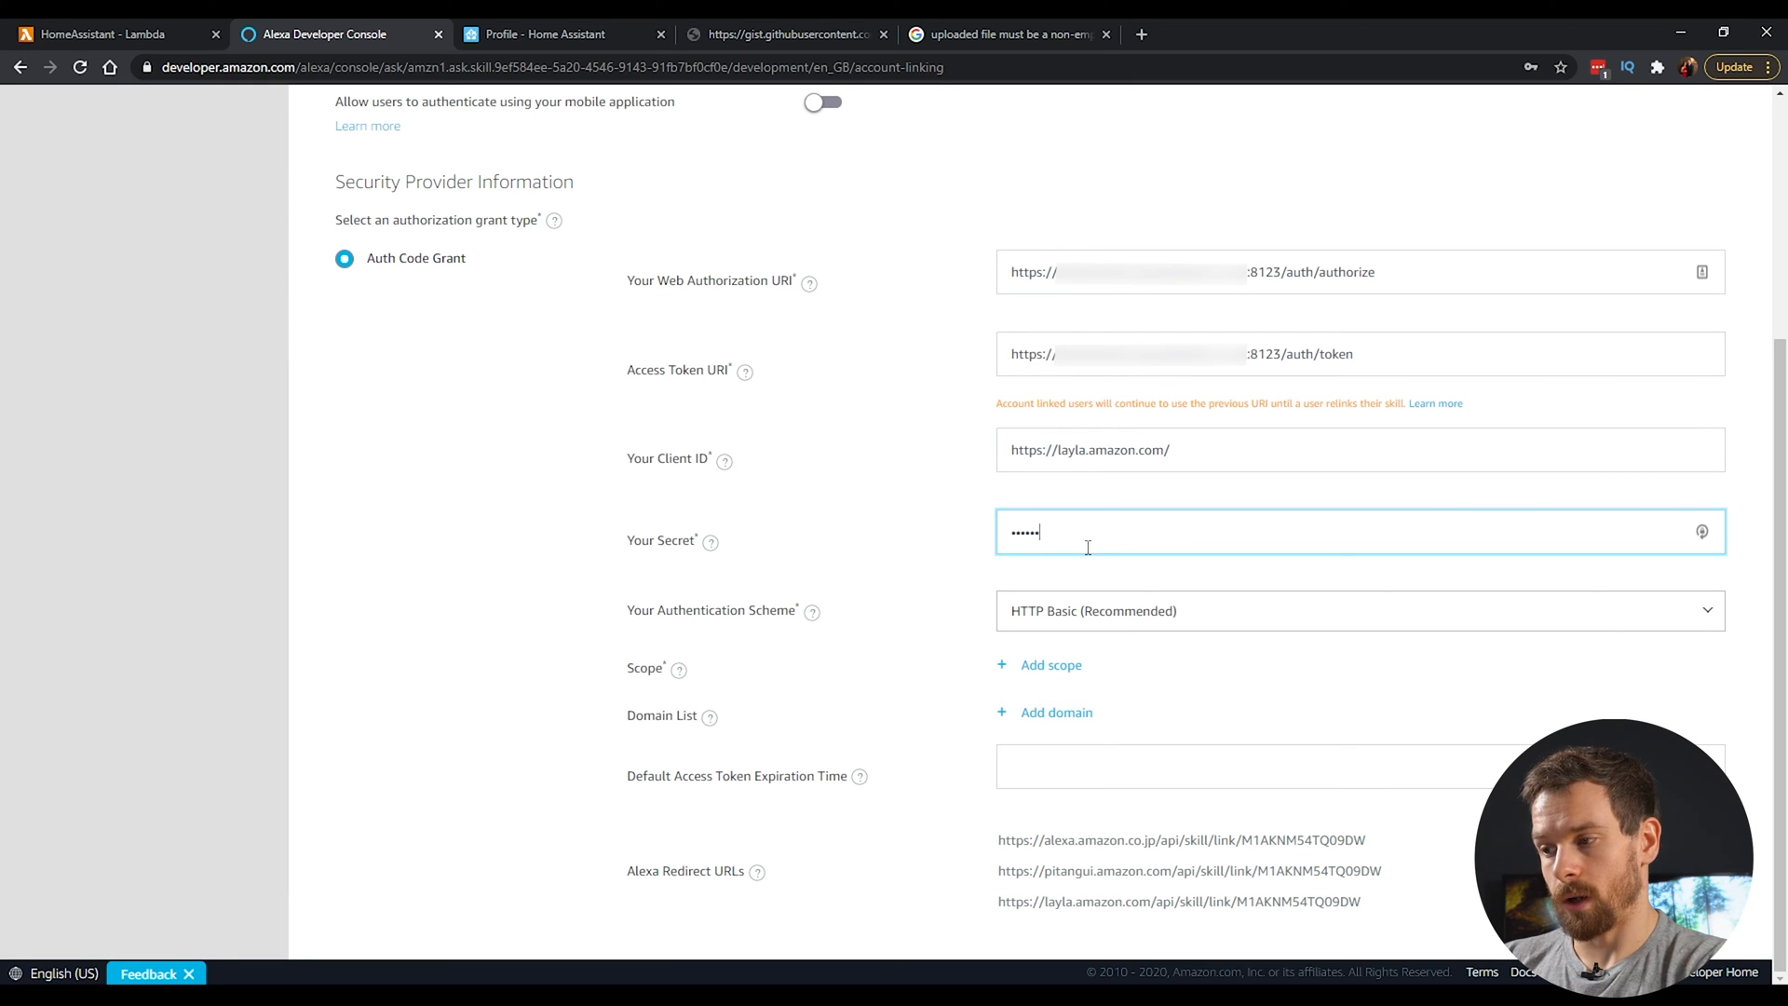
{"action": "left_click", "coordinate": [1358, 611]}
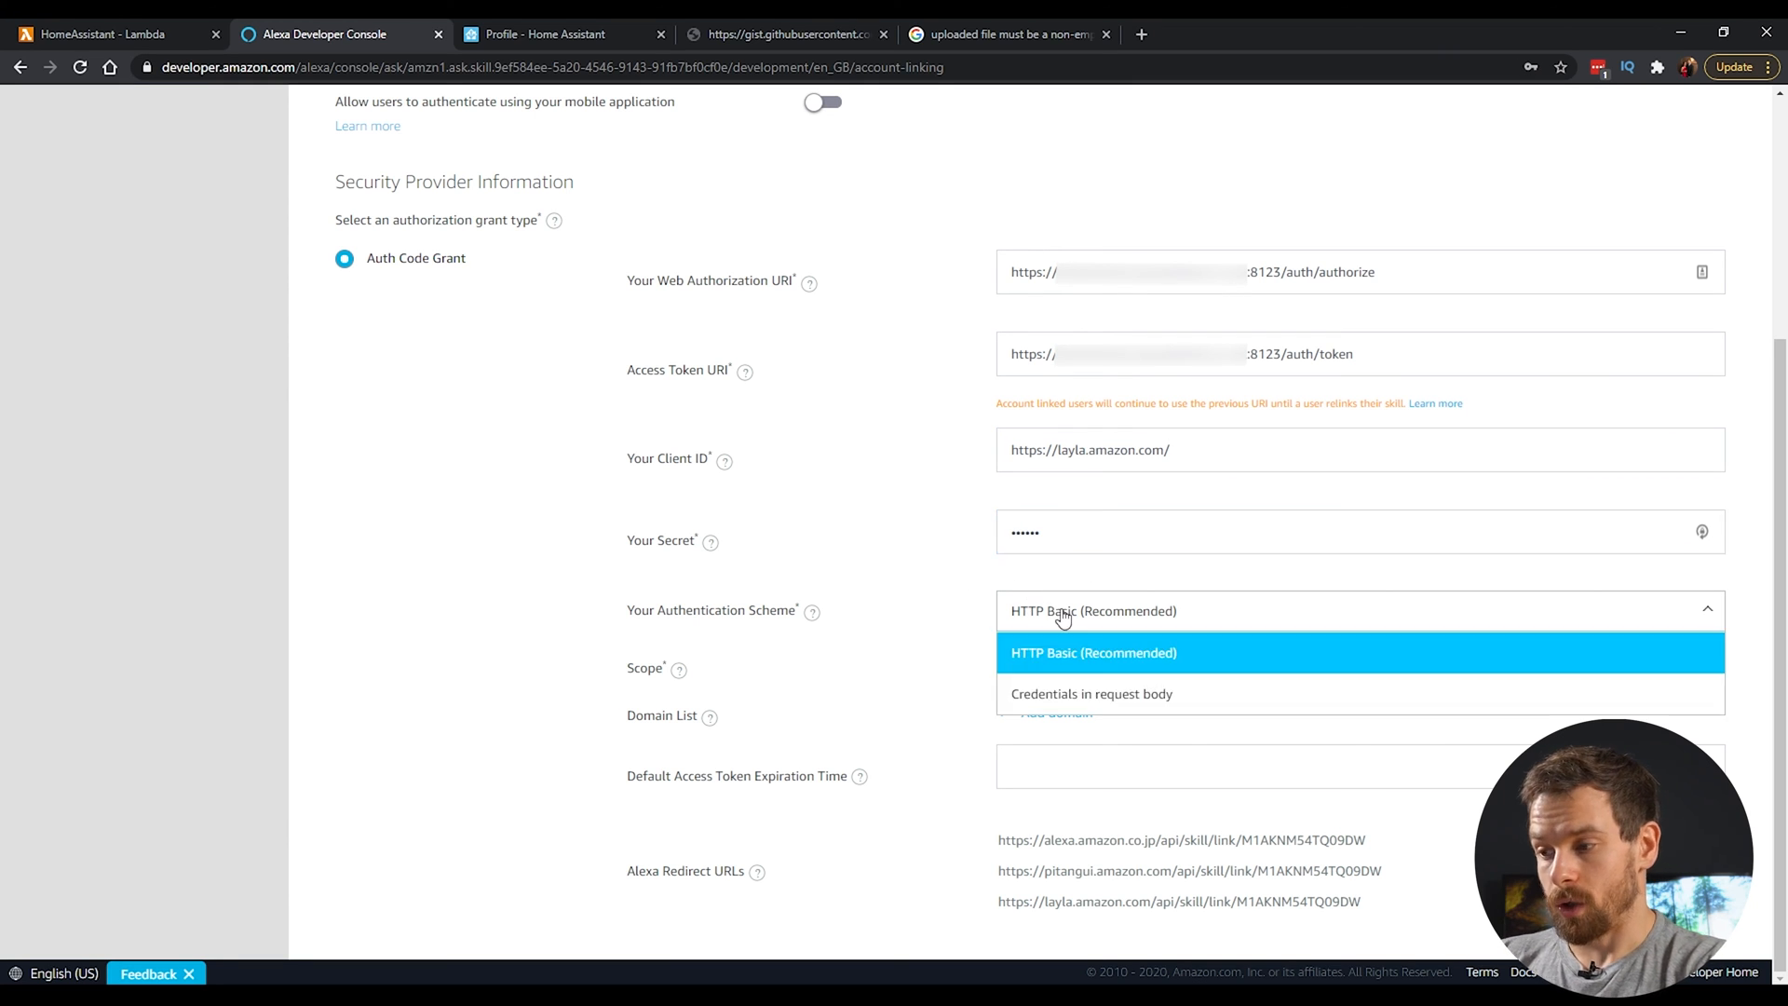
{"action": "left_click", "coordinate": [1090, 693]}
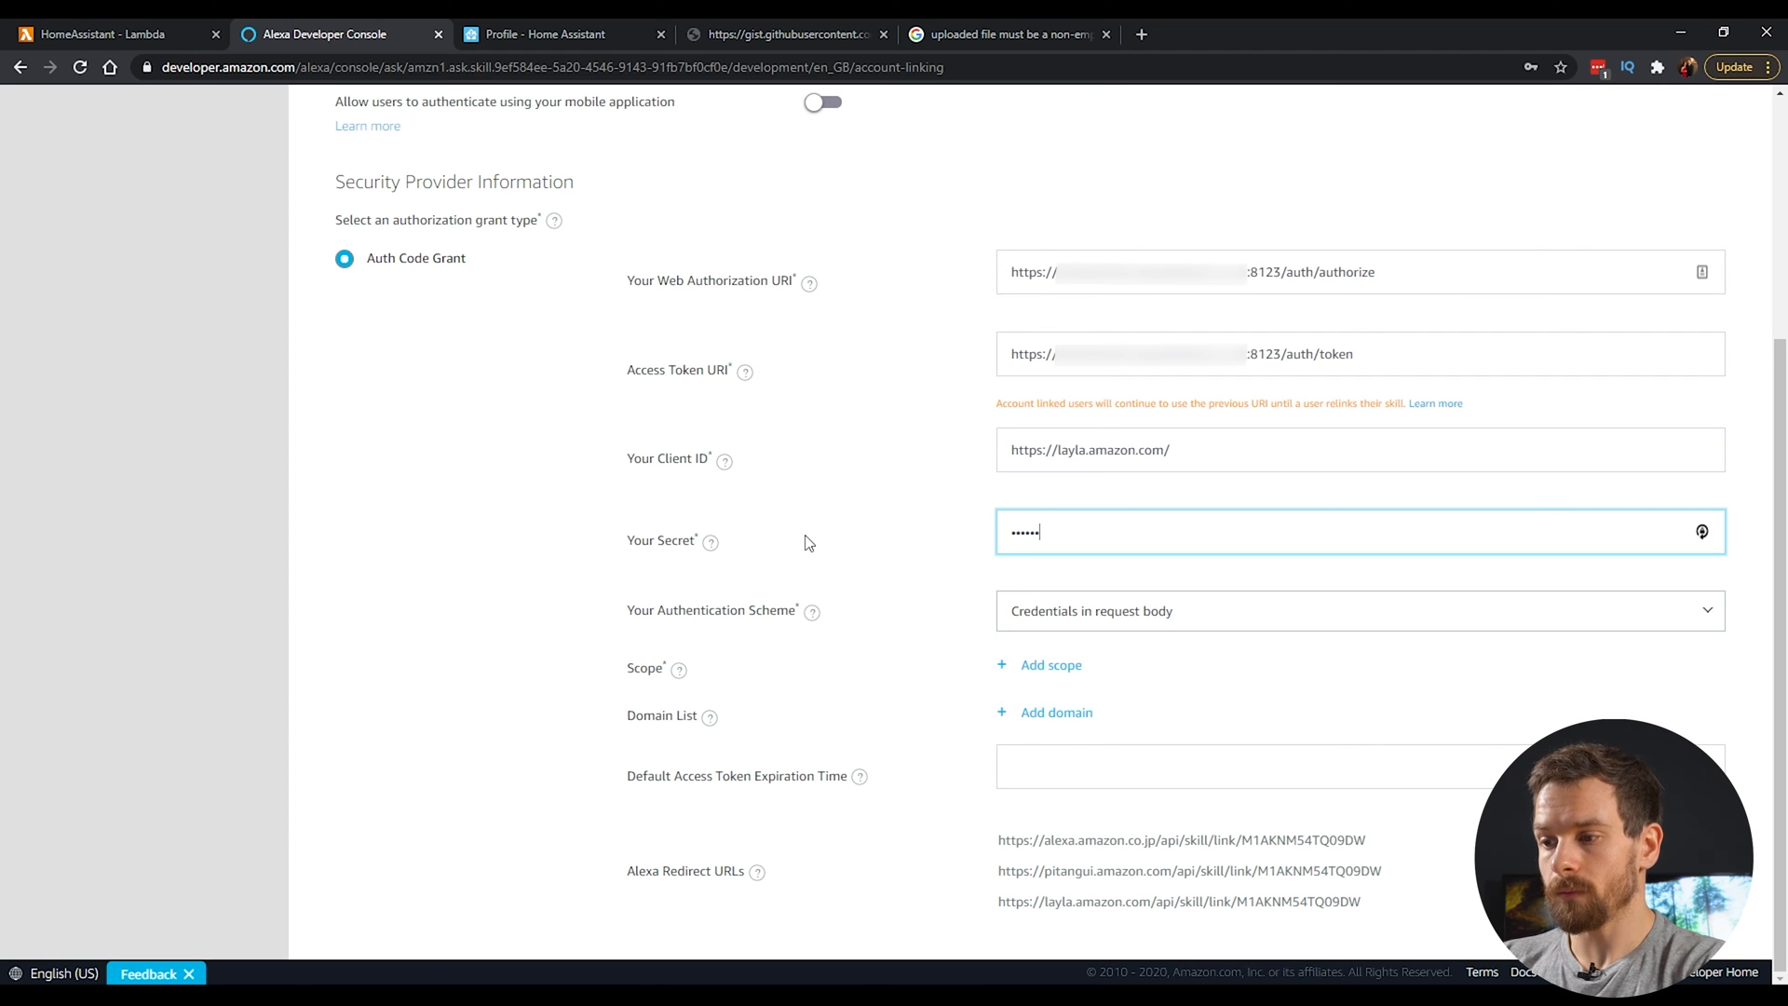
- Add smart_home as the account linking scope
{"action": "left_click", "coordinate": [1051, 665]}
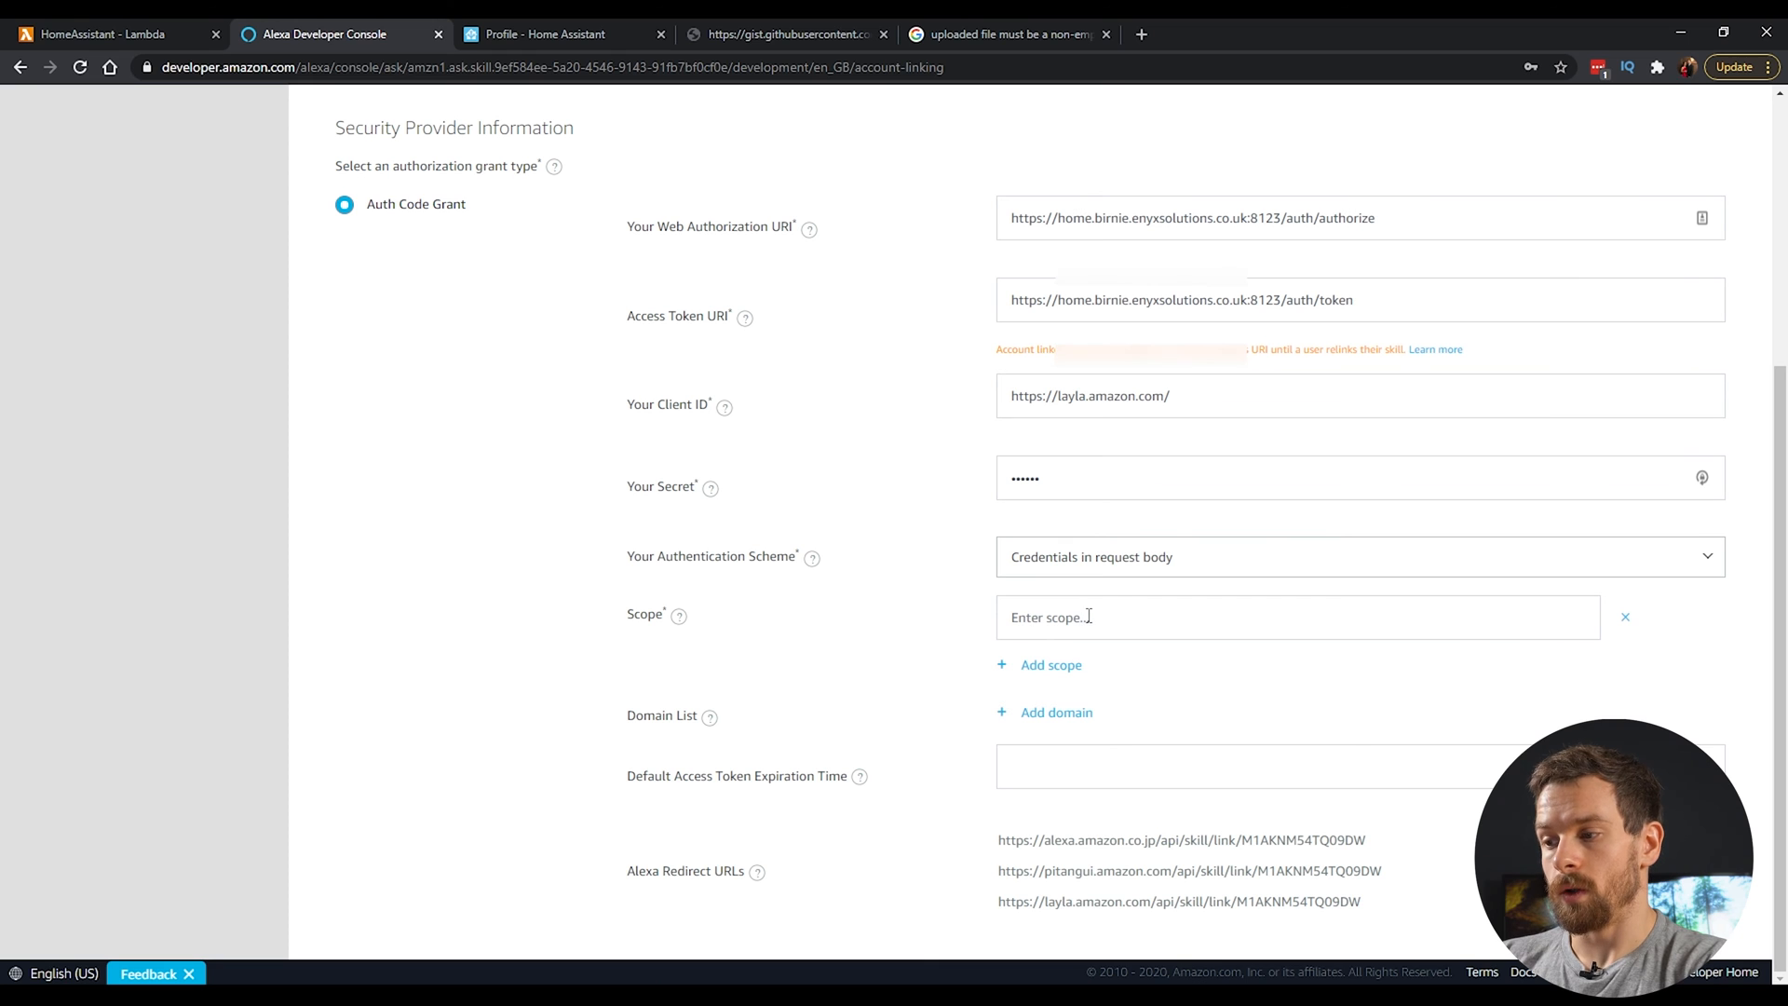
{"action": "left_click", "coordinate": [1296, 617]}
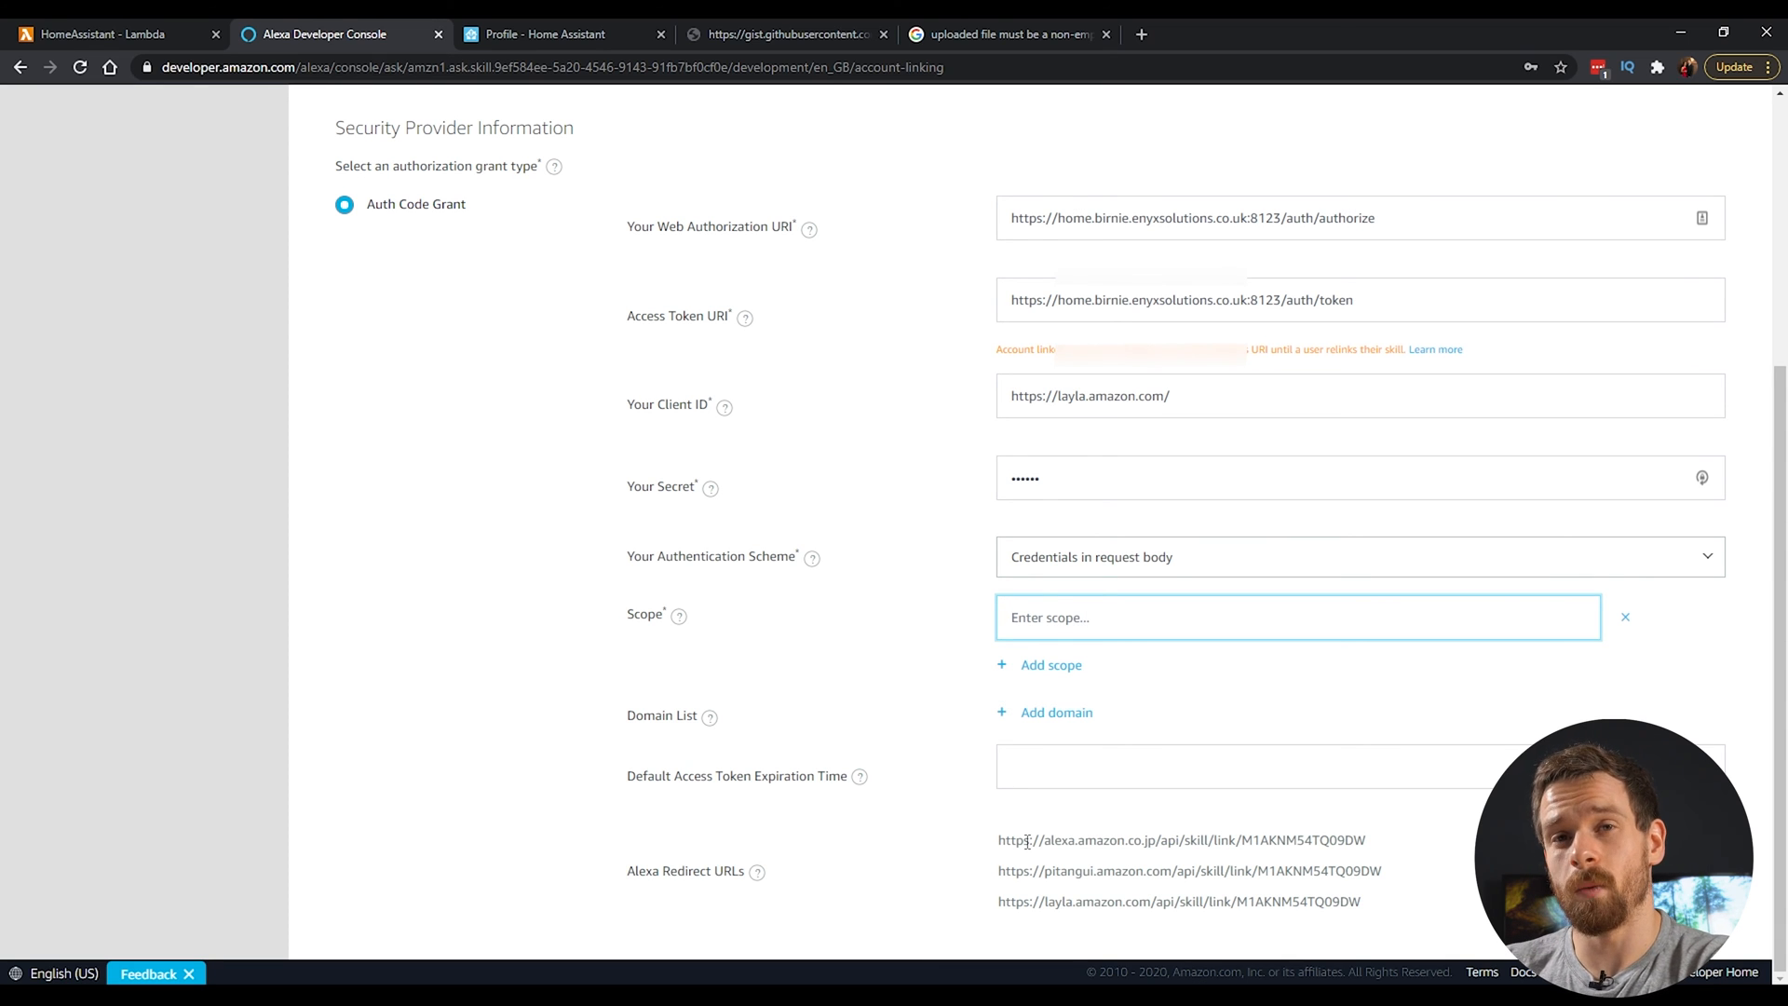
{"action": "type", "text": "s"}
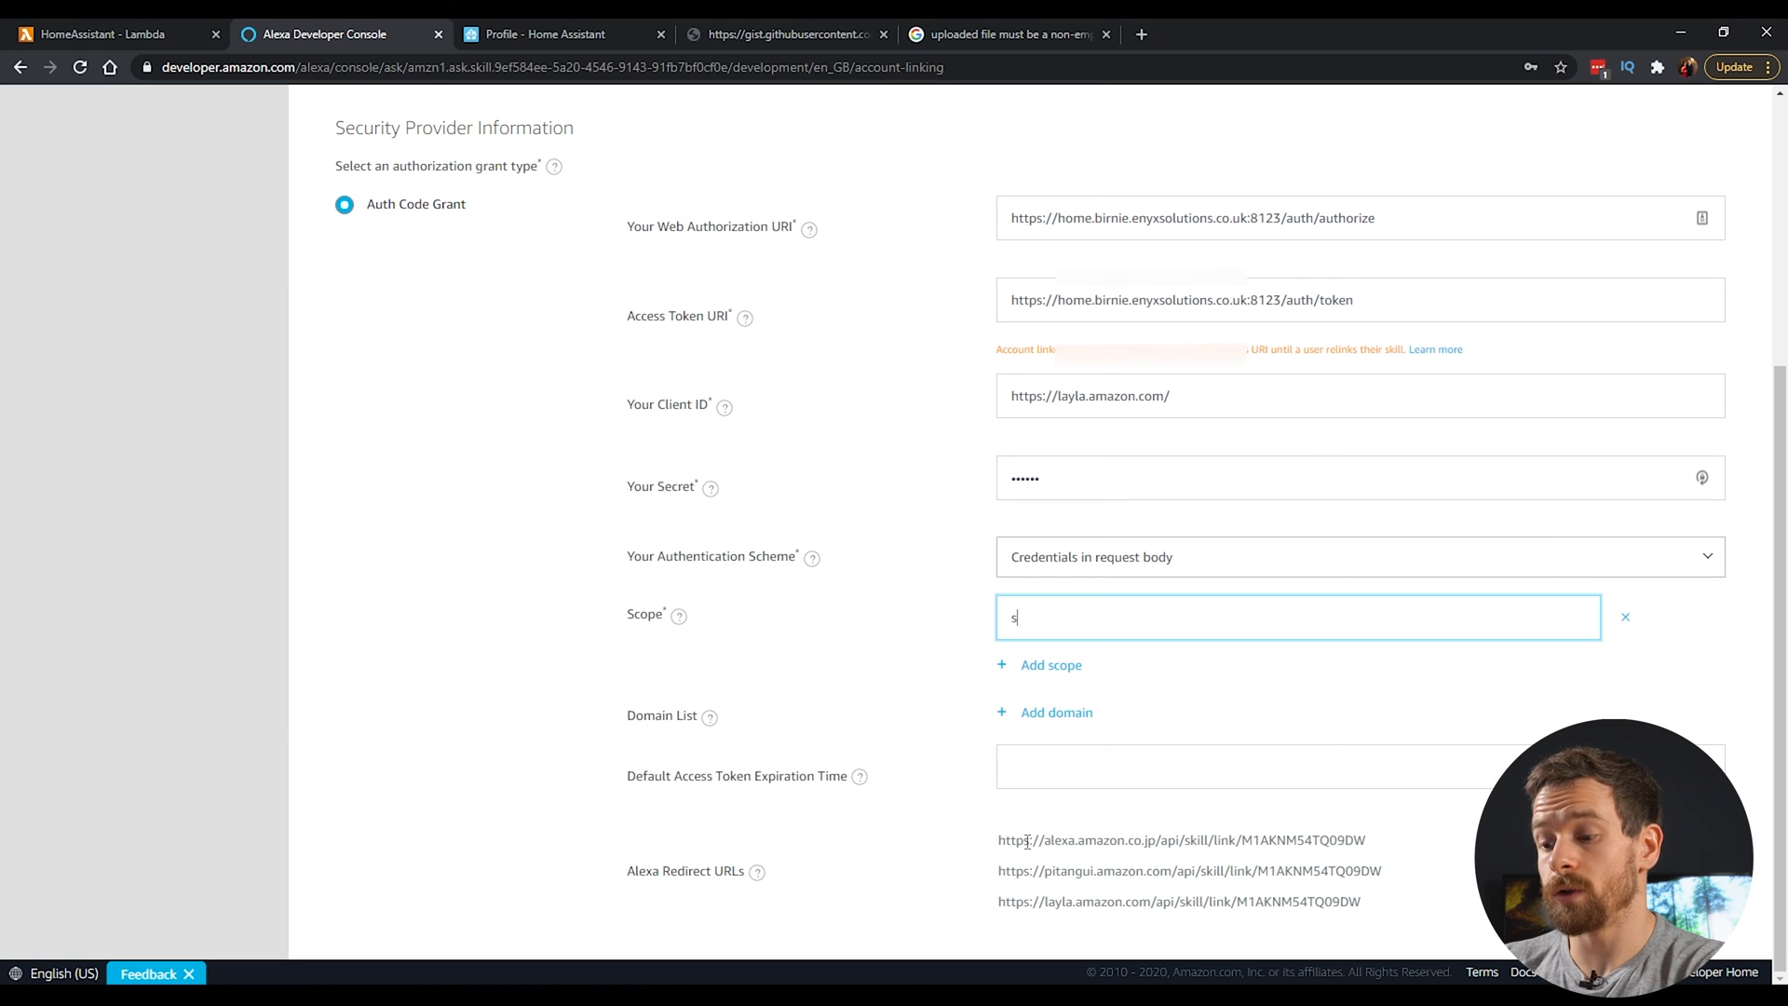
{"action": "type", "text": "mart_home"}
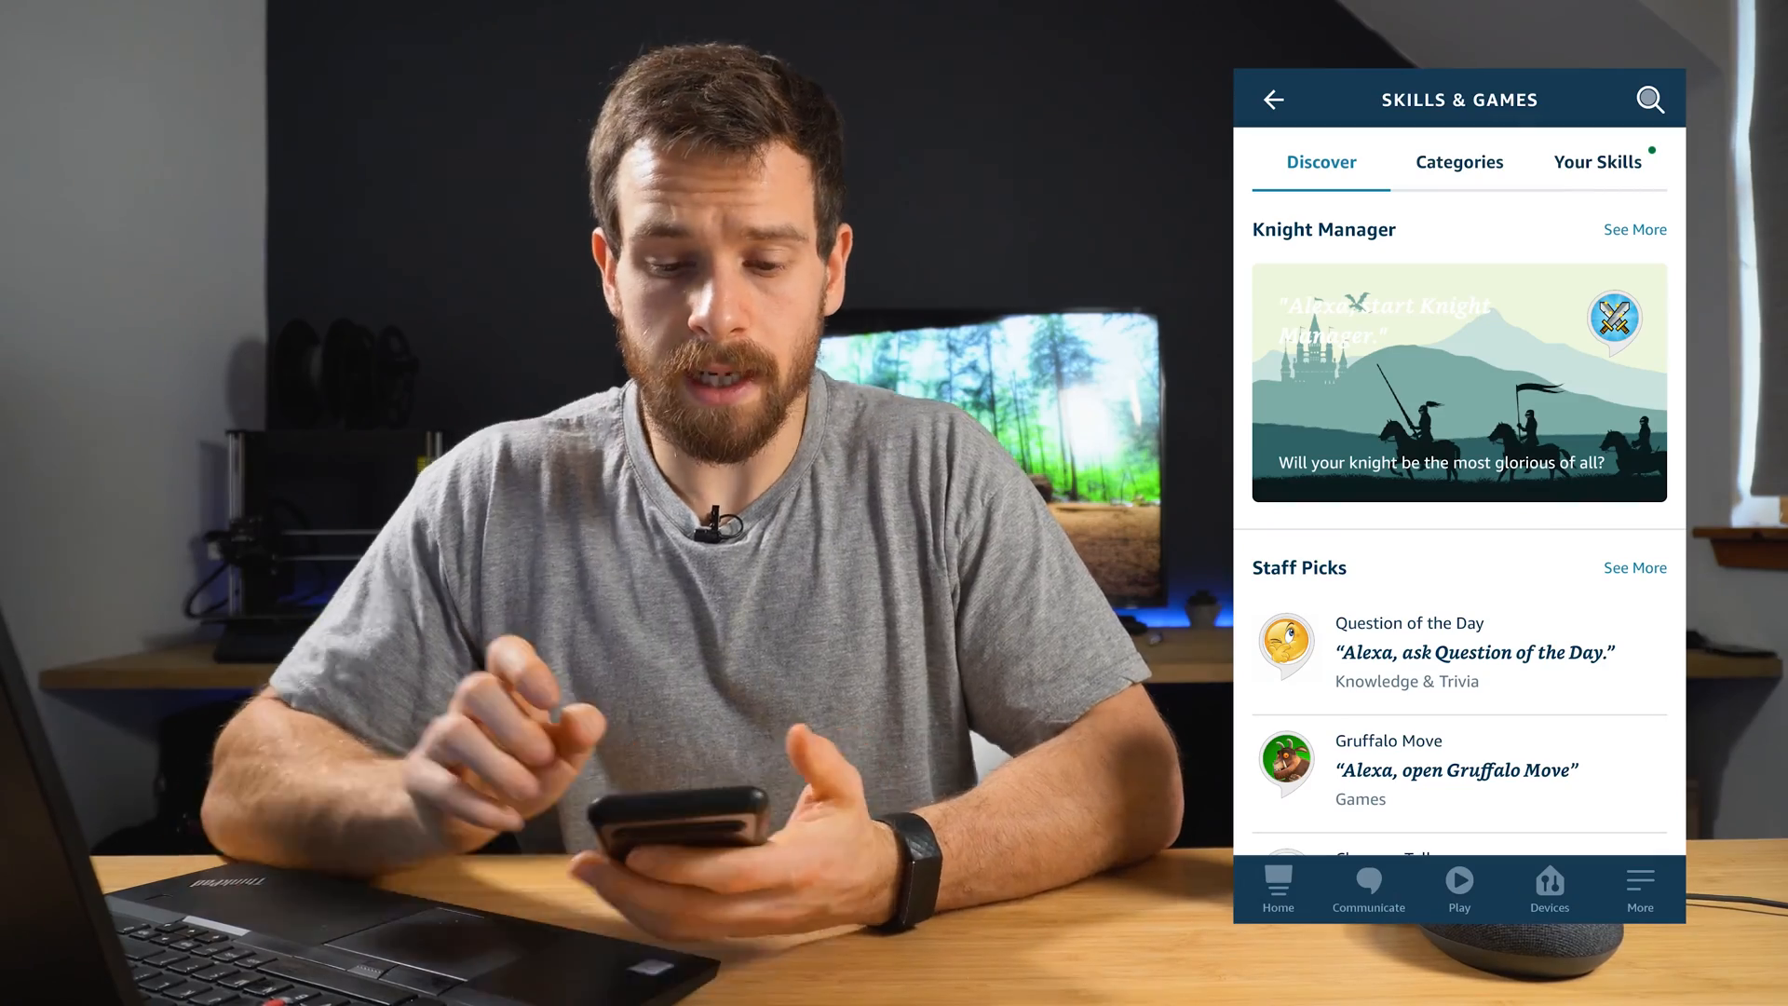
- In the Alexa app's Dev skills, enable HomeAssistant and submit the Home Assistant login
{"action": "left_click", "coordinate": [1596, 162]}
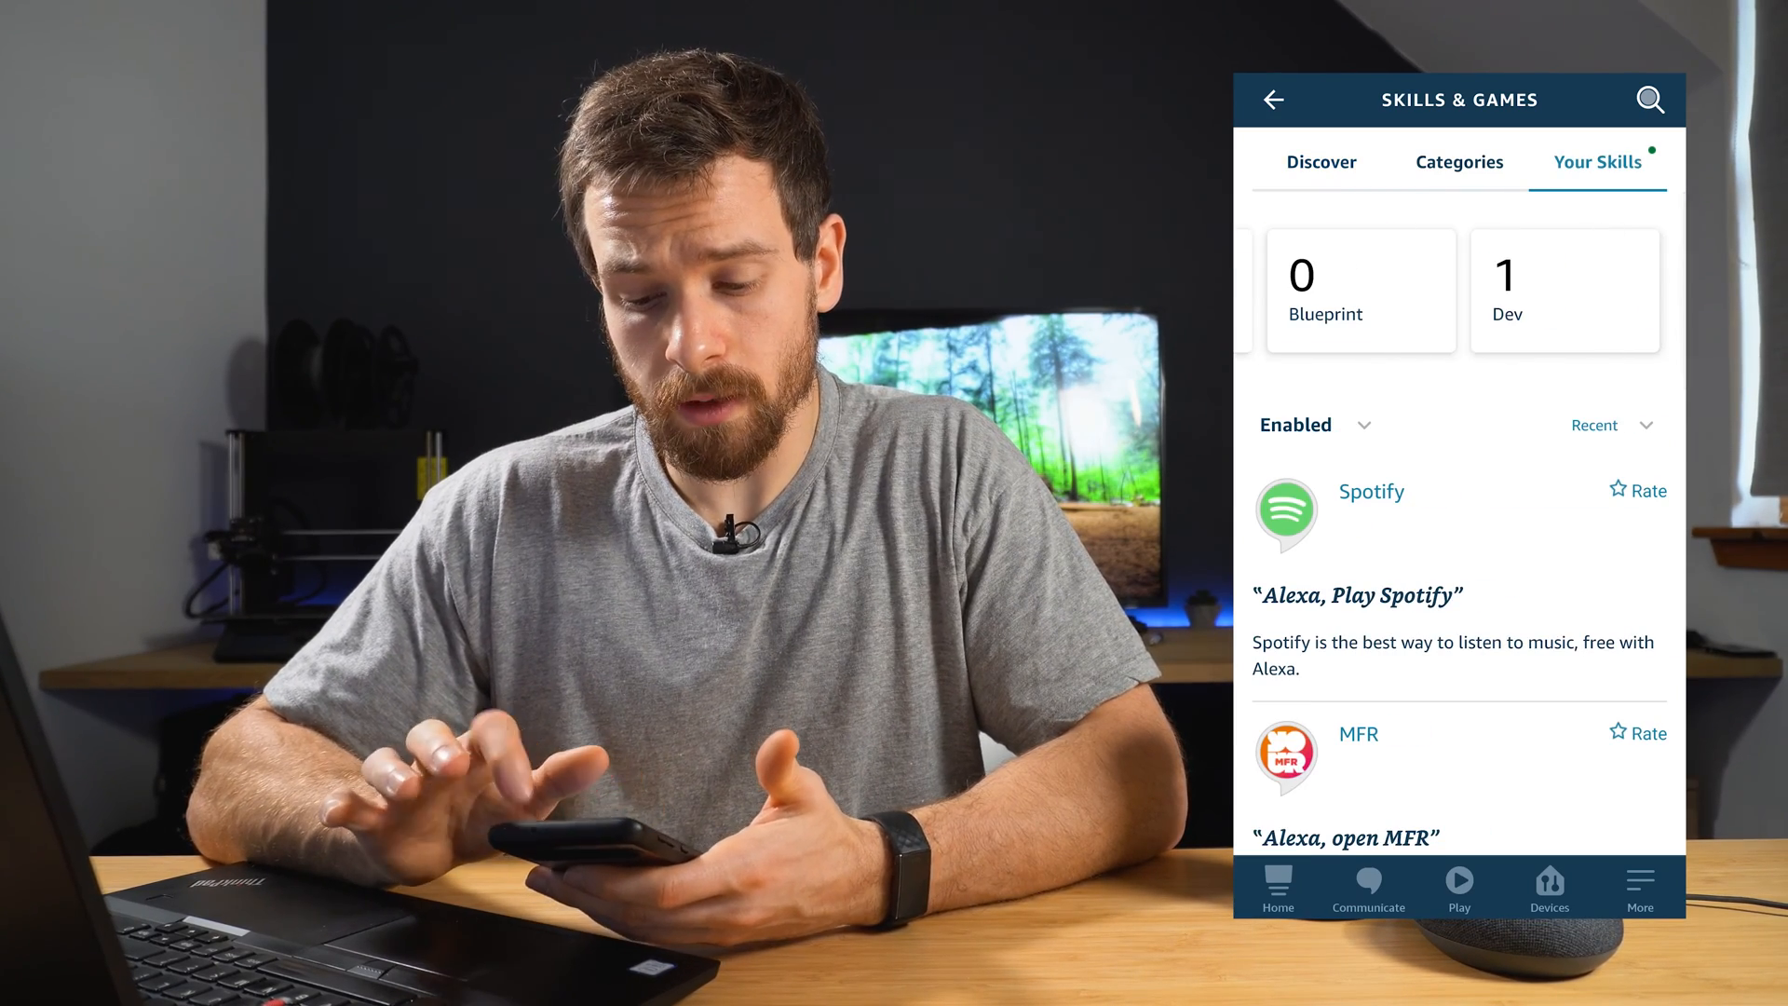
{"action": "left_click", "coordinate": [1565, 290]}
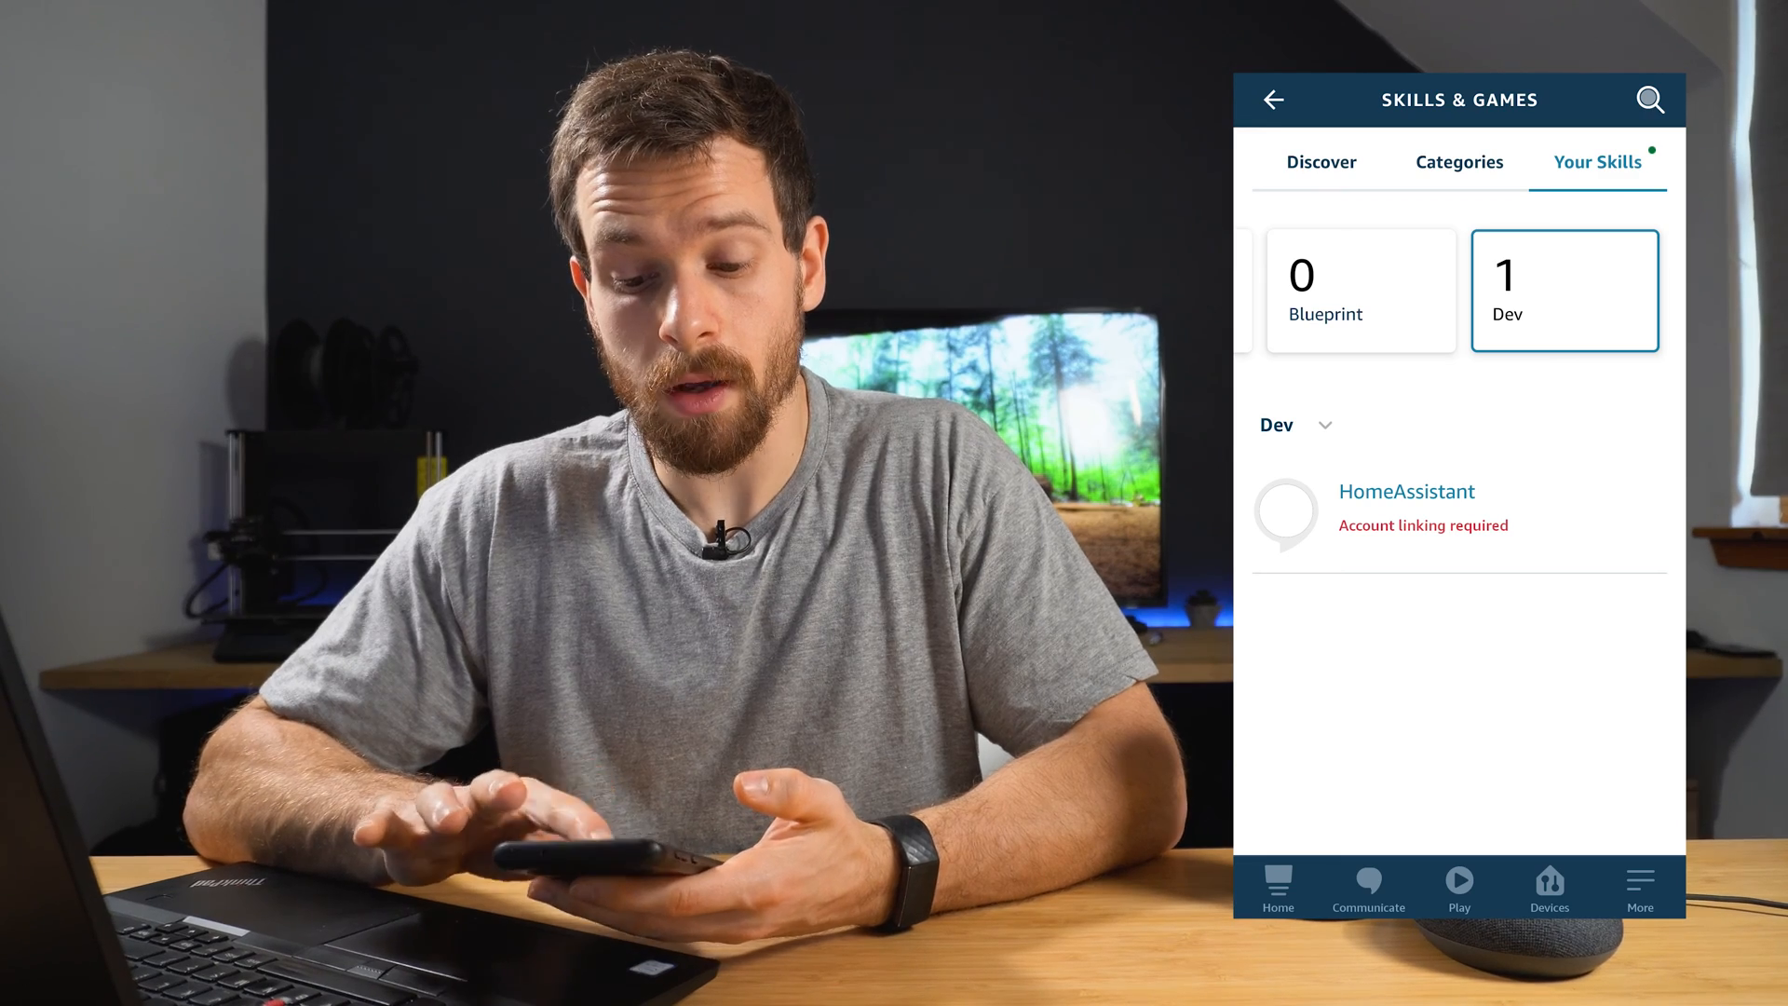
{"action": "left_click", "coordinate": [1406, 492]}
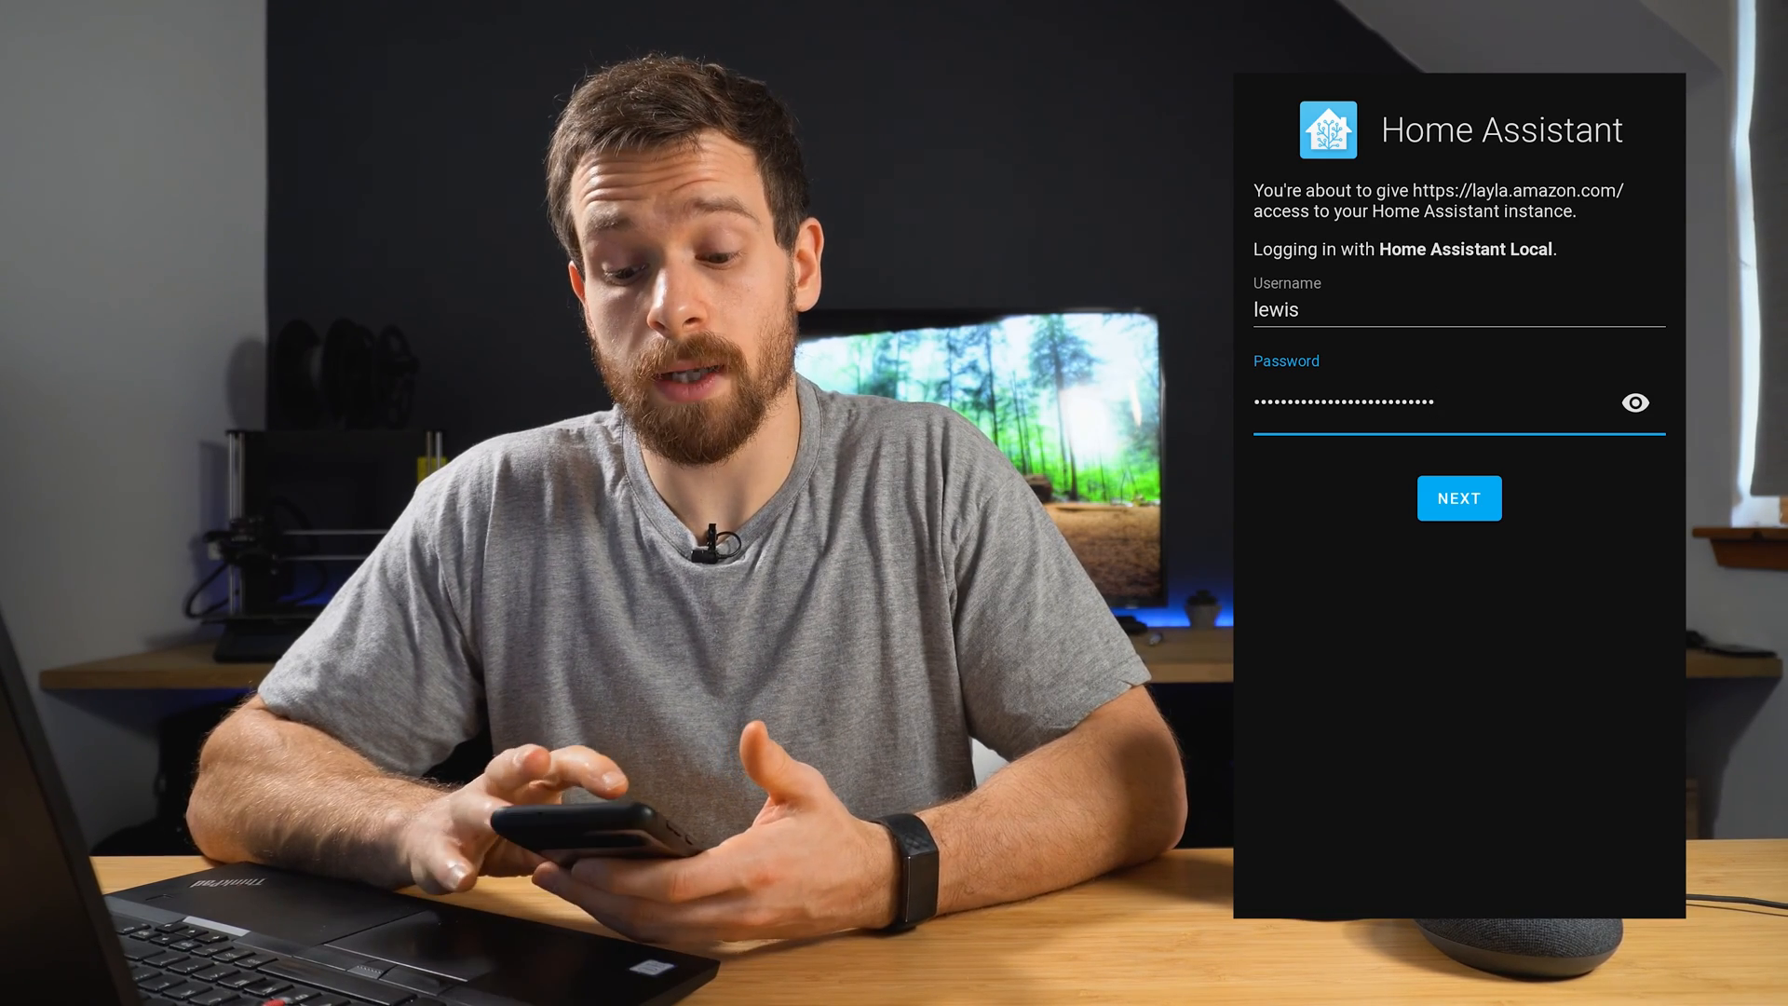
{"action": "left_click", "coordinate": [1458, 497]}
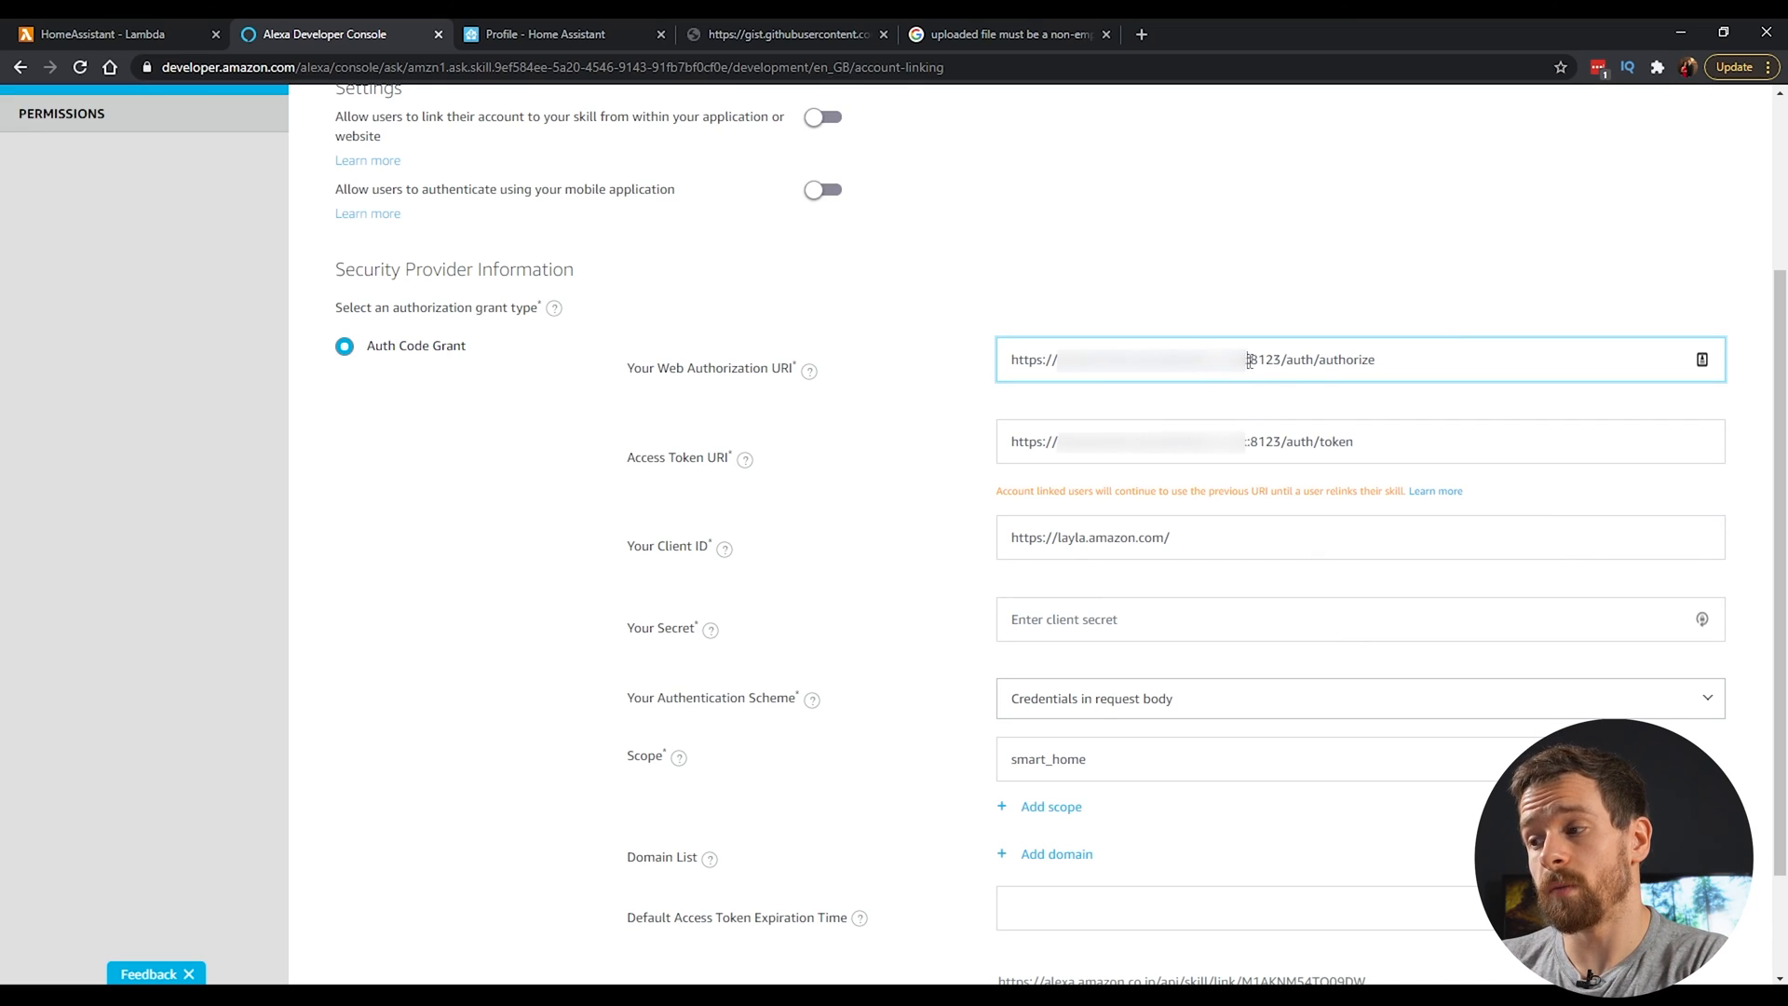
{"action": "double_click", "coordinate": [1263, 360]}
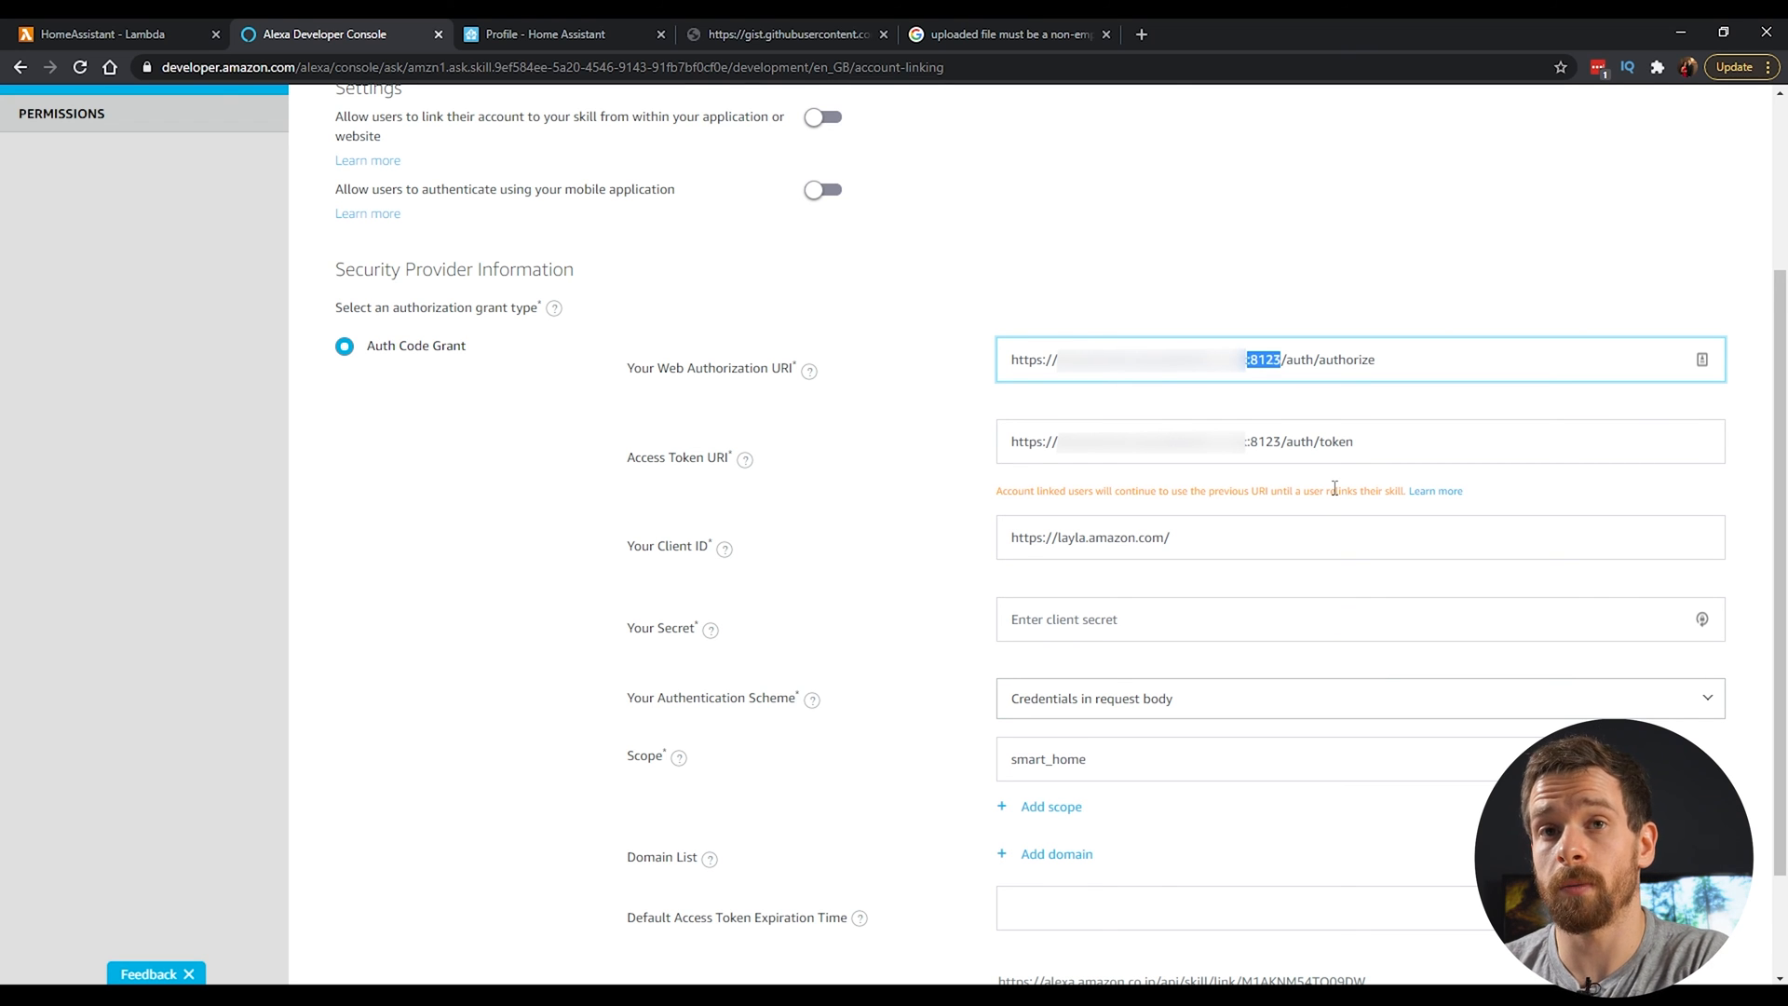
{"action": "left_click", "coordinate": [1007, 34]}
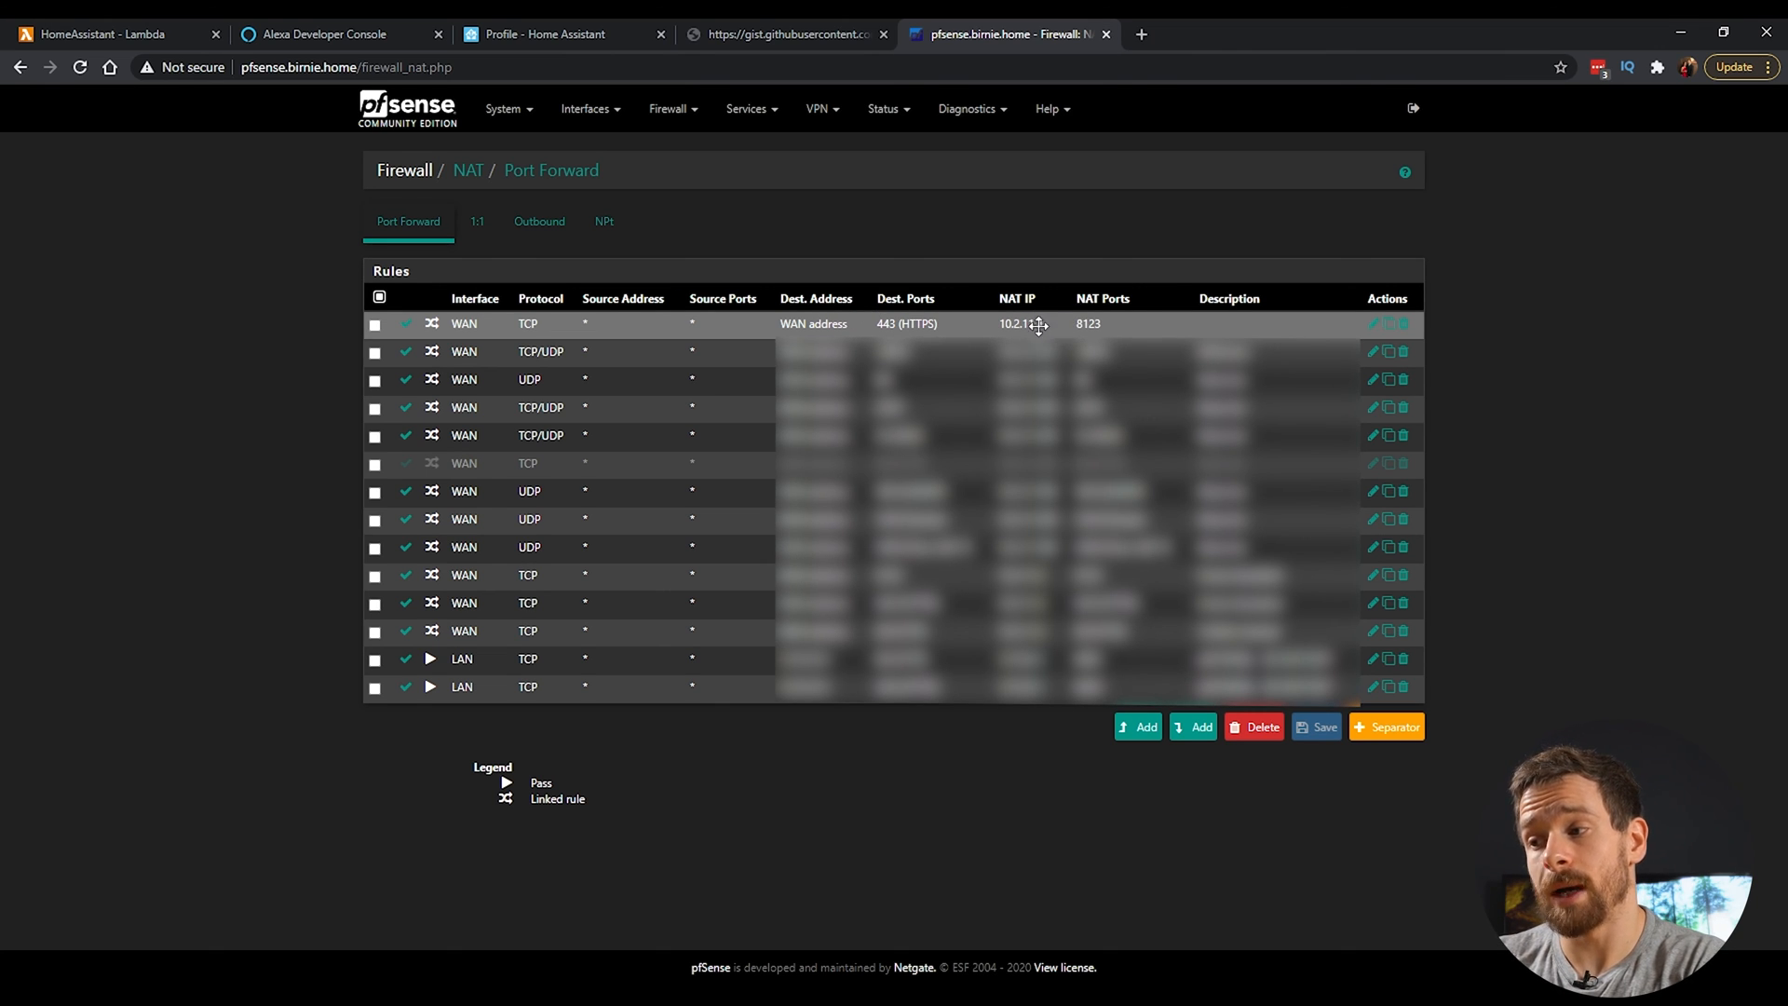
{"action": "mouse_move", "coordinate": [1032, 332]}
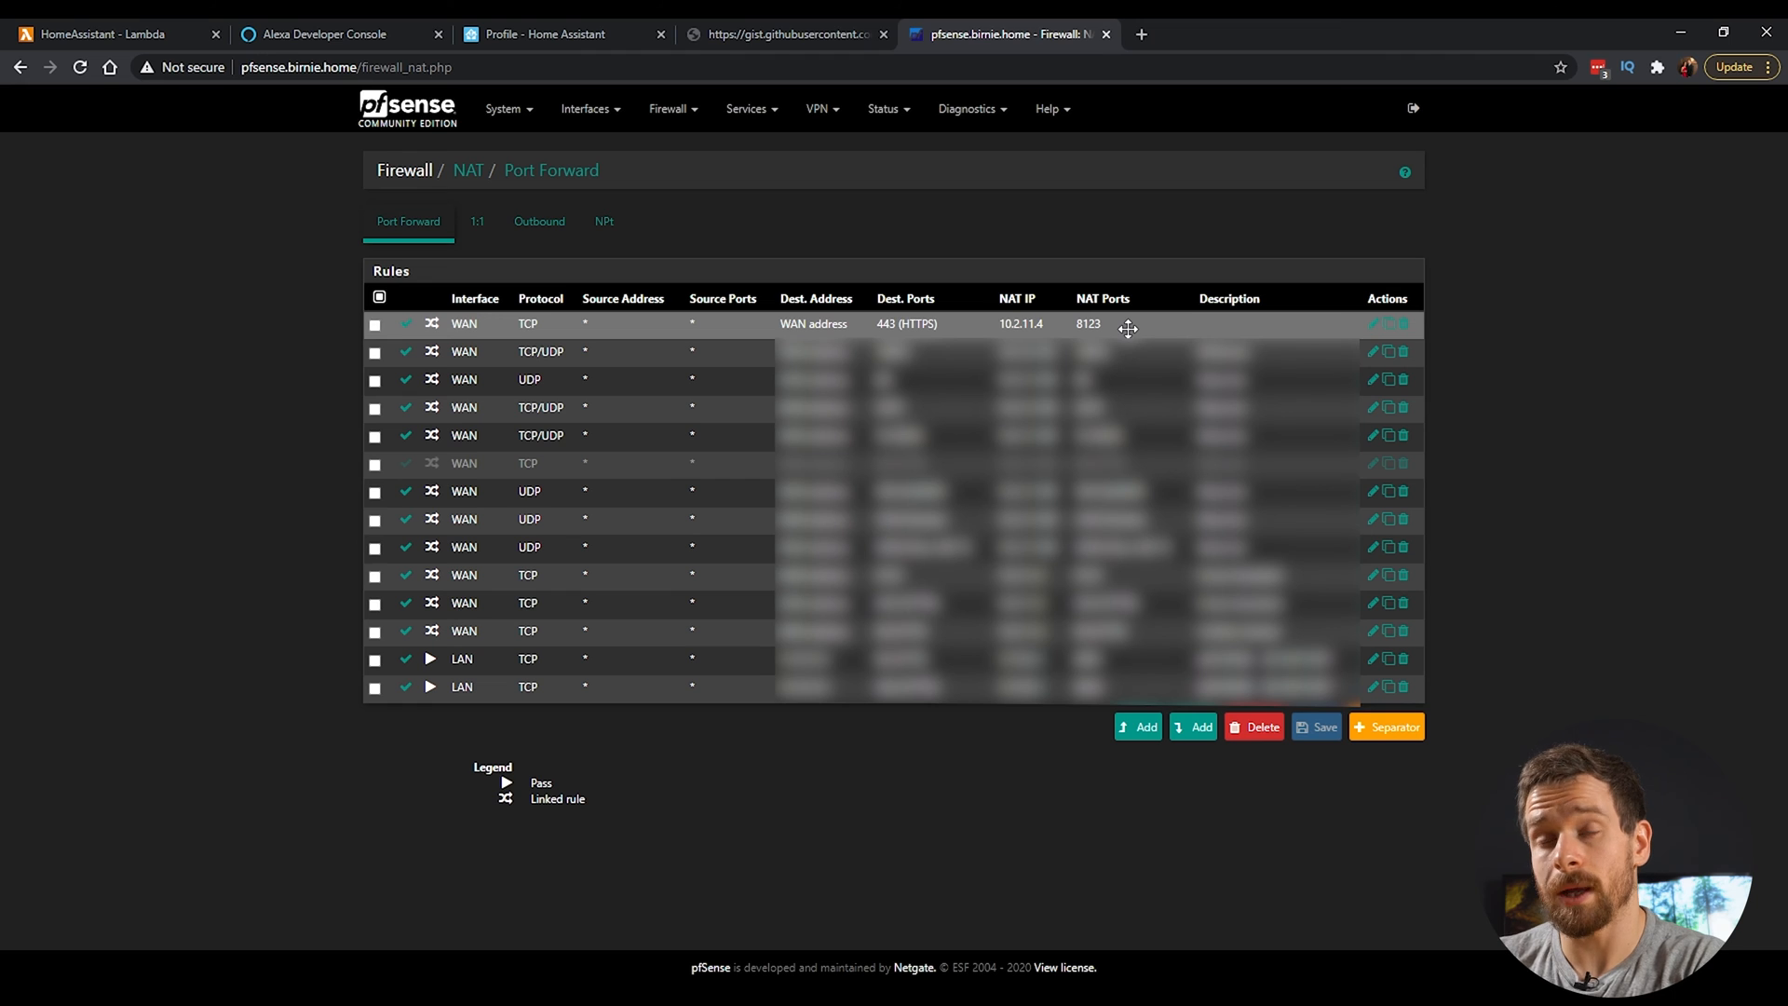
{"action": "mouse_move", "coordinate": [234, 177]}
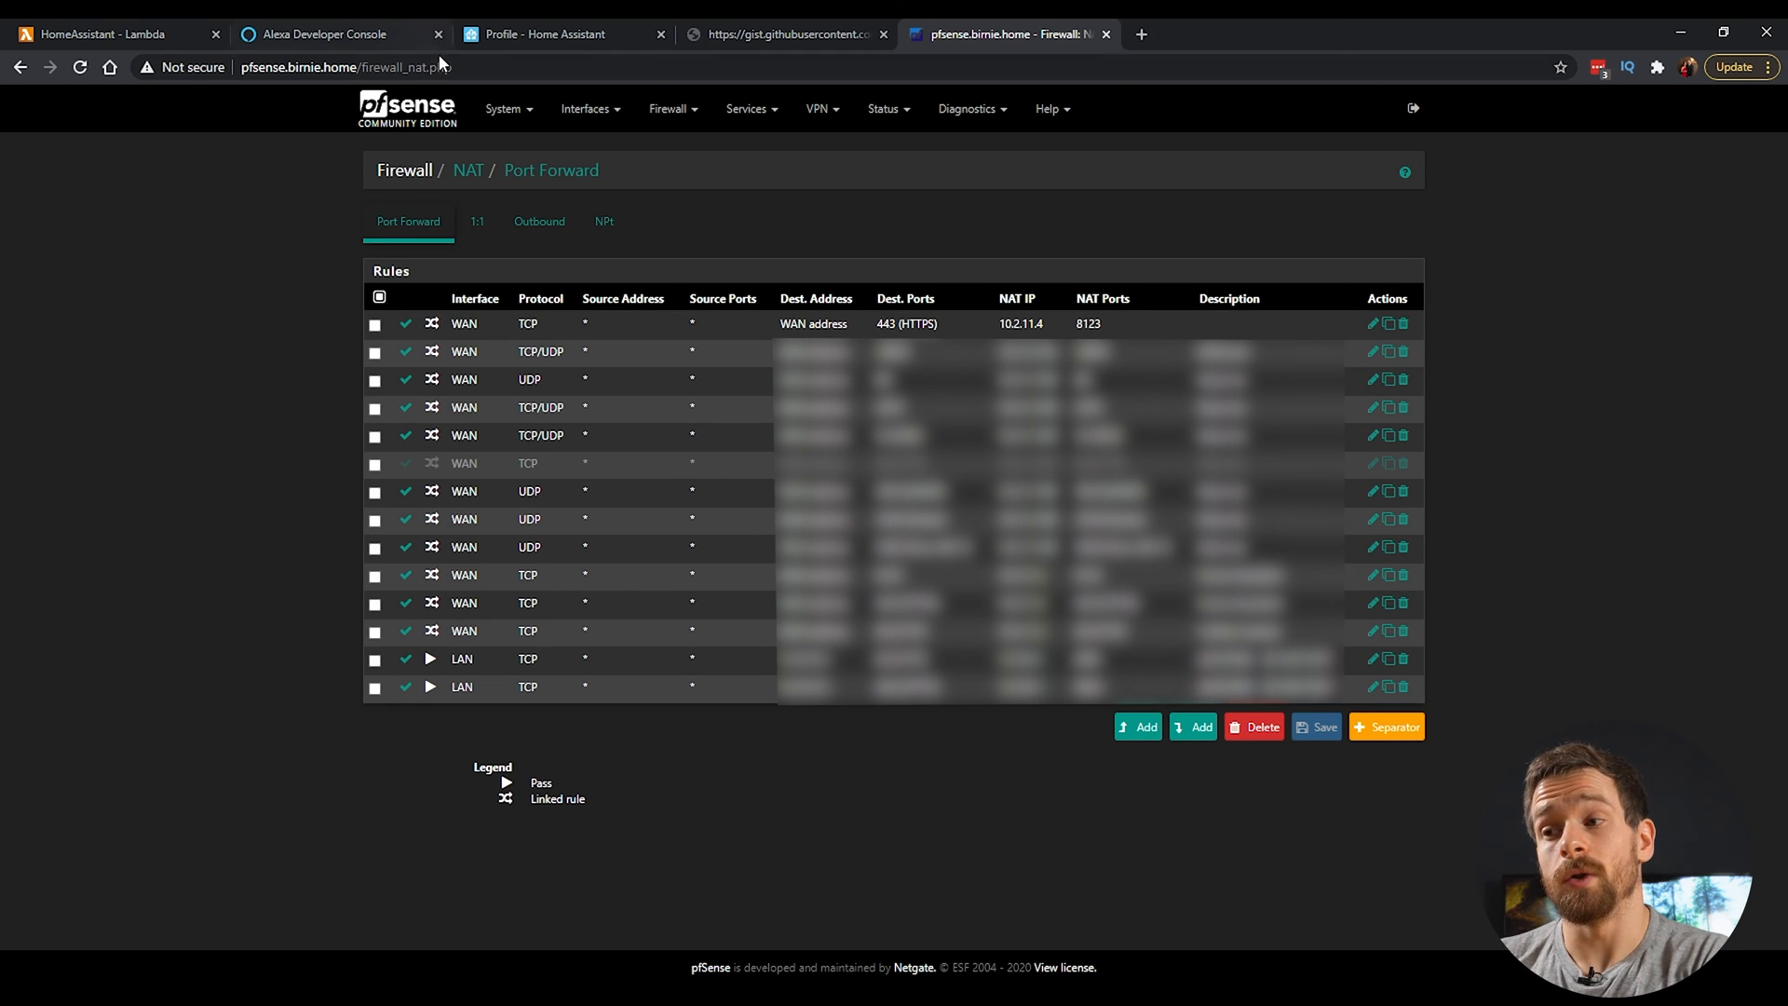
{"action": "mouse_move", "coordinate": [332, 28]}
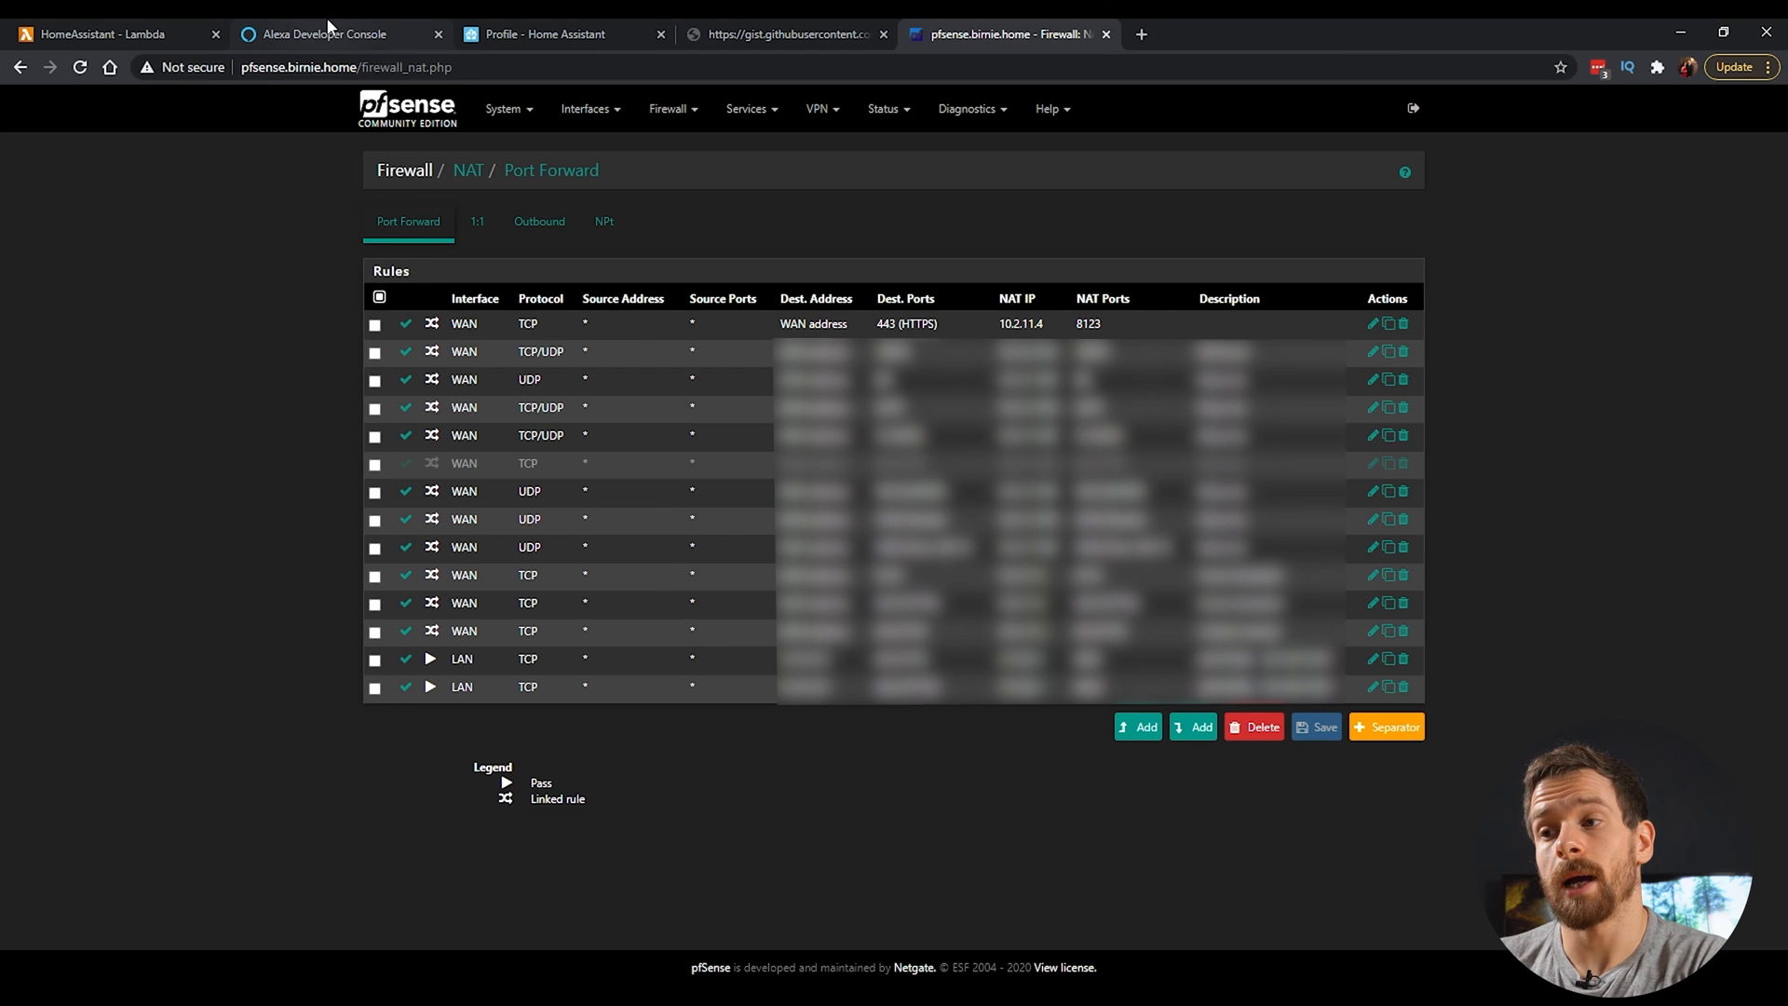
- Return from pfSense's port-forward view to the Alexa Developer Console
{"action": "left_click", "coordinate": [328, 34]}
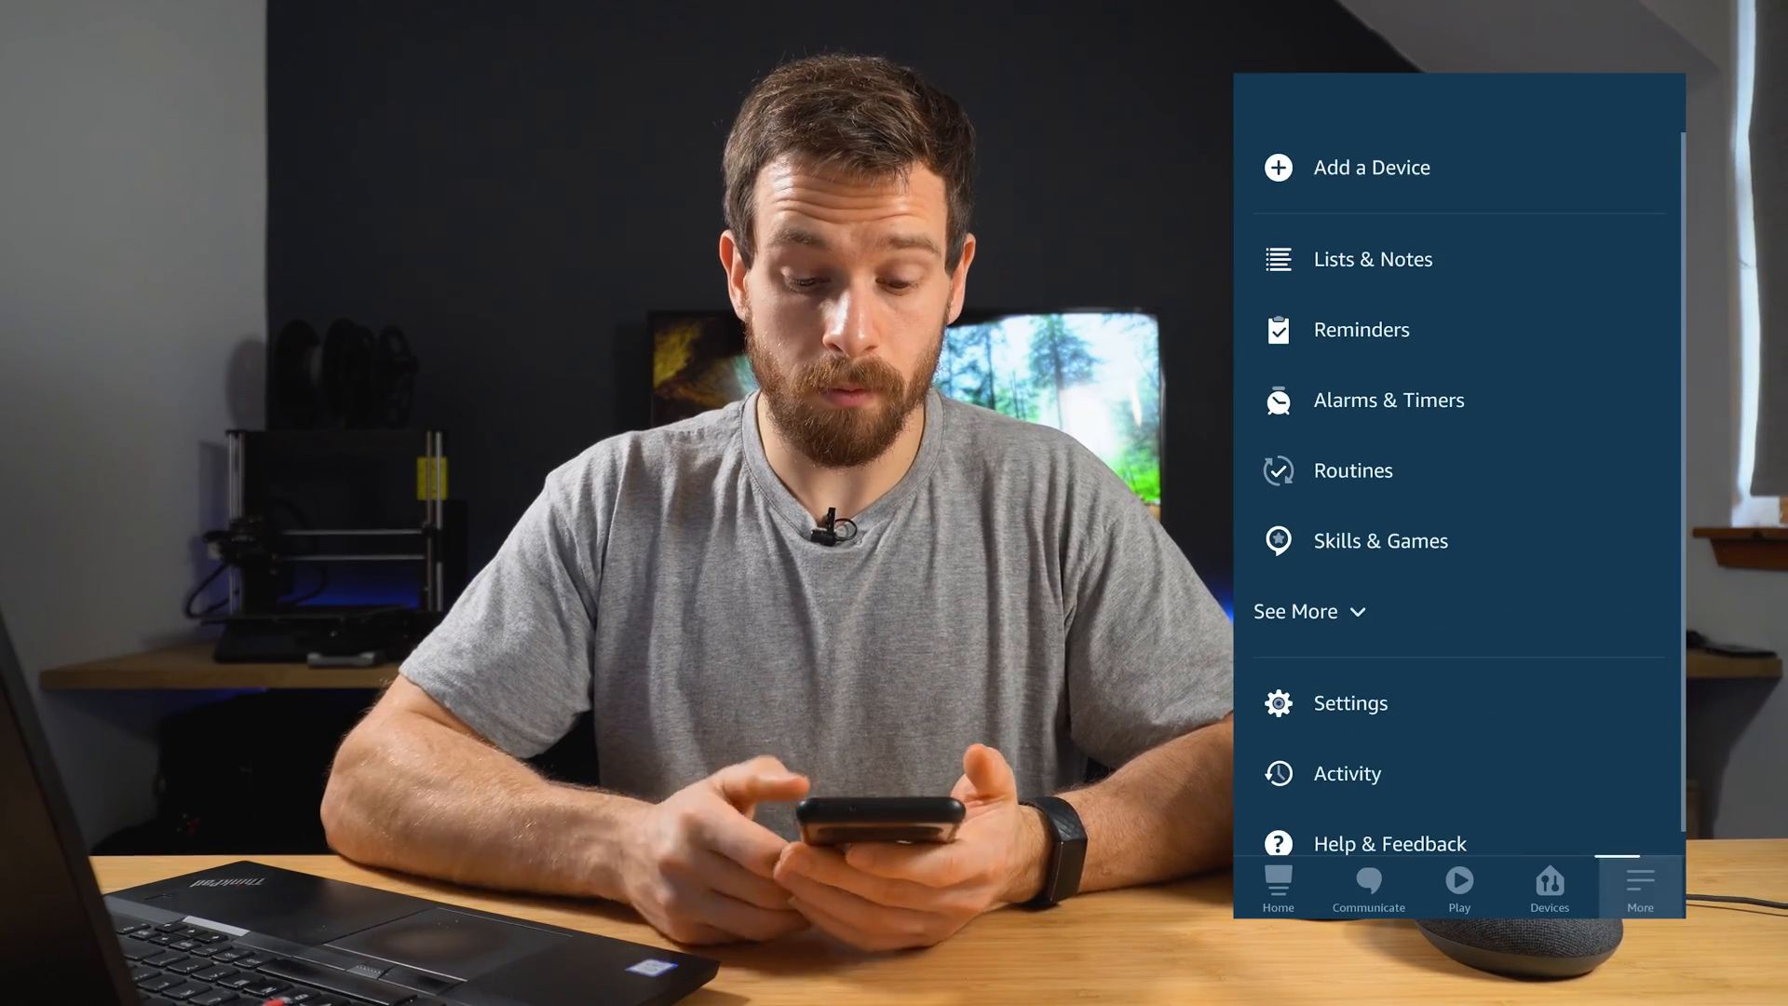
- Find the HomeAssistant skill under the Dev skills in the Alexa app
{"action": "left_click", "coordinate": [1380, 540]}
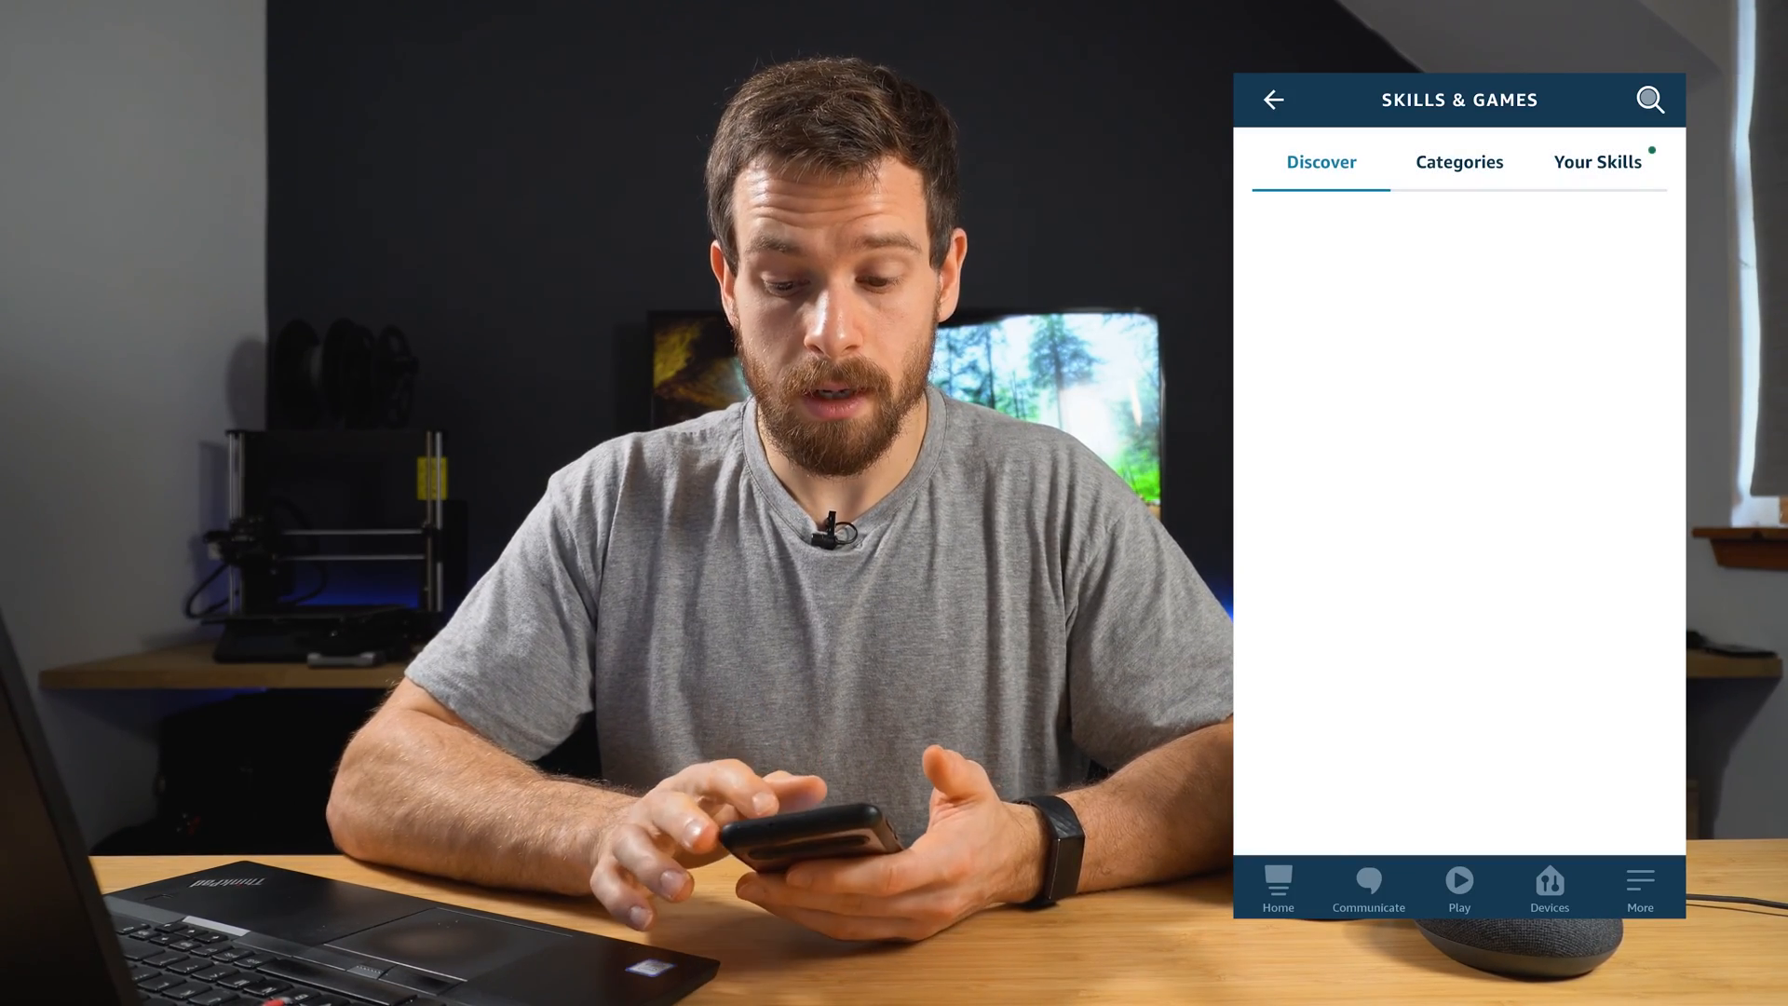
{"action": "left_click", "coordinate": [1597, 162]}
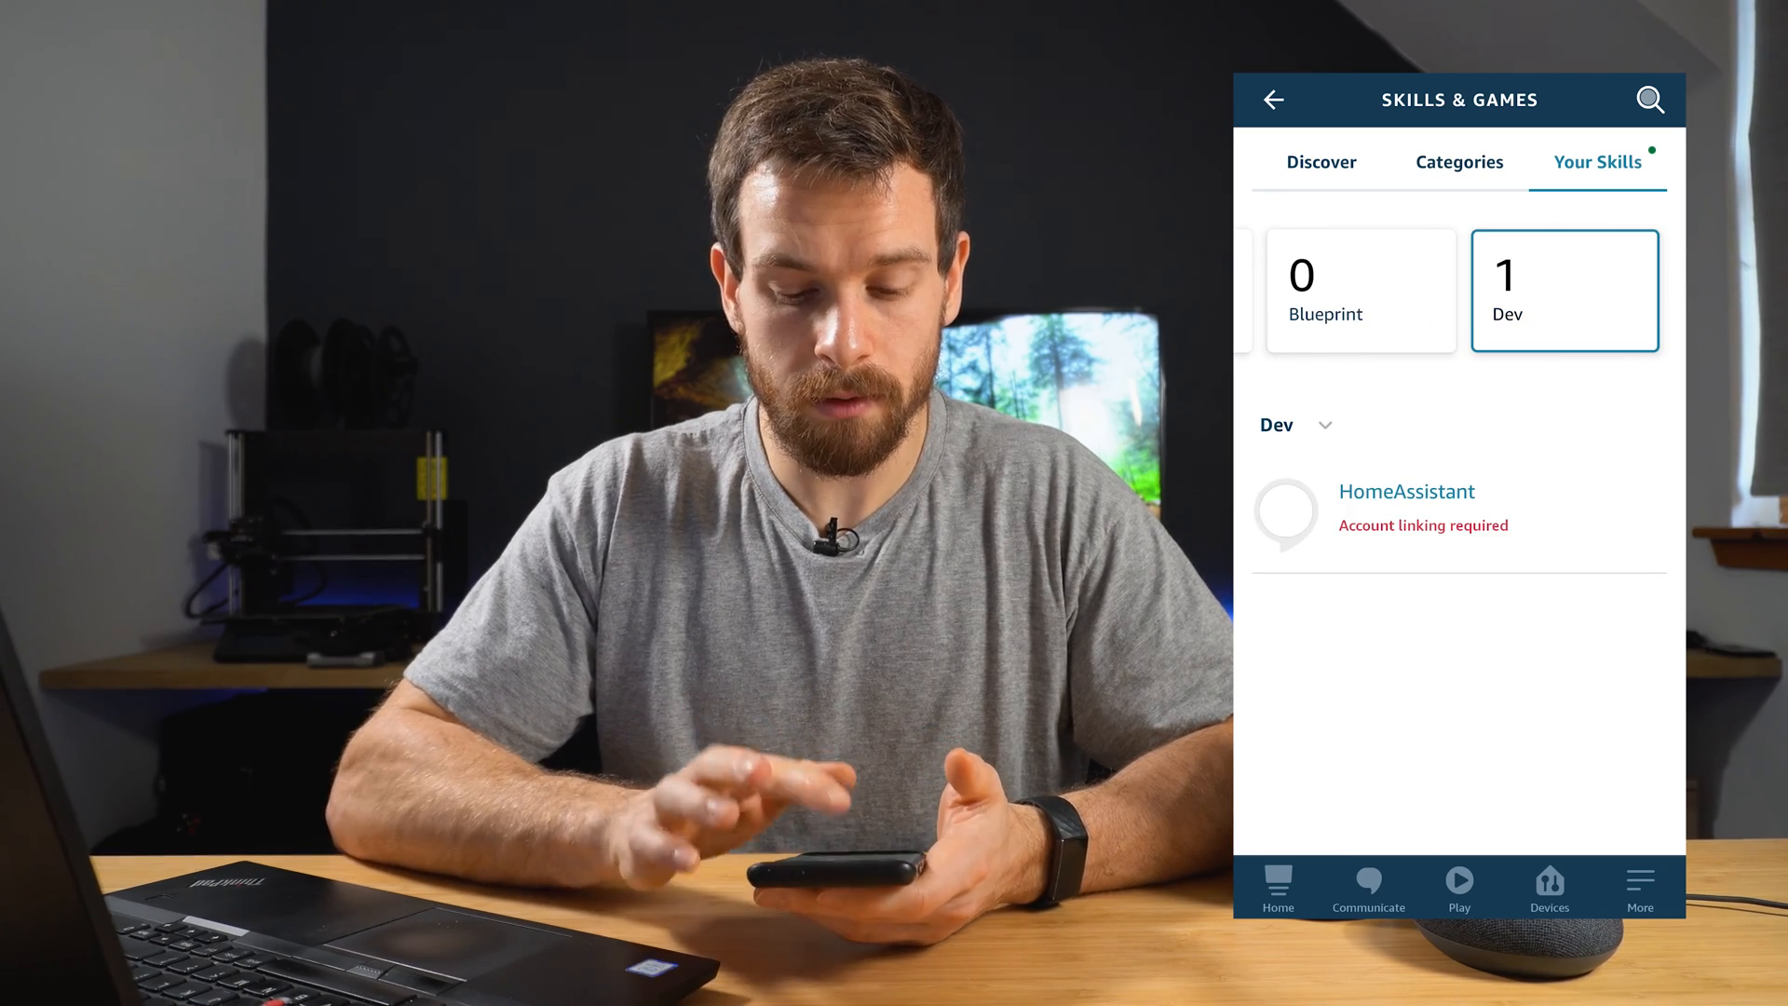
{"action": "left_click", "coordinate": [1406, 491]}
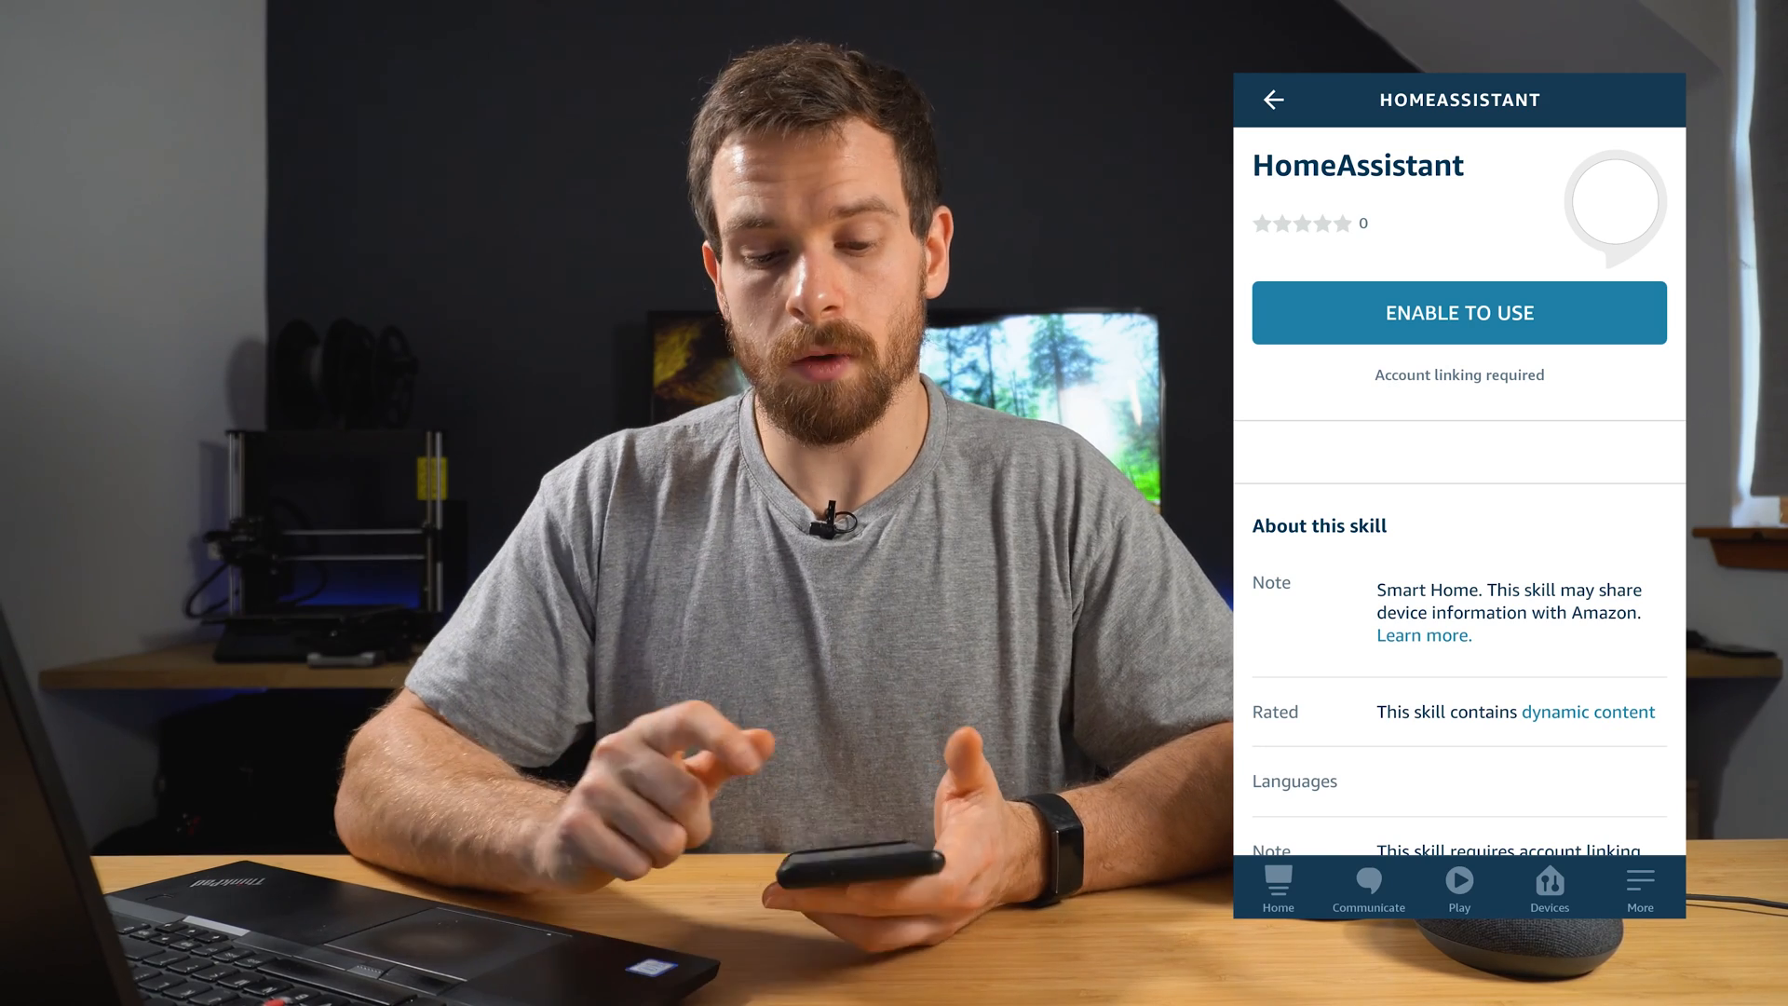
- Enable the HomeAssistant skill and link it by logging in to Home Assistant
{"action": "left_click", "coordinate": [1457, 313]}
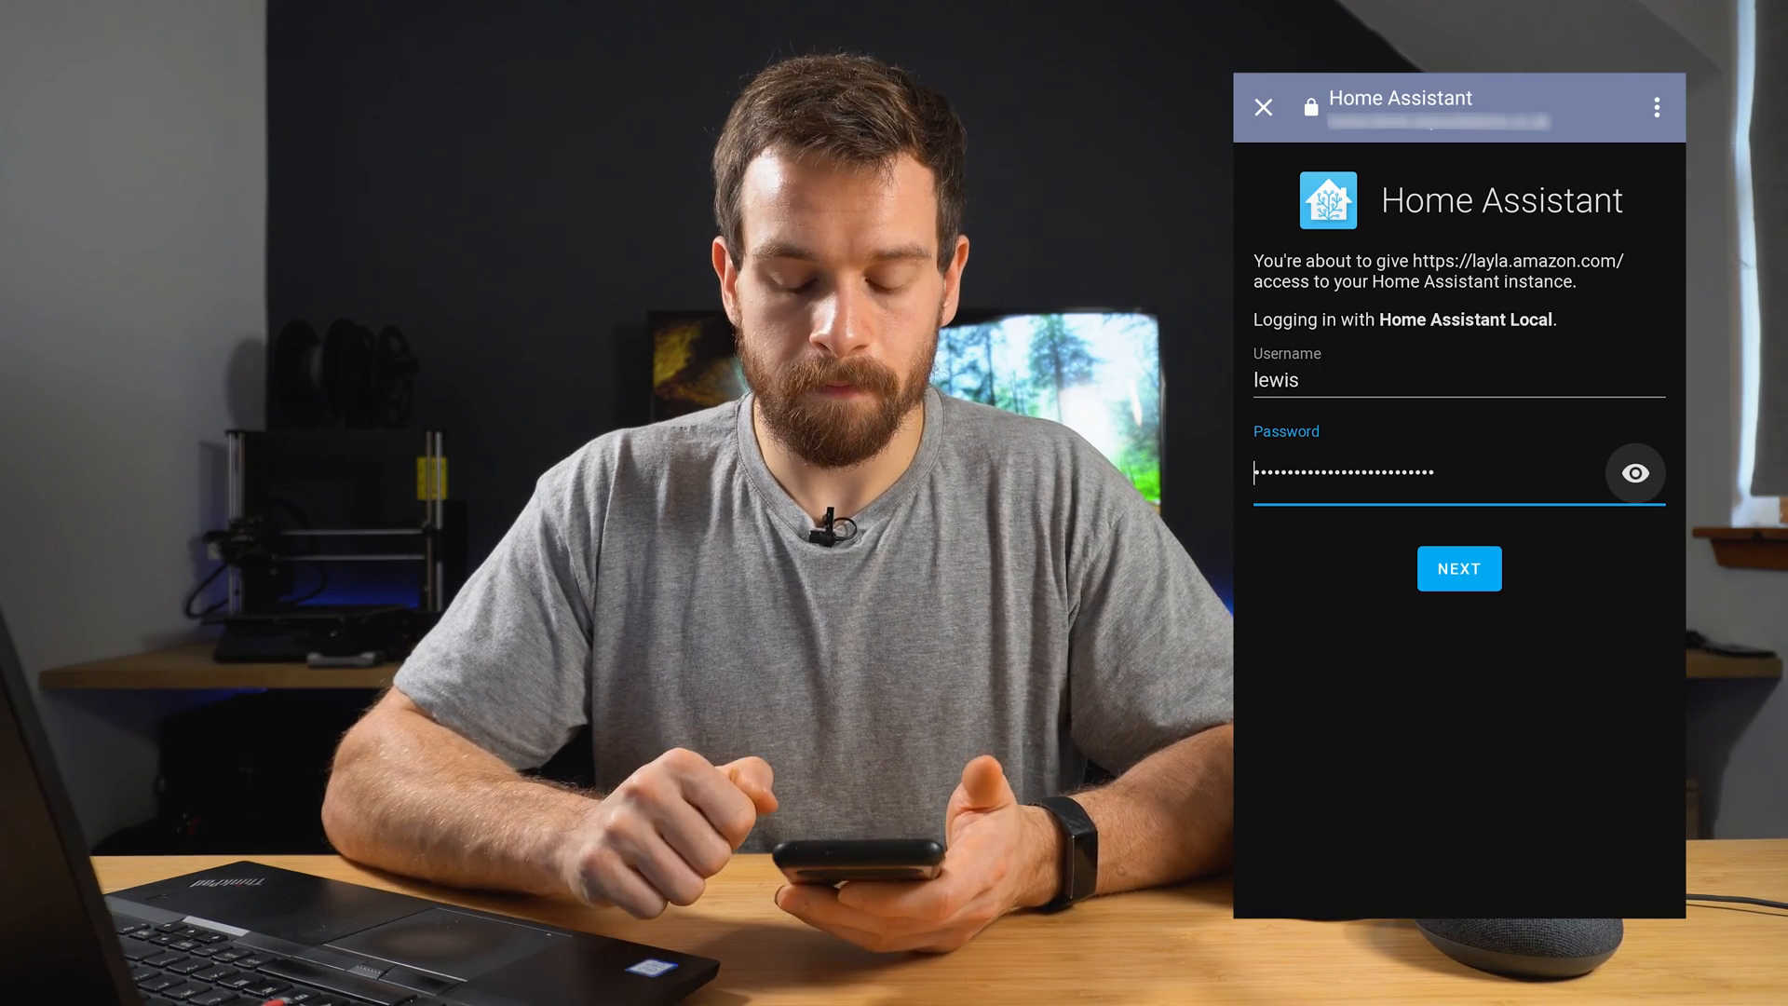
{"action": "left_click", "coordinate": [1459, 569]}
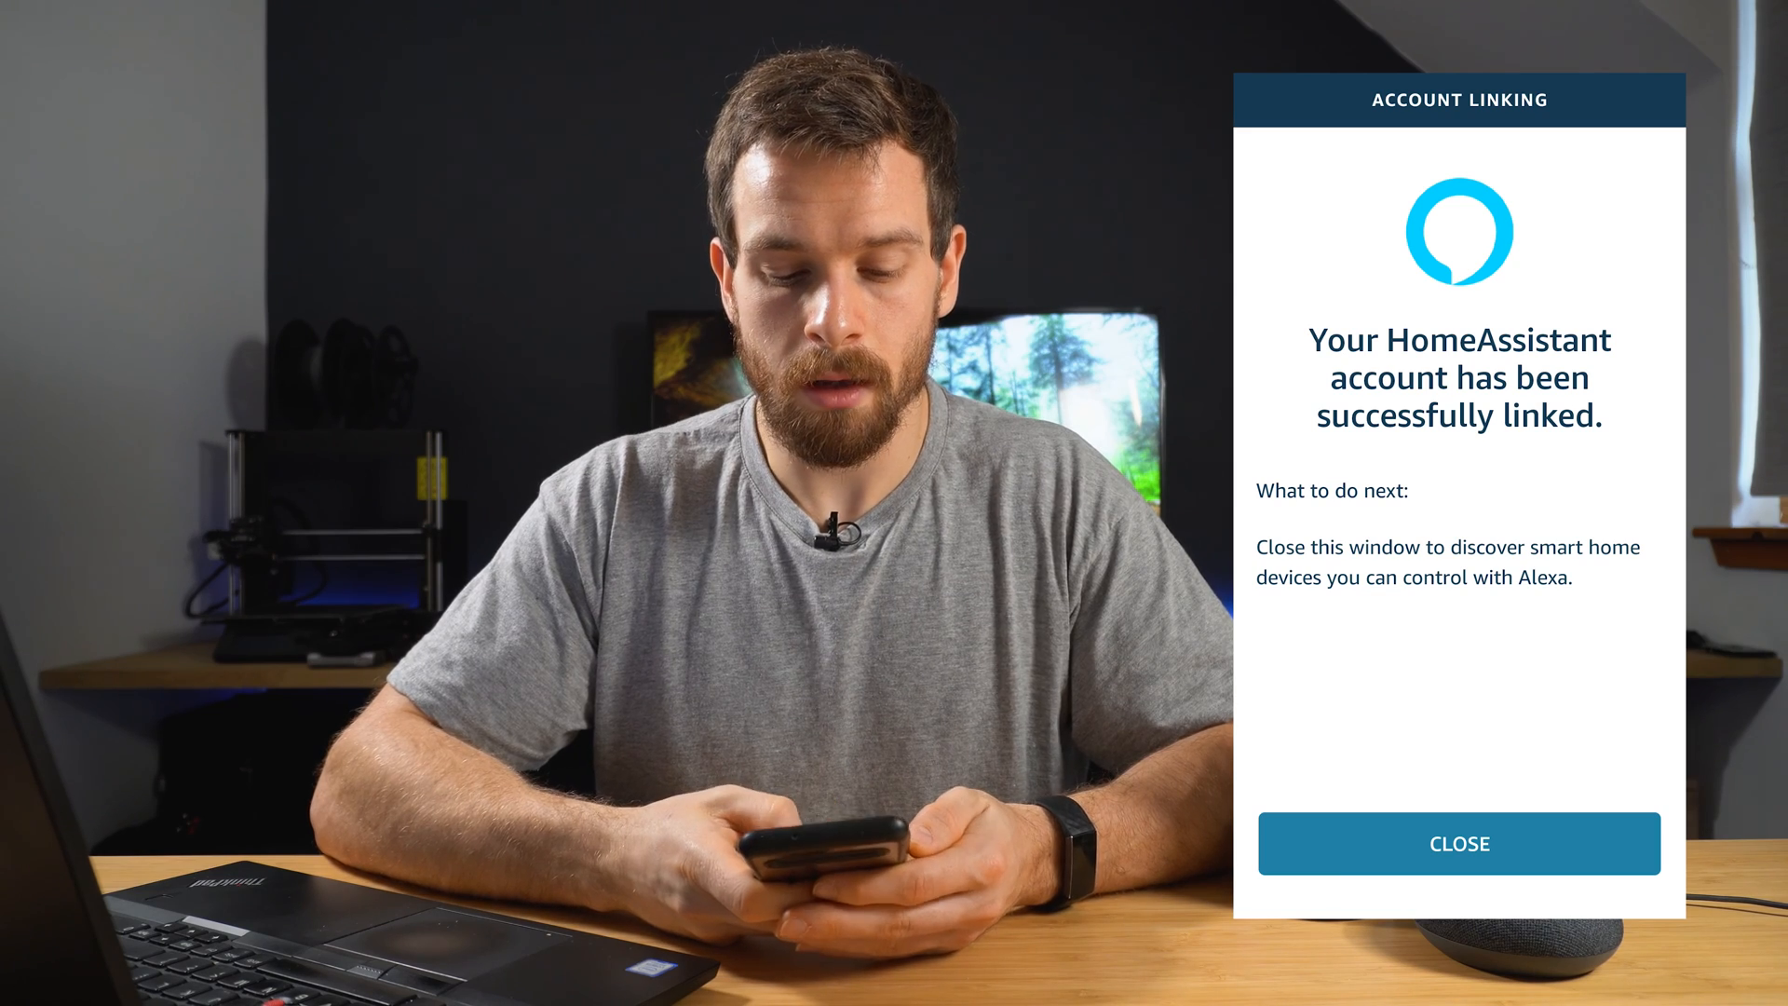
- Discover smart home devices and view the list of 87 newly found devices
{"action": "left_click", "coordinate": [1458, 844]}
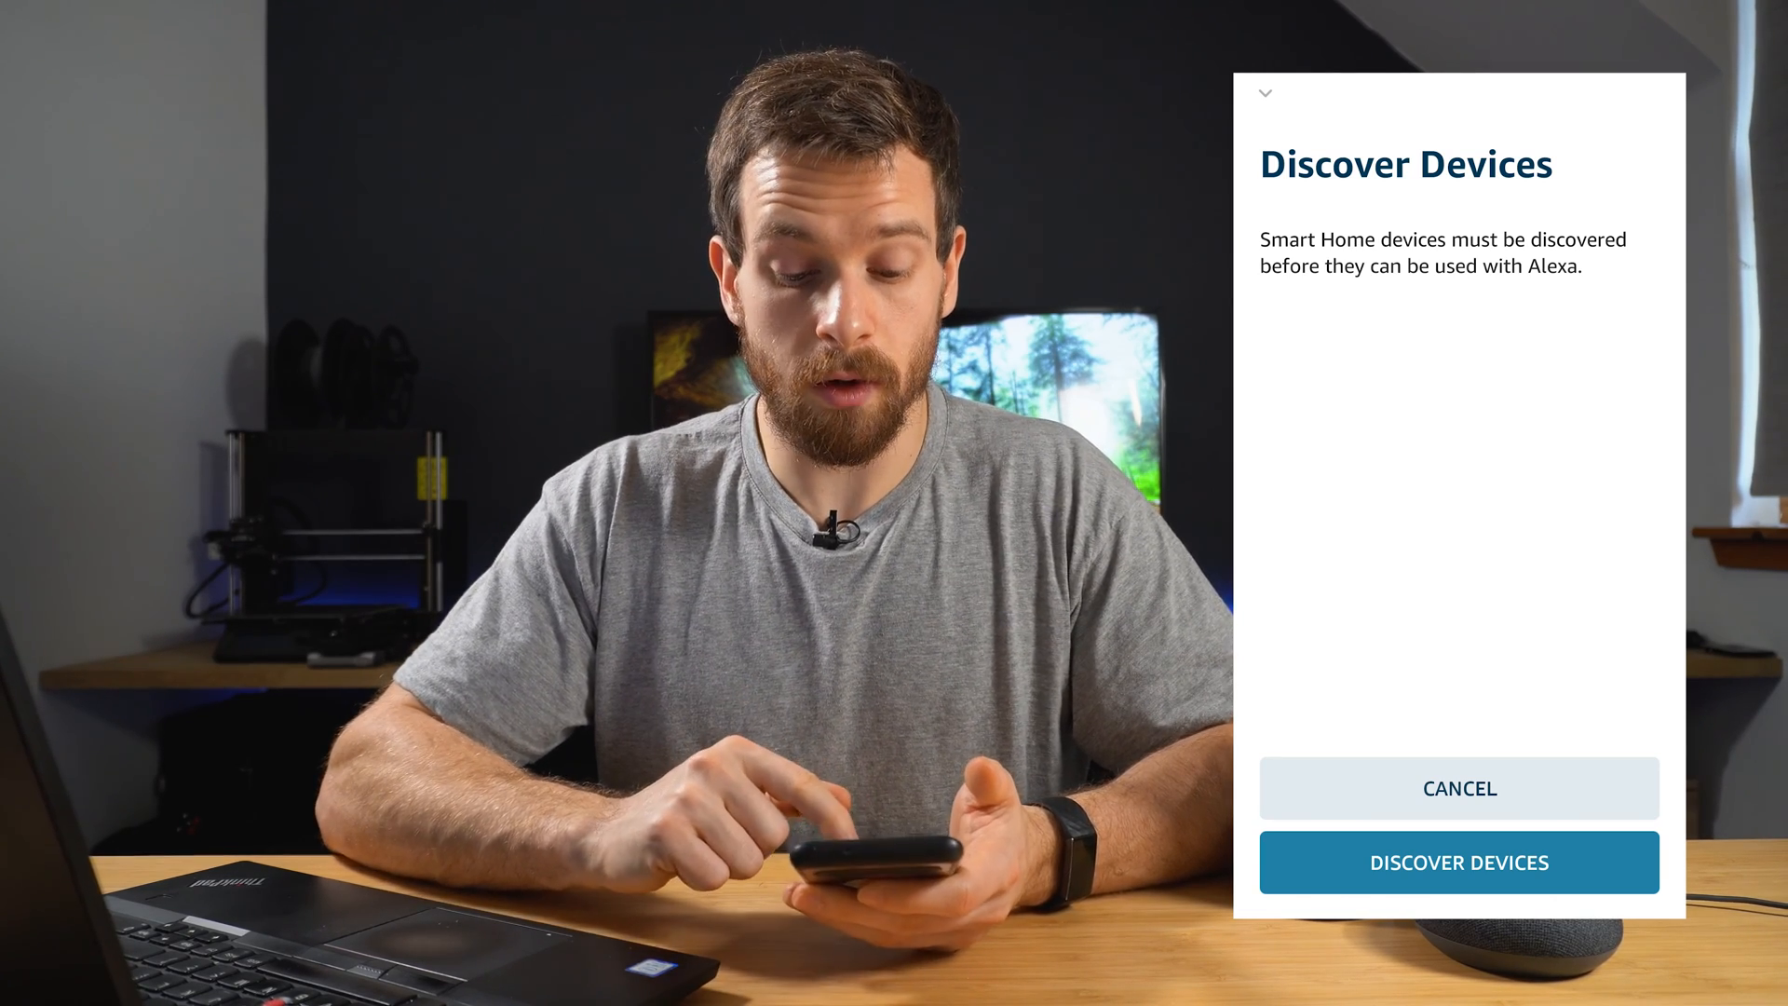
{"action": "left_click", "coordinate": [1458, 862]}
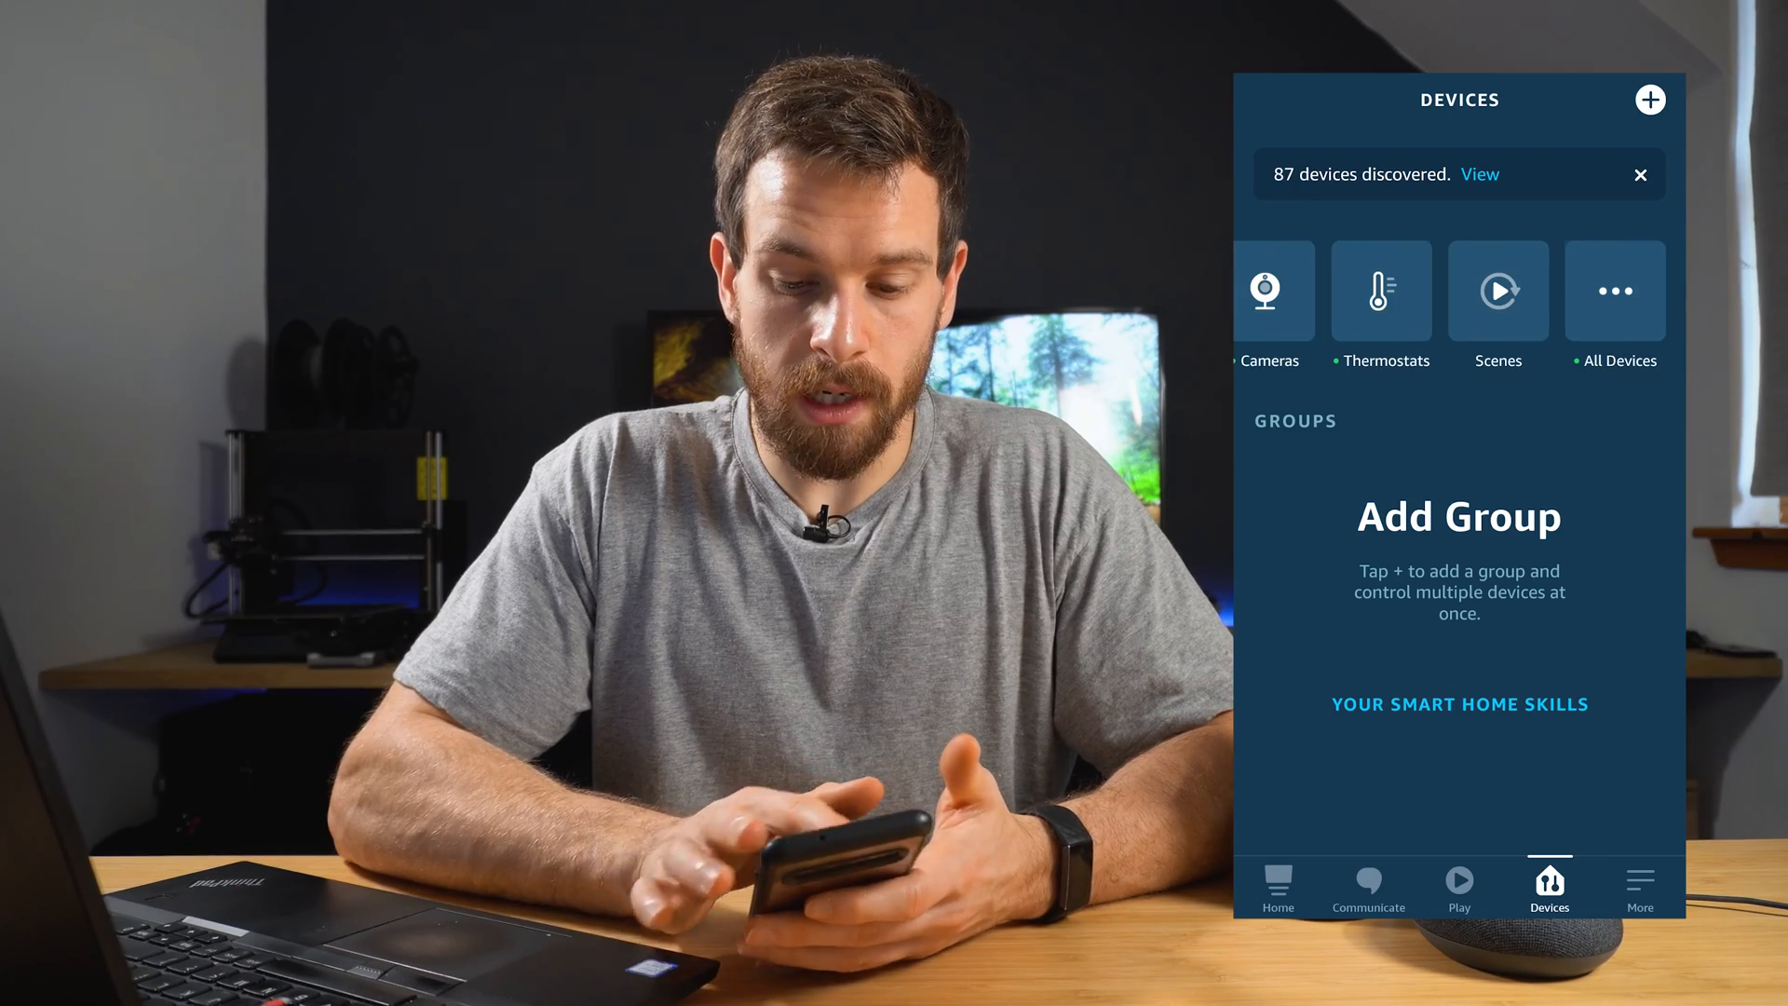
{"action": "left_click", "coordinate": [1615, 290]}
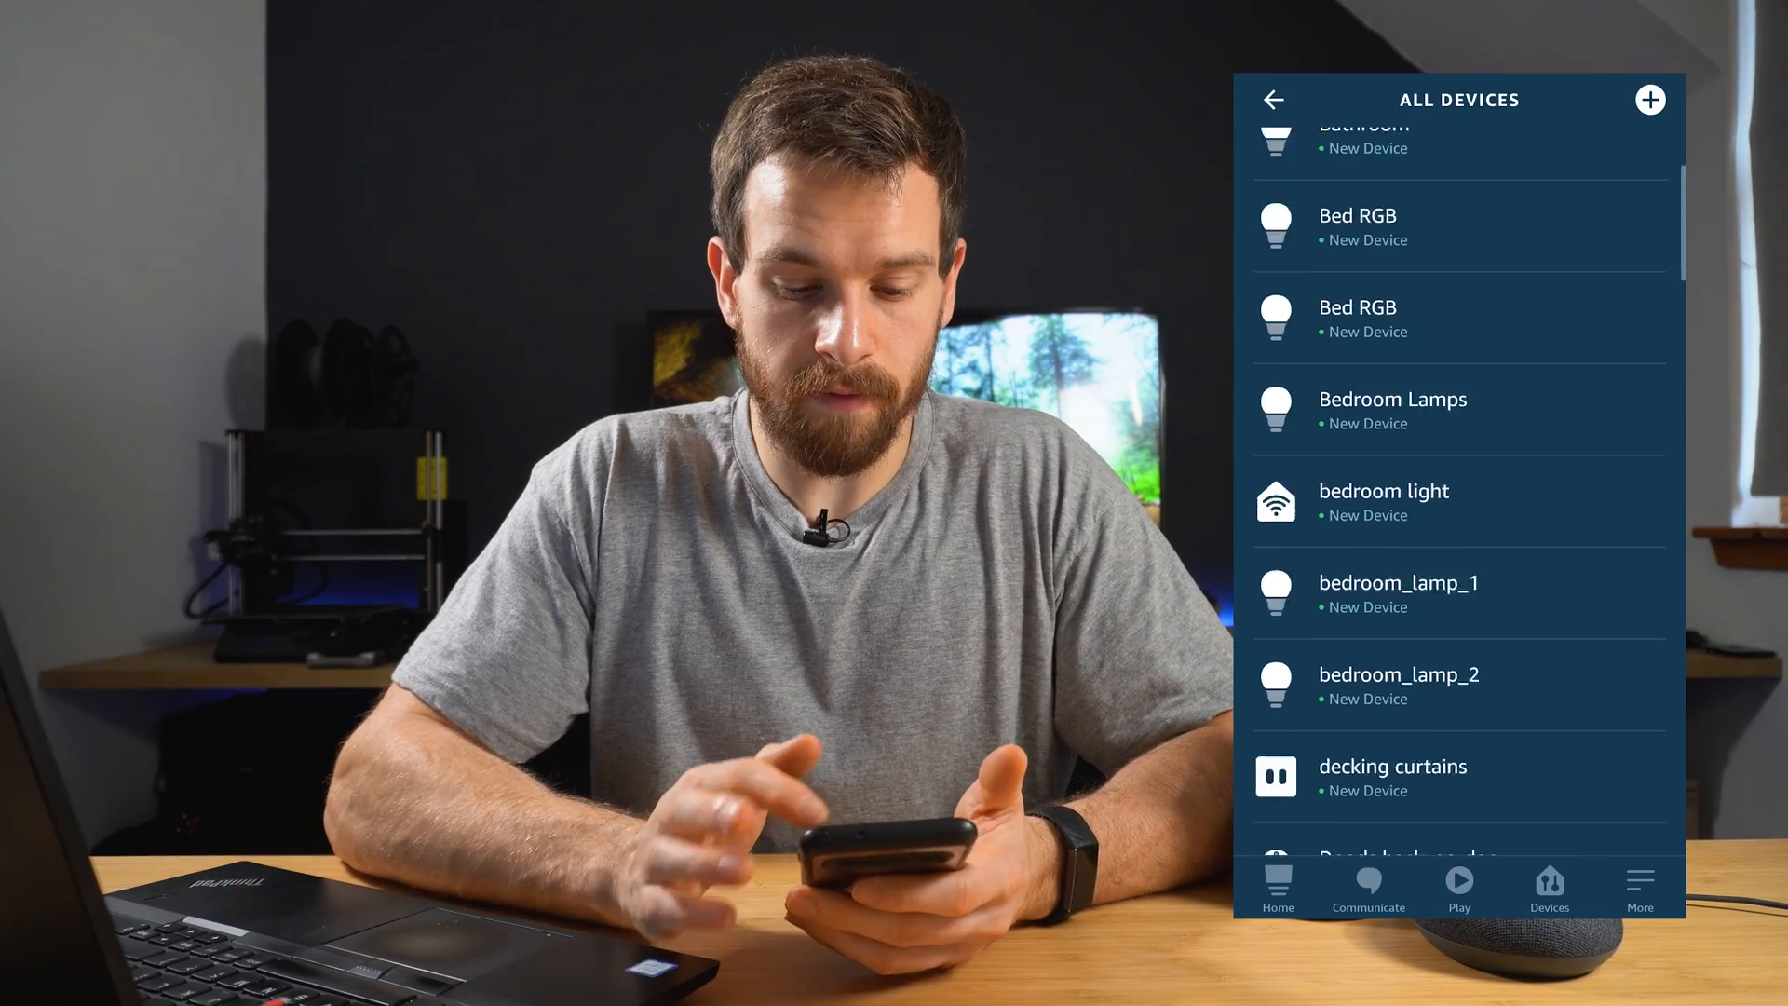
{"action": "scroll", "scroll_direction": "down", "scroll_amount": 3}
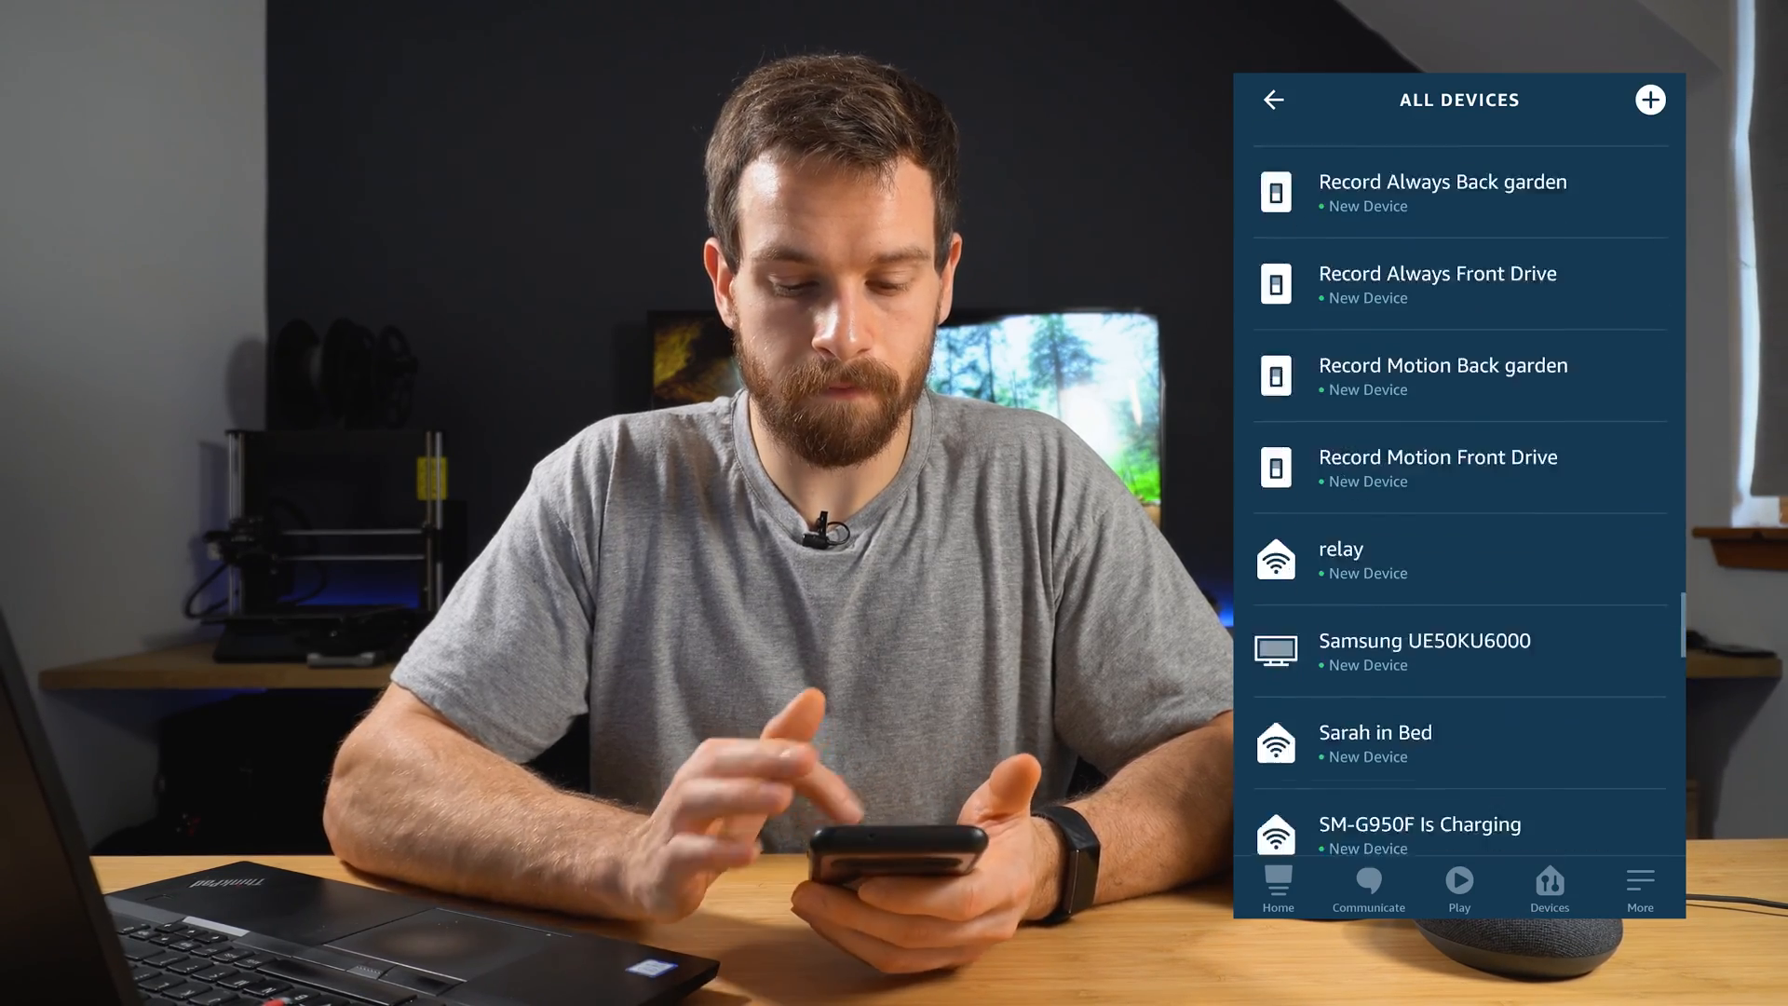